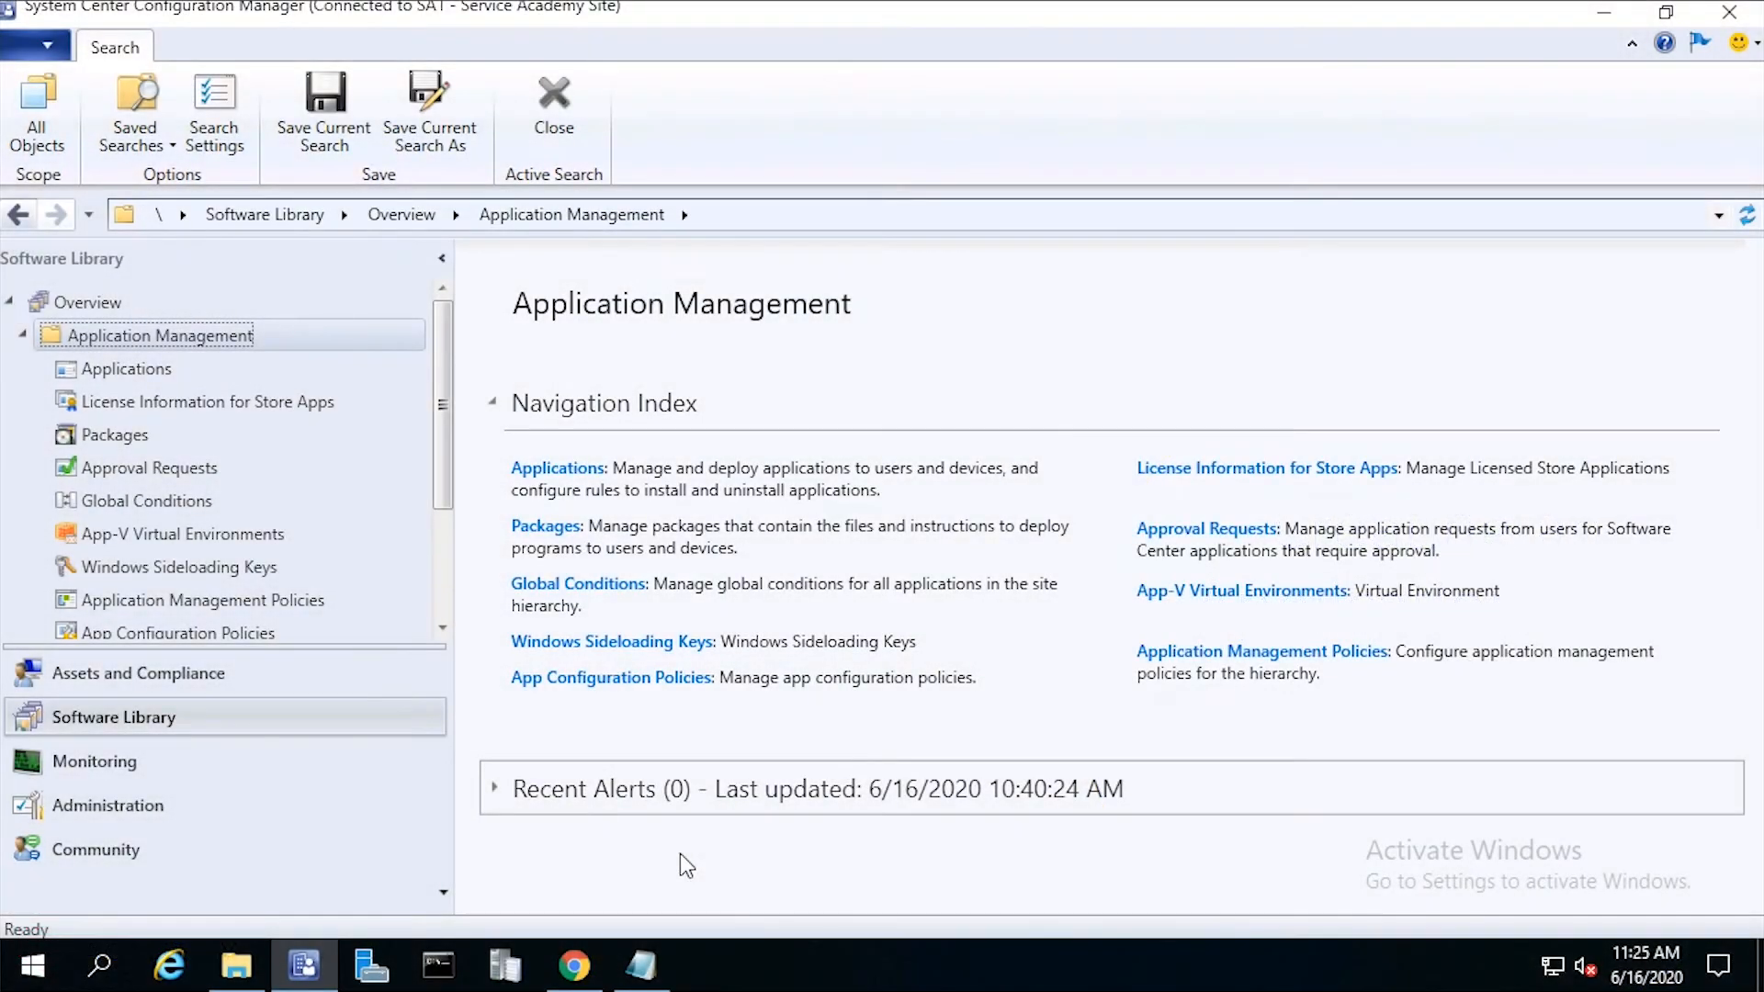
mouse_move(259, 720)
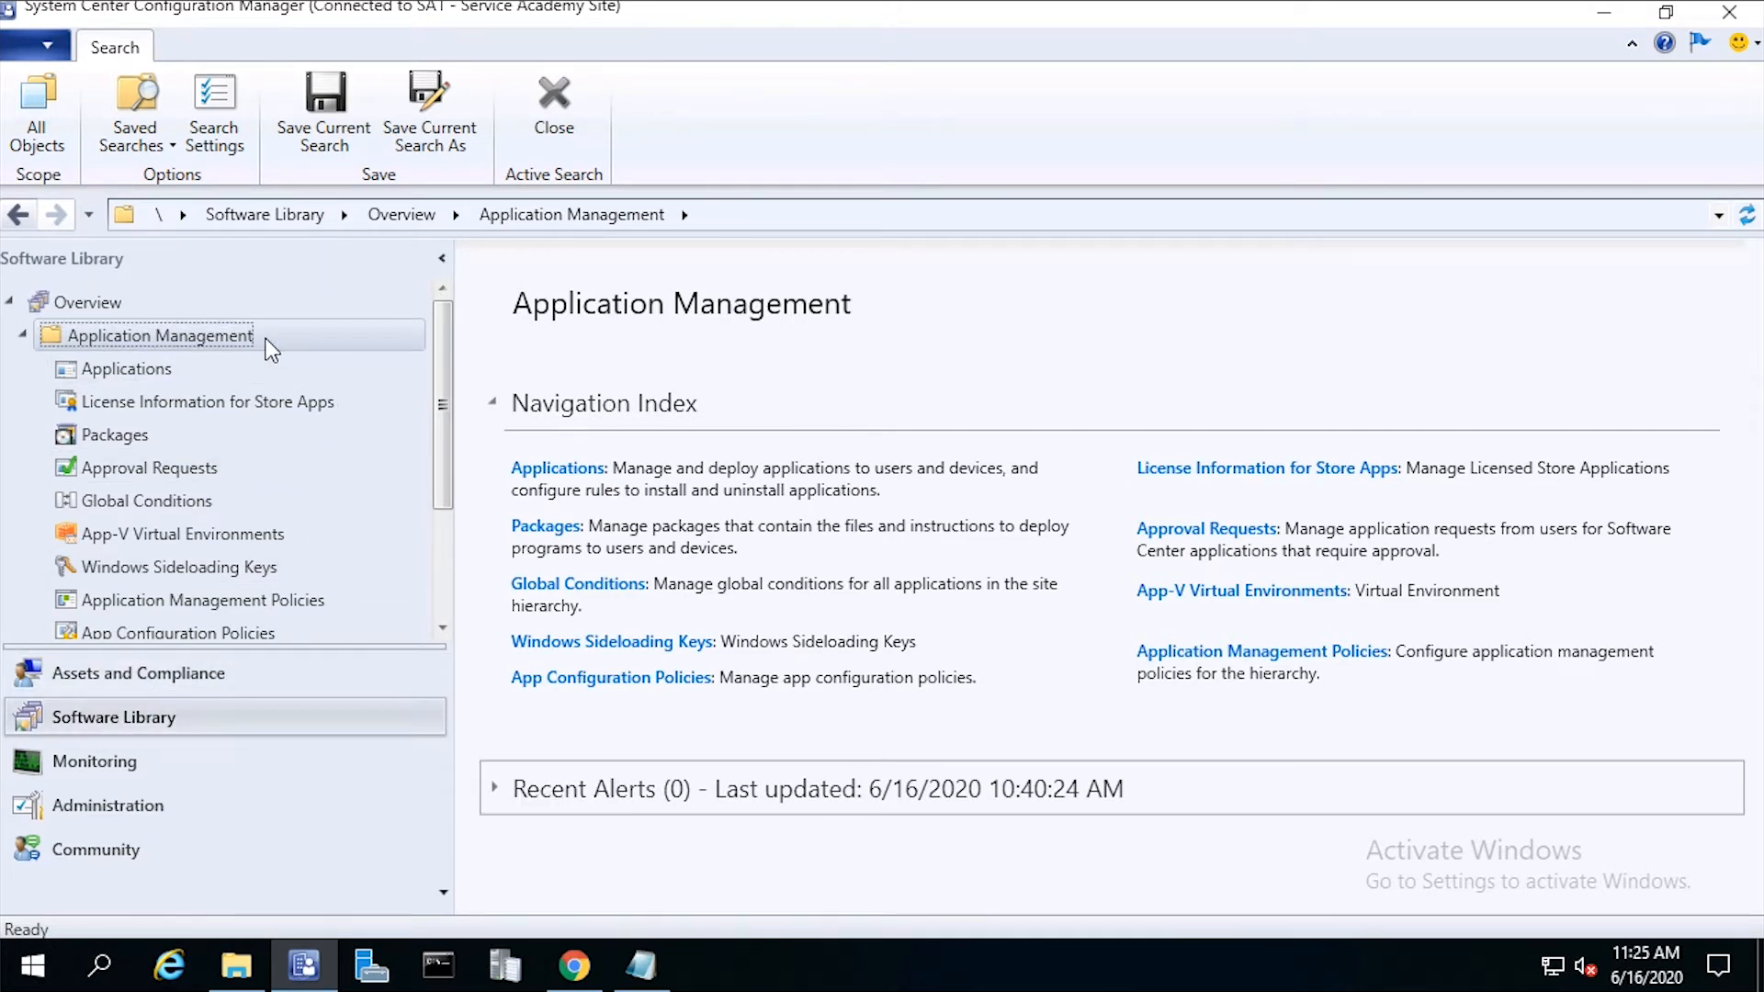
mouse_move(178, 376)
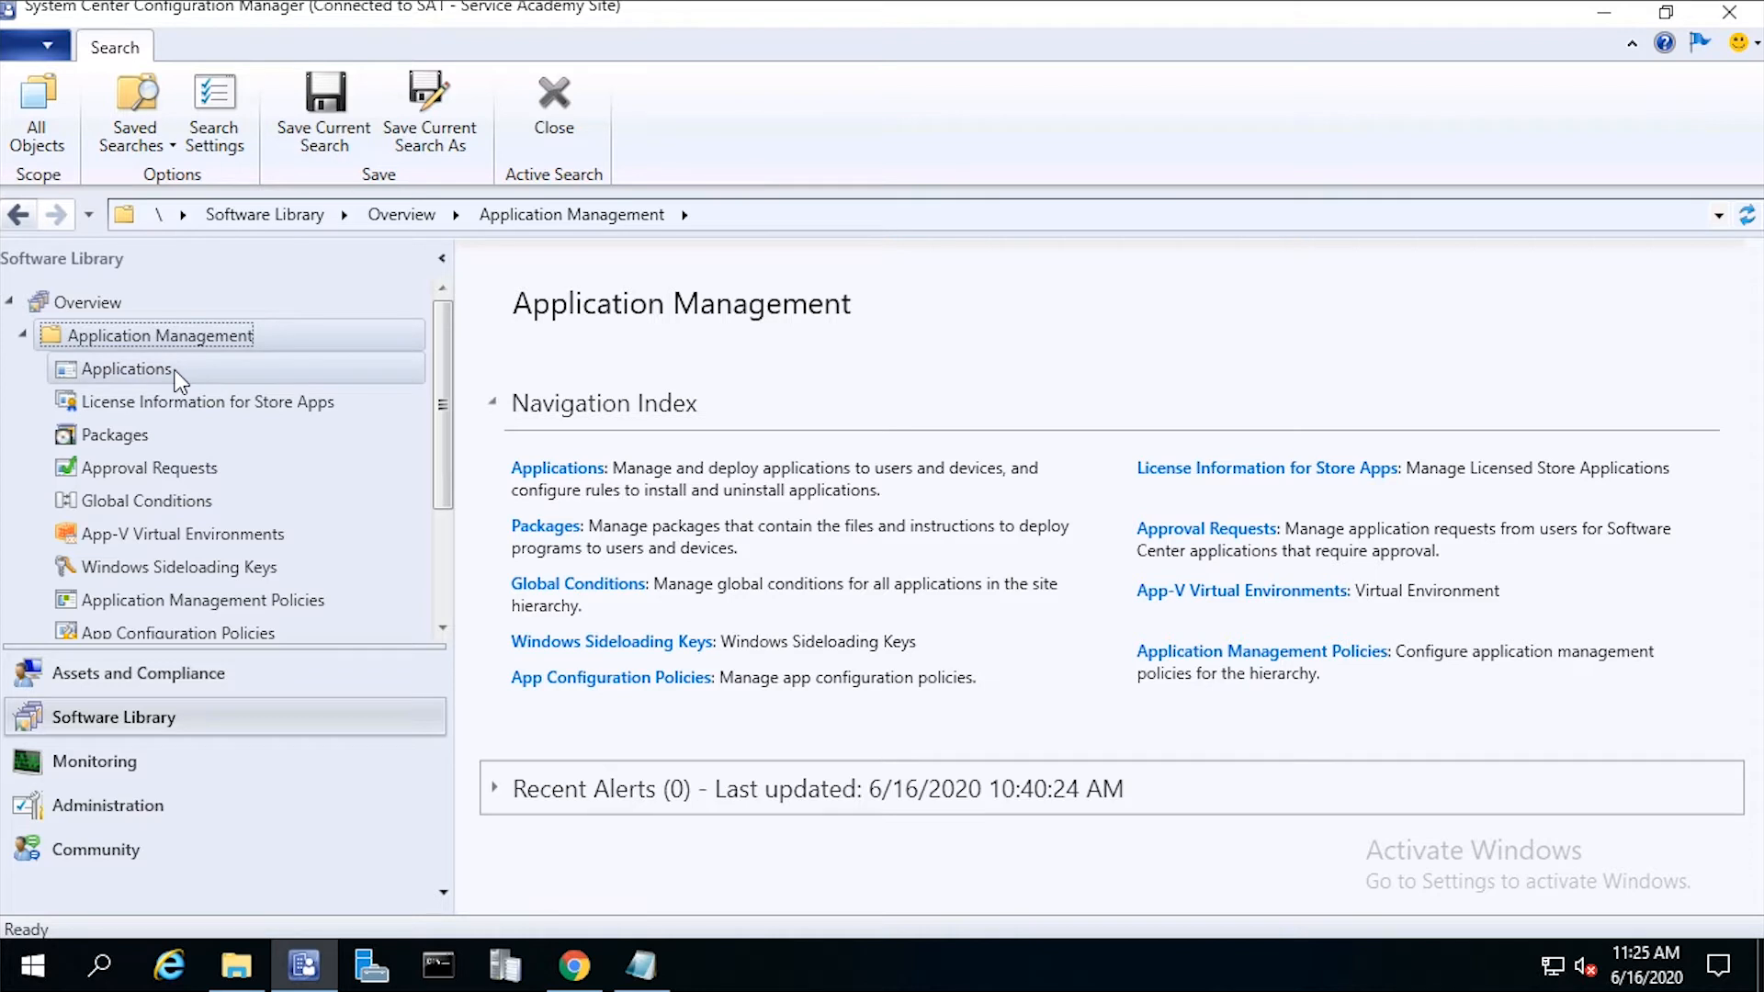
Step: Begin a new application from the Applications node with manually specified details
right_click(123, 370)
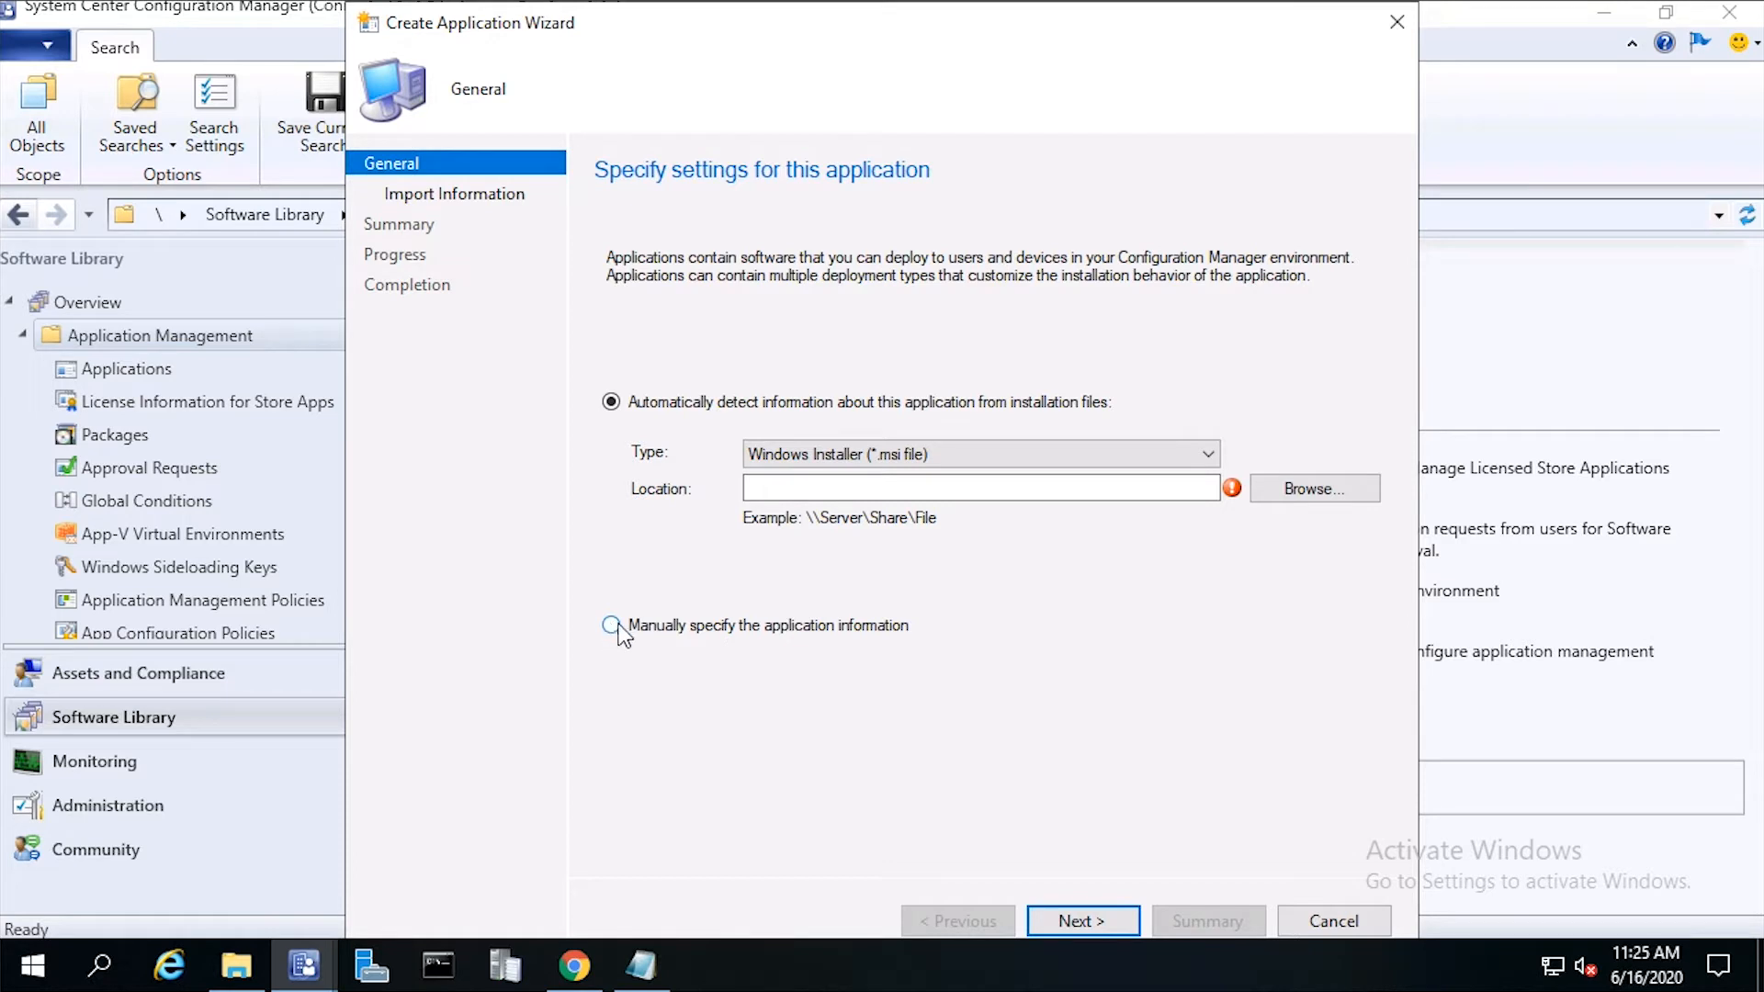
left_click(610, 625)
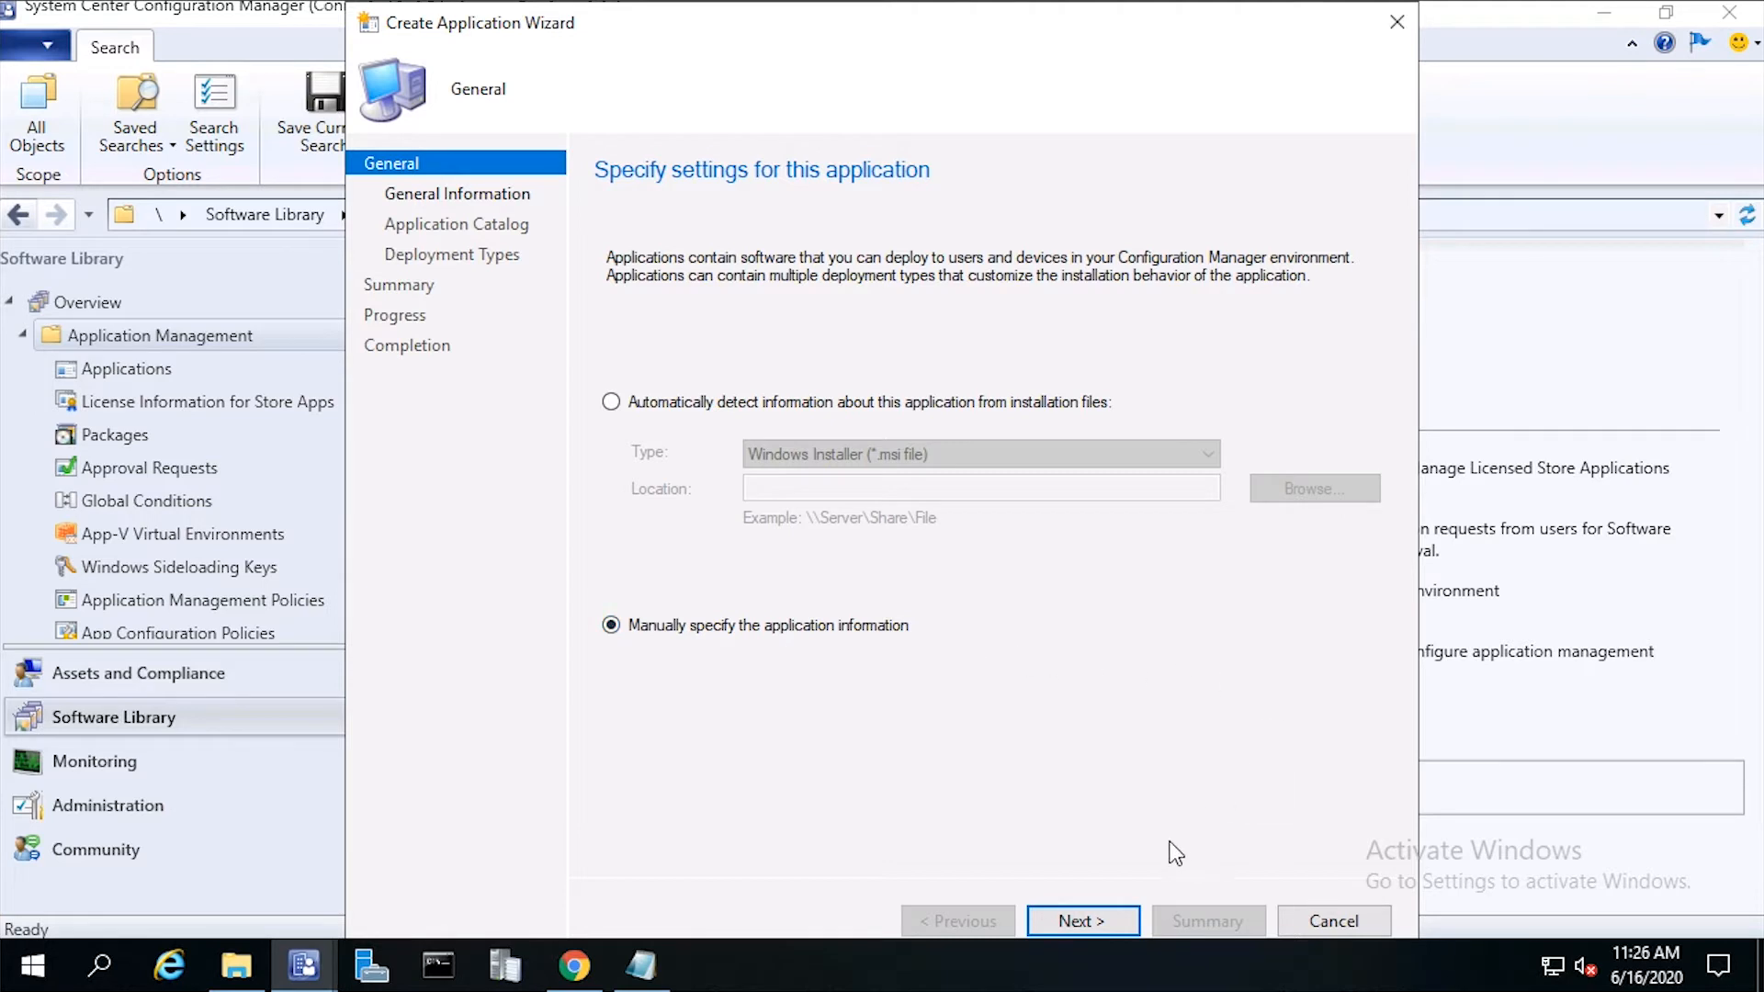
left_click(1080, 920)
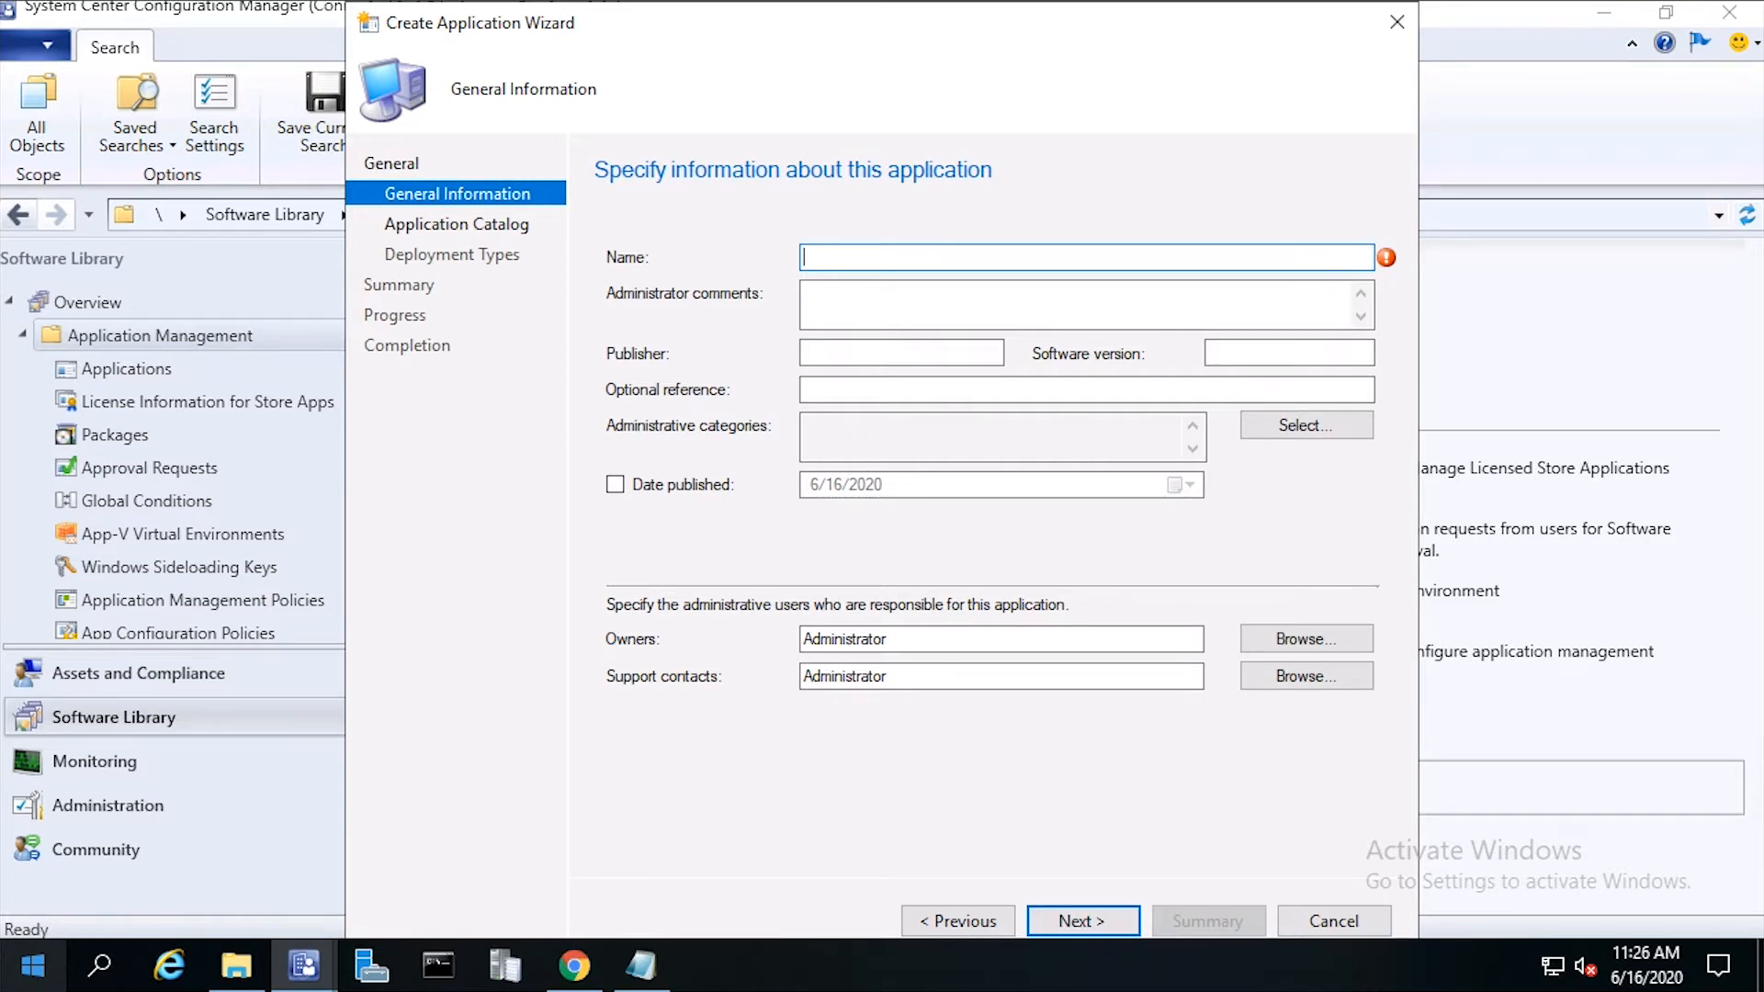
Step: Enter name Google Chrome, comment 'A great Browsing Tool', publisher Google, and minimize the notes
left_click(639, 964)
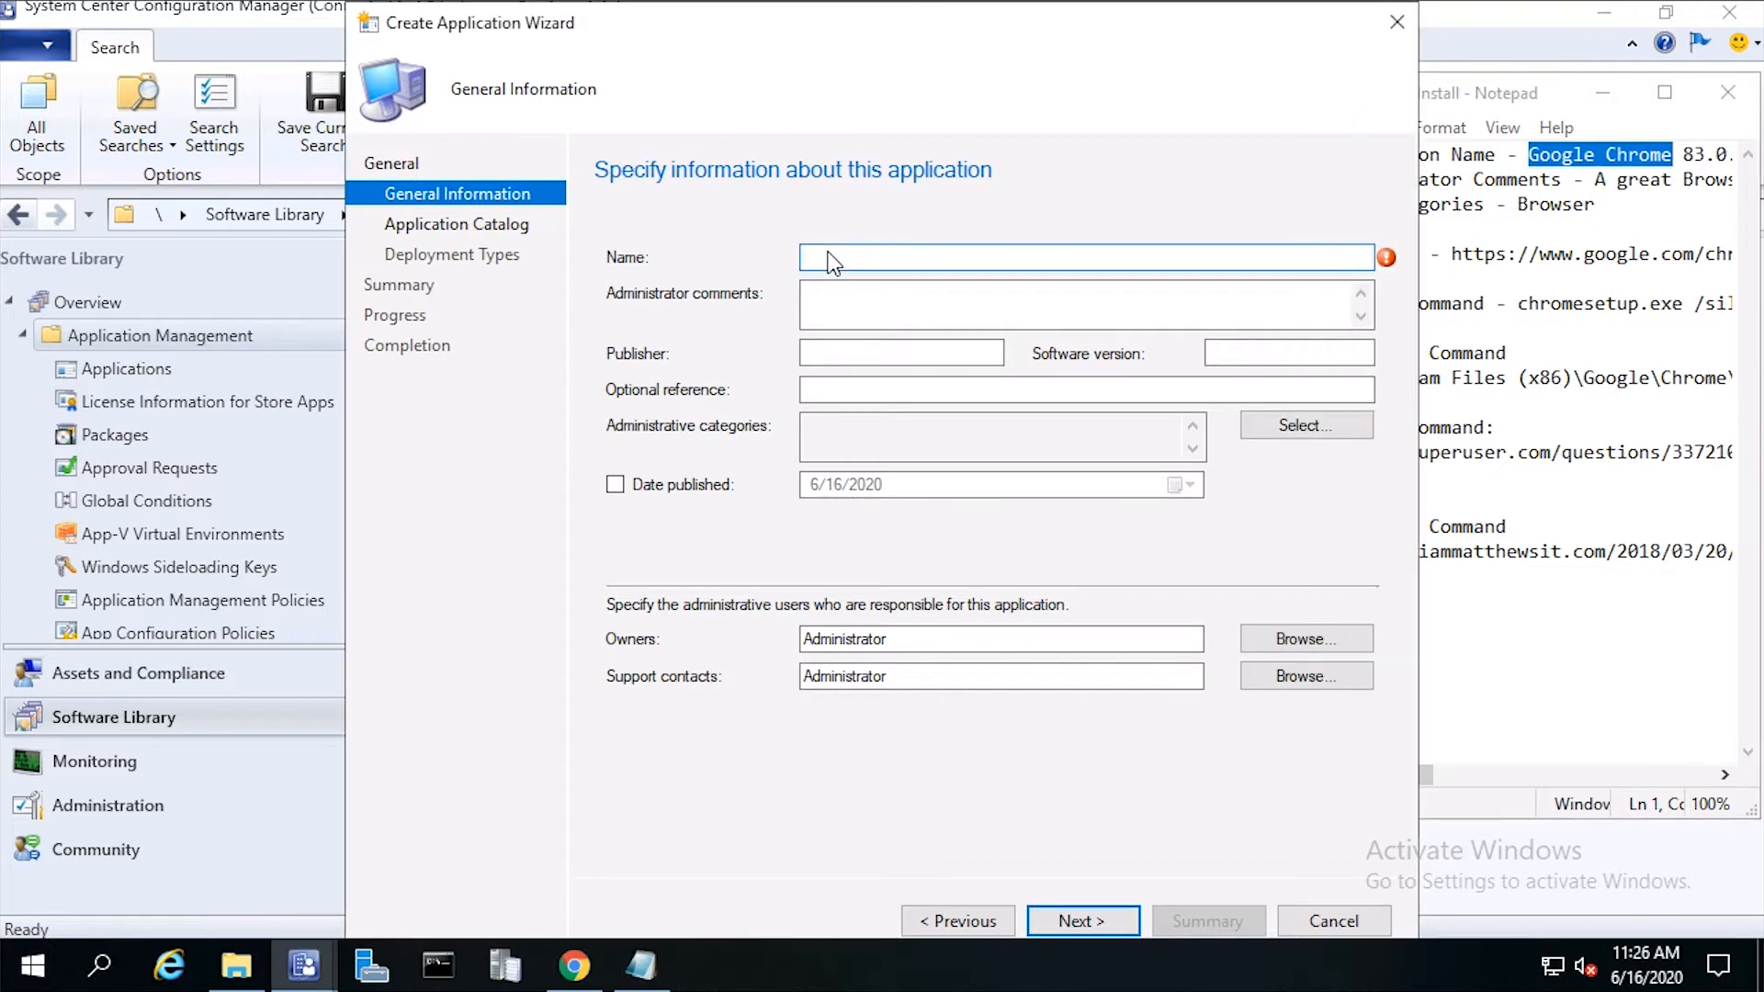
type("Google Chrome")
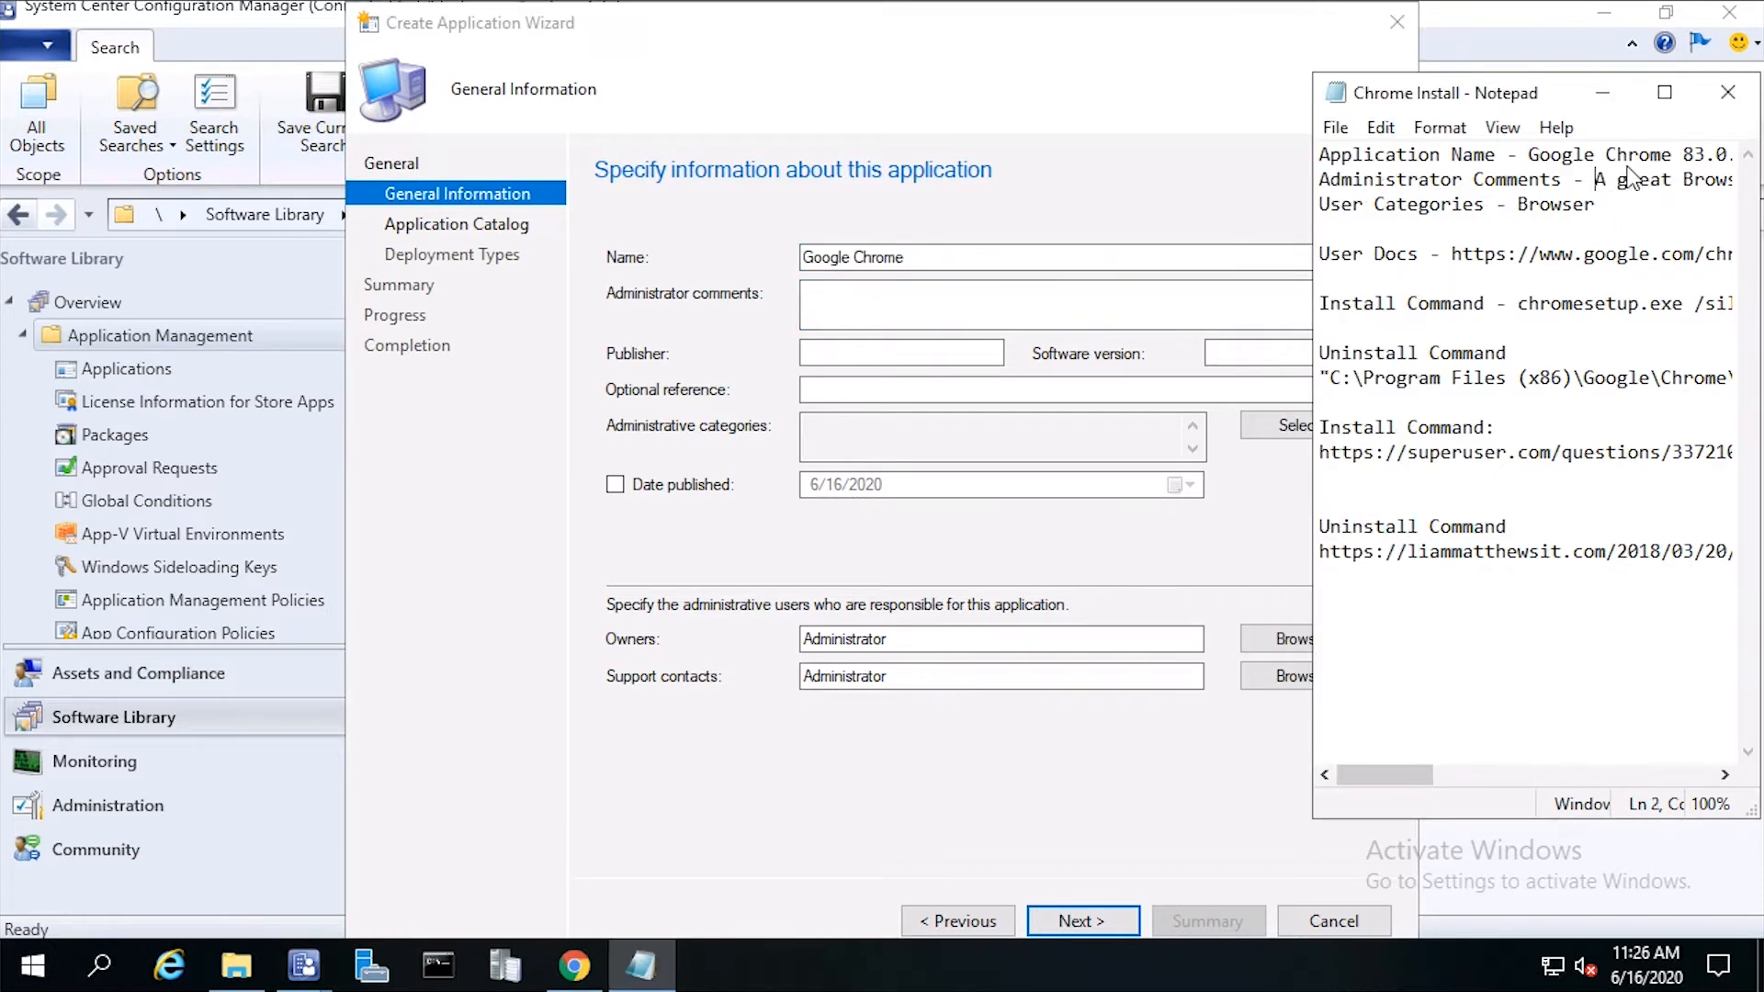
type("A great Browsing Tool")
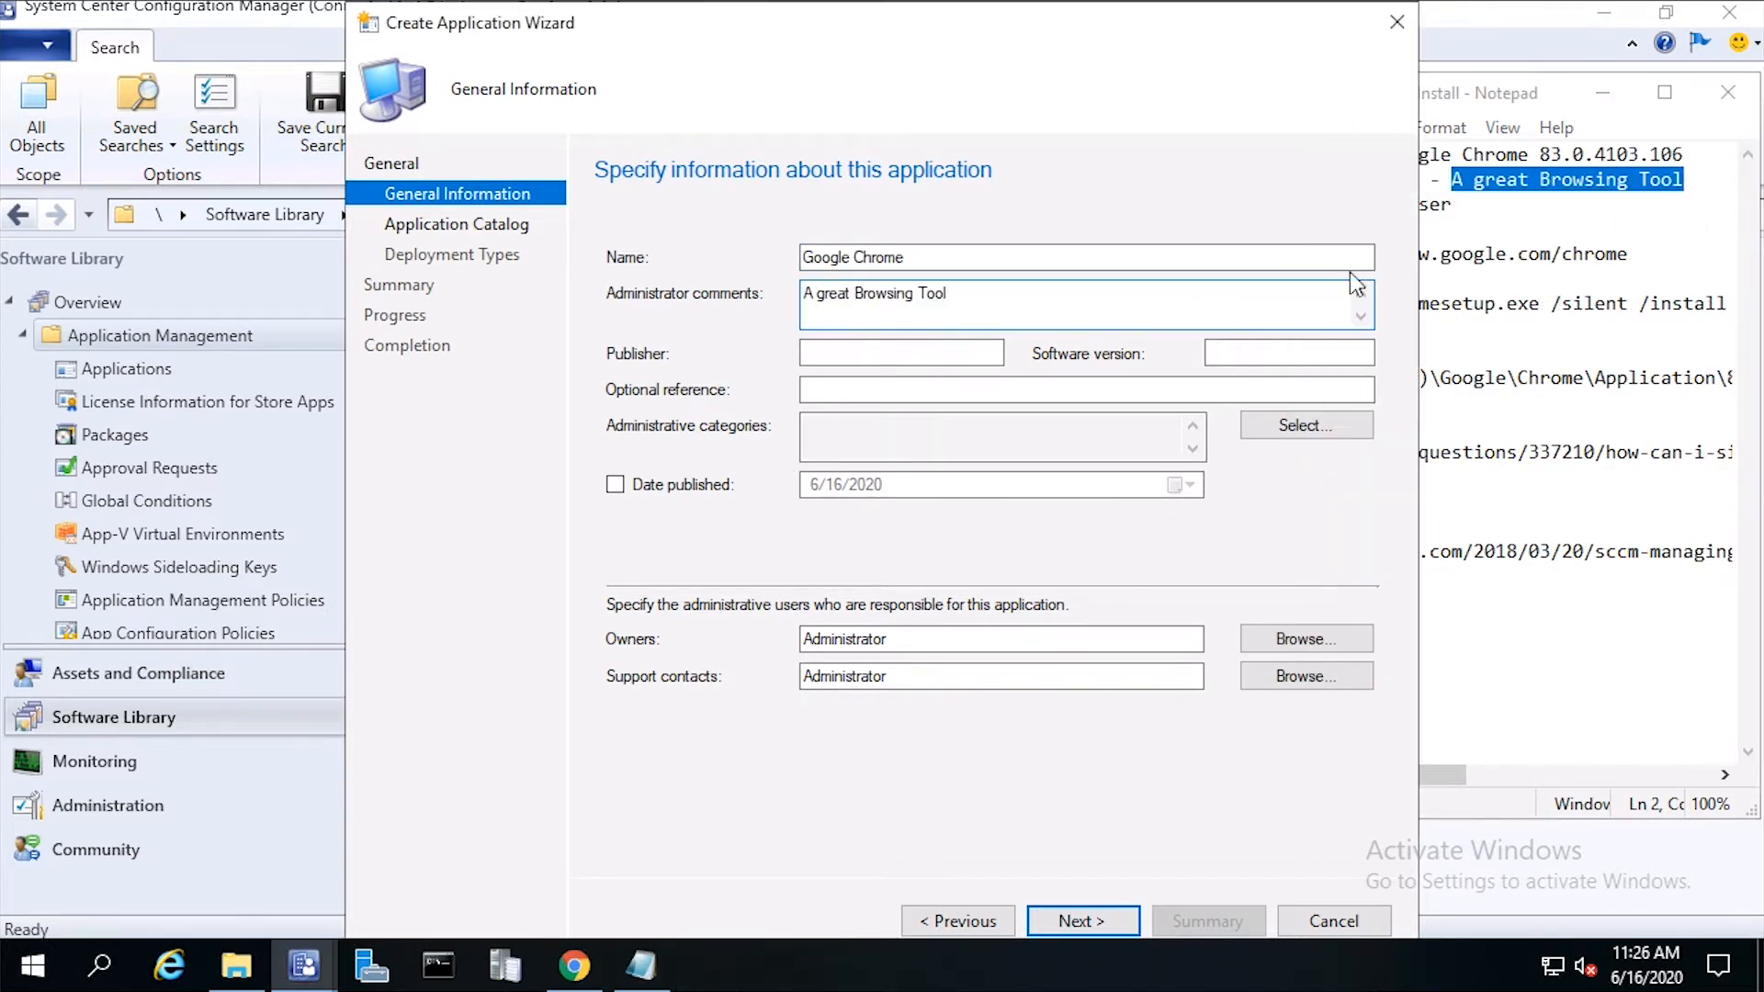
left_click(1286, 353)
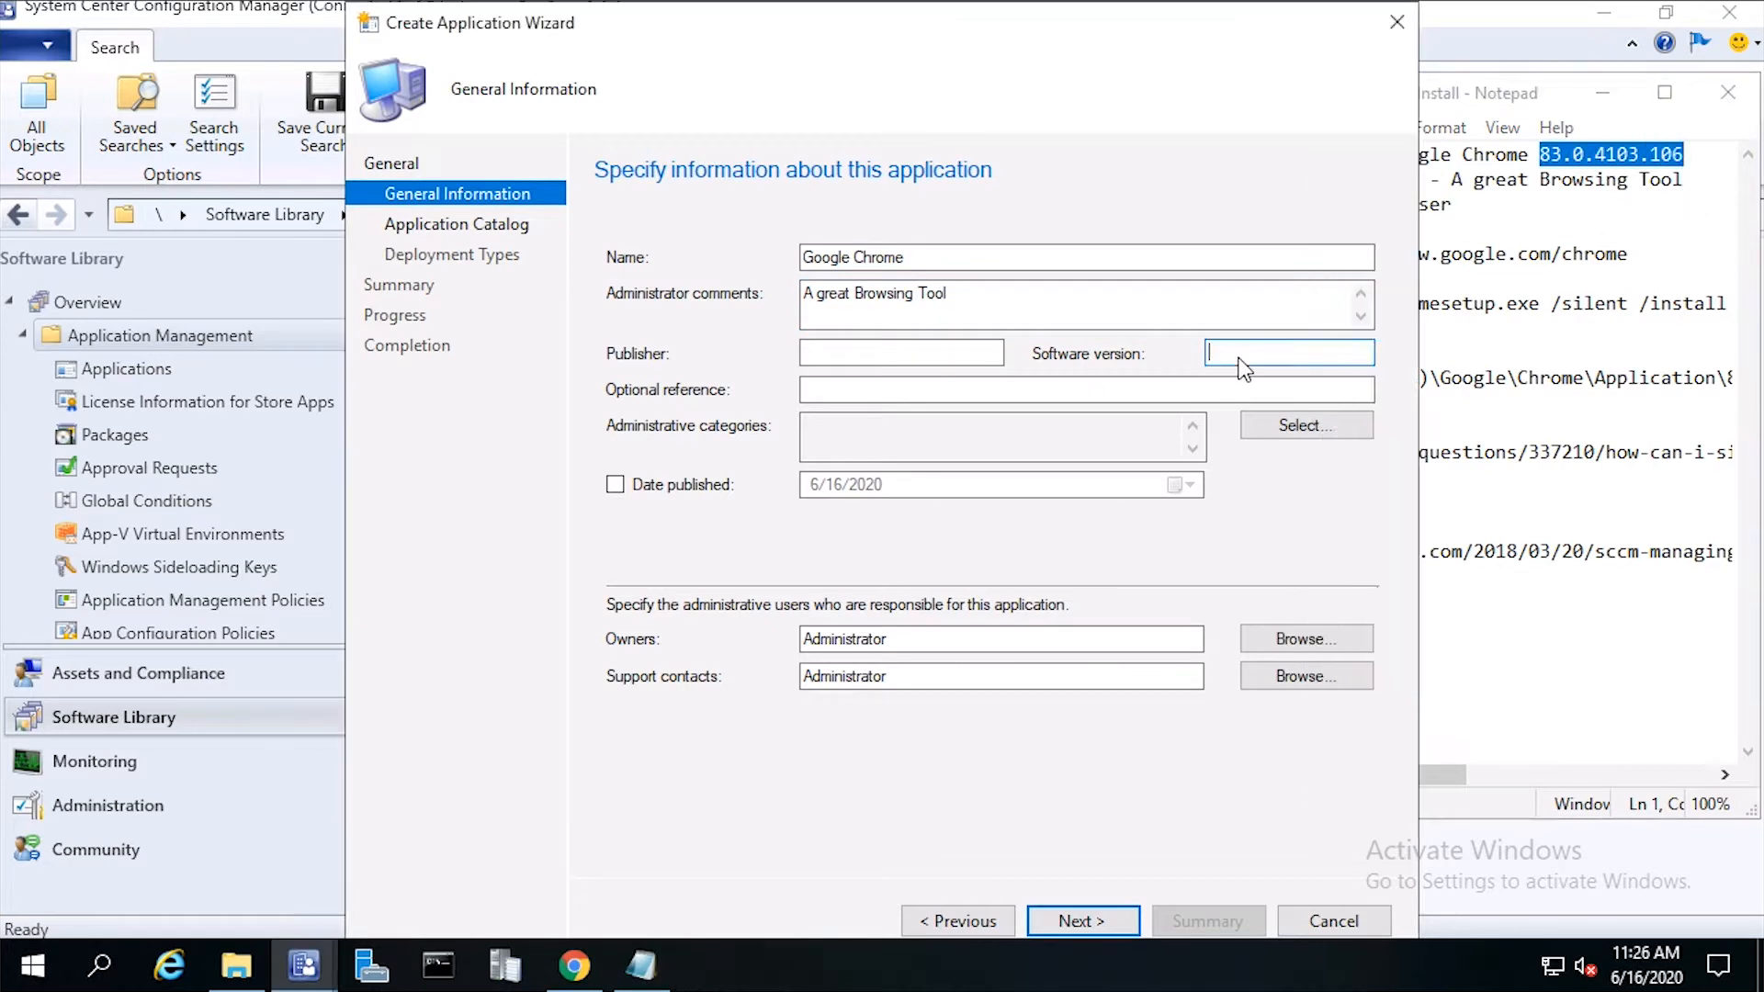
type("Google")
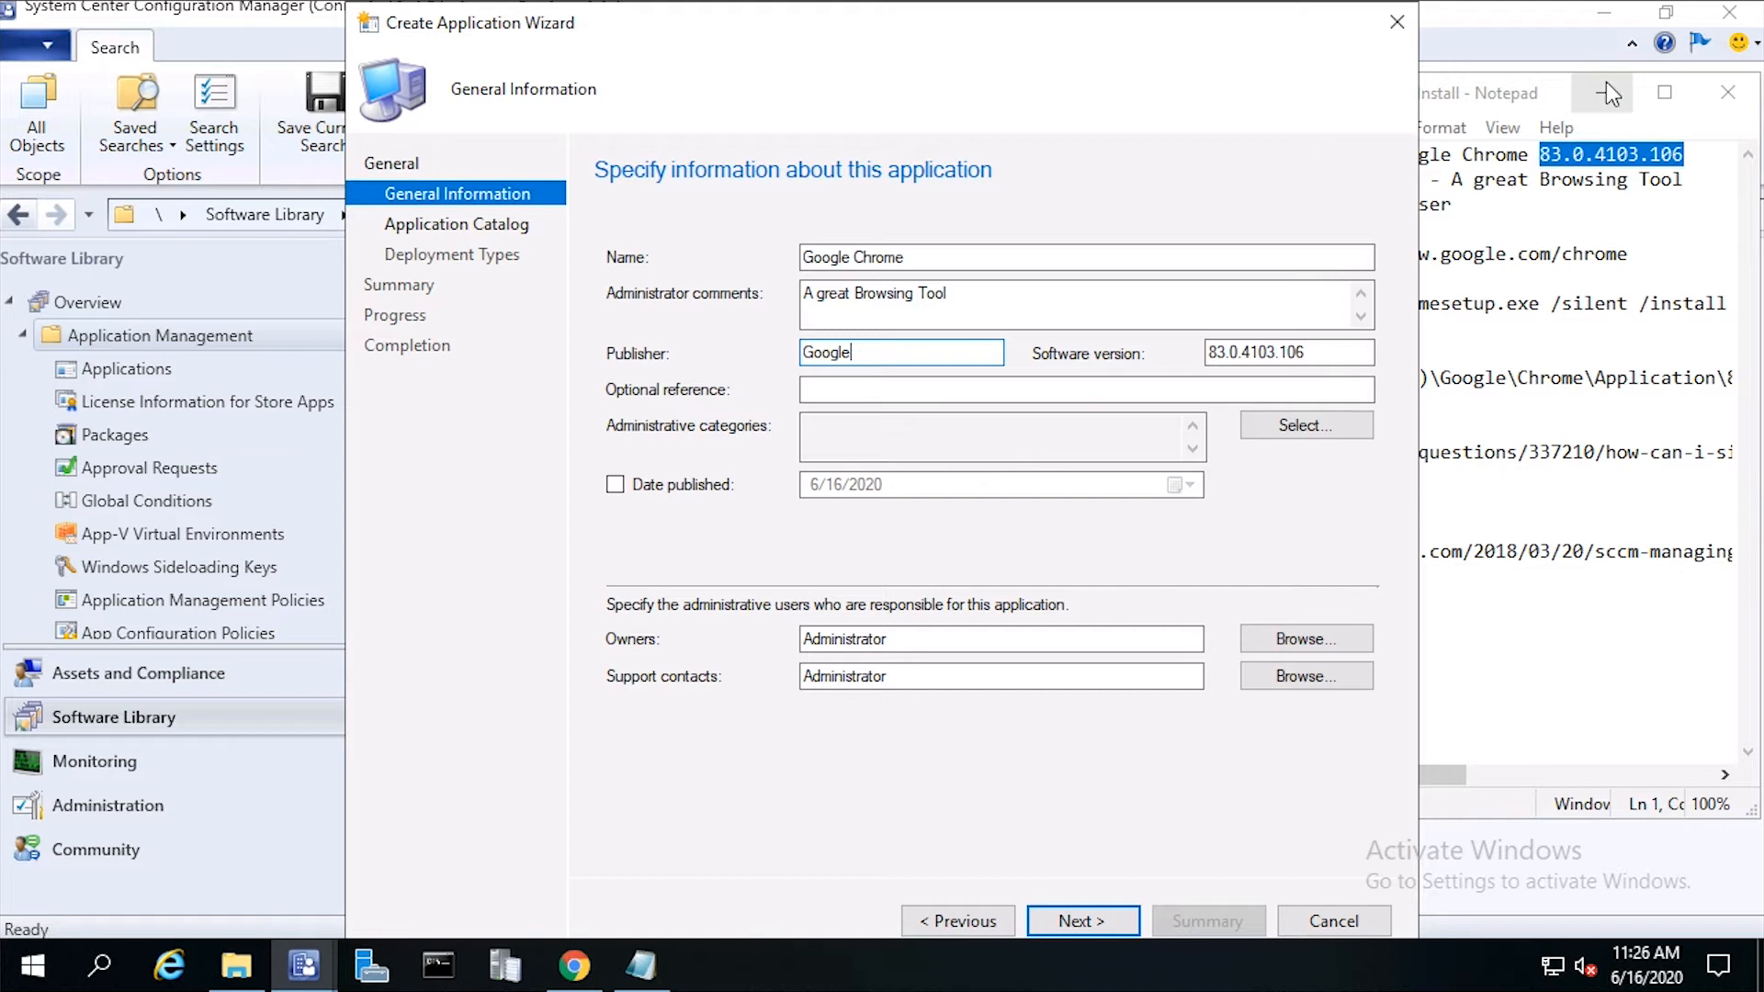
left_click(1602, 92)
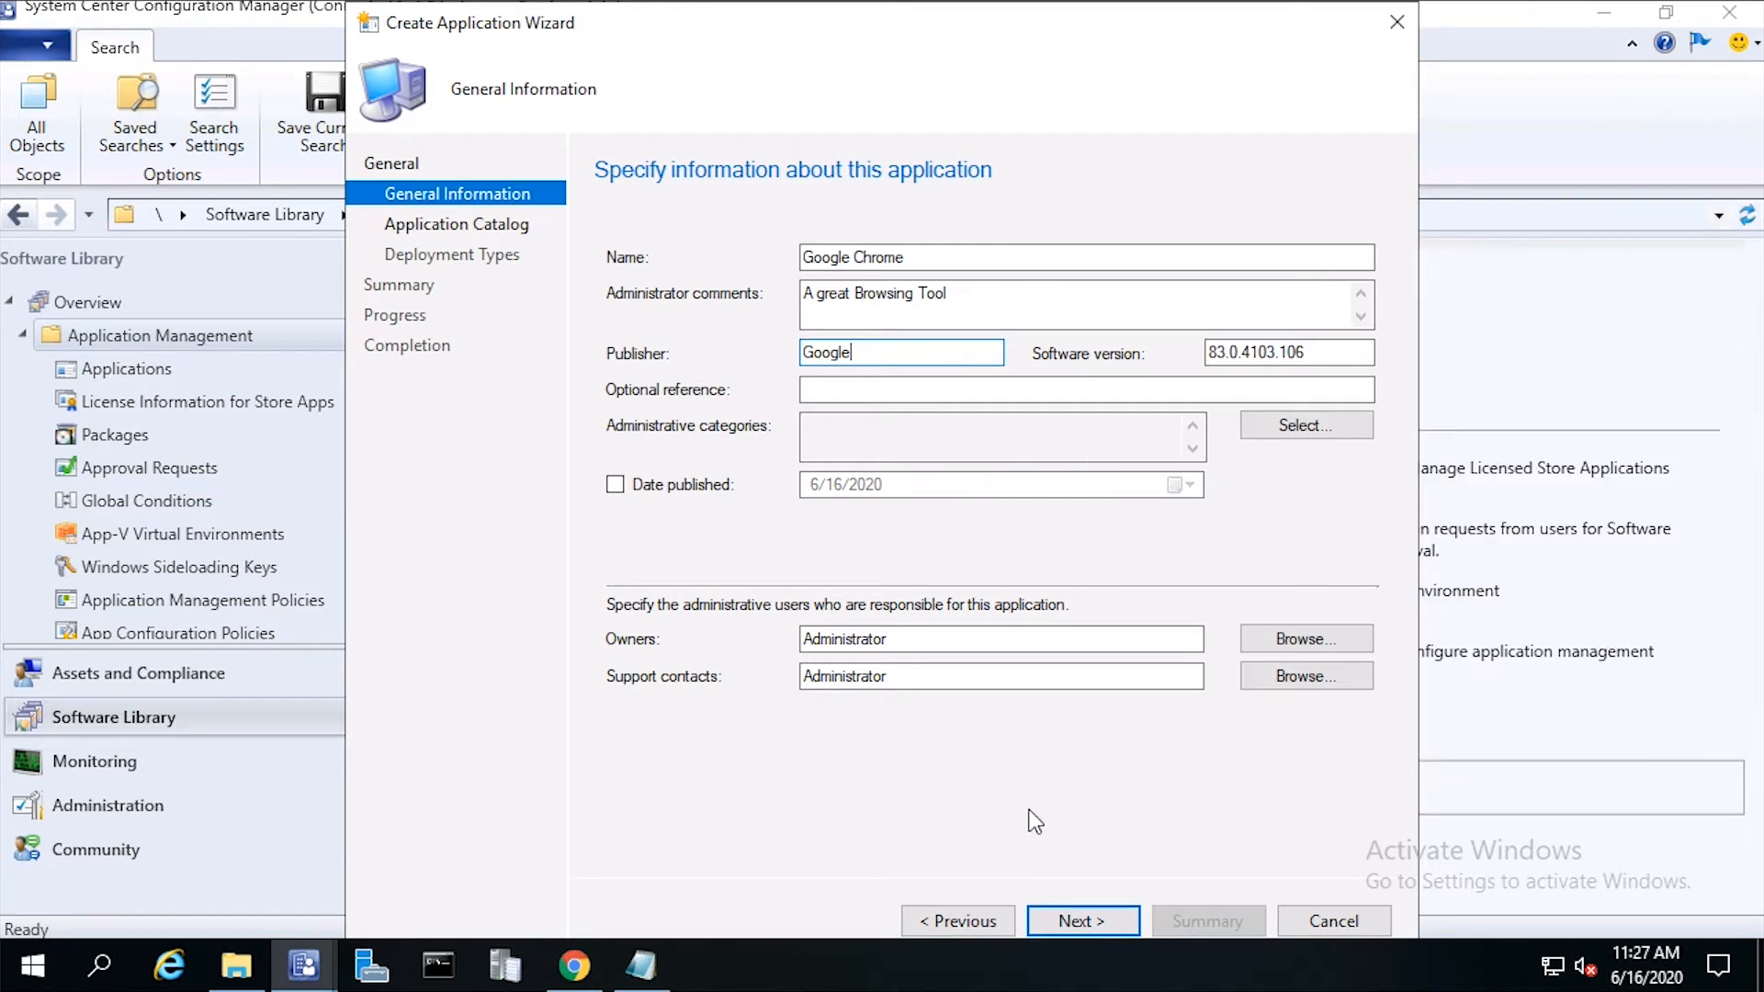
mouse_move(1080, 920)
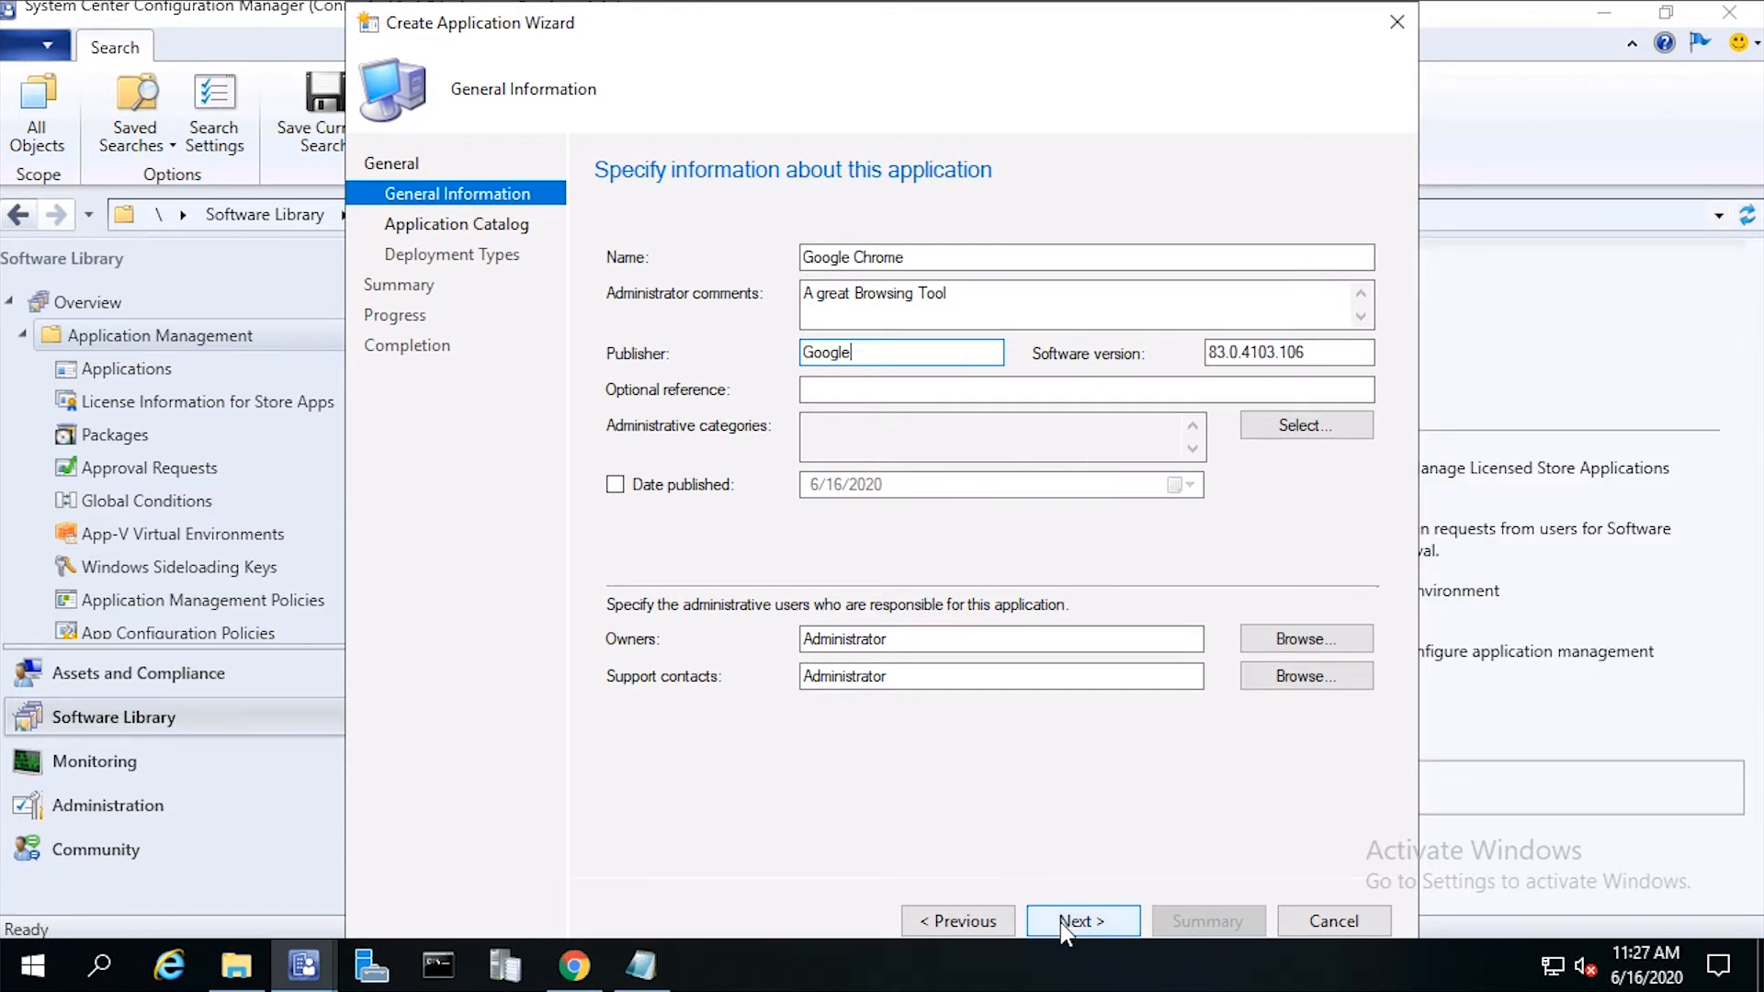
Step: On the Application Catalog page, assign the Browser user category to Google Chrome
left_click(1080, 921)
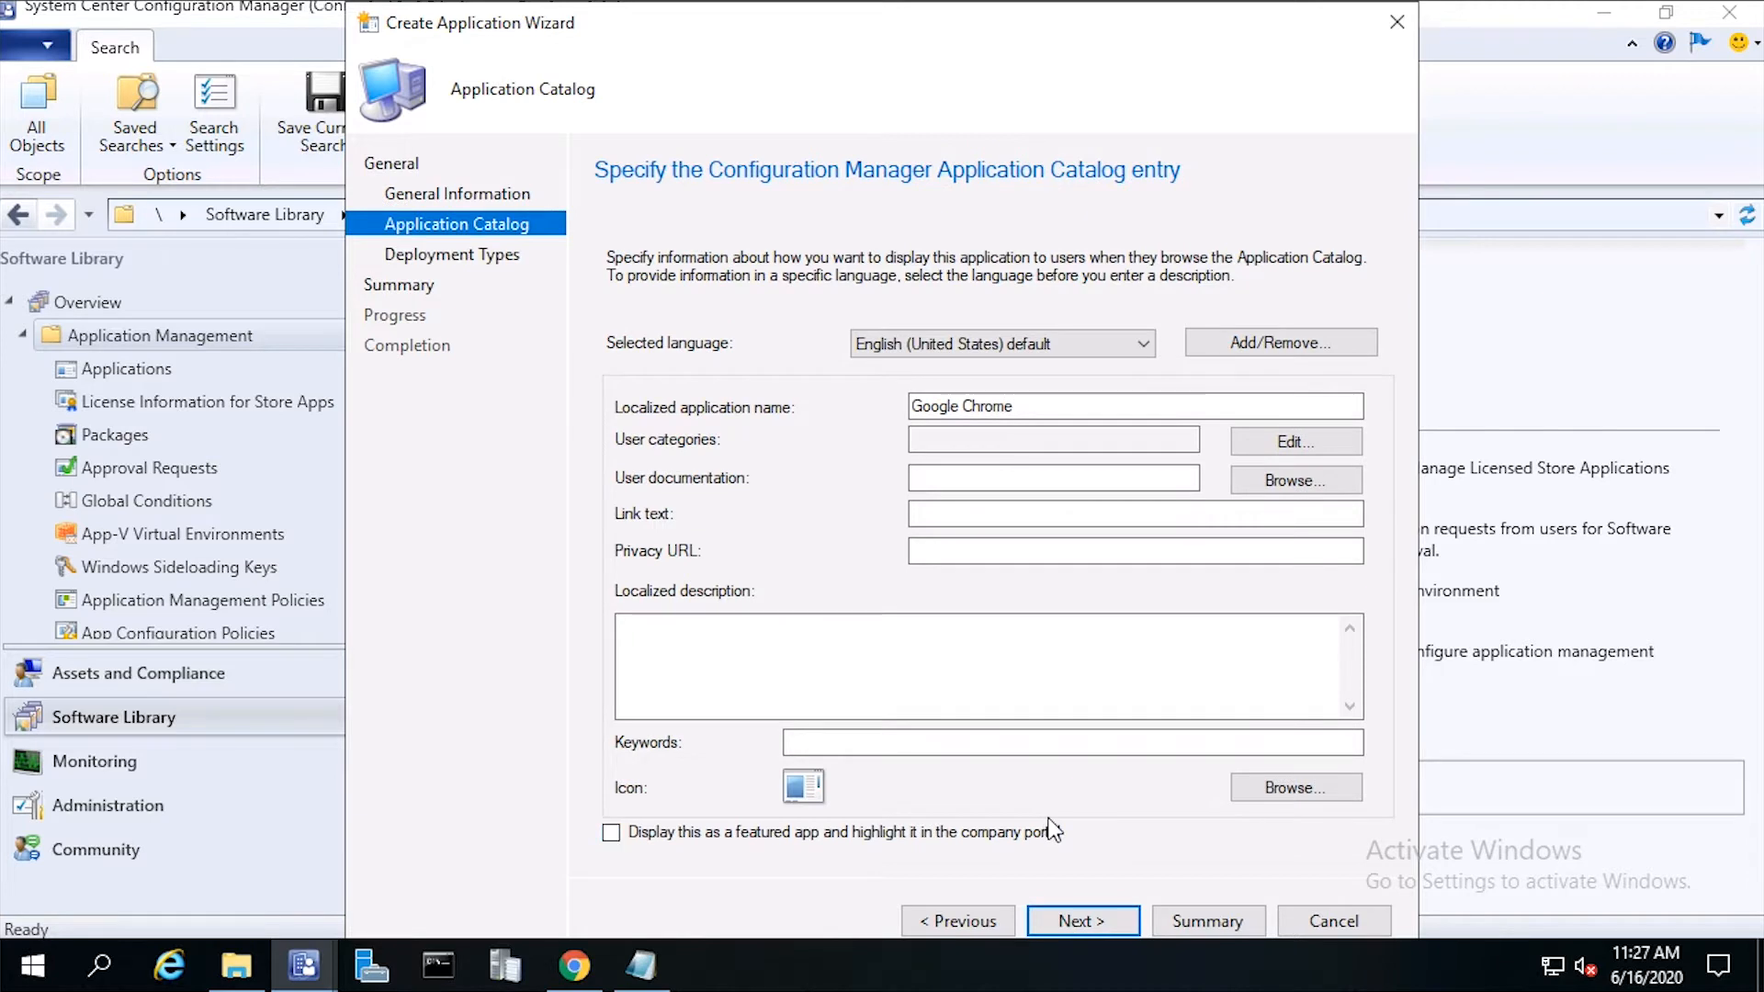
mouse_move(1174, 733)
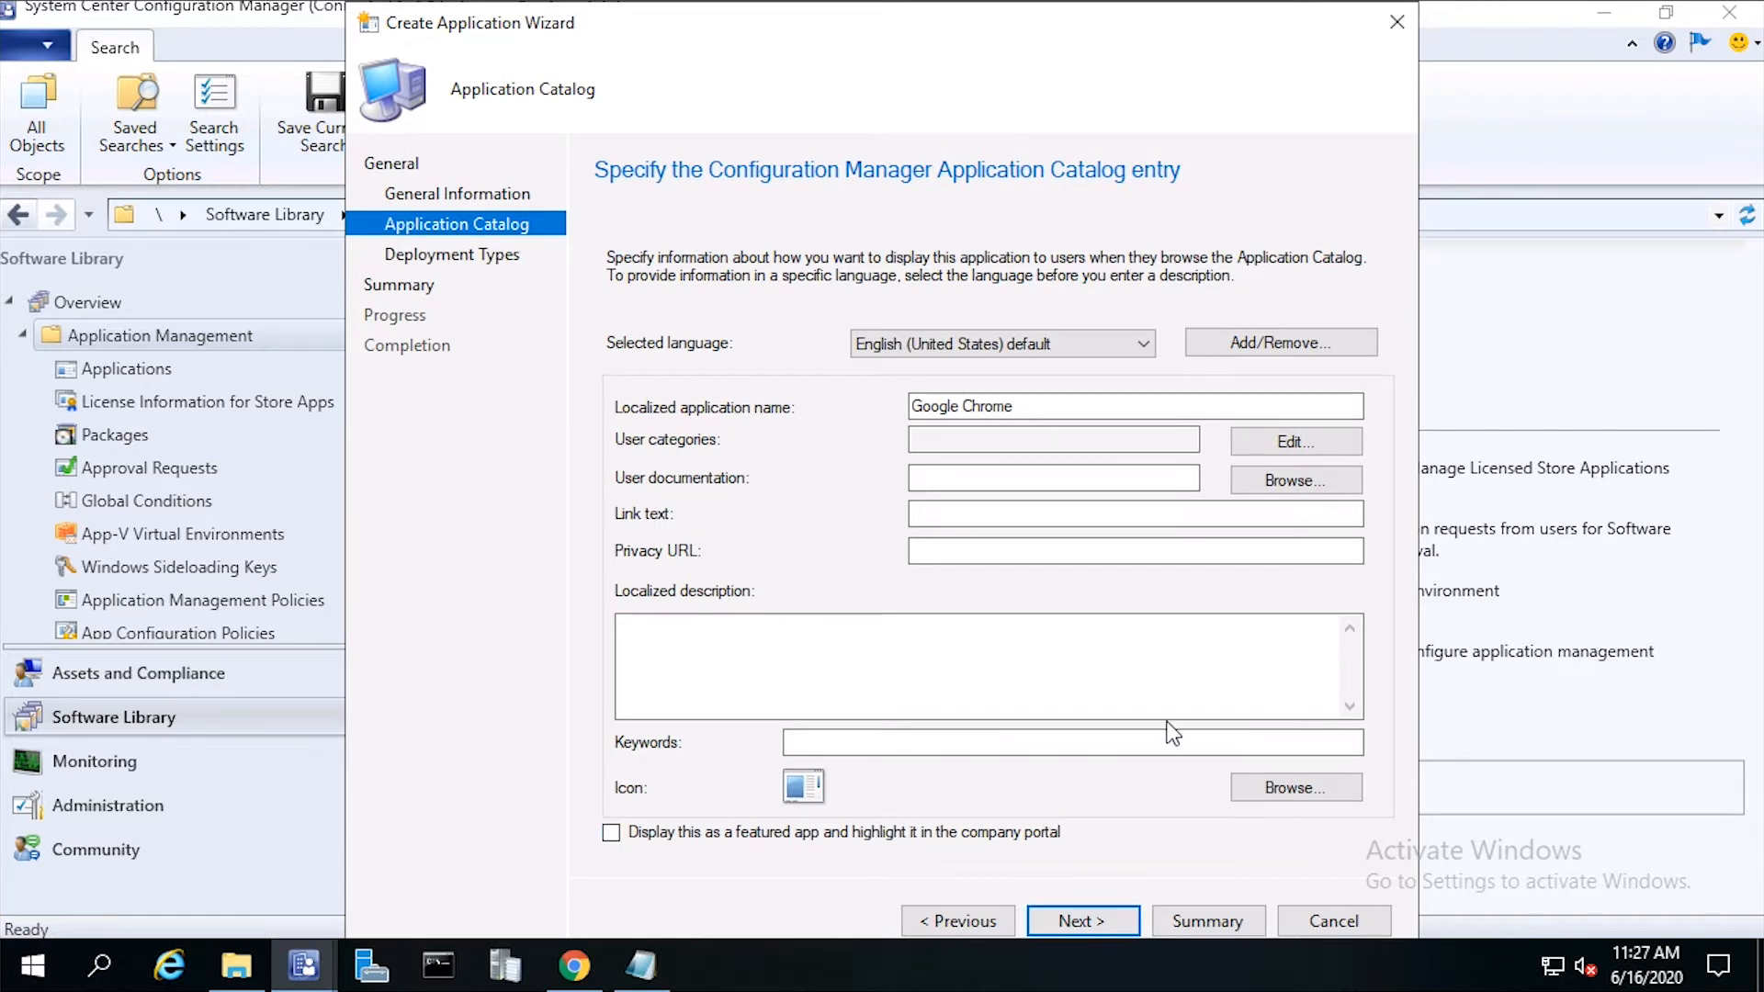
mouse_move(755, 452)
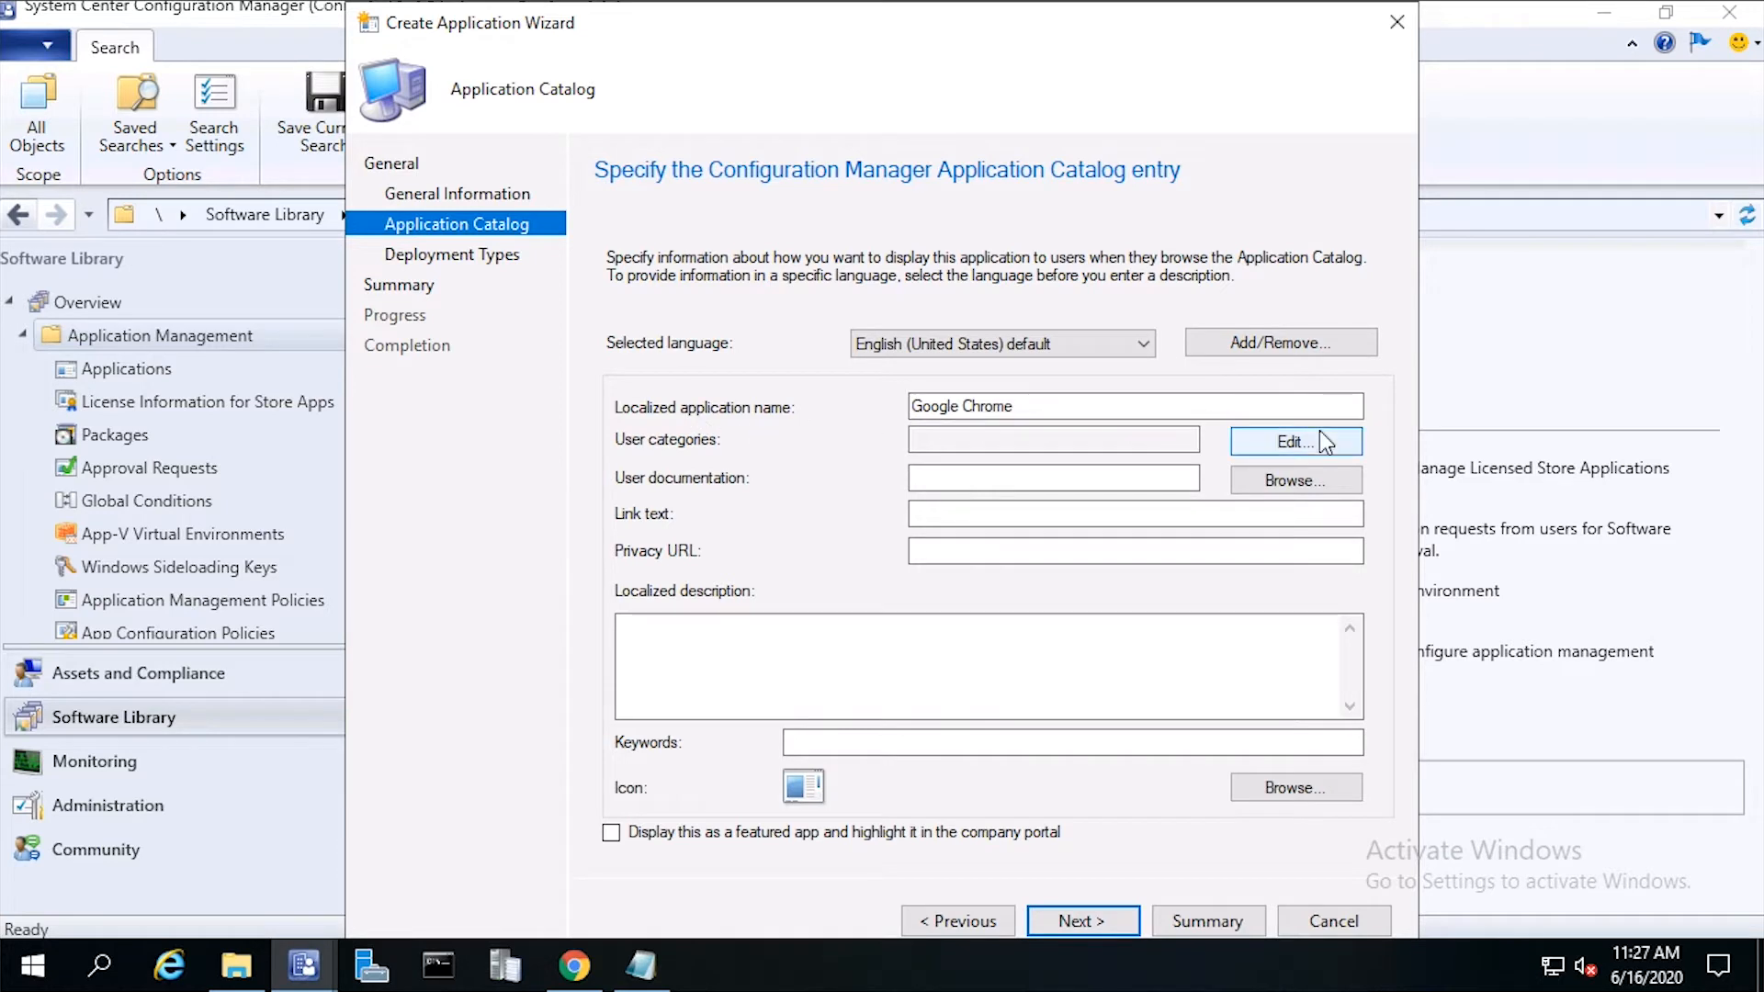
left_click(1295, 441)
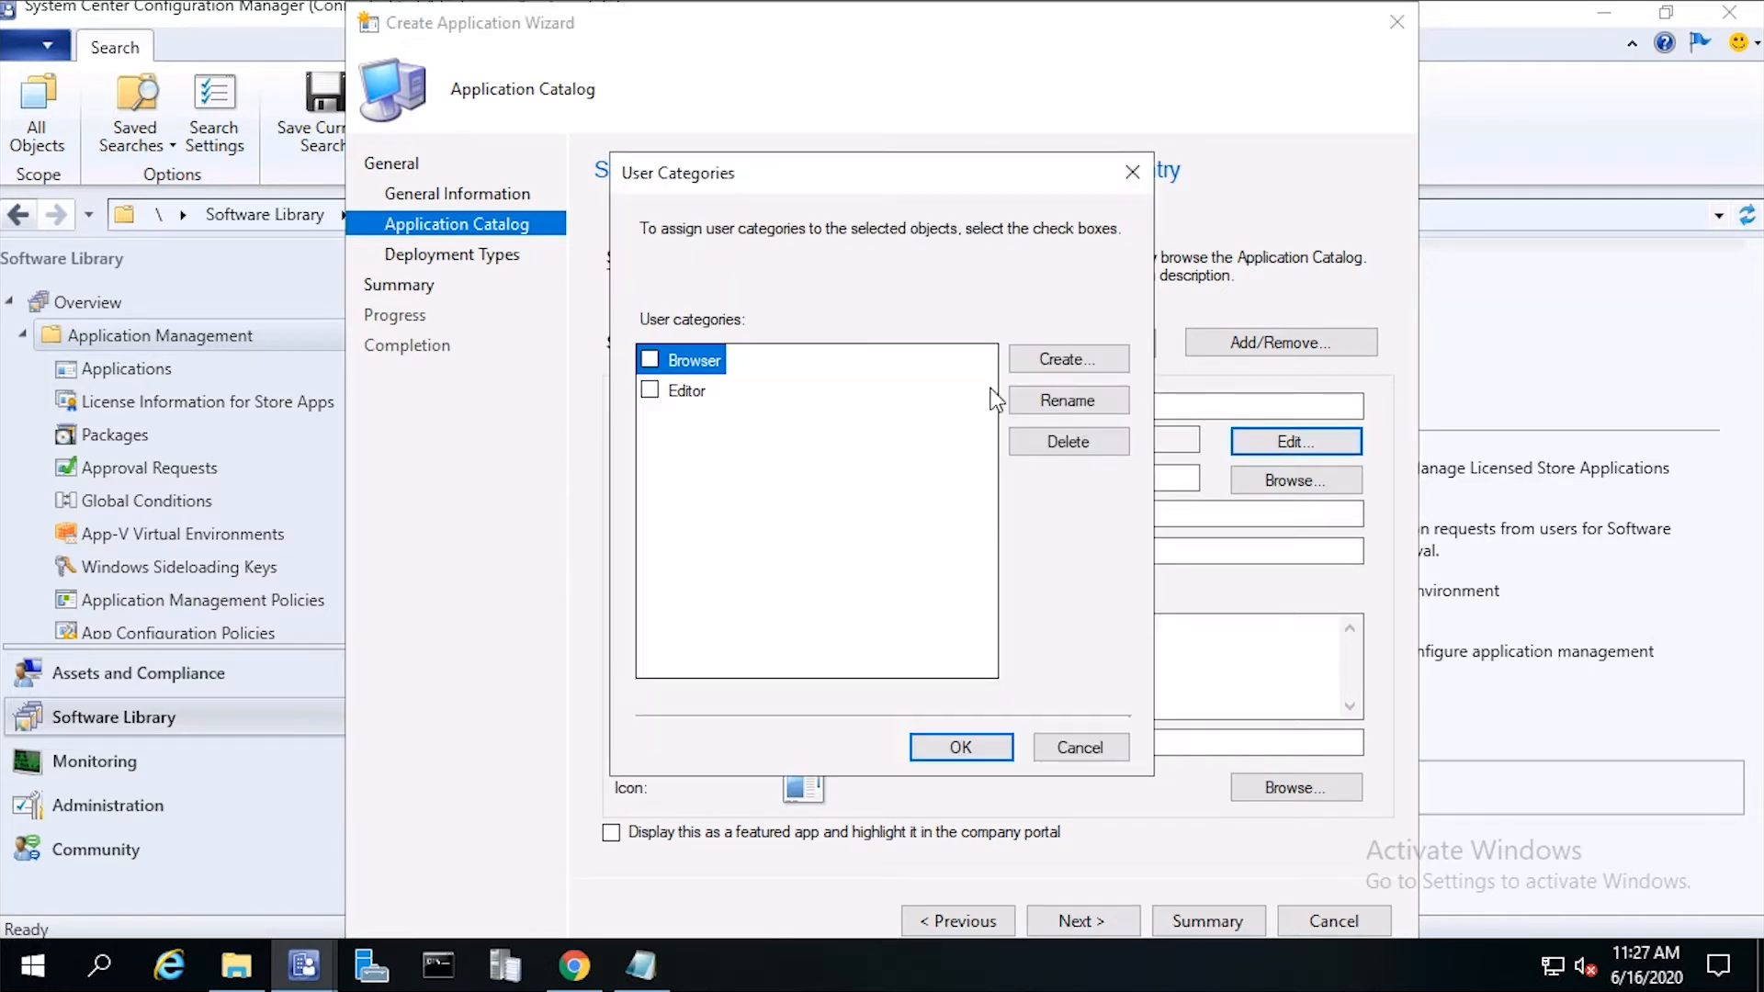
left_click(650, 360)
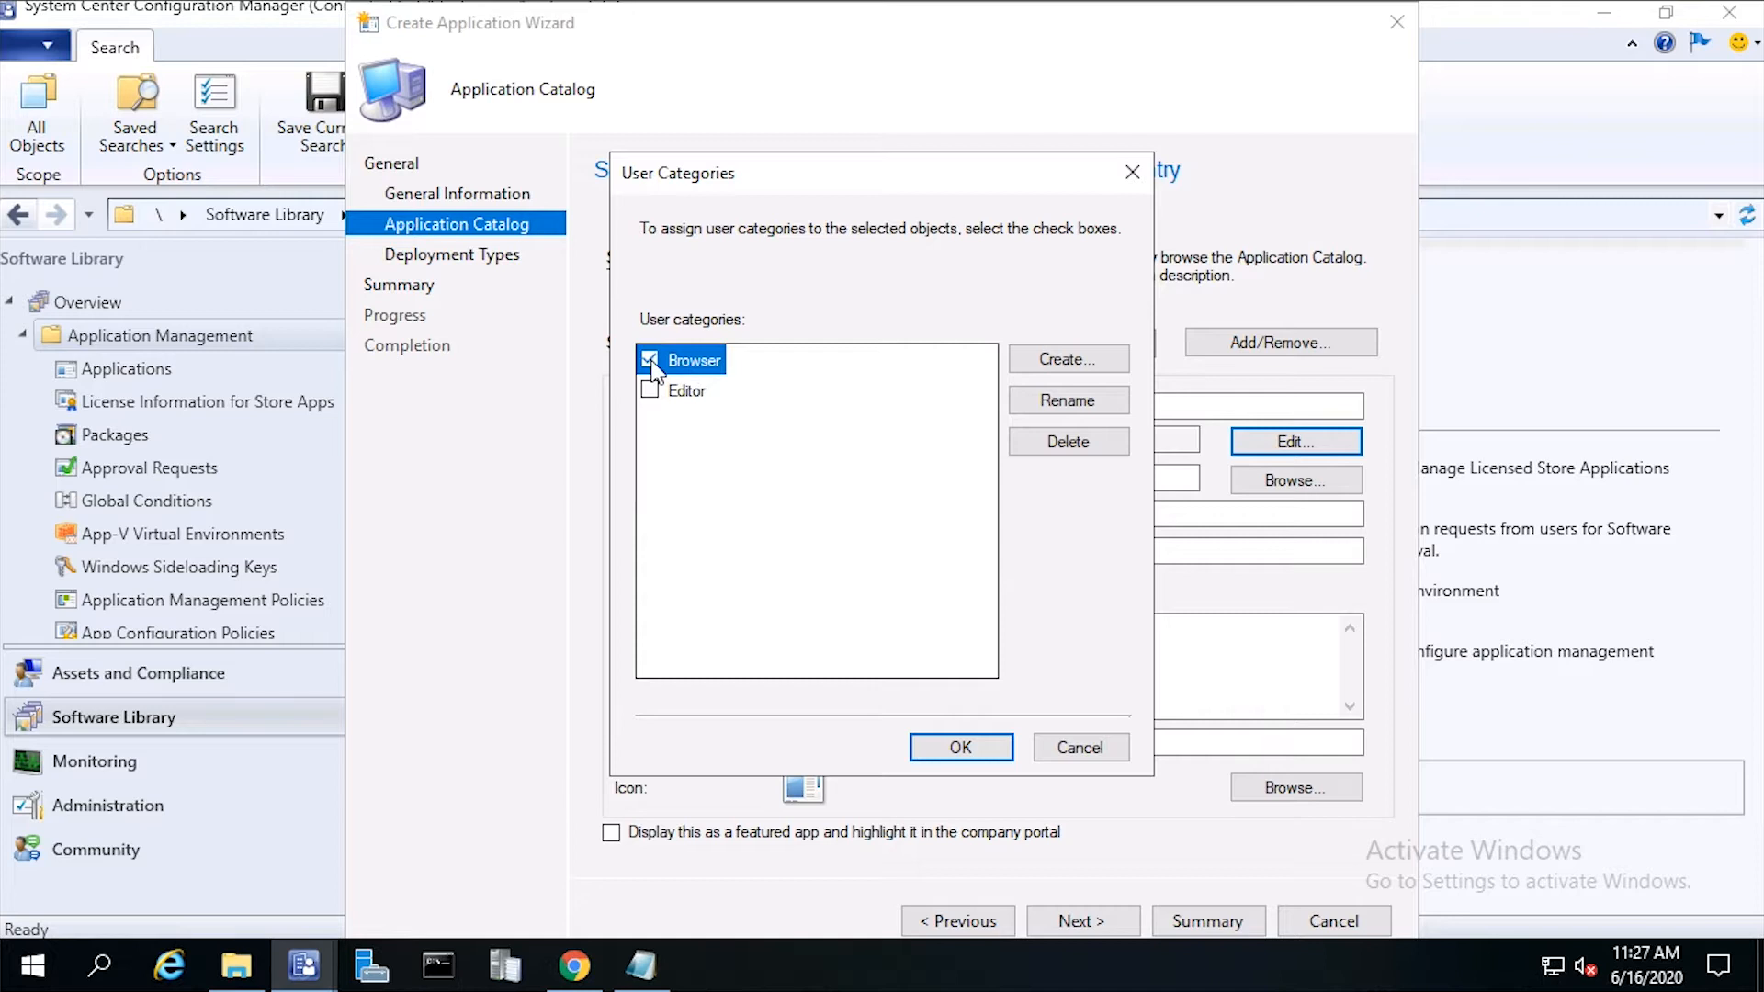
mouse_move(959, 748)
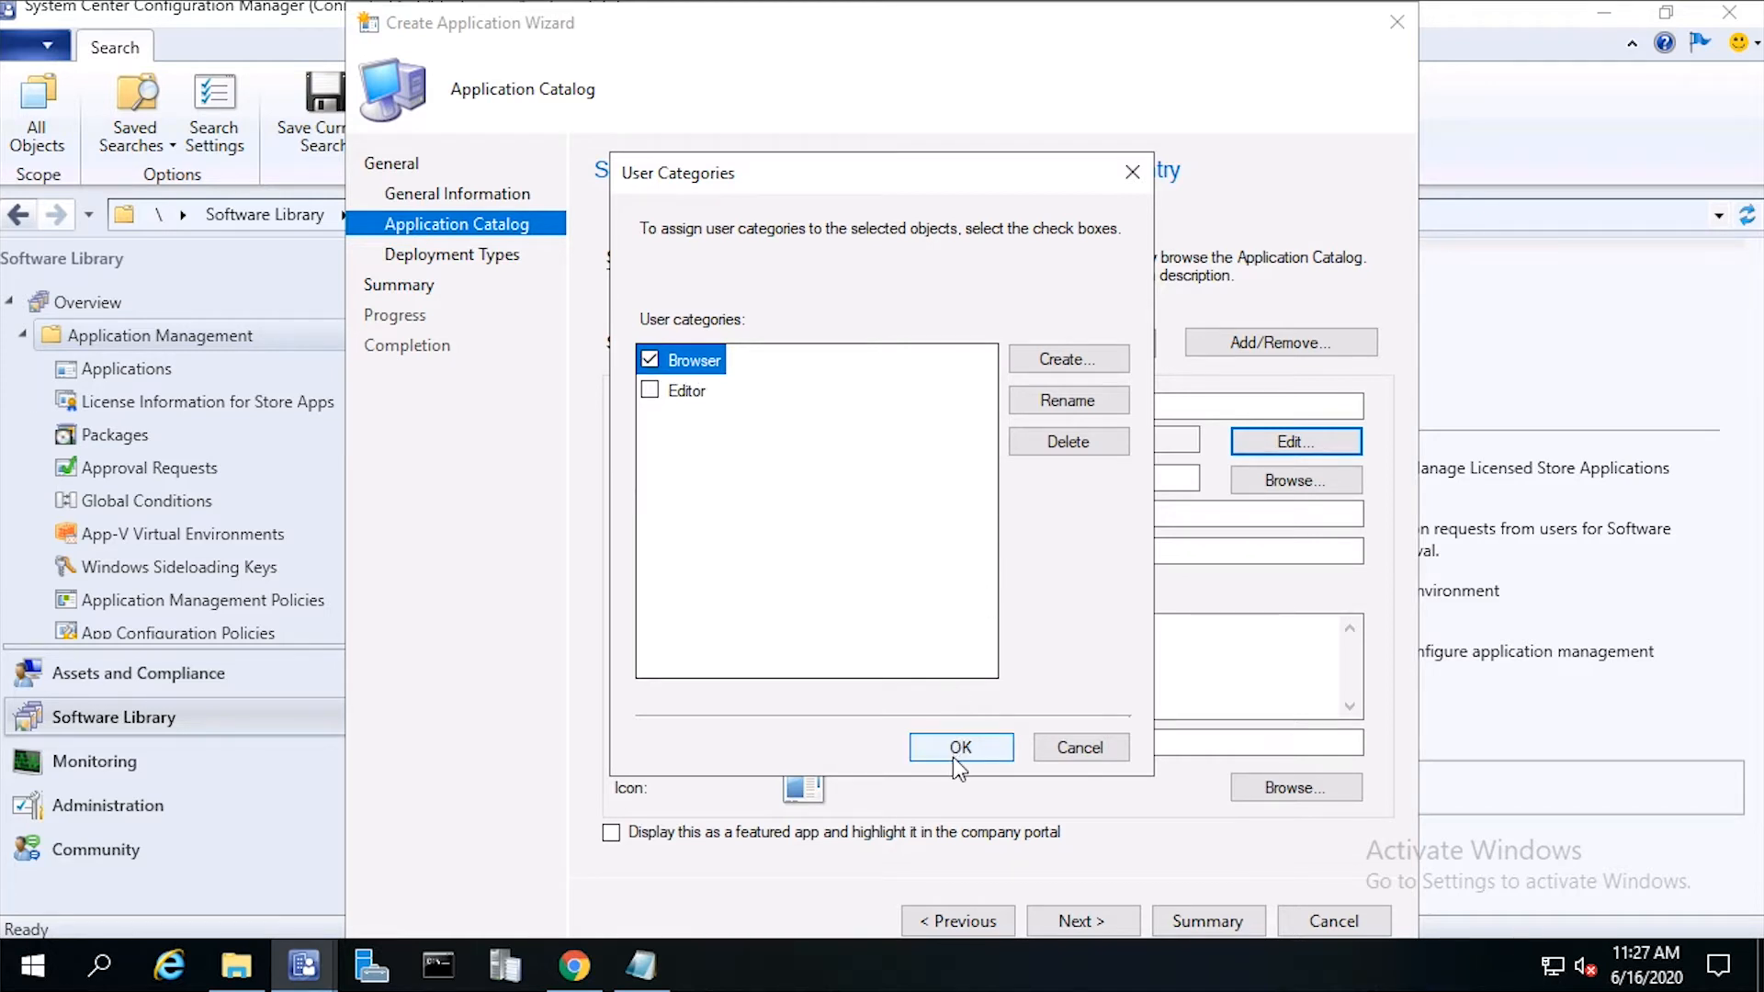
left_click(961, 747)
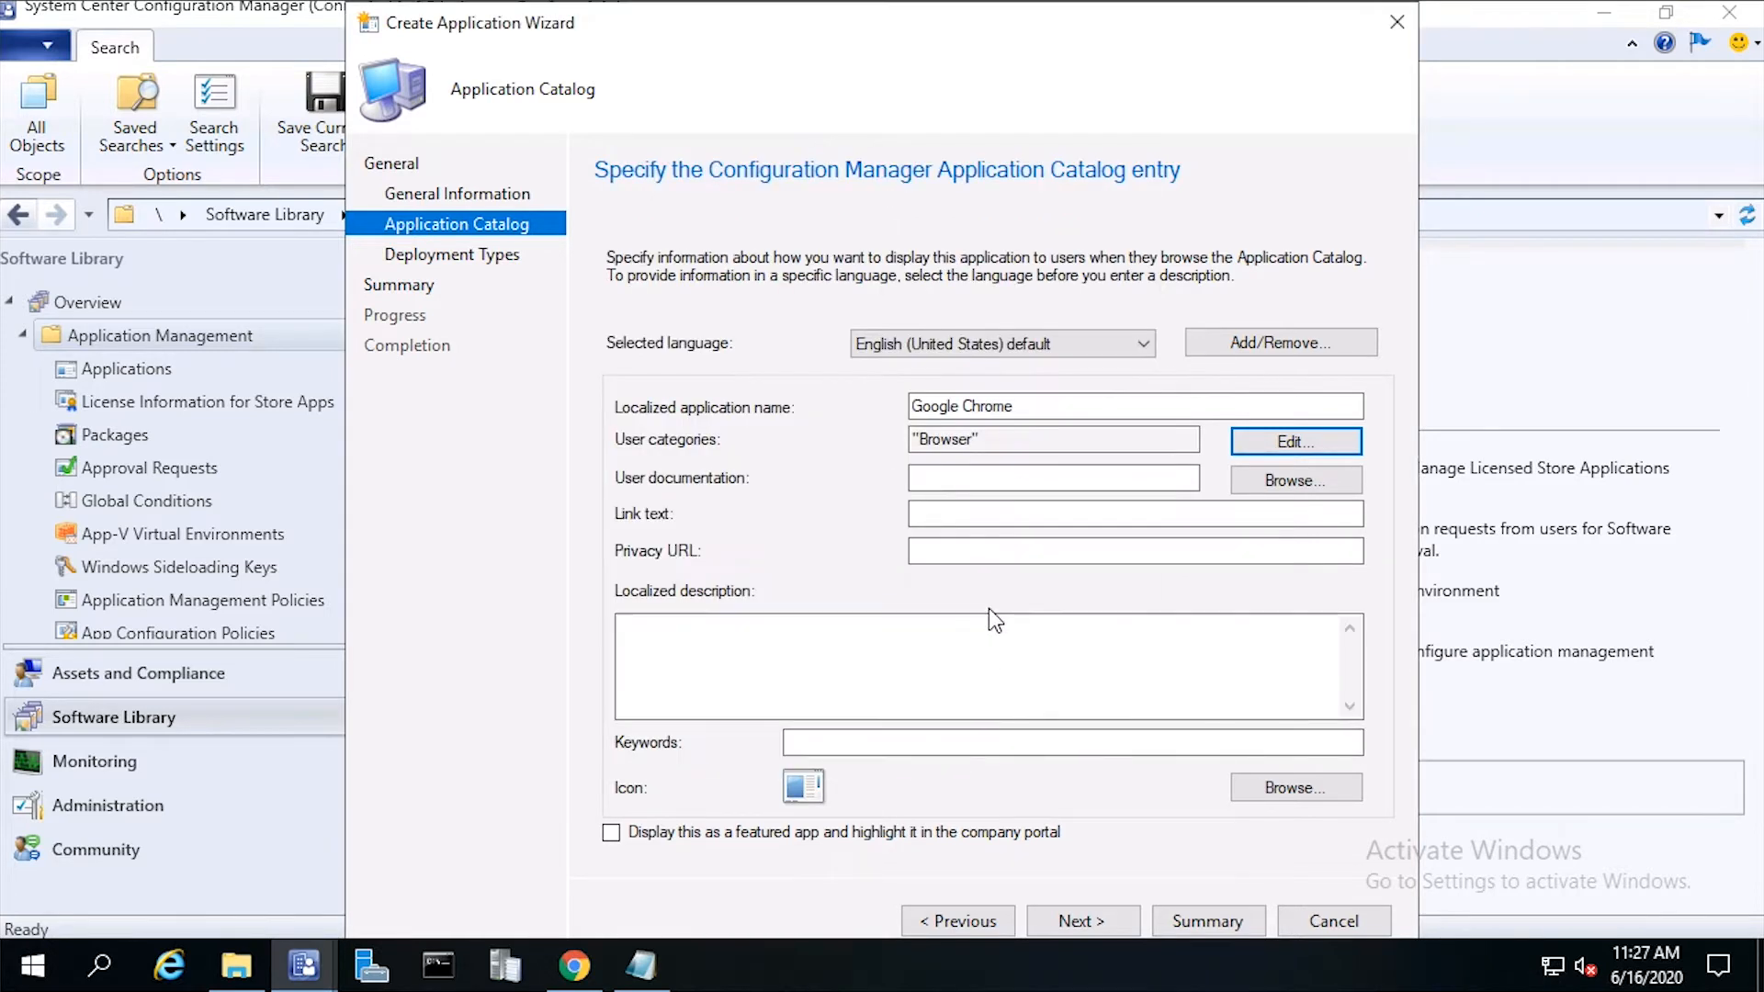
mouse_move(940, 805)
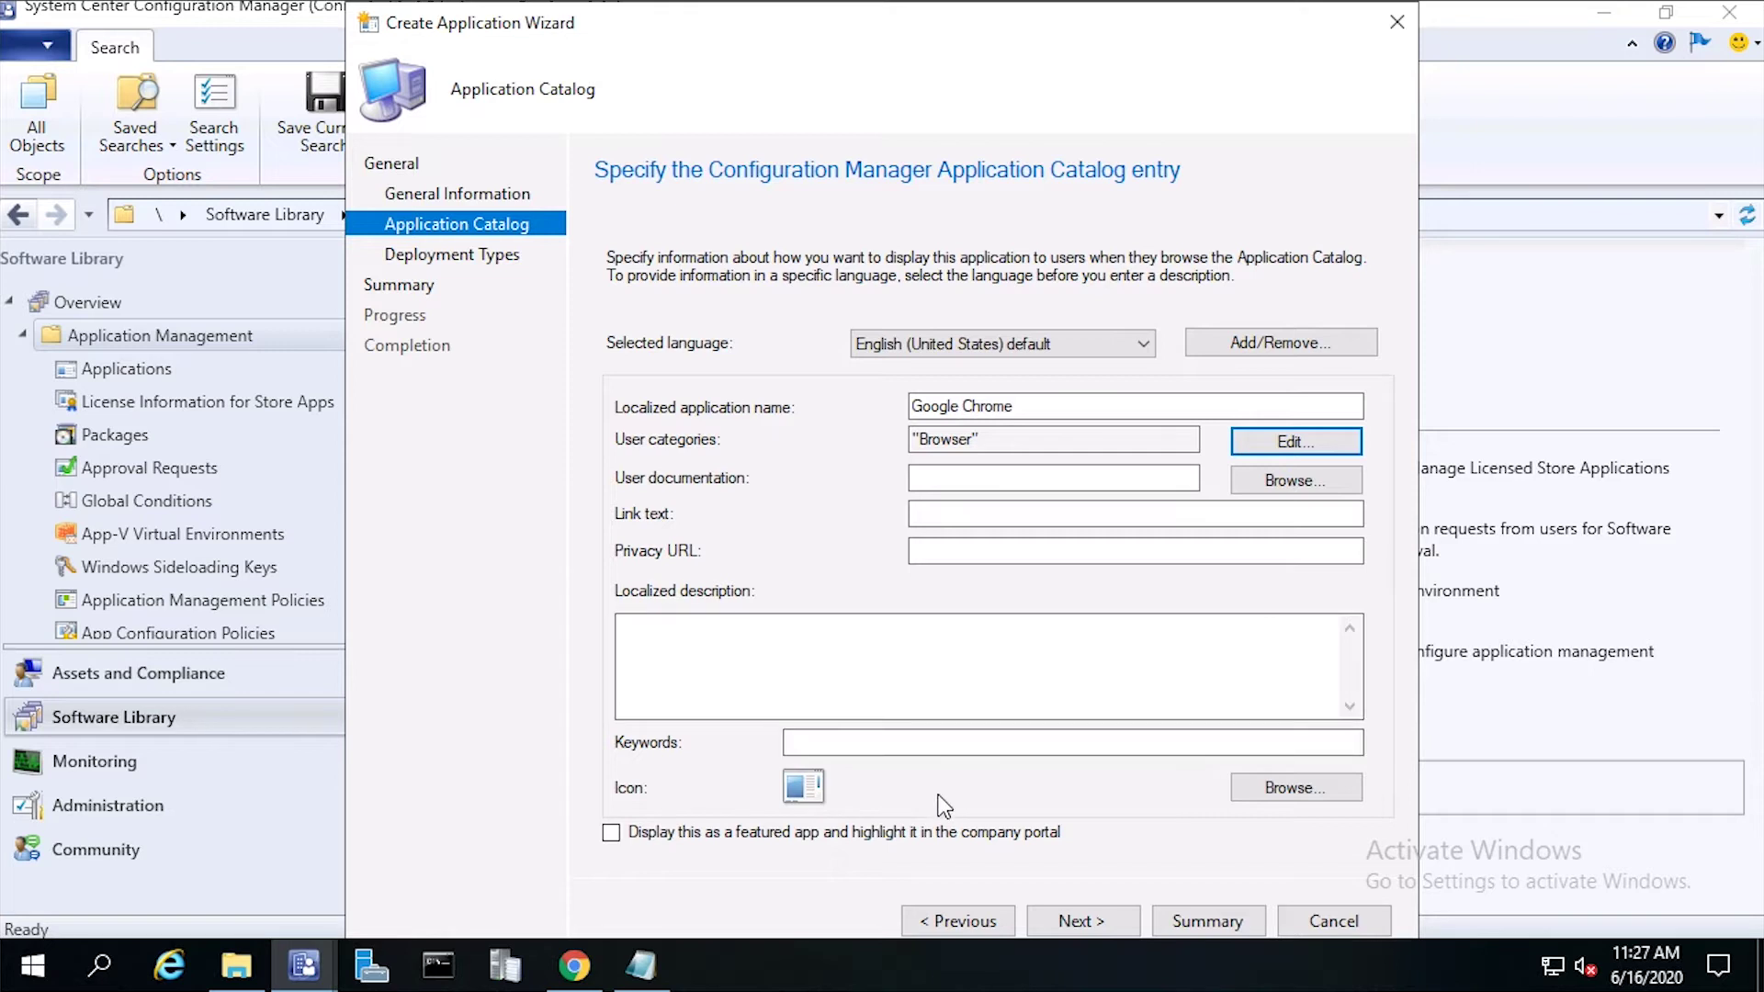
mouse_move(1212, 799)
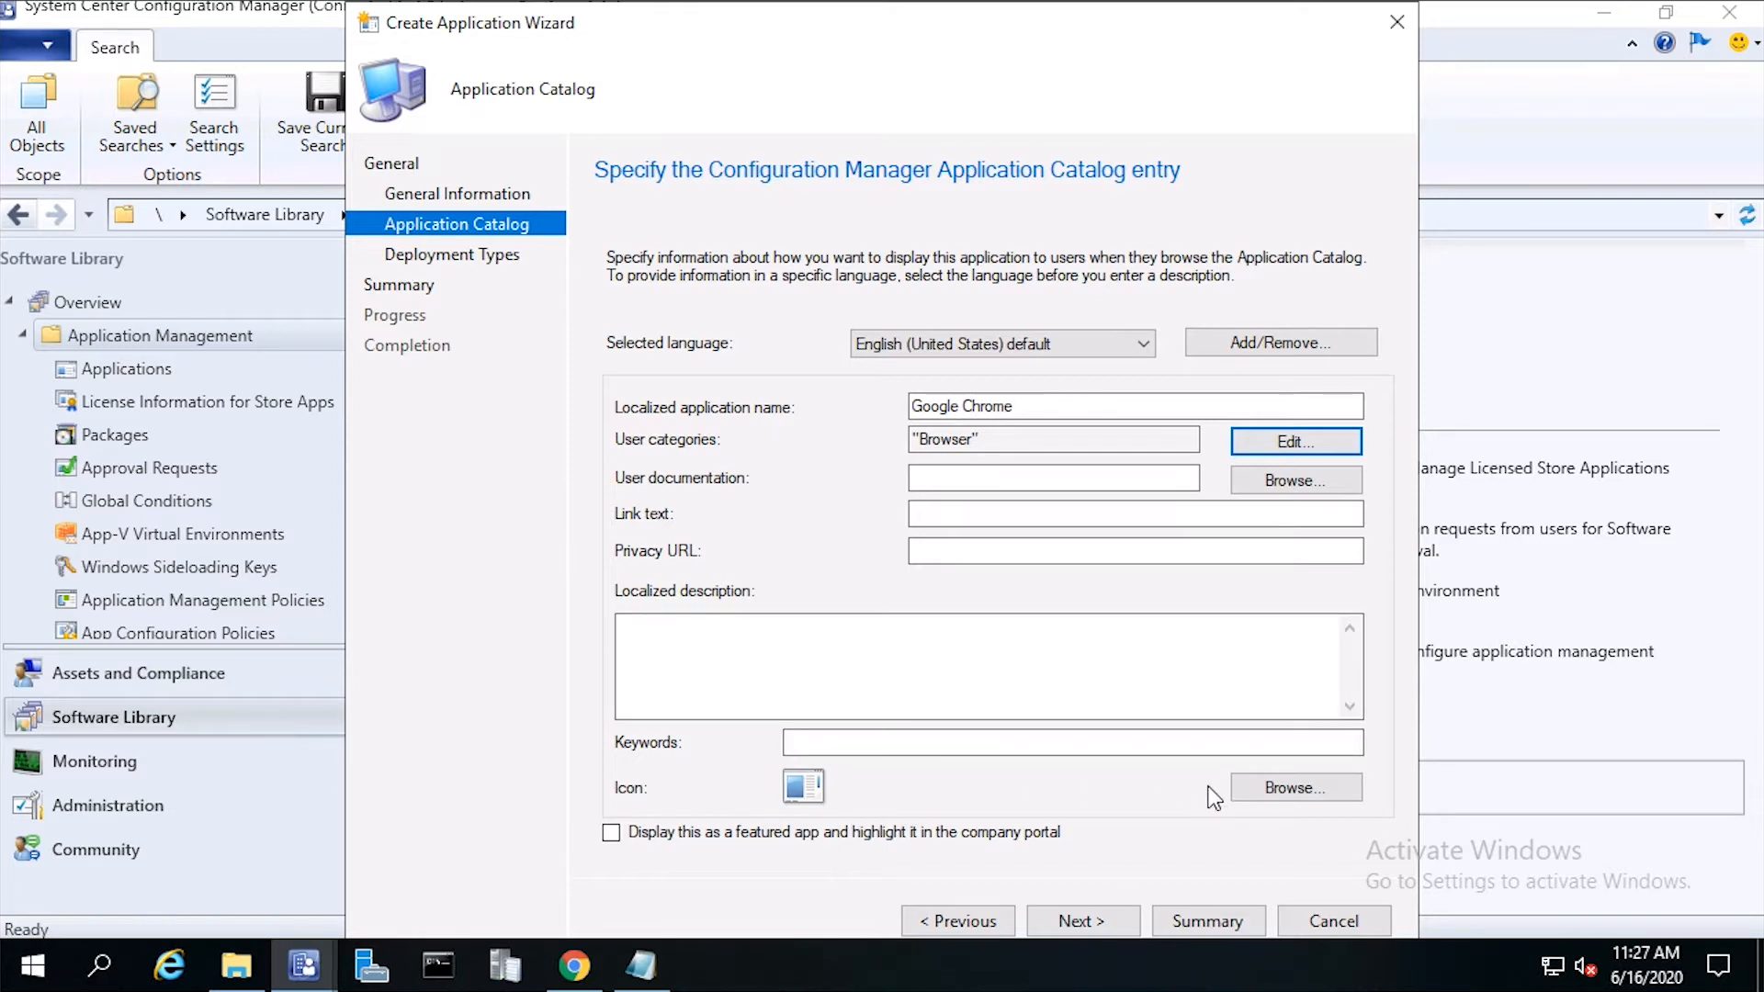
Step: Set the catalog icon to ChromeStandaloneSetup64_0000 from C:\Software\Icons and advance to Deployment Types
left_click(1295, 788)
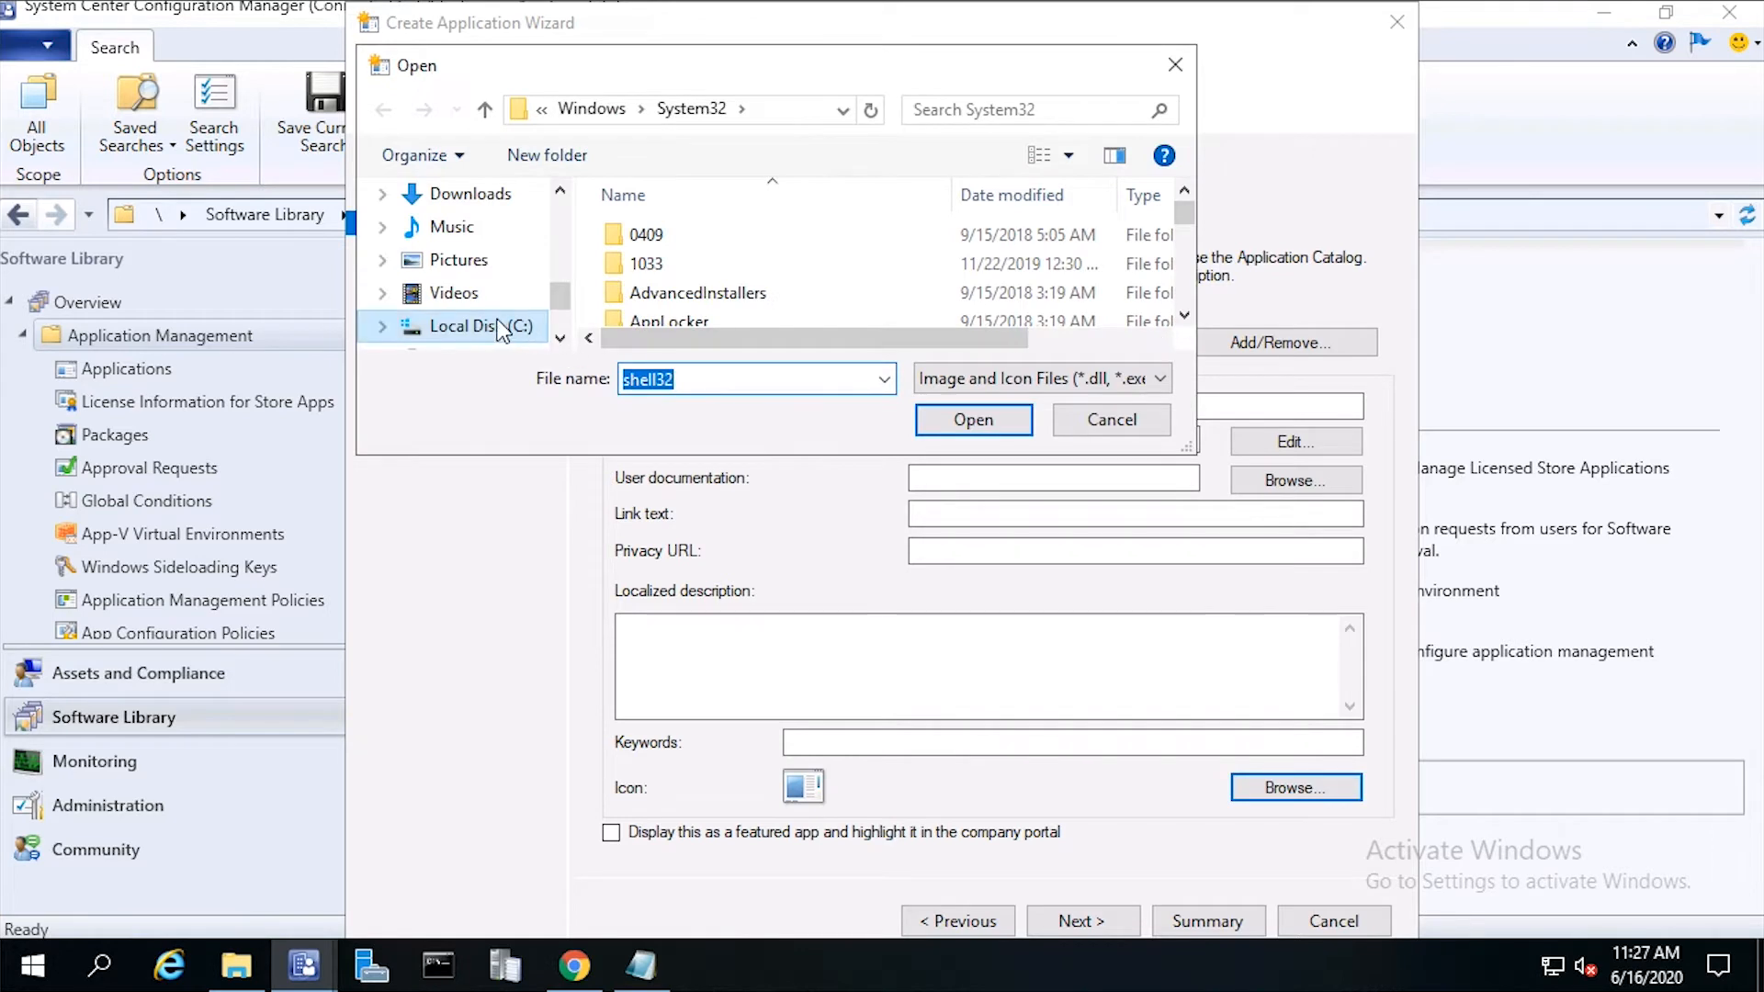
left_click(479, 327)
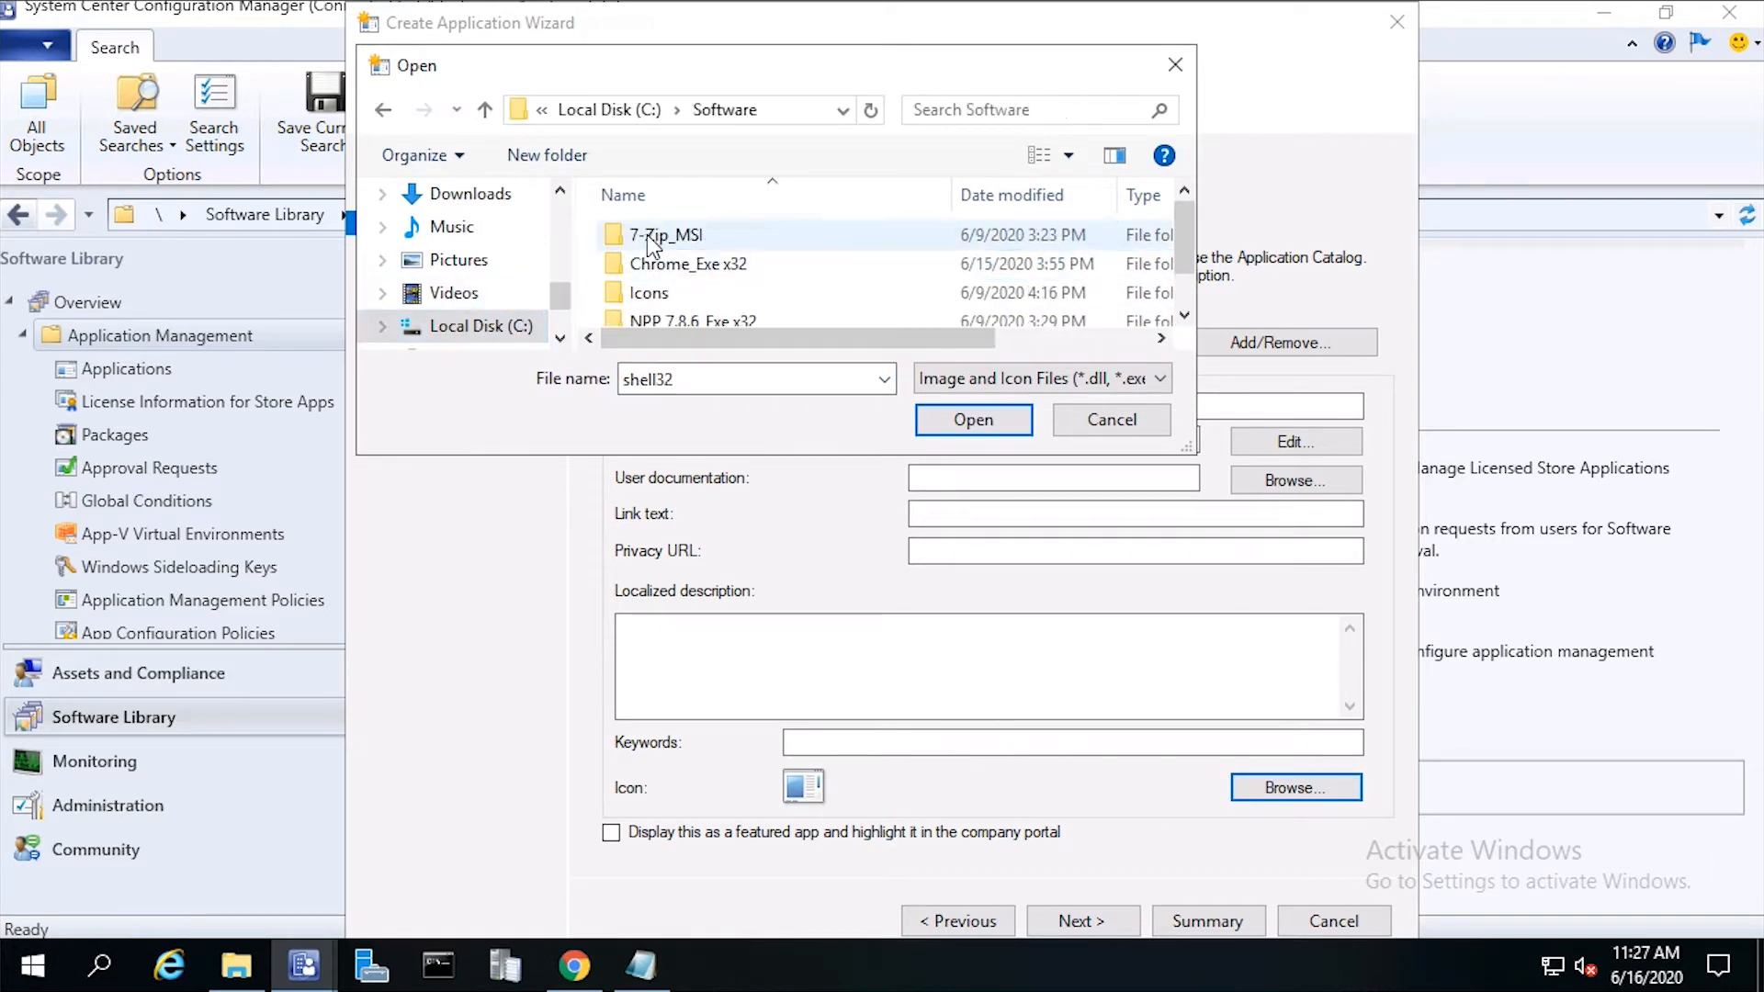
double_click(648, 292)
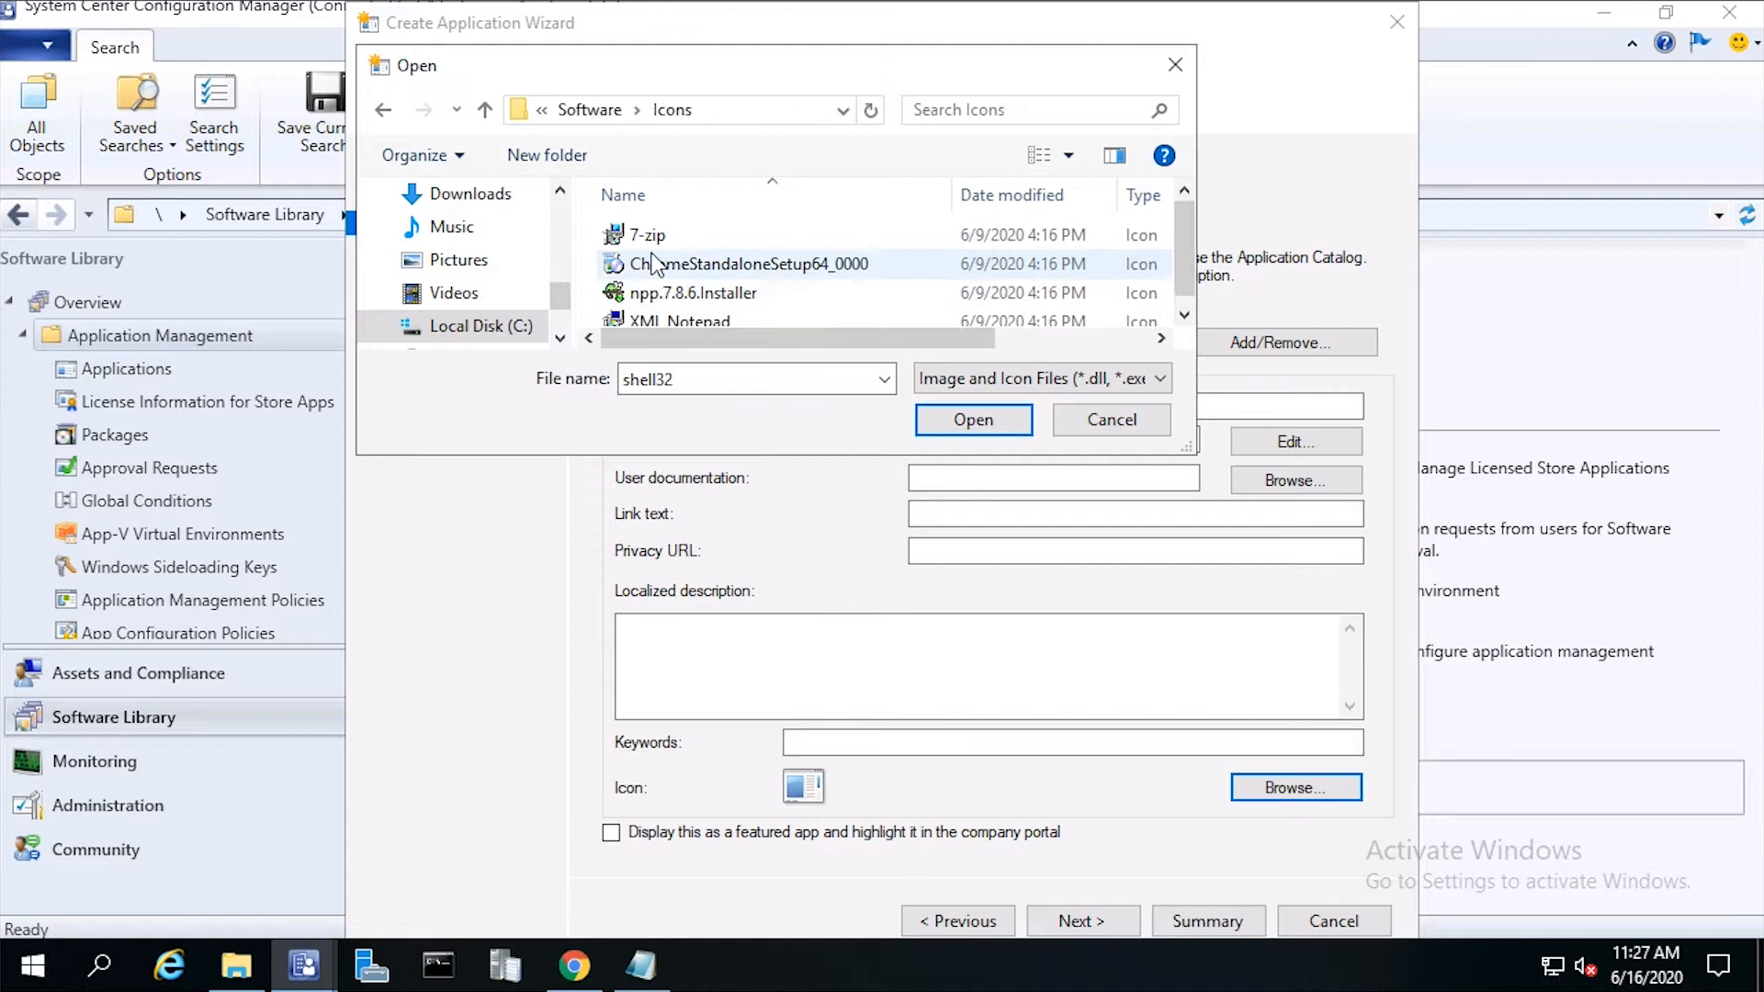
left_click(747, 263)
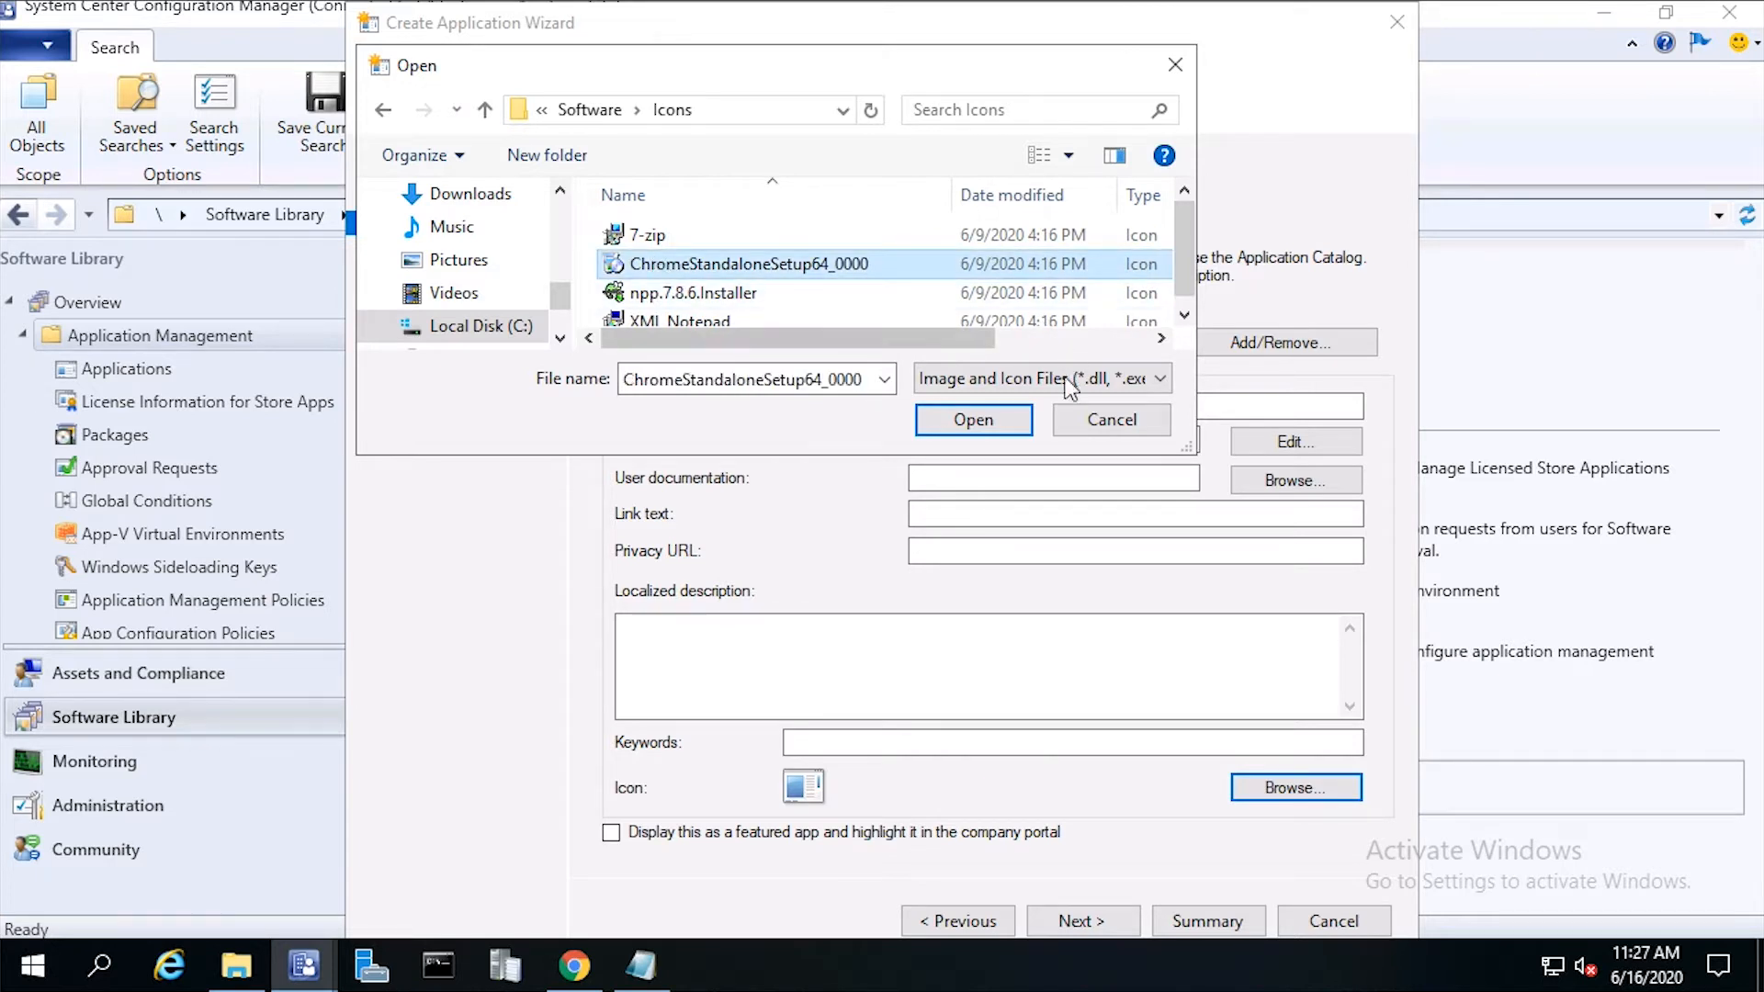
left_click(971, 418)
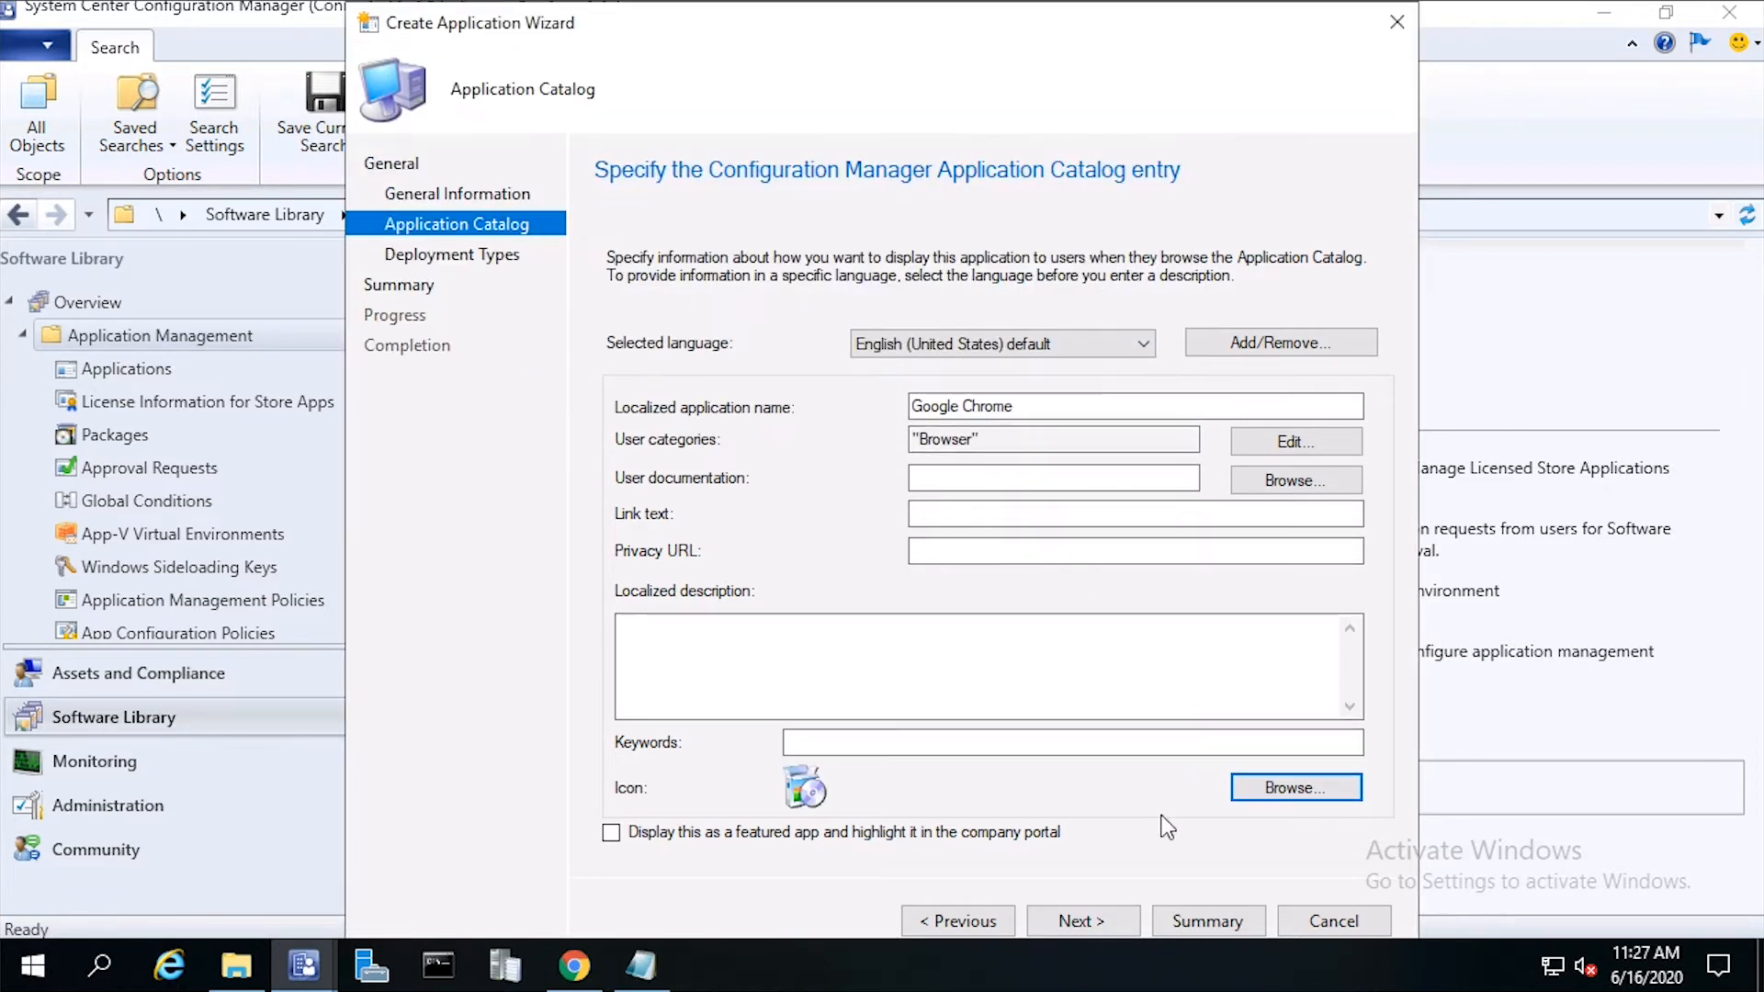
left_click(1082, 921)
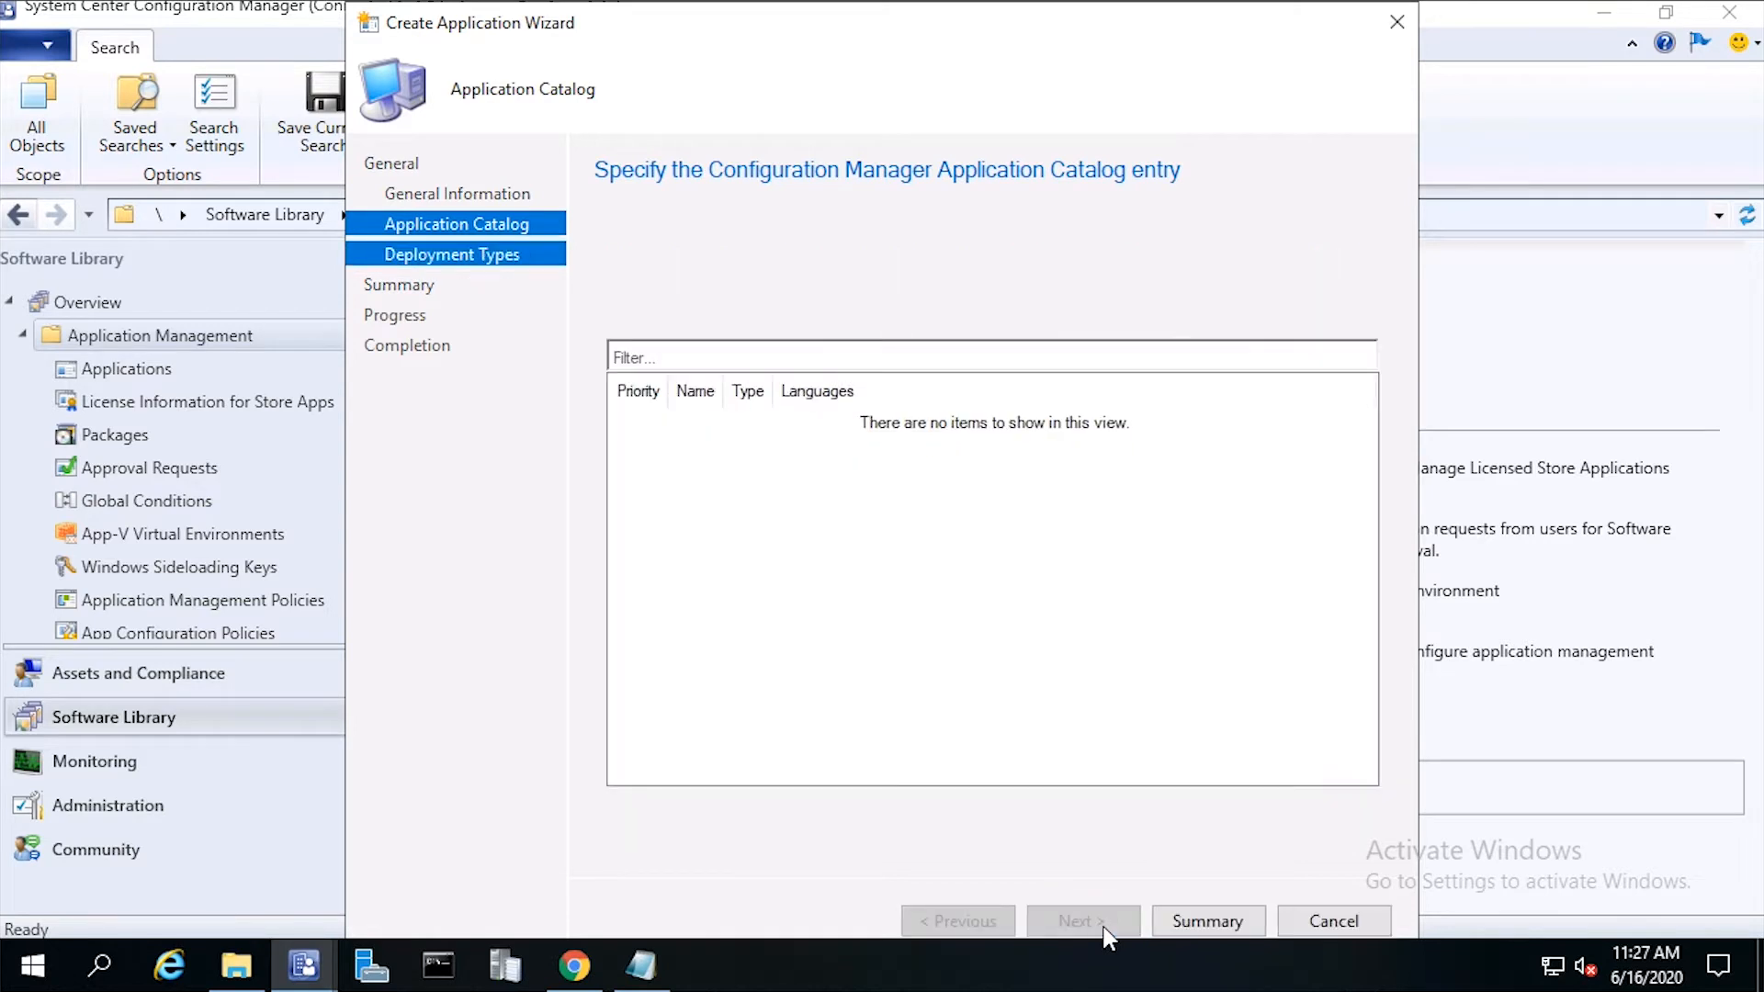
Step: Add a deployment type of kind Script Installer with manual specification
left_click(1080, 921)
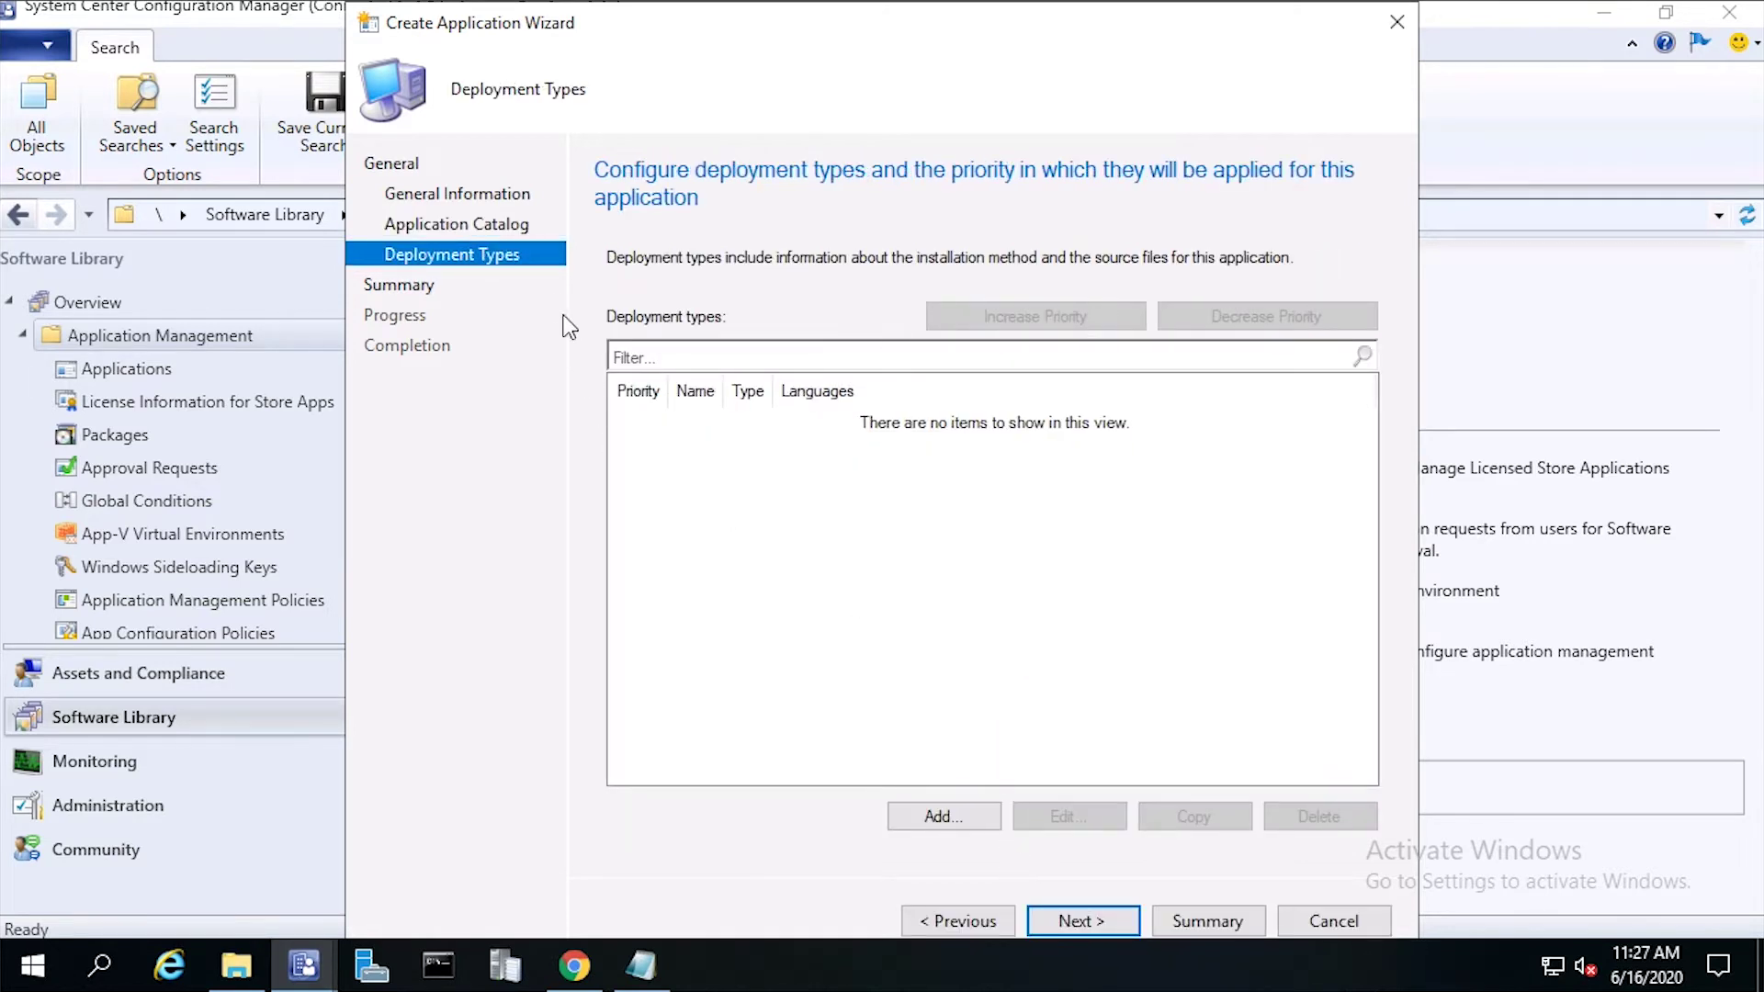
mouse_move(1001, 724)
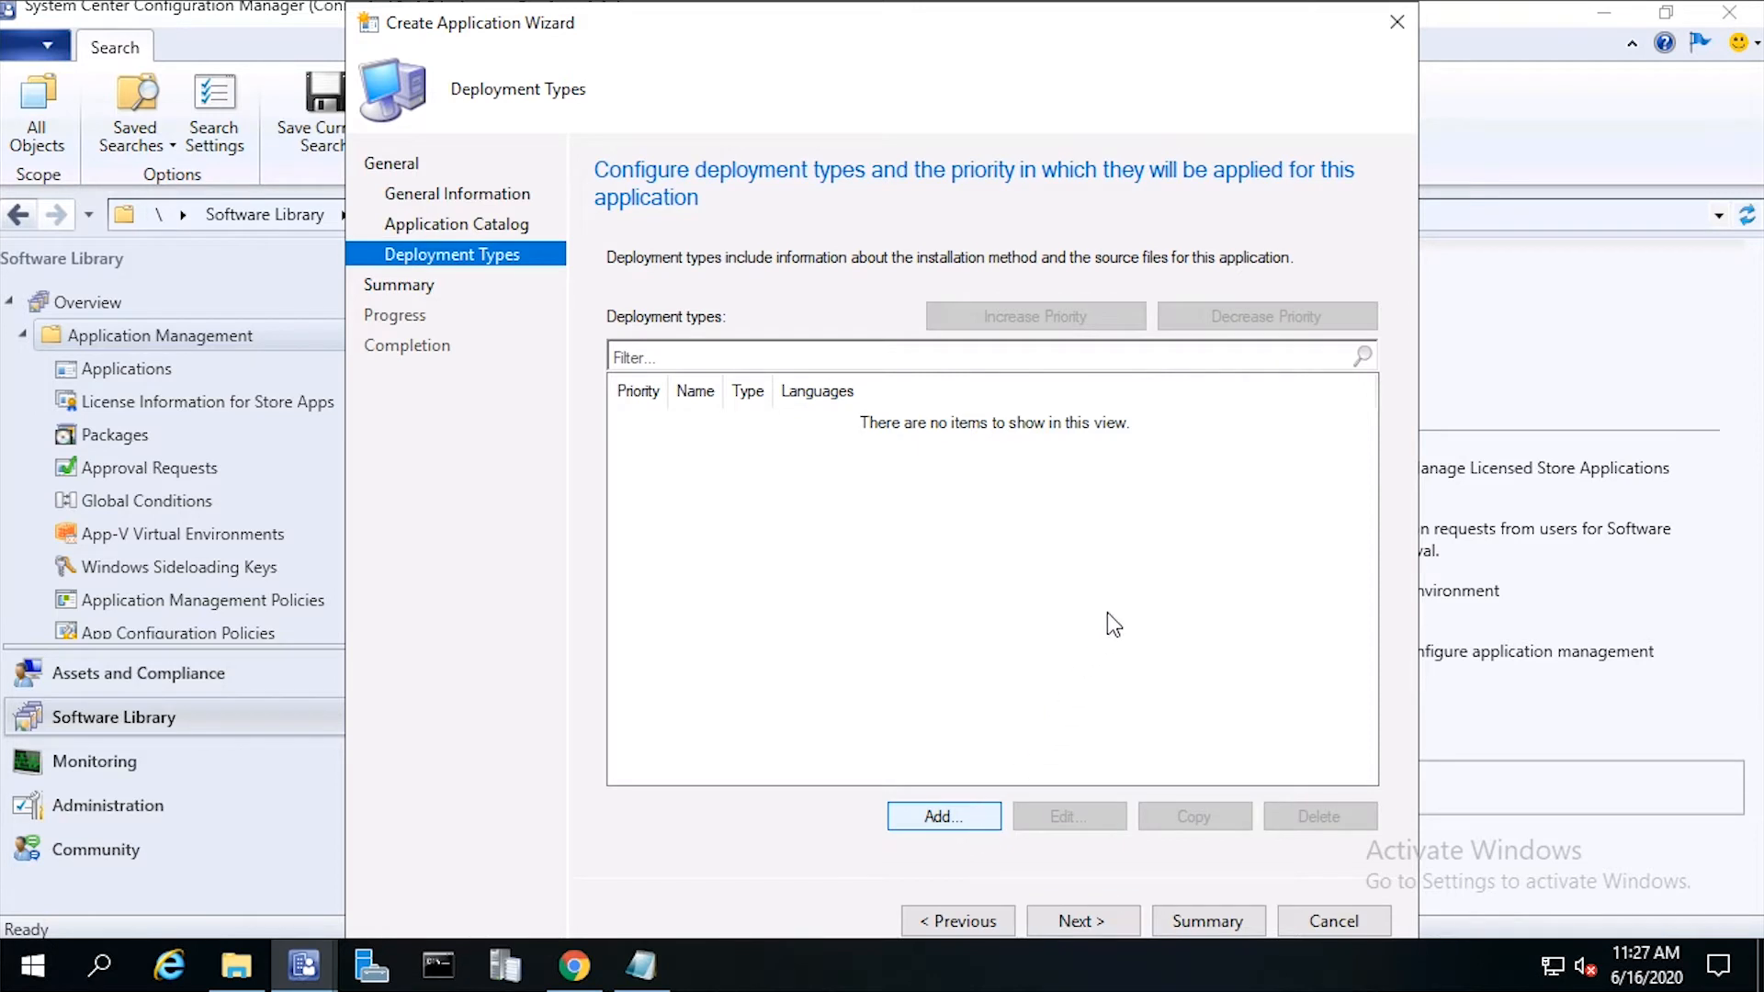
left_click(942, 815)
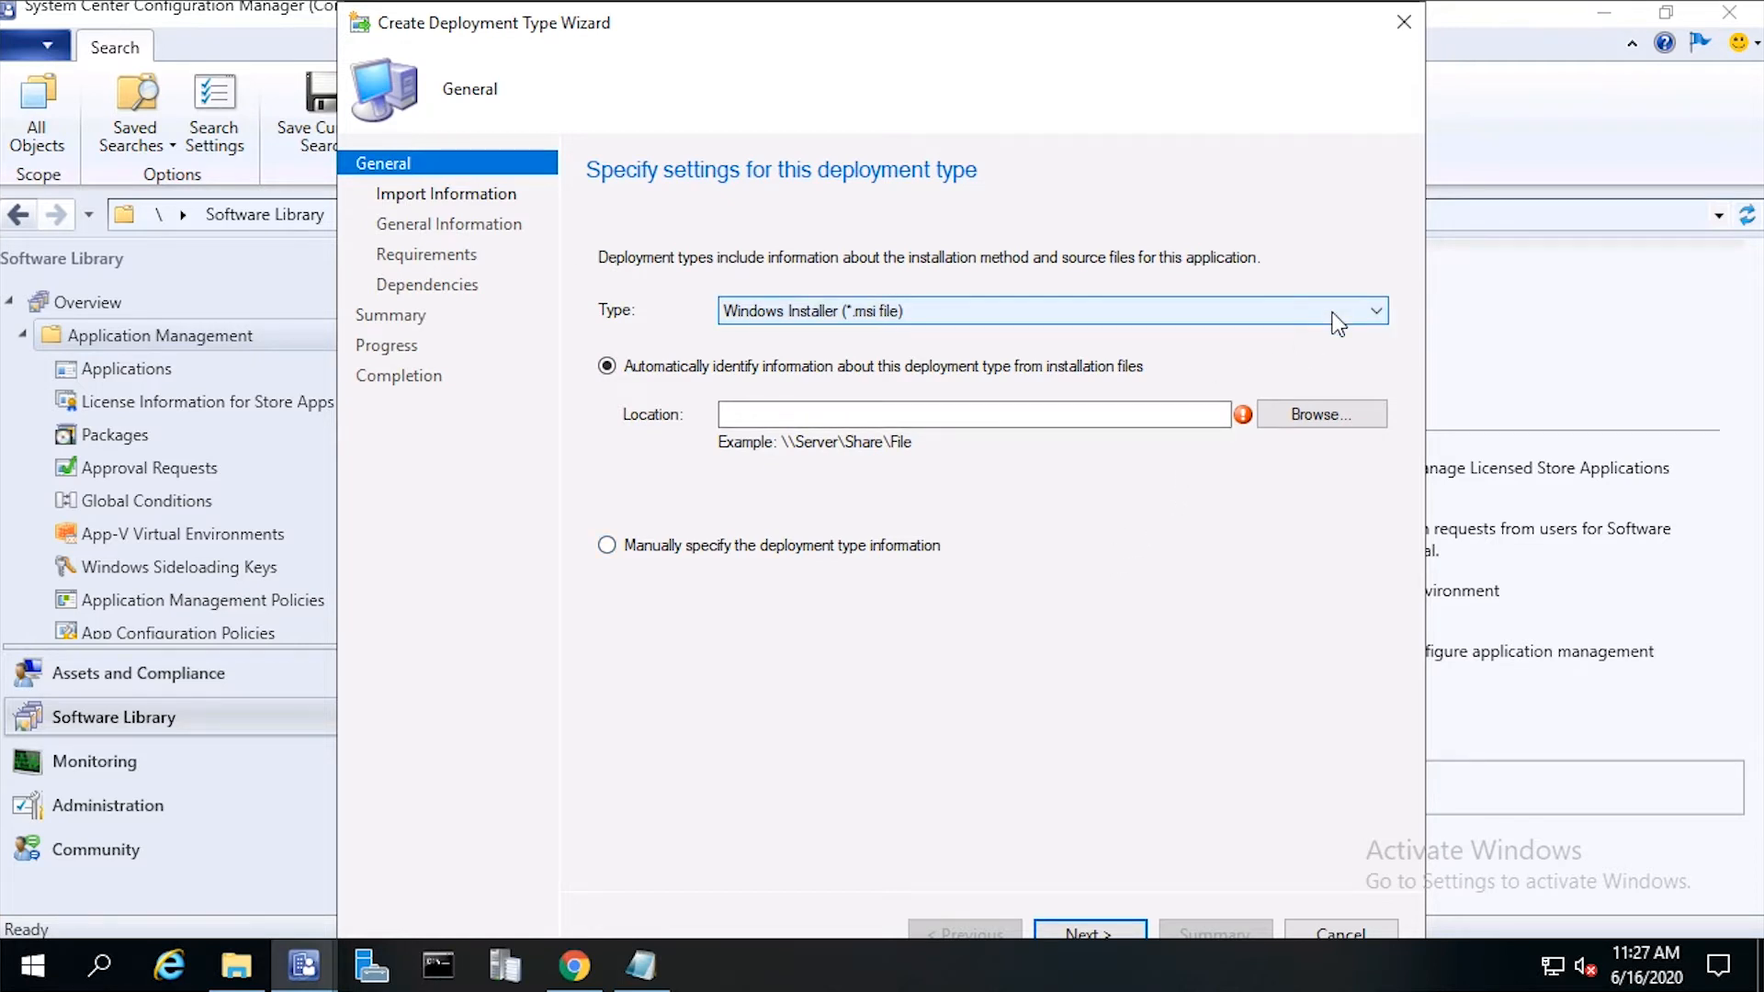
left_click(1374, 310)
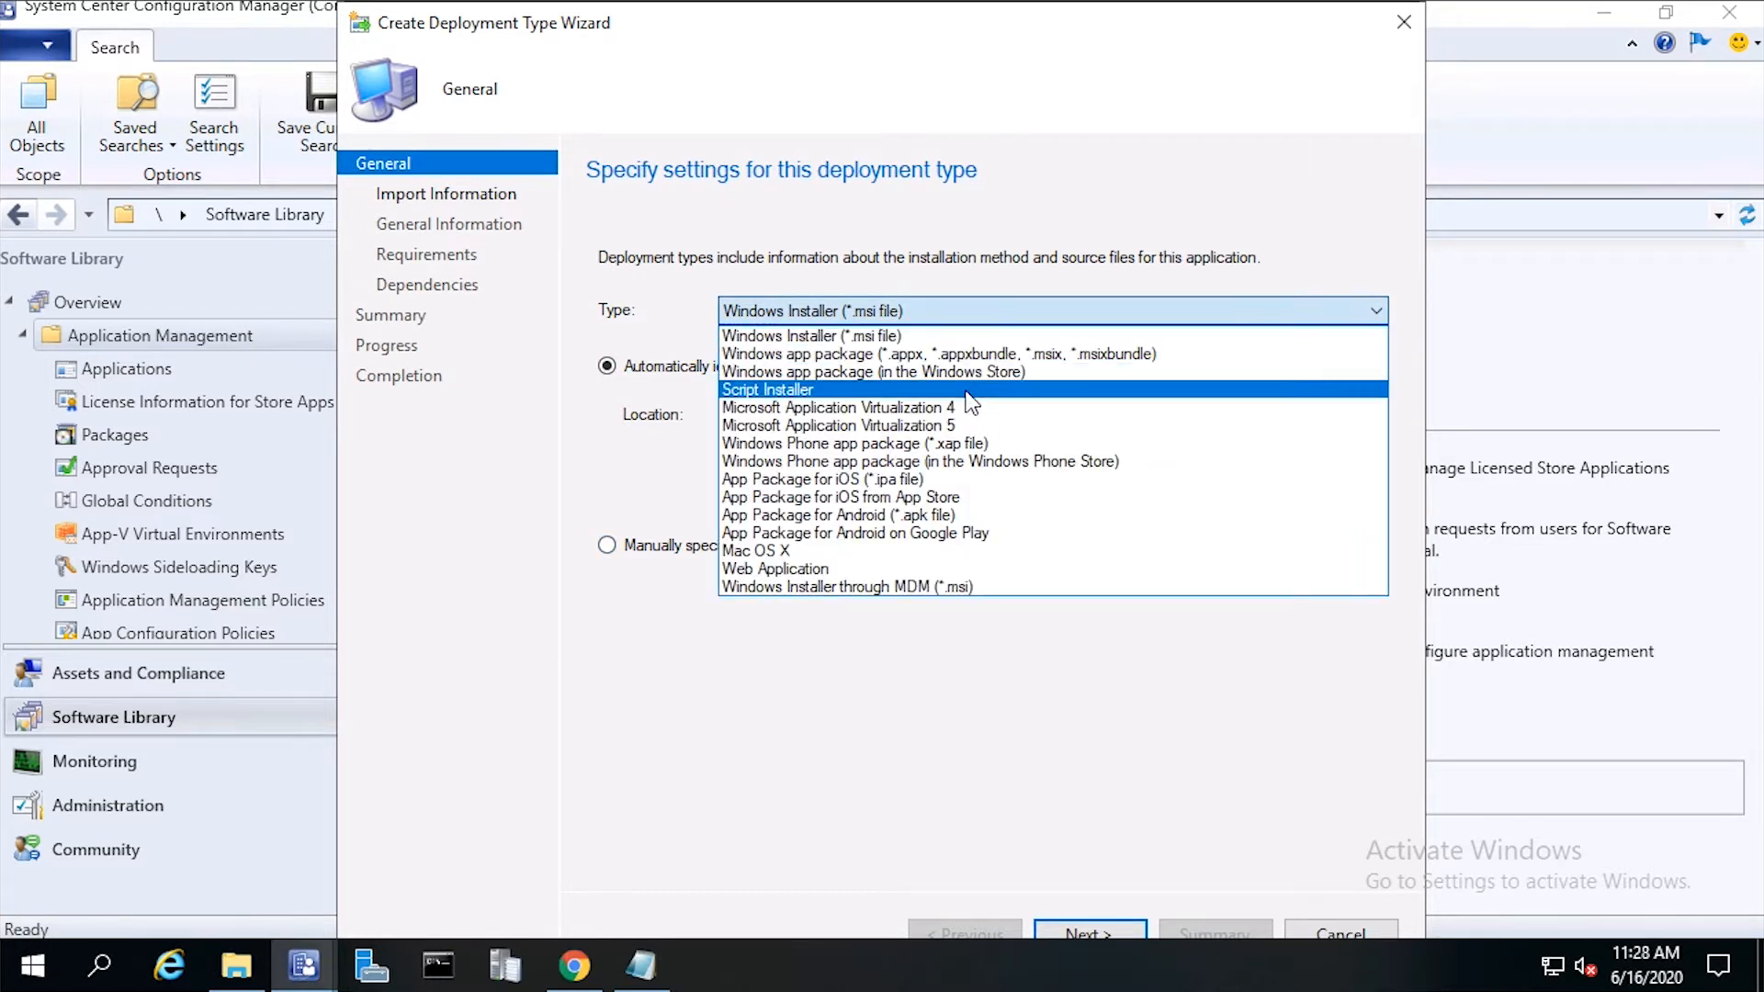
mouse_move(944, 540)
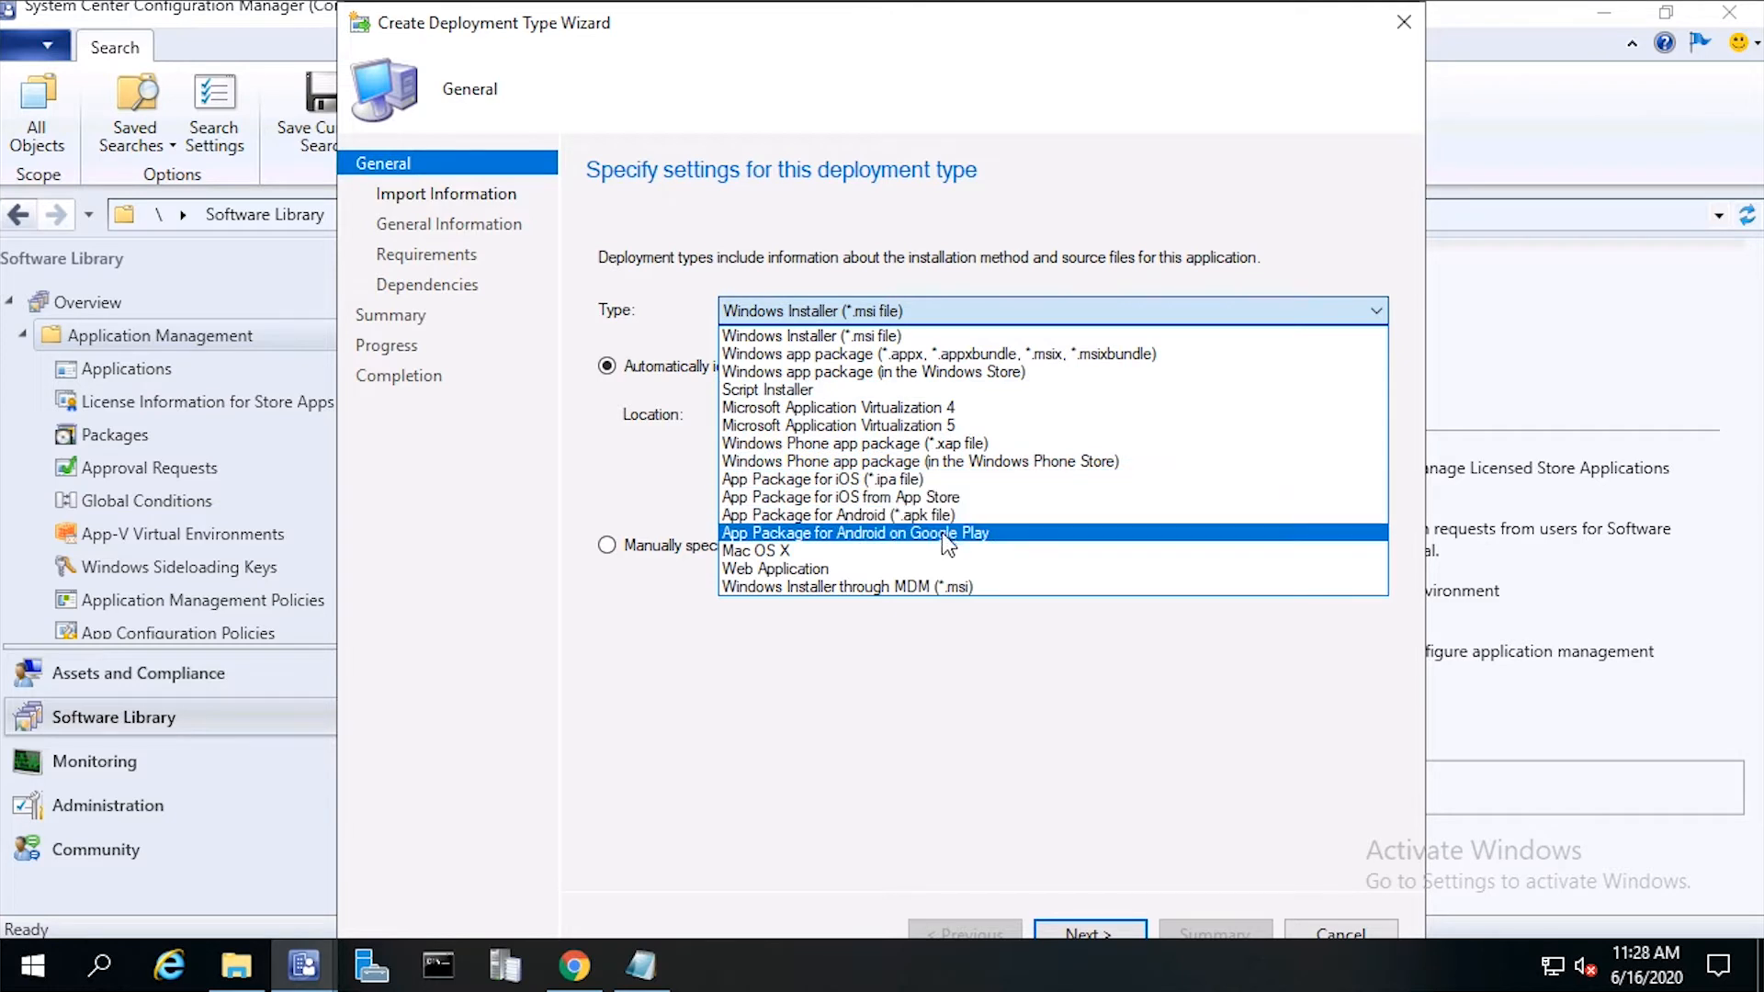
mouse_move(823, 390)
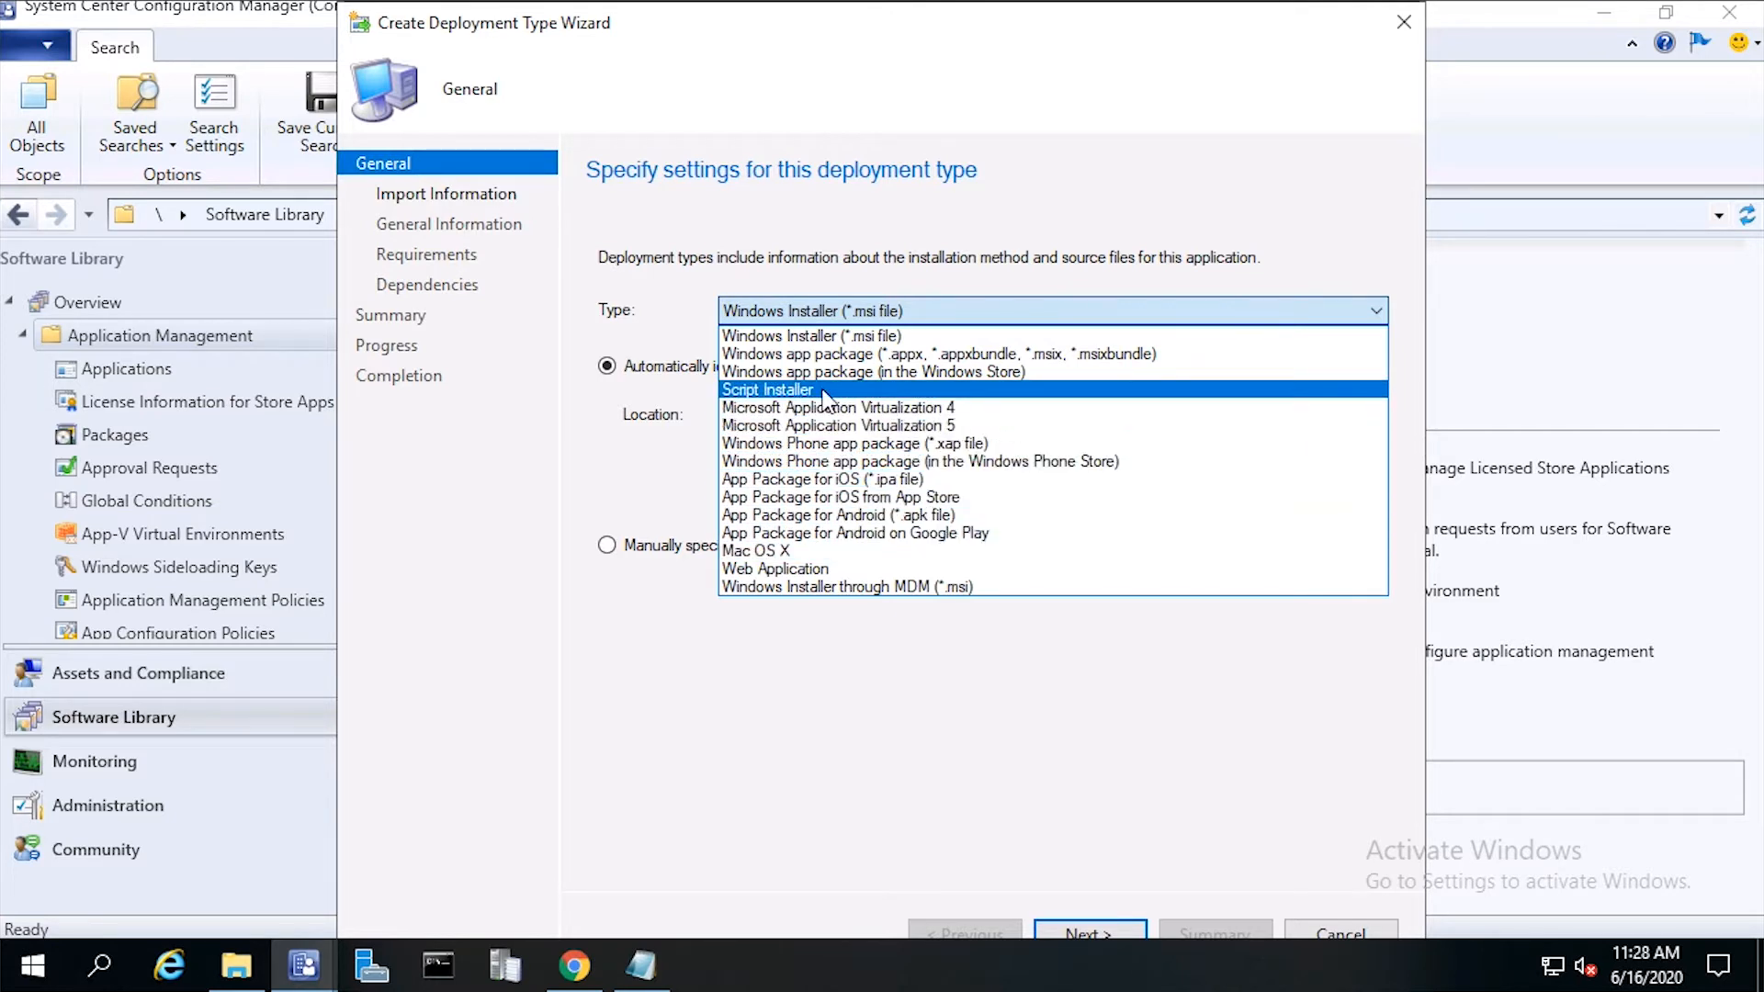
left_click(768, 389)
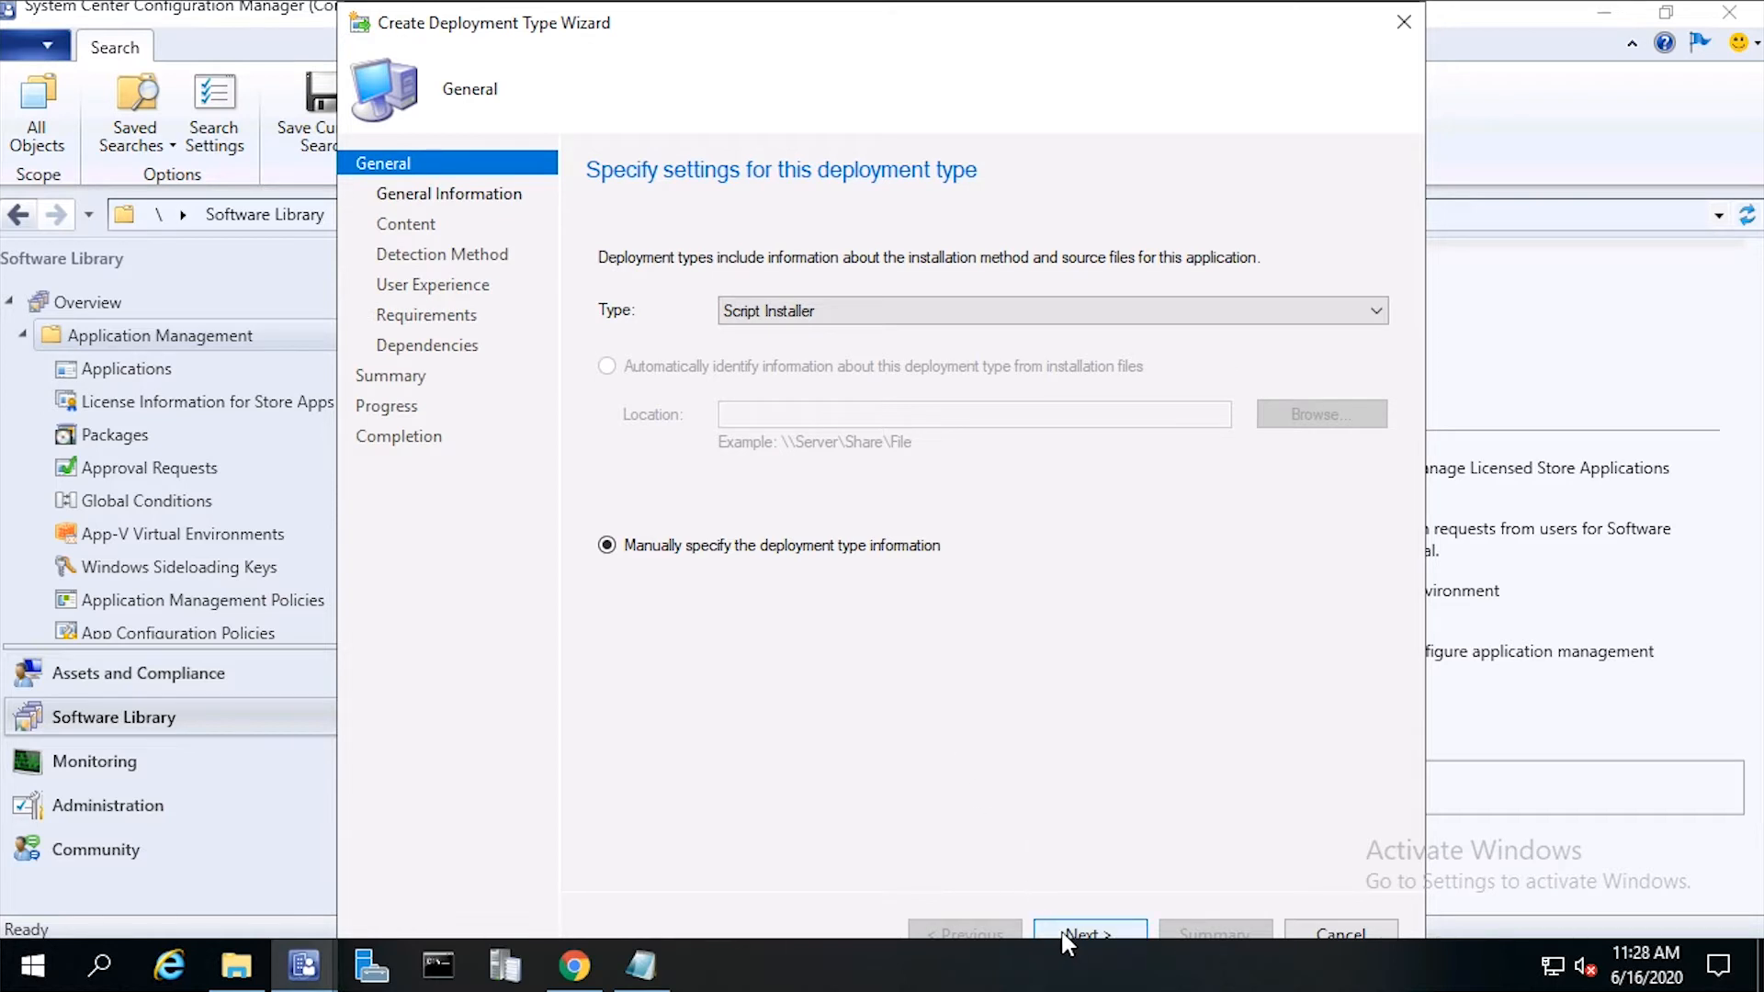
Step: Name the deployment type 'Chrome 83.106 exe - x32' and move to the Content page
left_click(1085, 934)
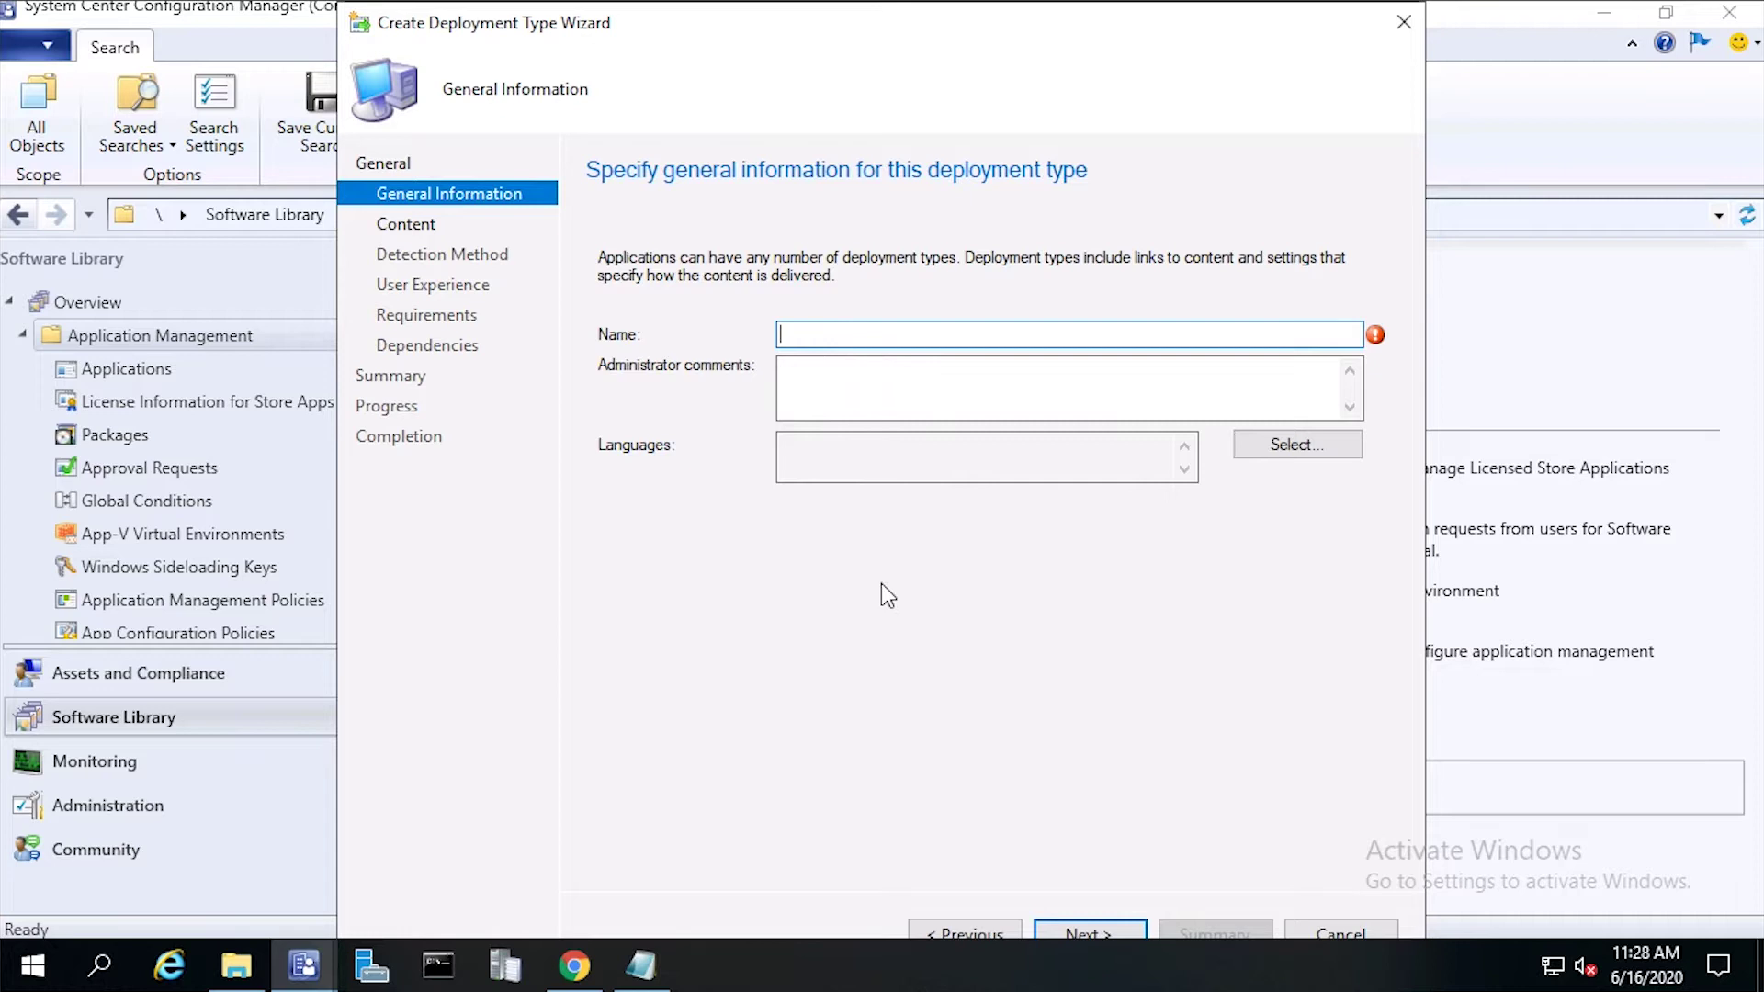
type("C")
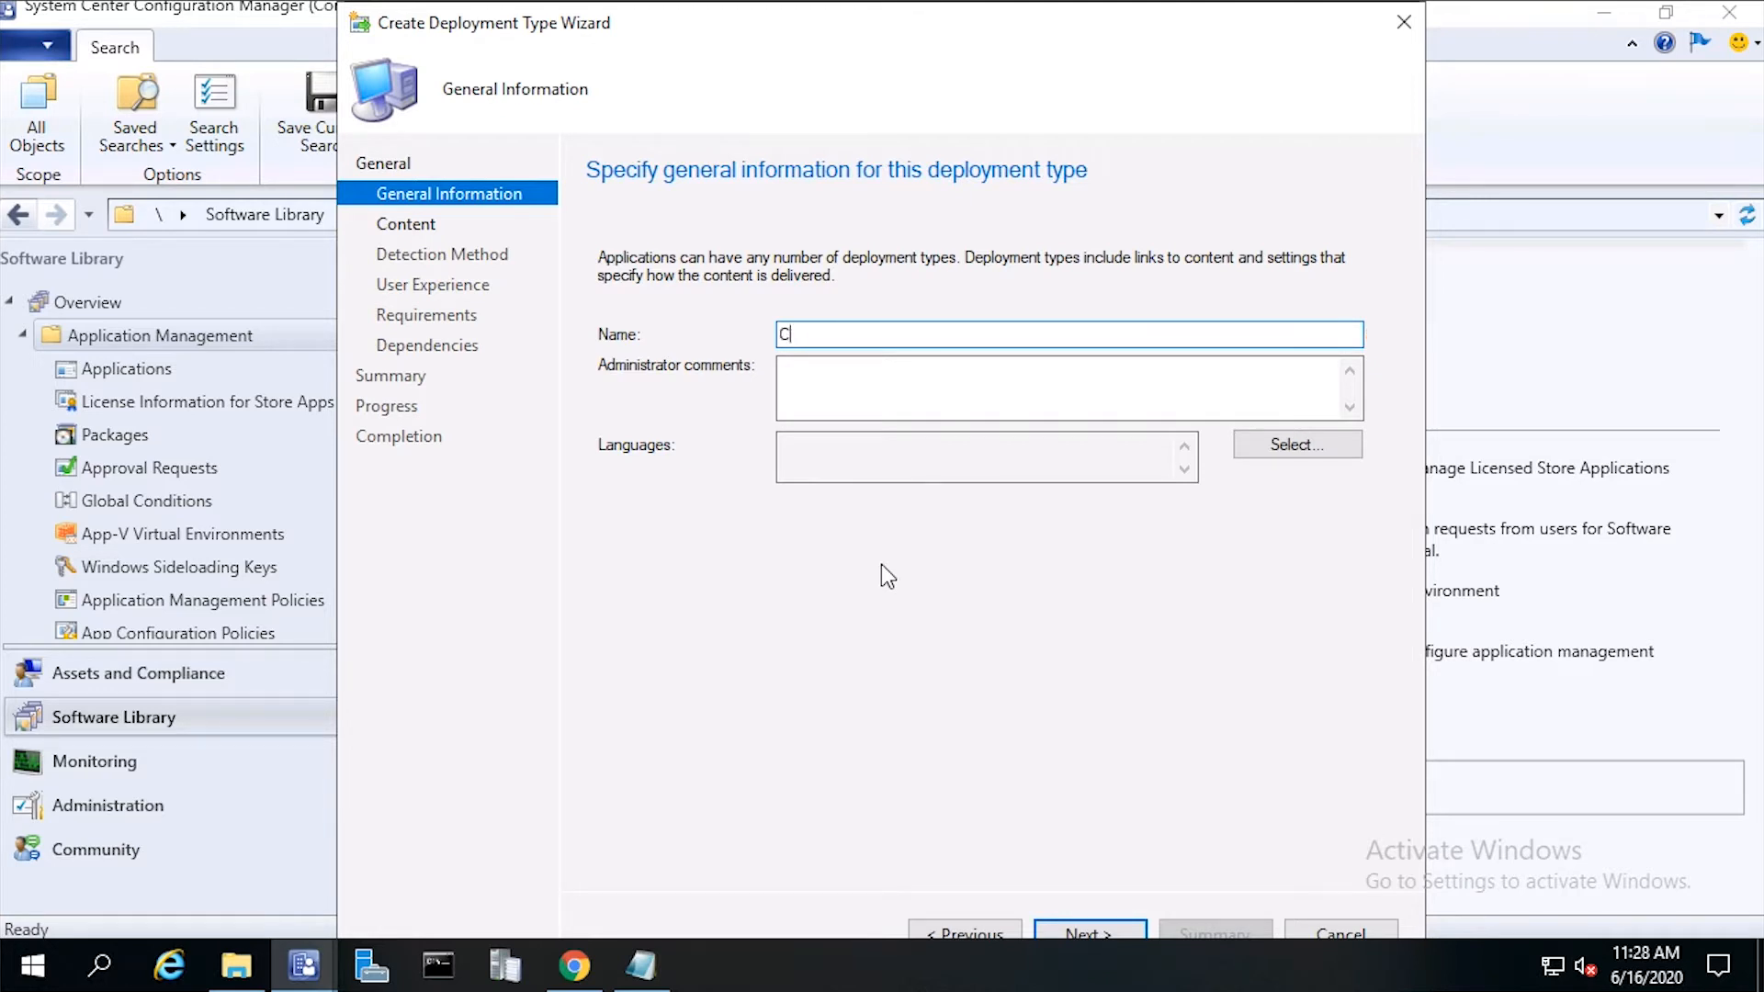
type("hrome")
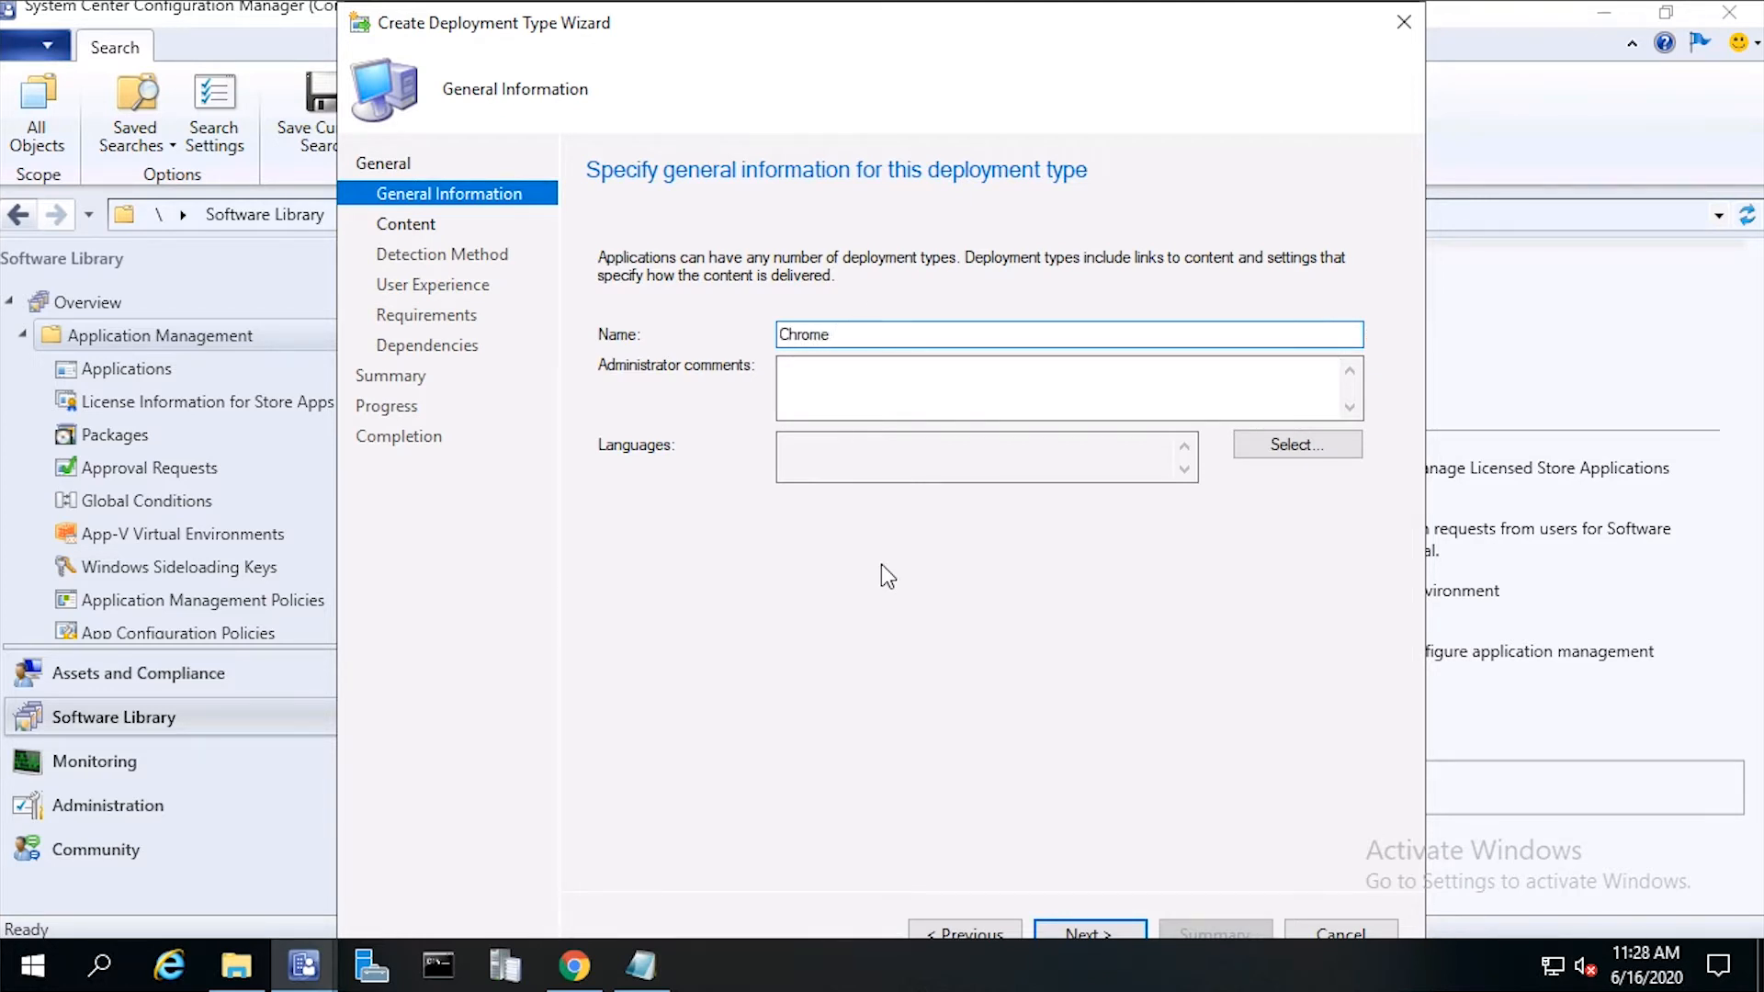
type("83.1")
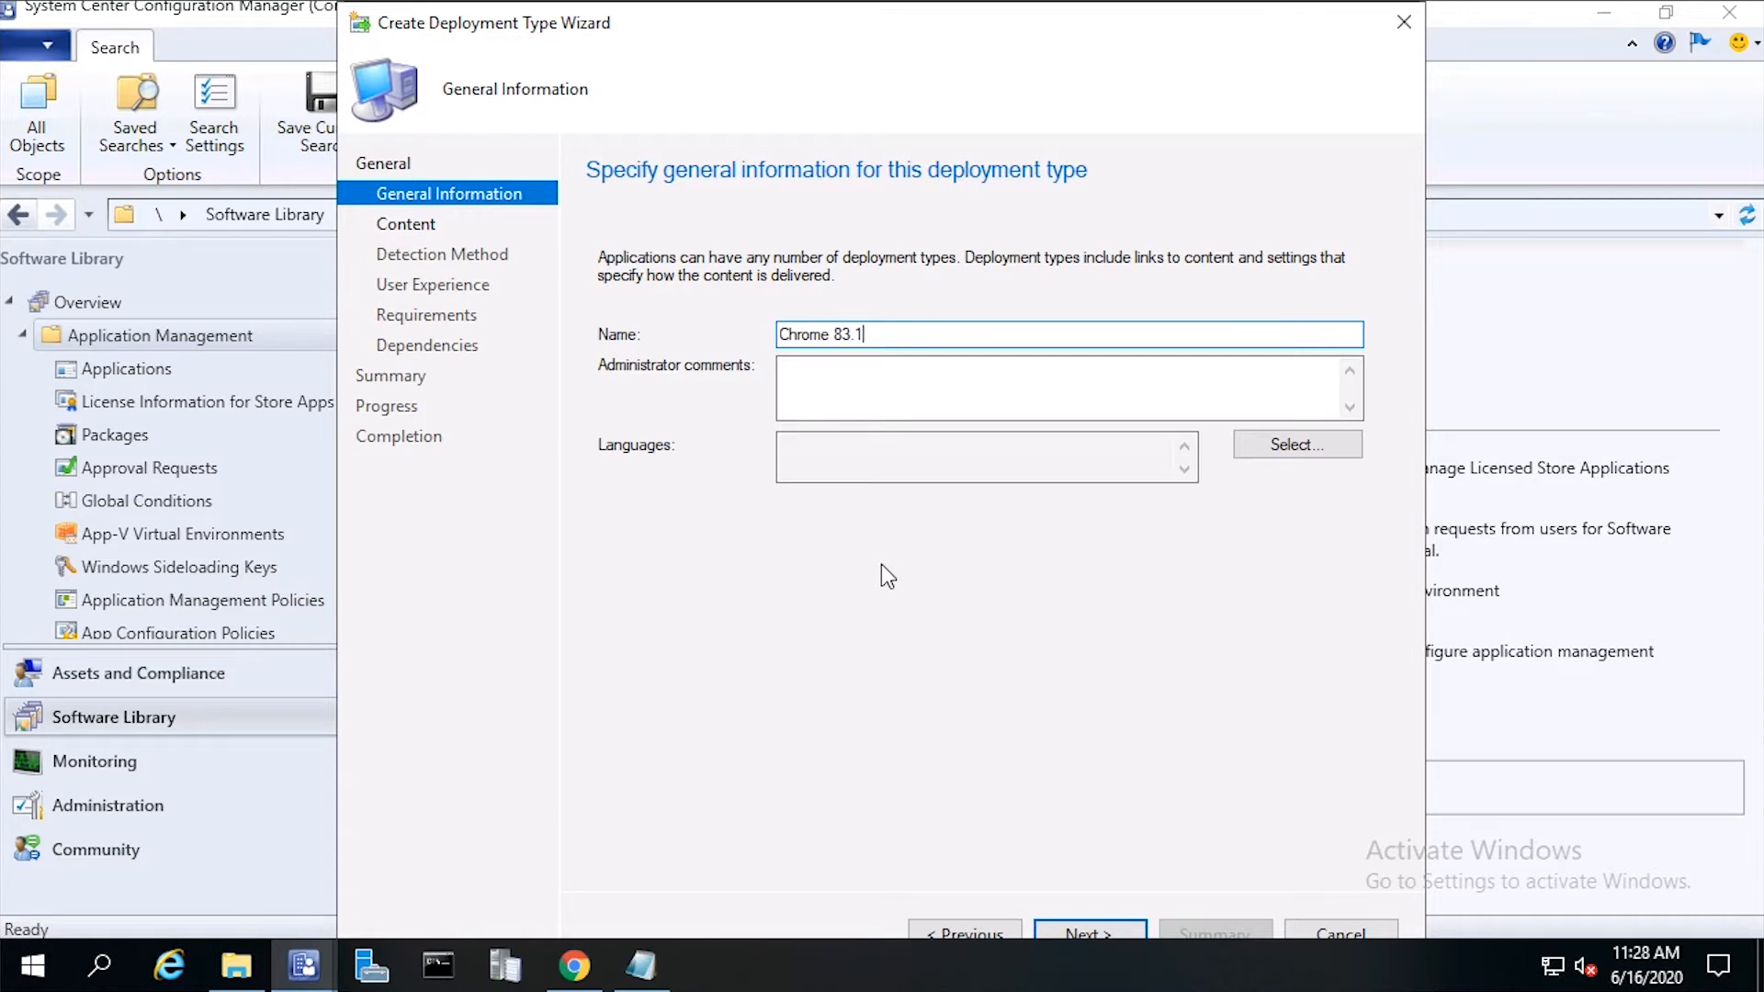
type("06")
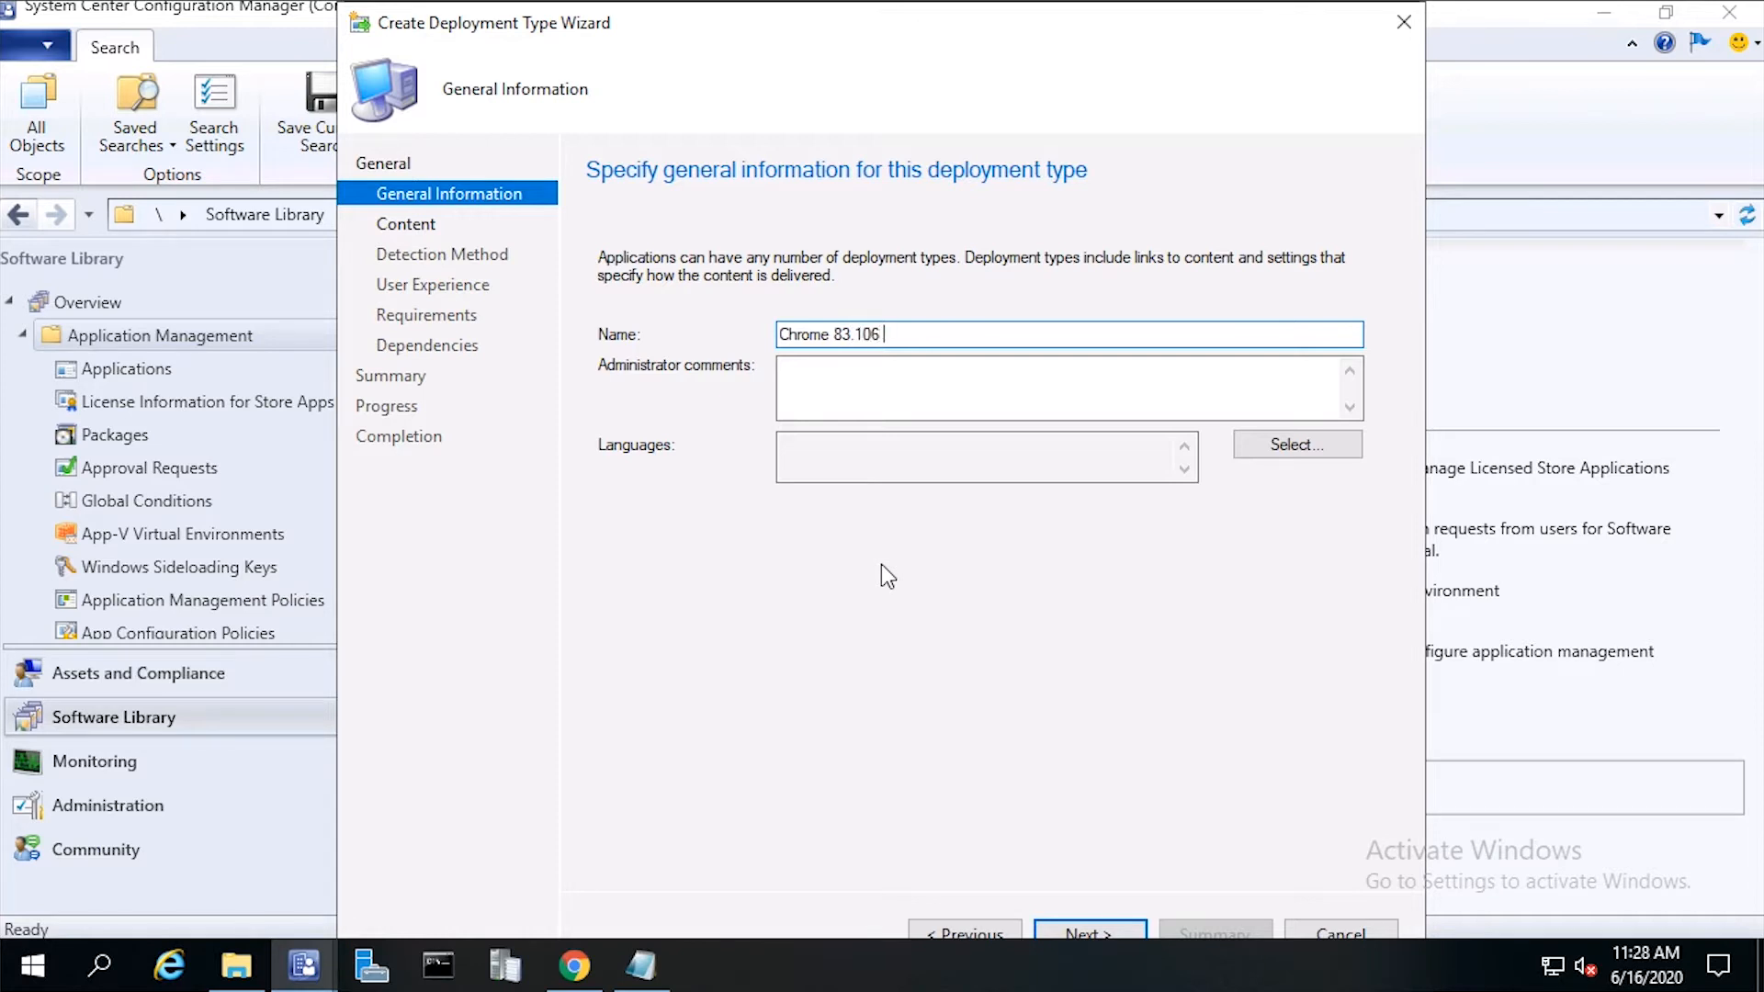
type("exe x")
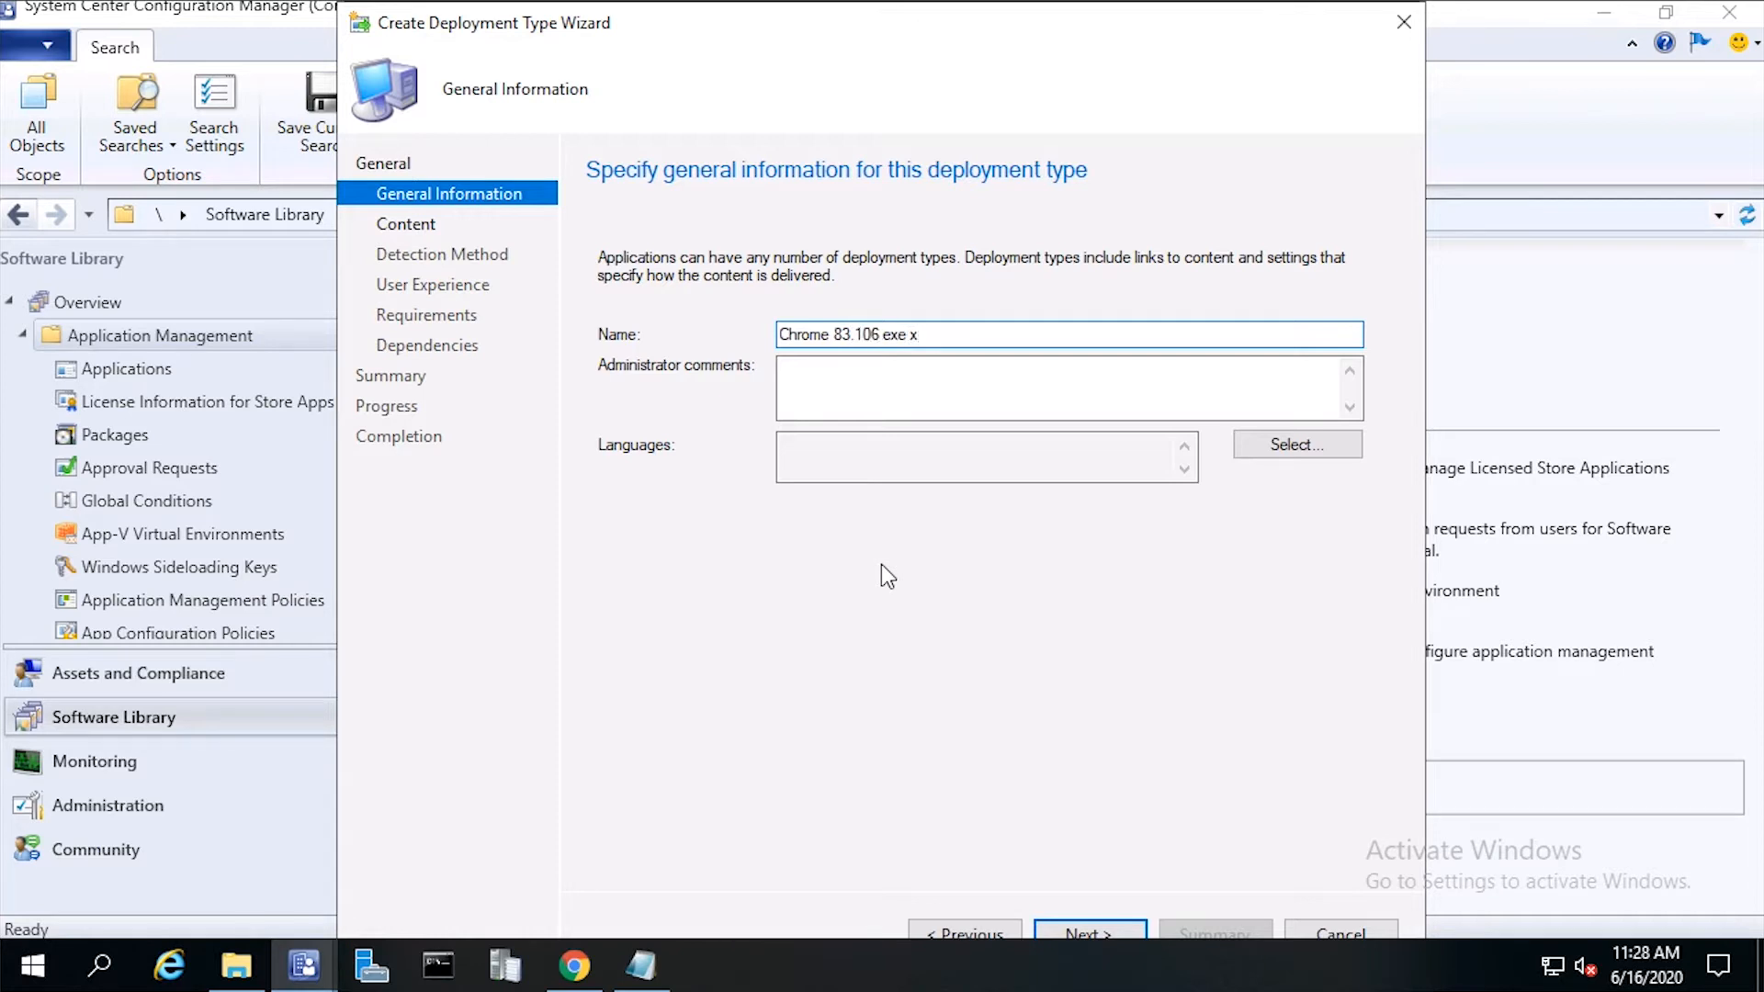
type("- 32")
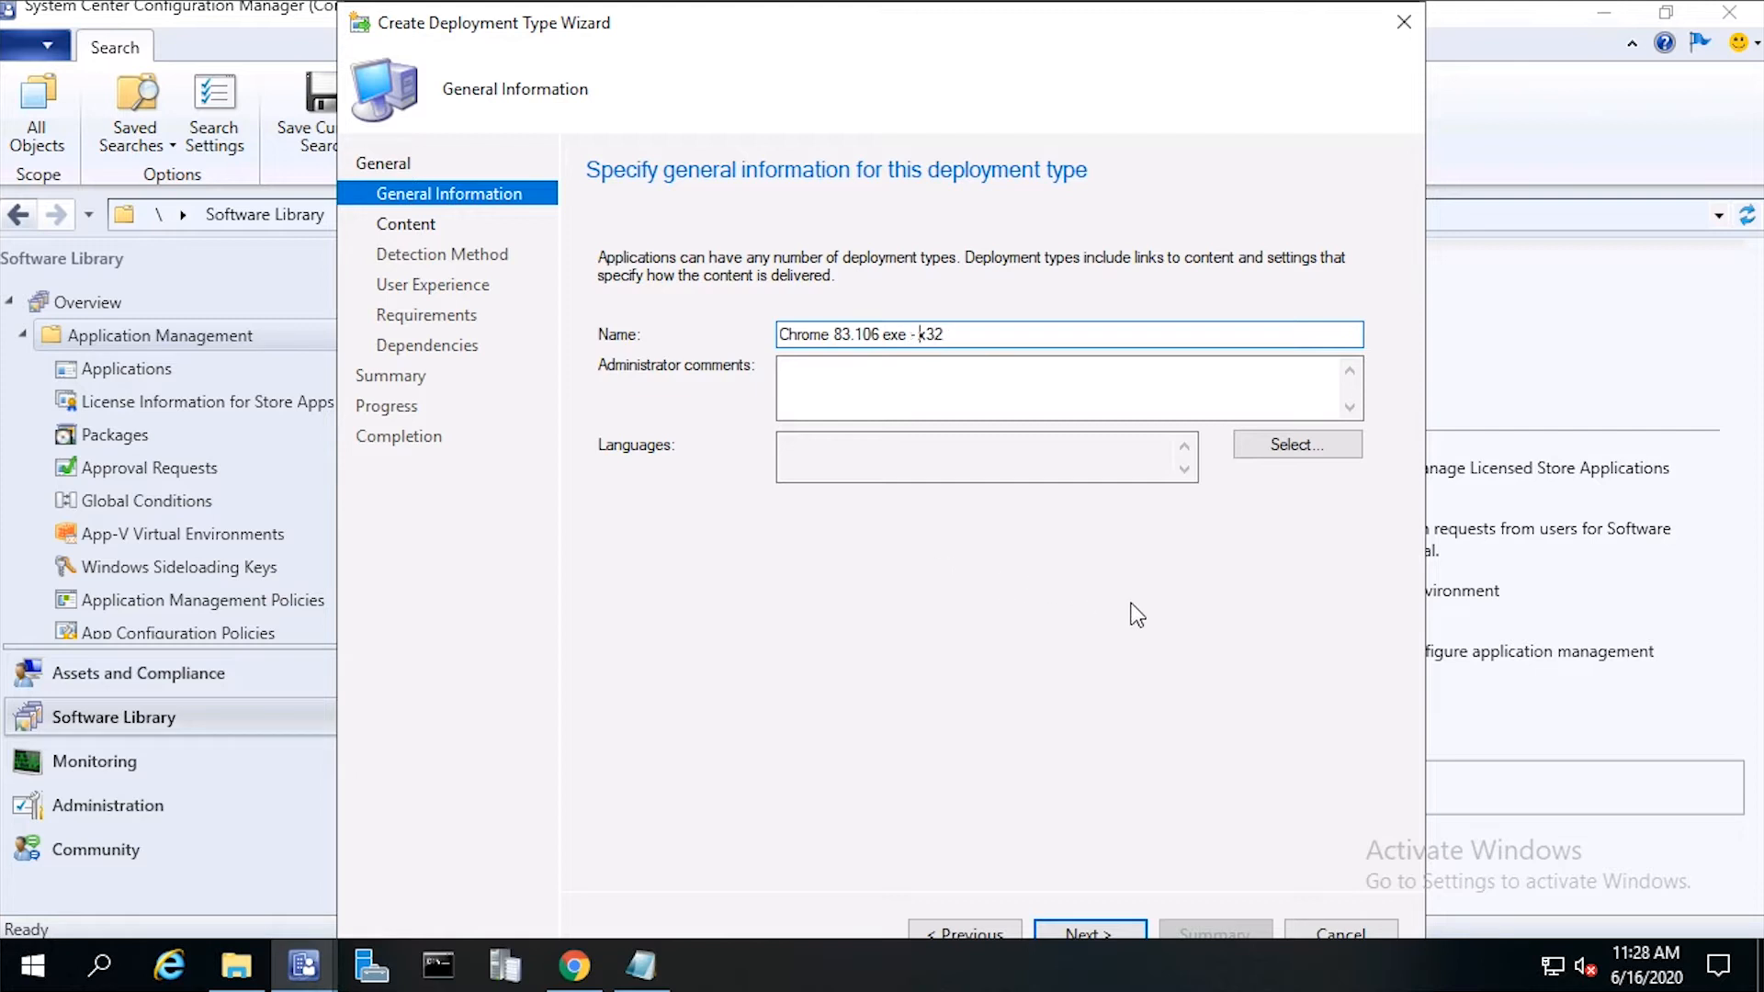
left_click(1089, 933)
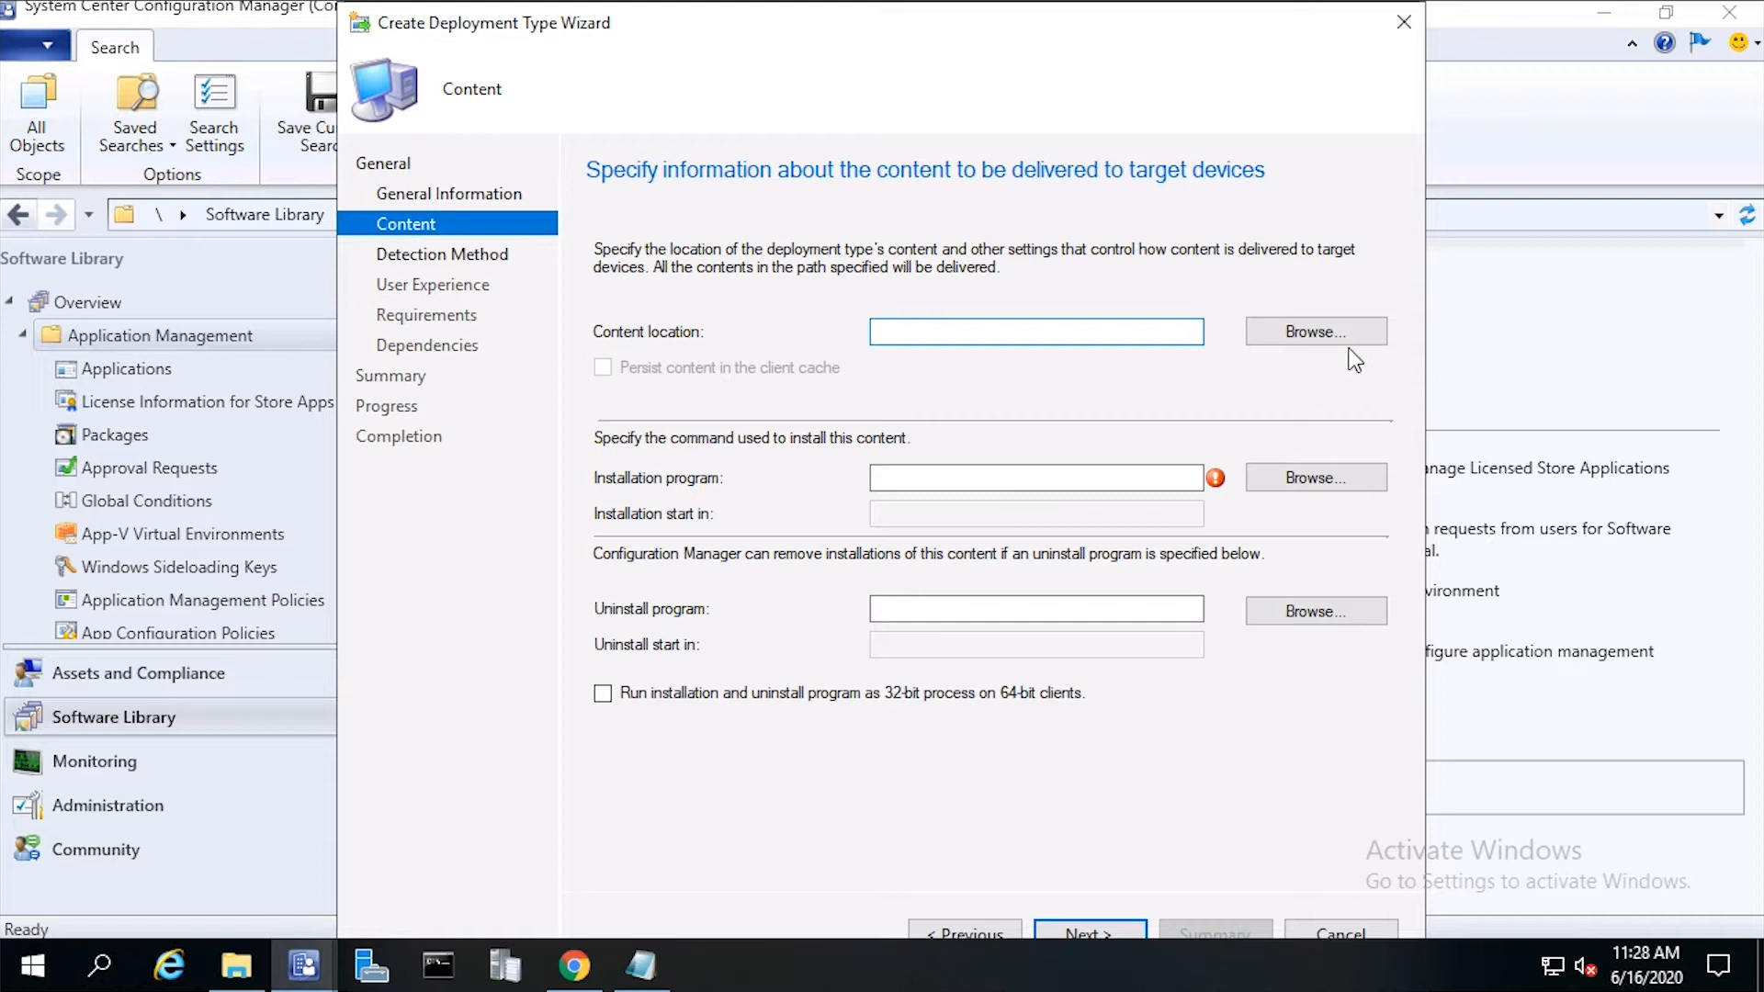
mouse_move(1315, 330)
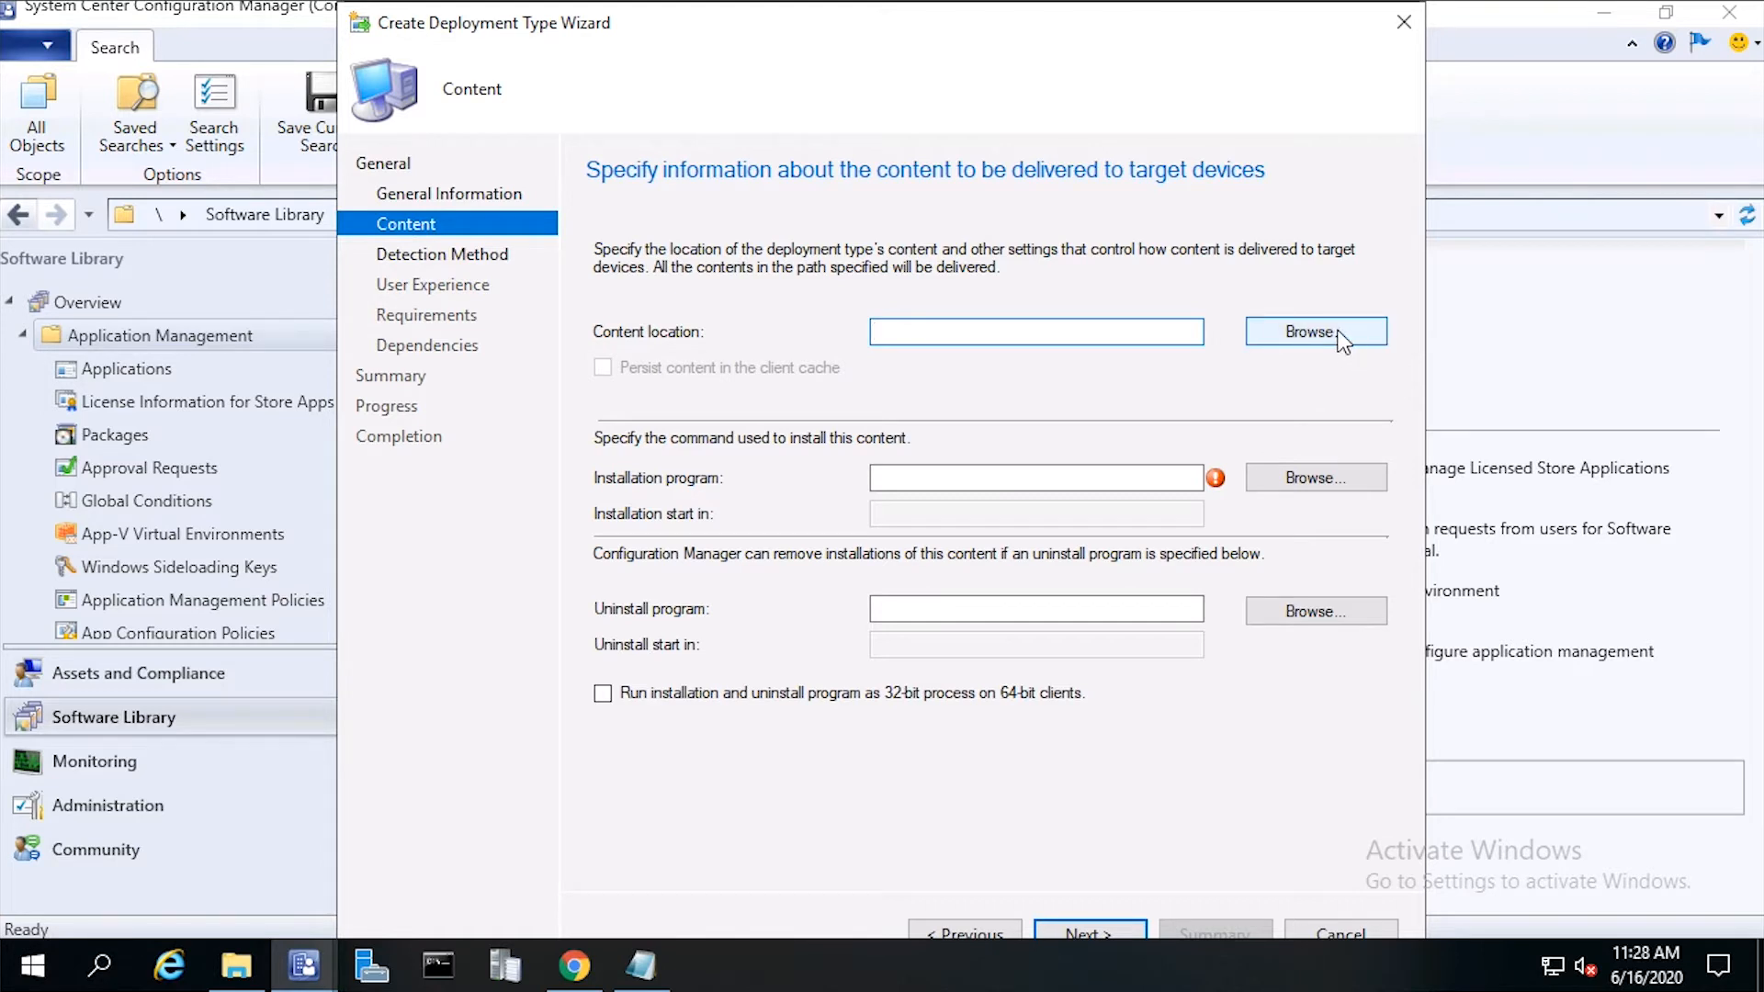
Step: Set the content location to the Chrome_Exe x32 folder as UNC share \\SASCCM01\Software\Chrome_Exe x32
left_click(1313, 331)
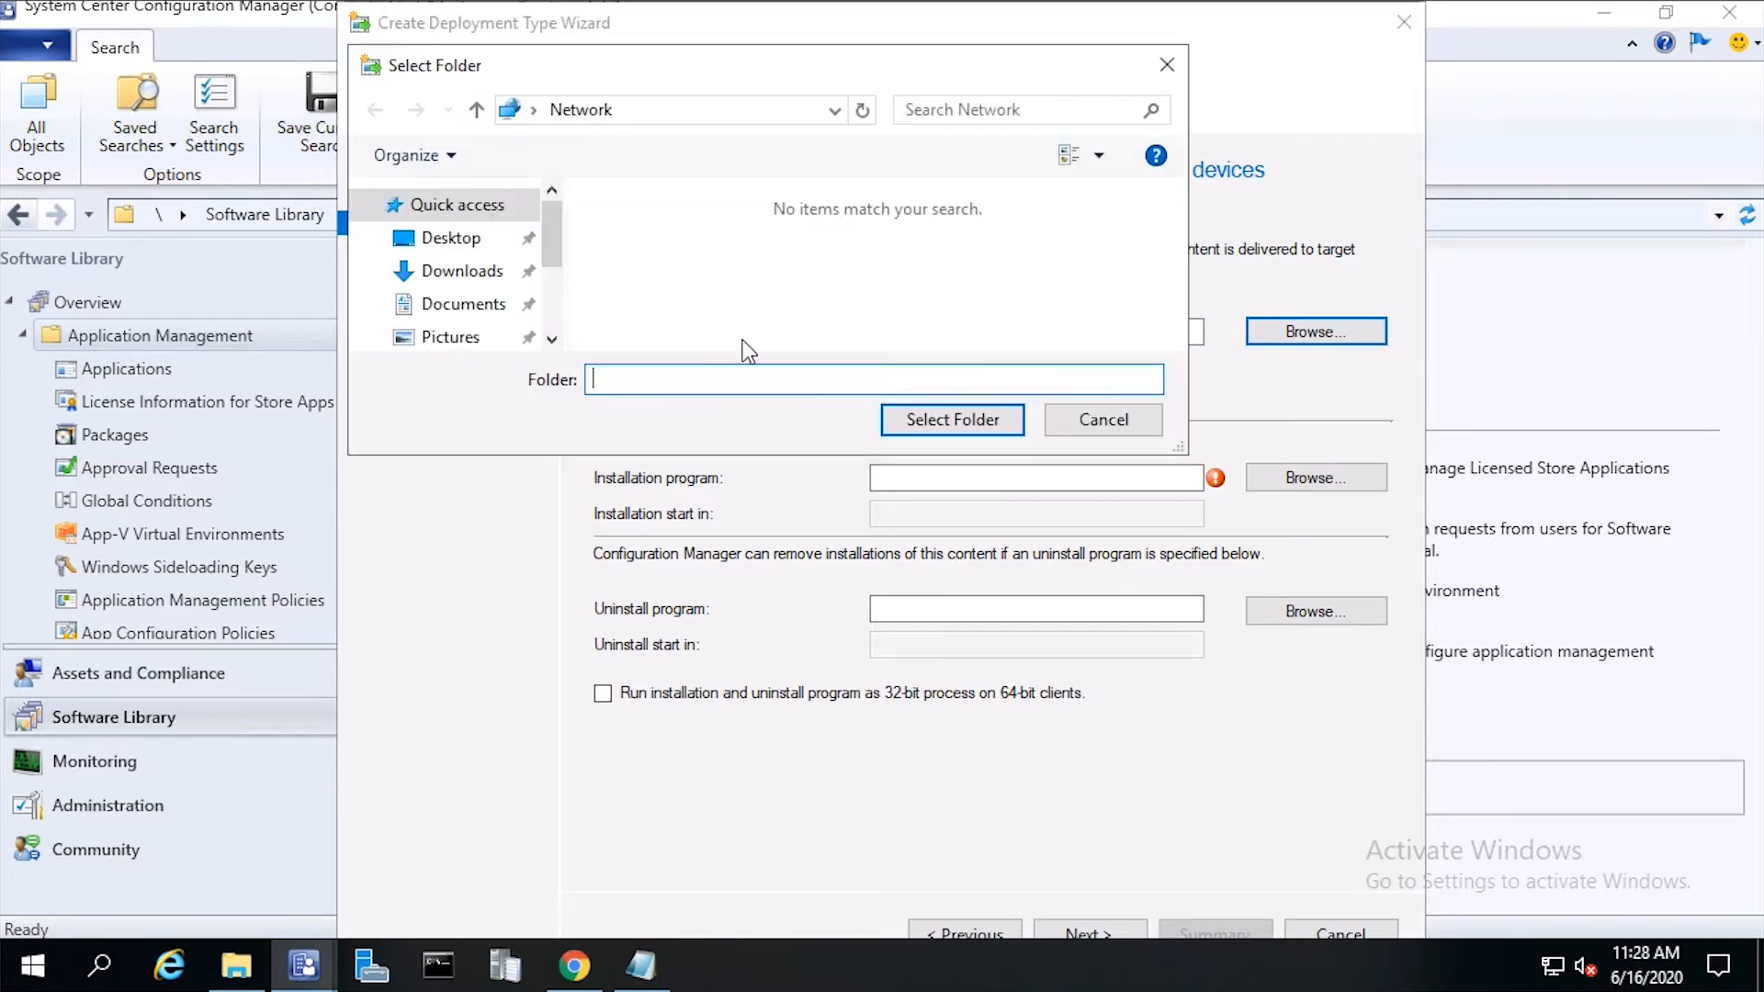
scroll("down", 3)
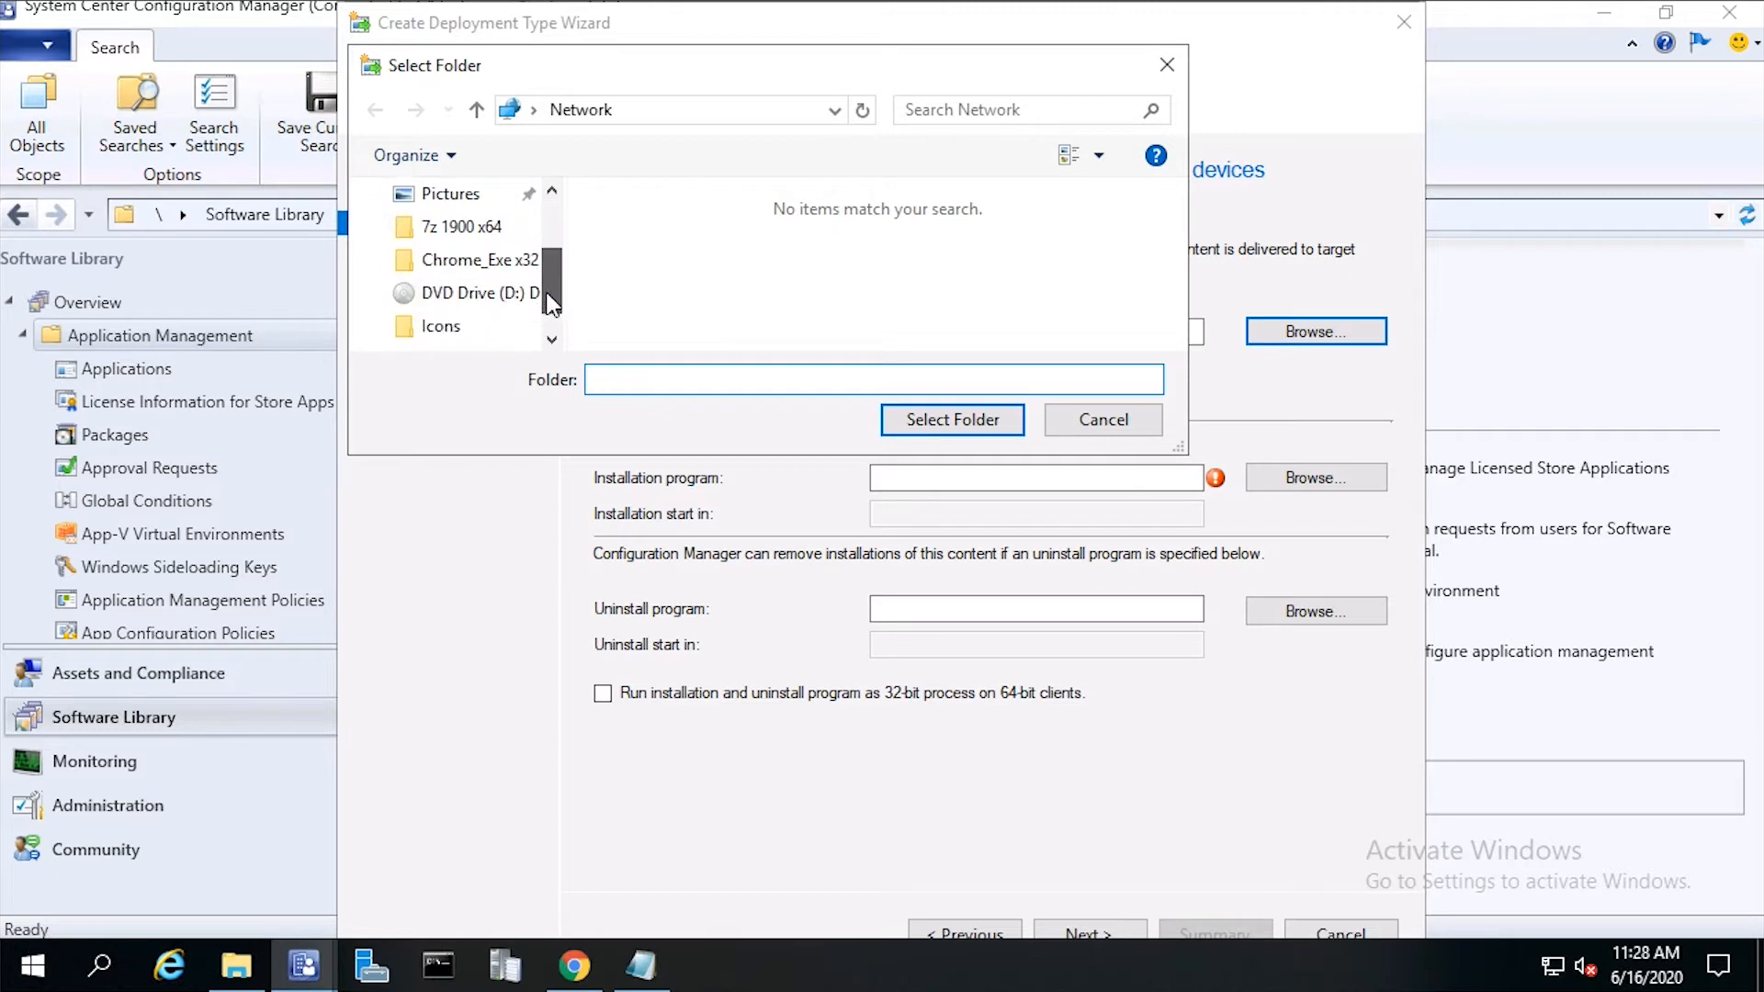
mouse_move(477, 259)
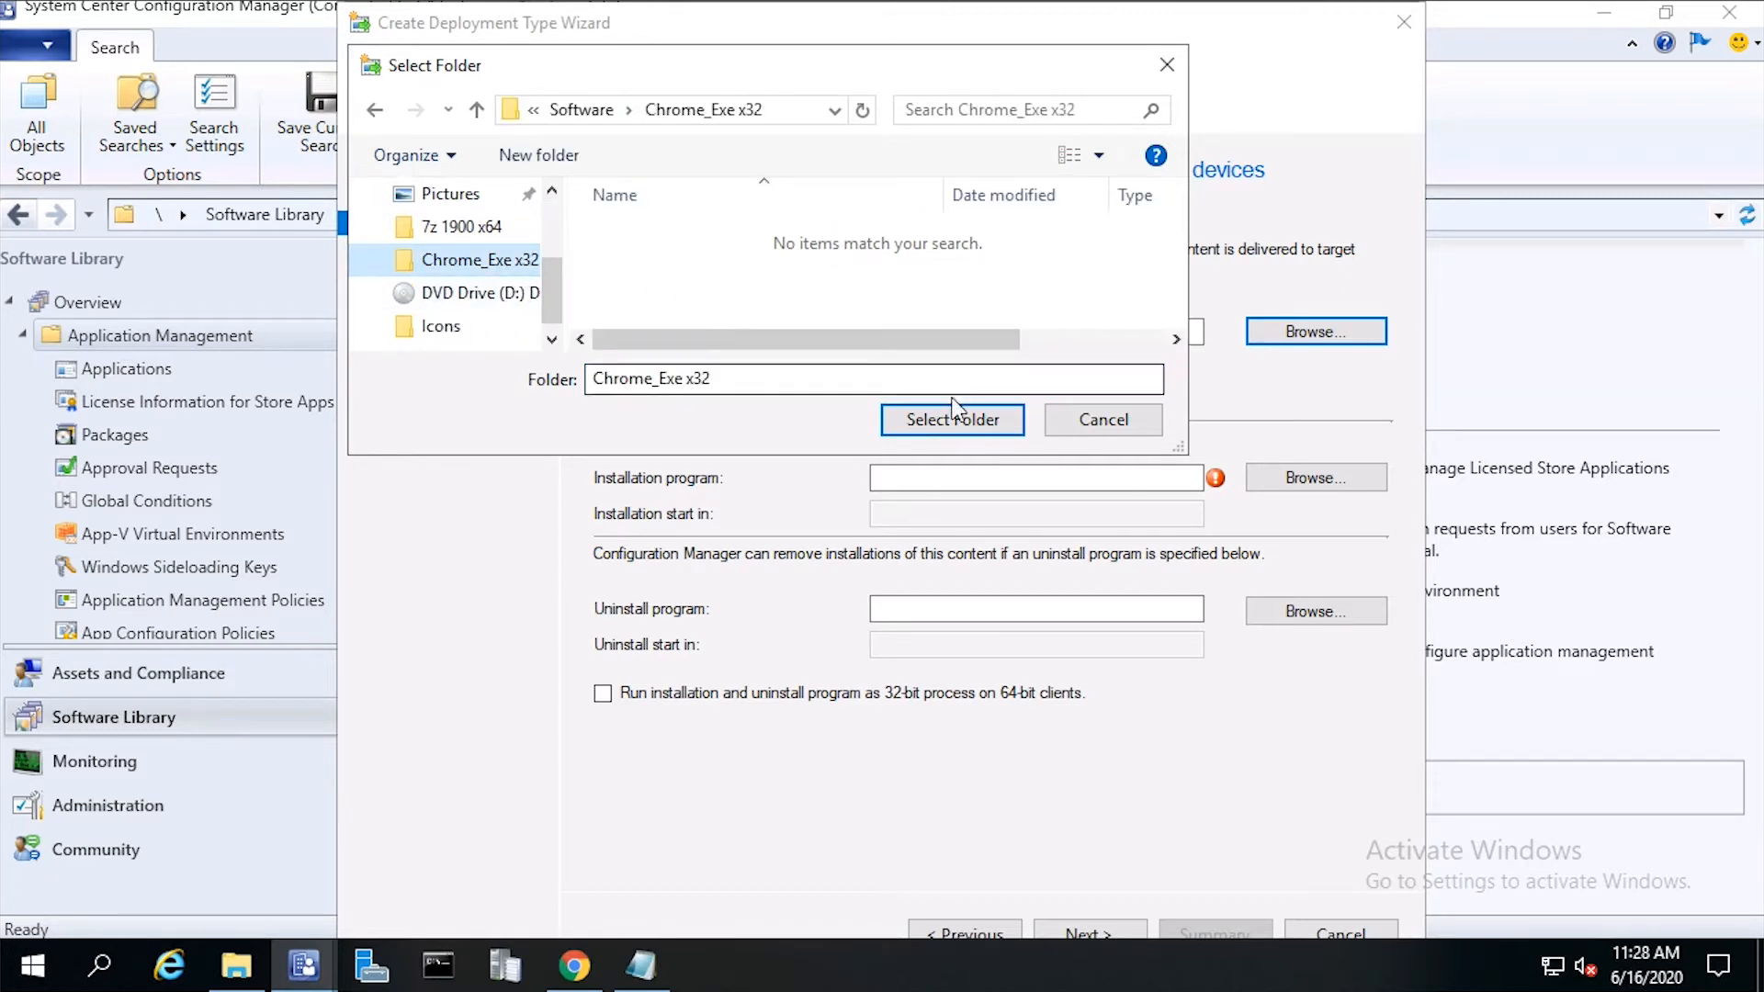
mouse_move(952, 419)
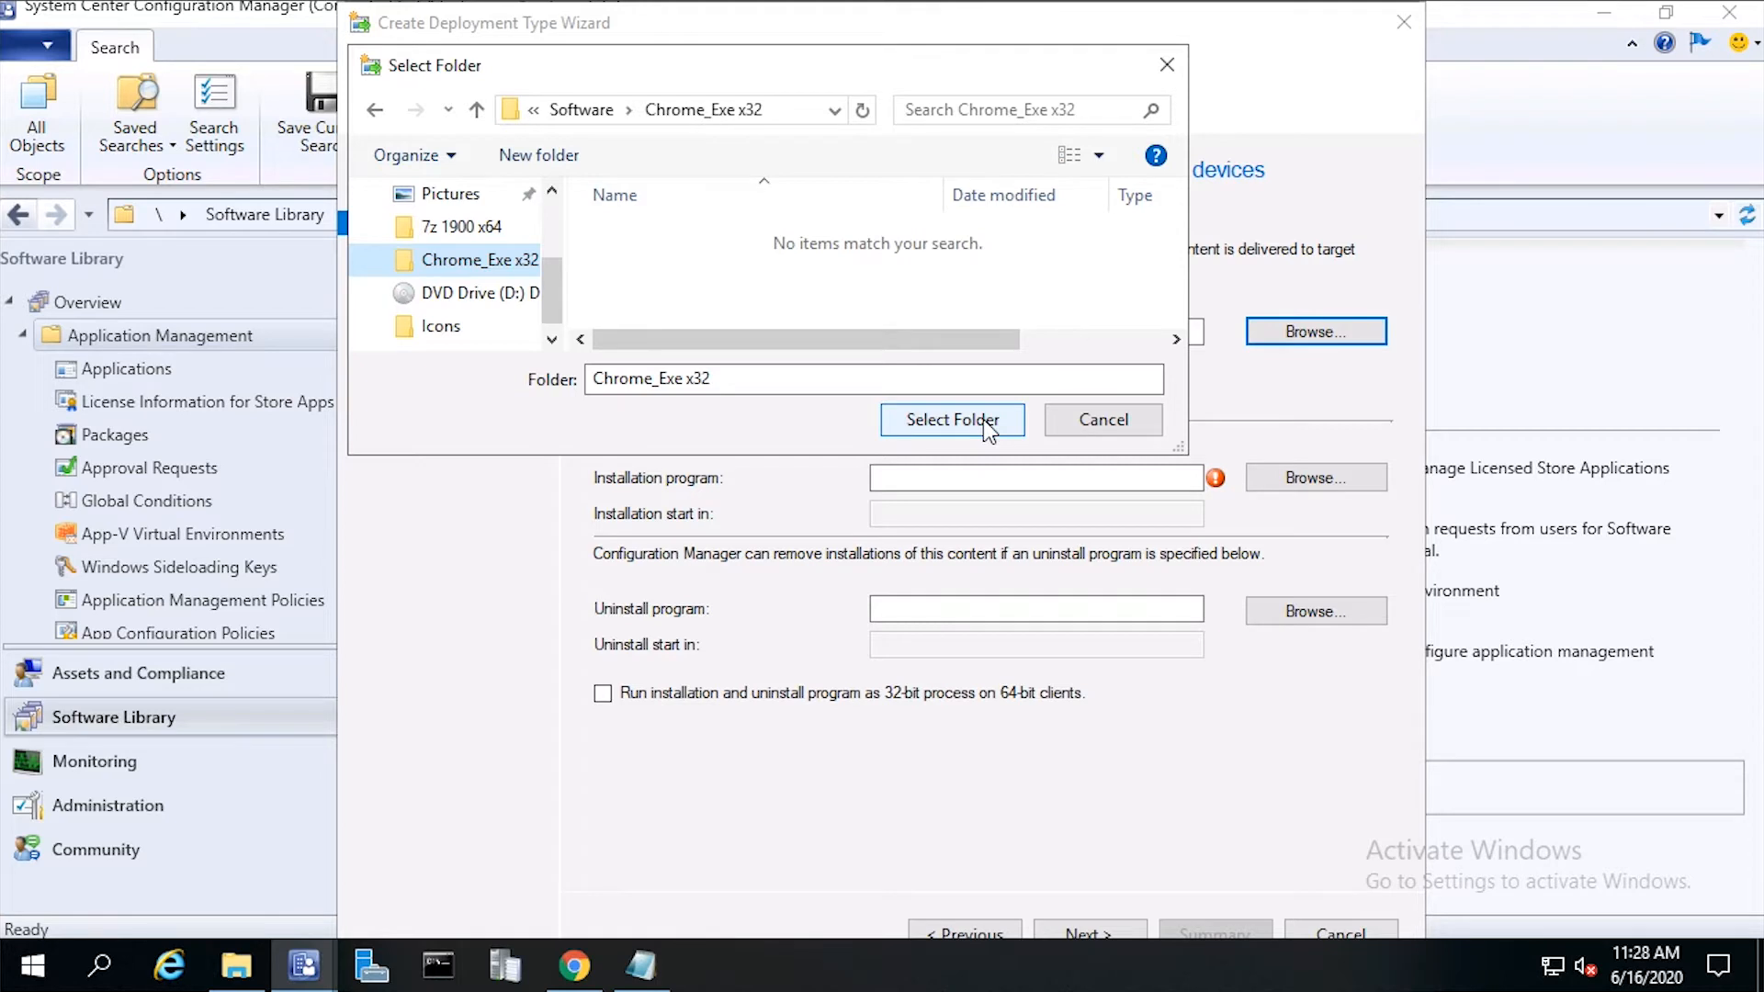
left_click(950, 418)
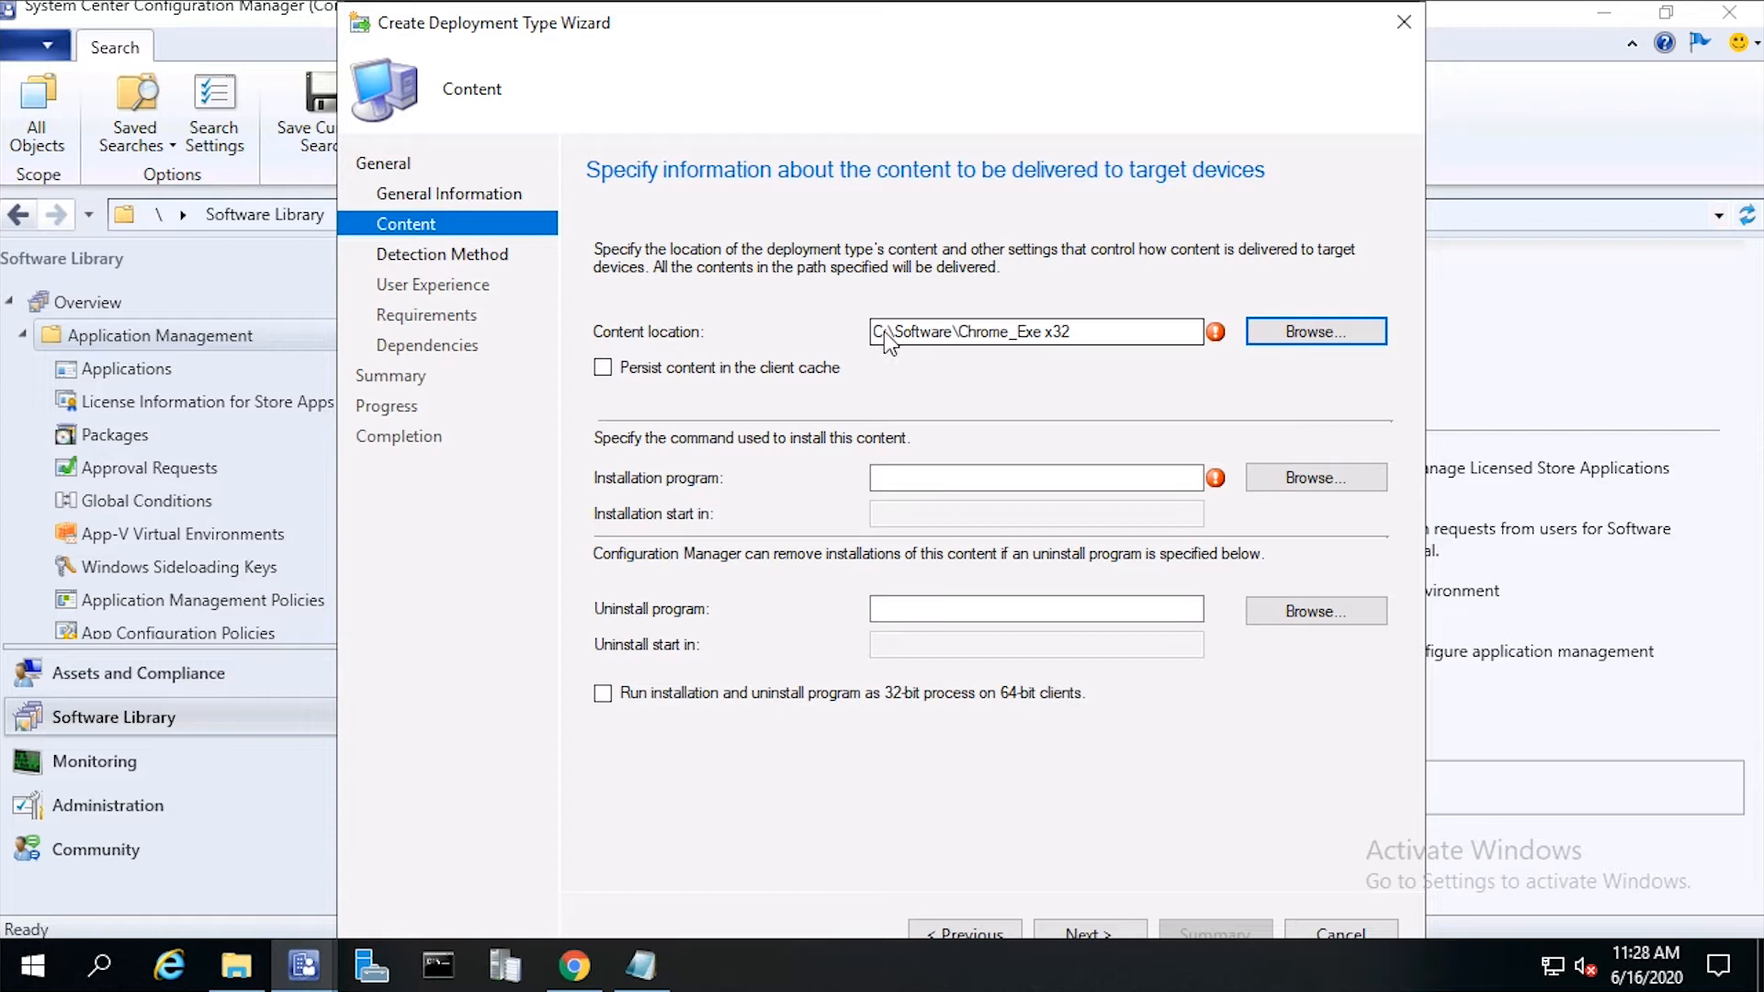
mouse_move(994, 684)
type("\\\\S")
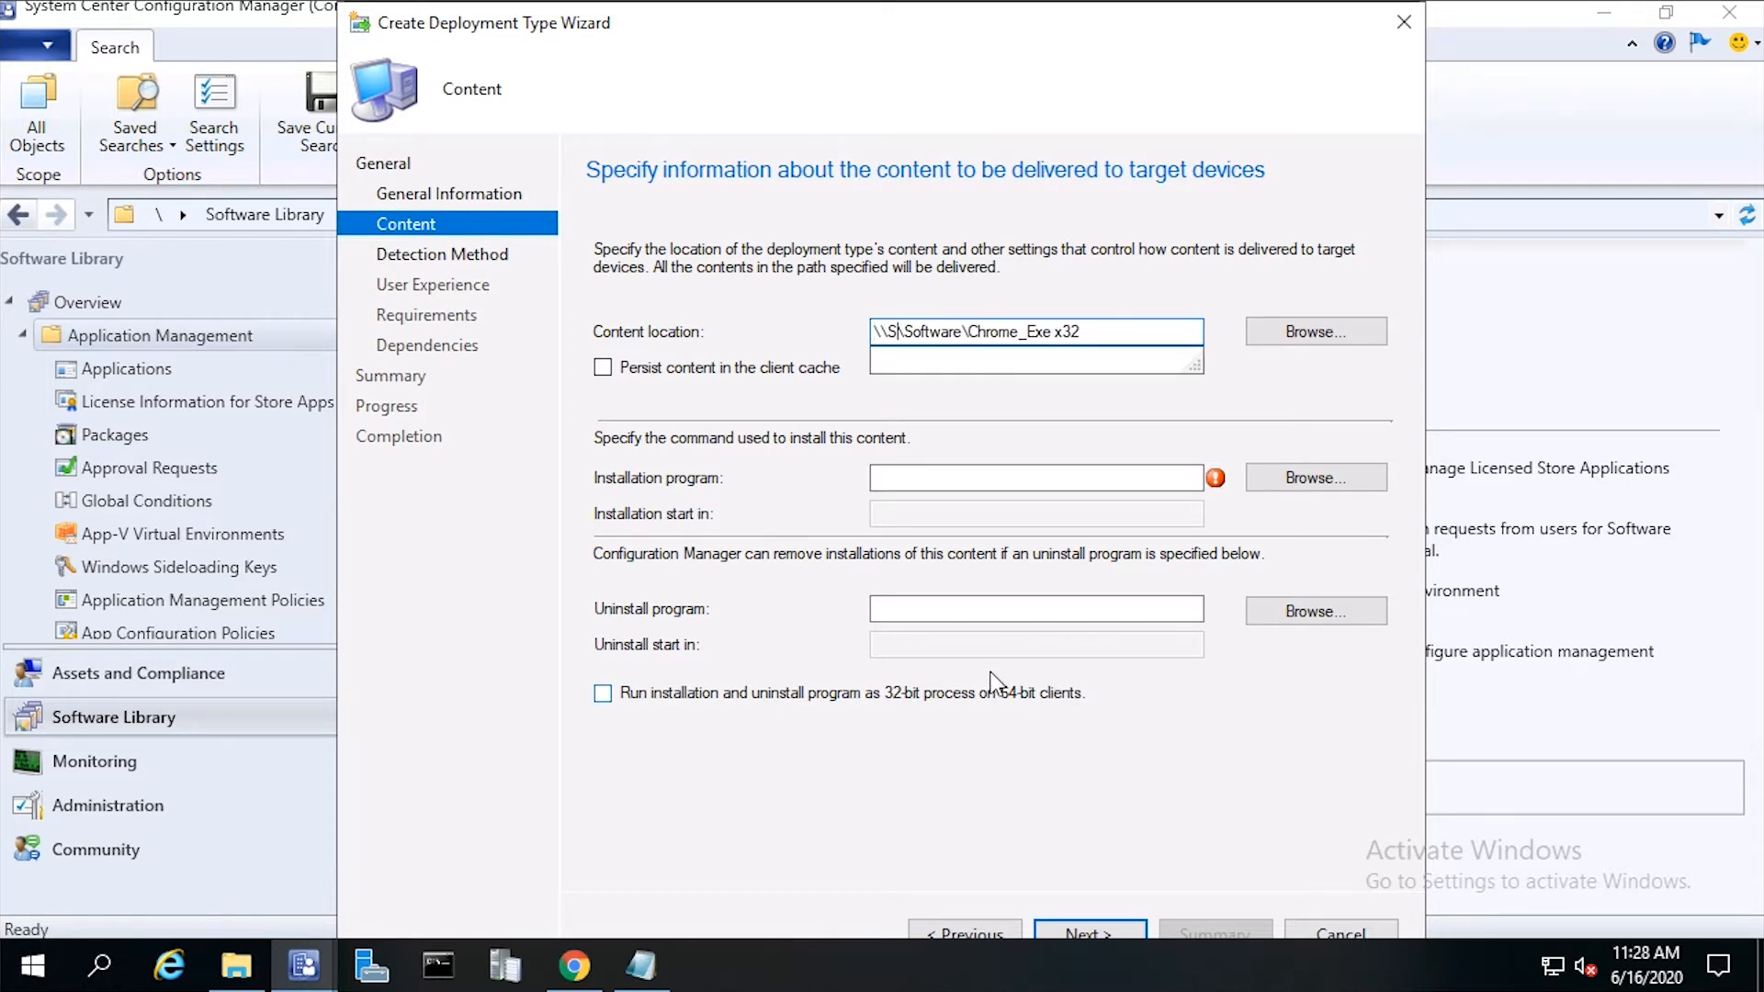
type("ASCCM01")
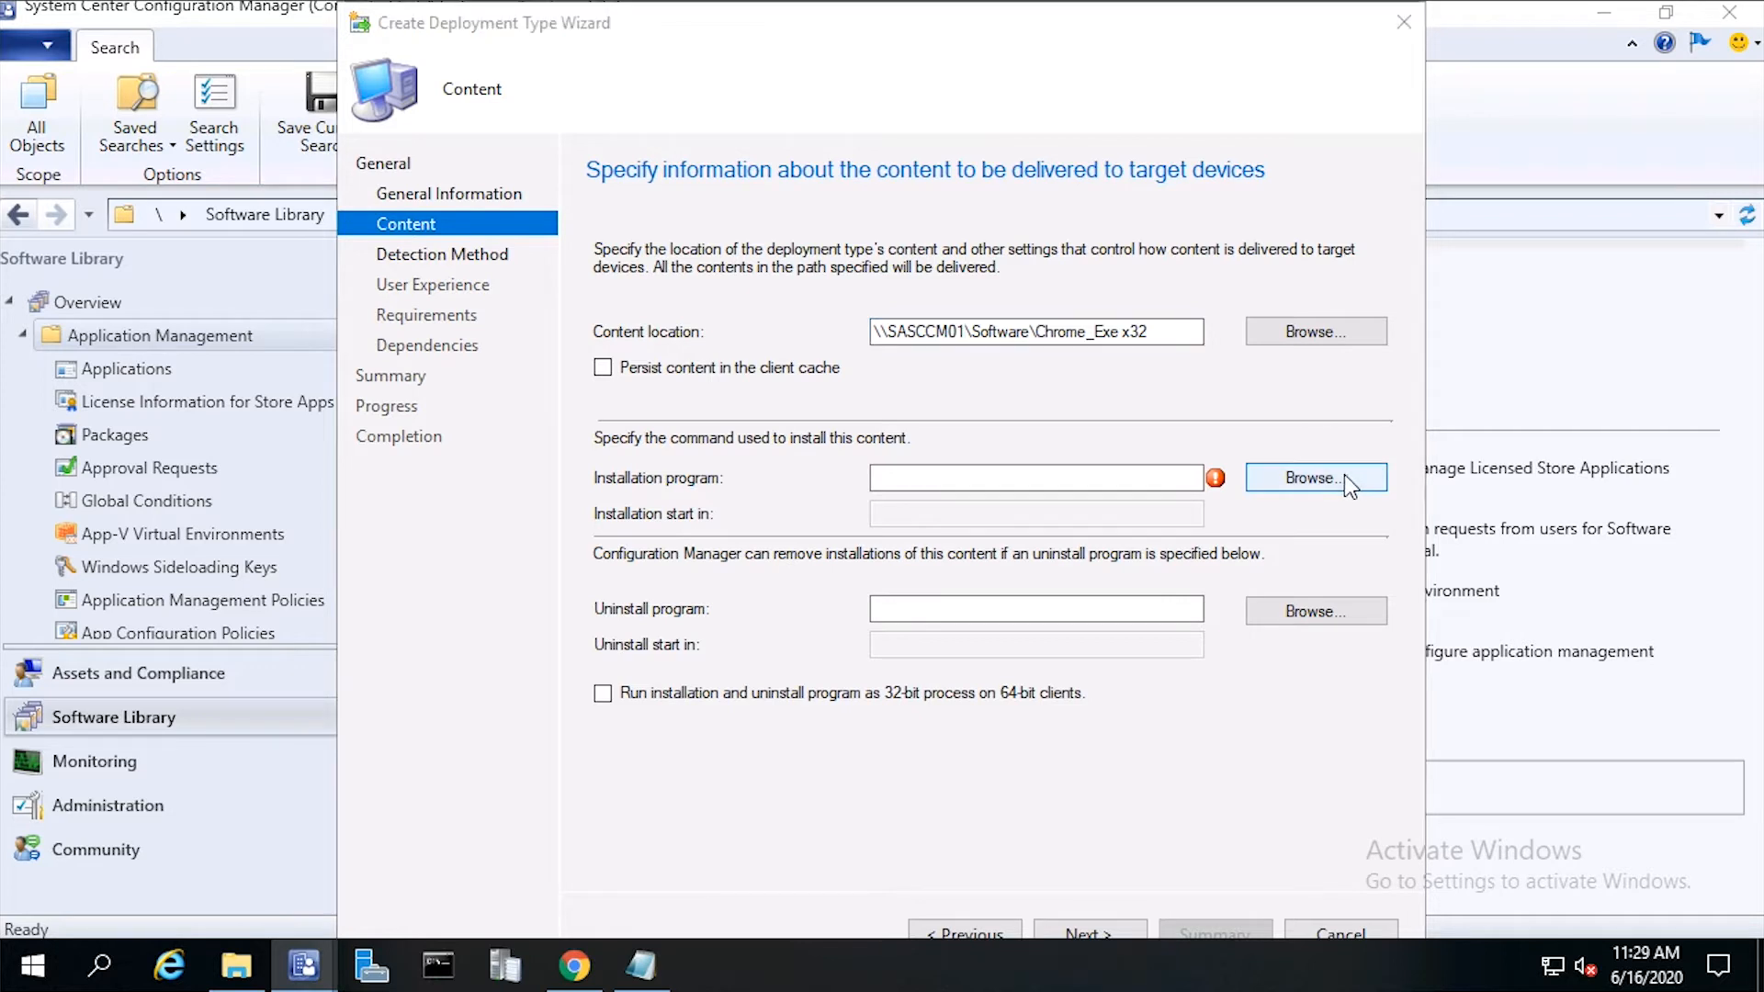
Step: Select ChromeSetup.exe as the installation program
left_click(1313, 477)
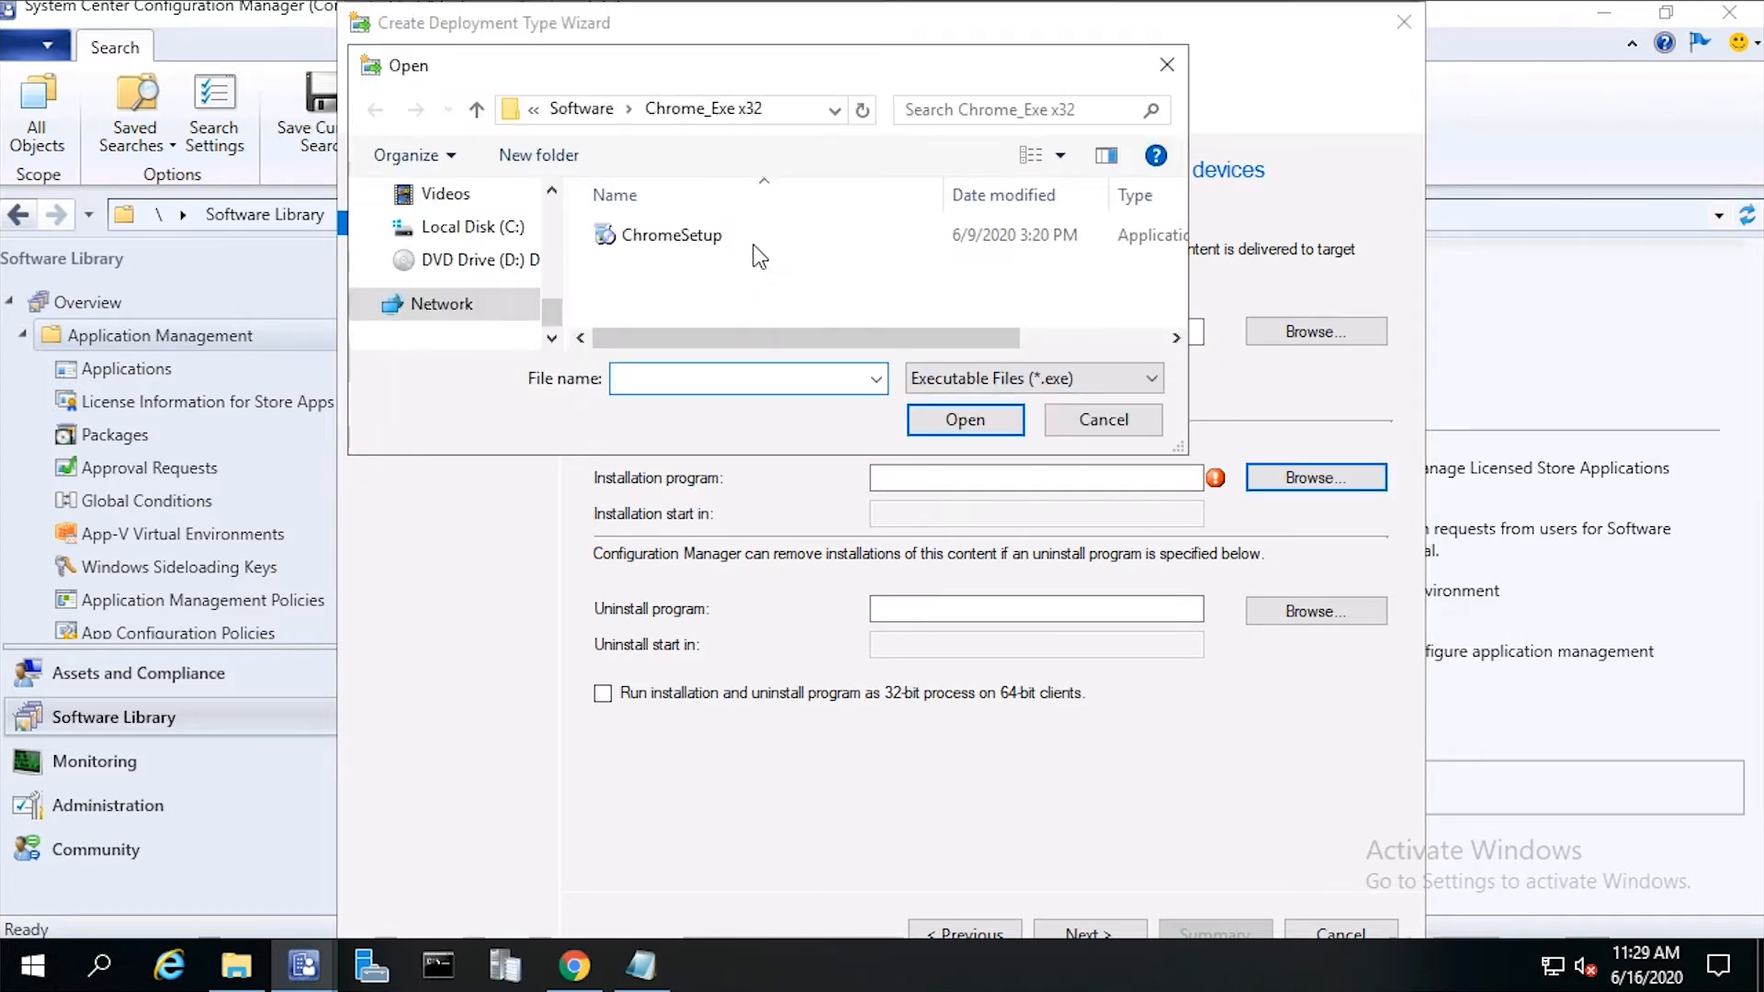
mouse_move(669, 235)
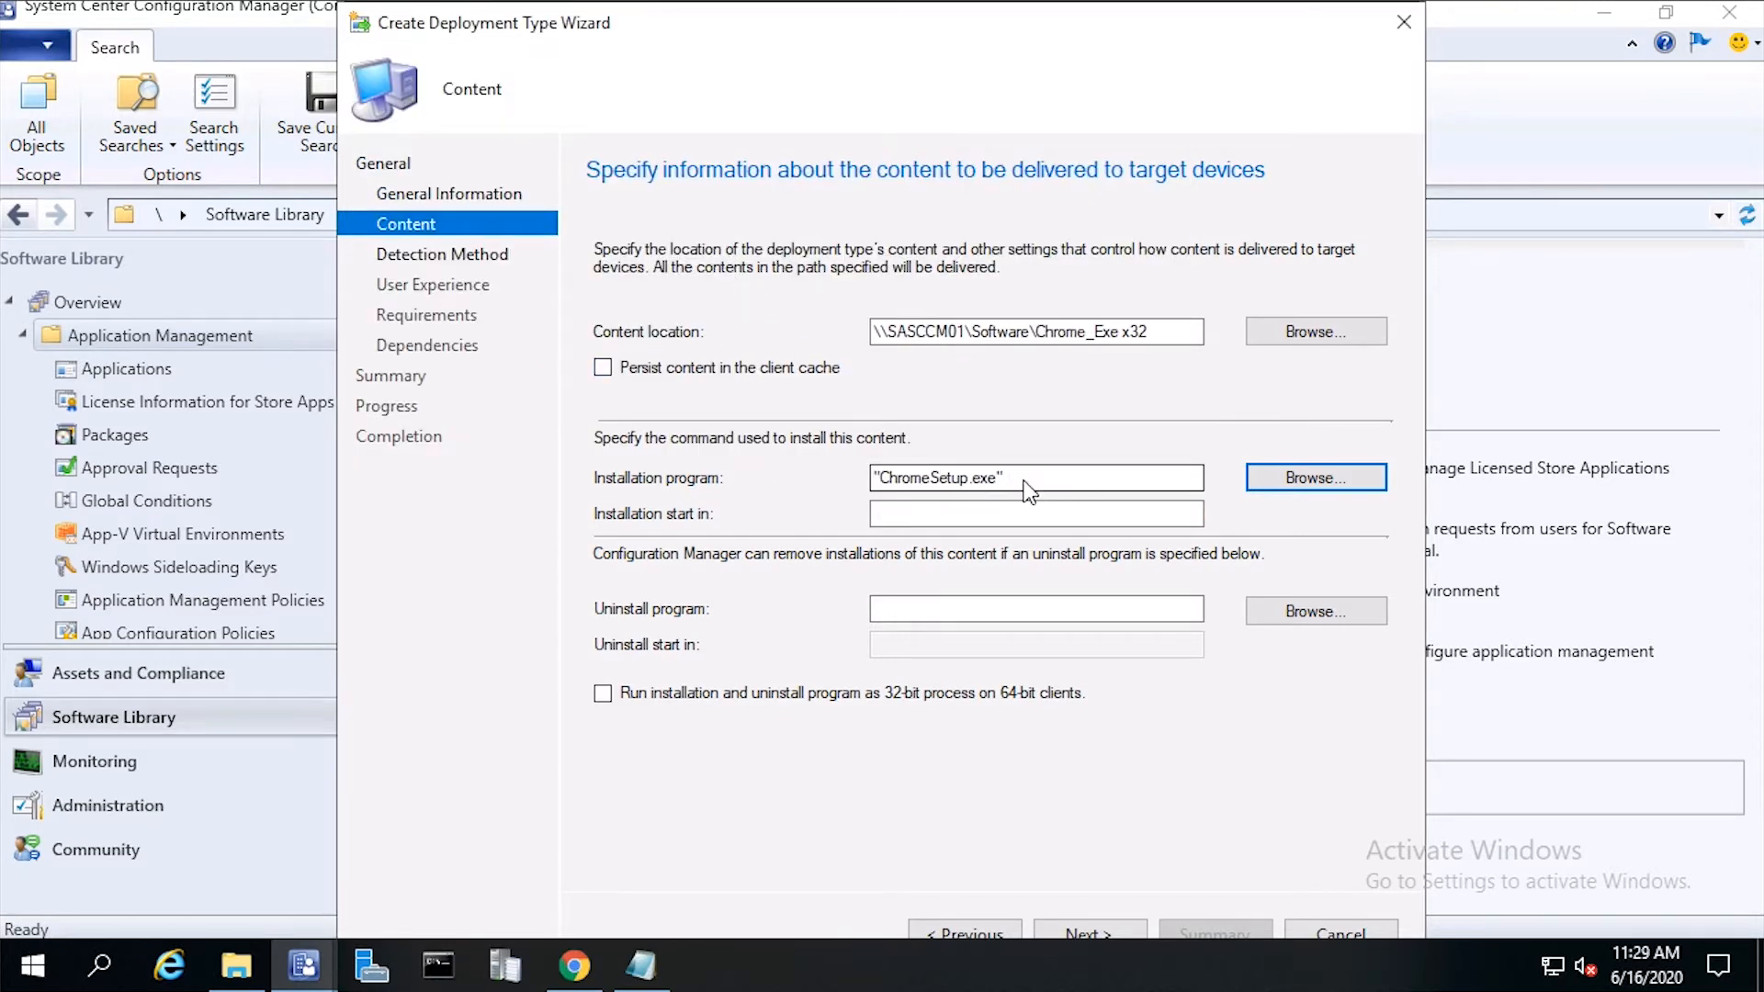
left_click(1033, 478)
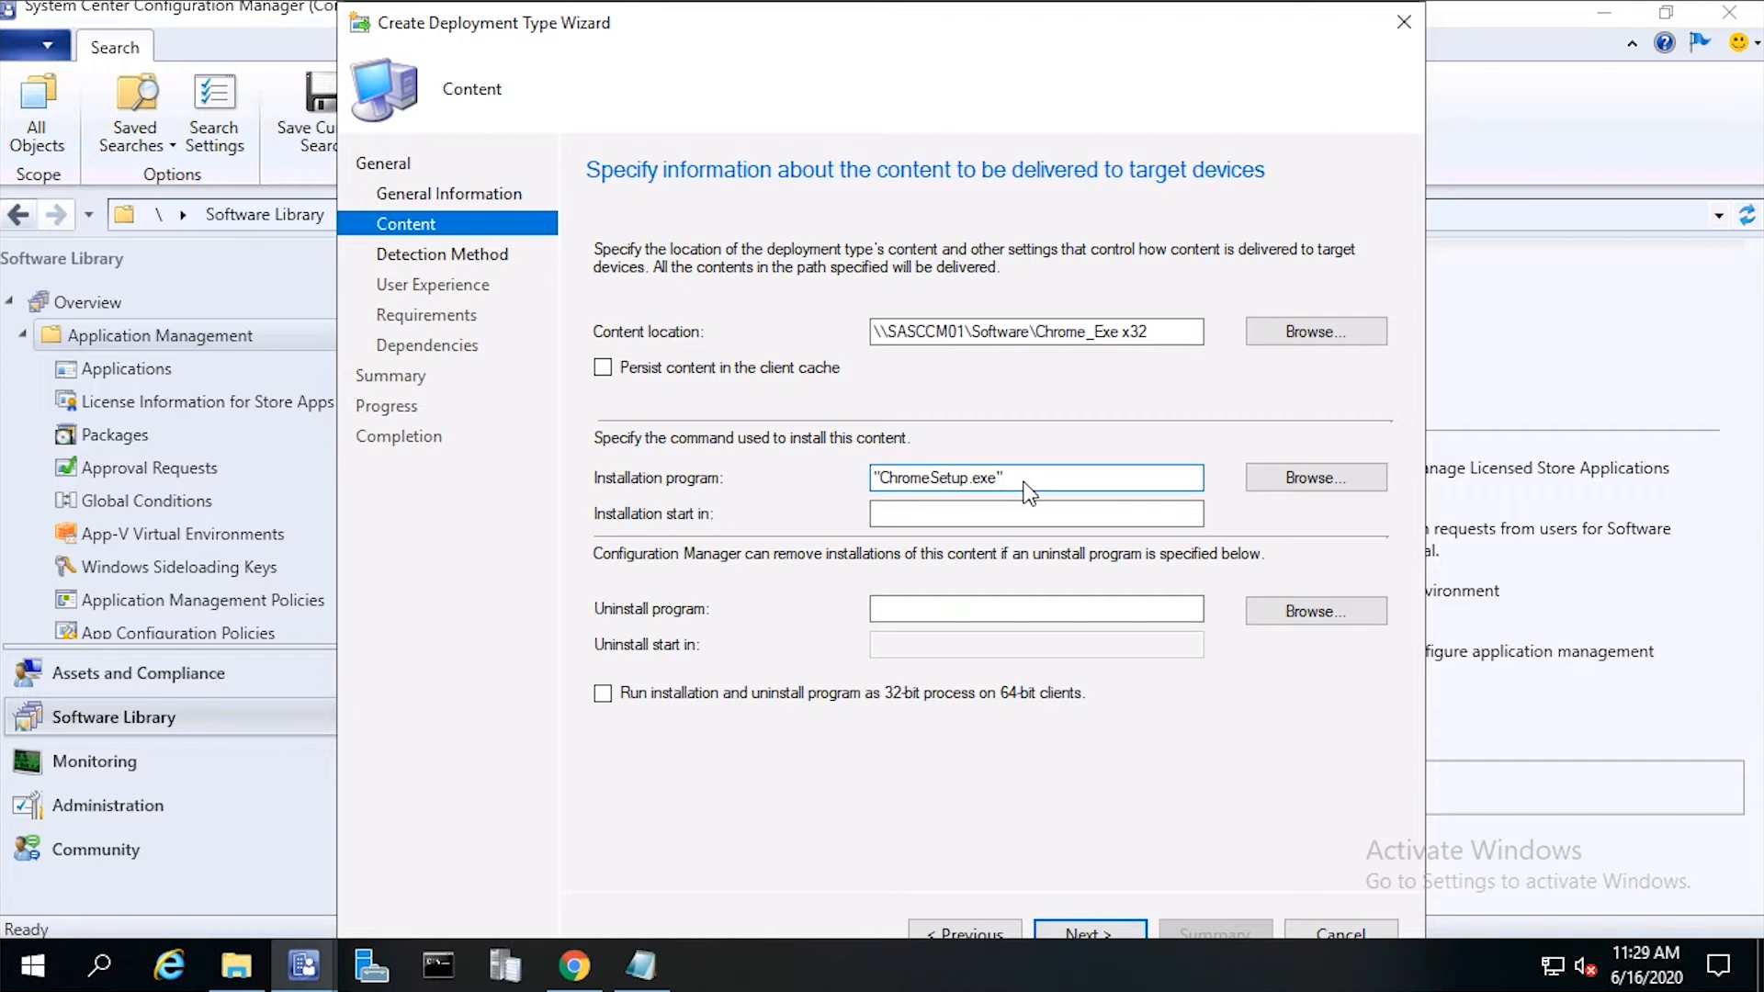
mouse_move(975, 507)
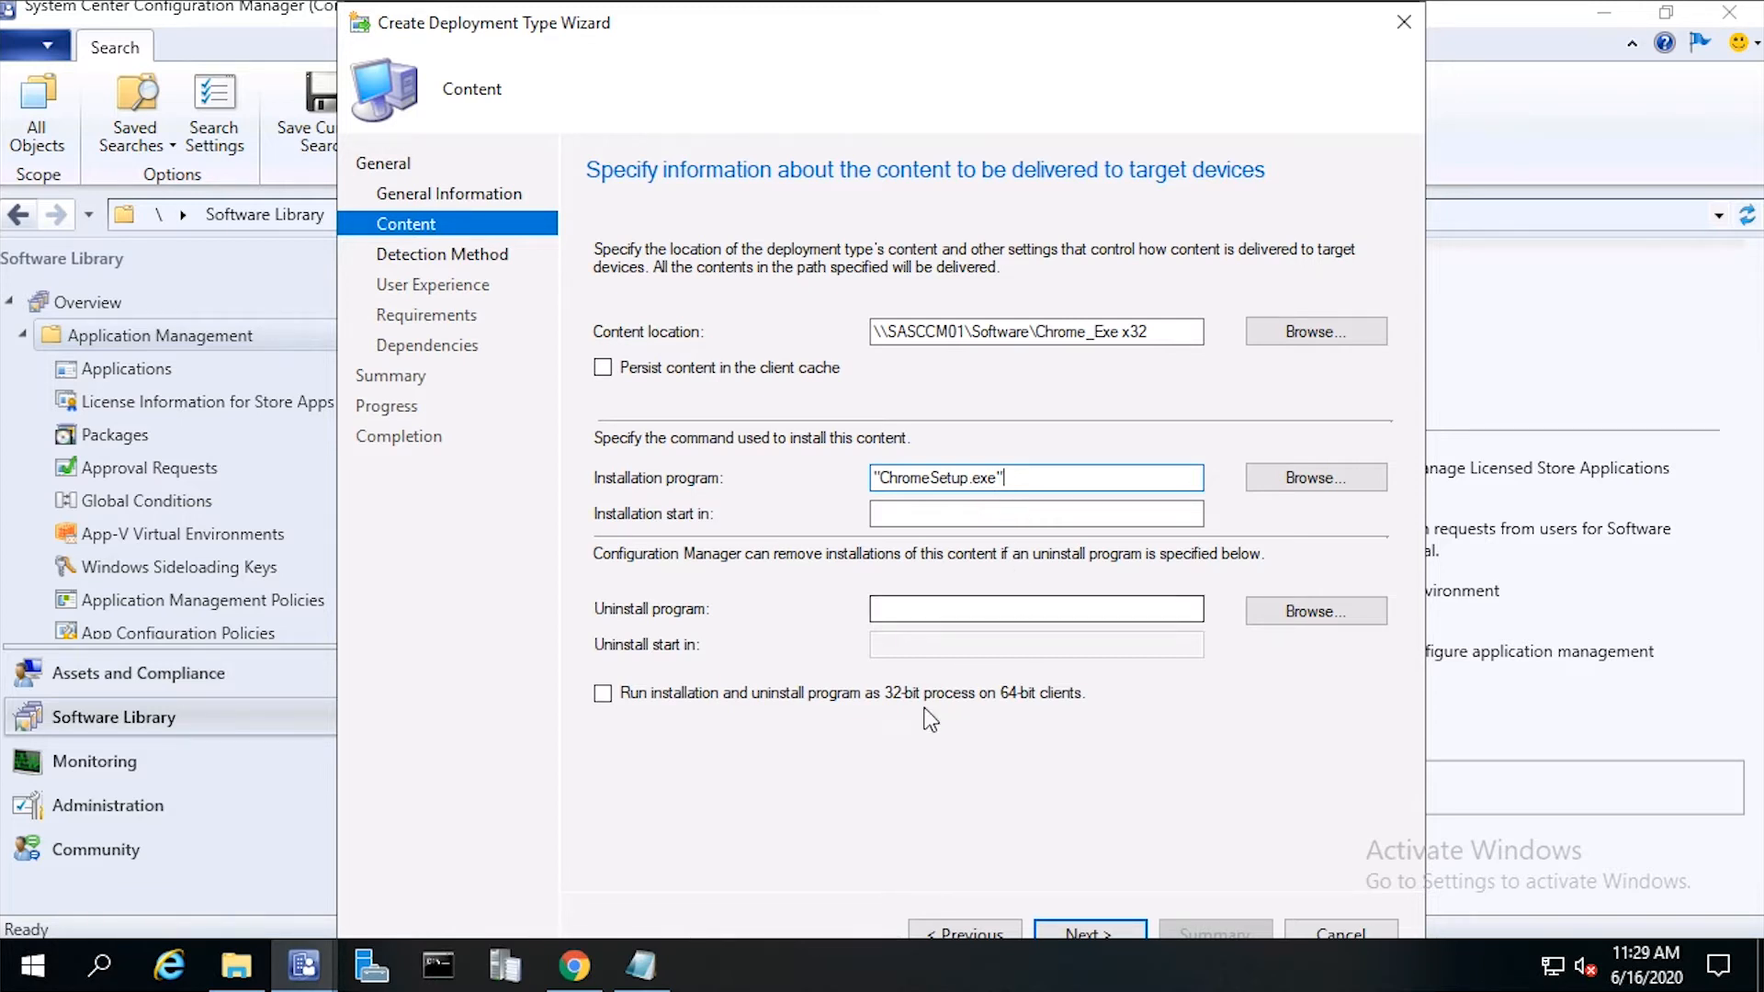
mouse_move(575, 965)
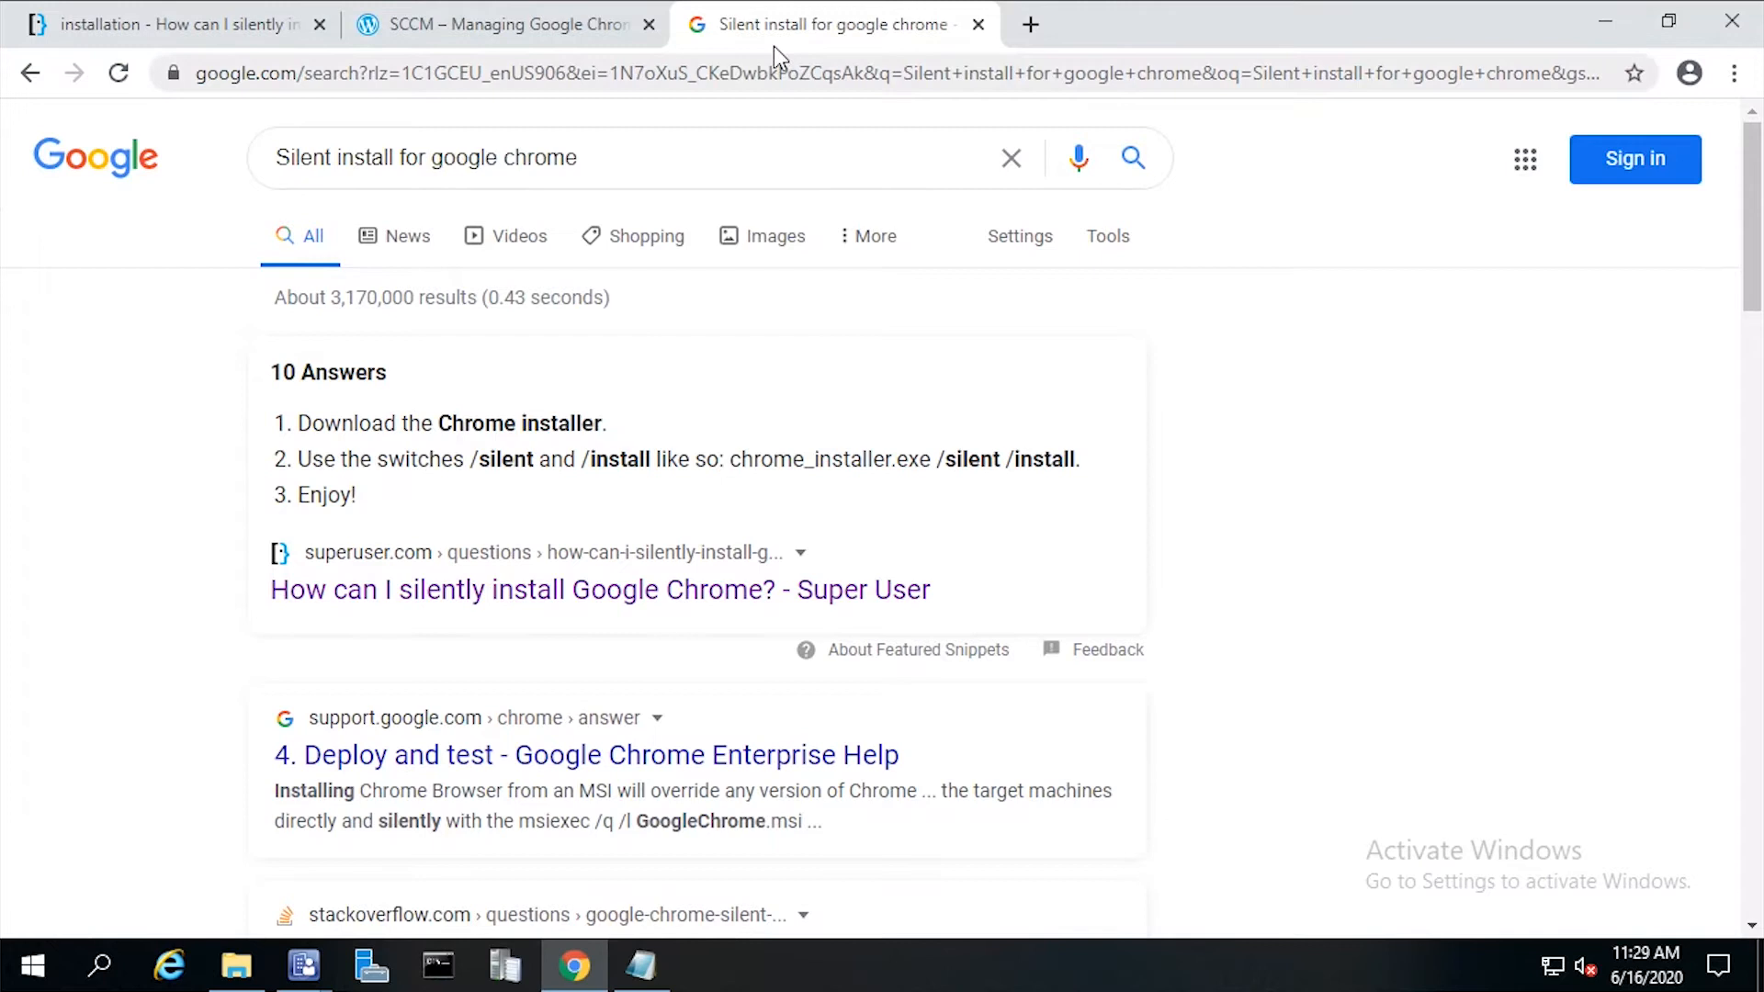
mouse_move(371, 169)
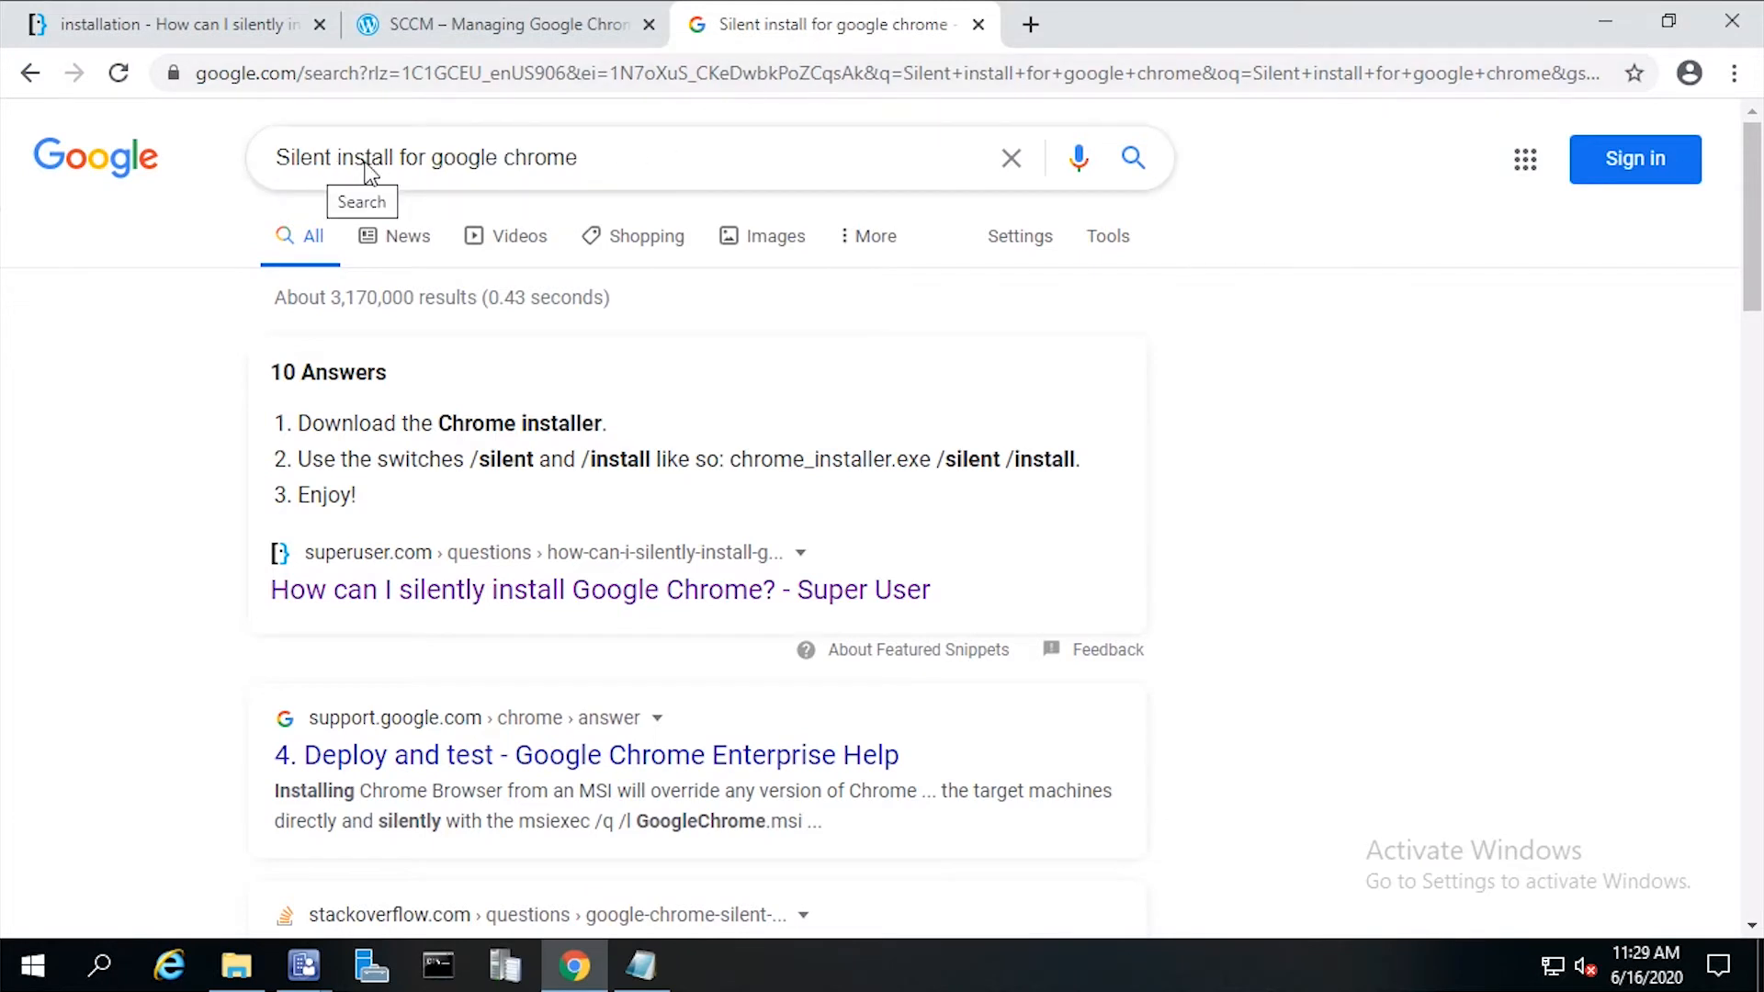
mouse_move(673, 428)
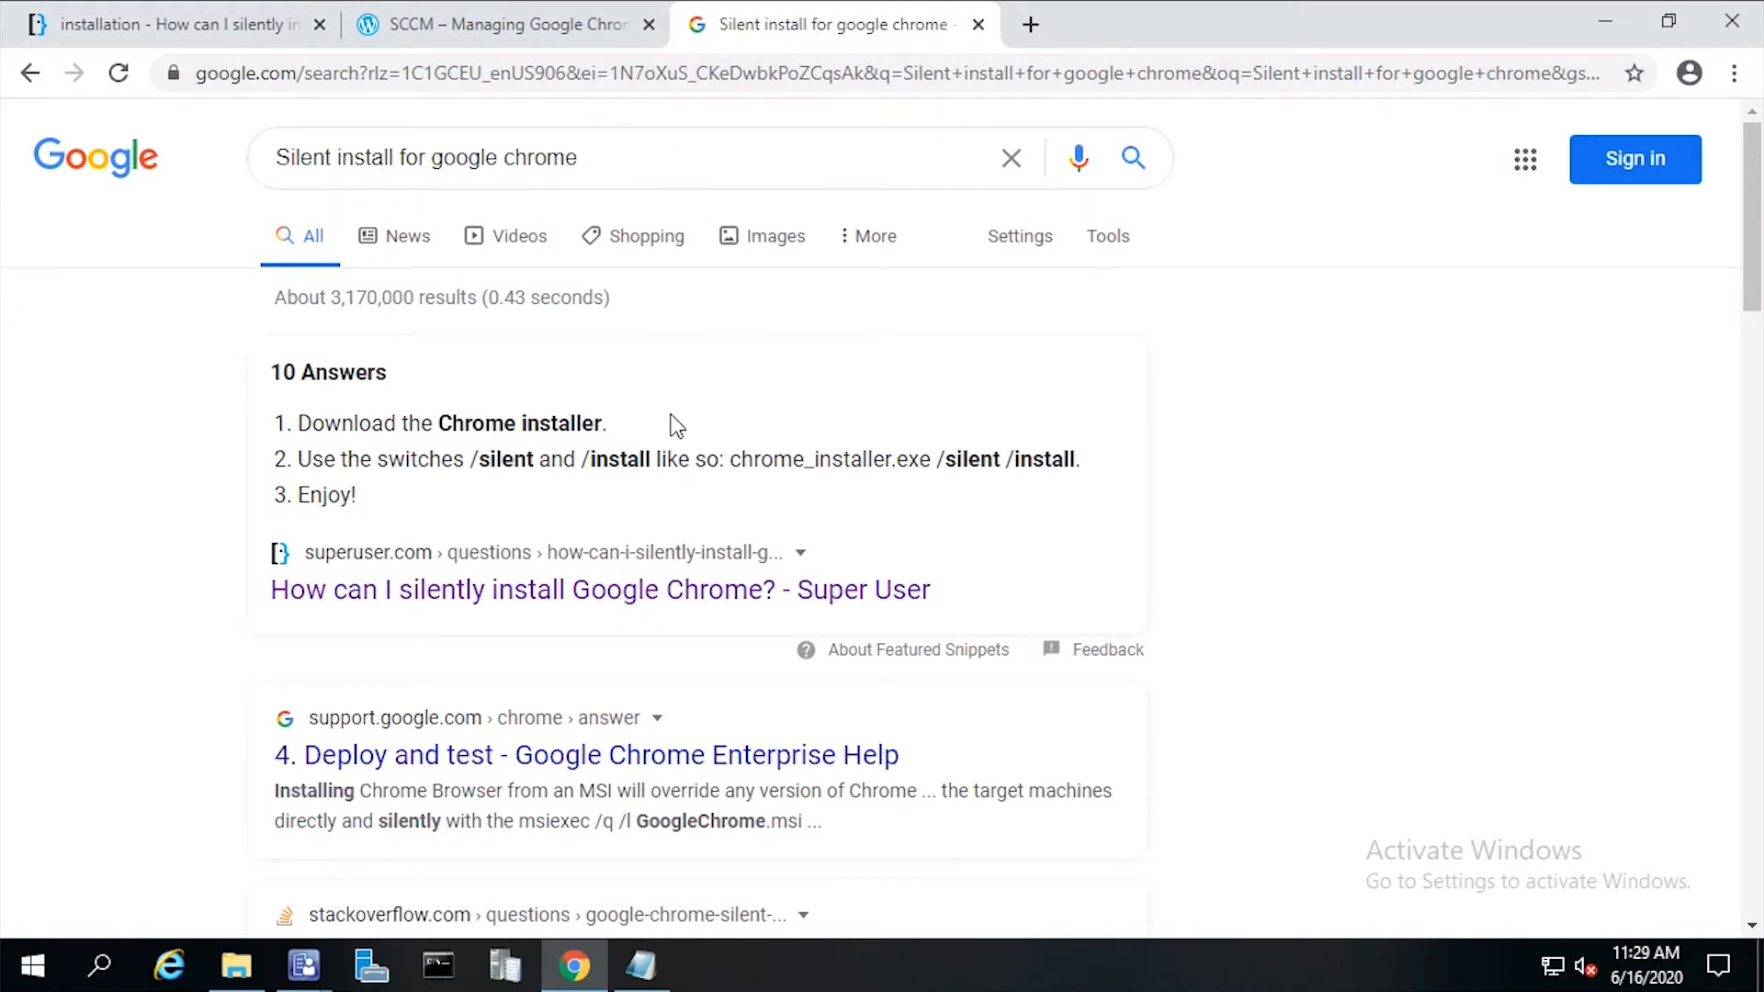
mouse_move(507, 492)
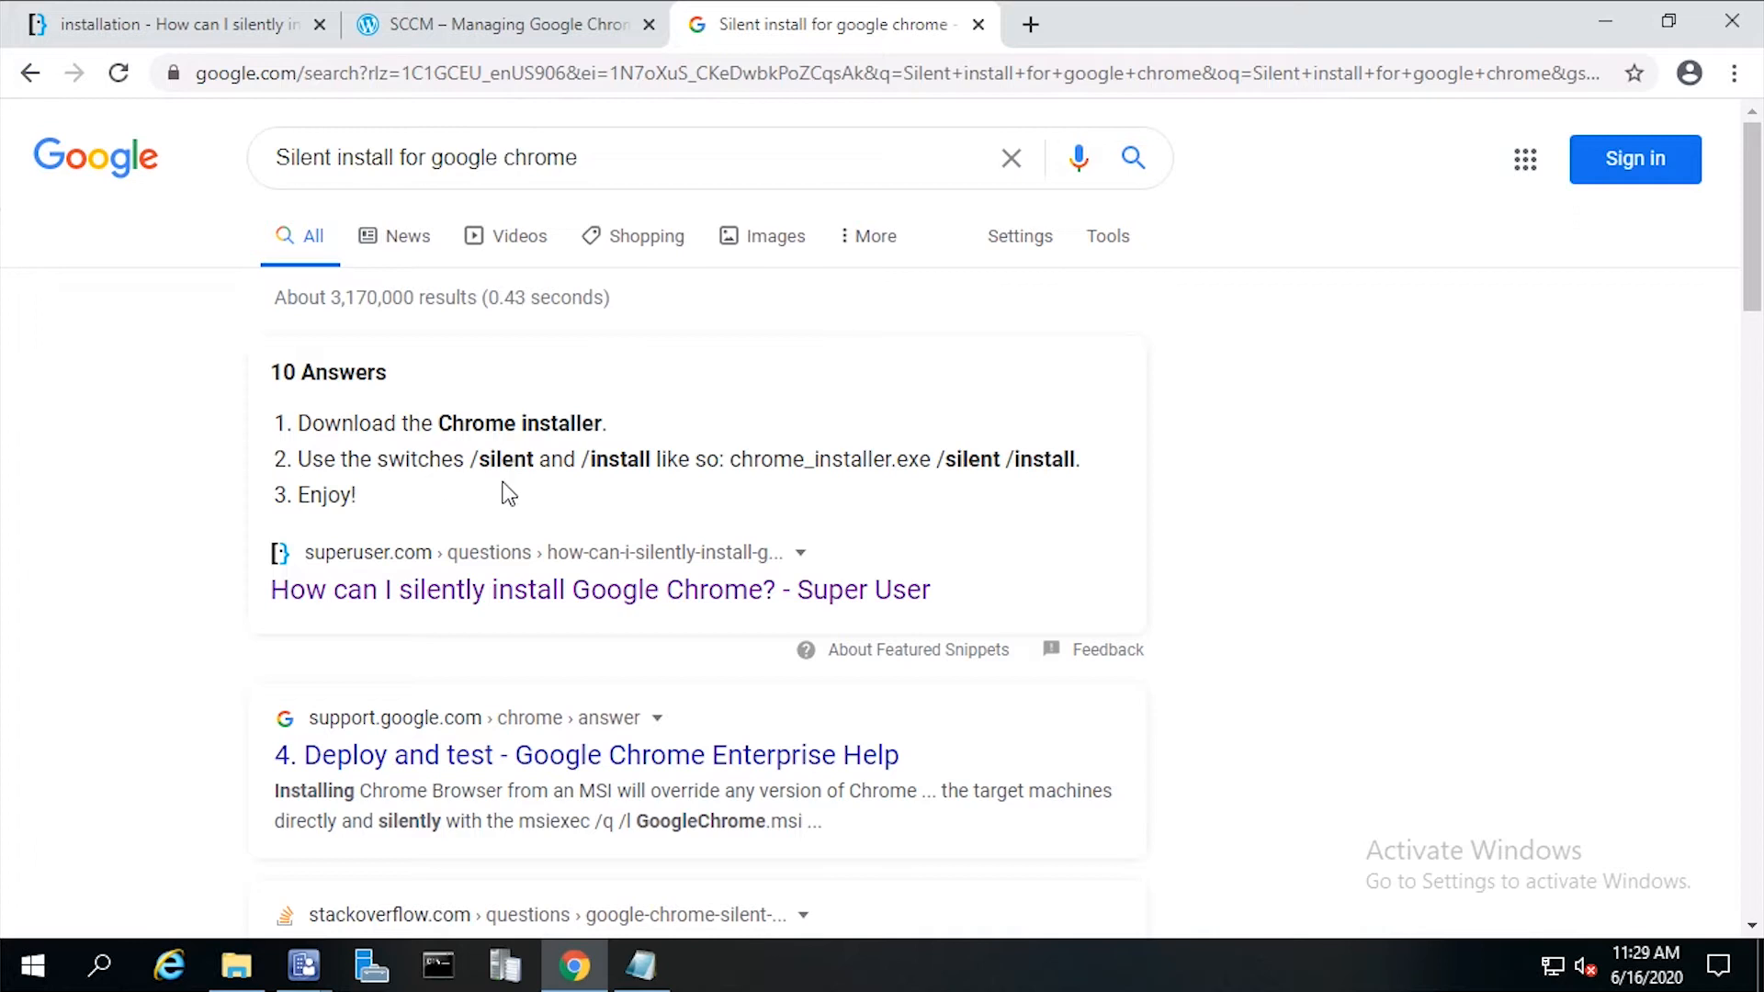
mouse_move(658, 488)
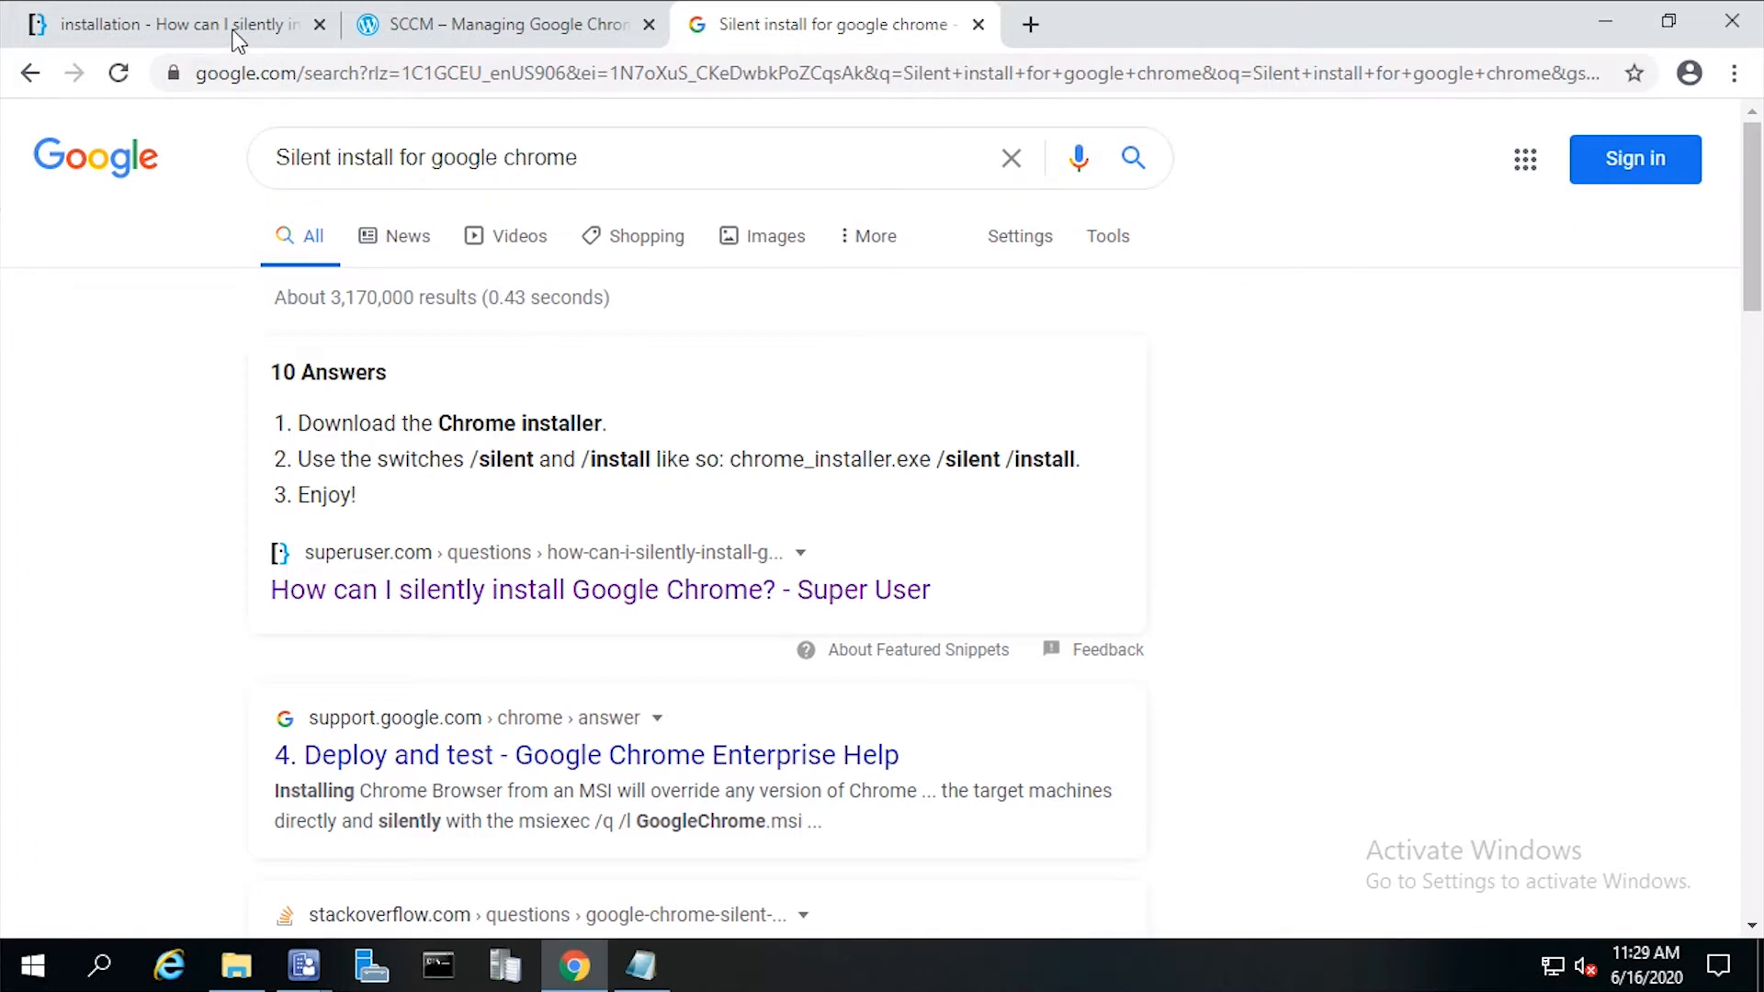
Step: Review the Super User answer and the SCCM Chrome article for silent install switches
left_click(599, 589)
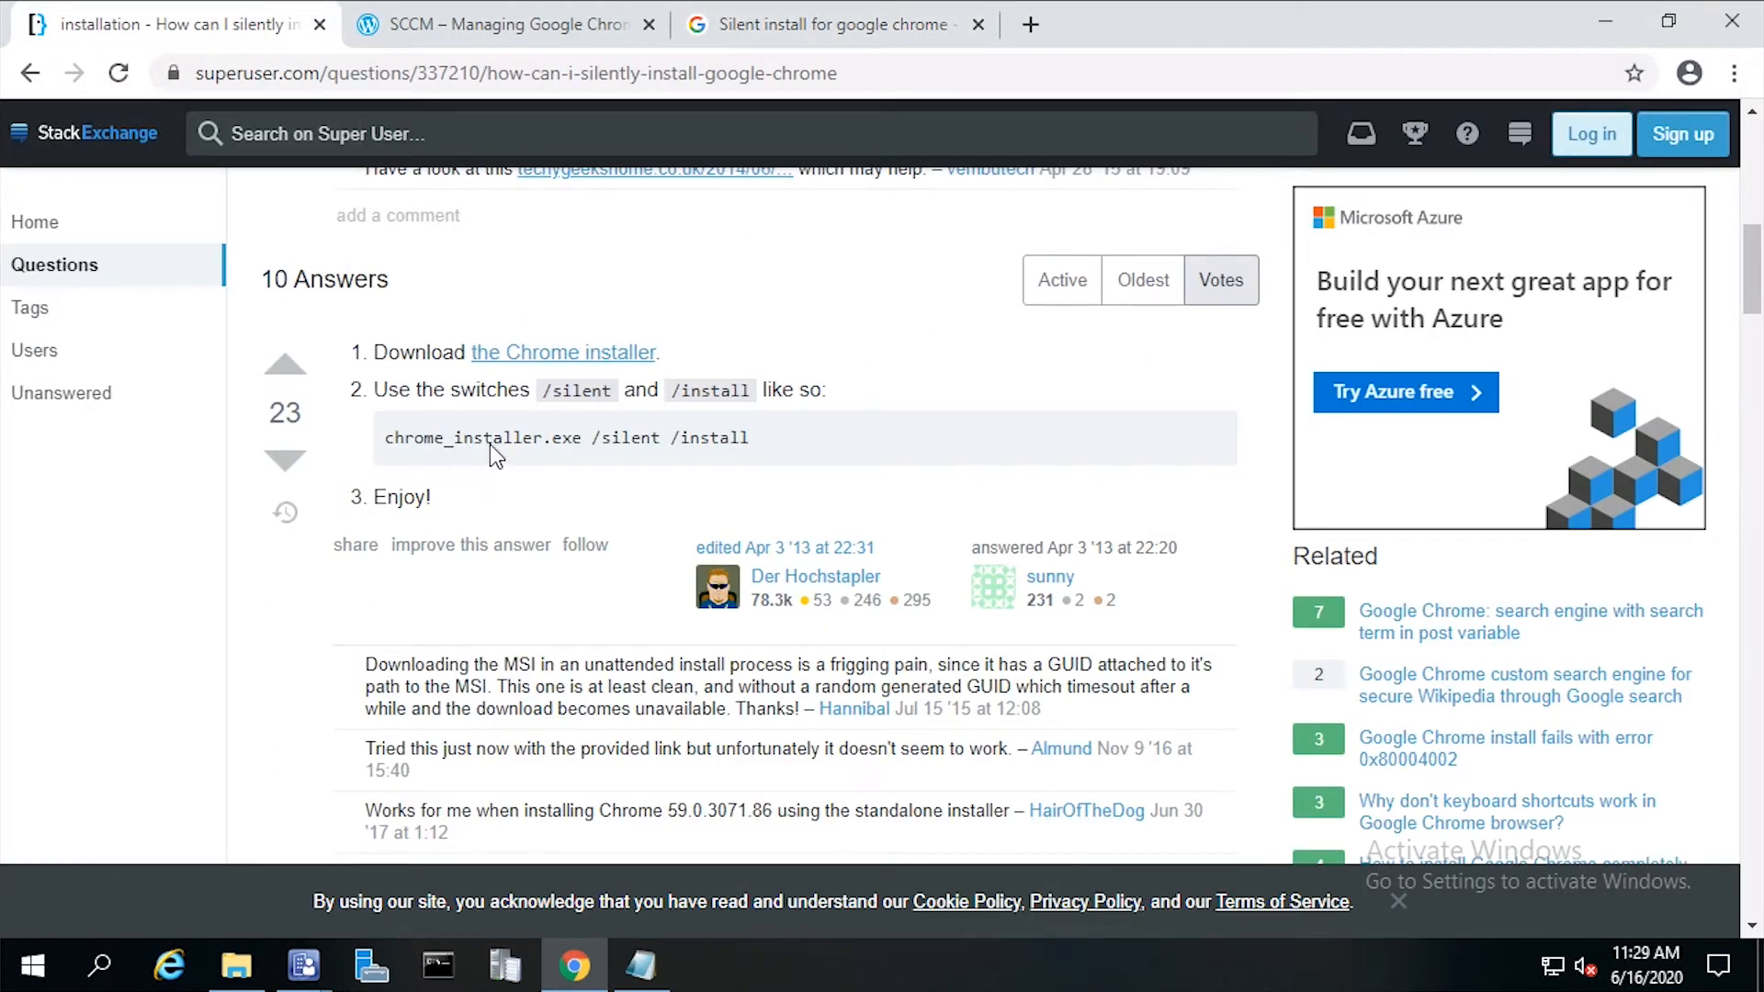
mouse_move(698, 471)
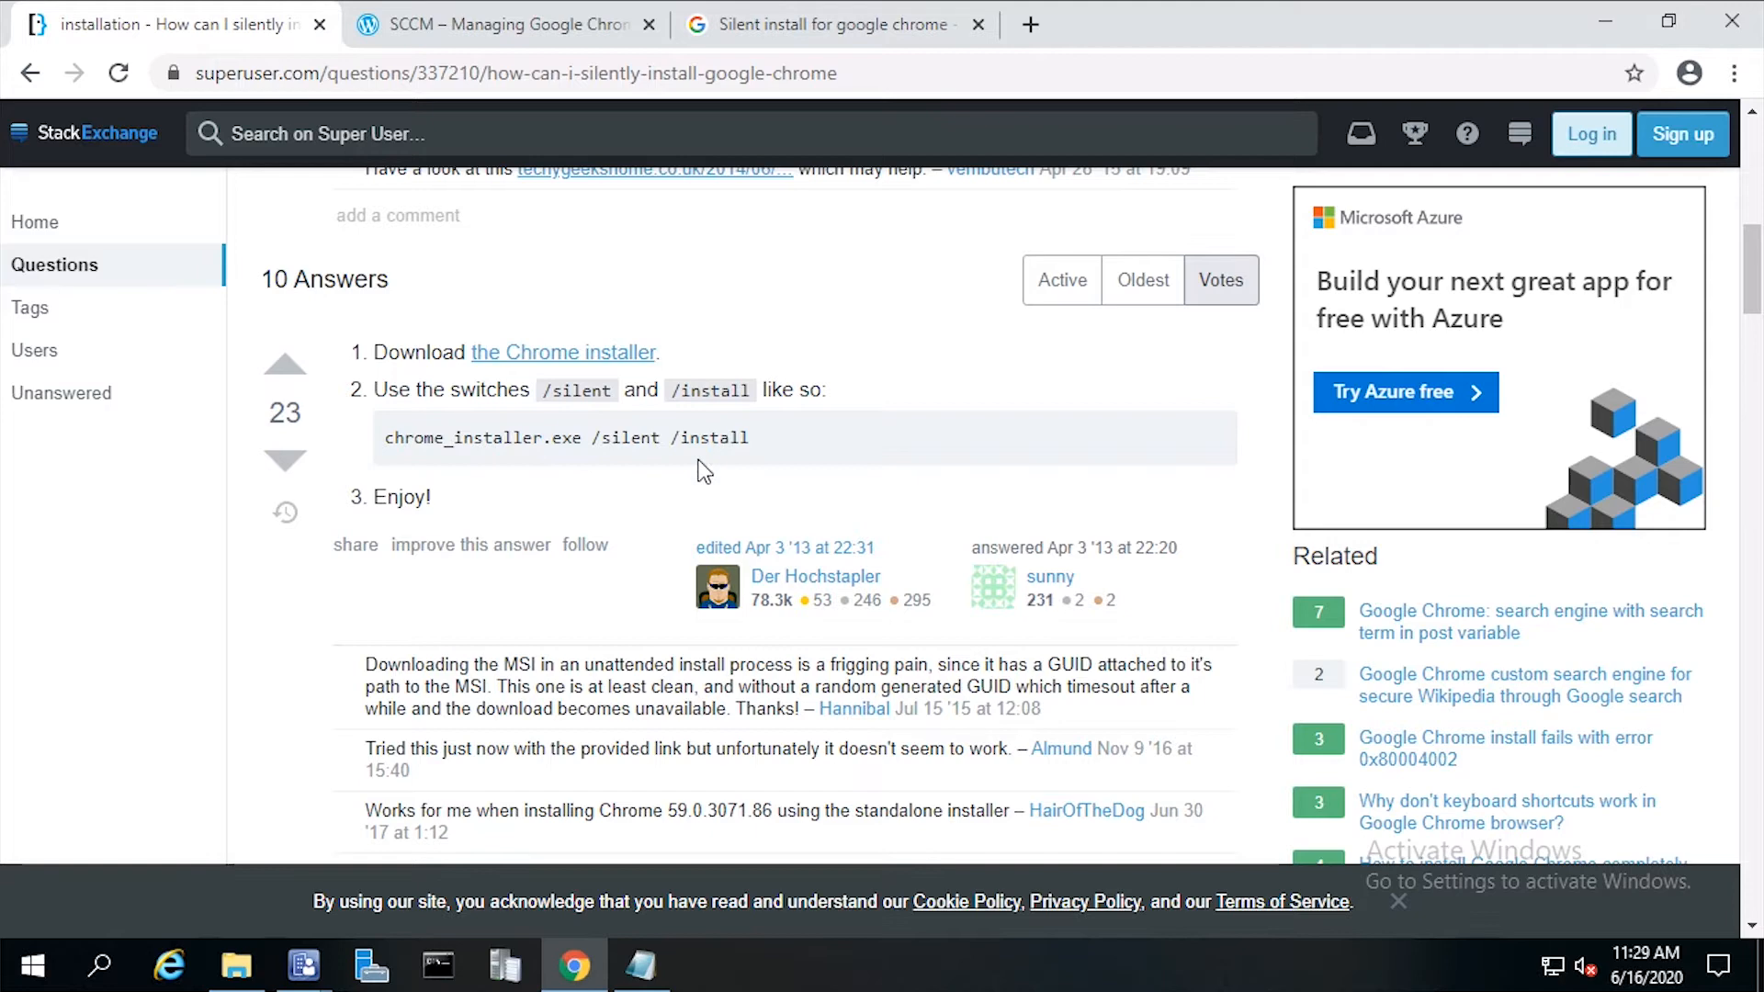
mouse_move(693, 458)
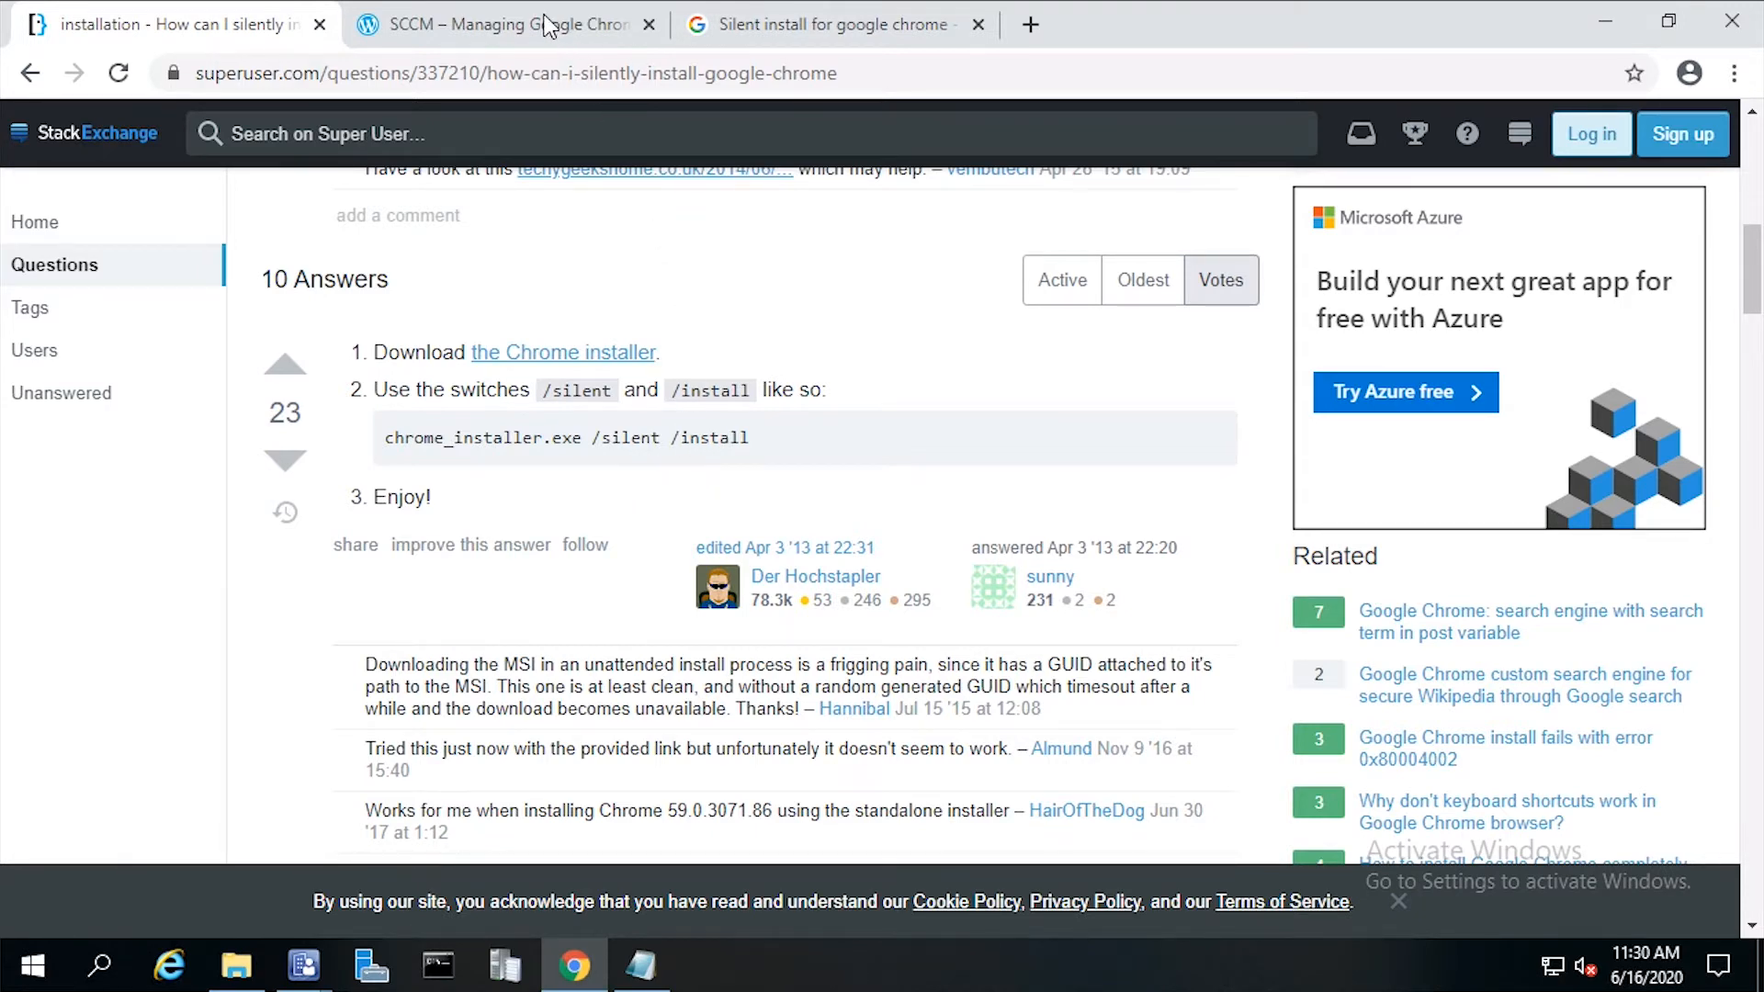
left_click(499, 24)
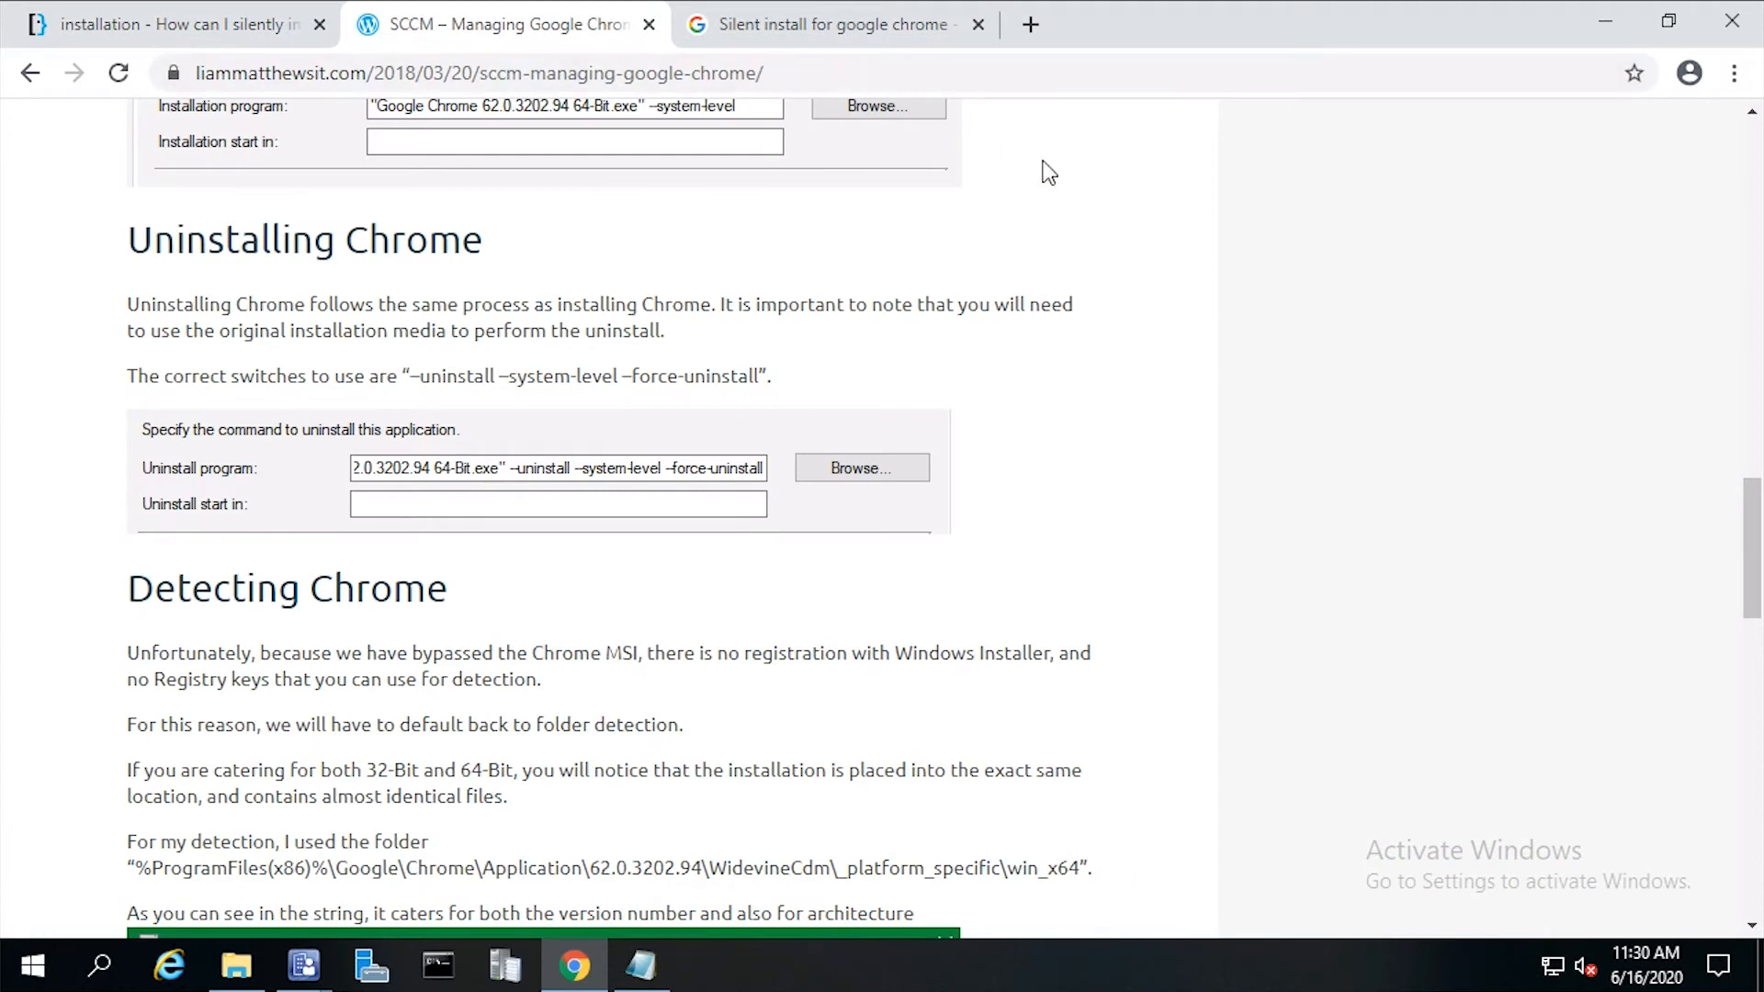
mouse_move(544, 492)
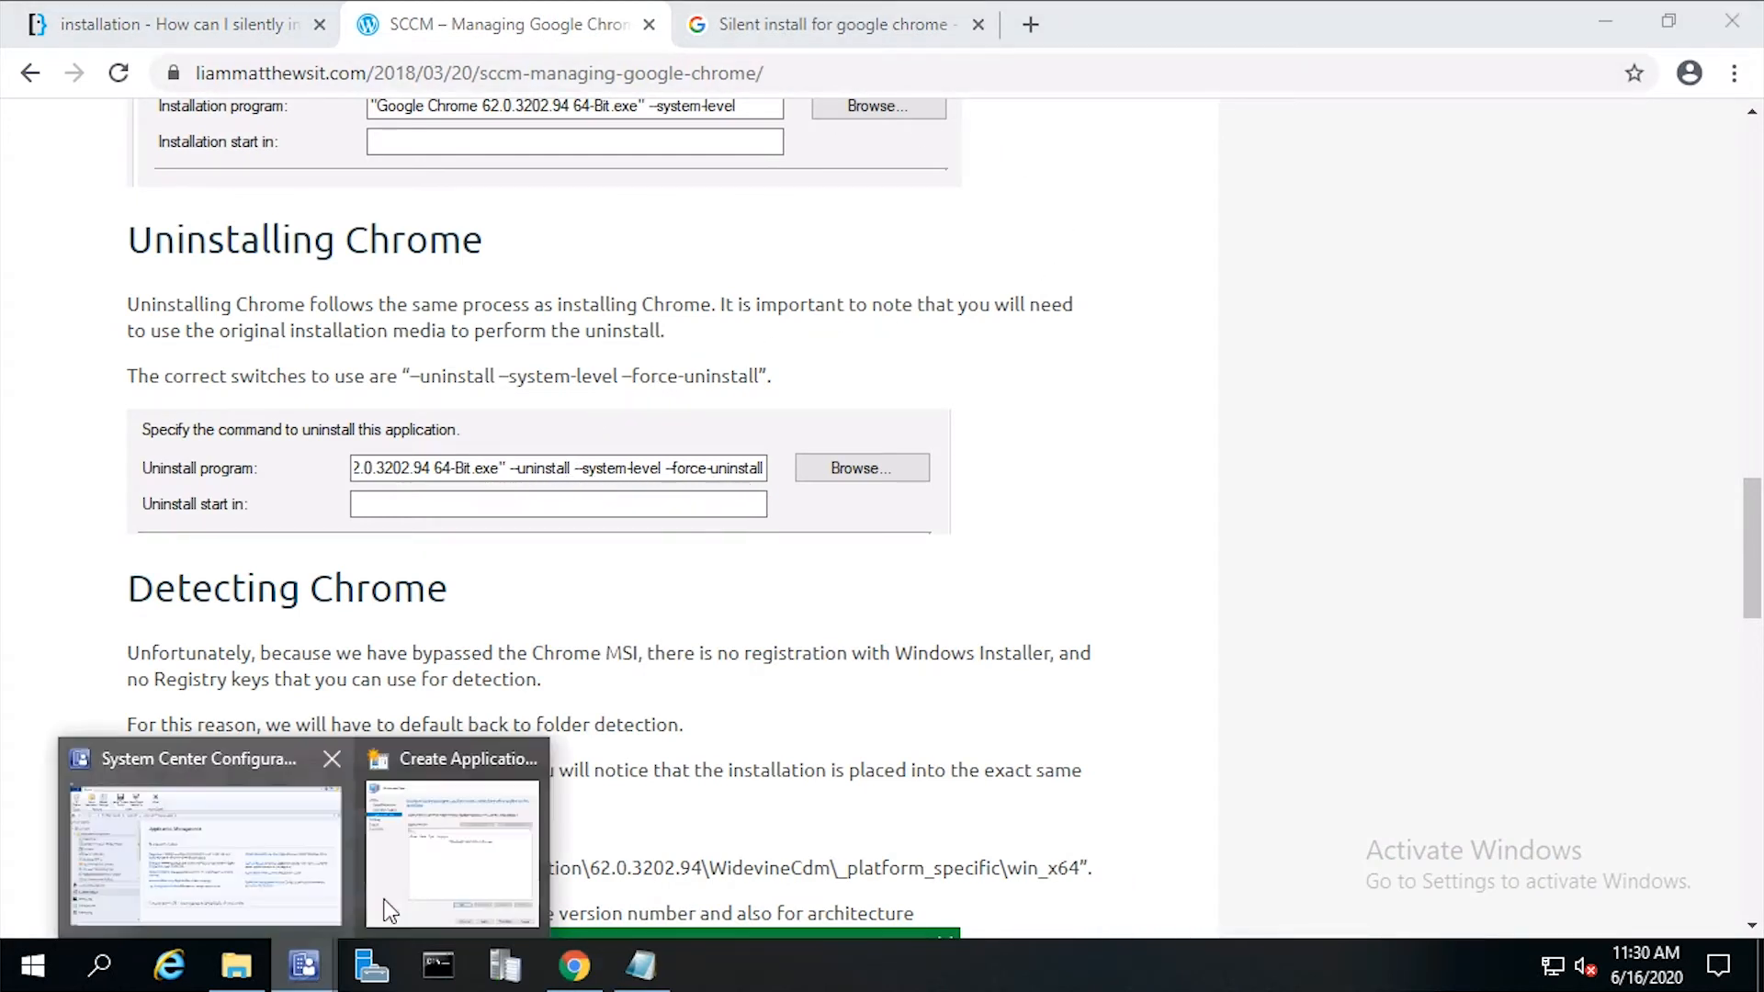
Step: Append the /silent /install switches to the ChromeSetup.exe installation program
left_click(450, 849)
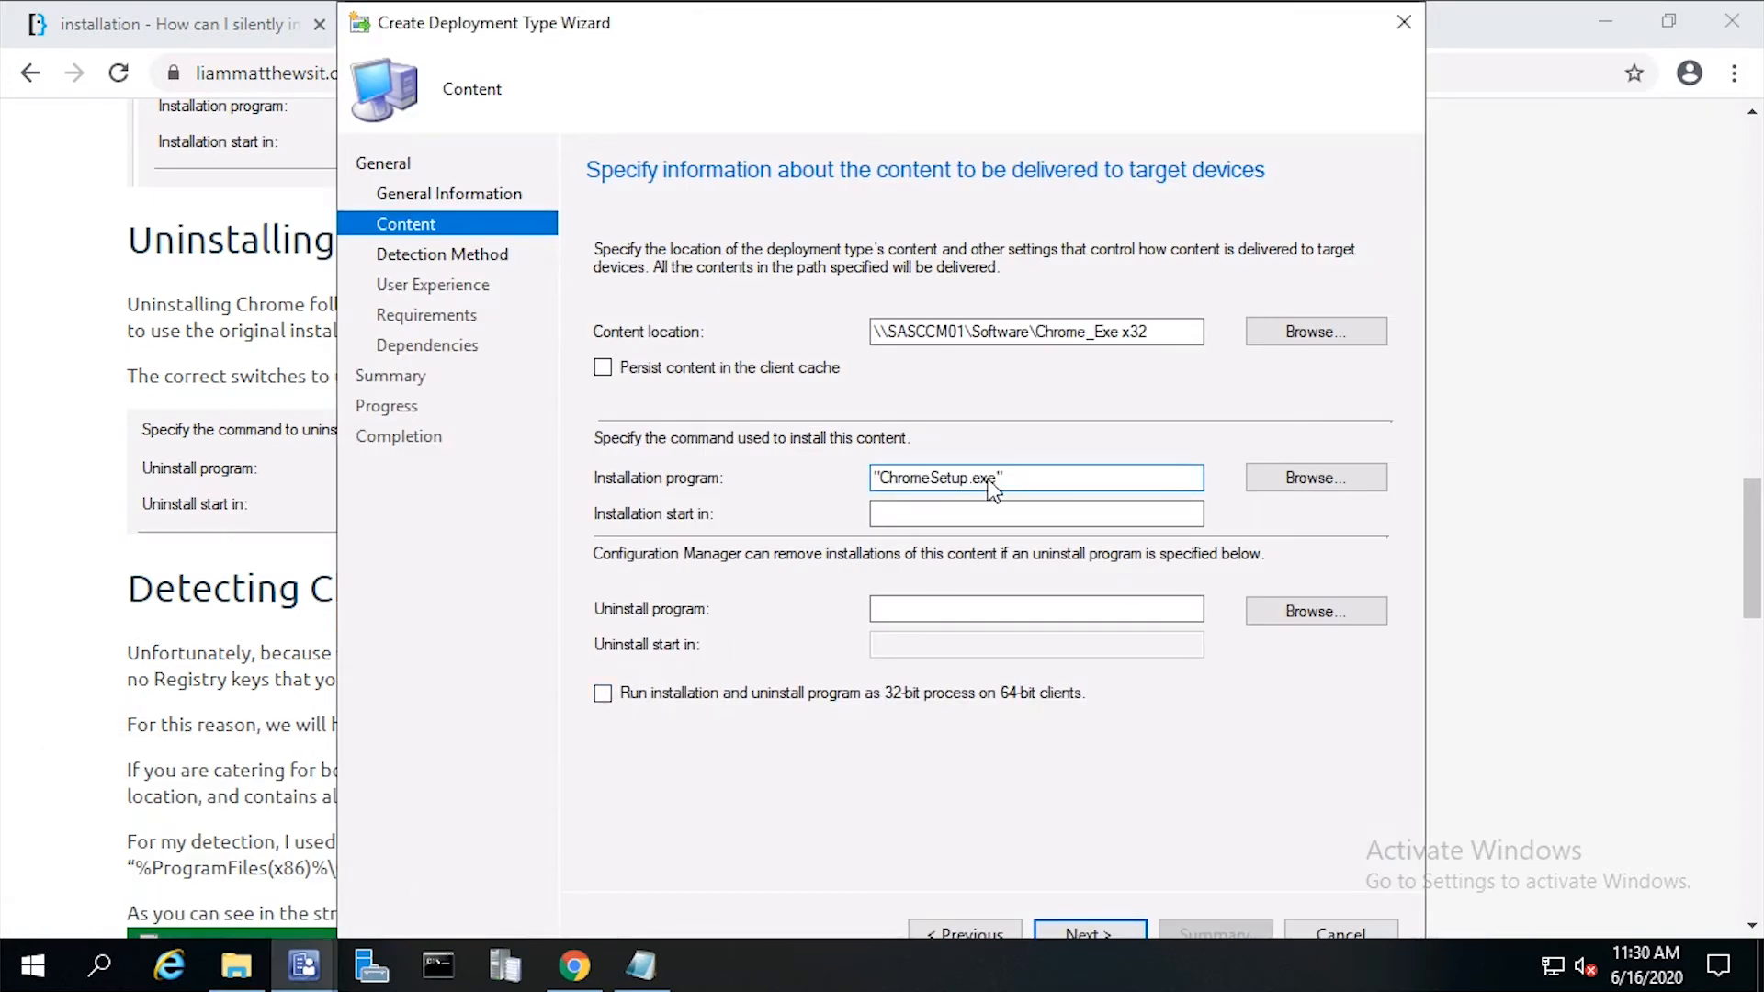
mouse_move(1024, 494)
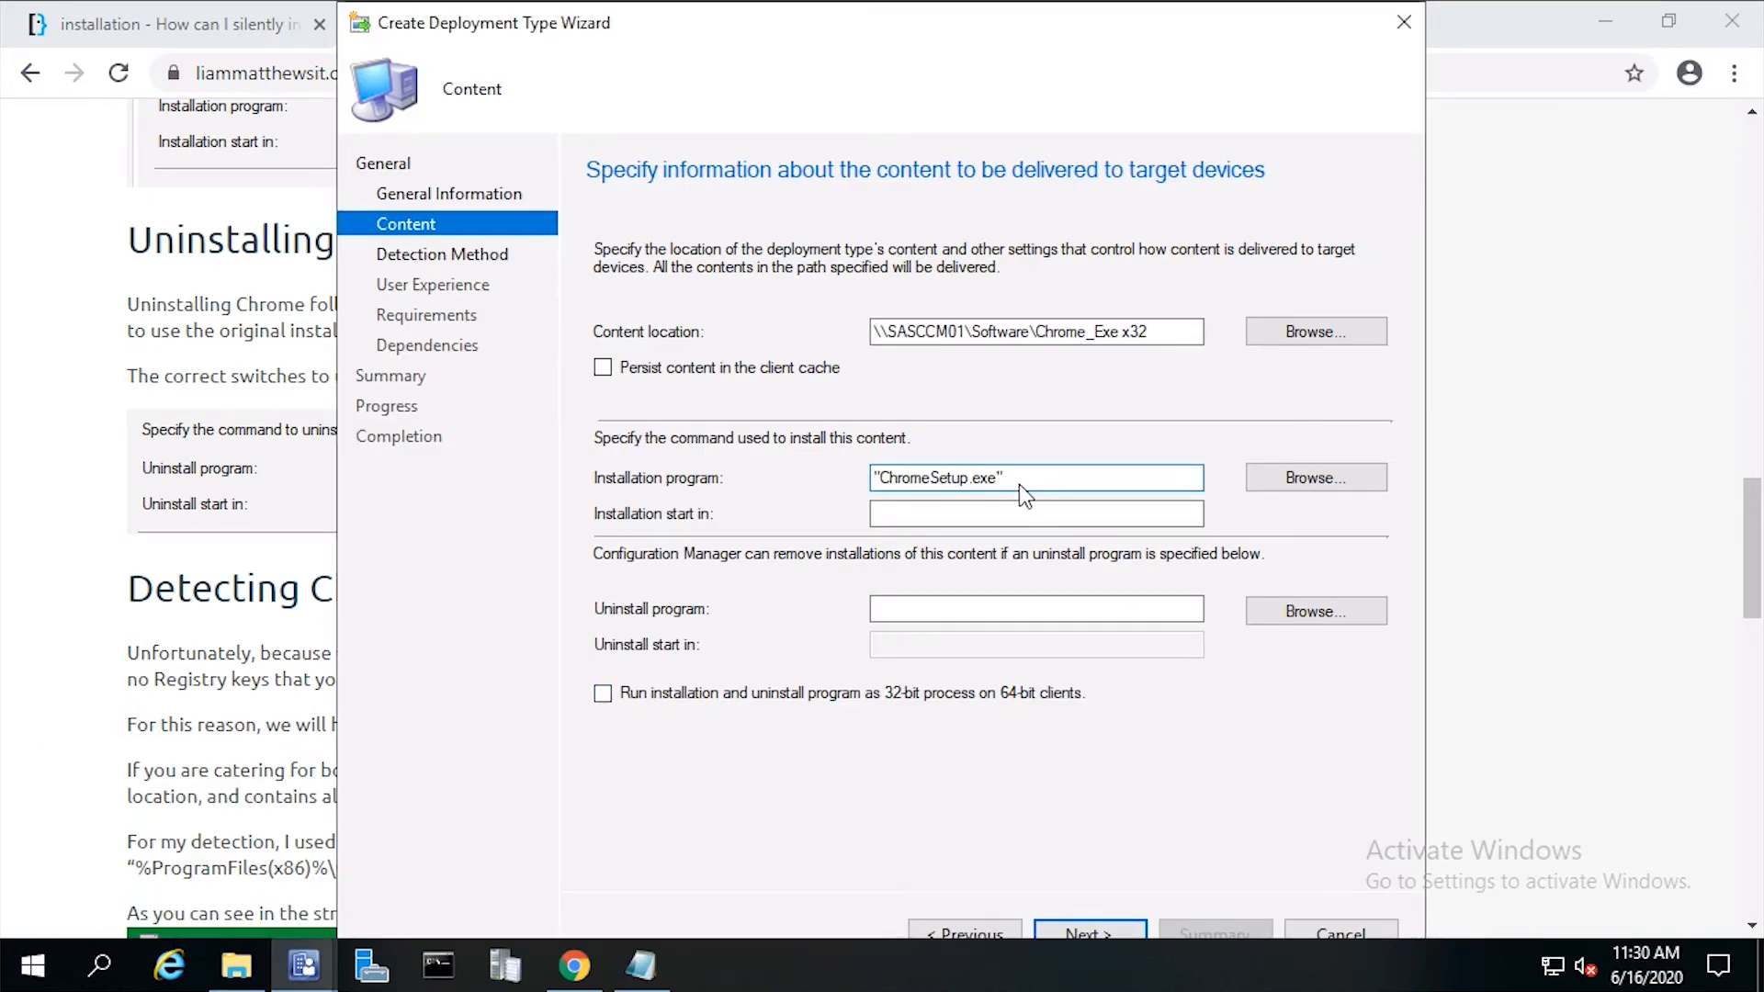
type("/")
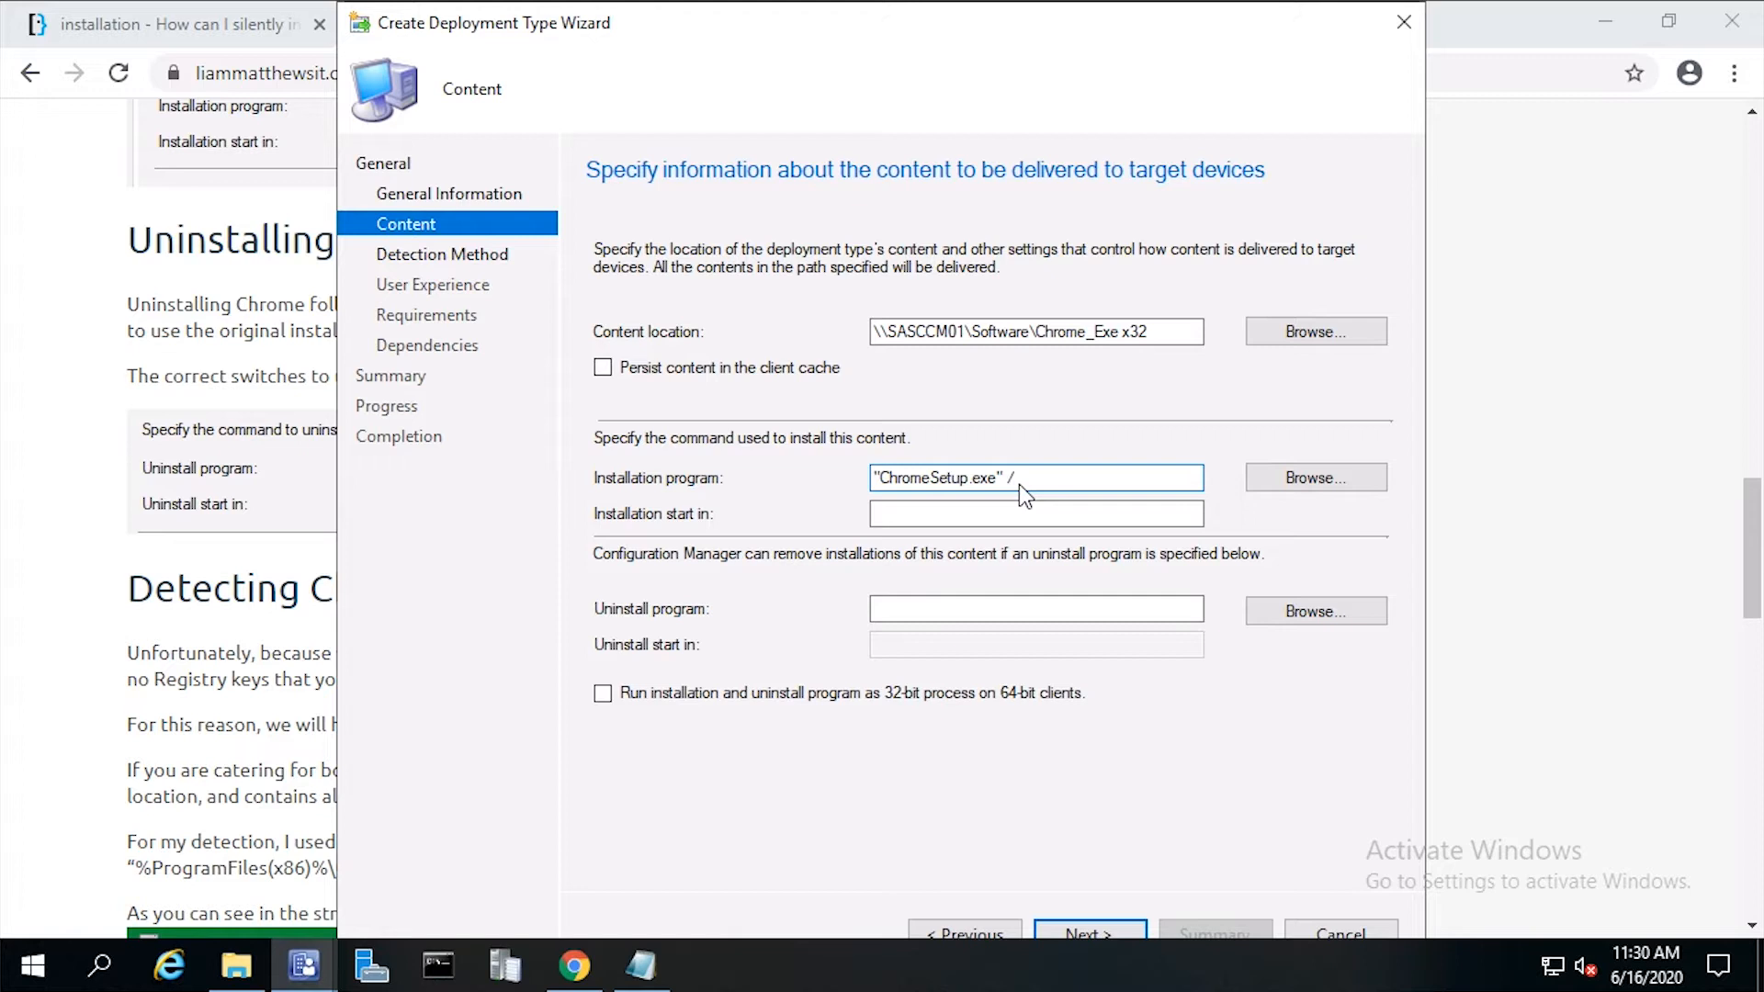
type("si")
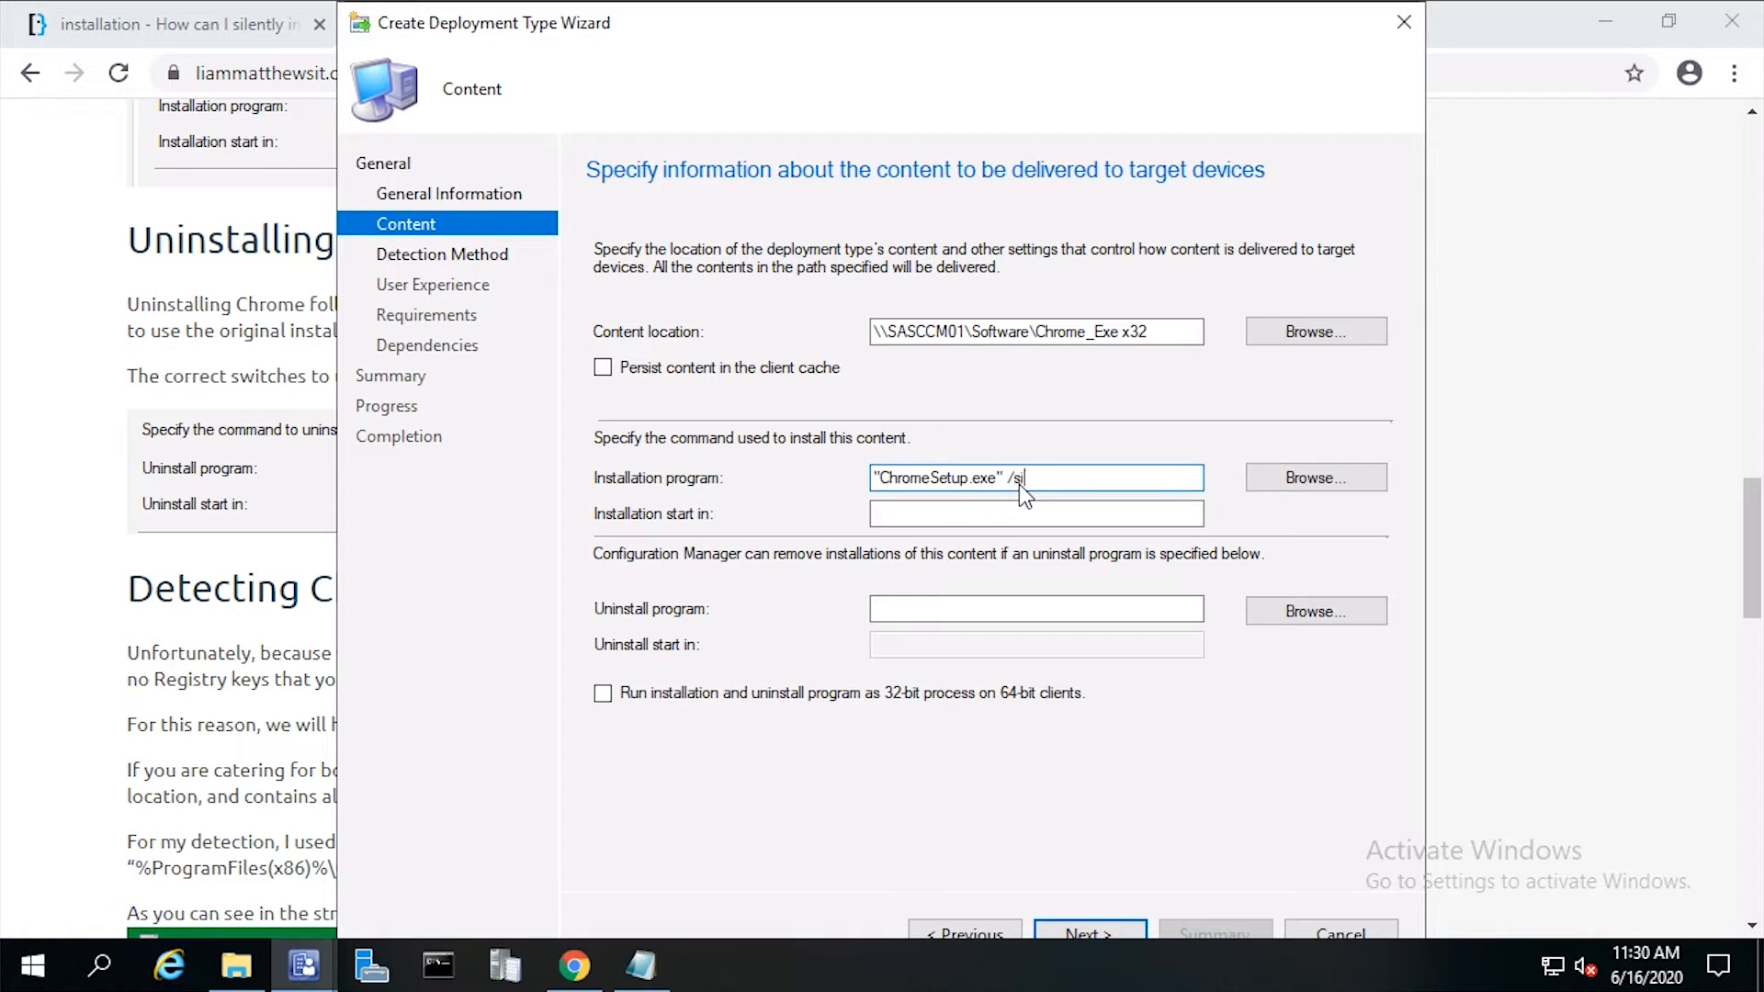
type("ilent /in")
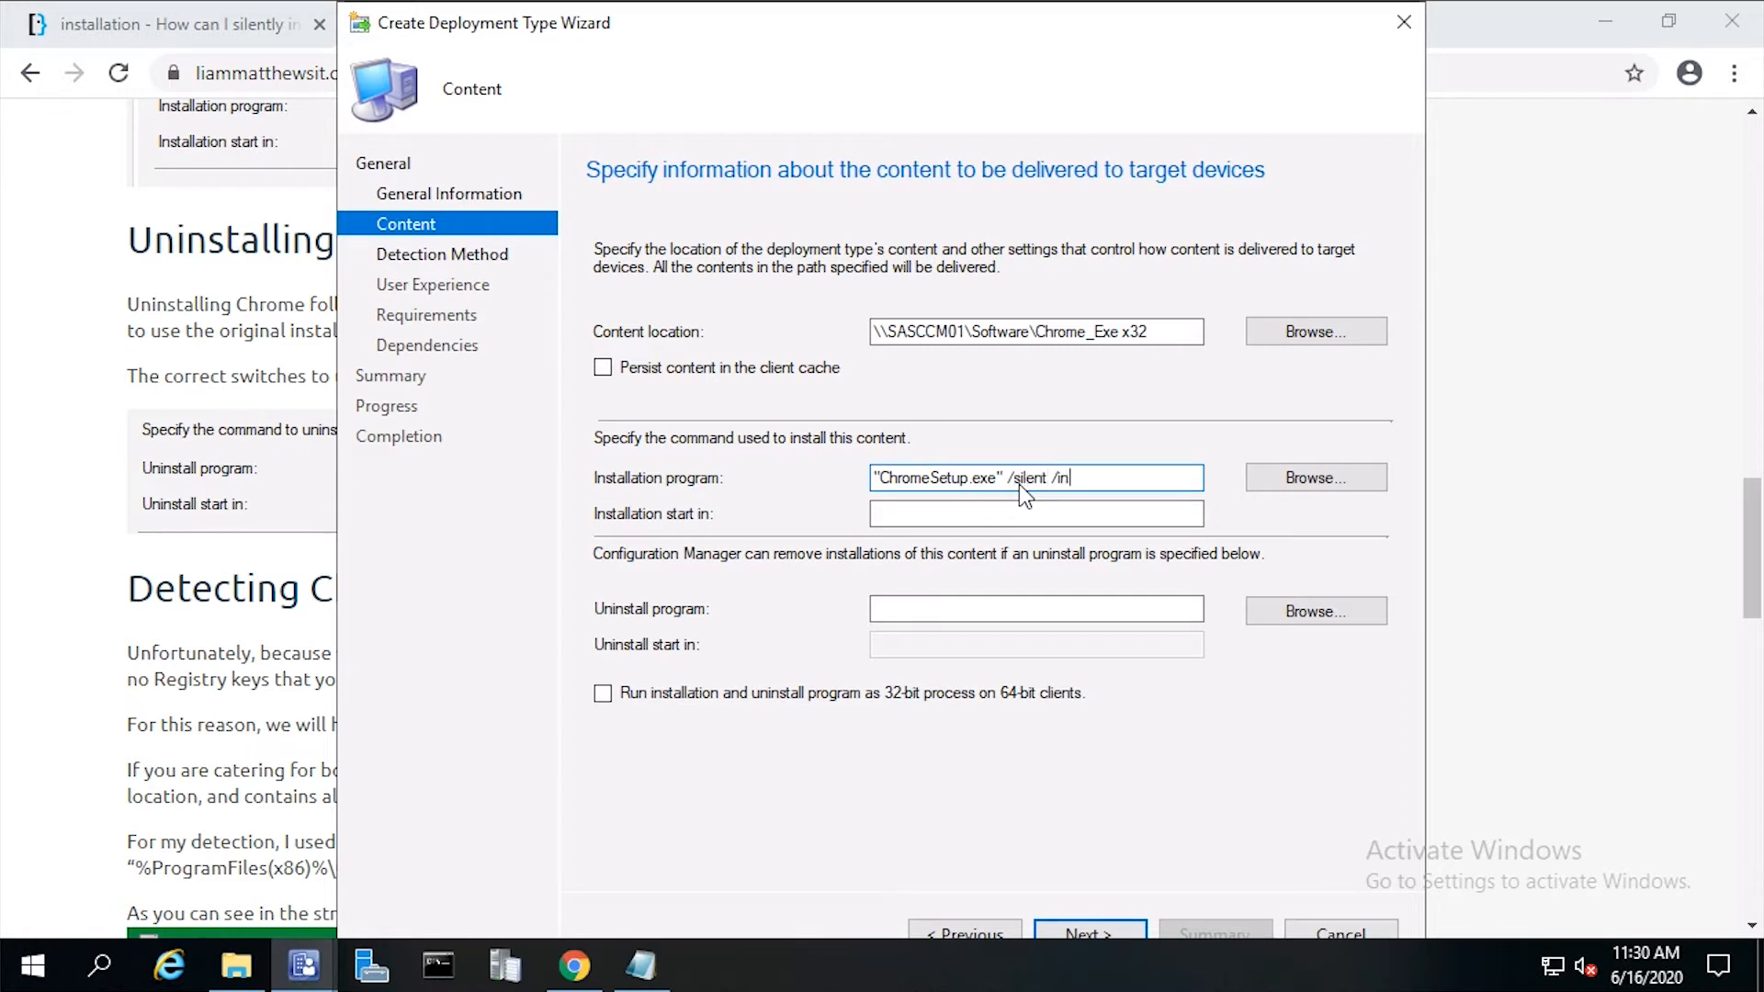
type("stall")
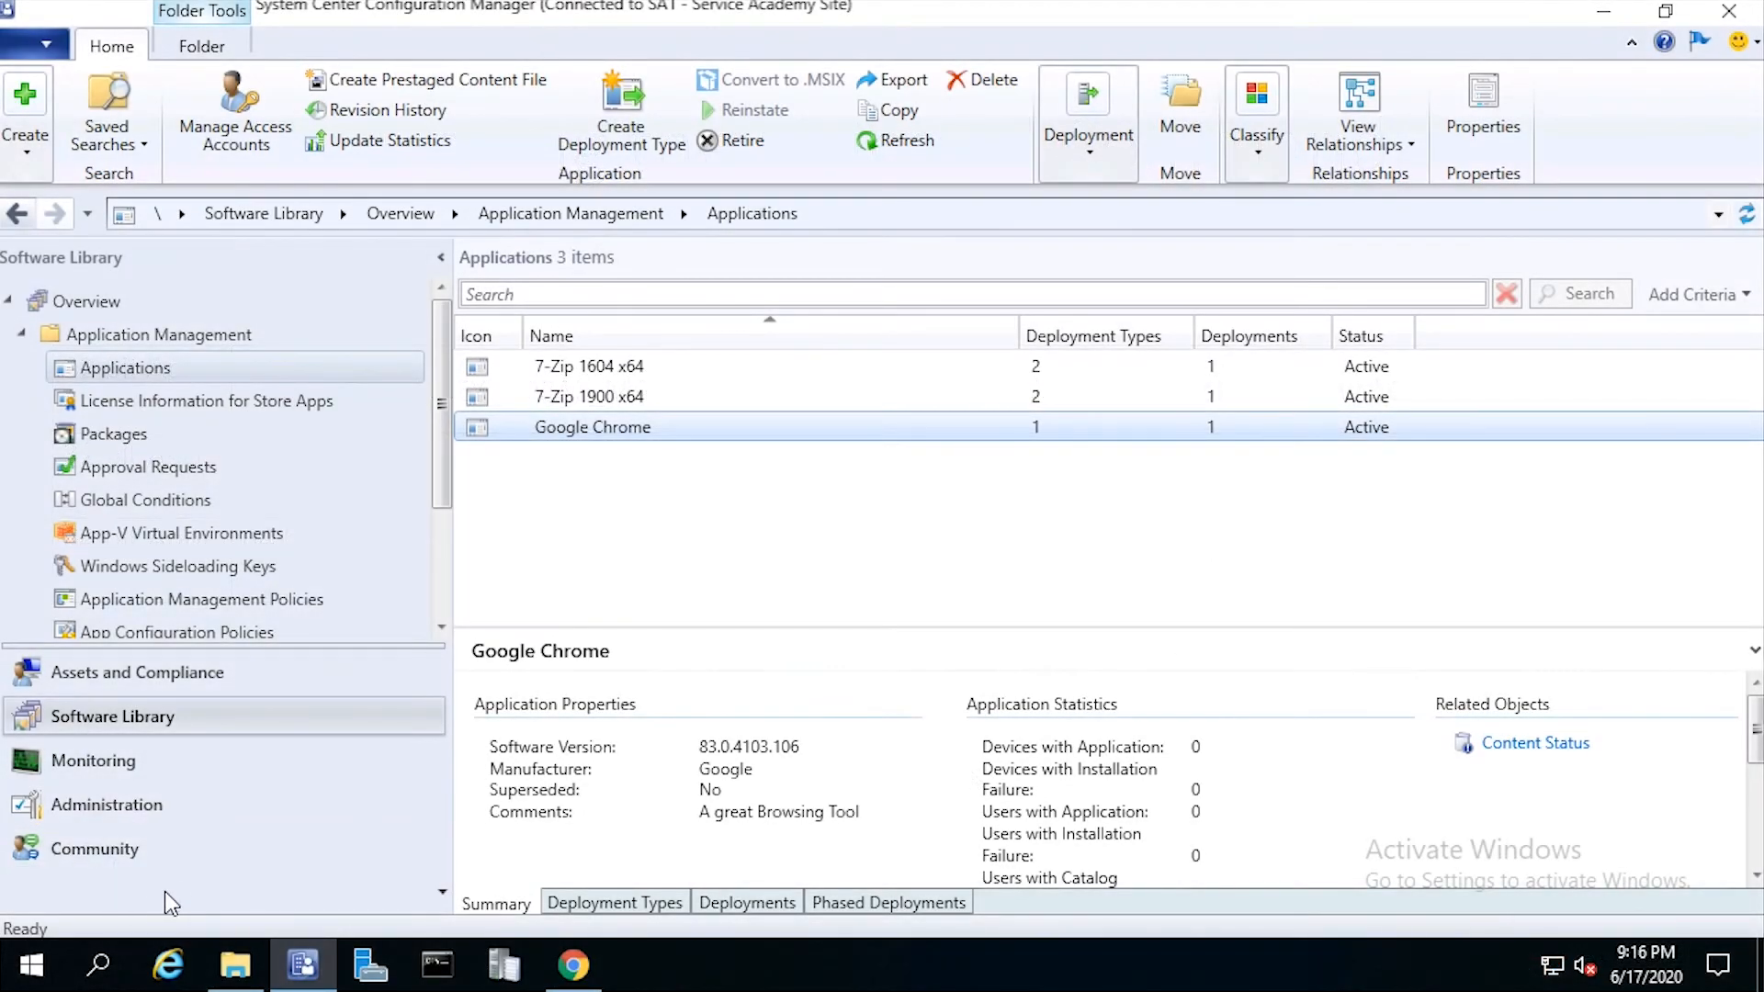
mouse_move(28, 964)
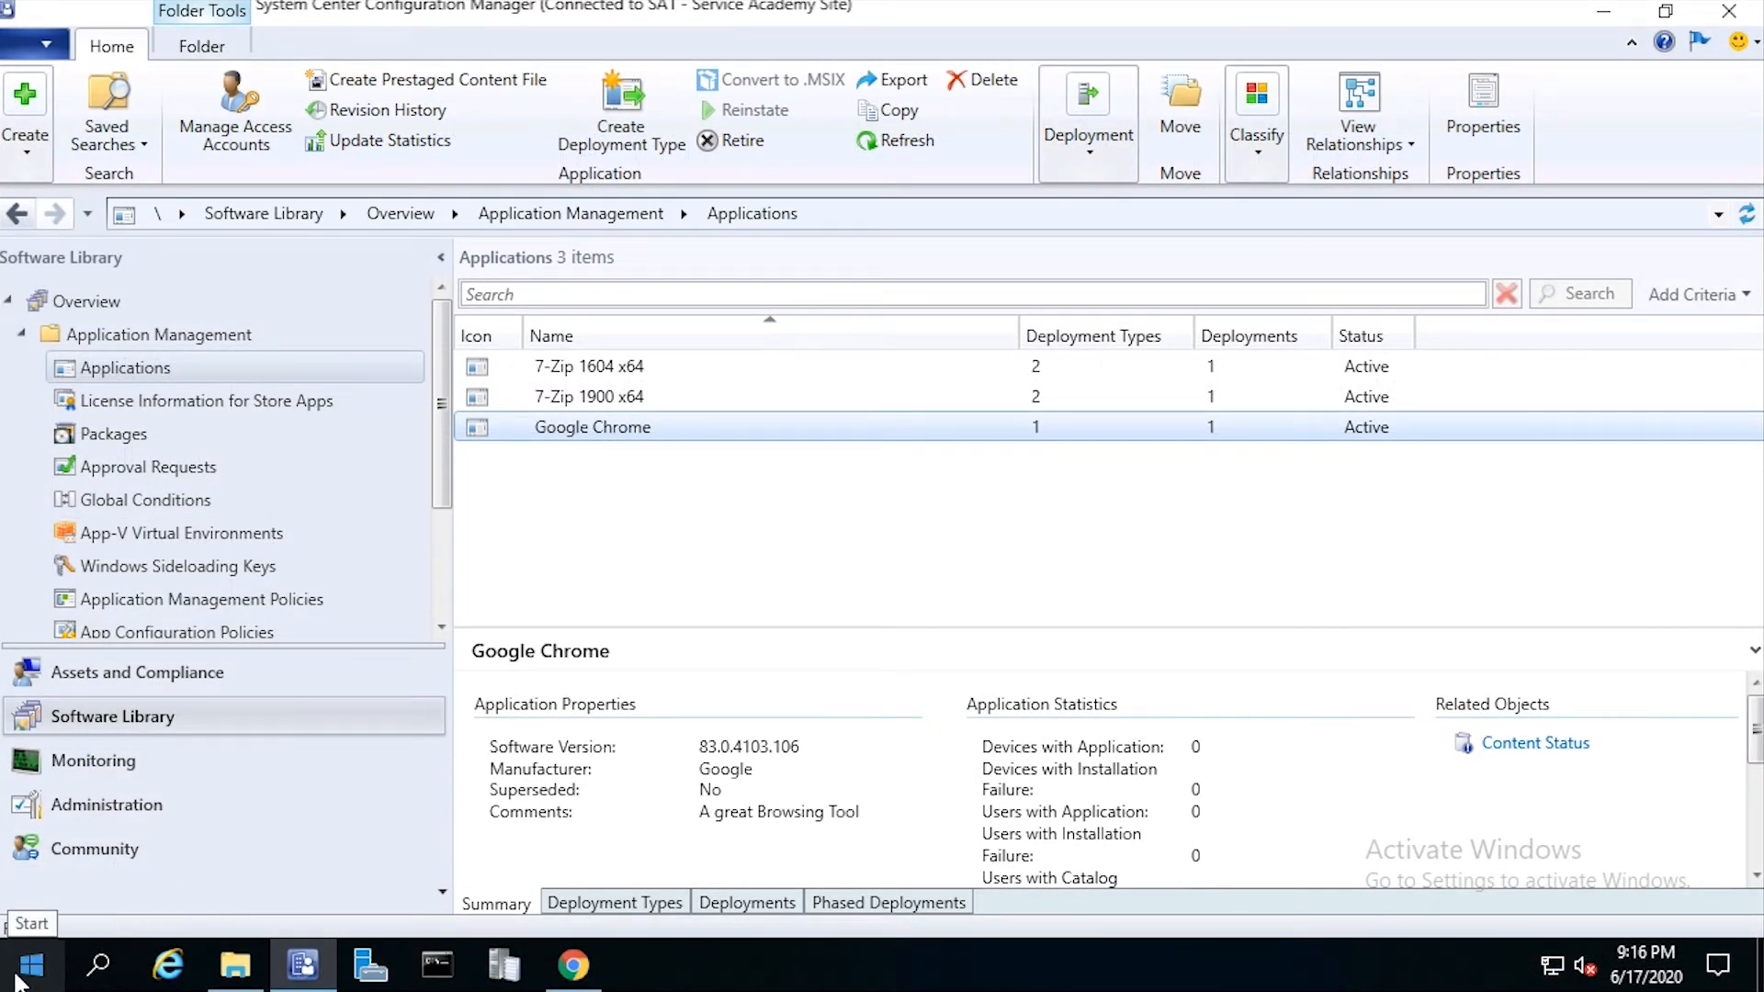
Step: Launch Registry Editor via the Start menu's Run prompt with 'regedit'
right_click(31, 964)
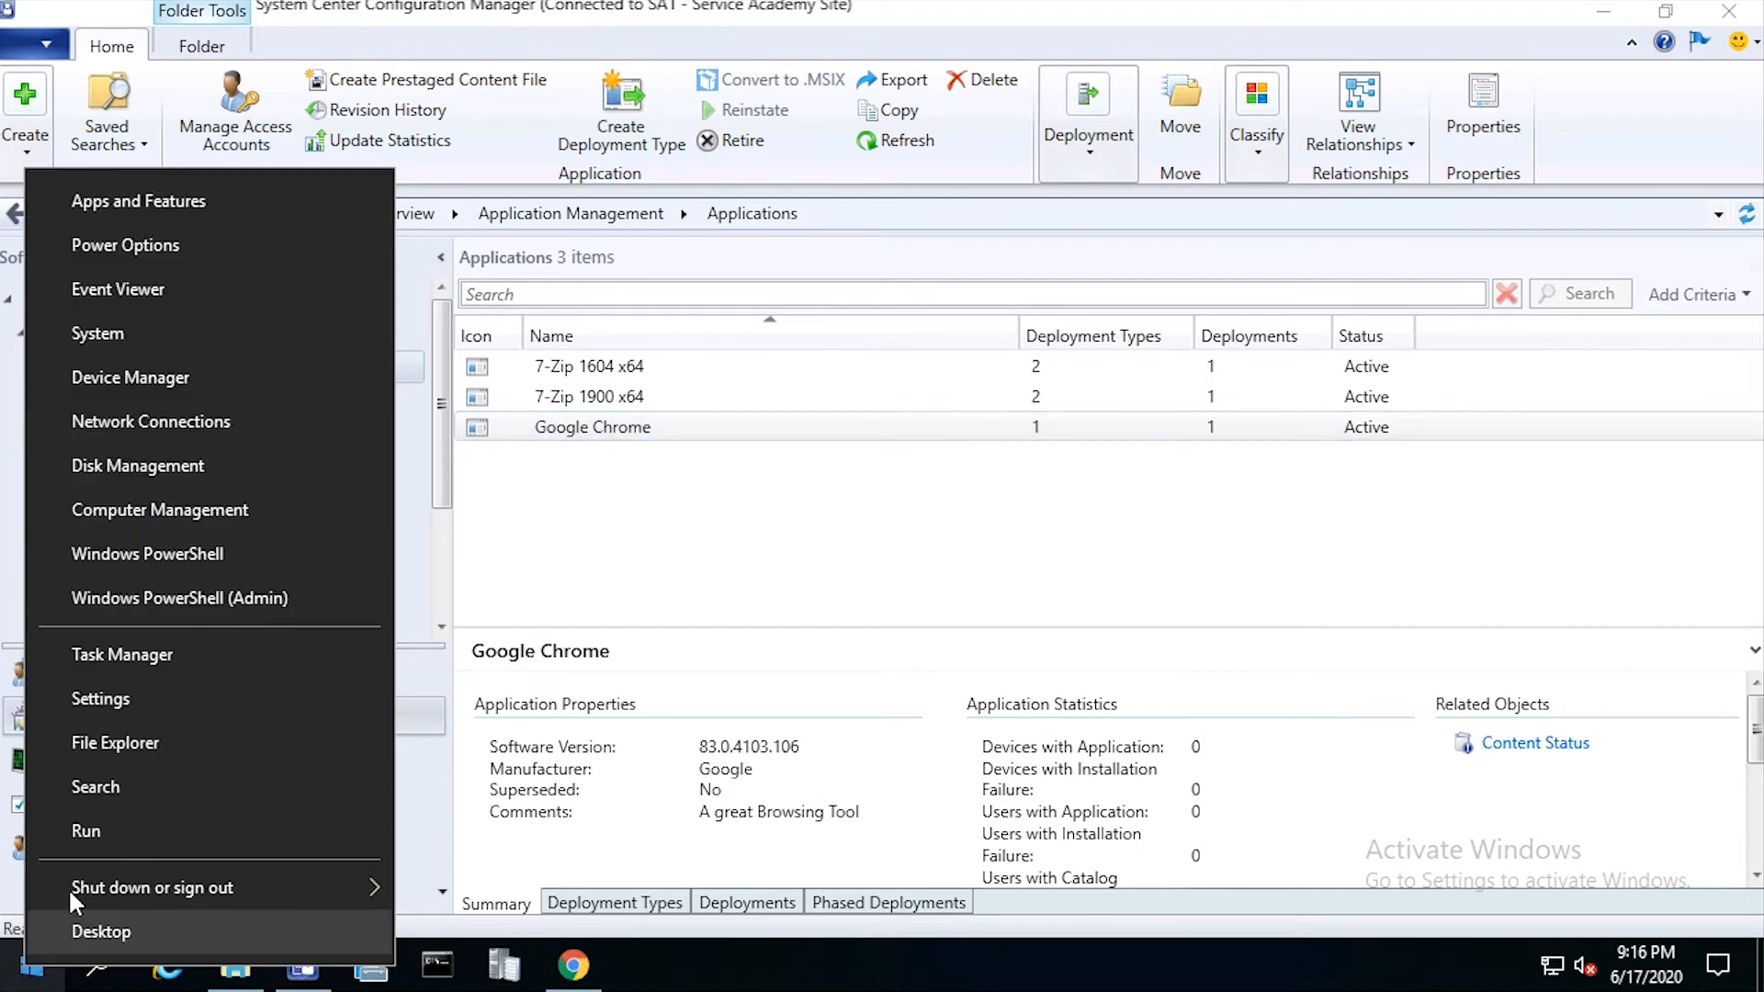
left_click(87, 830)
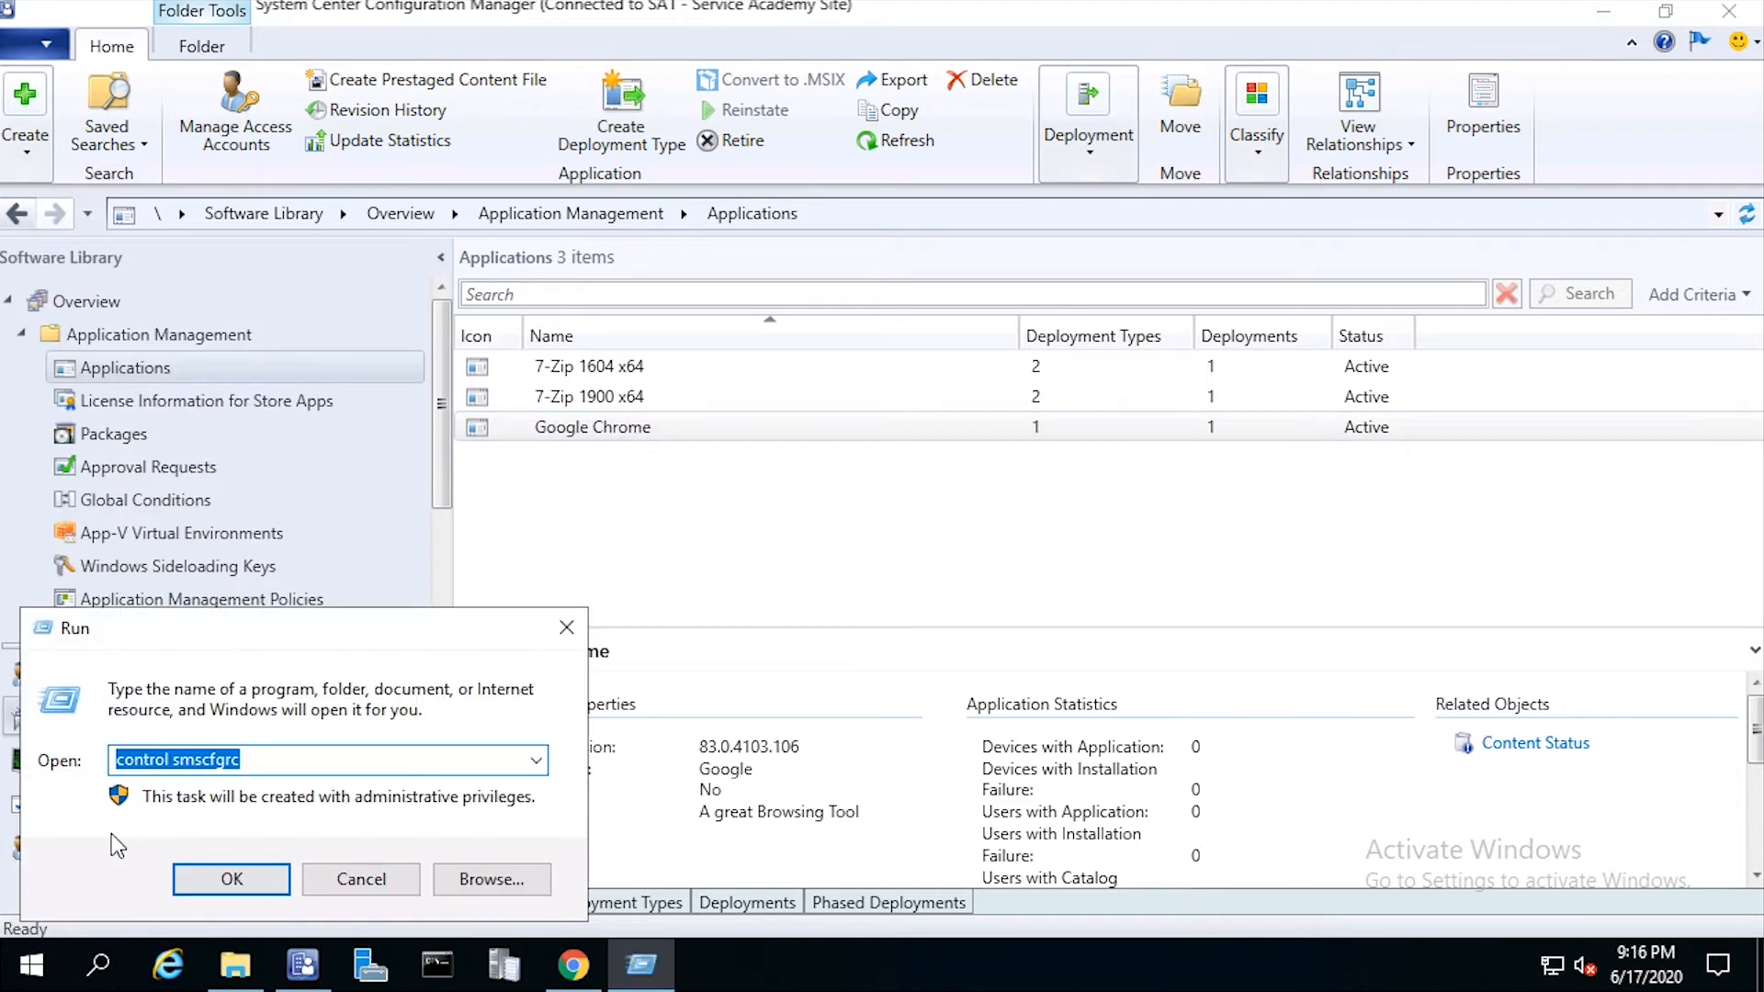
type("regedit")
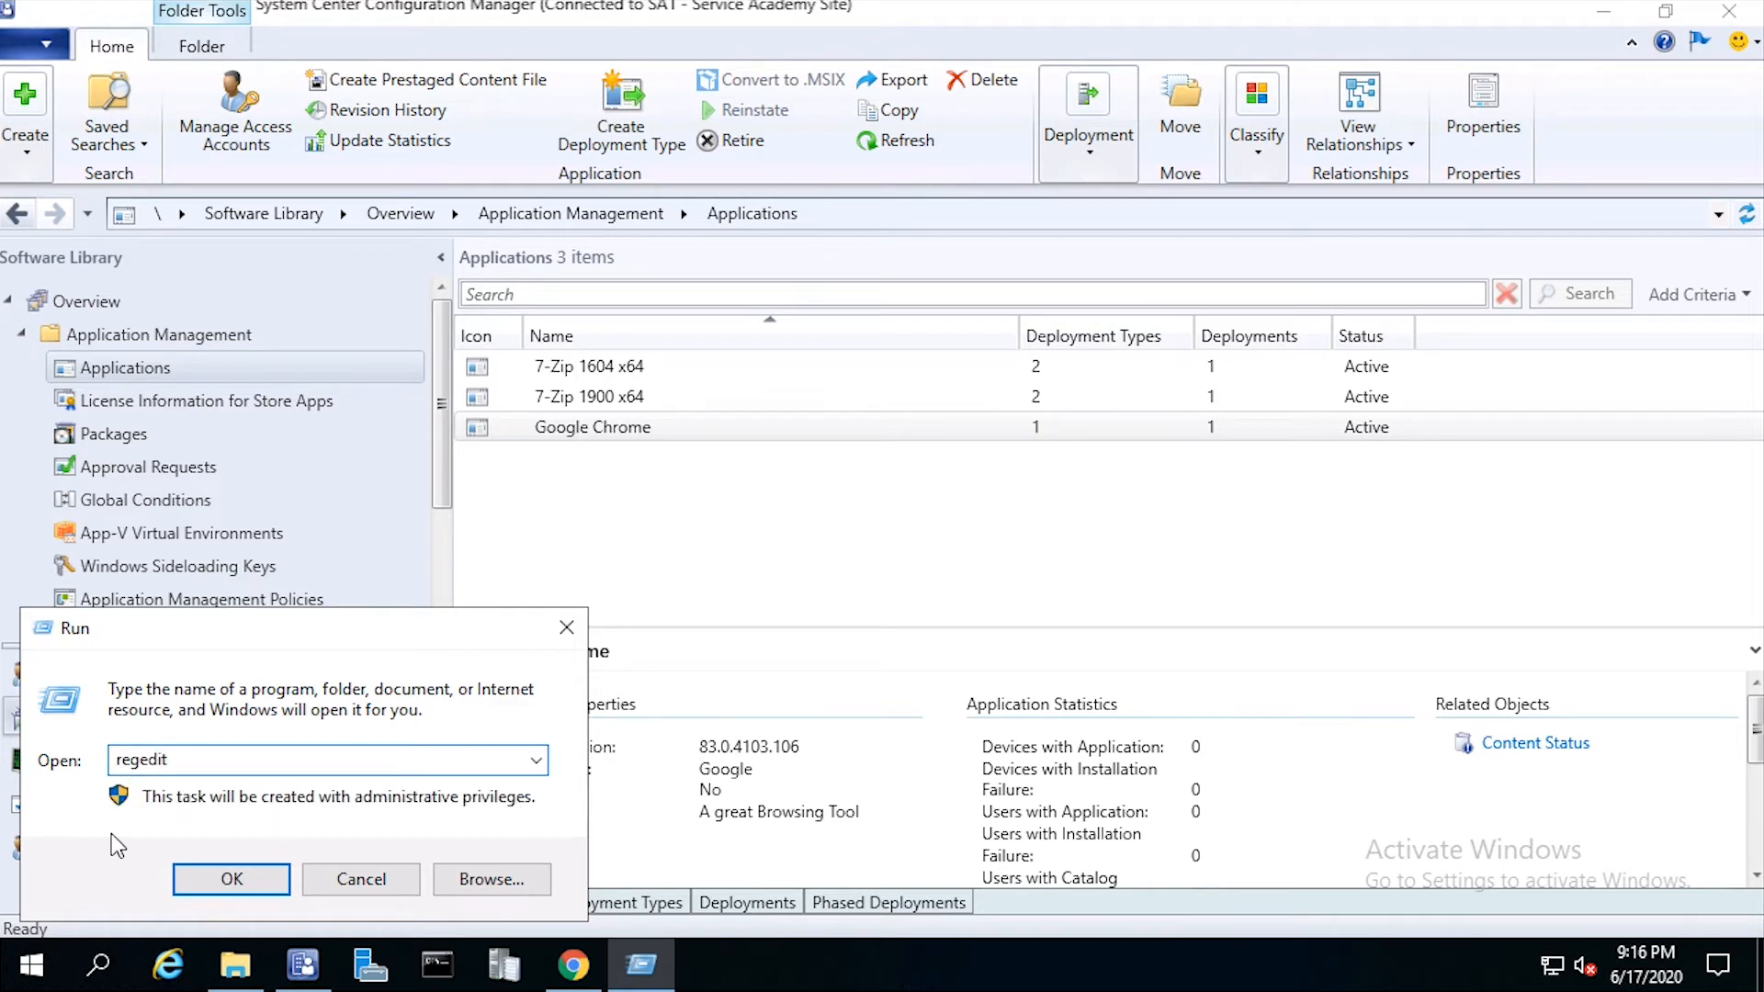
left_click(232, 878)
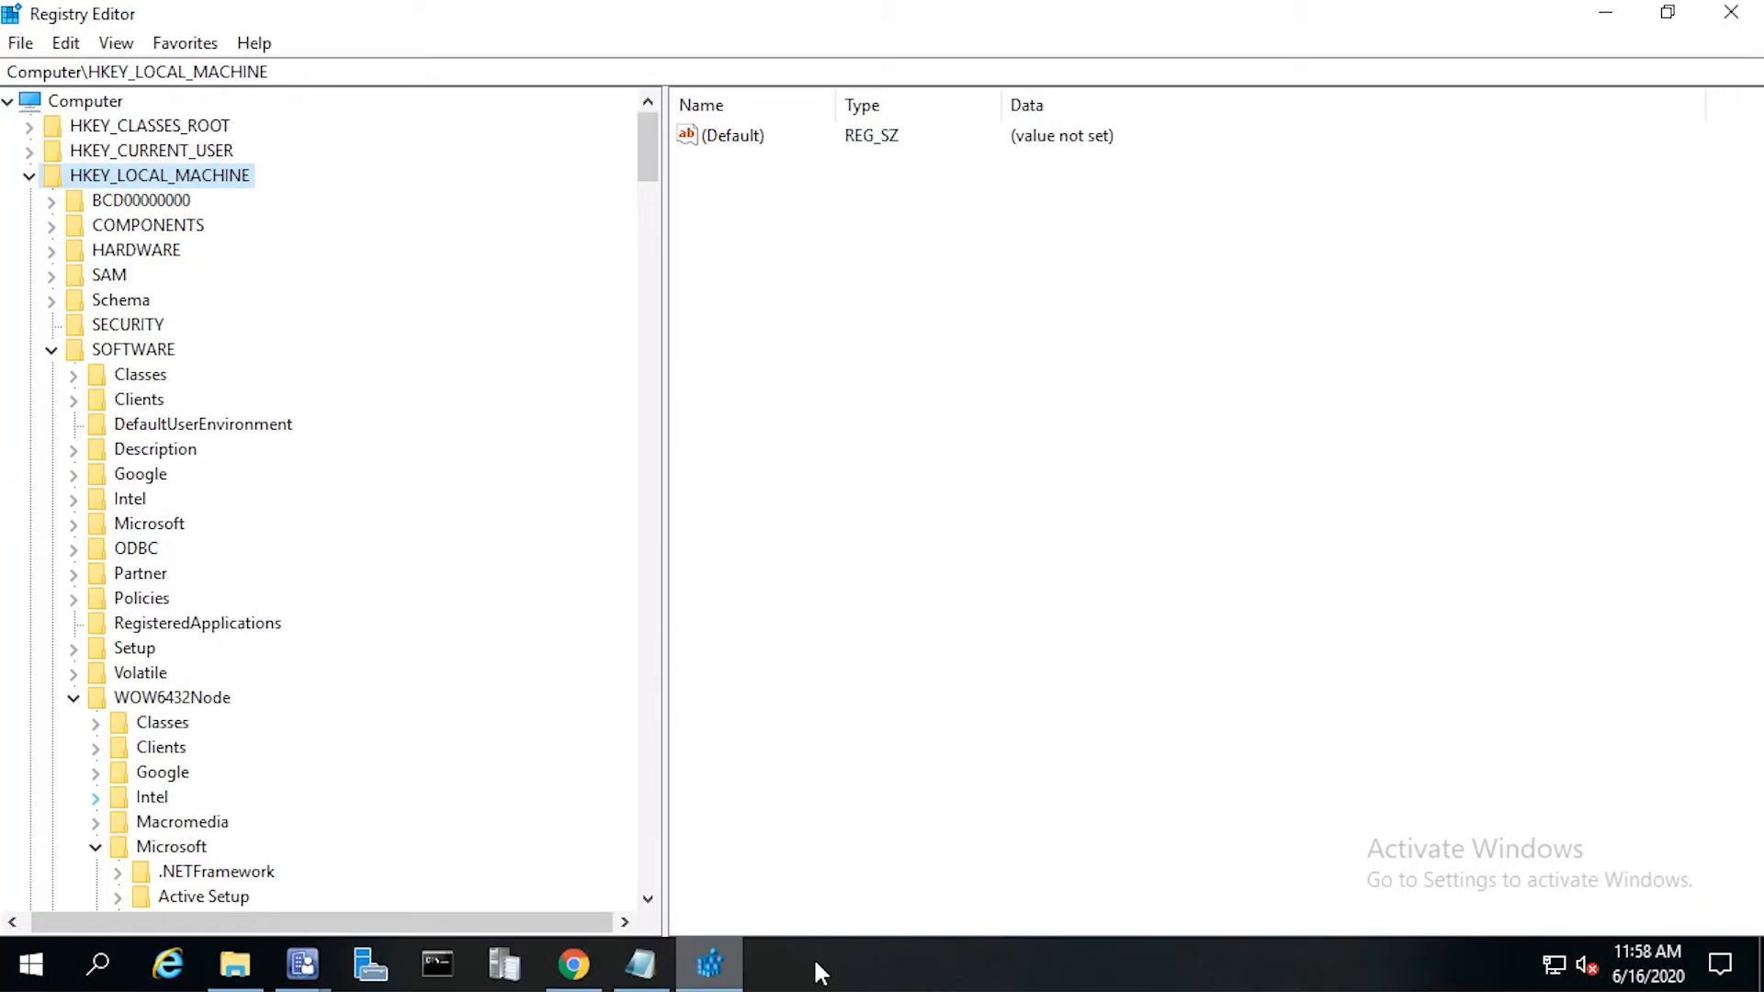
mouse_move(222, 184)
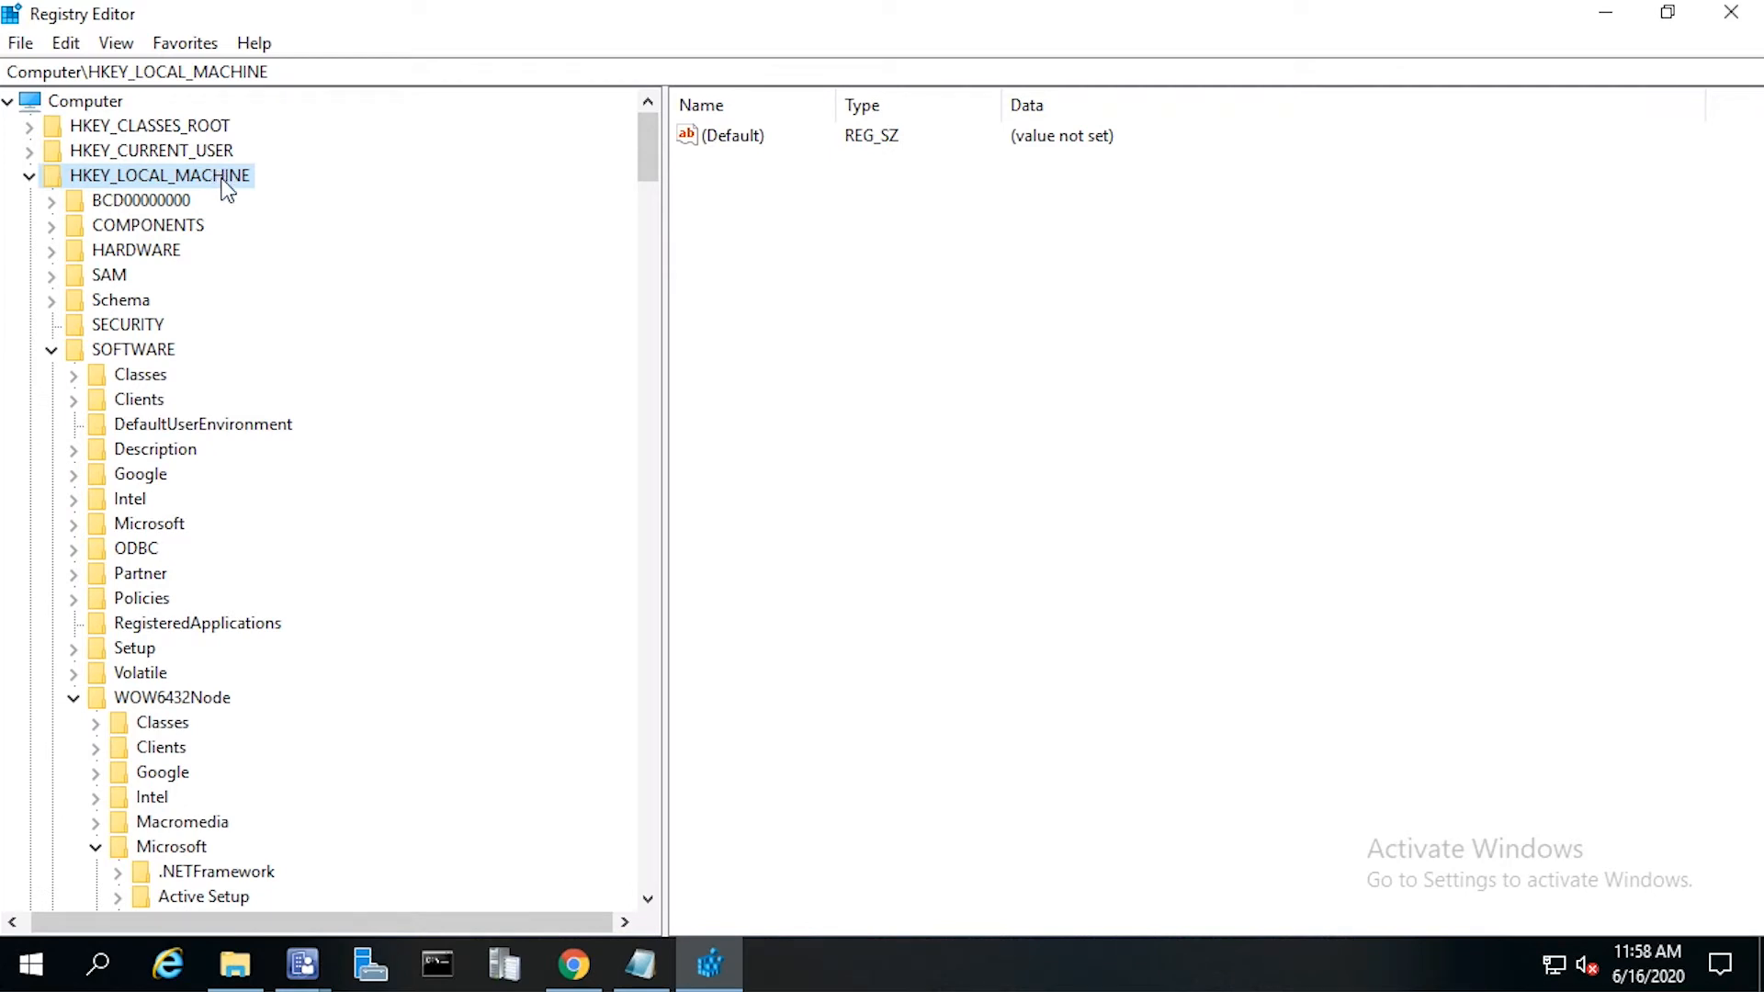
mouse_move(169, 355)
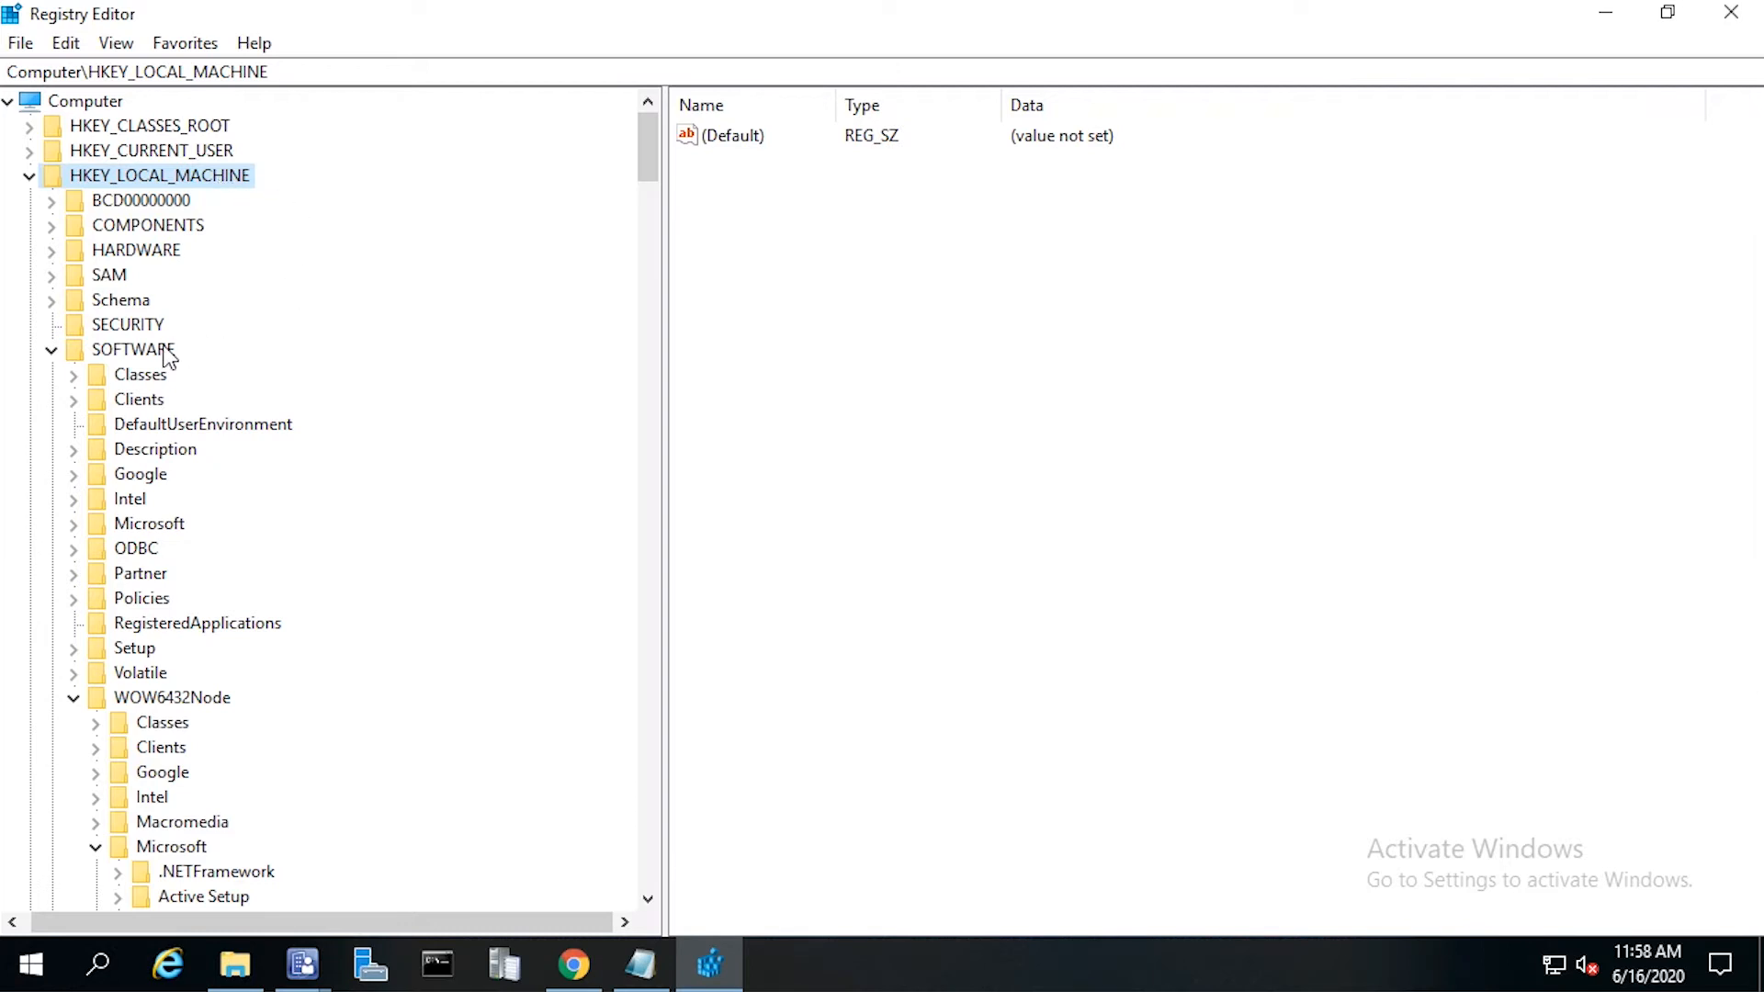
Step: Browse to HKLM\SOFTWARE\WOW6432Node\...\Uninstall\Google Chrome and view its UninstallString value
left_click(132, 349)
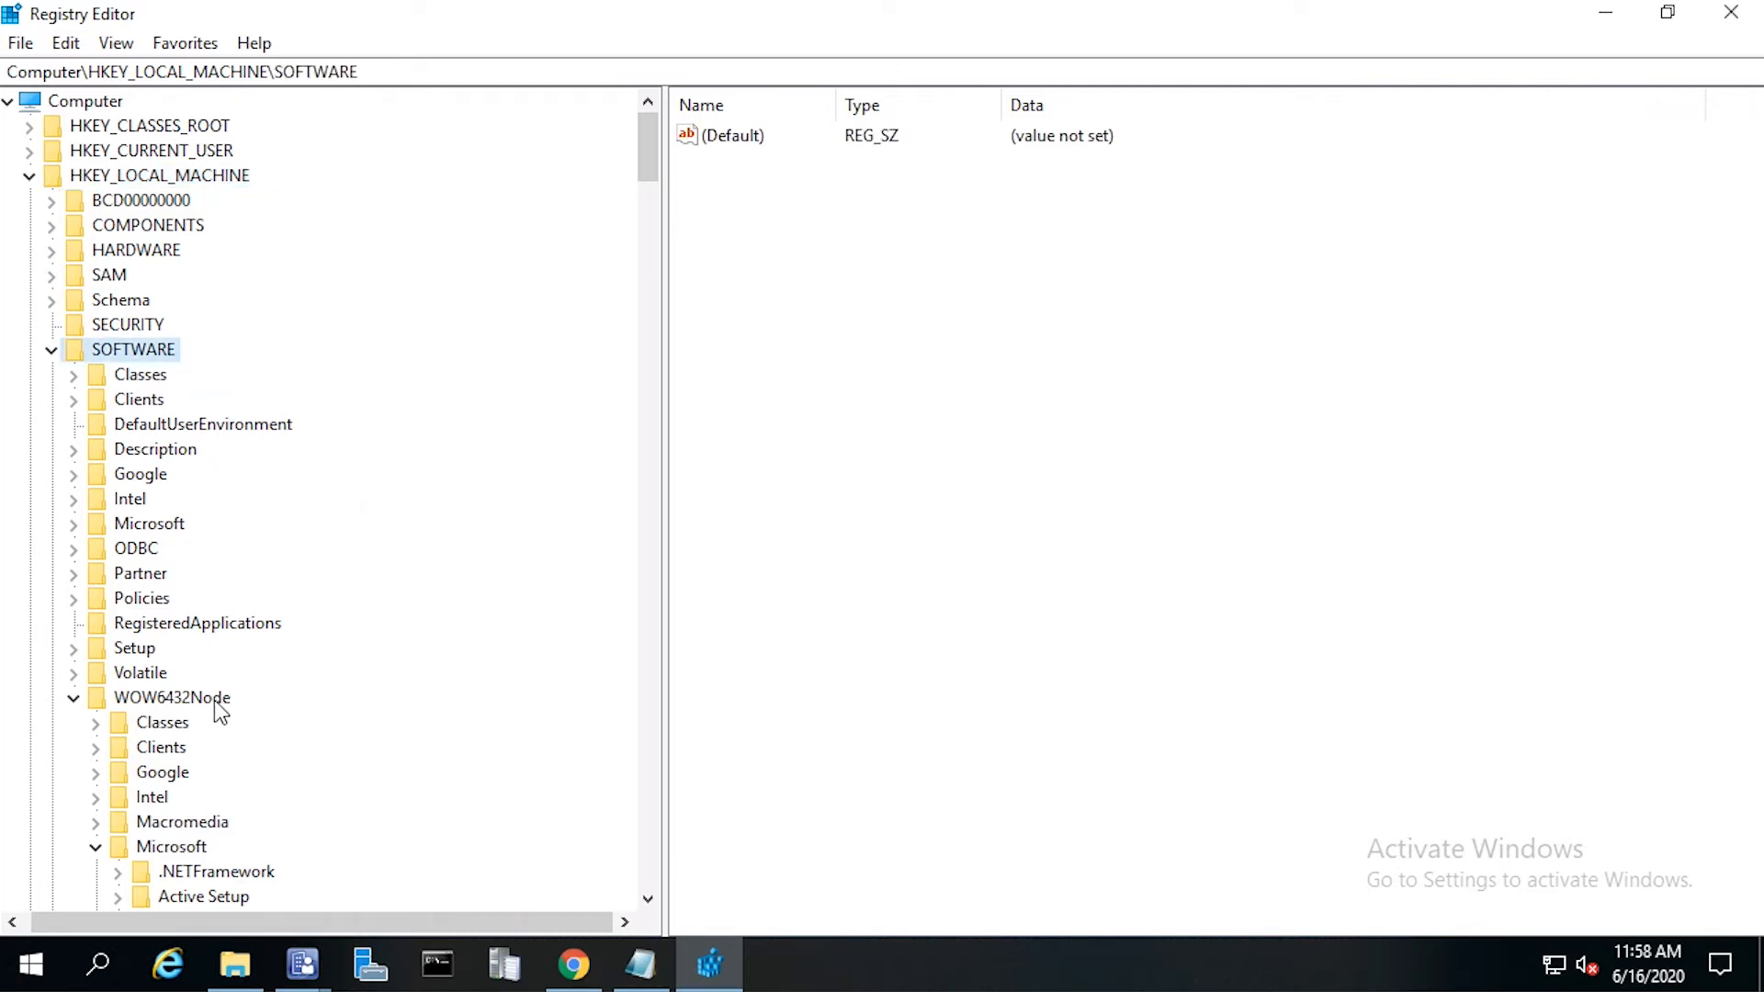
left_click(171, 698)
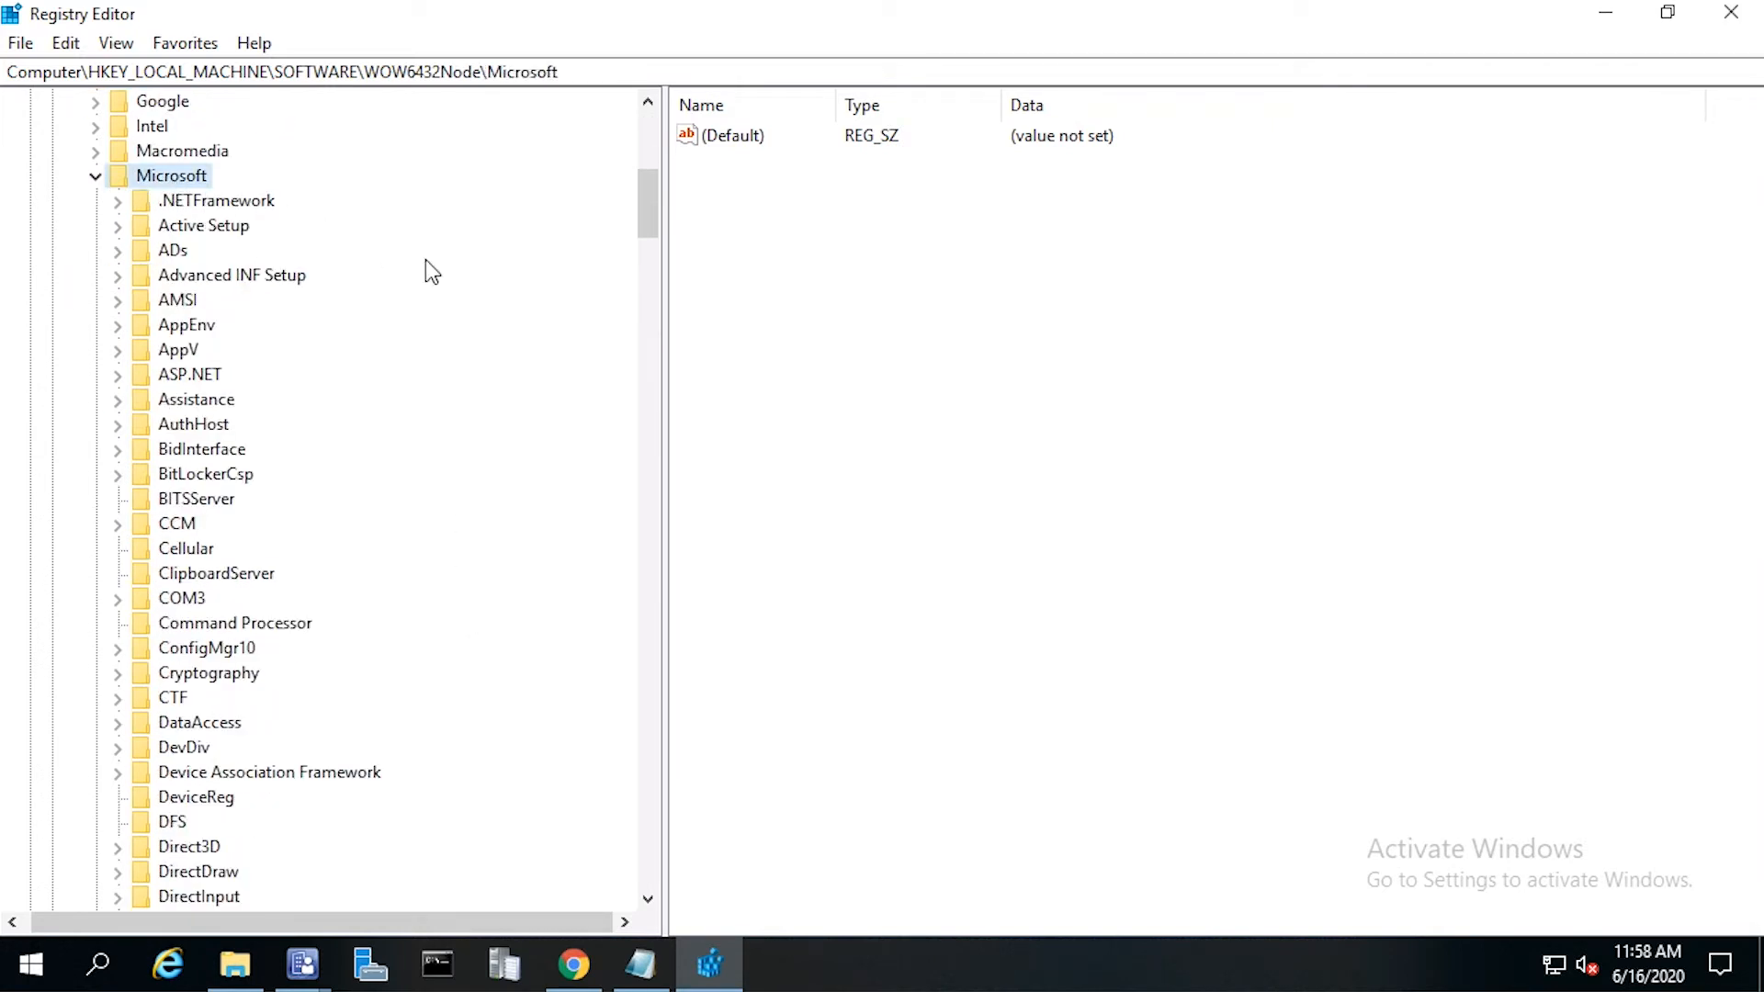
scroll("down", 3)
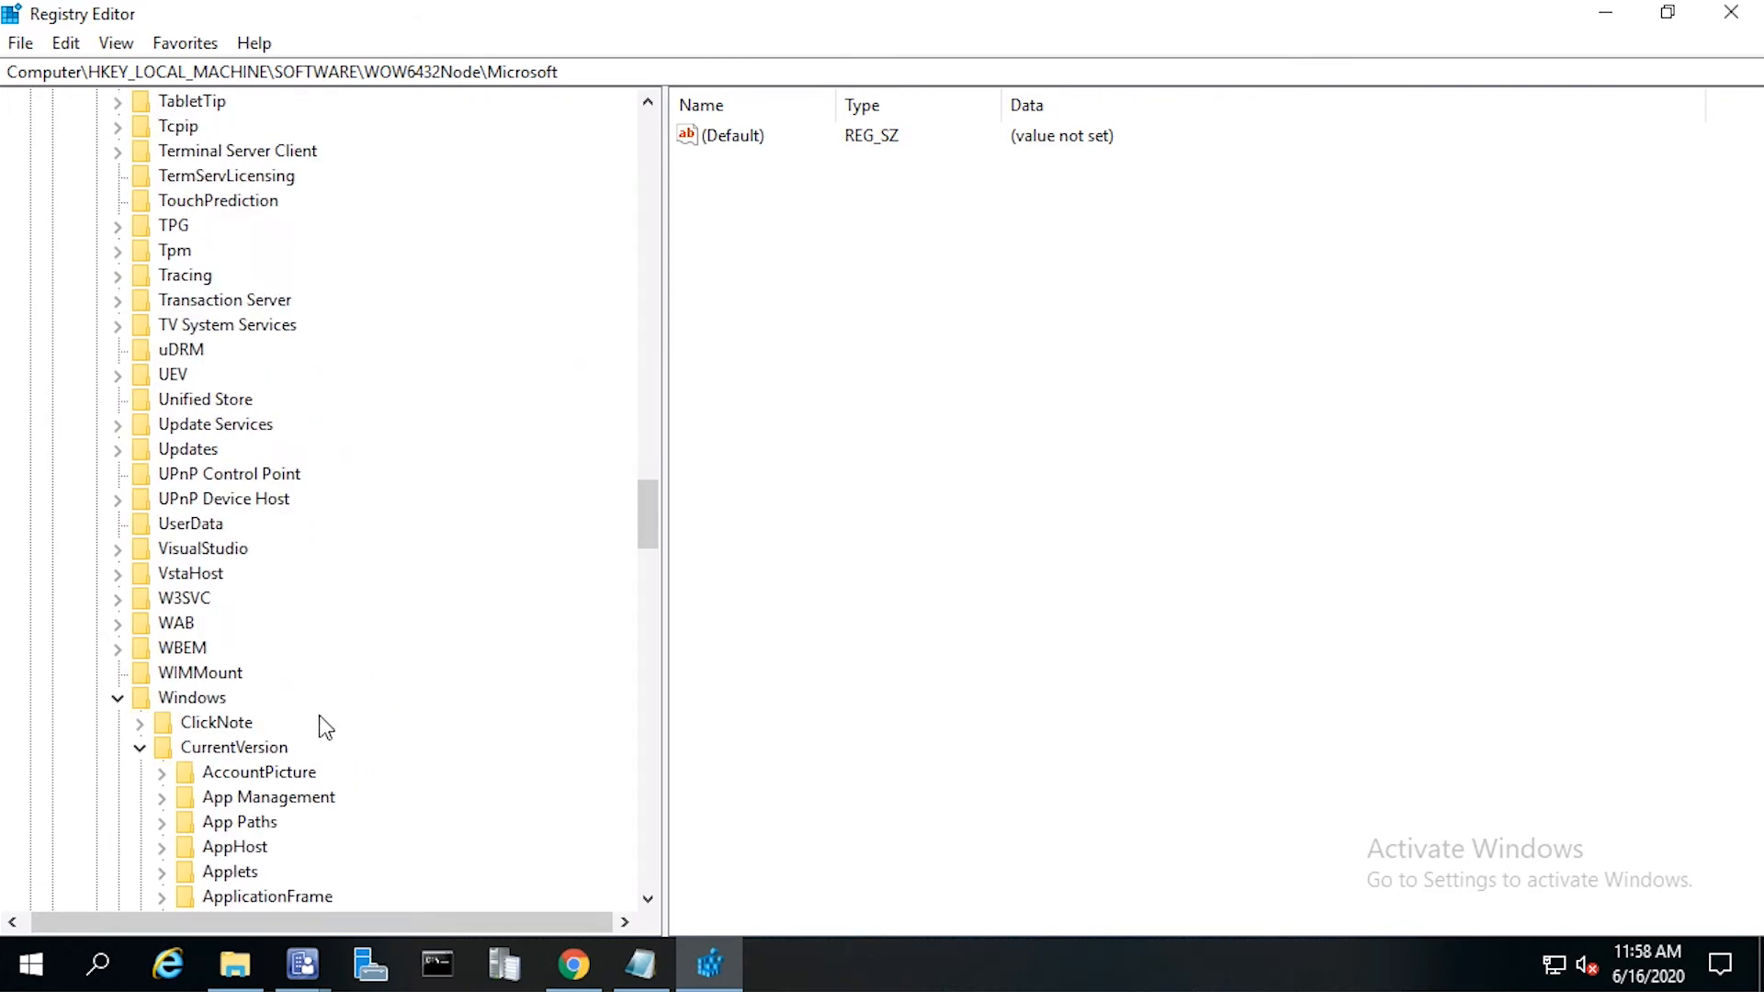
left_click(191, 698)
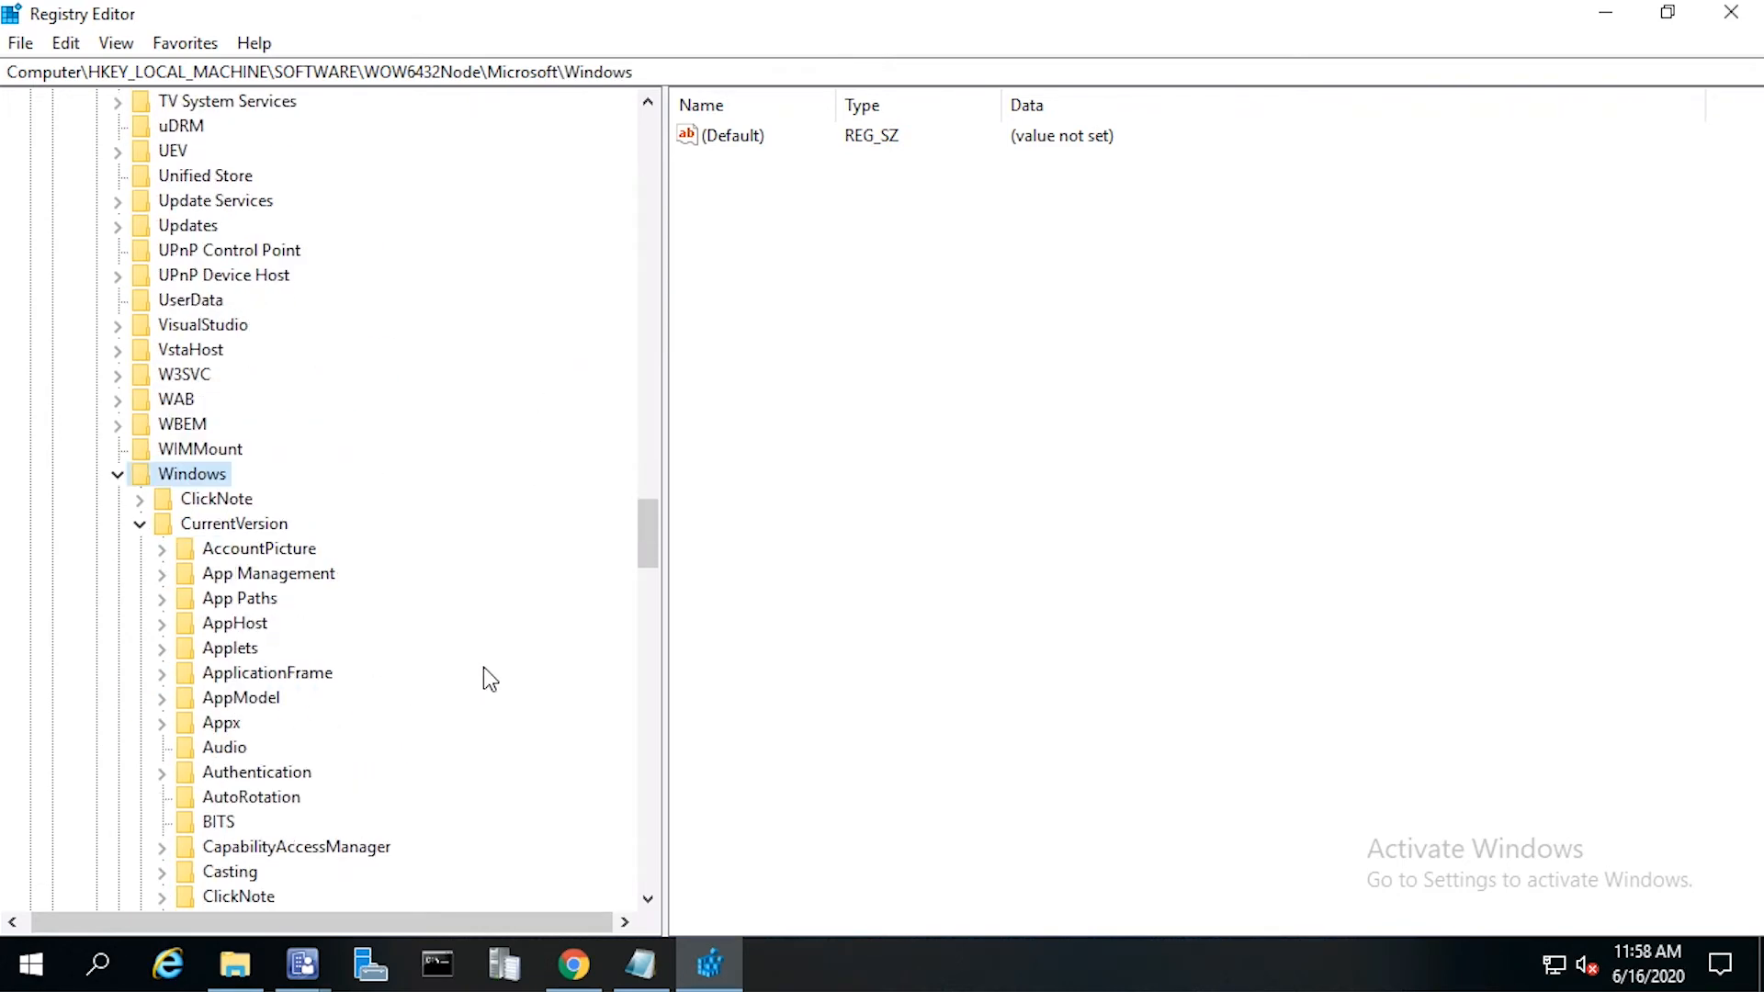
mouse_move(244, 535)
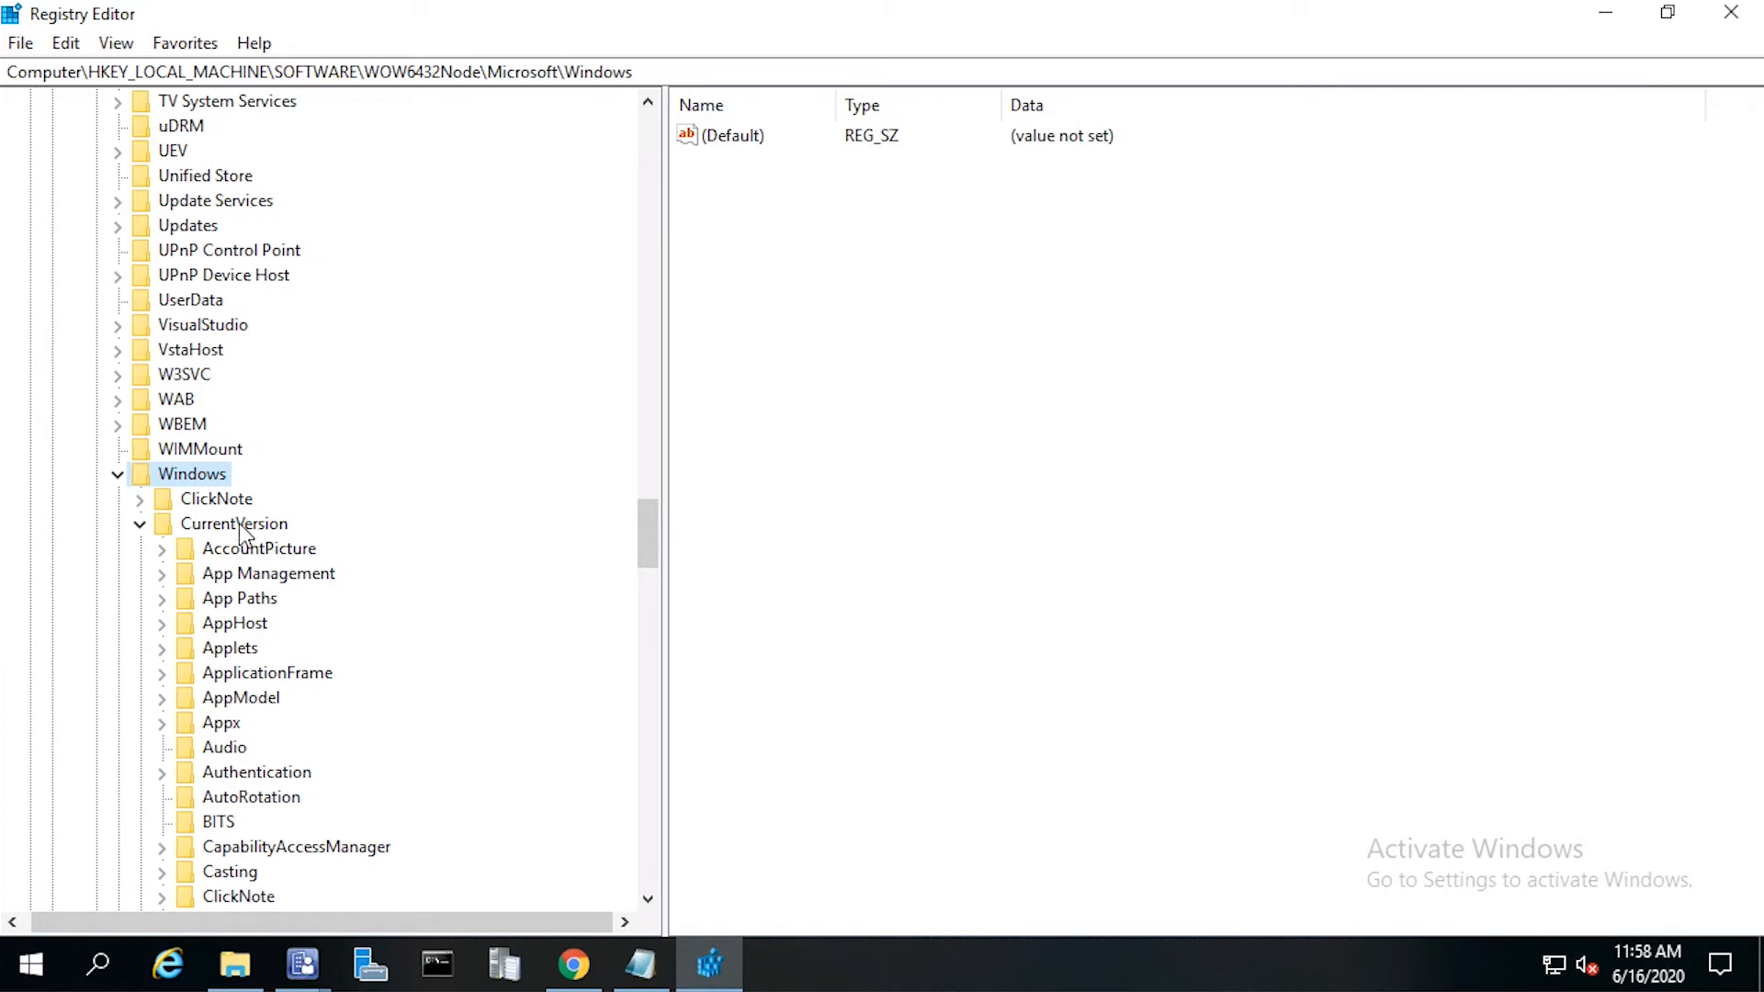
left_click(233, 524)
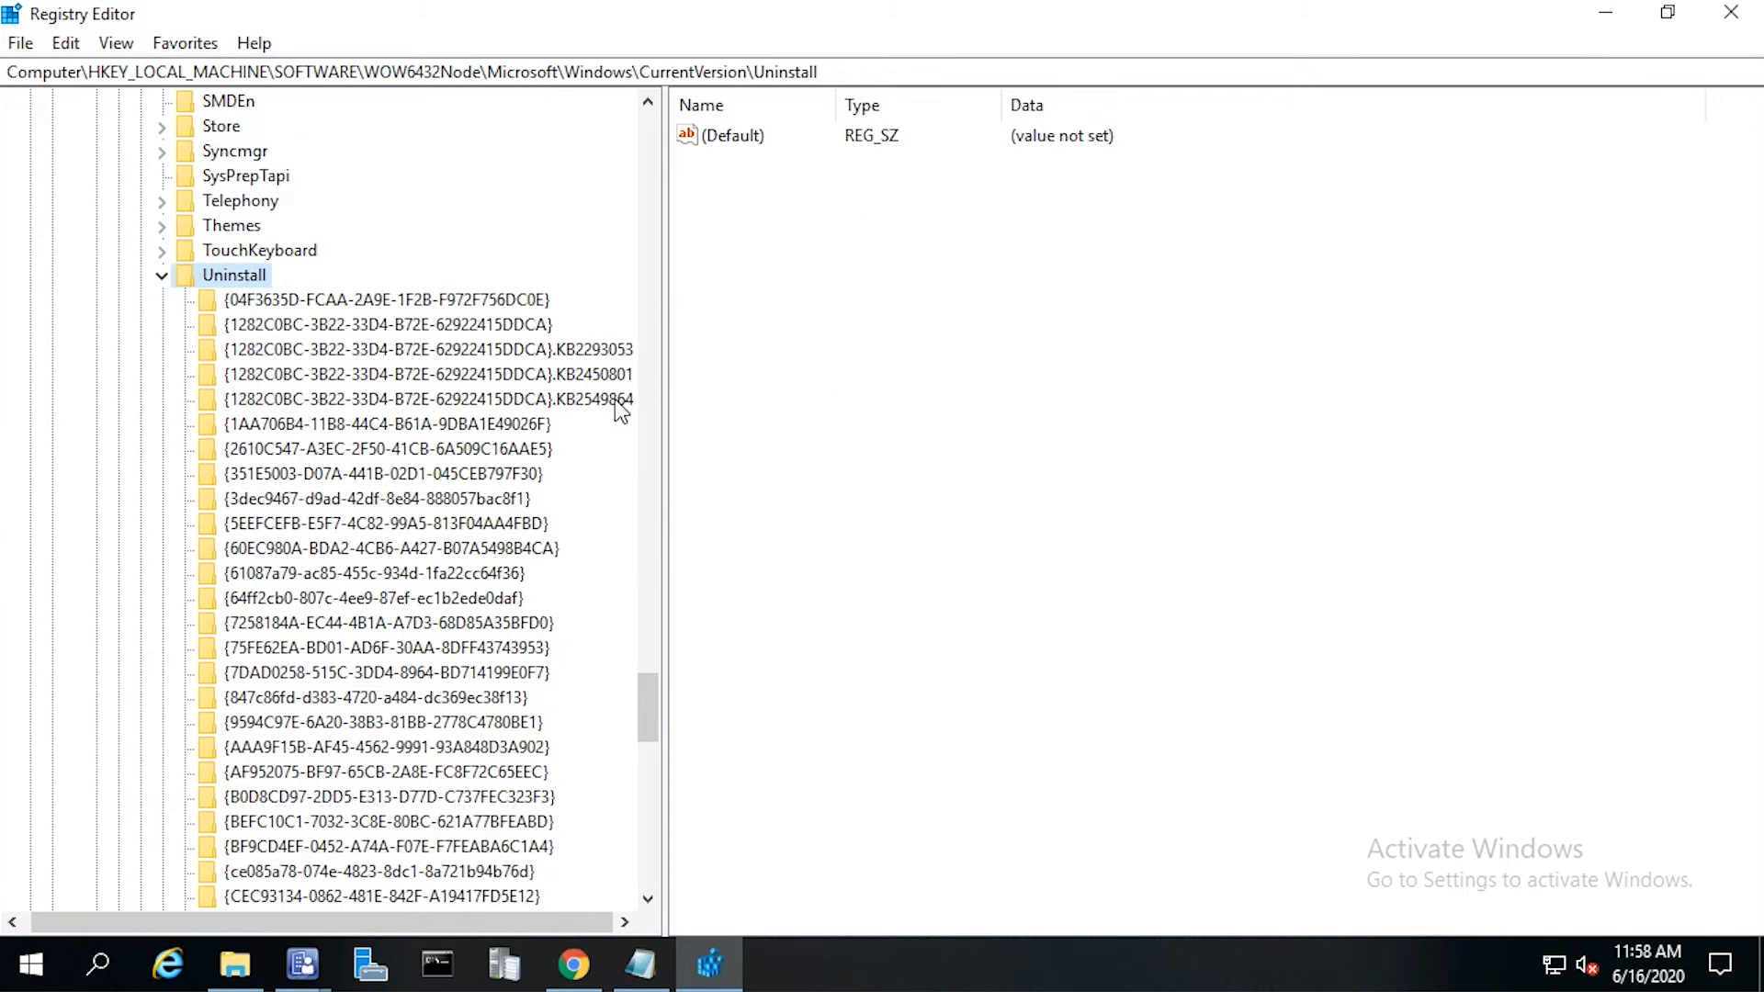
scroll("down", 3)
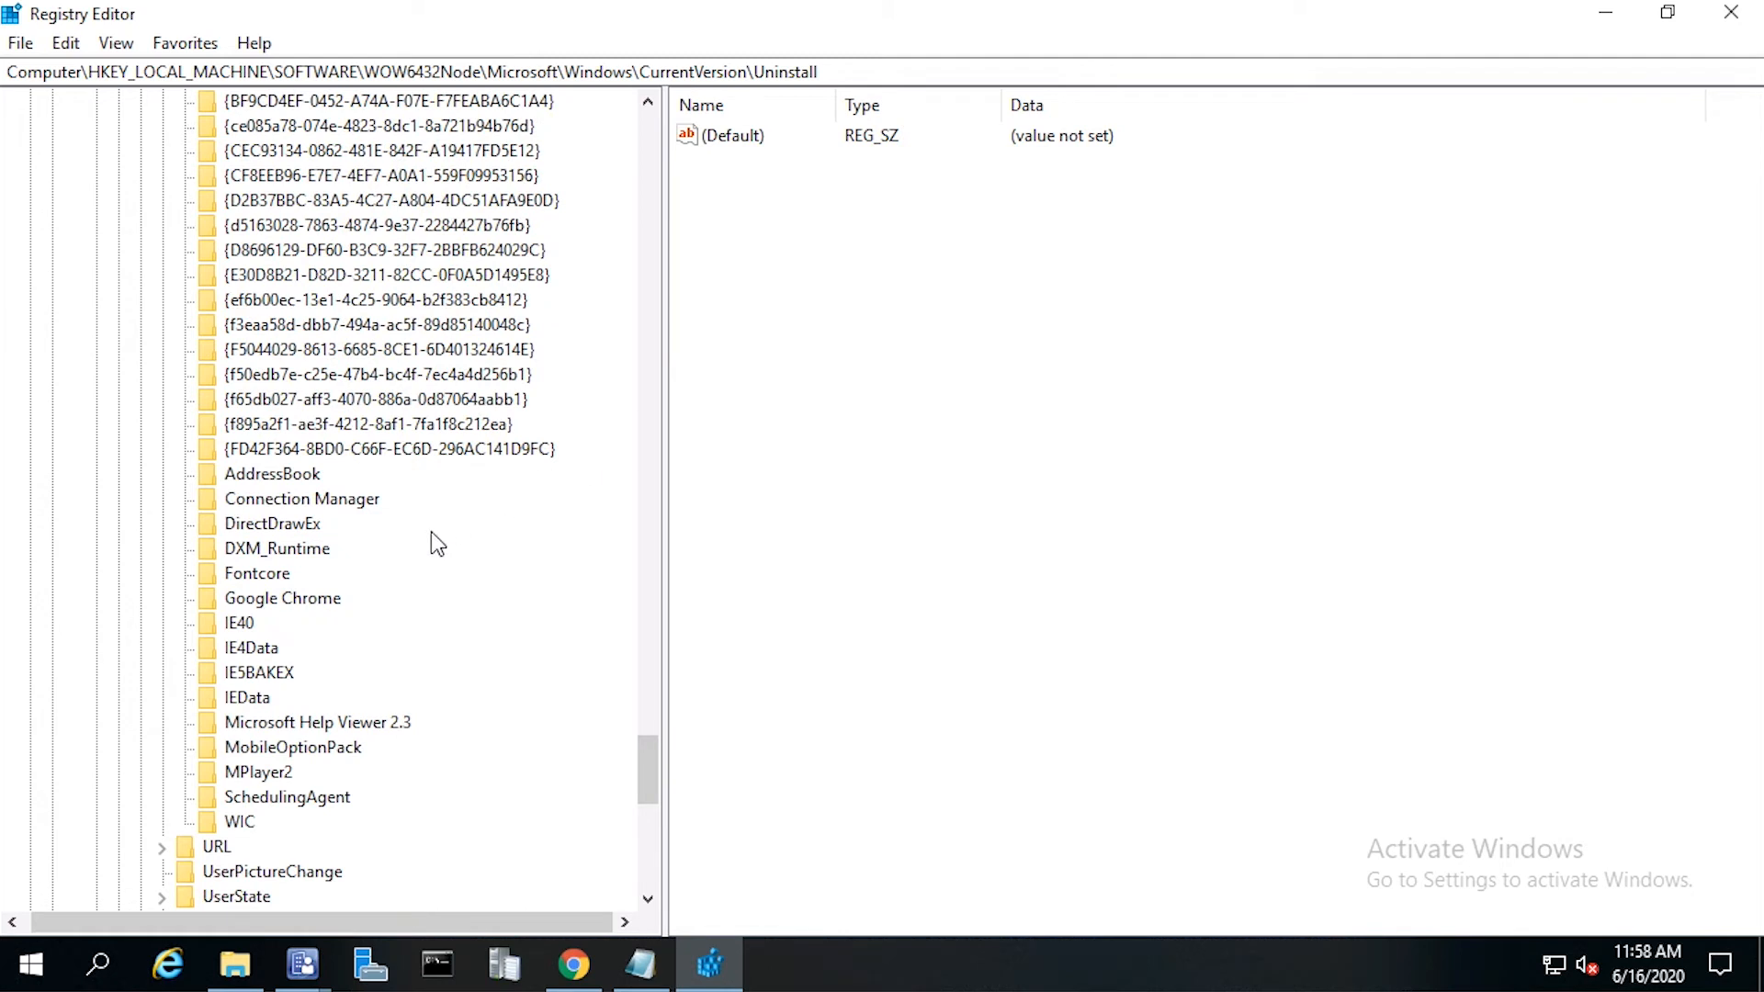
left_click(283, 597)
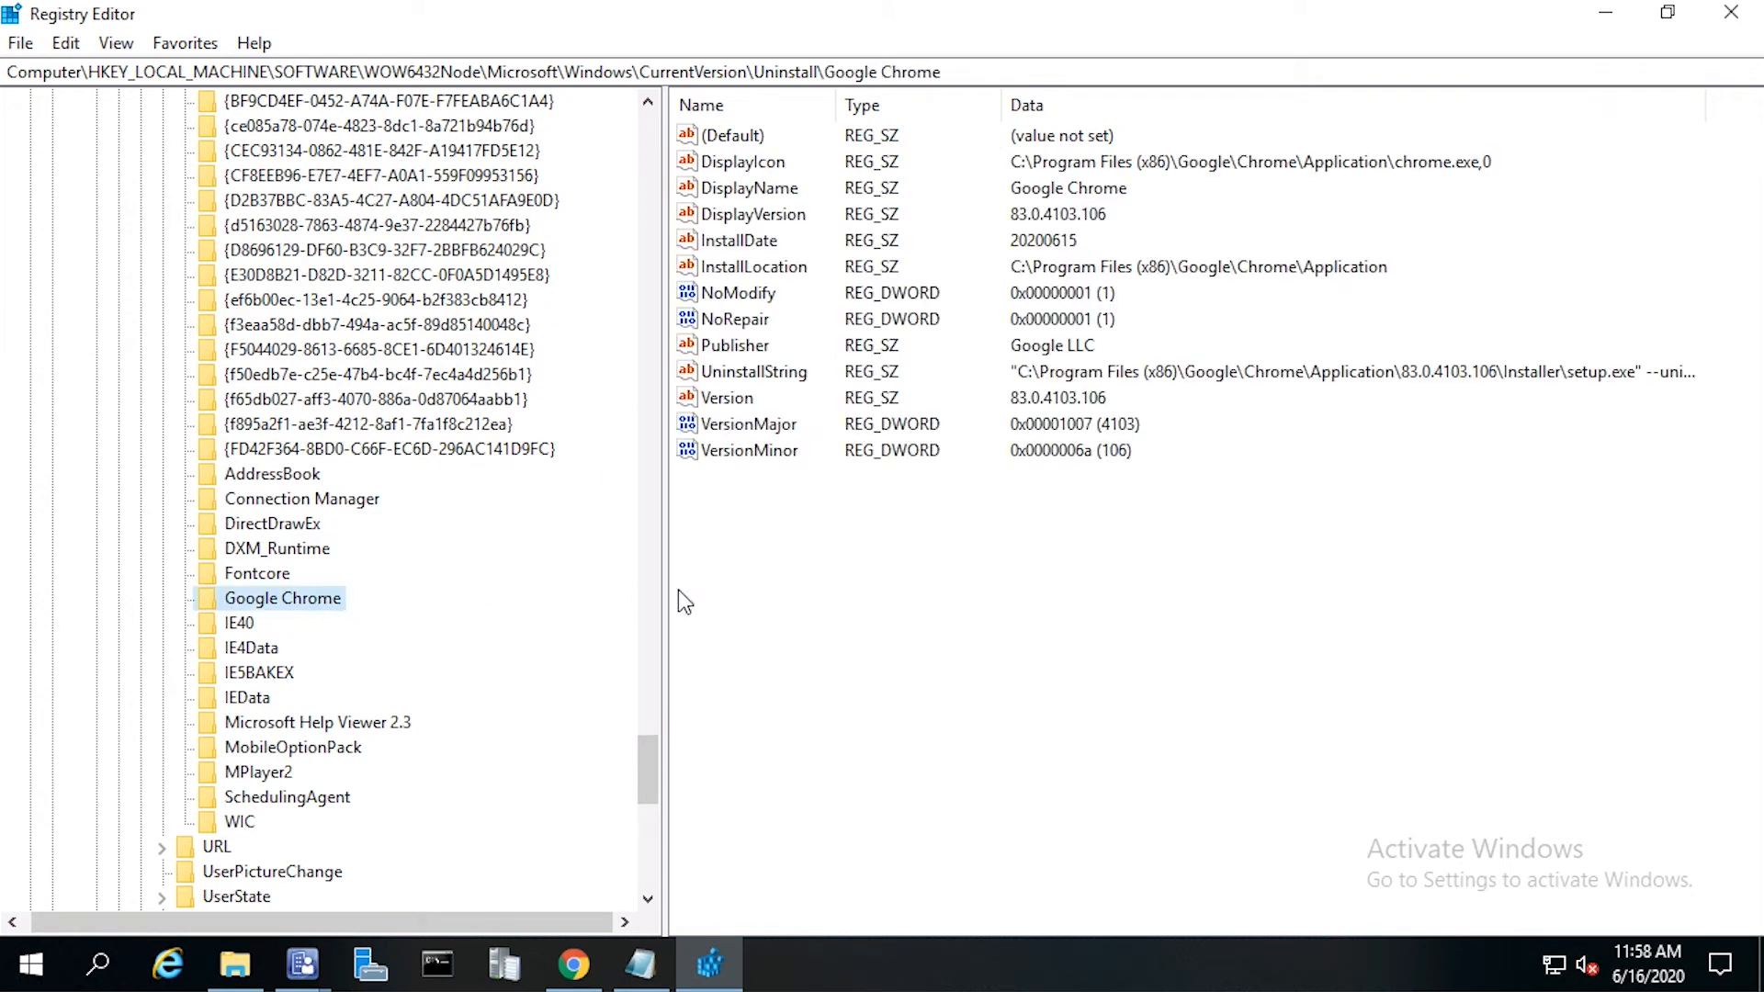
mouse_move(758, 377)
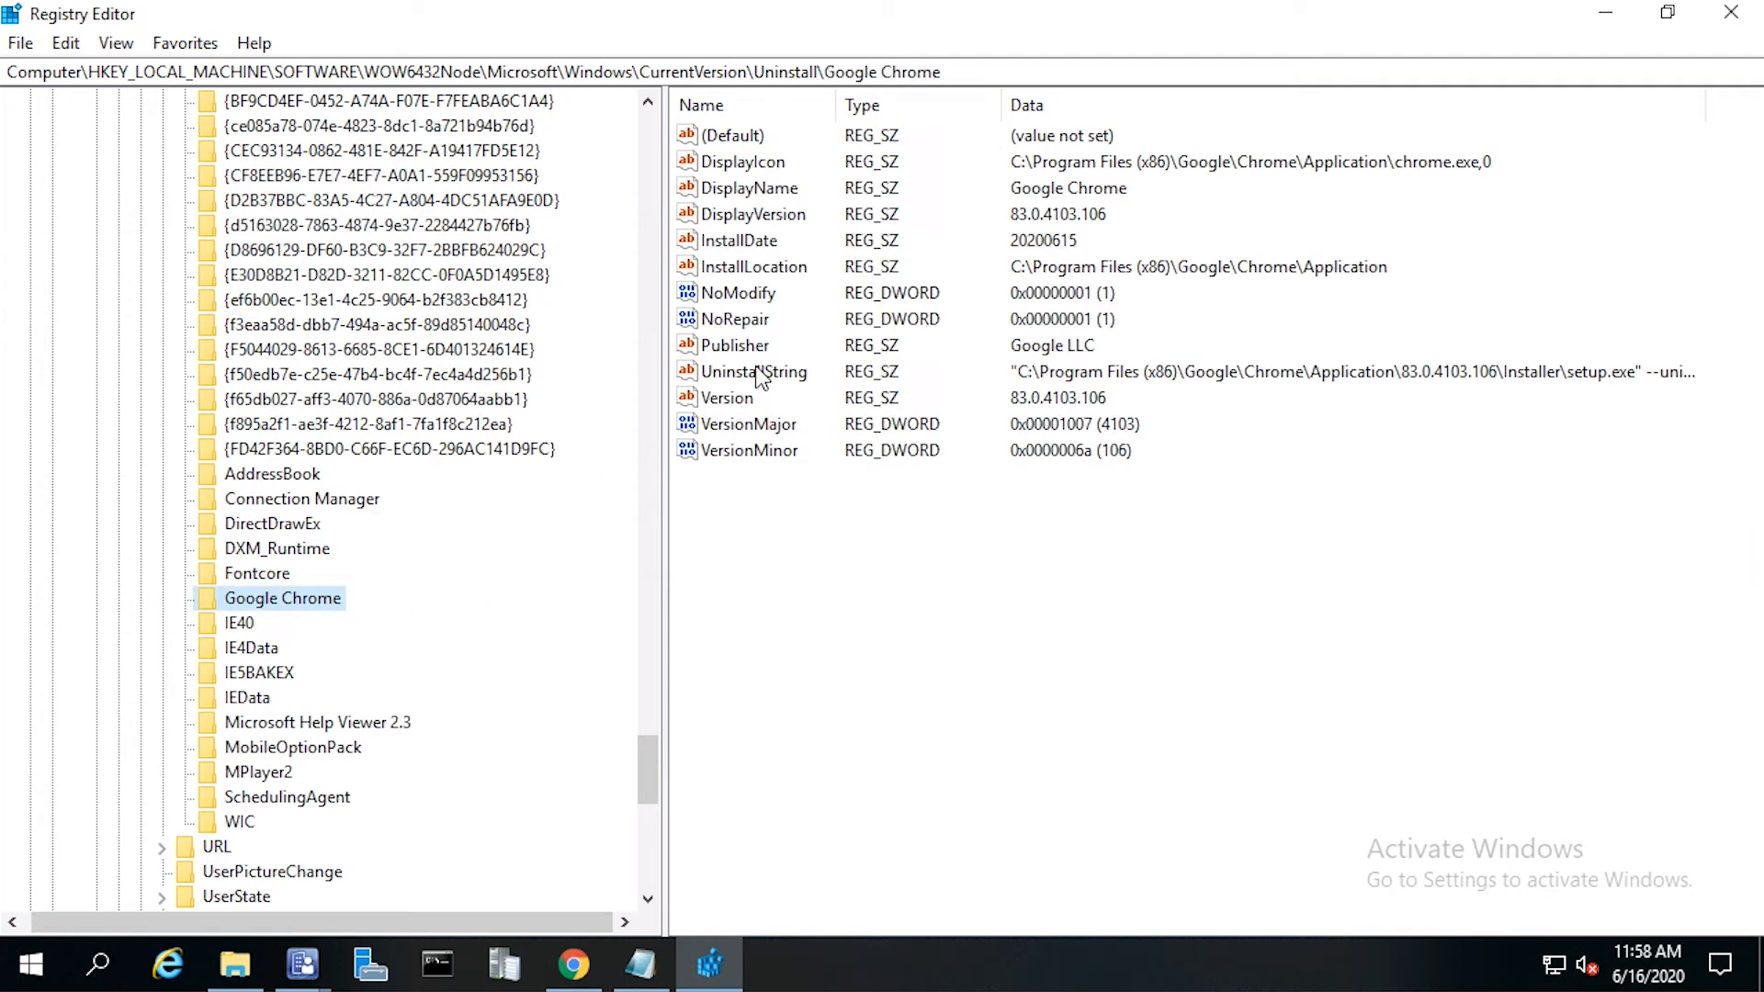
double_click(751, 371)
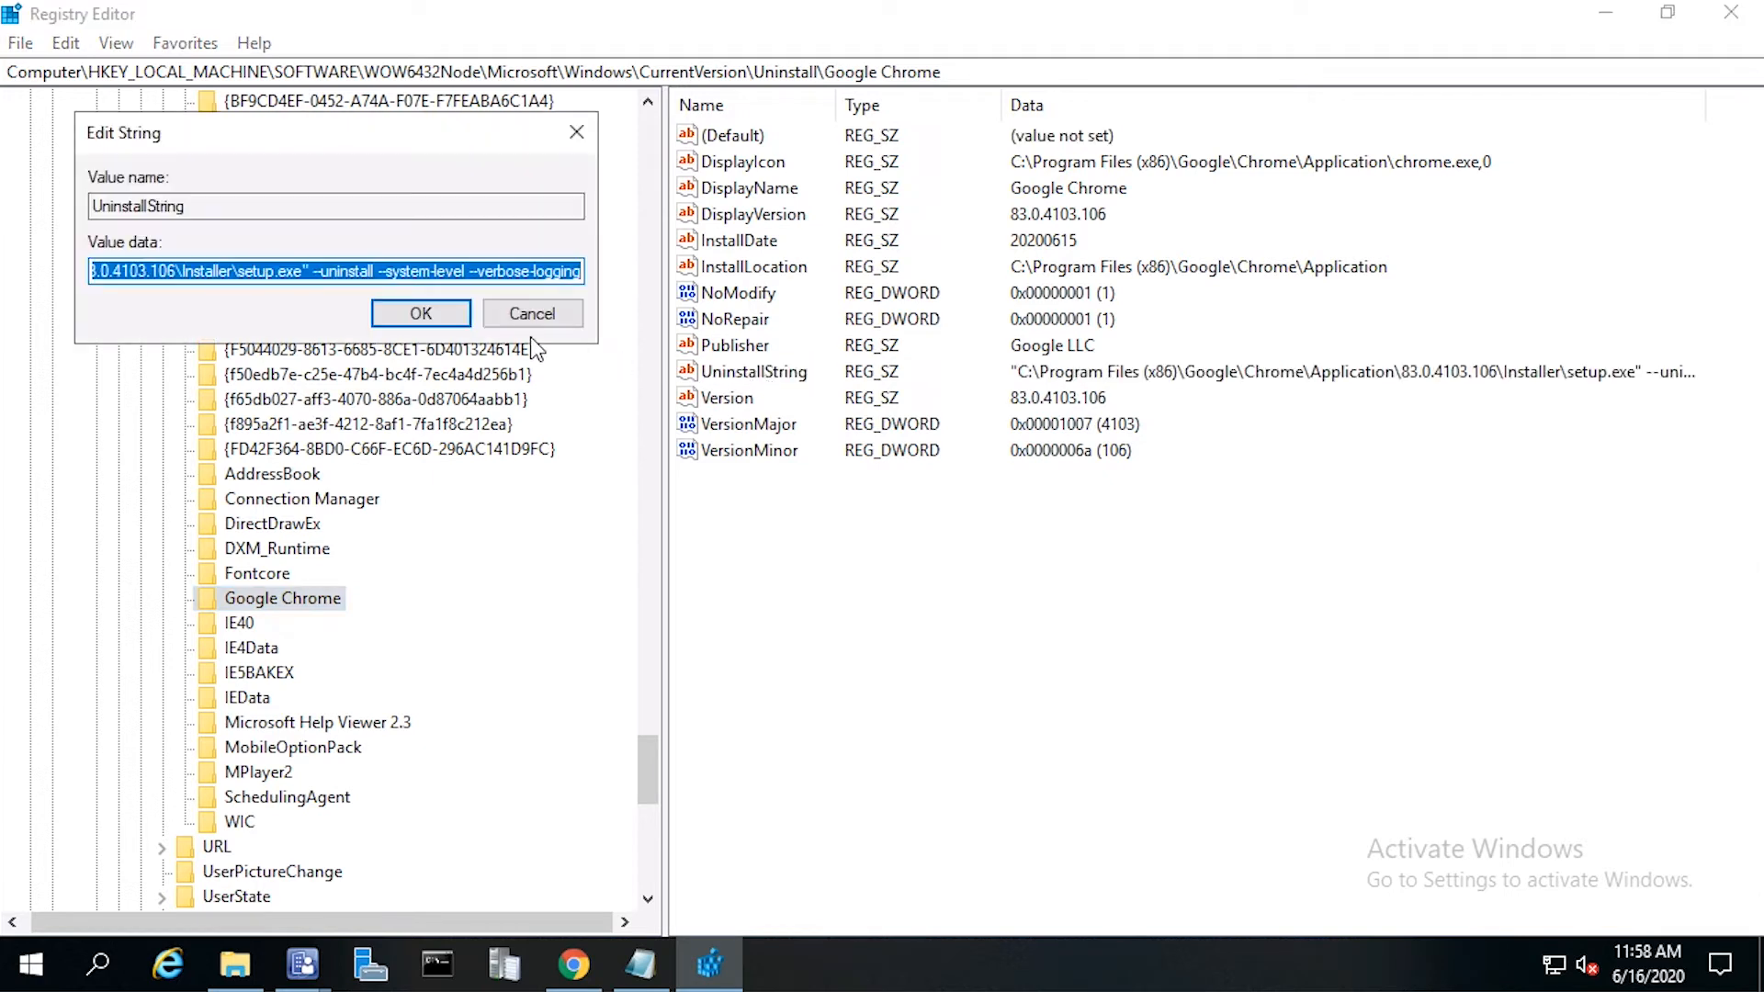
mouse_move(268, 254)
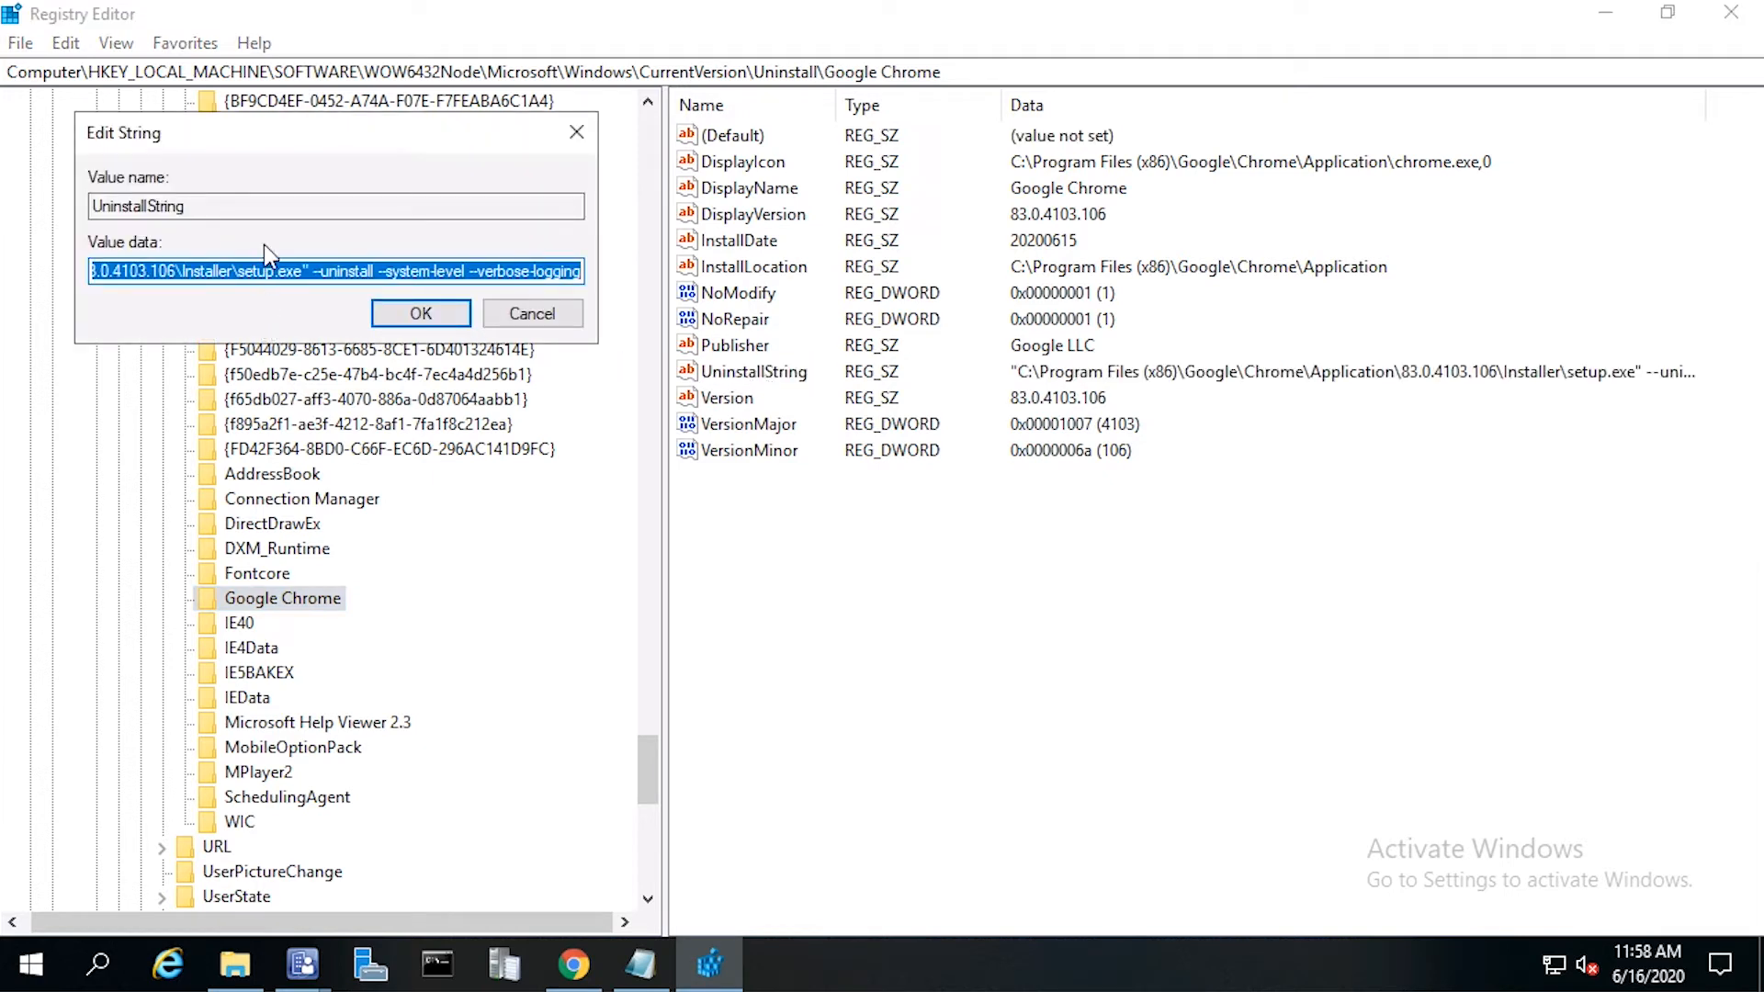
mouse_move(613, 520)
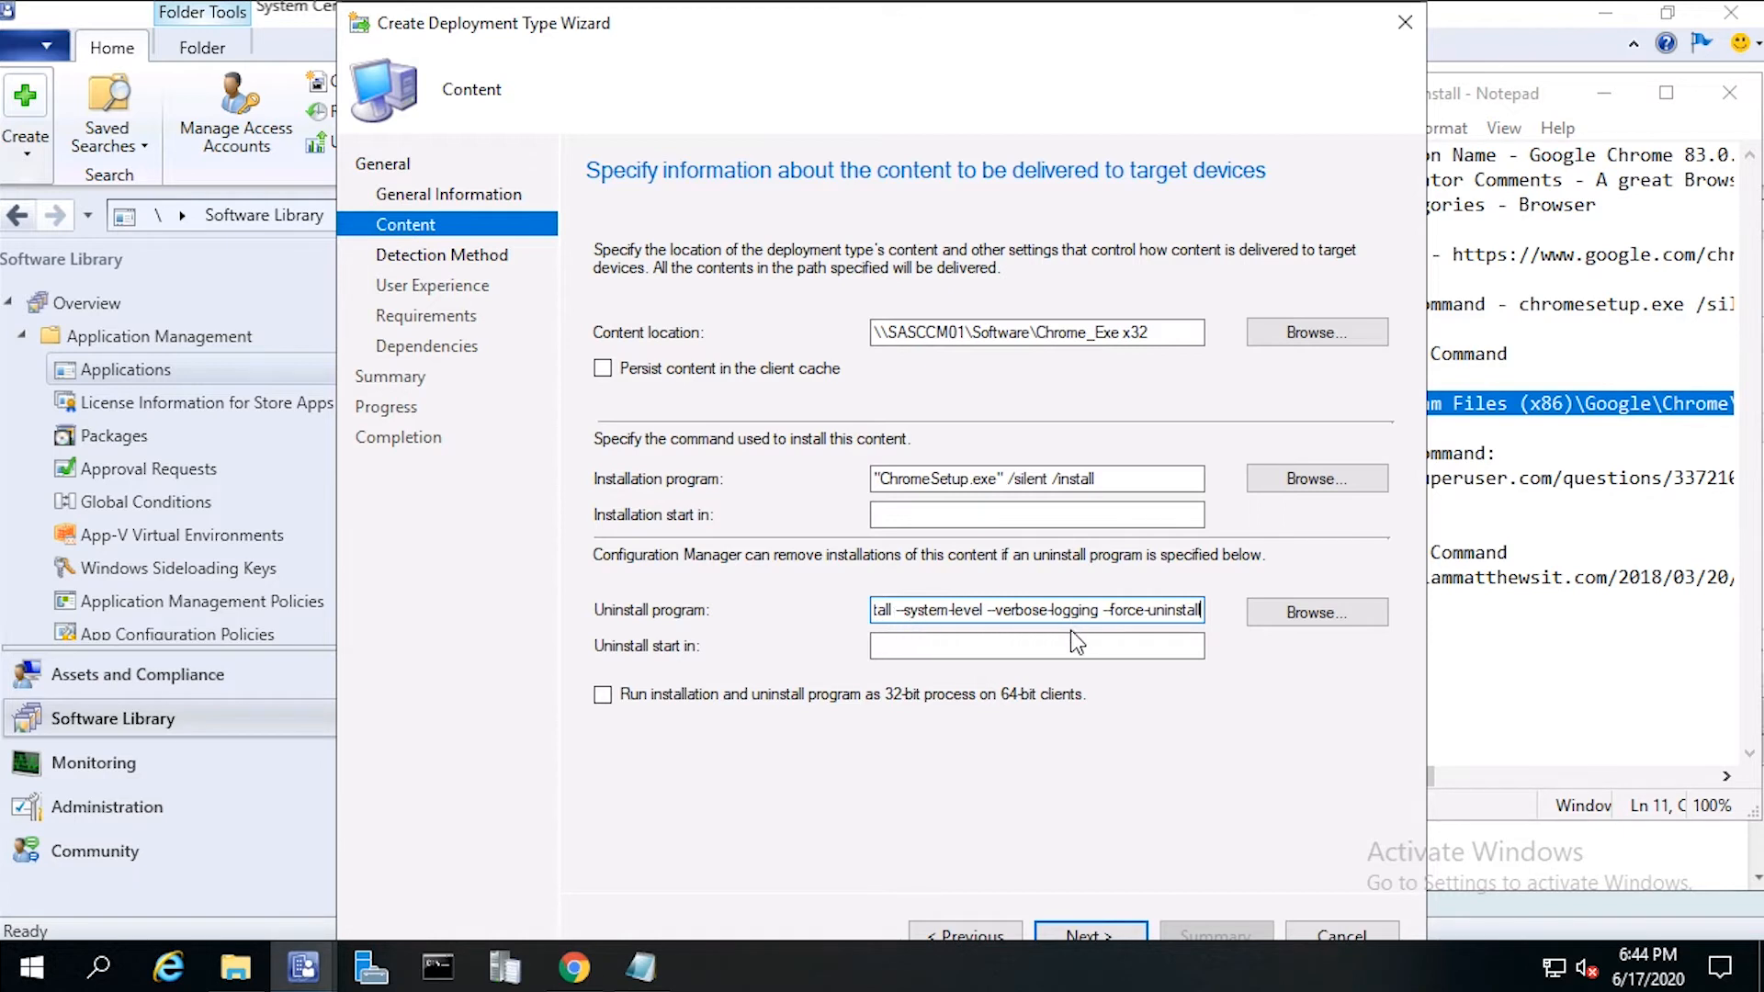
mouse_move(933, 624)
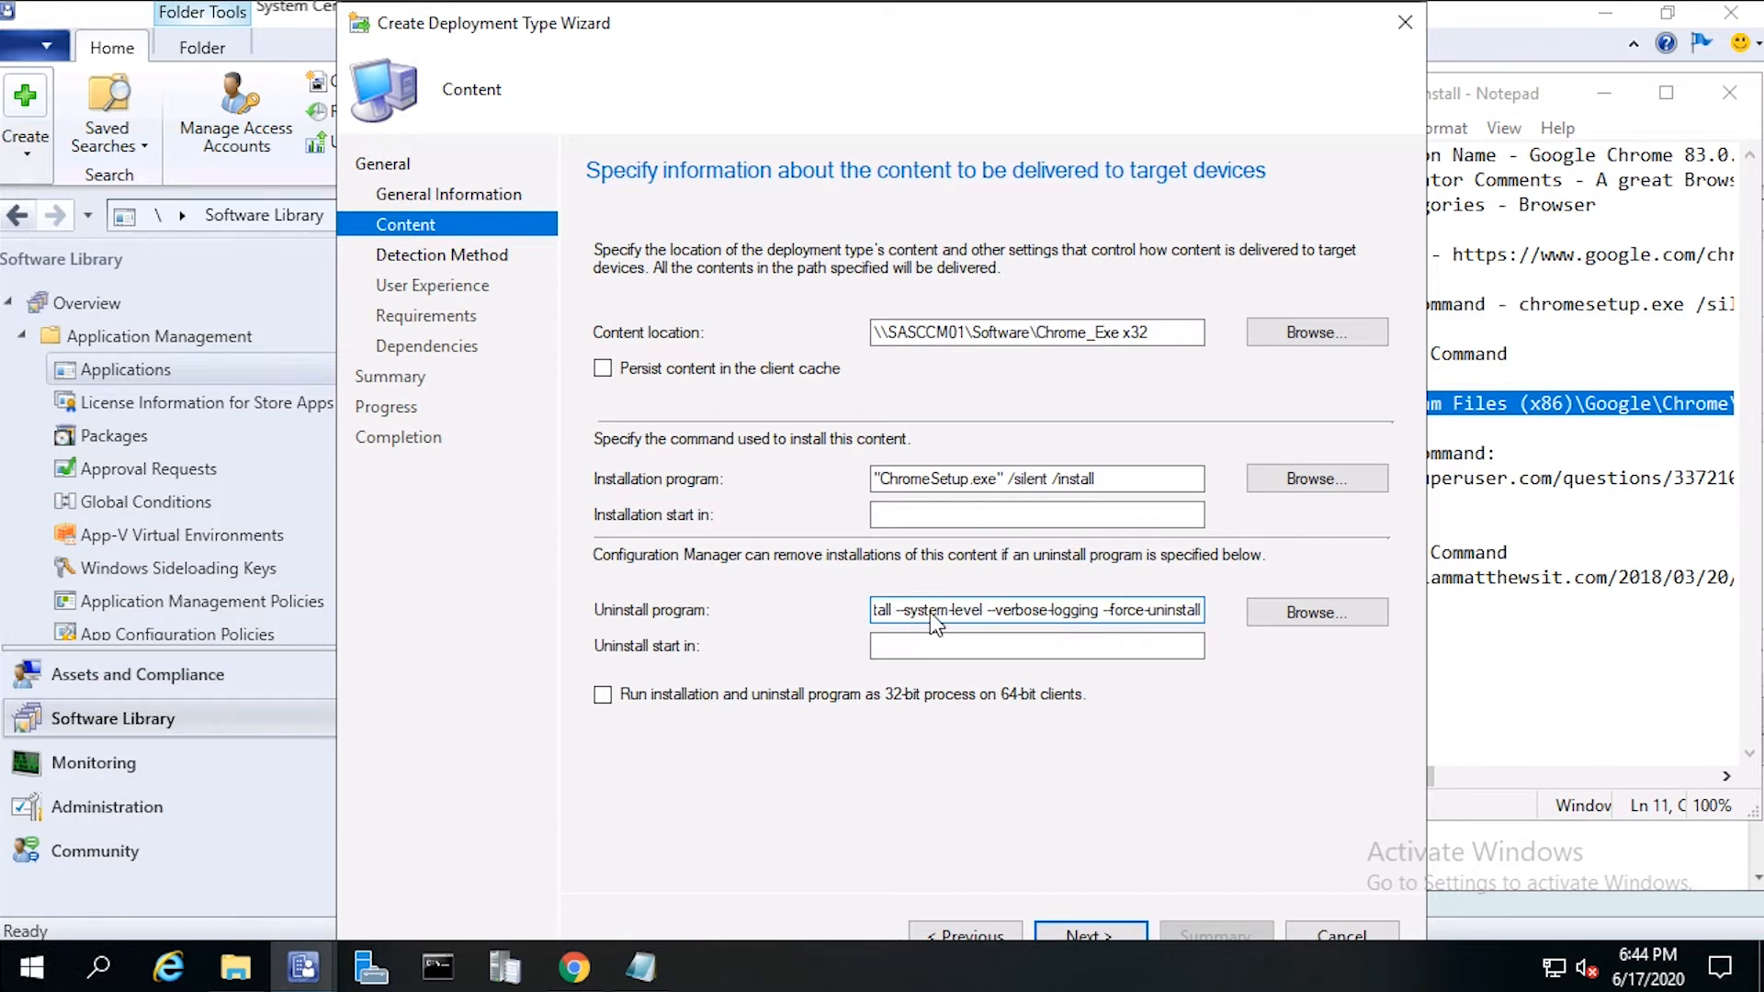
mouse_move(1097, 621)
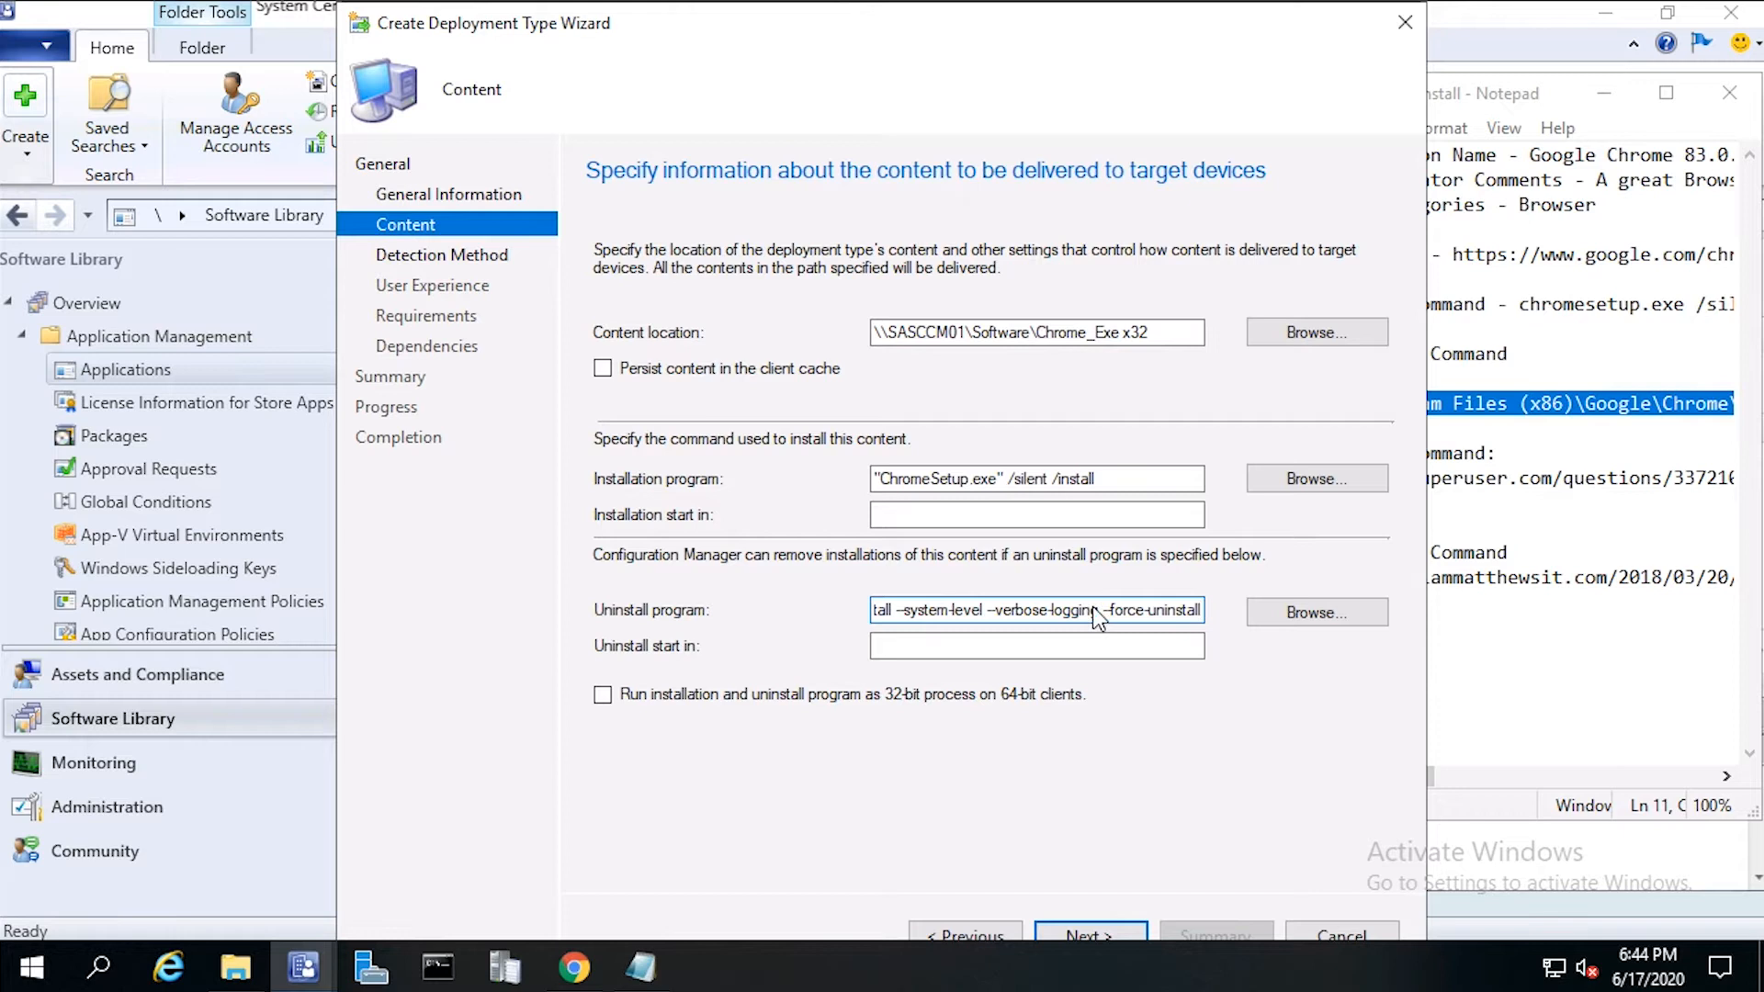
mouse_move(1172, 629)
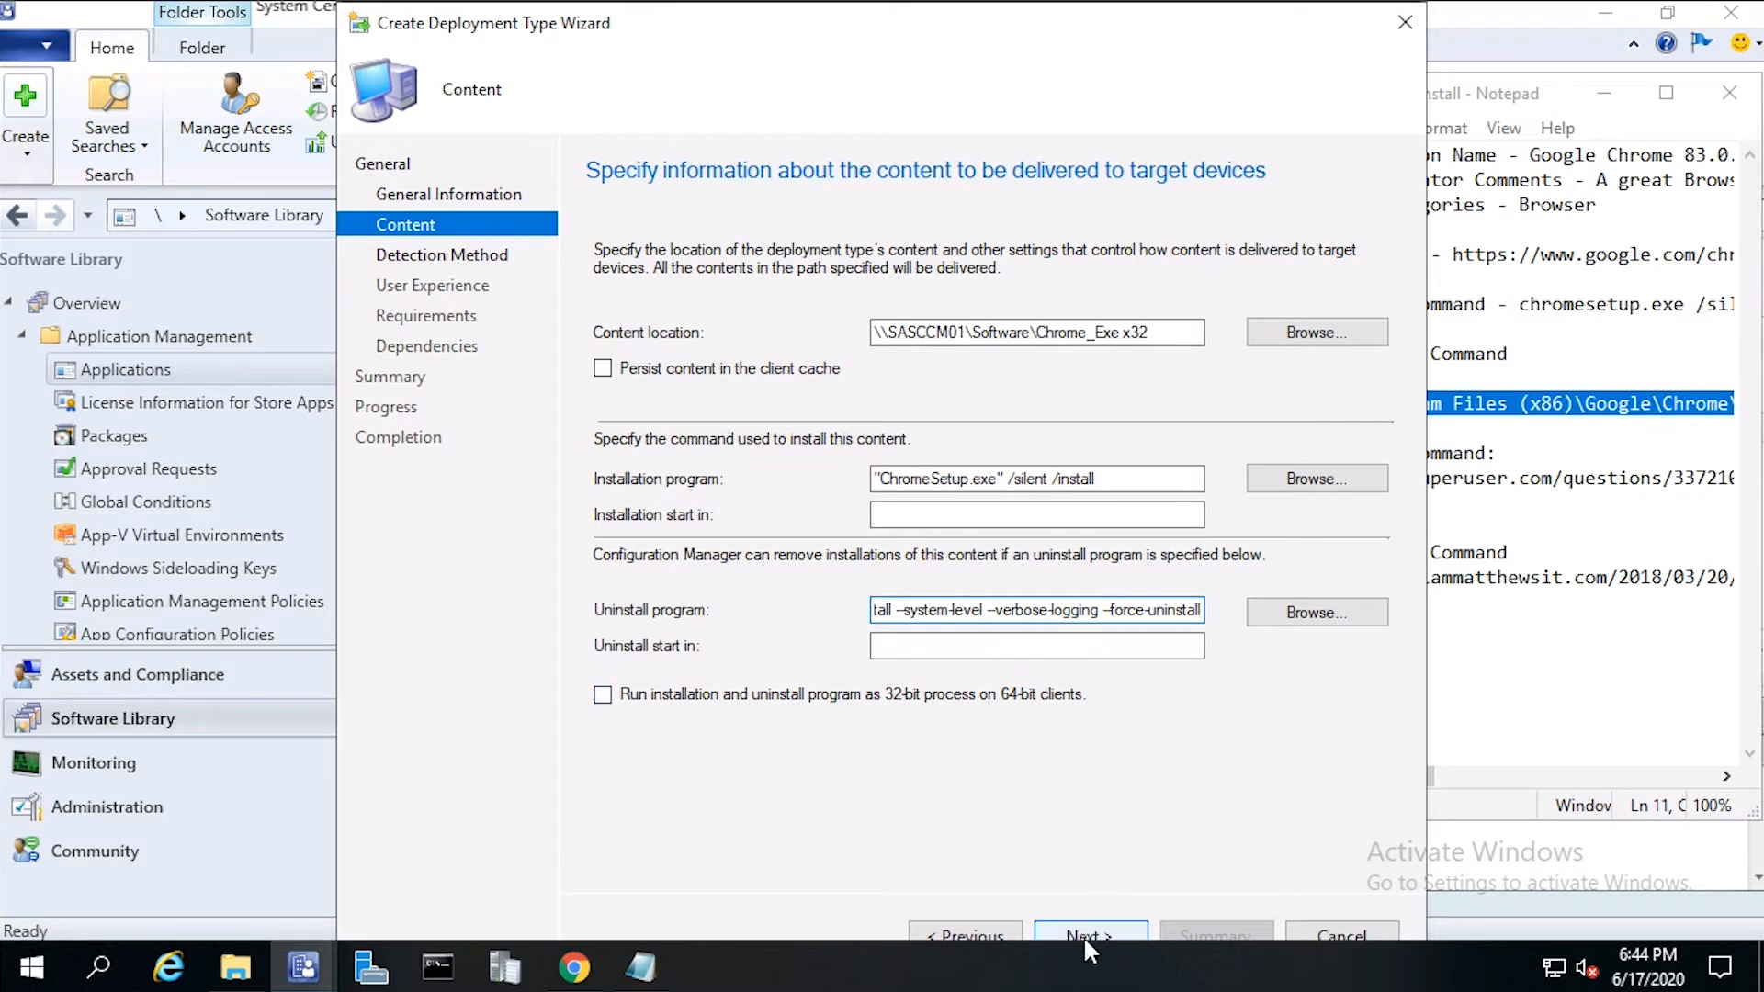
Step: Advance the Create Deployment Type Wizard to the Detection Method page
left_click(1086, 935)
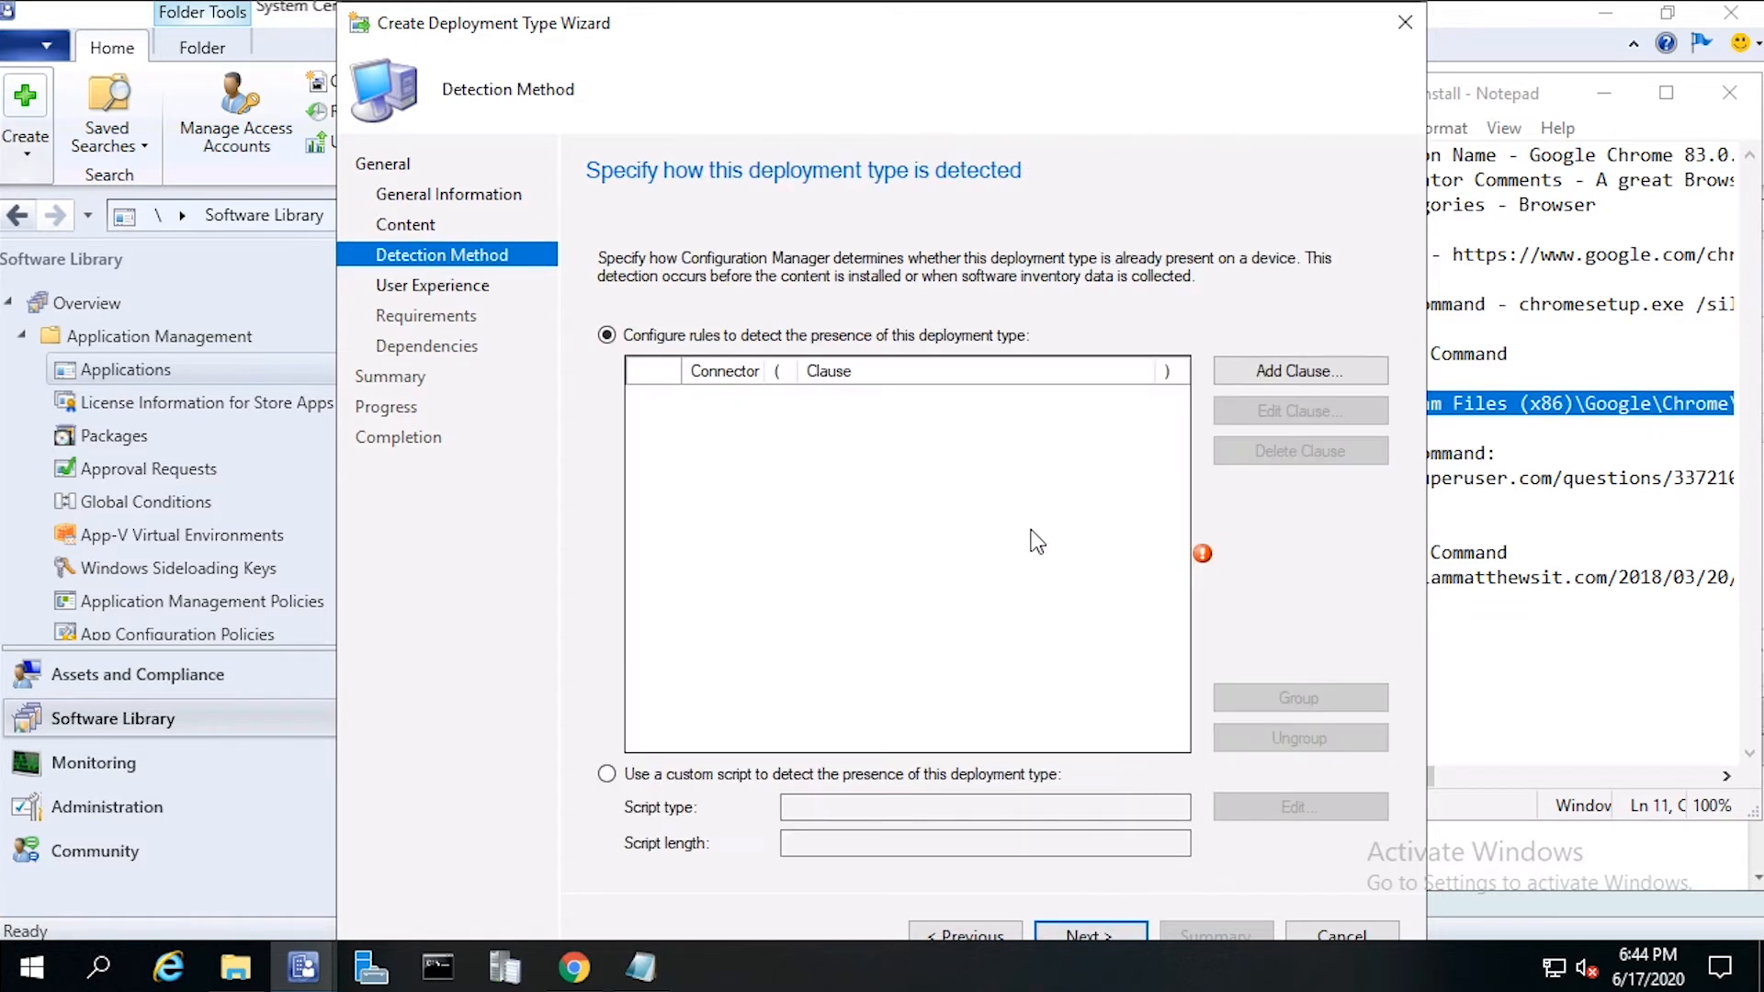
mouse_move(973, 402)
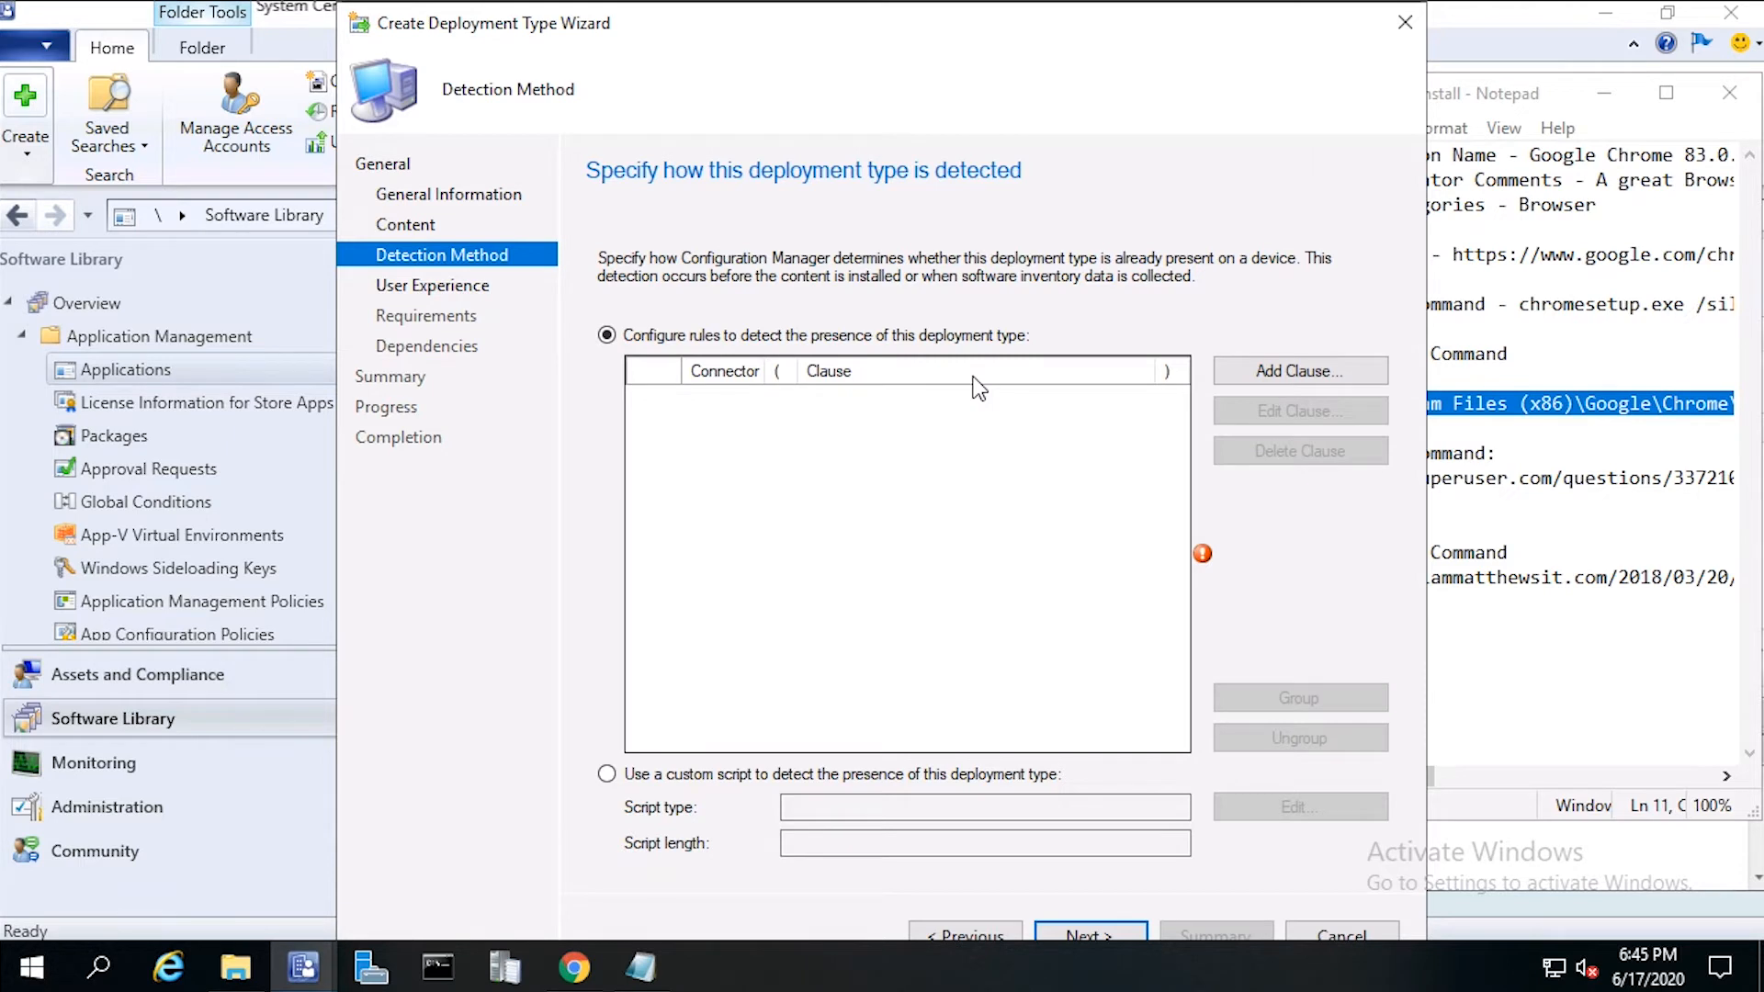
mouse_move(1299, 371)
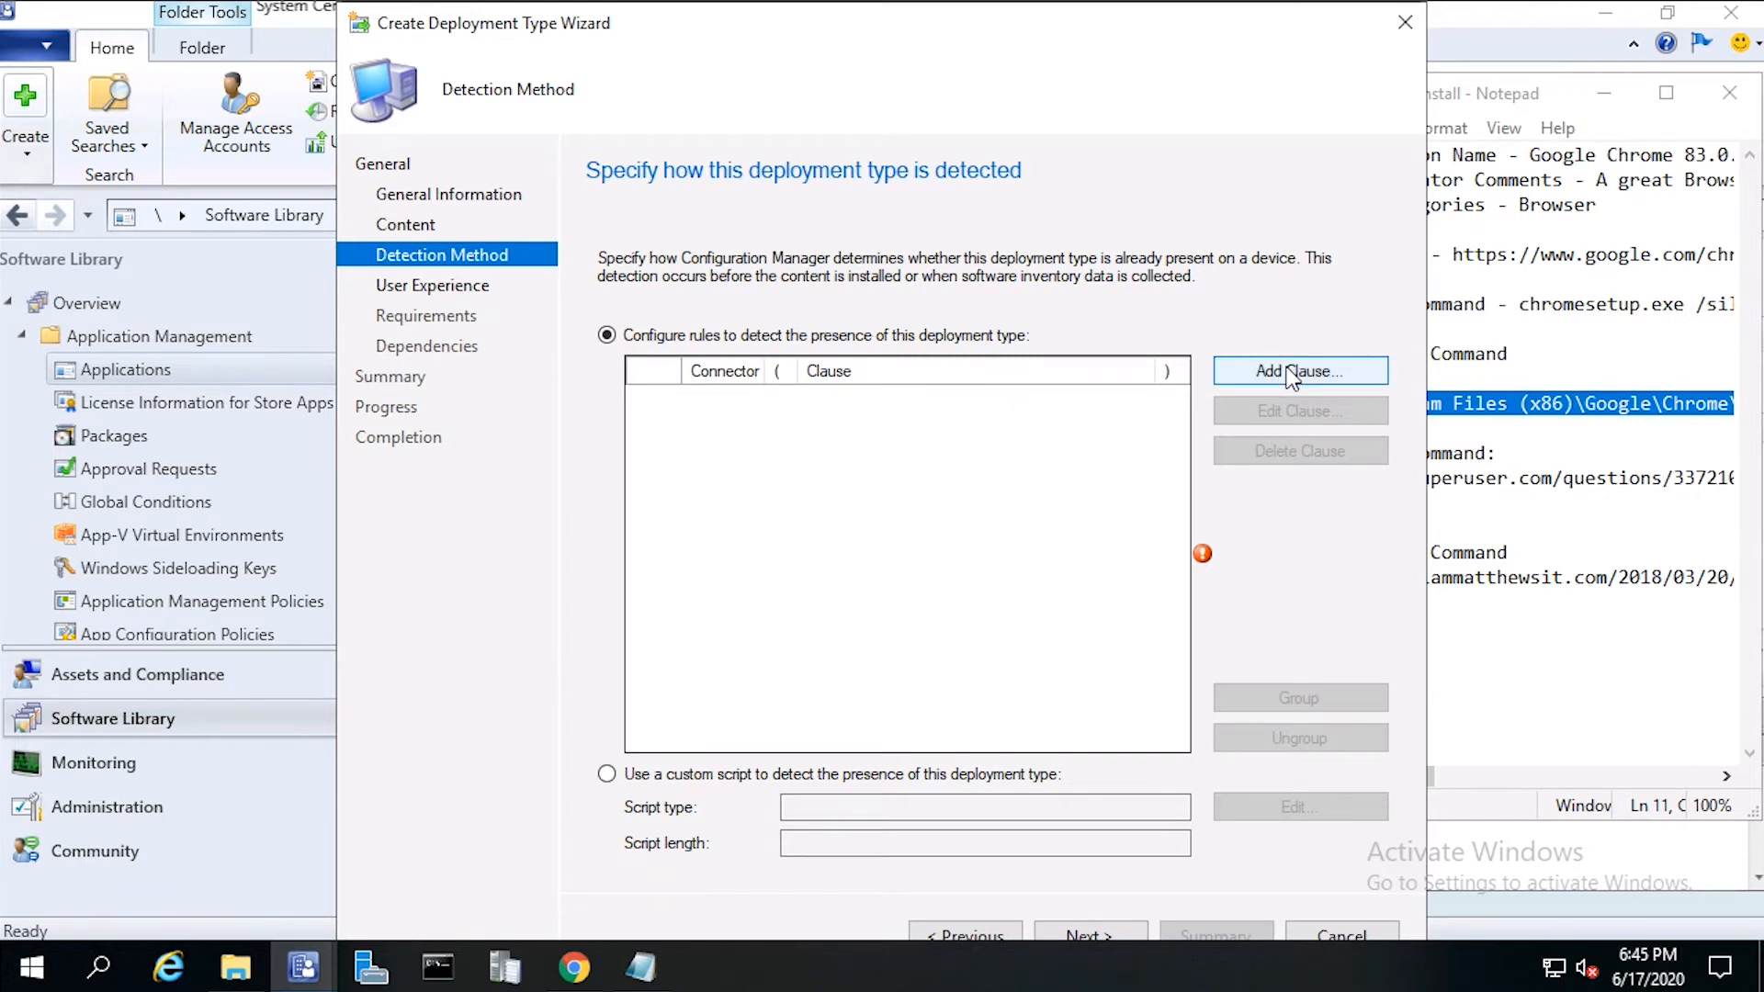
Step: Add a new detection rule clause with Setting Type set to Registry
left_click(1299, 371)
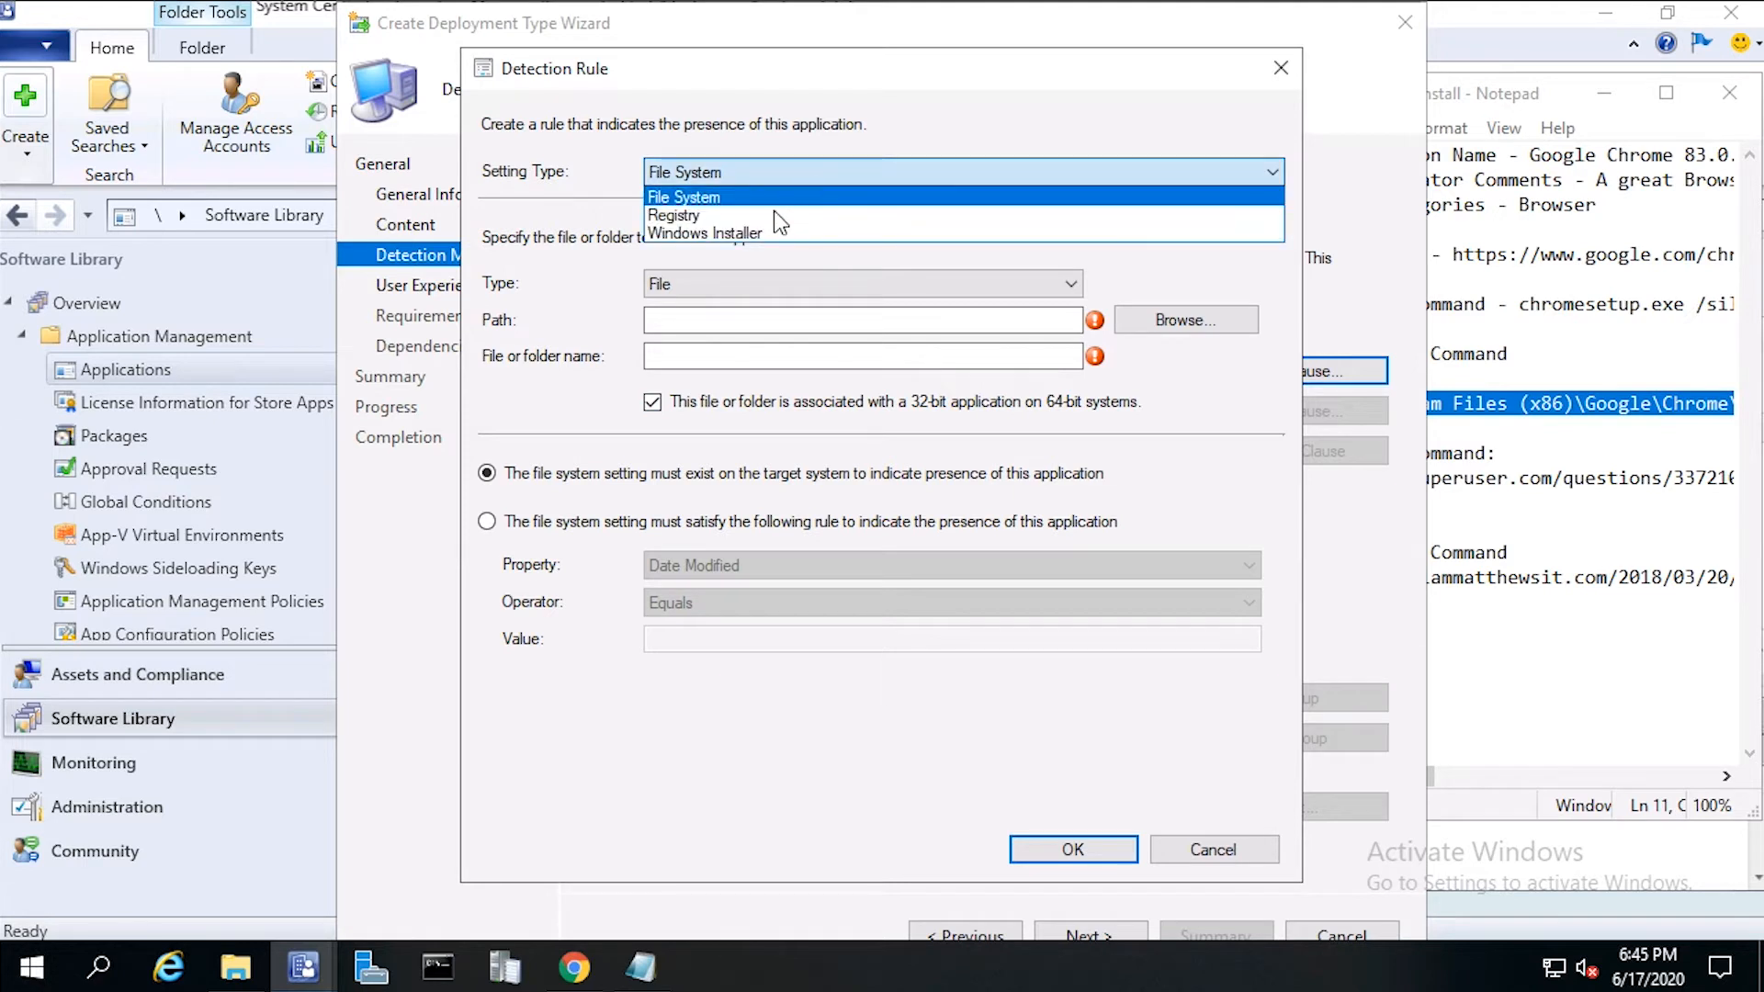
left_click(672, 215)
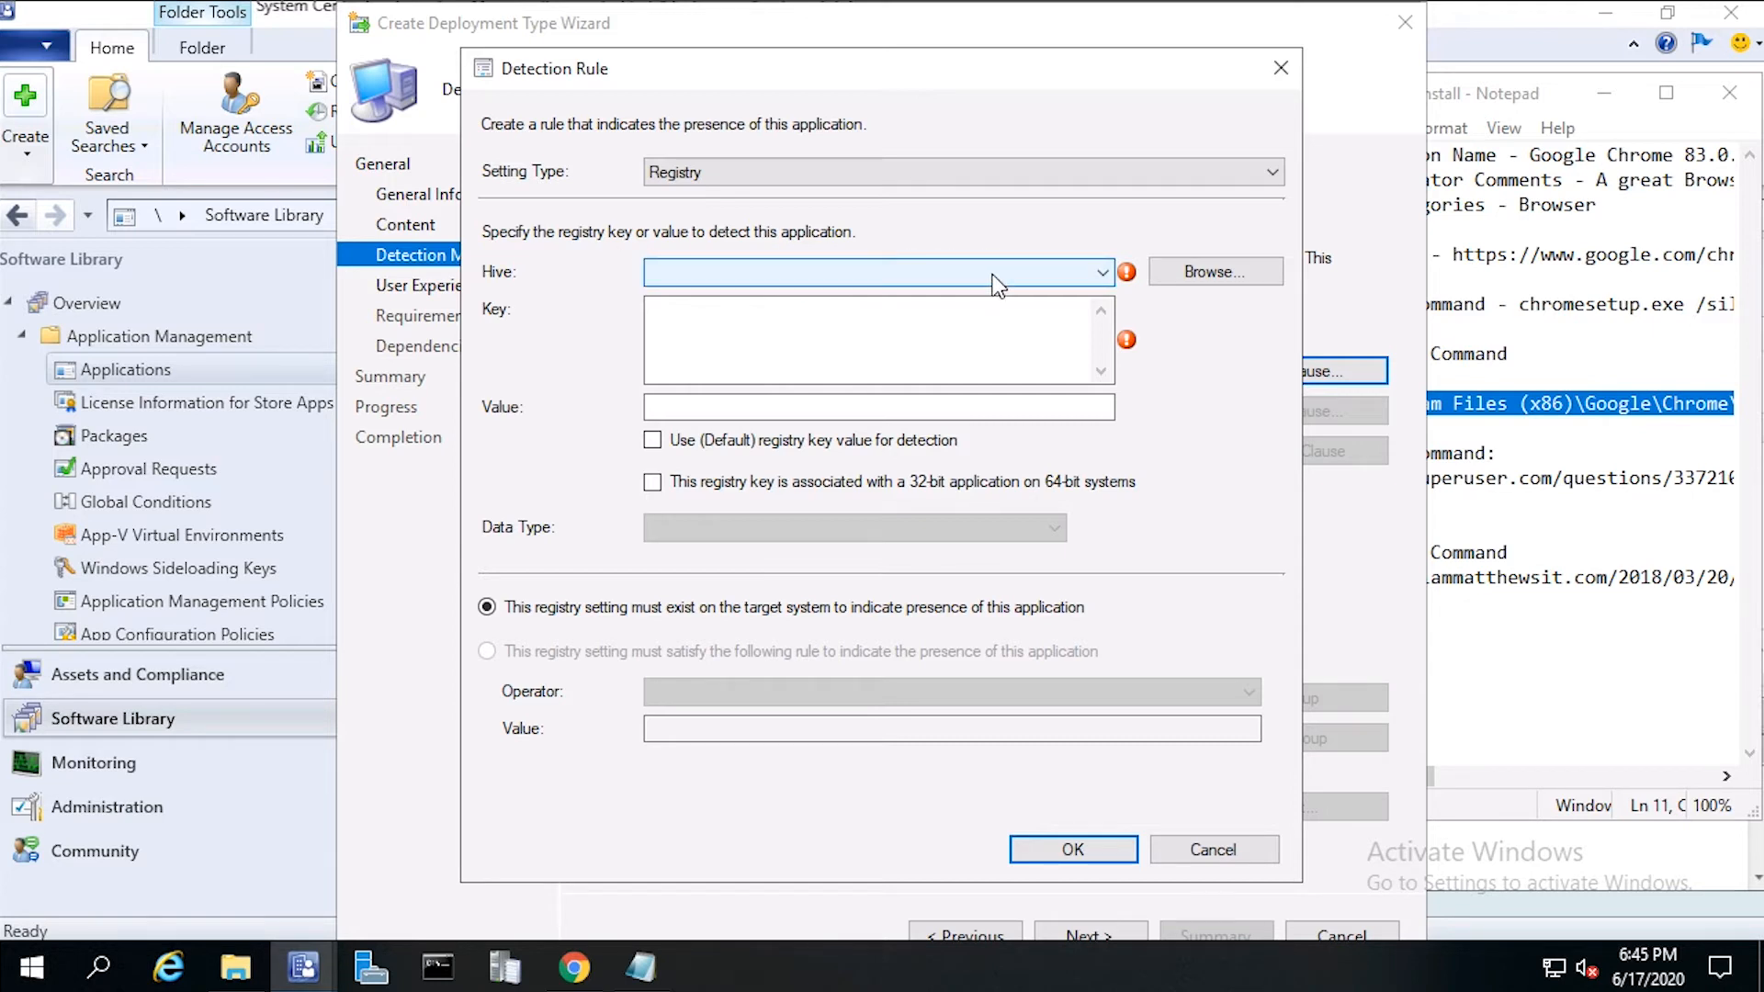
mouse_move(1215, 272)
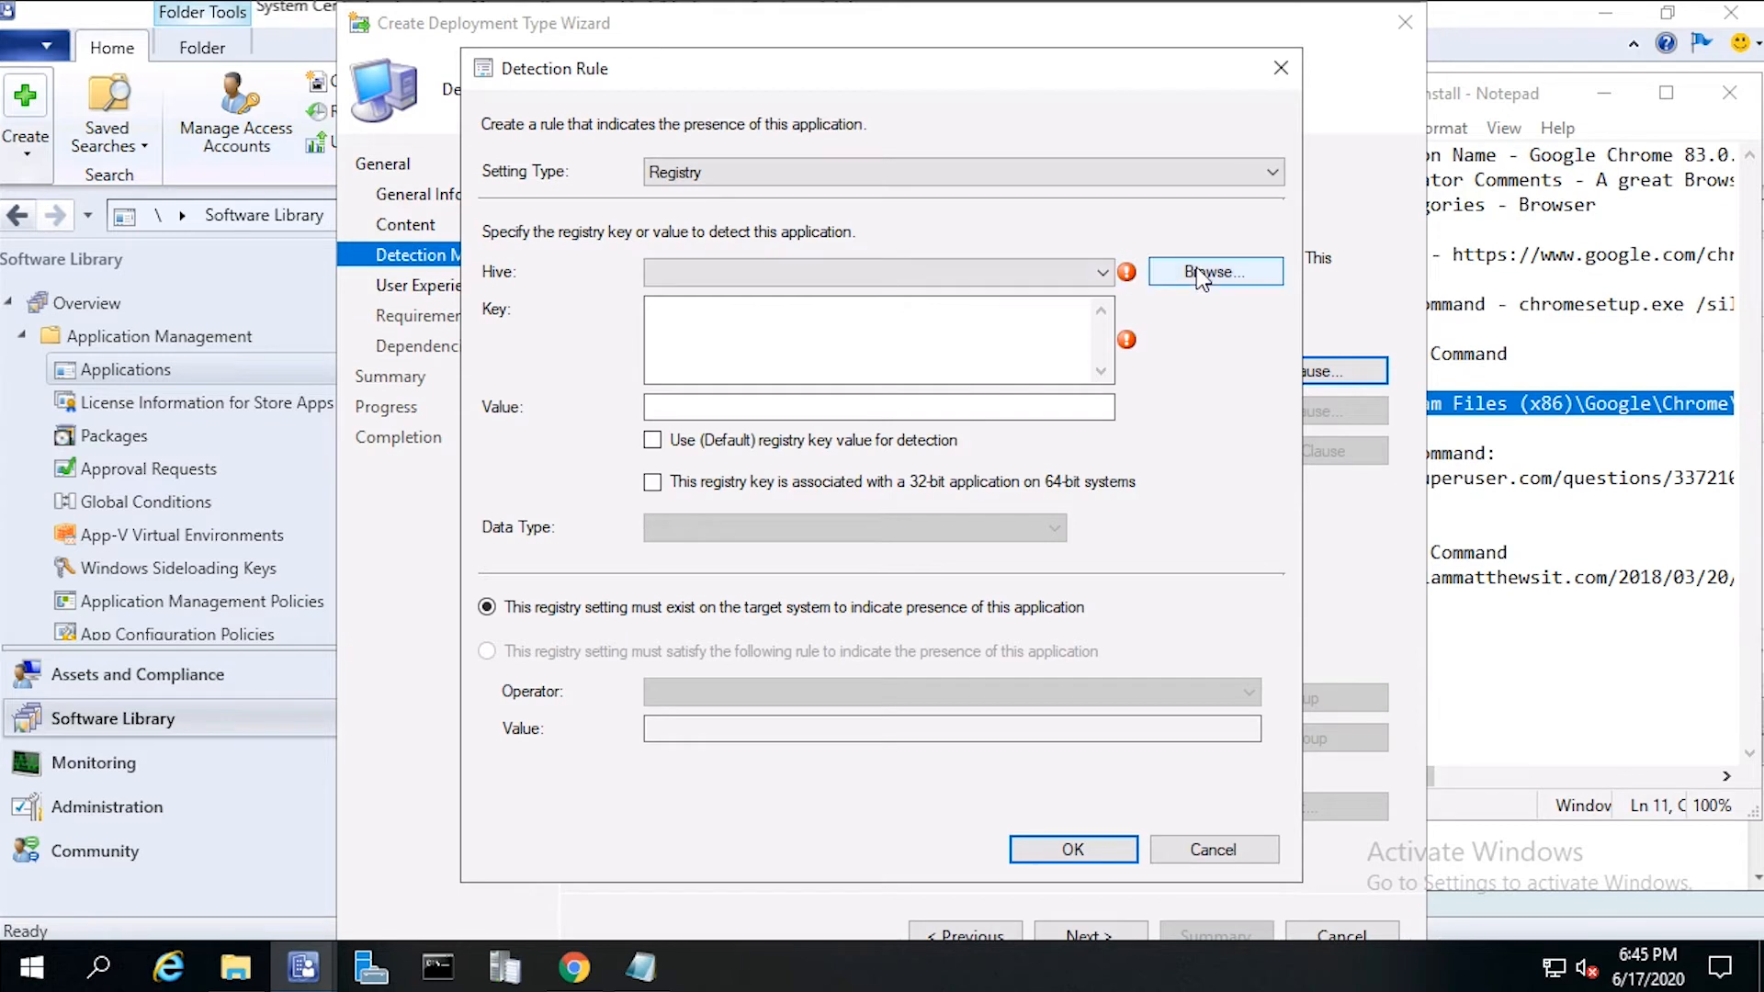
Step: Browse the registry tree down HKLM\SOFTWARE\WOW6432Node\Microsoft\Windows
left_click(1214, 272)
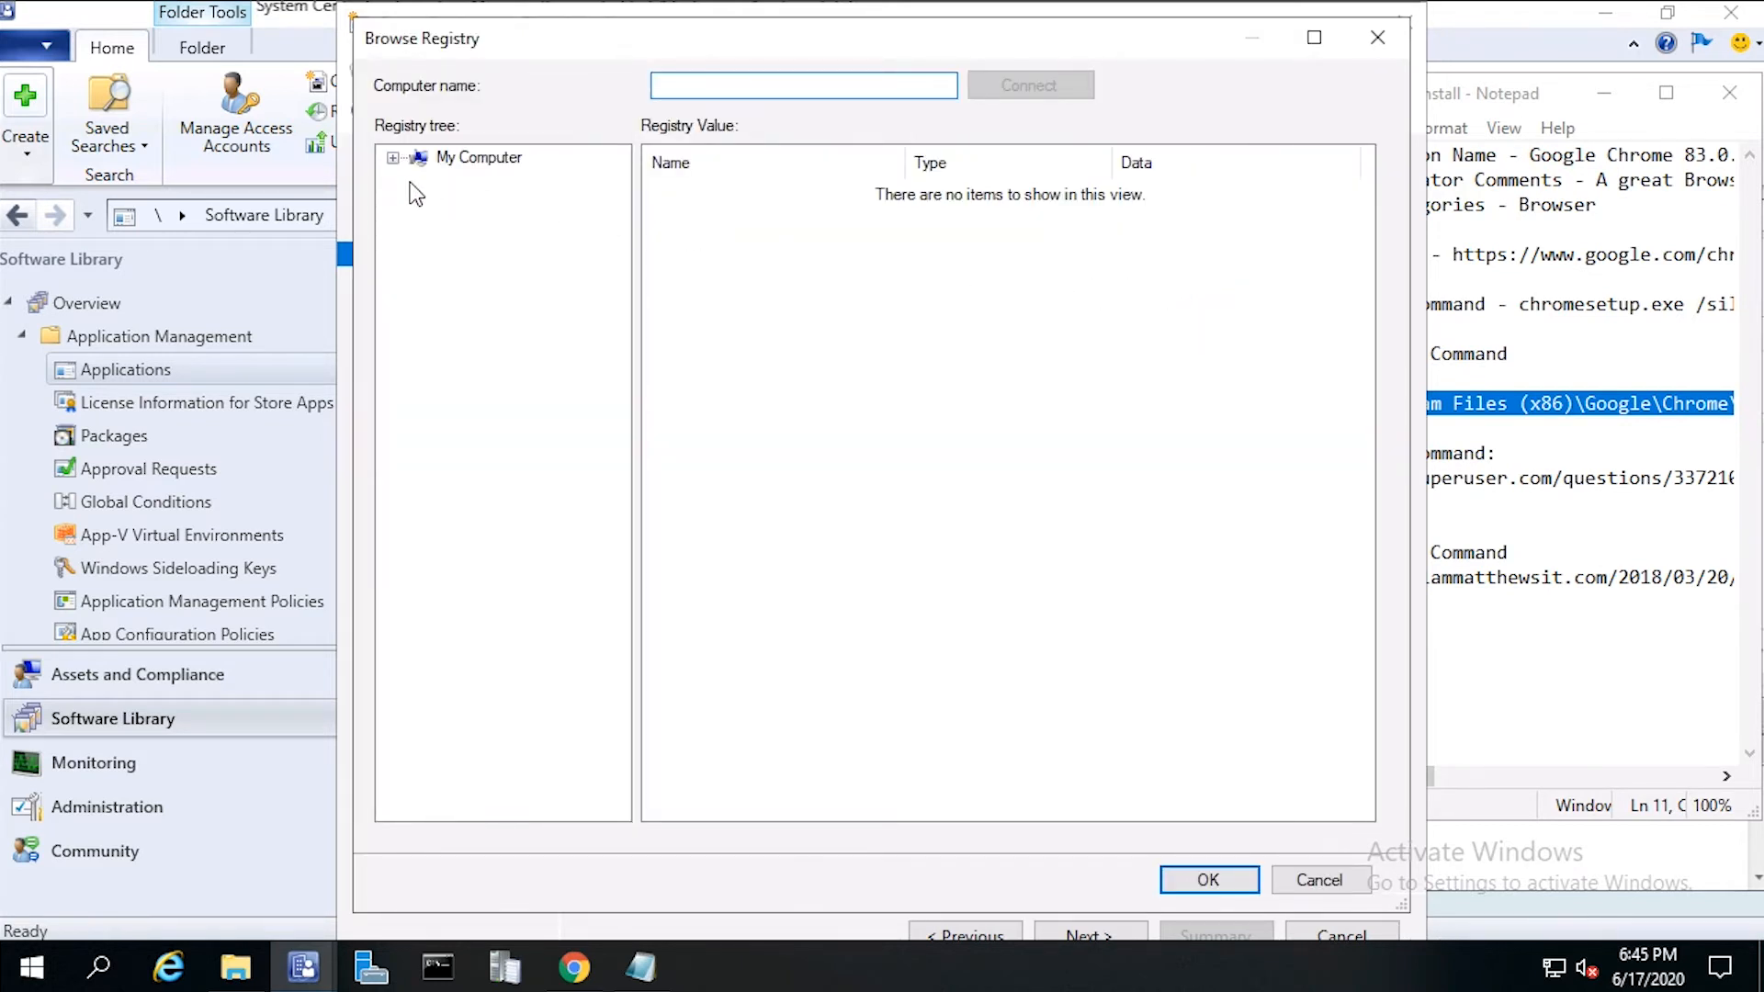
left_click(393, 158)
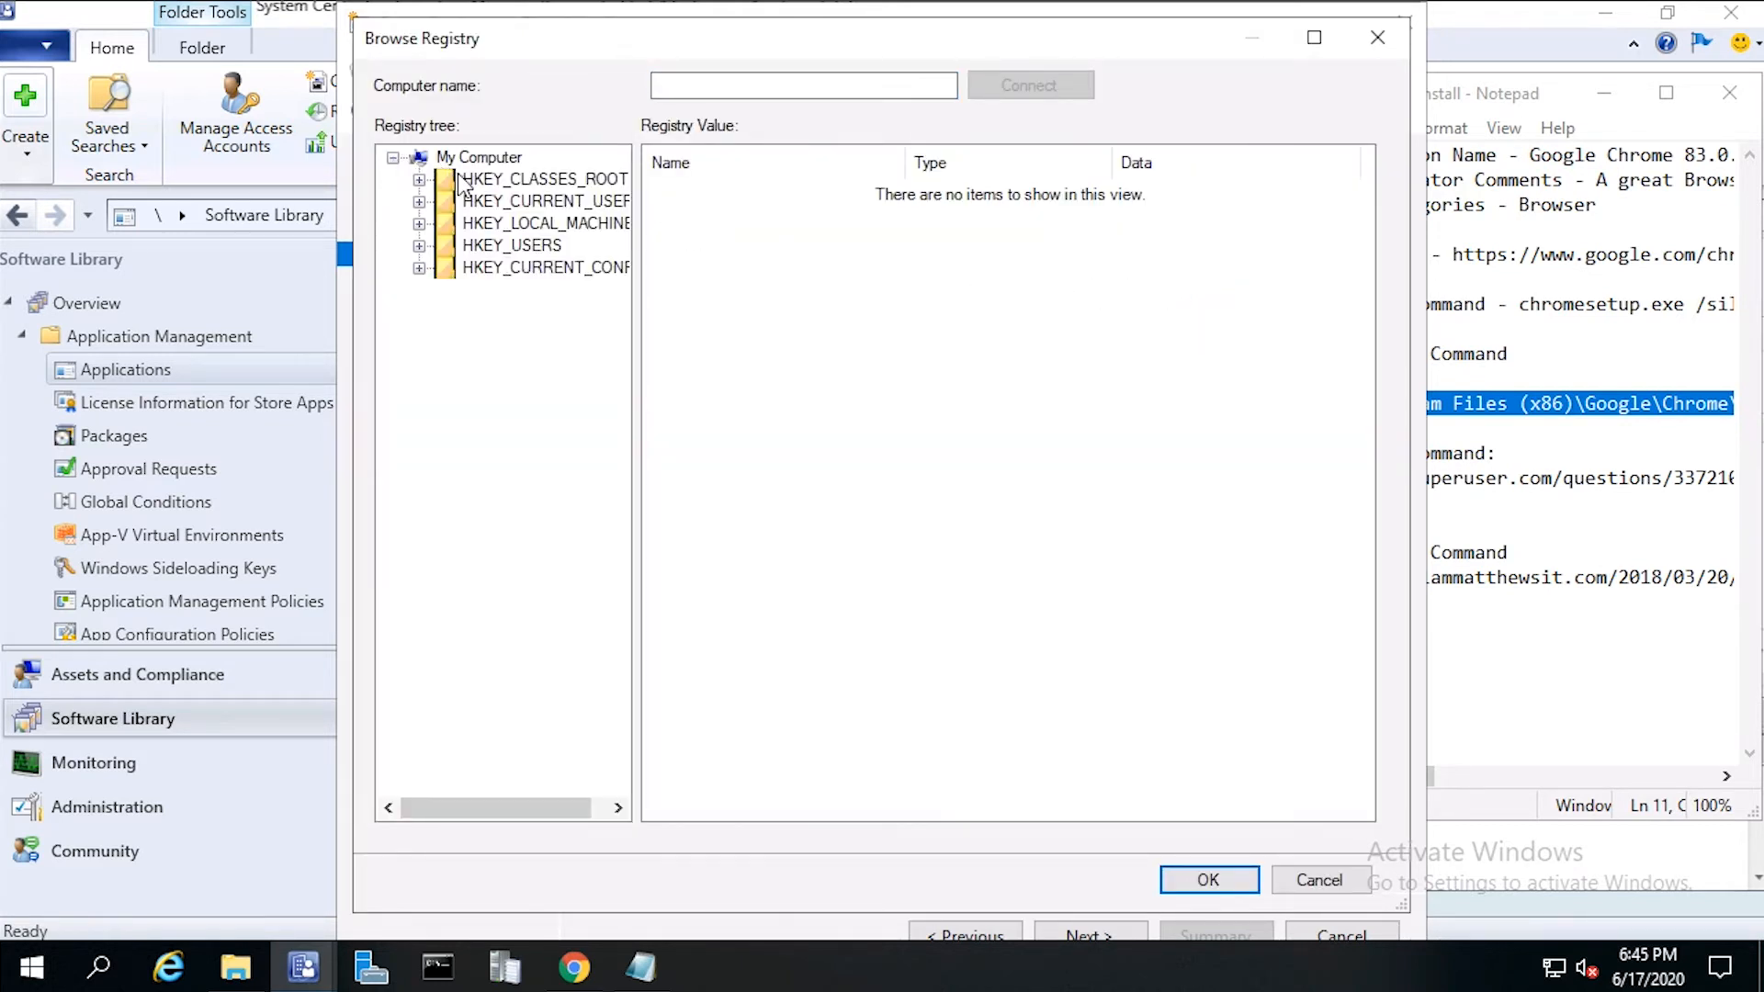
left_click(418, 222)
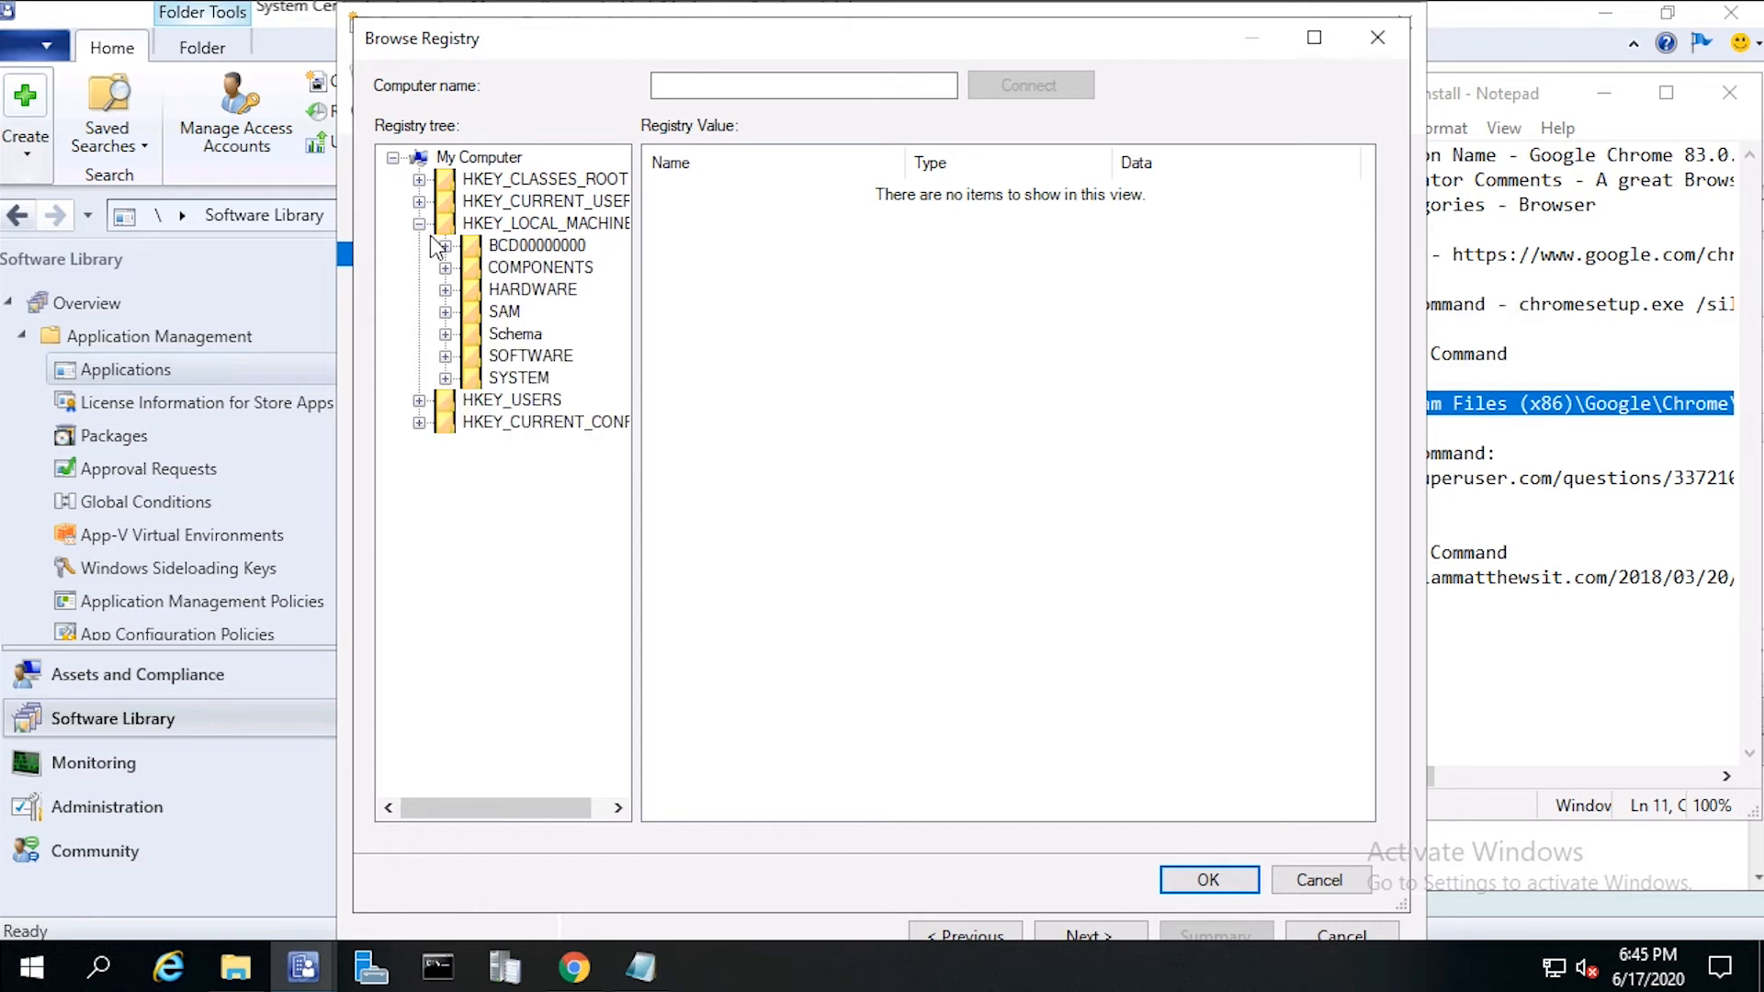
mouse_move(454, 355)
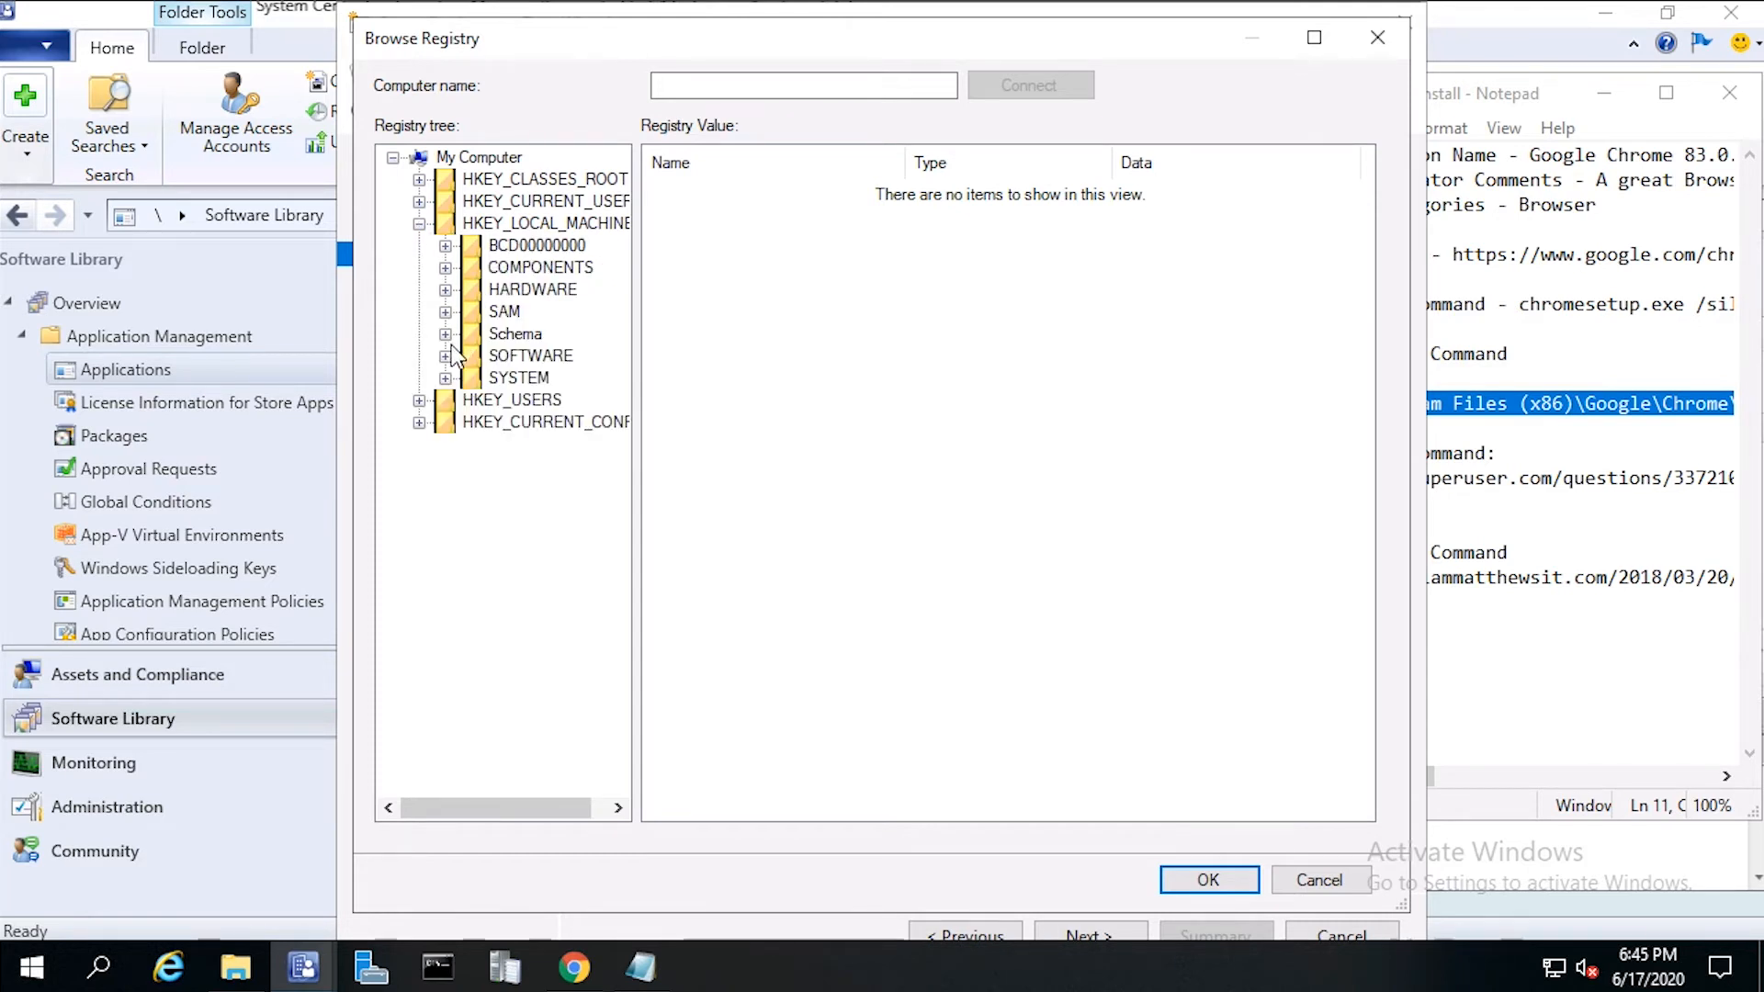
left_click(446, 355)
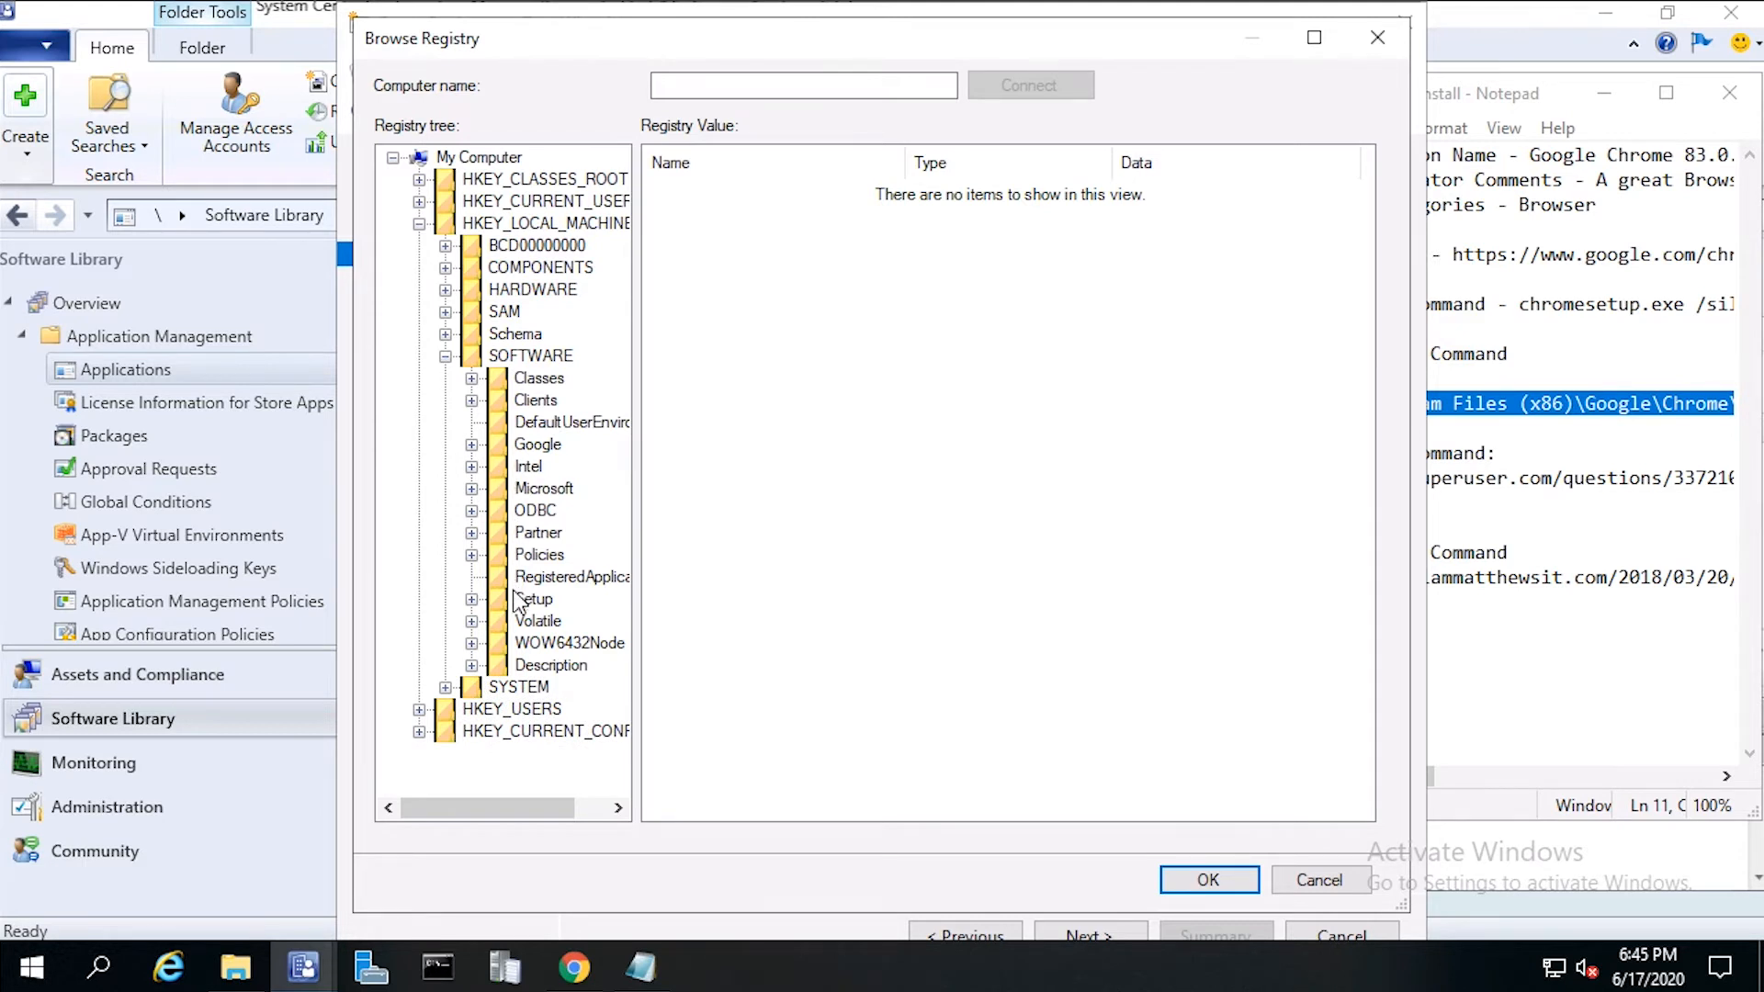
left_click(472, 643)
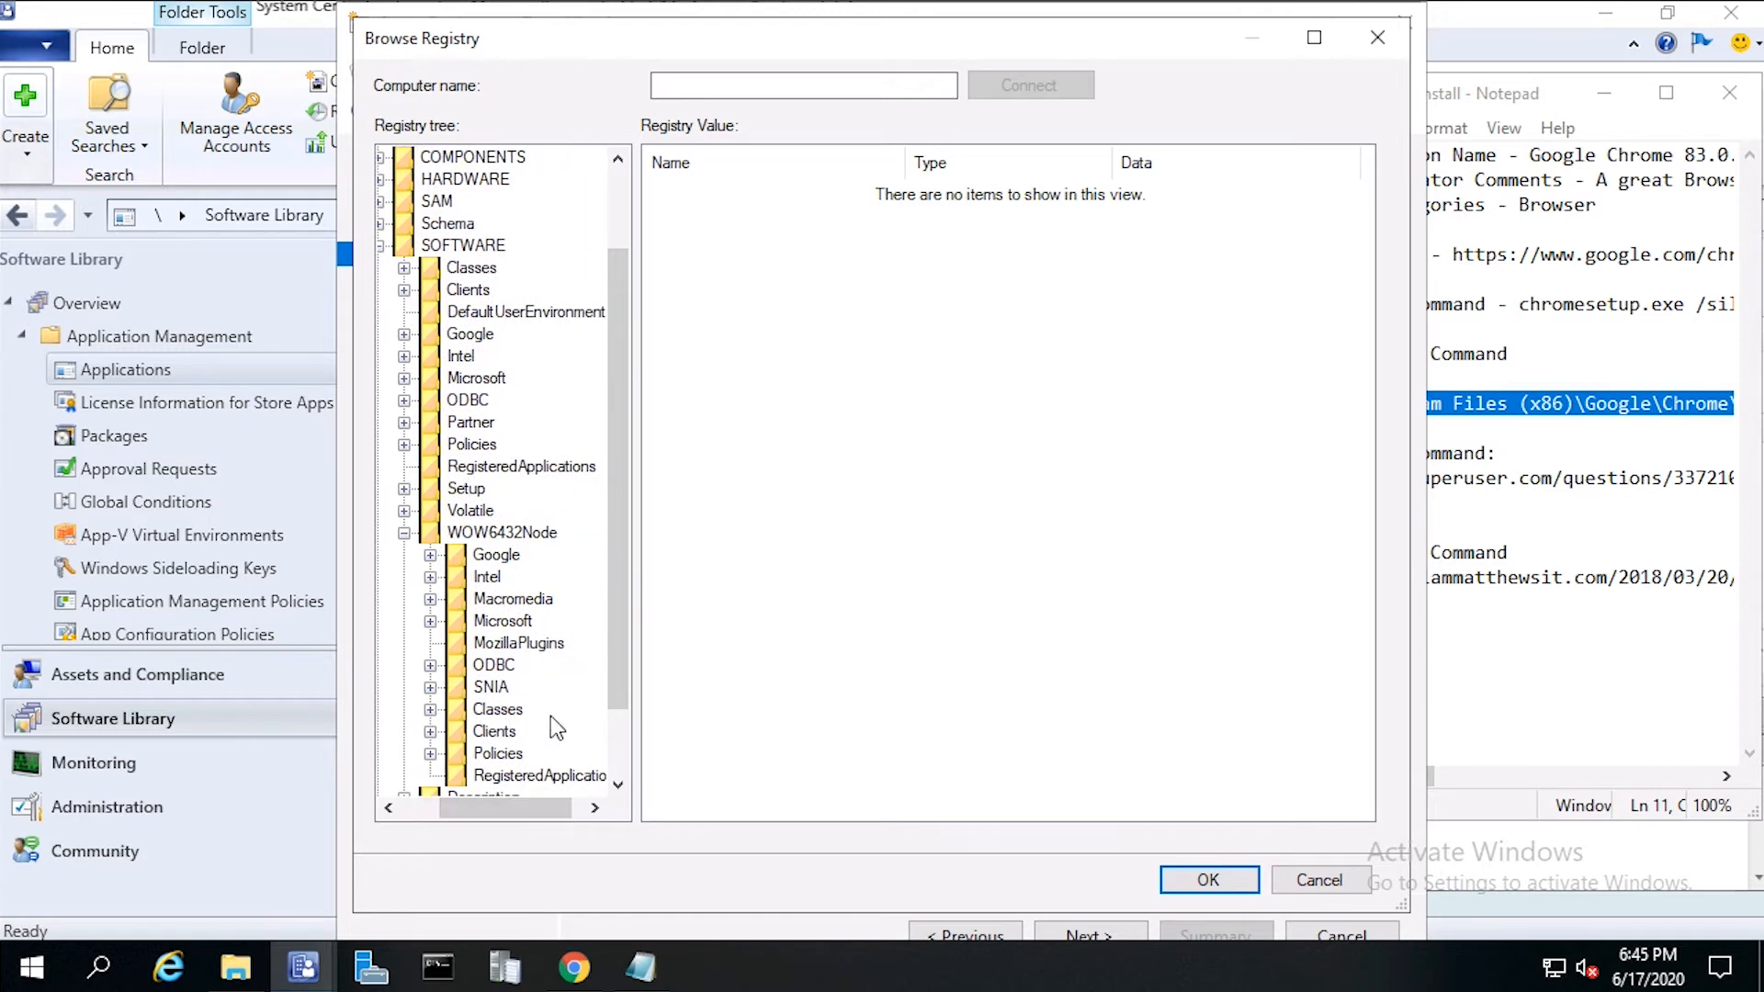
scroll("down", 3)
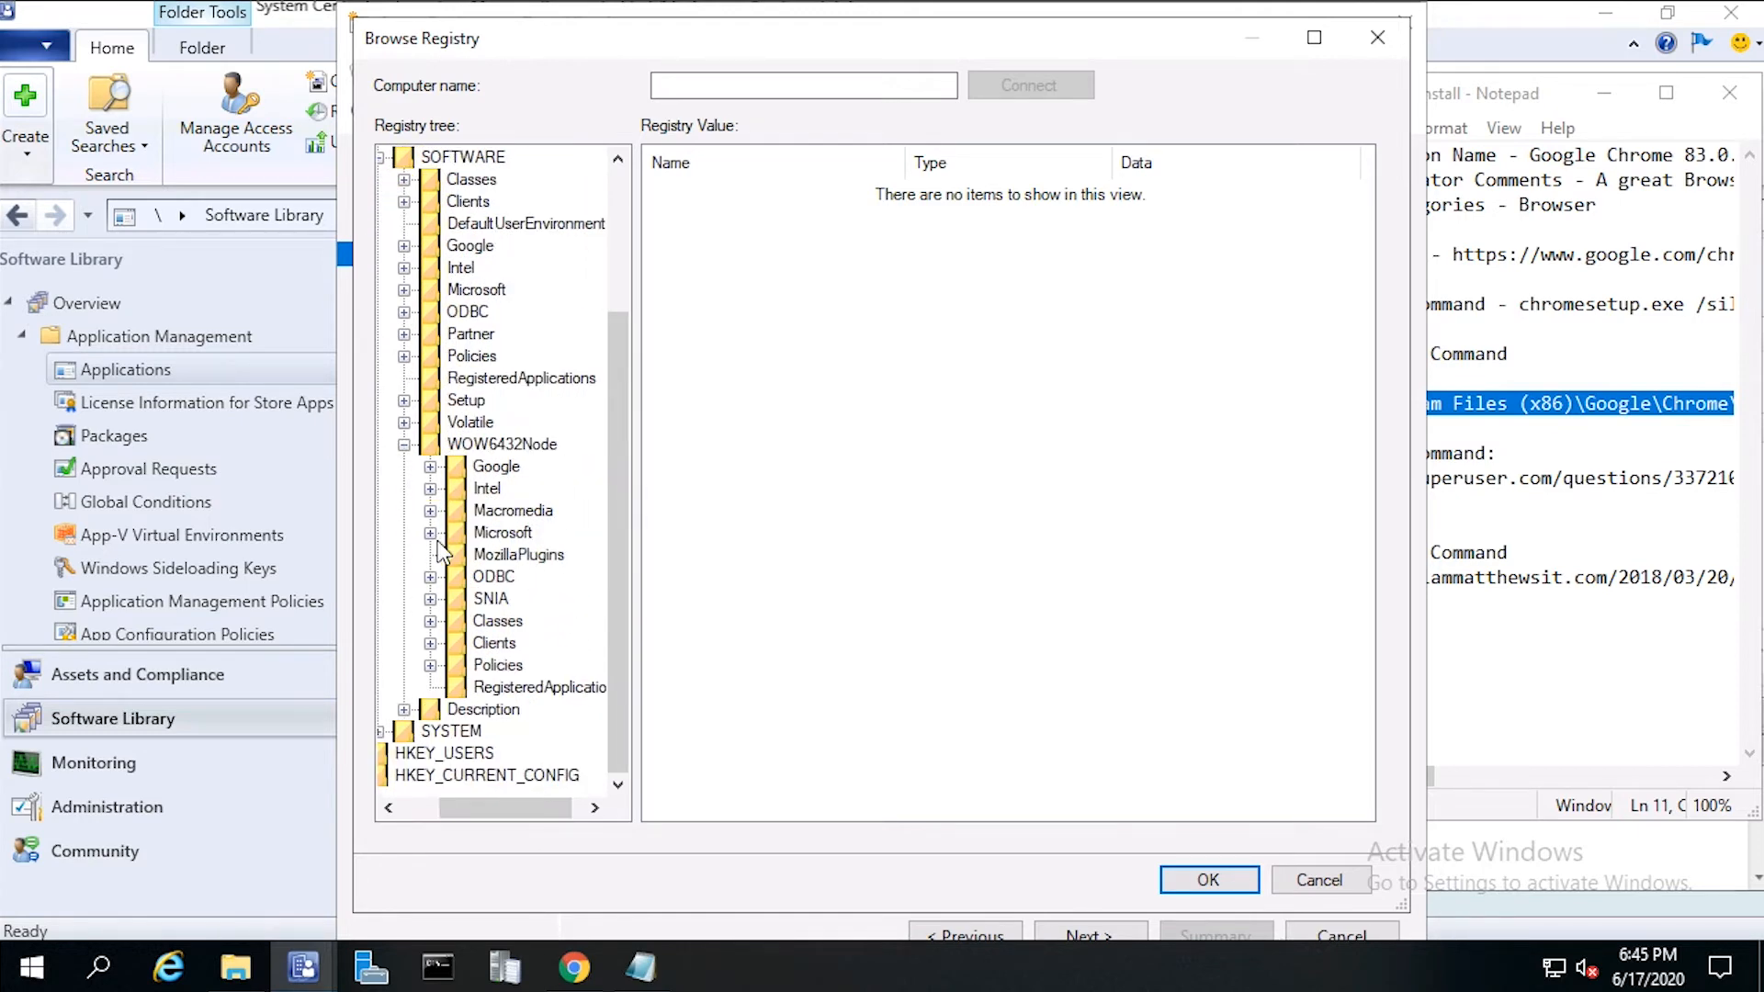
left_click(430, 533)
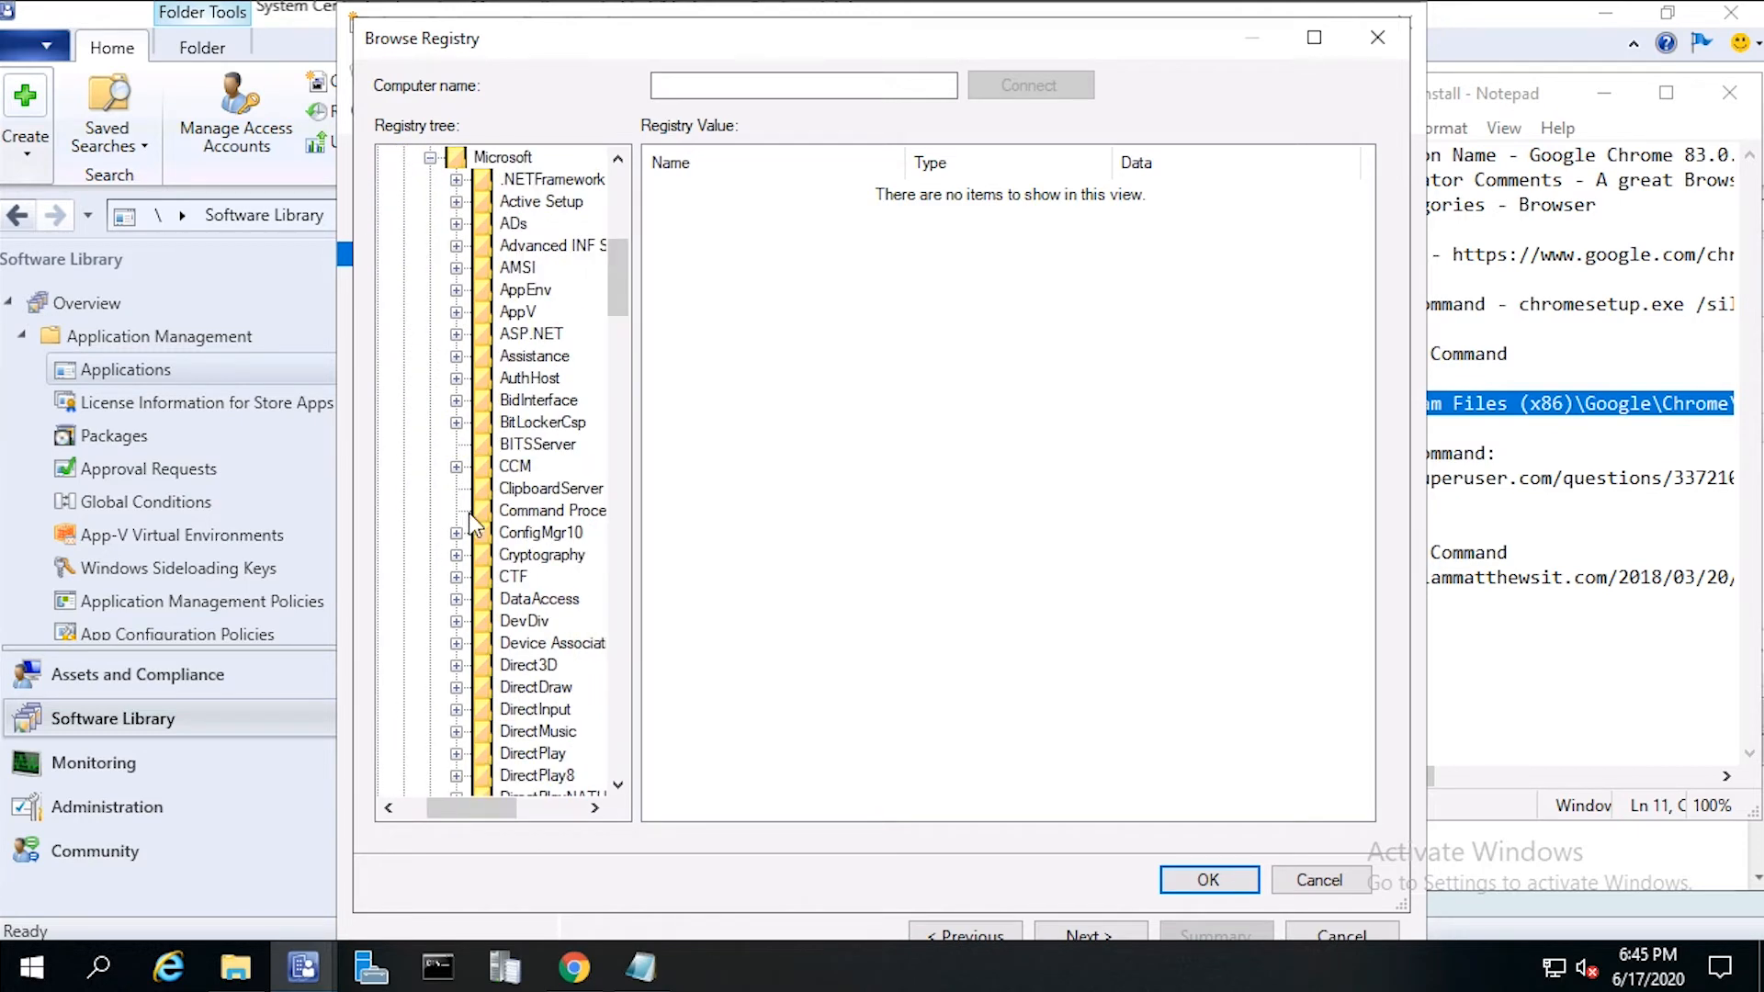
scroll("down", 3)
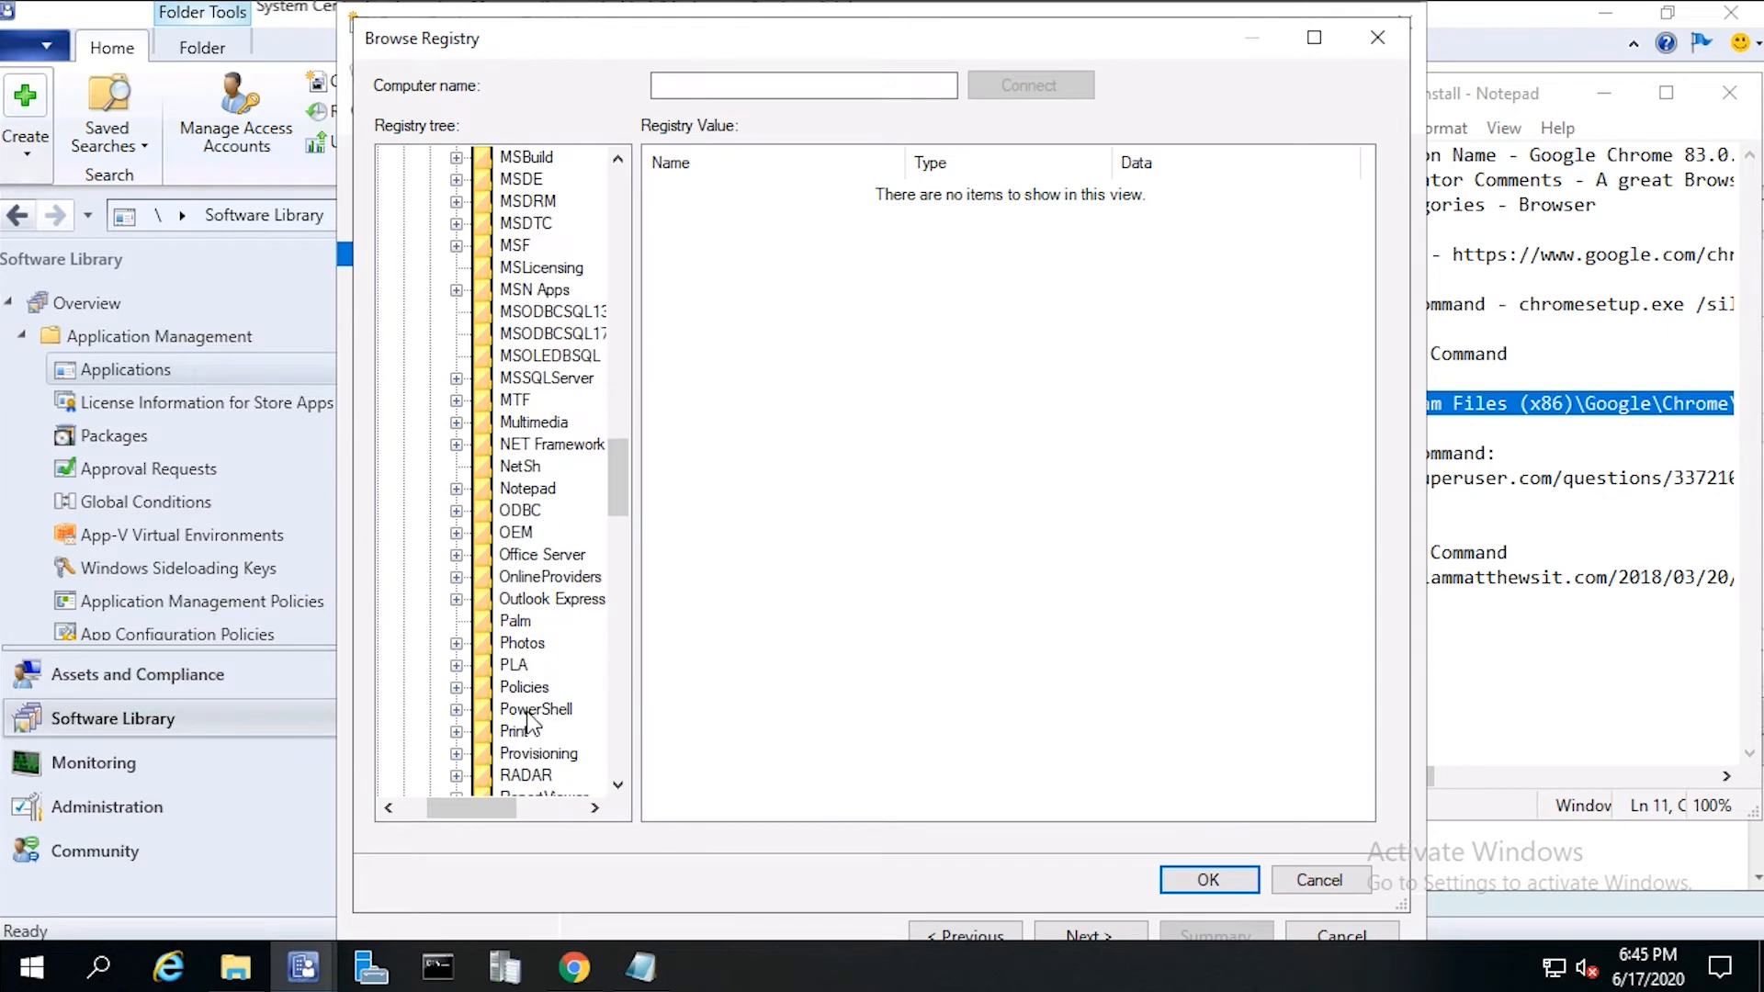
scroll("down", 3)
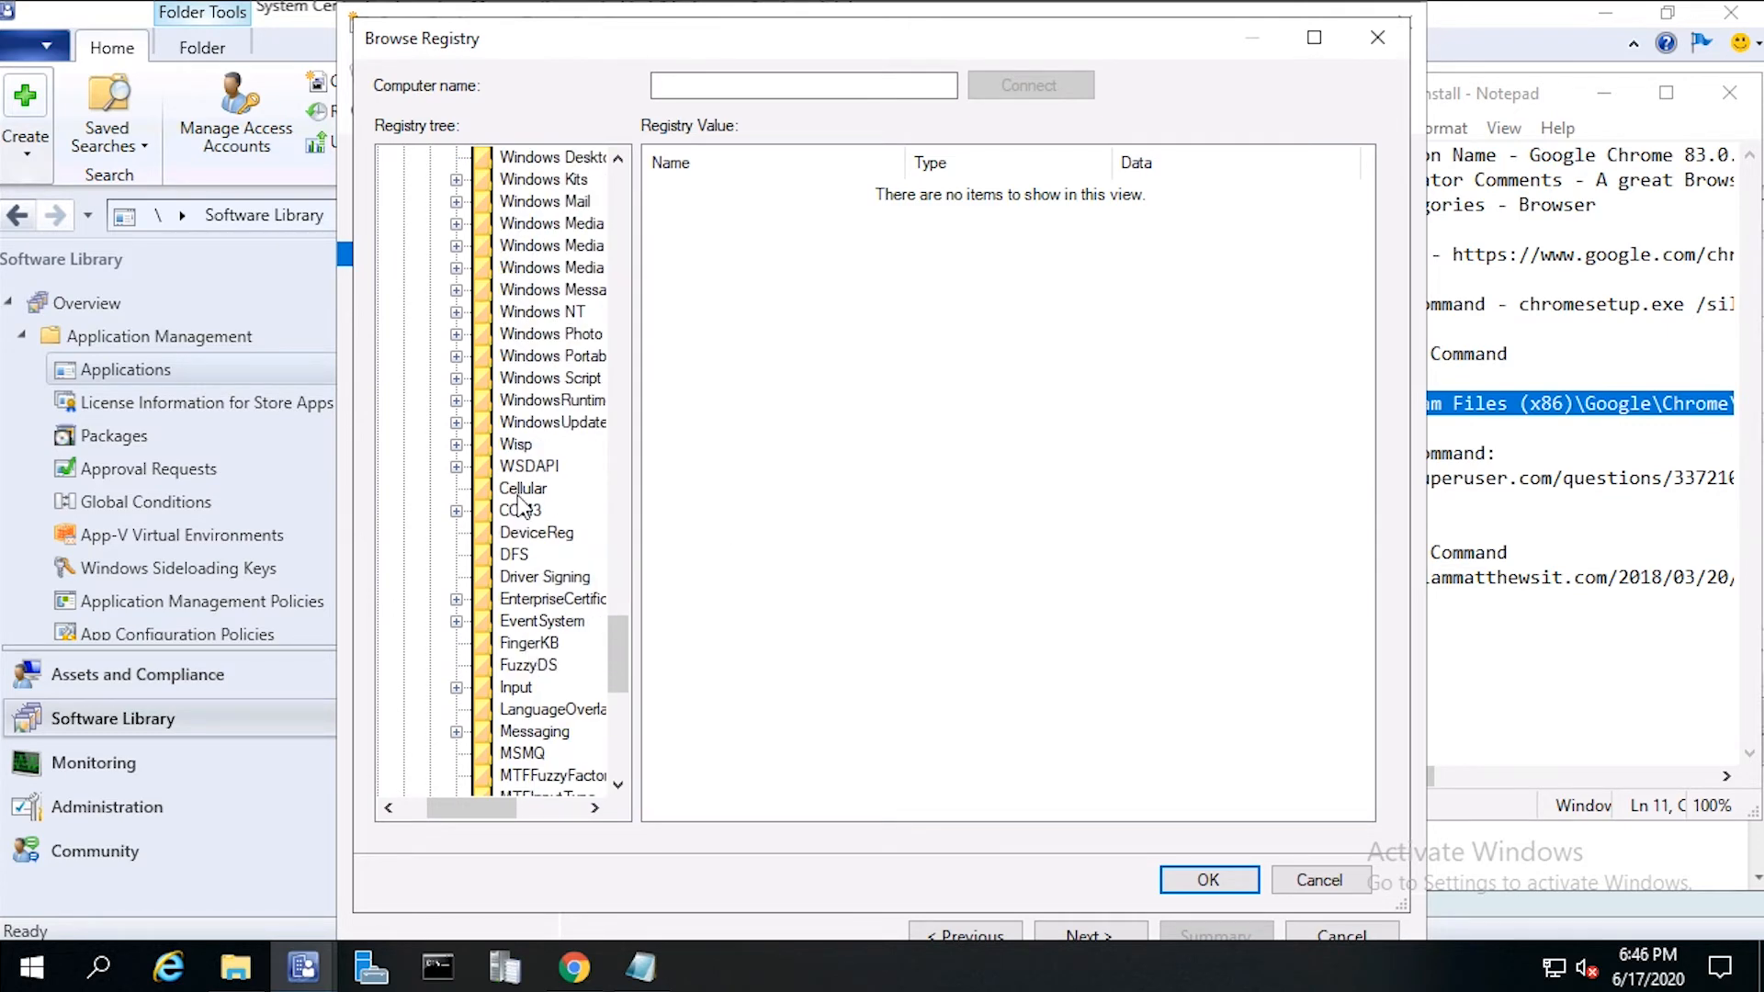
scroll("up", 3)
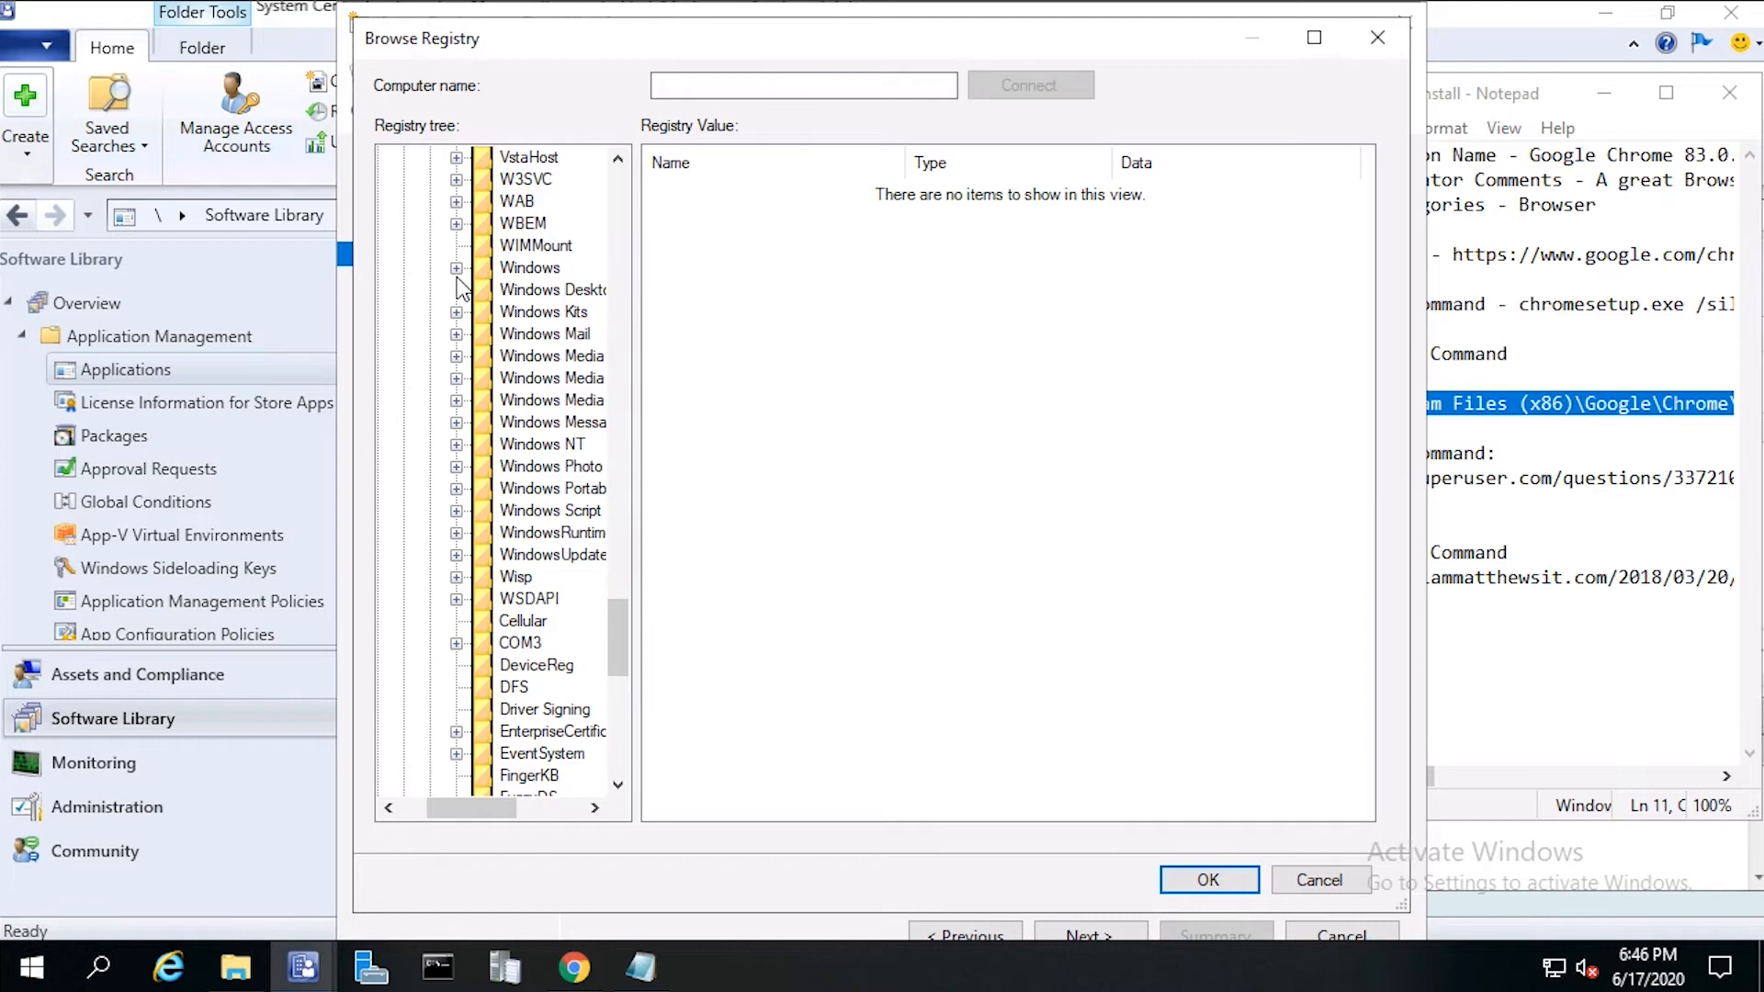
left_click(458, 268)
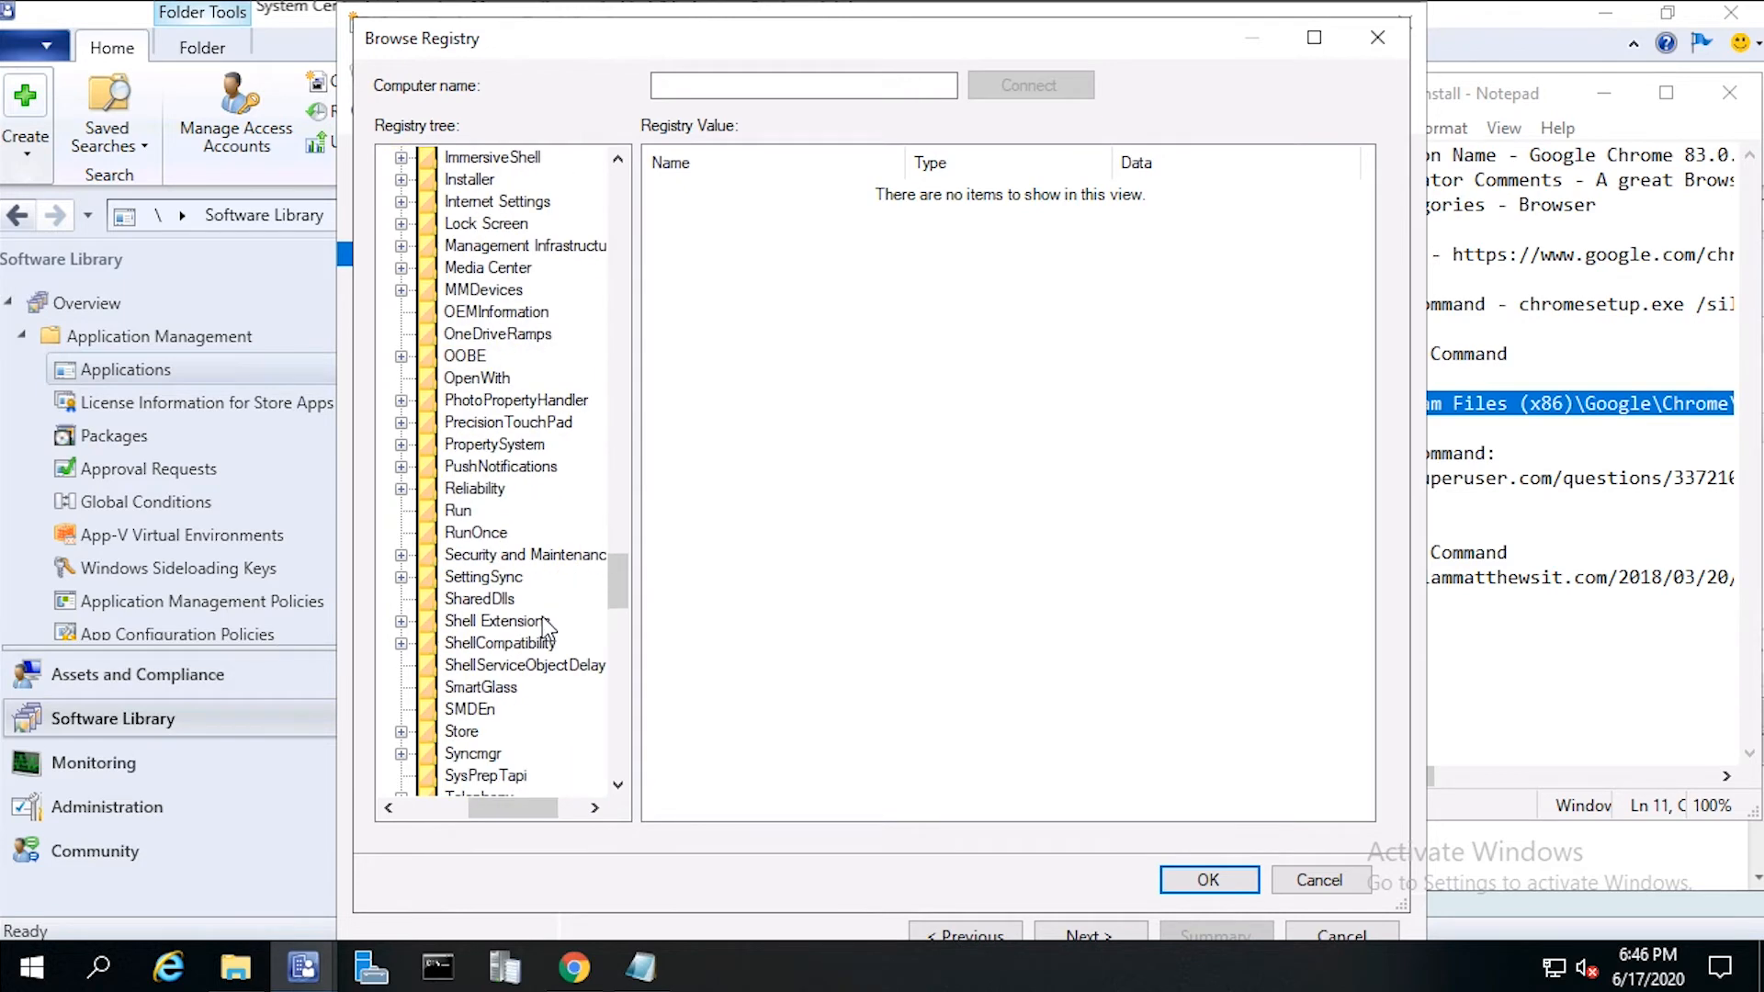
Step: Select the Uninstall\Google Chrome key with its DisplayVersion value and confirm
scroll("down", 3)
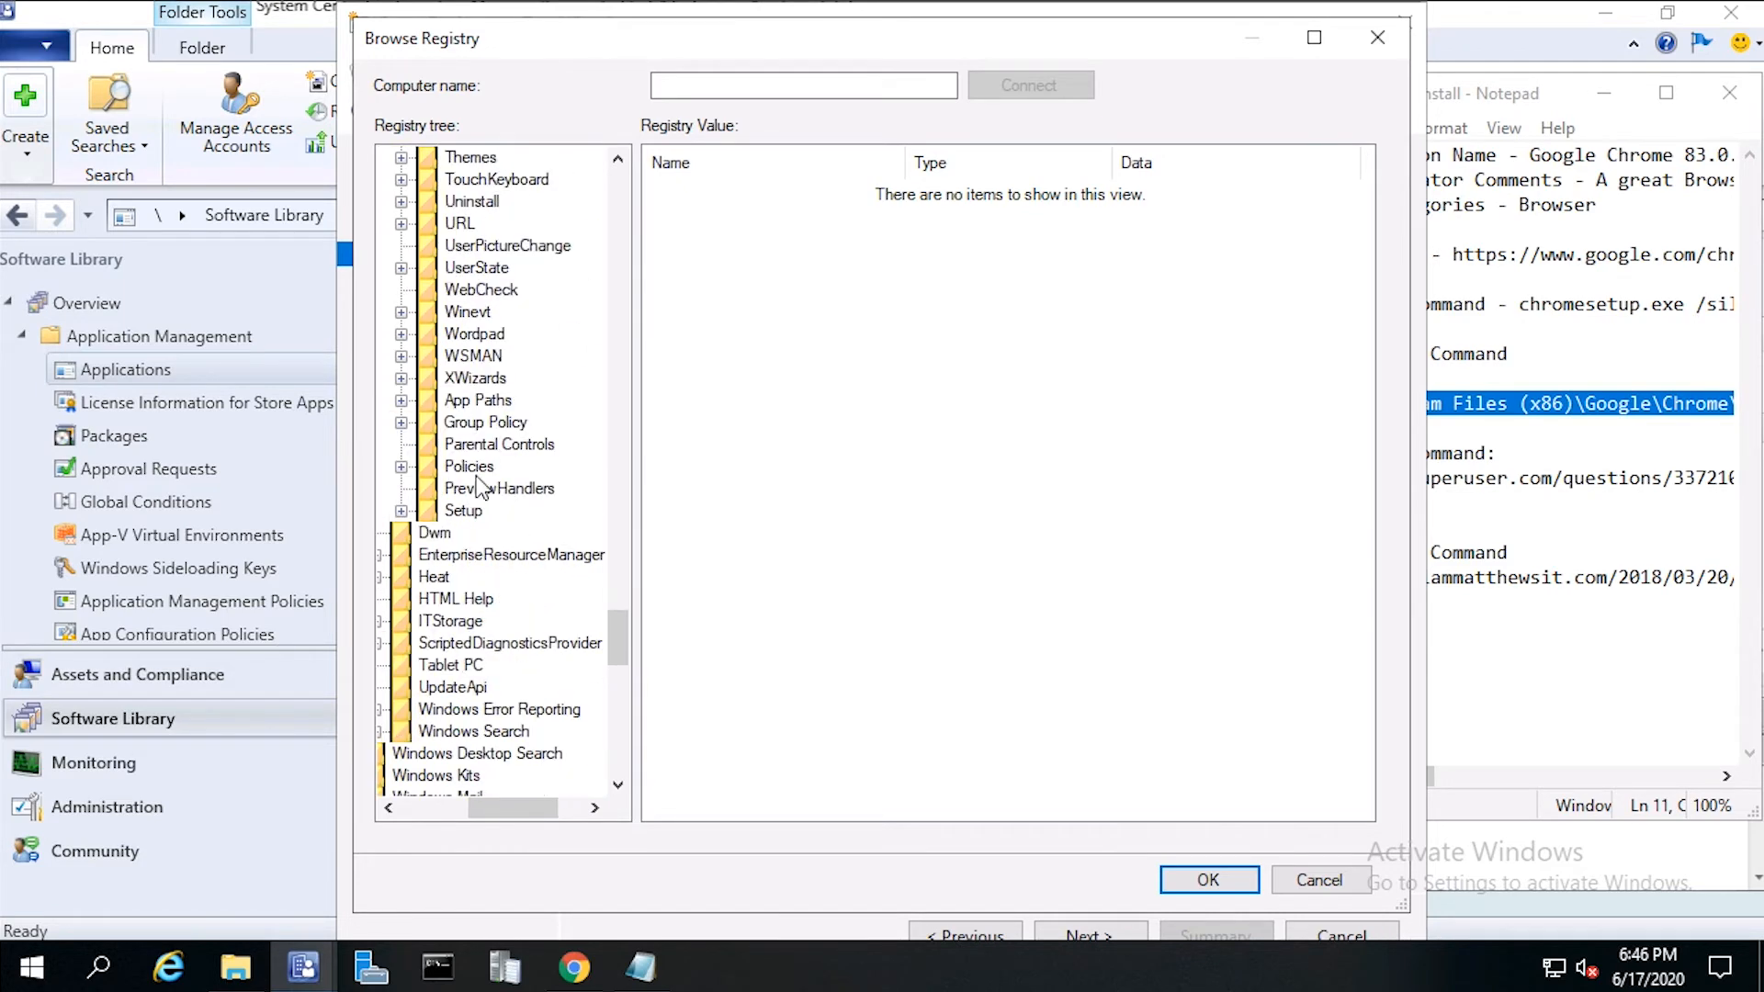
mouse_move(403, 213)
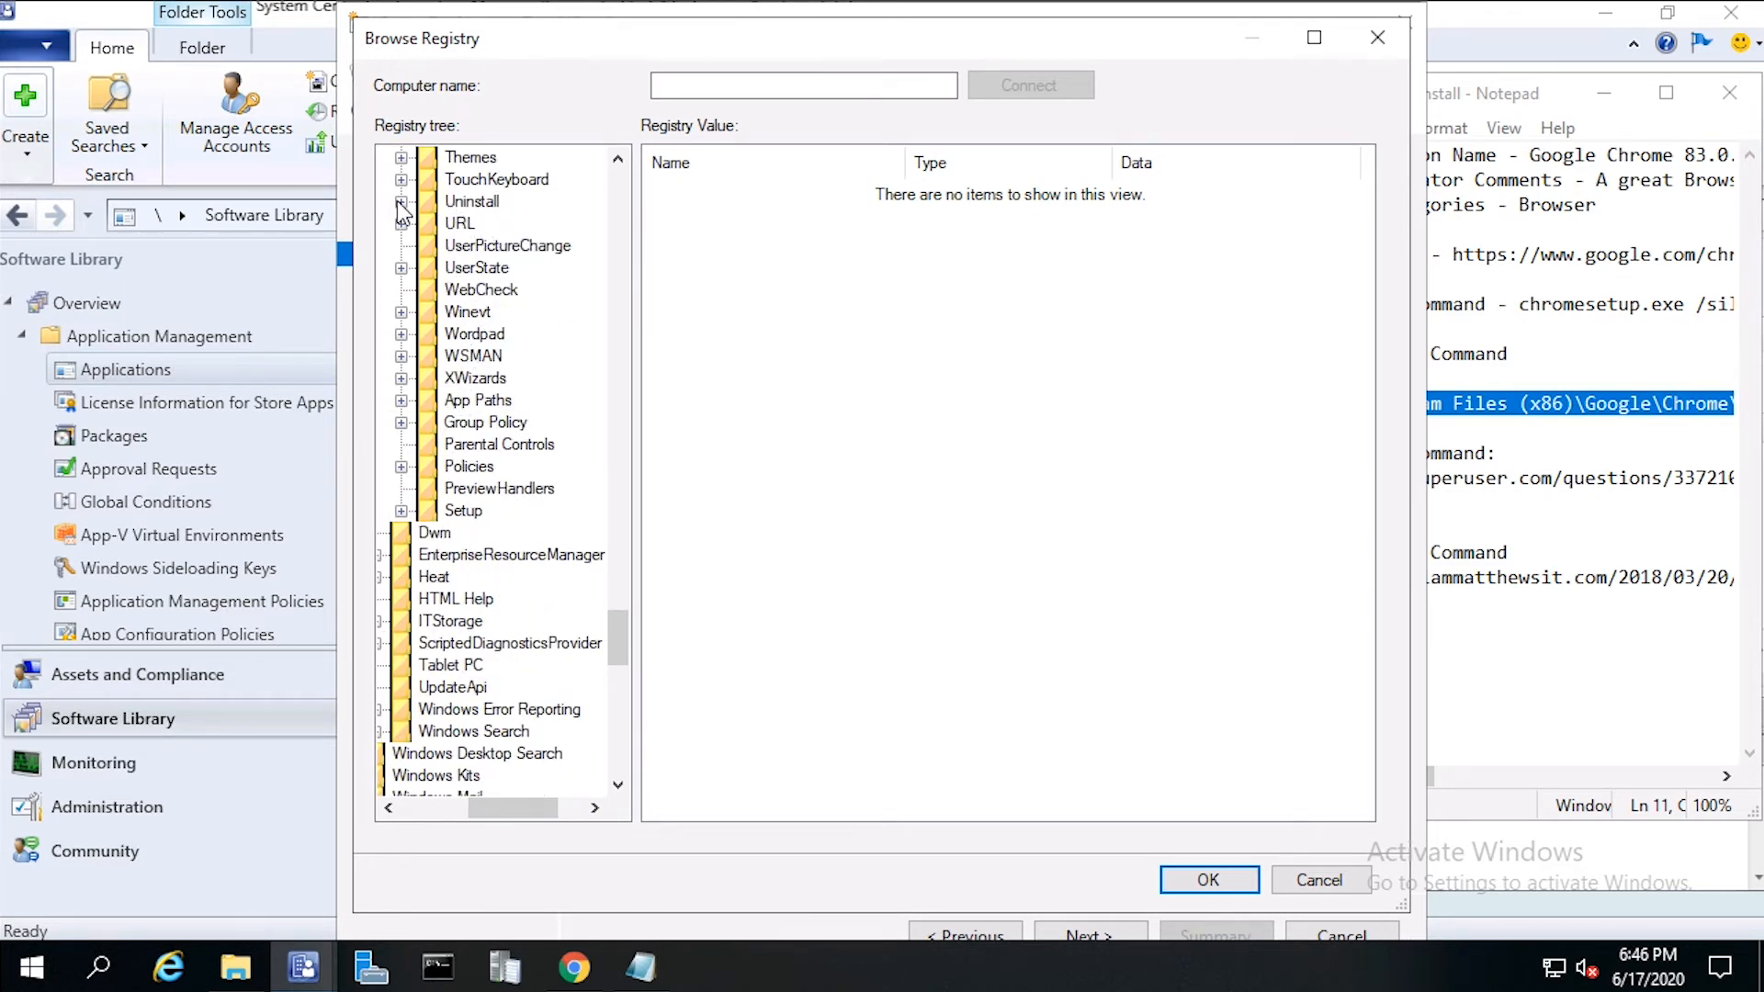
left_click(402, 178)
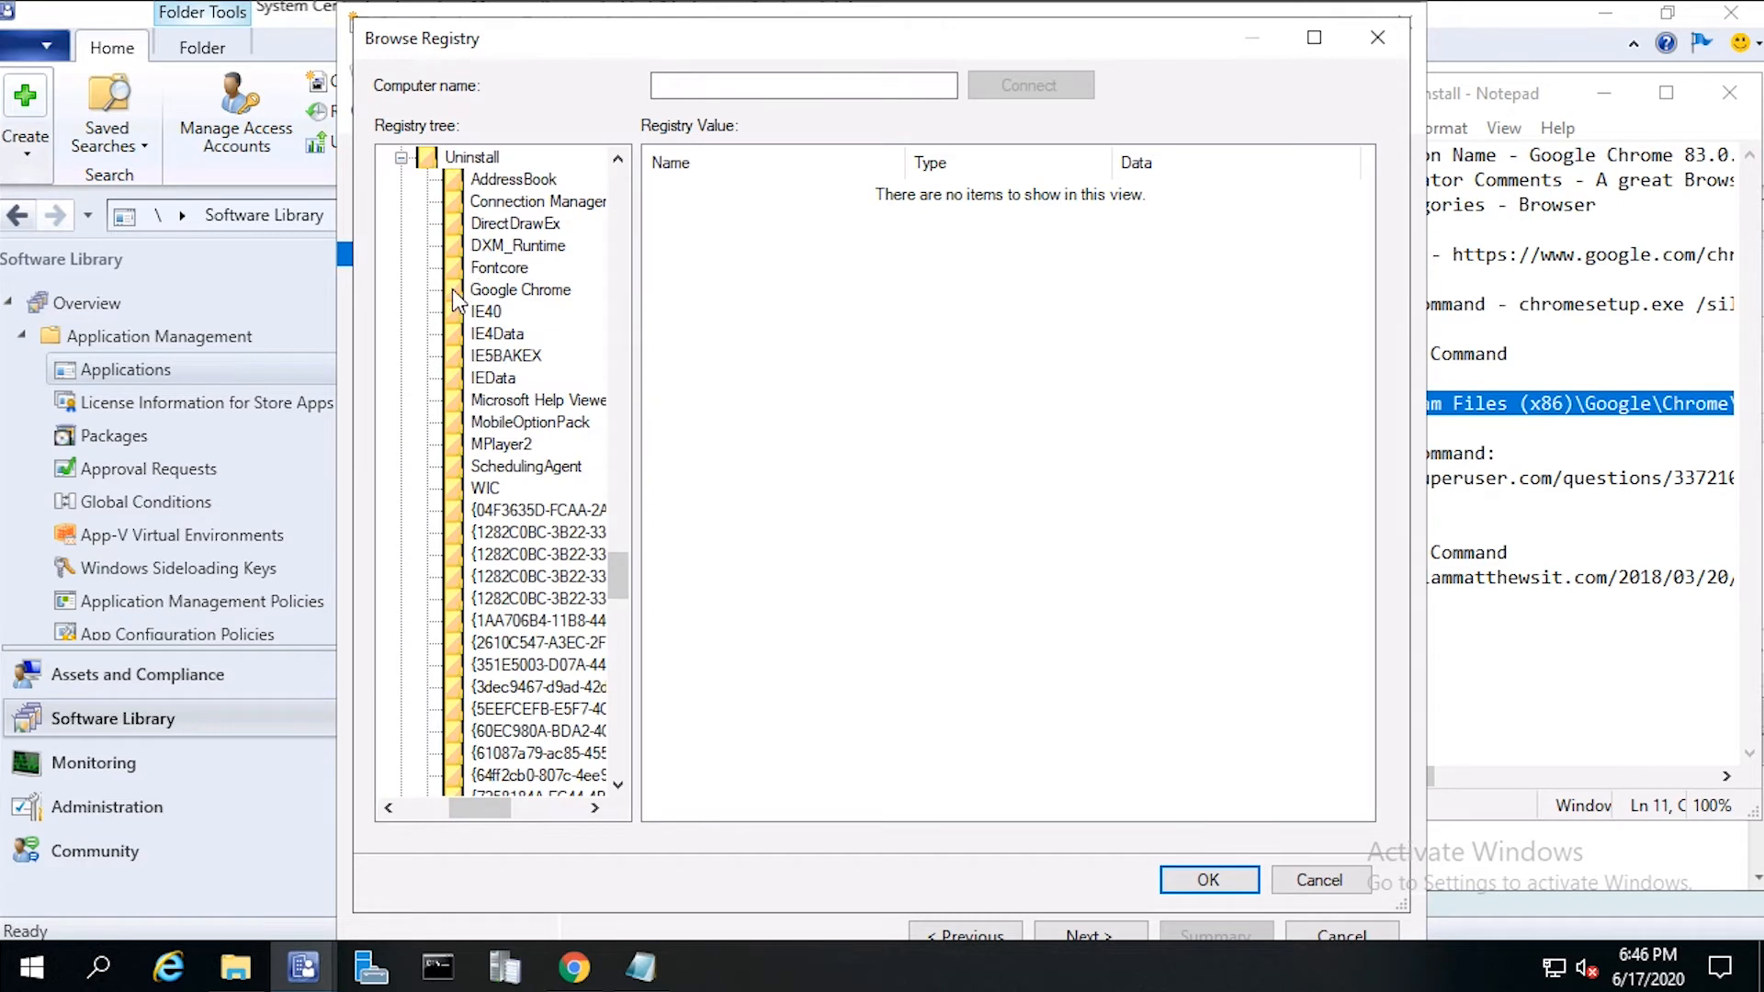
left_click(520, 288)
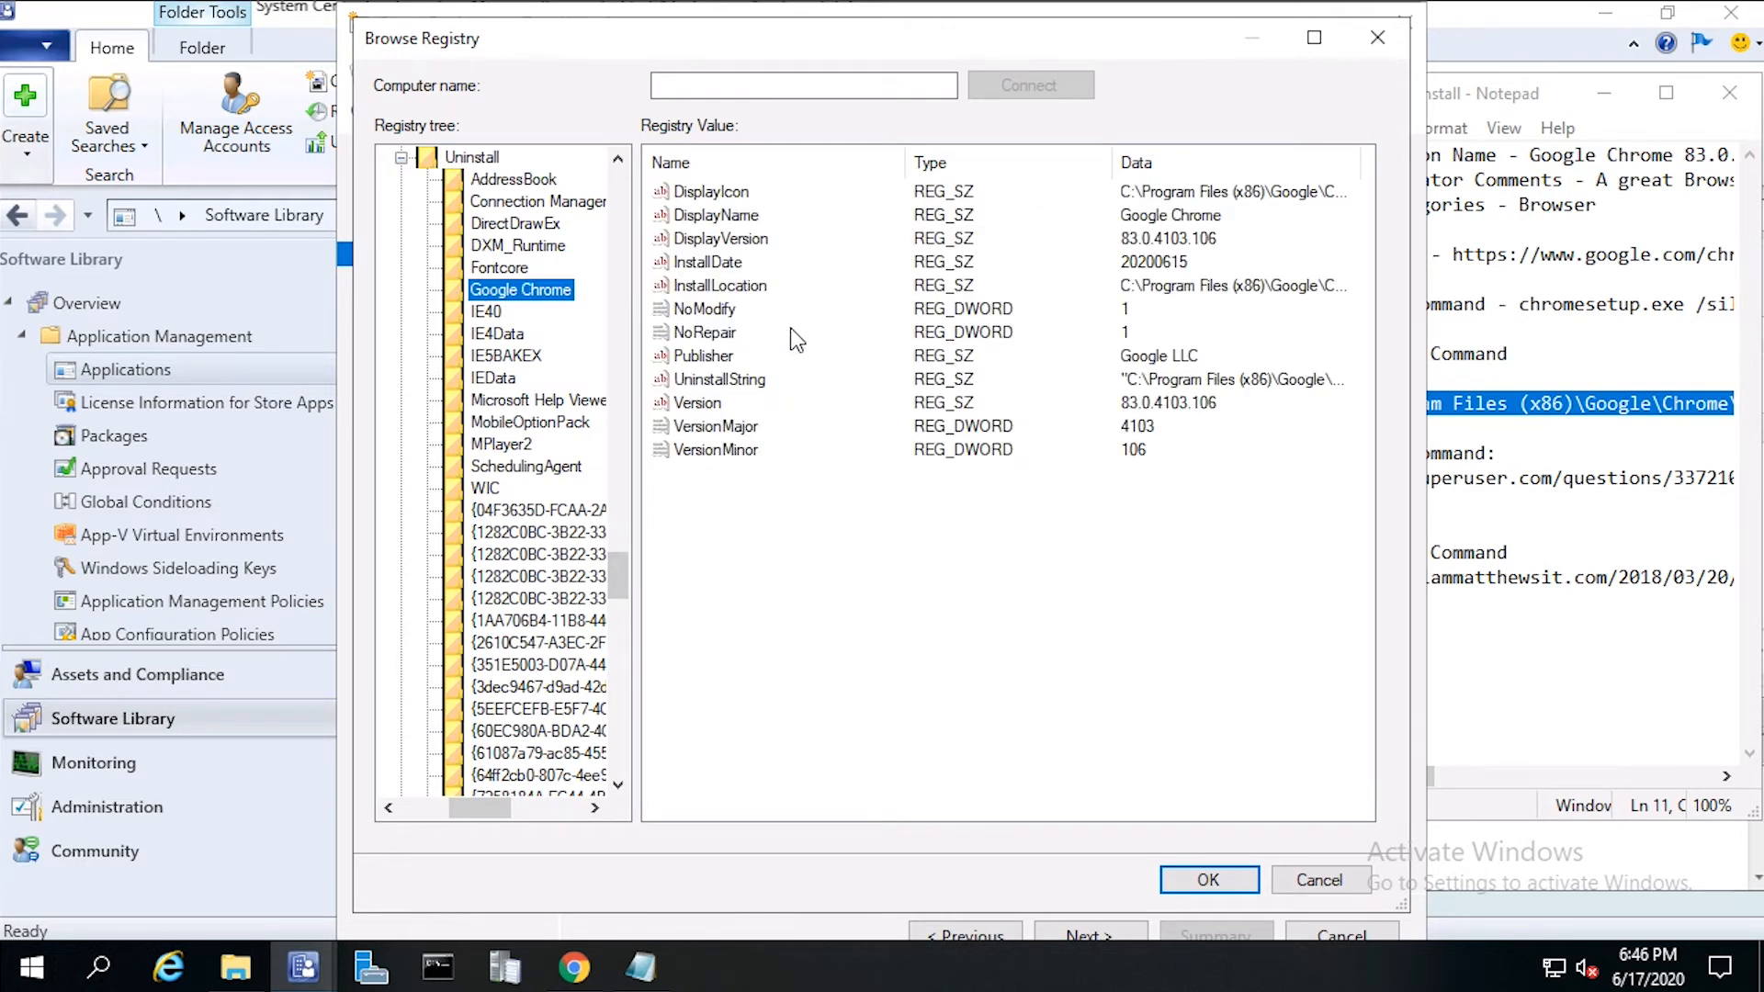
mouse_move(764, 248)
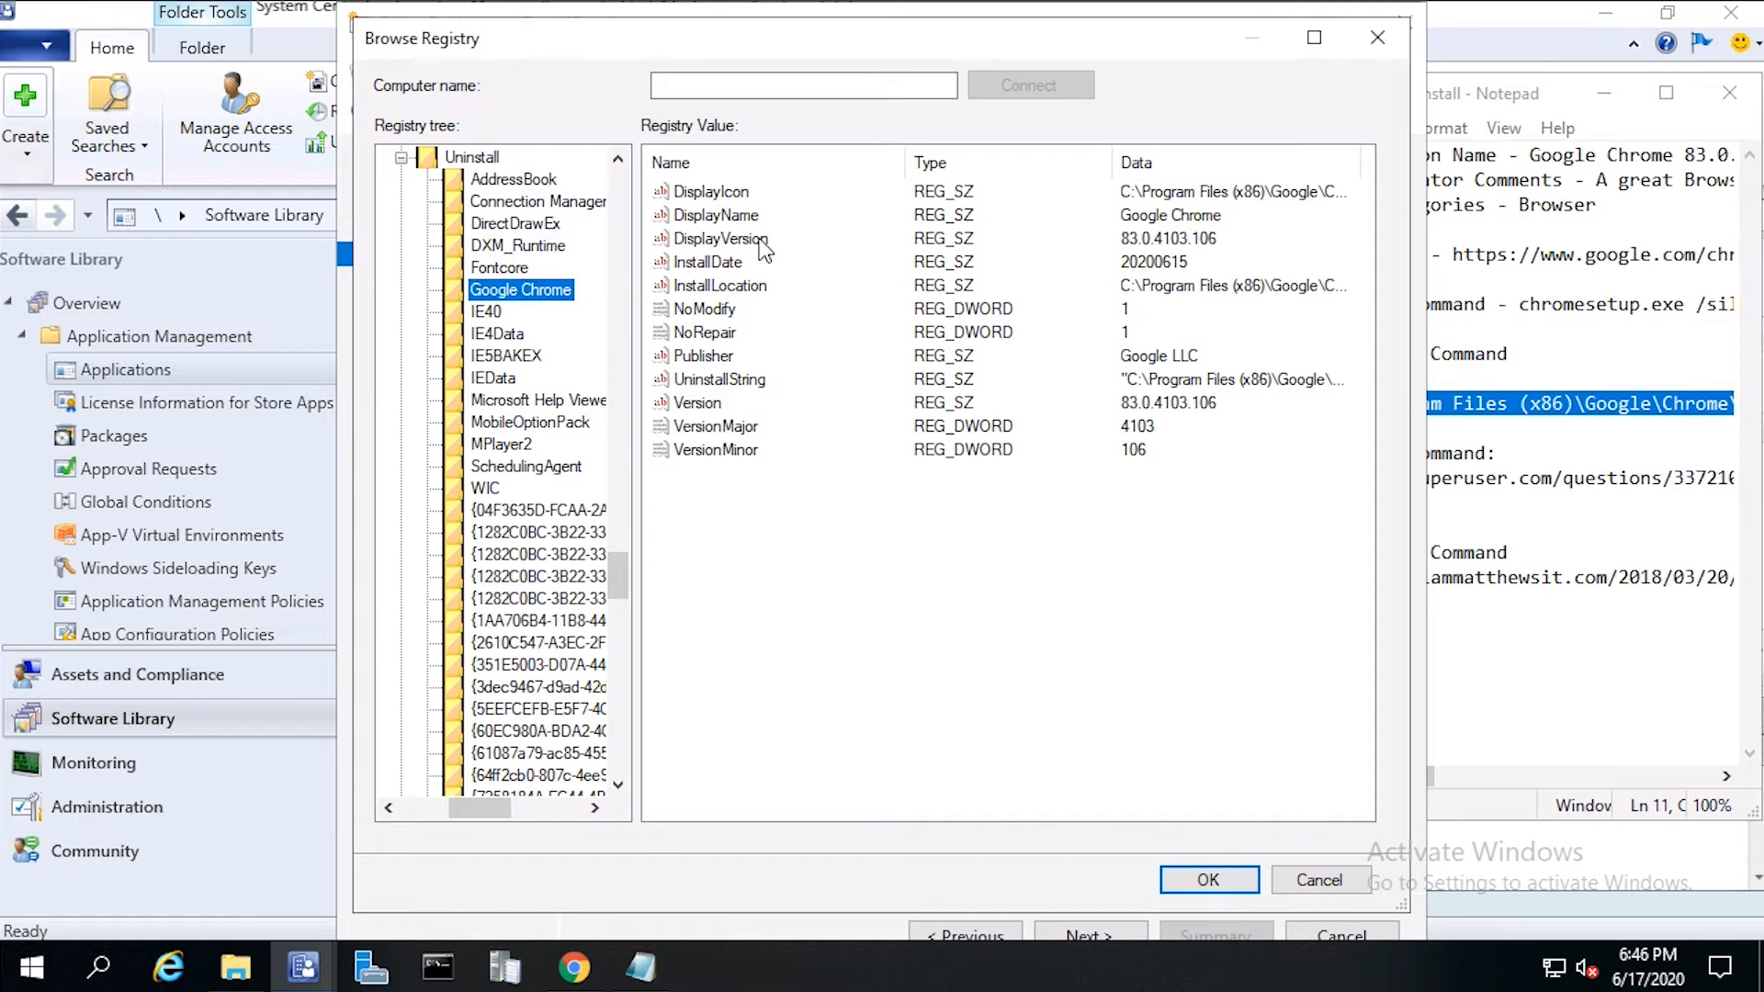
left_click(720, 237)
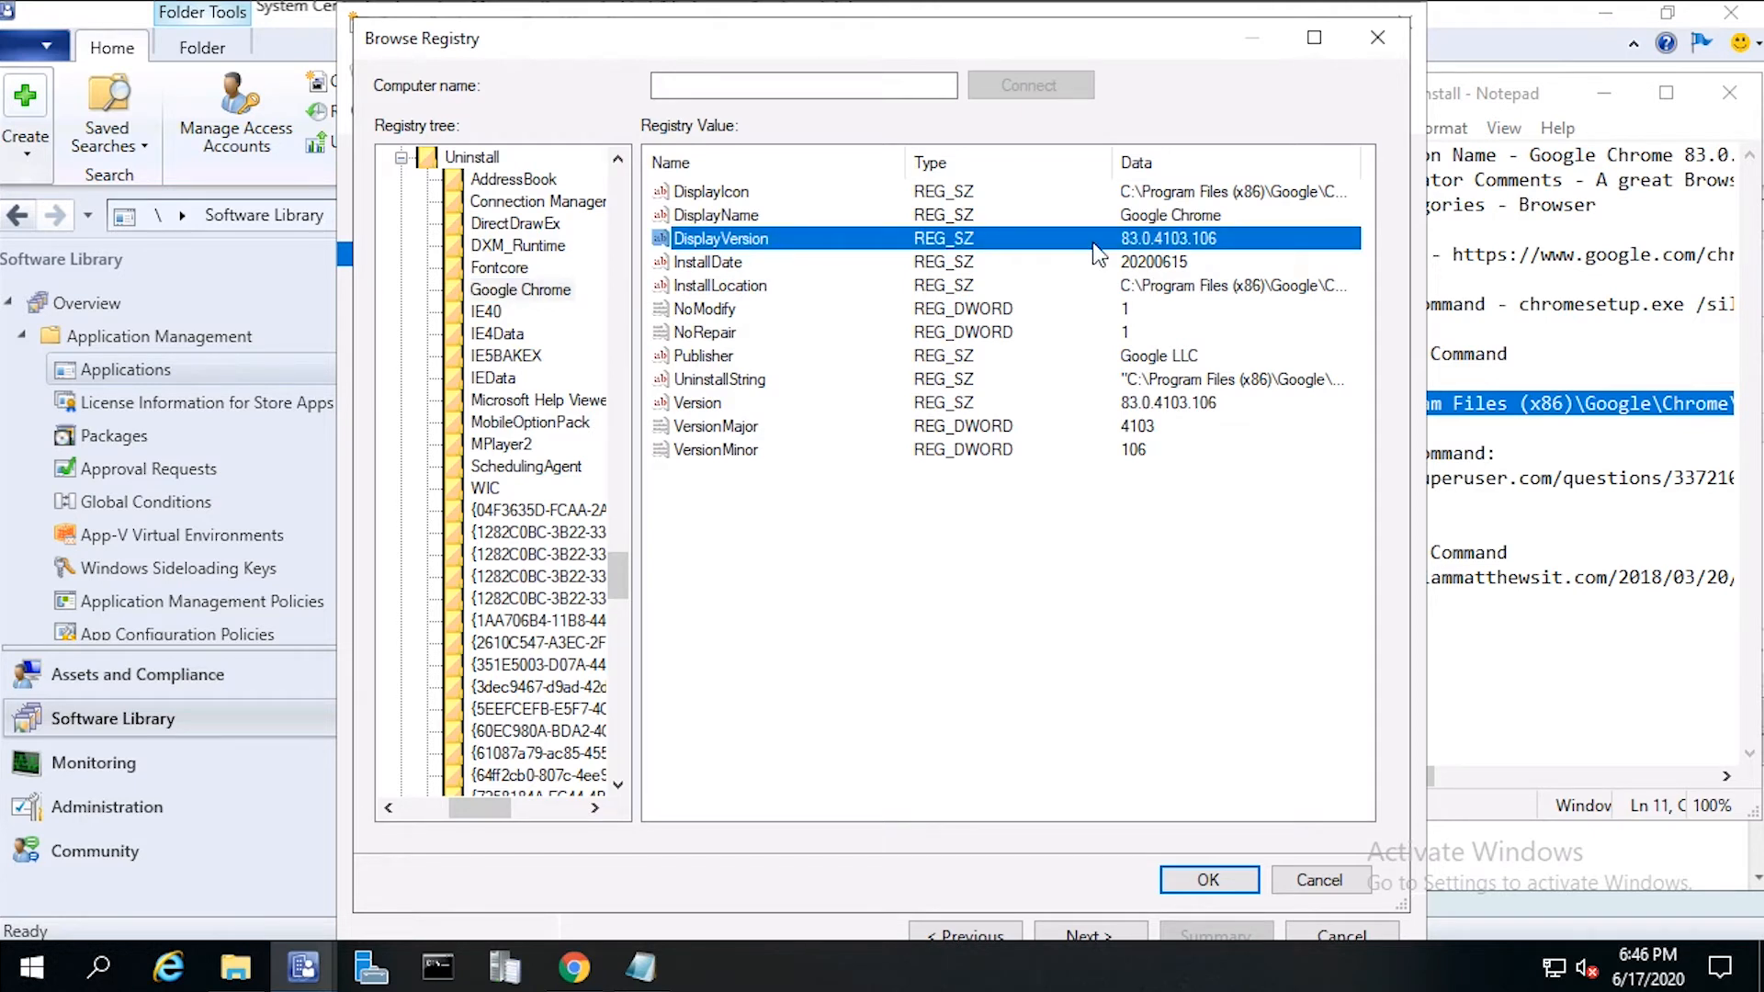
mouse_move(1194, 244)
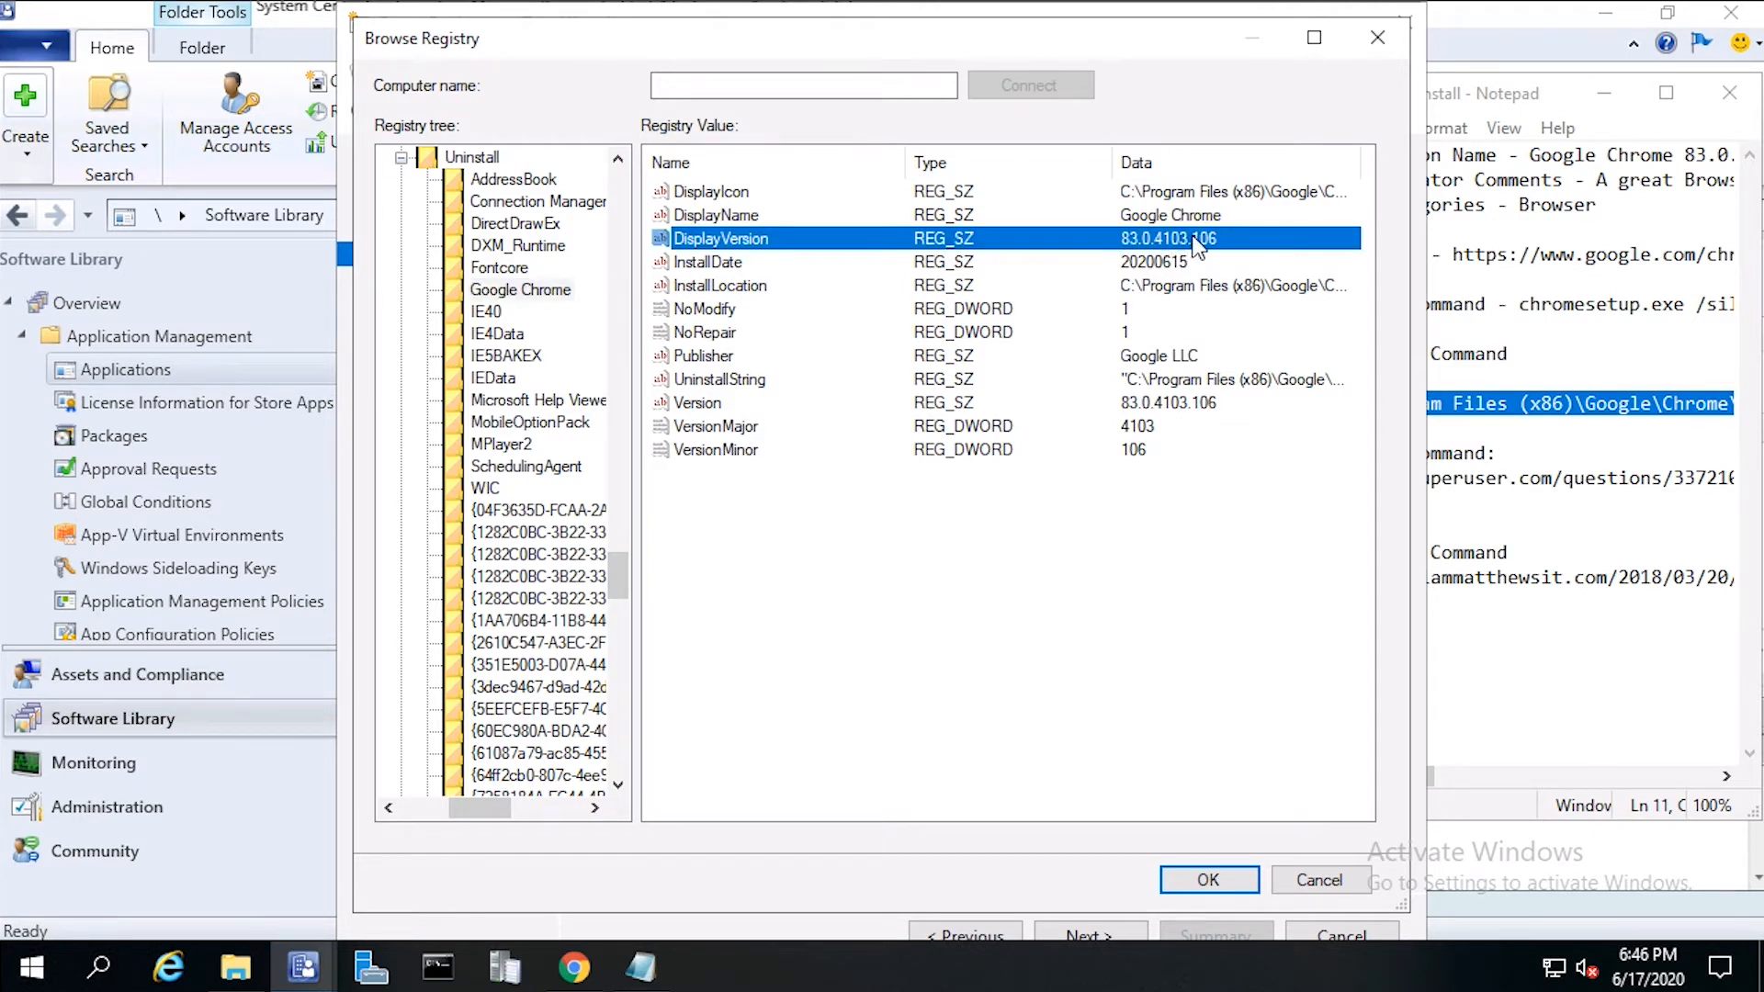
mouse_move(1202, 255)
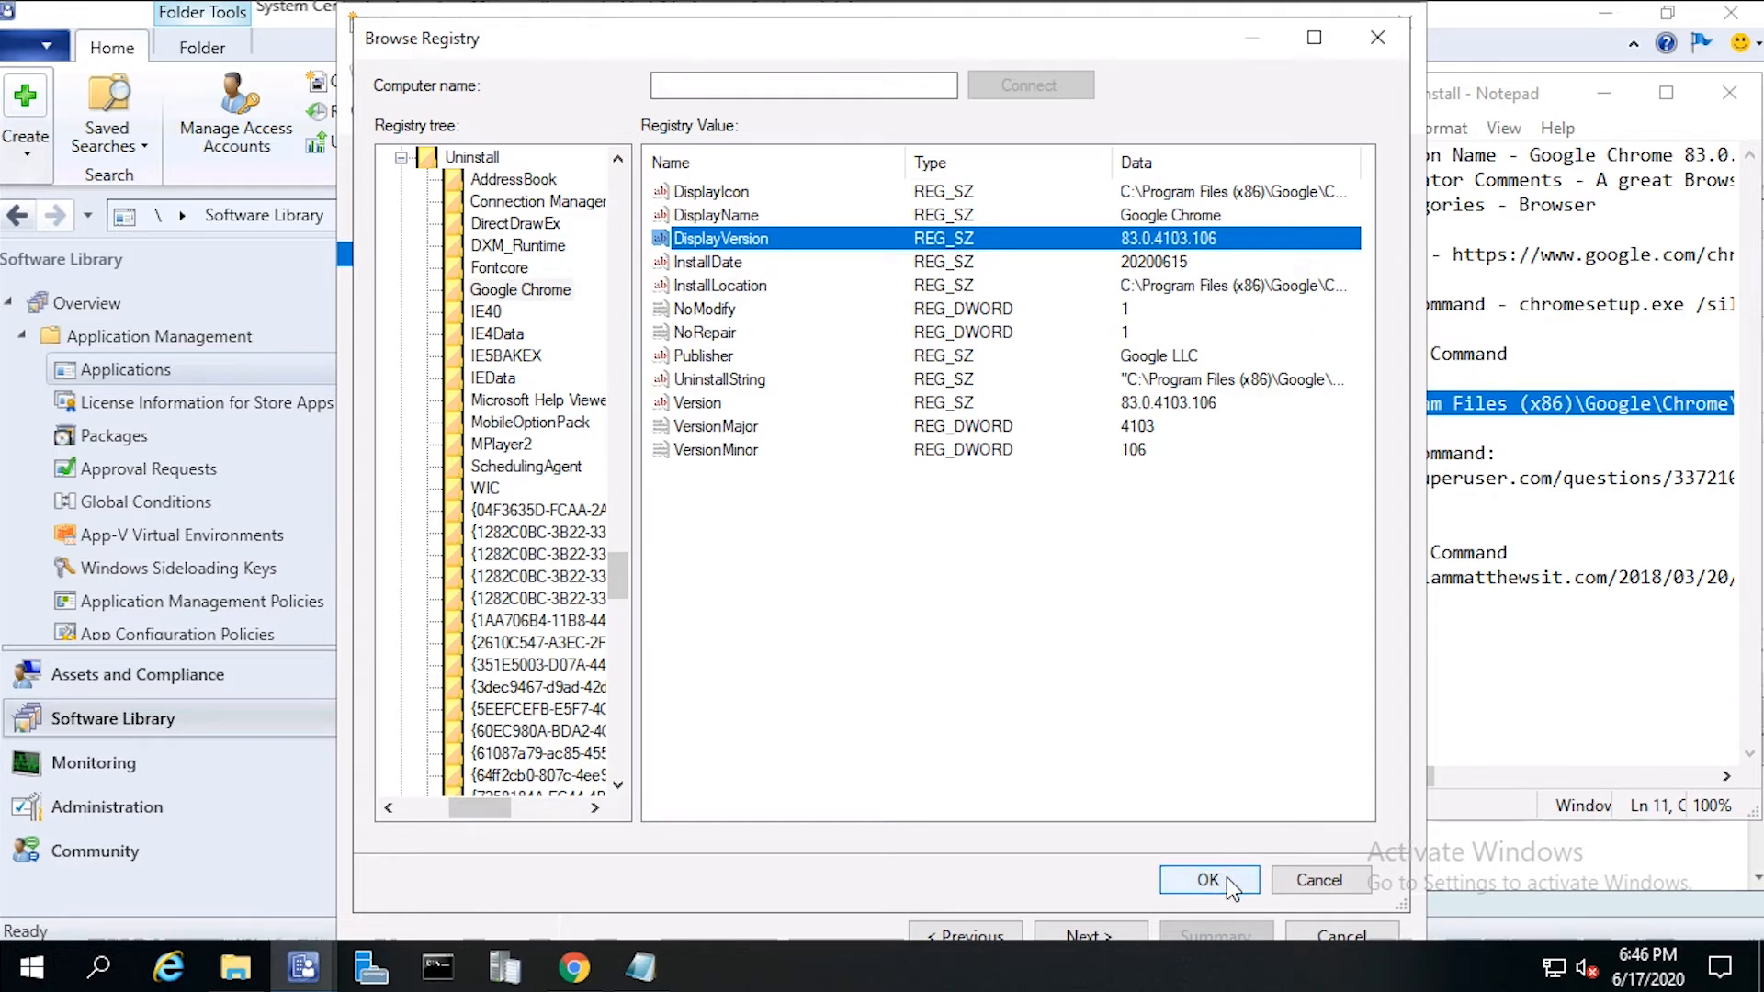
left_click(1207, 880)
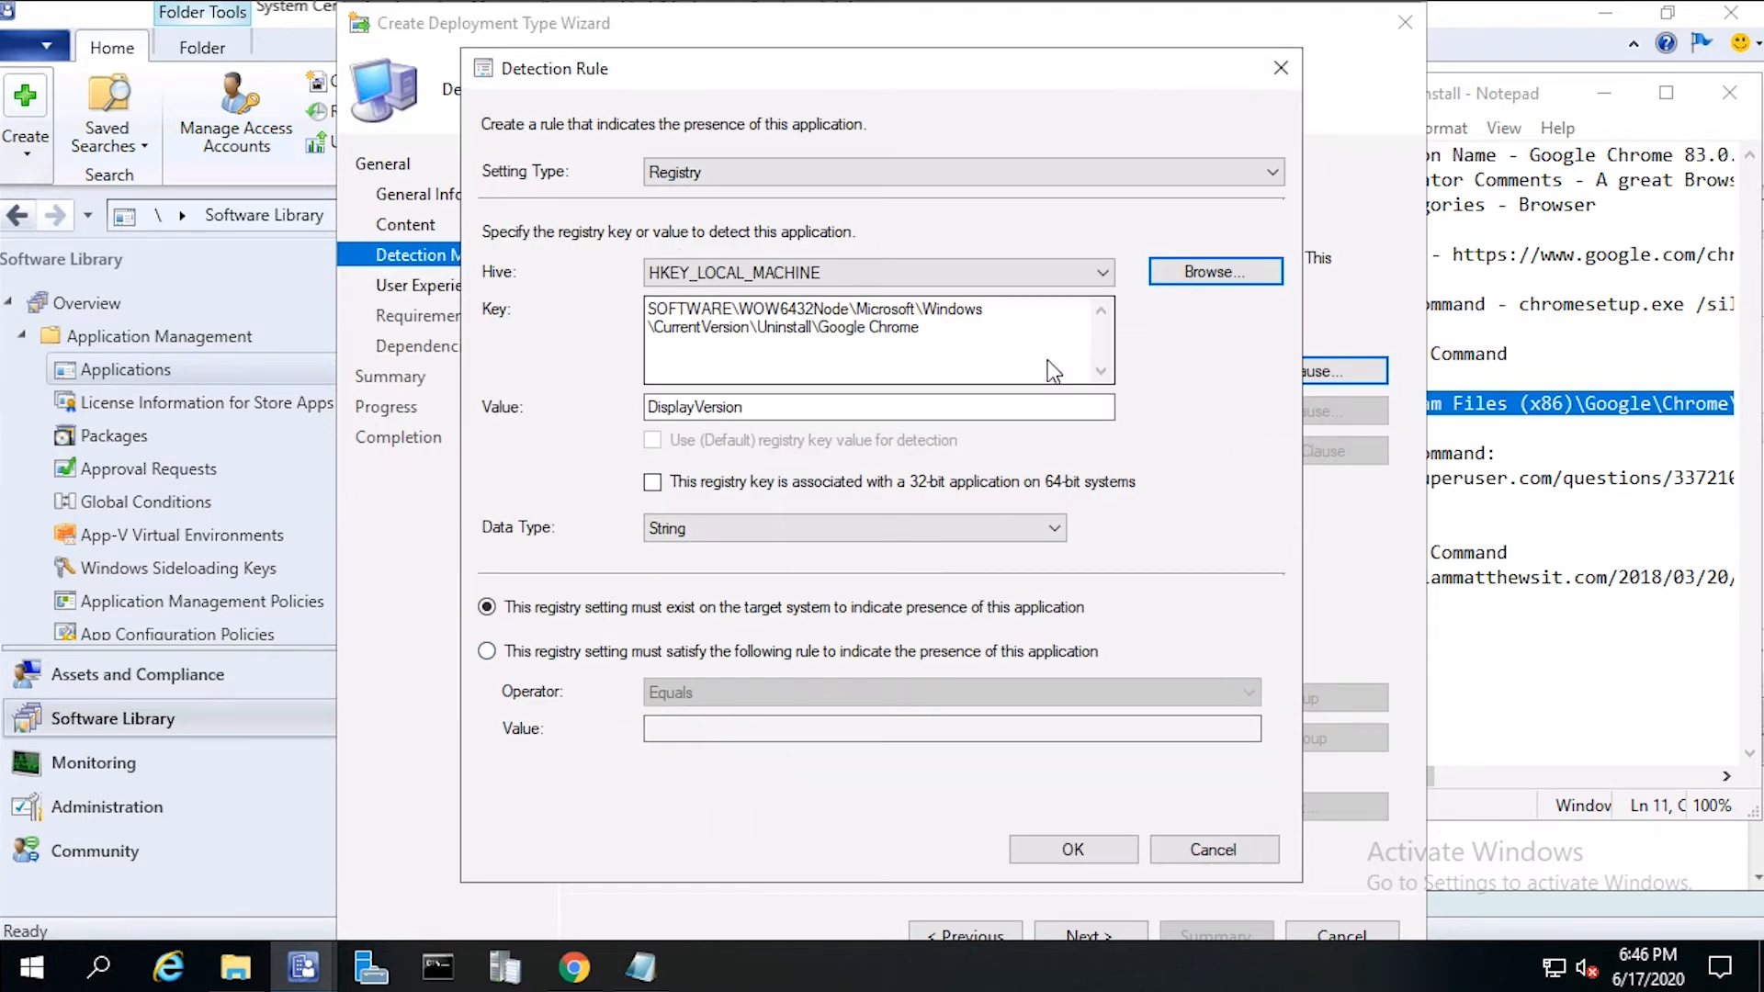
mouse_move(858, 331)
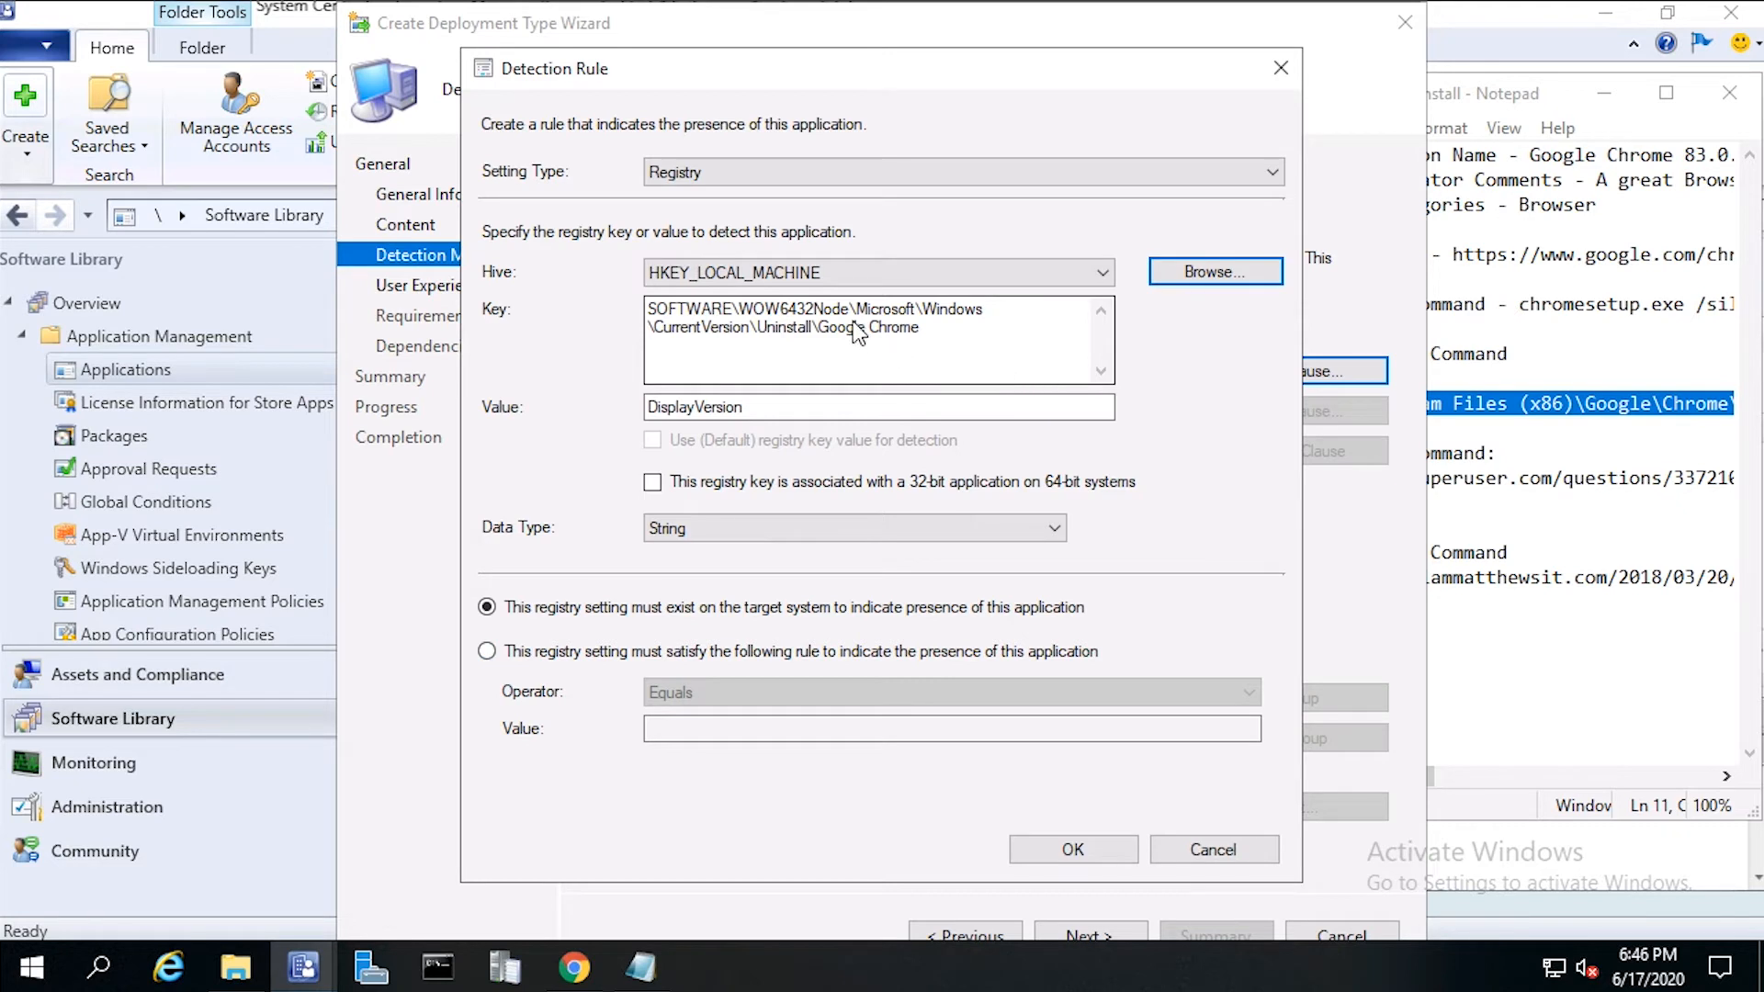
mouse_move(985, 360)
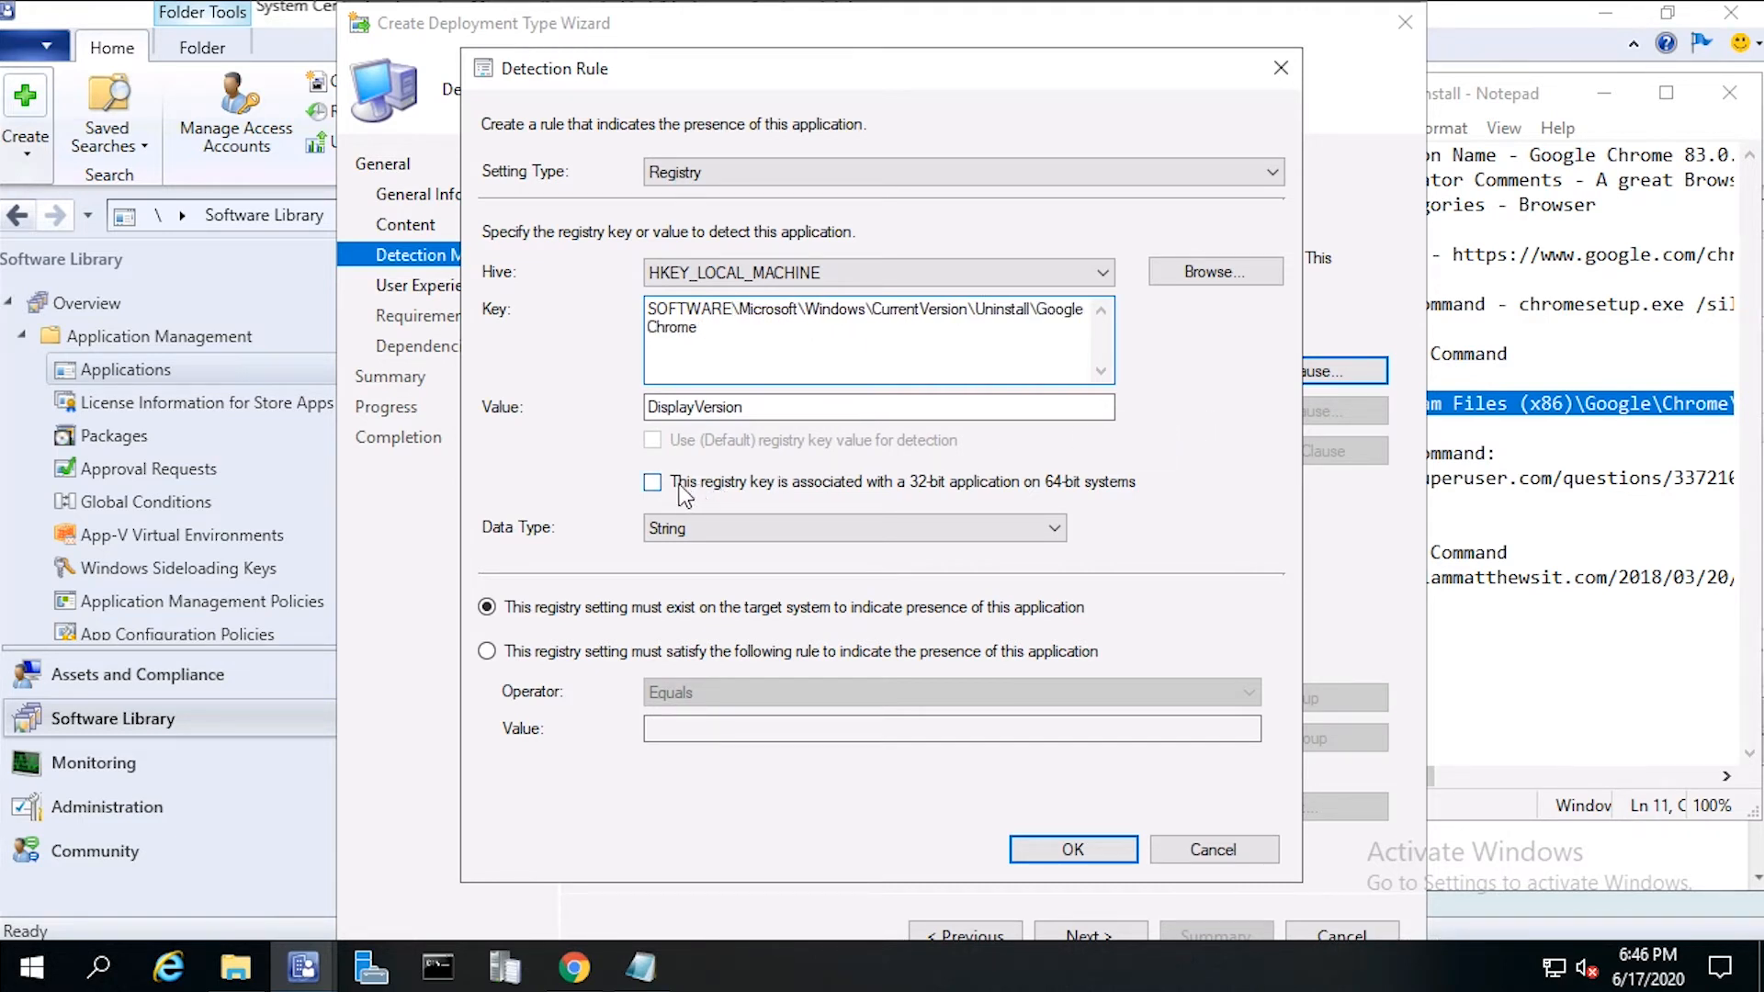
Step: Mark the key 32-bit on 64-bit systems, data type Version, rule Greater than or equal to 83.0.4103.106, and confirm
left_click(652, 481)
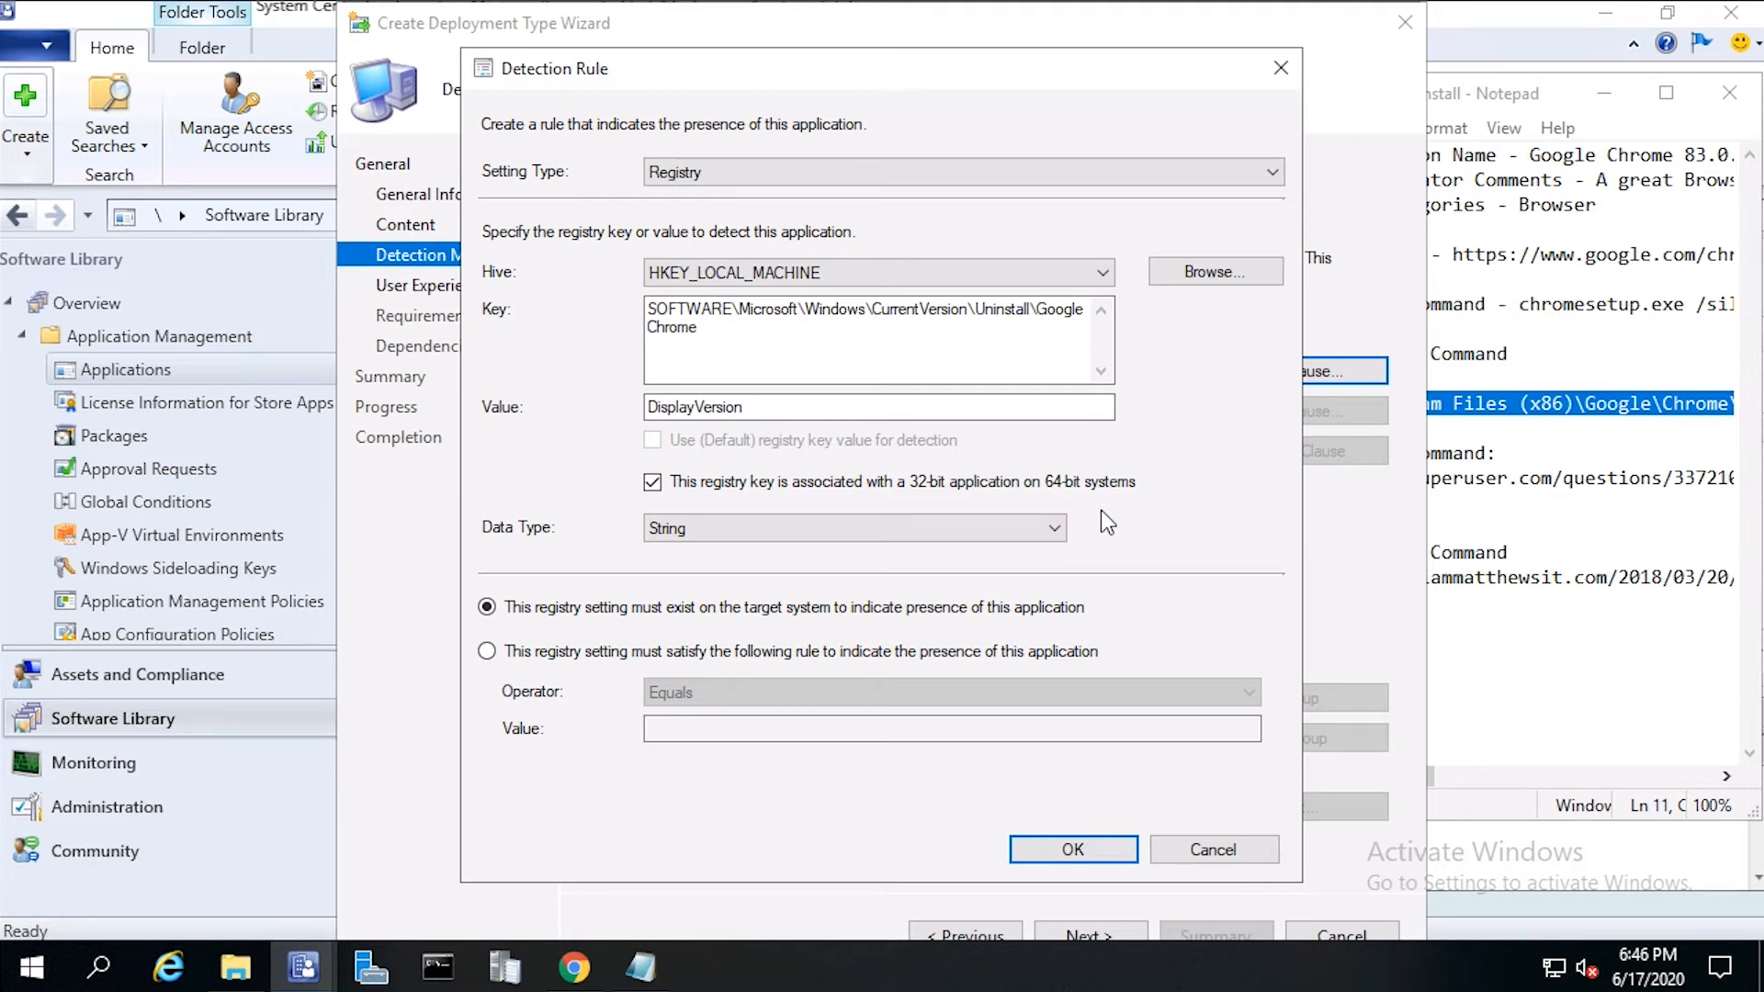
mouse_move(1058, 514)
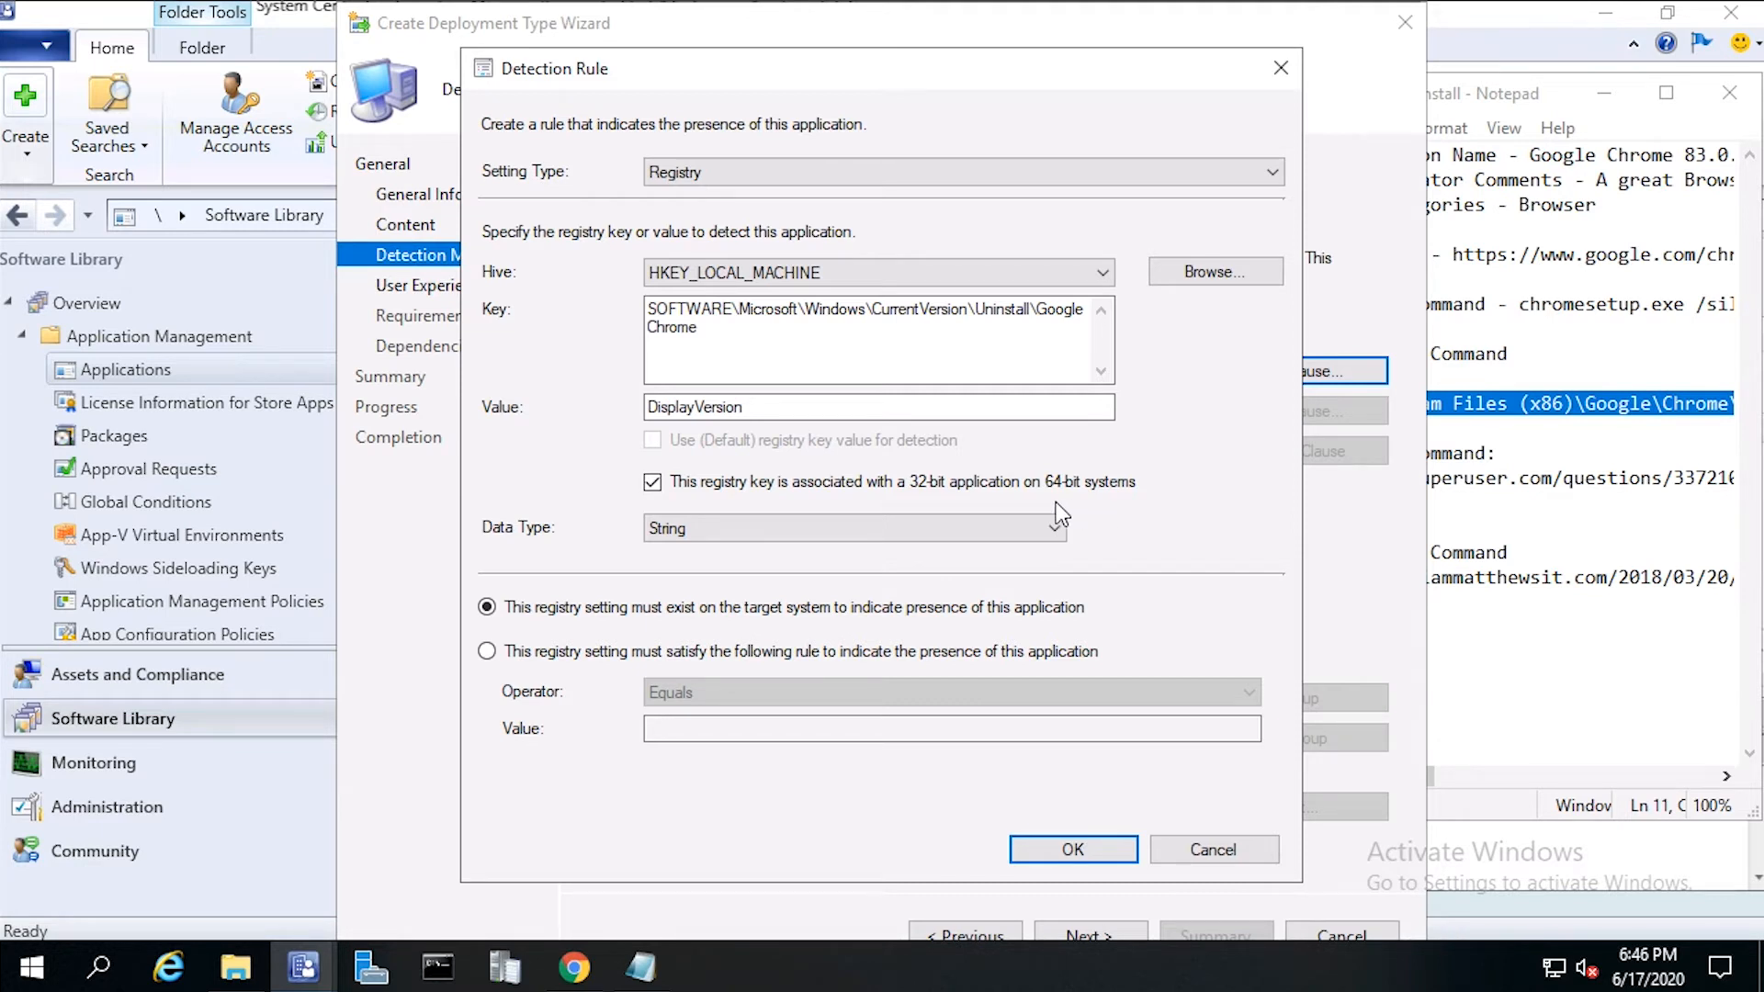
mouse_move(1091, 520)
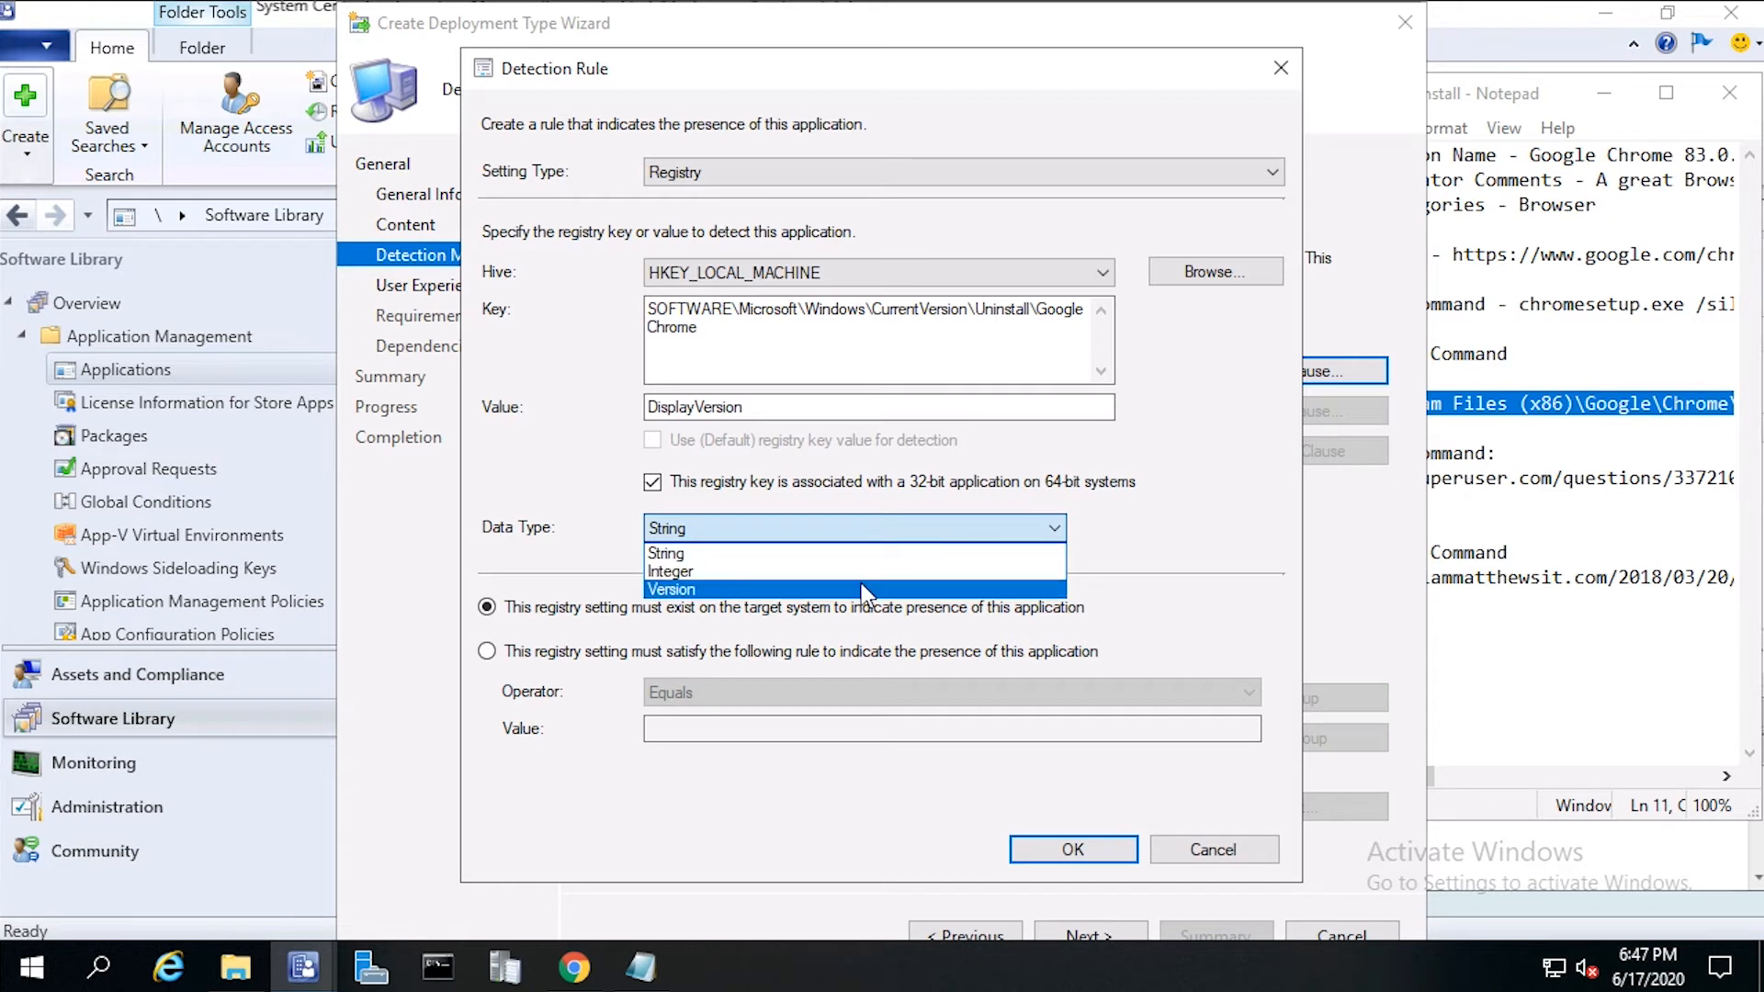
left_click(672, 588)
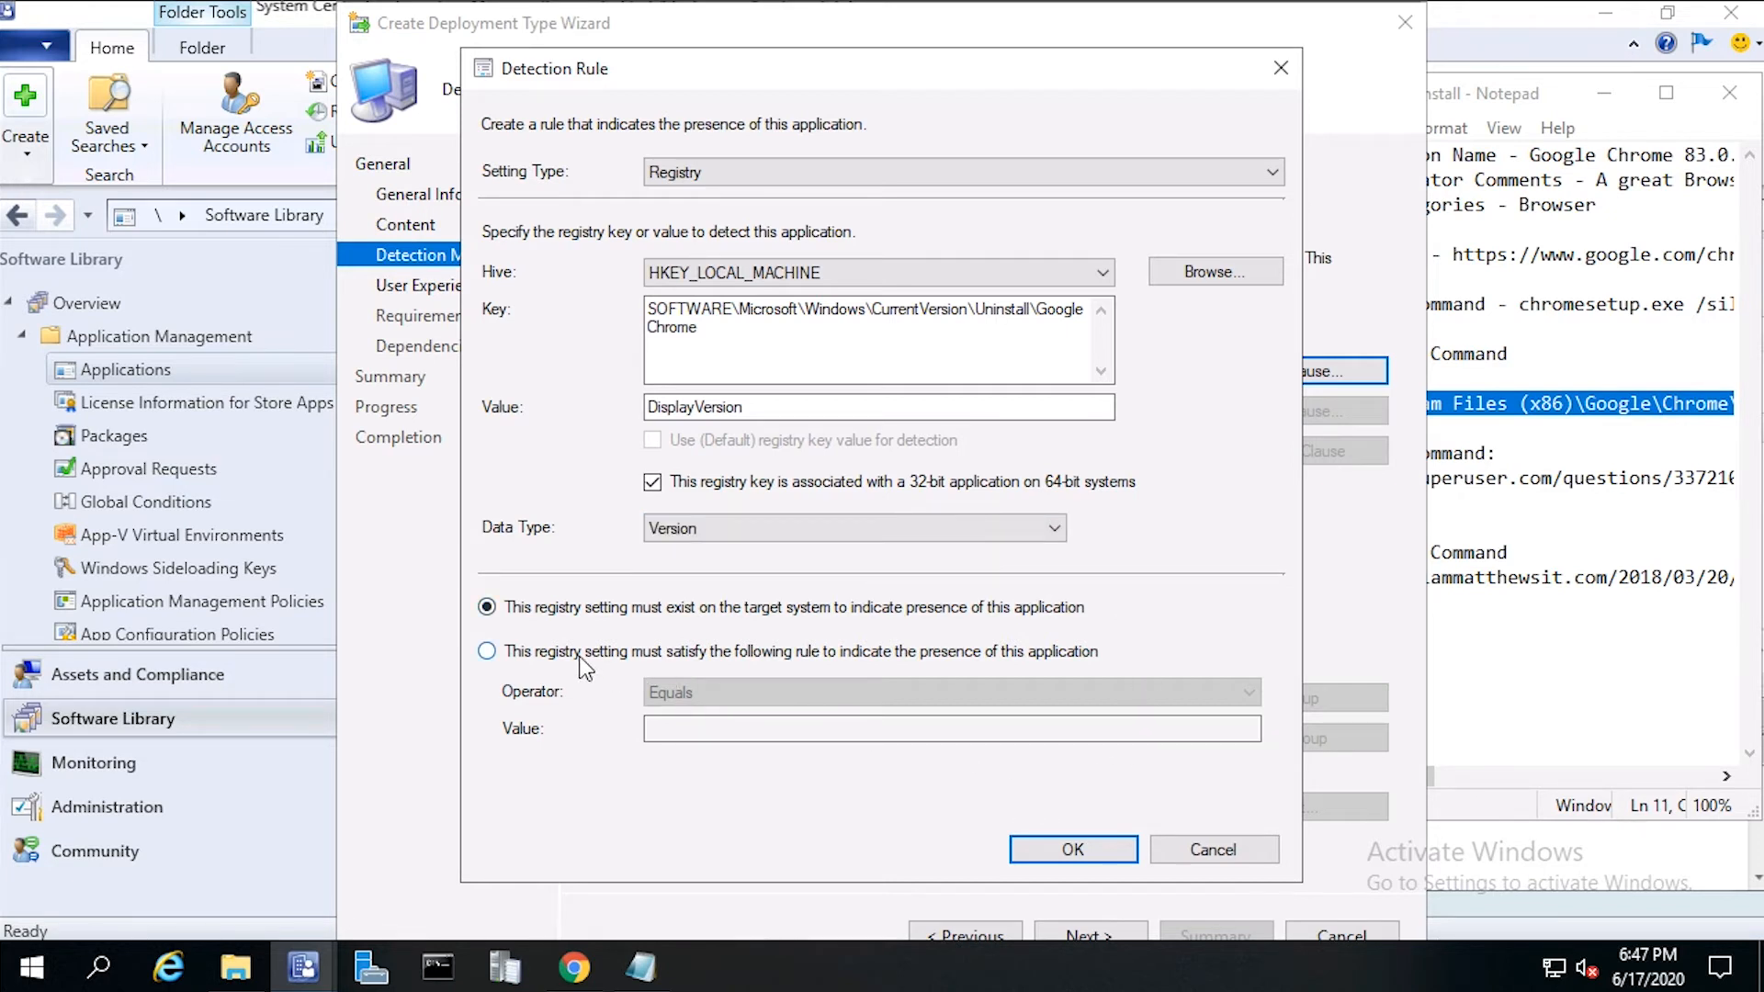
left_click(485, 651)
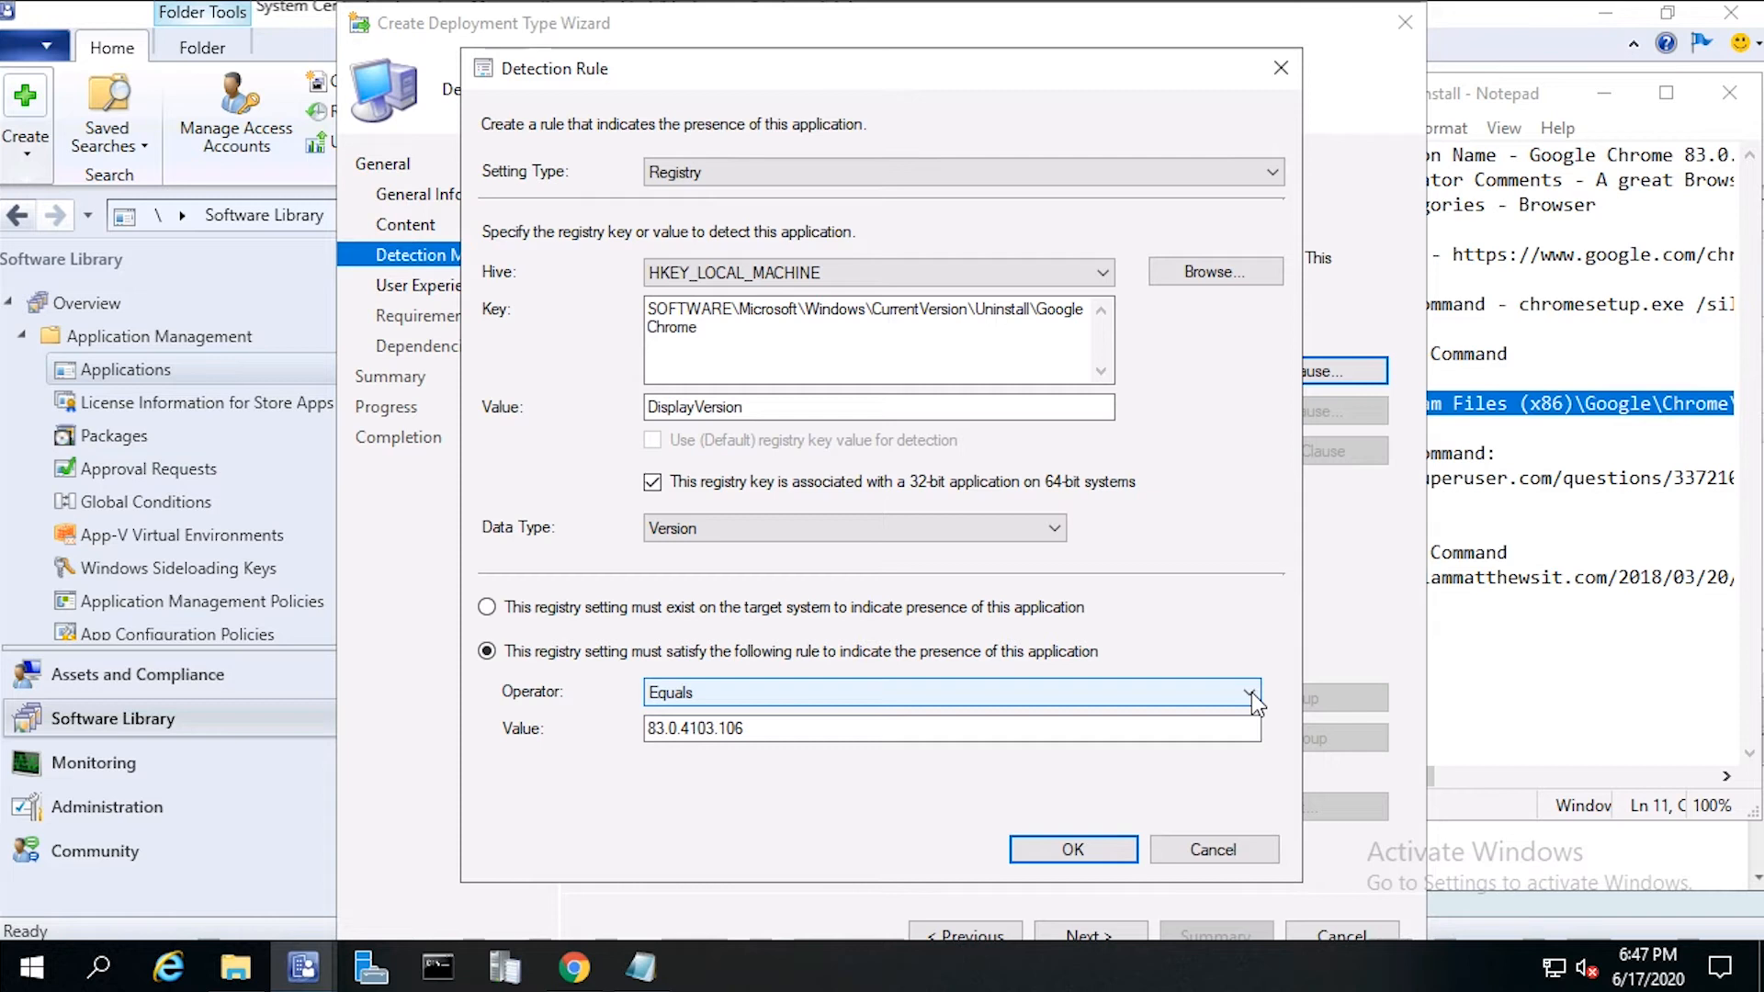
left_click(1251, 692)
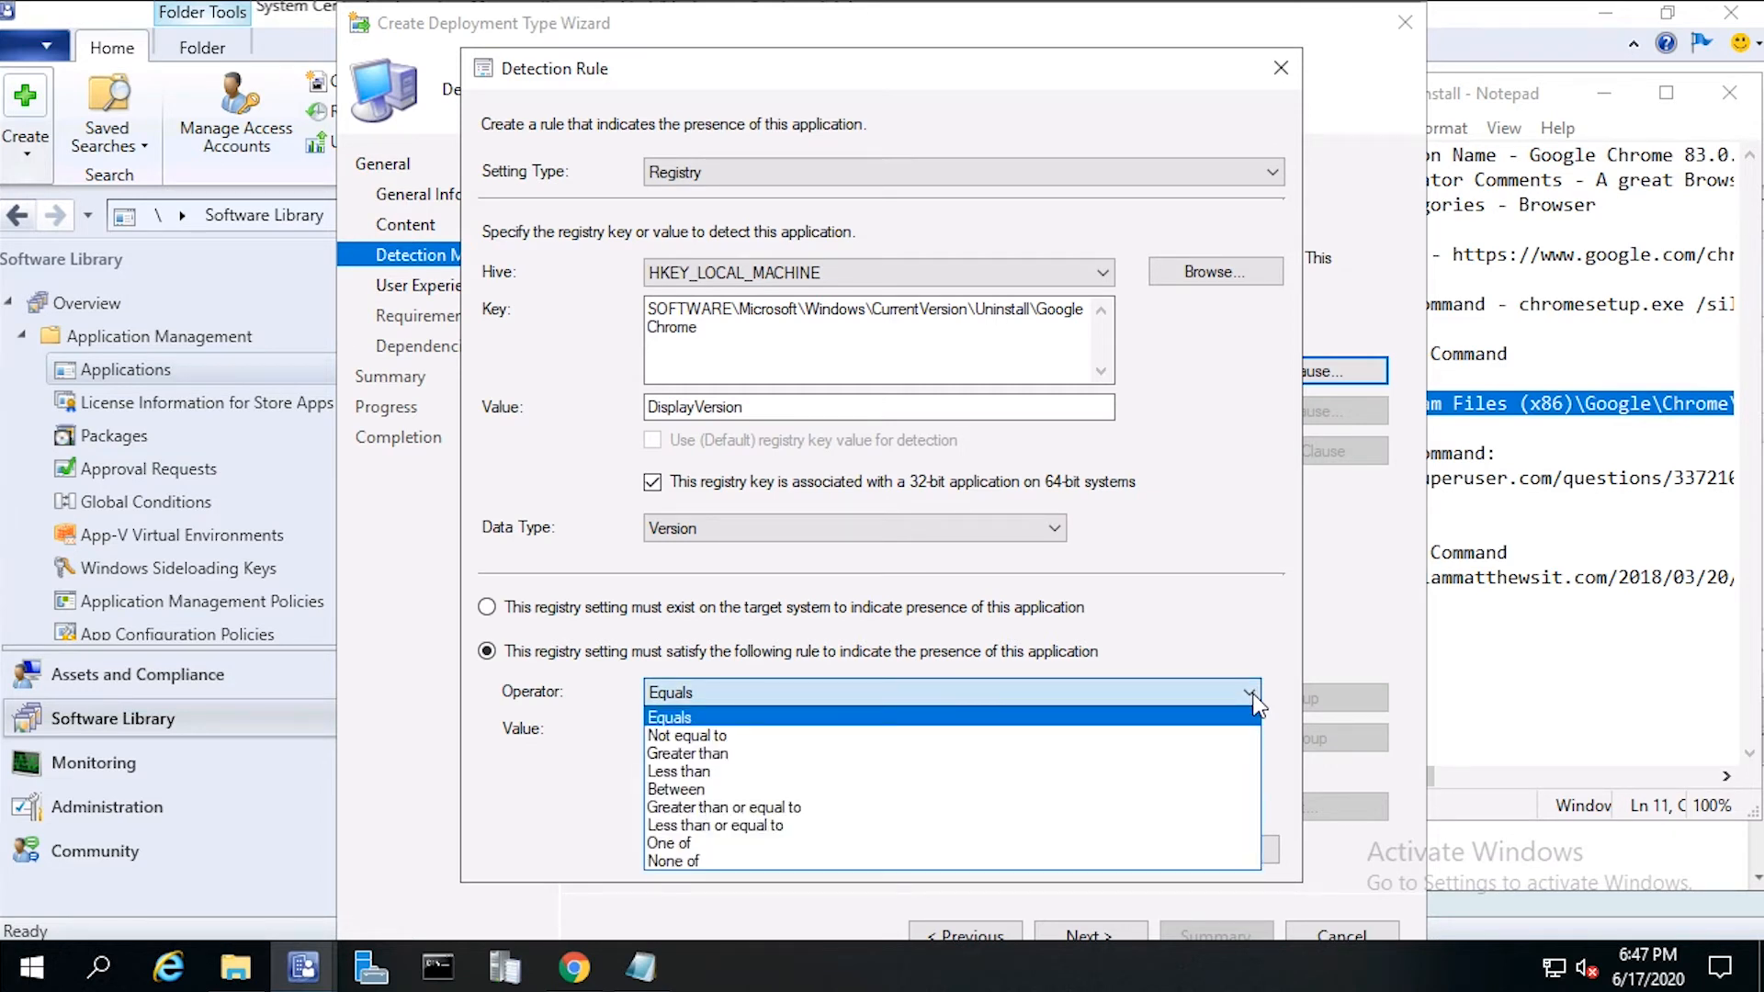
mouse_move(960, 806)
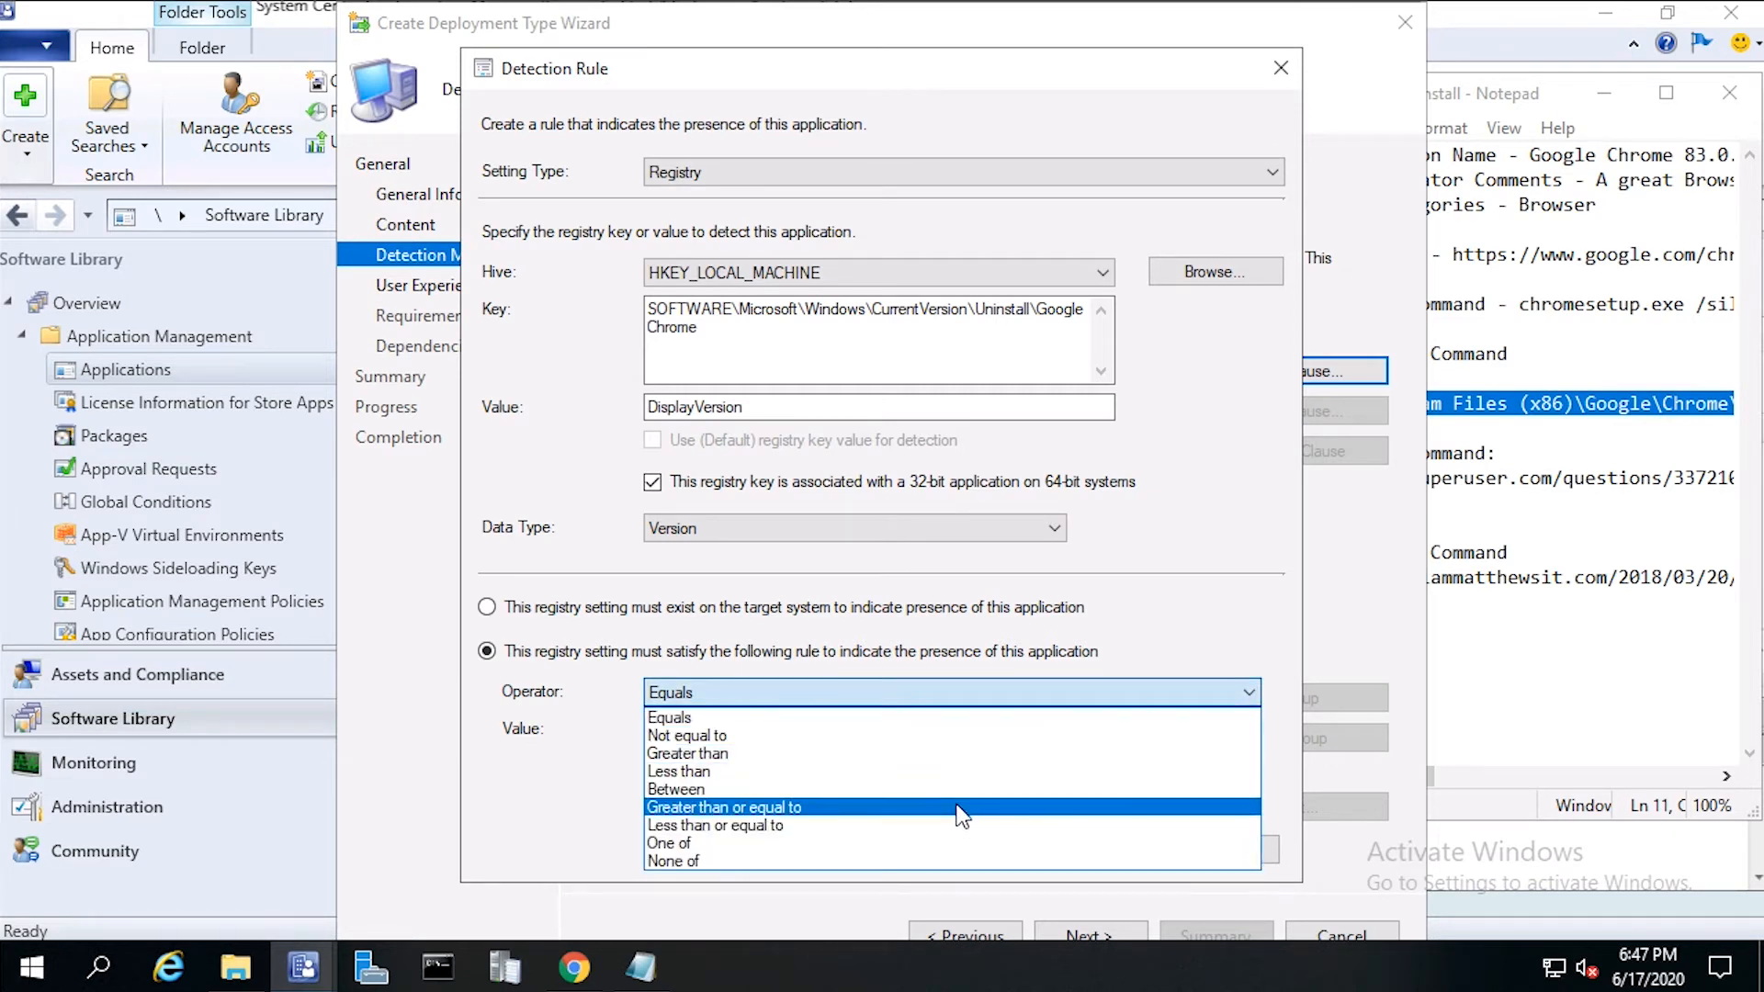
left_click(724, 807)
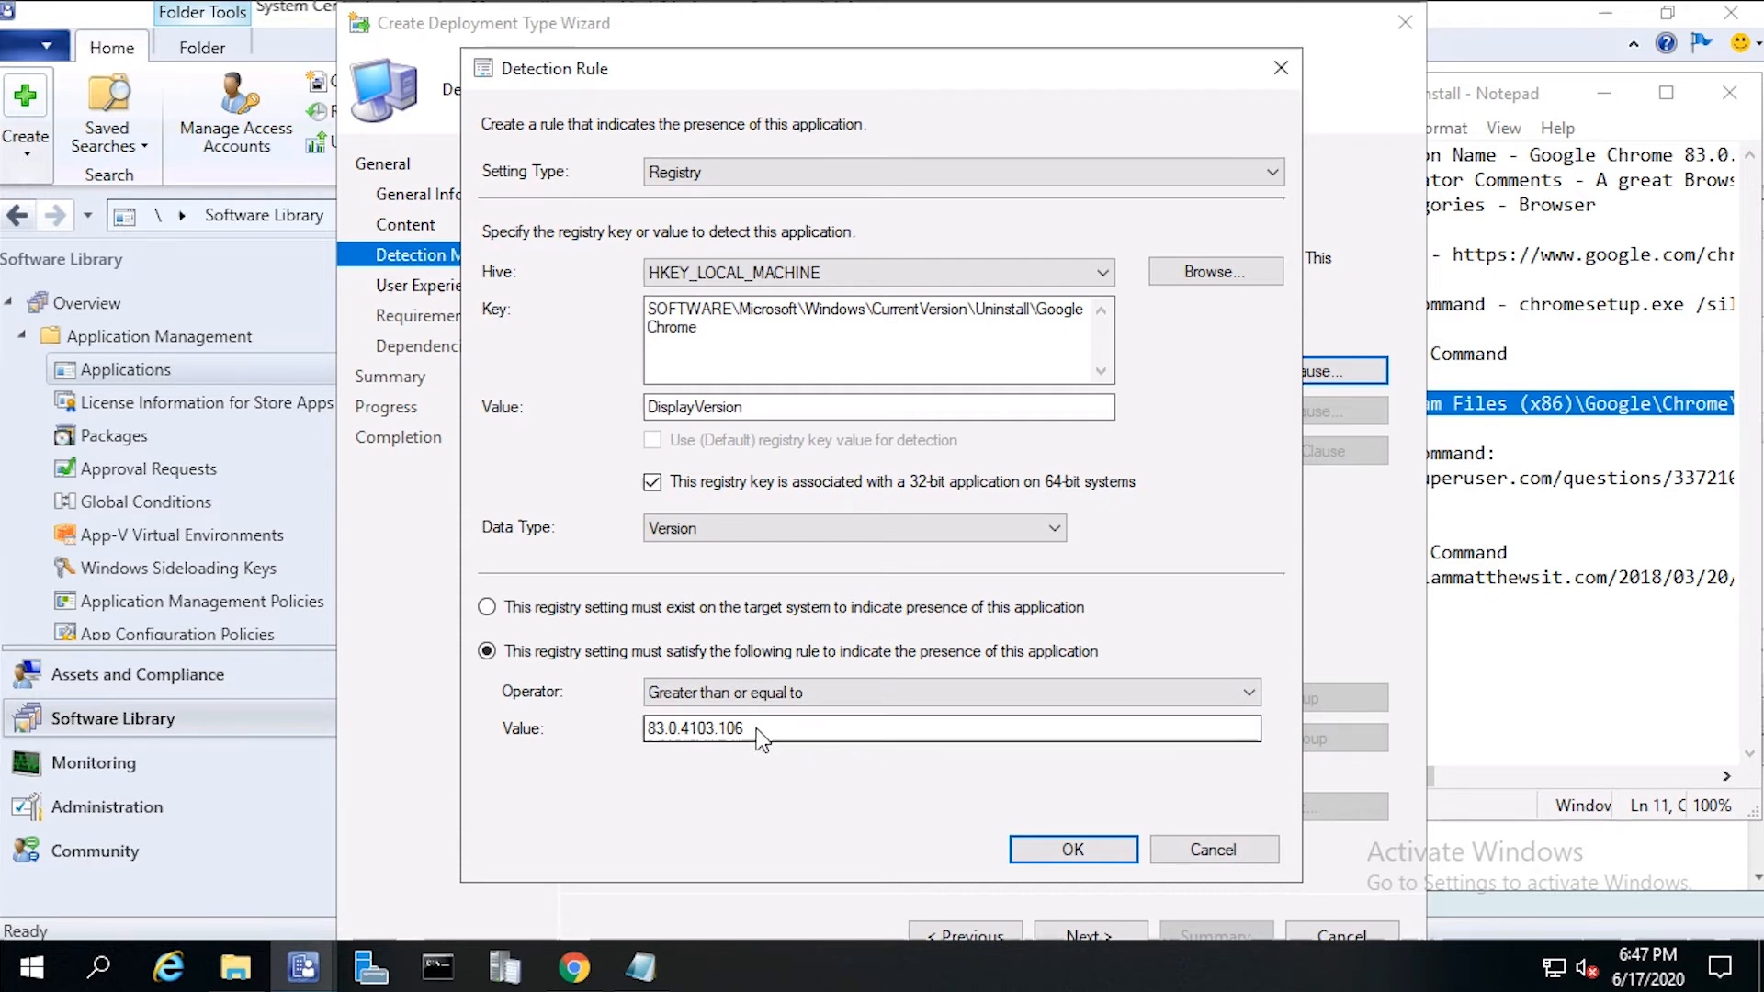
mouse_move(680, 750)
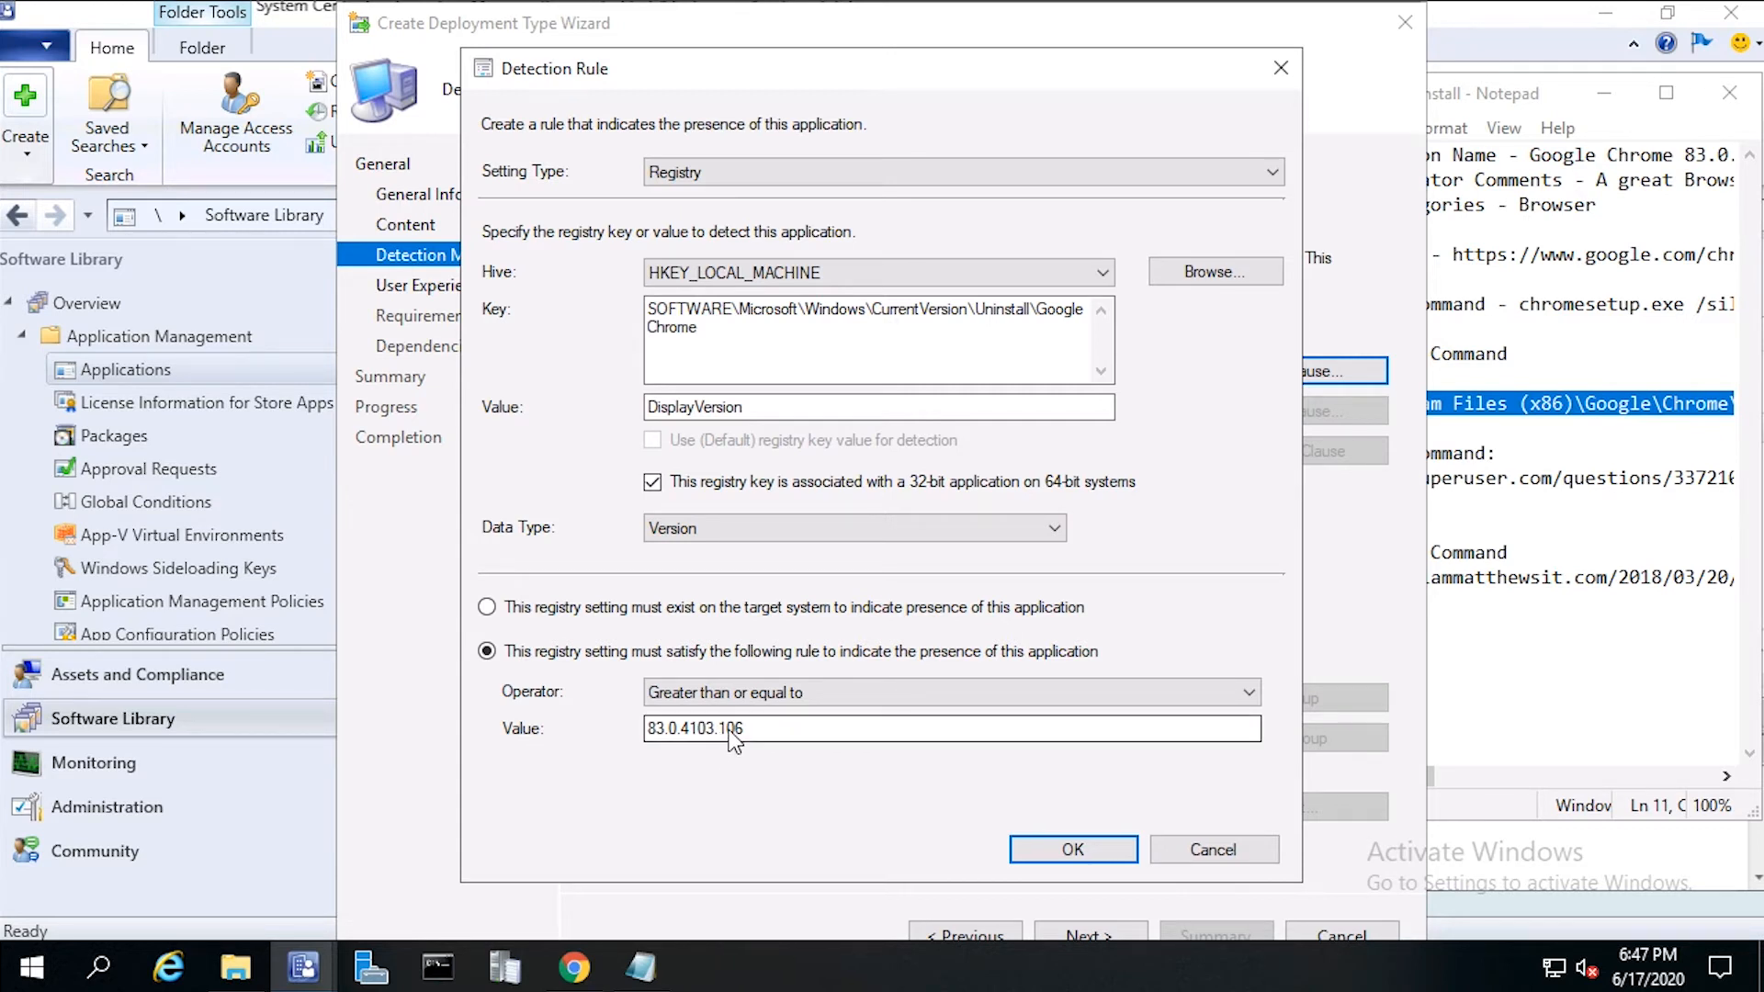
mouse_move(1100, 826)
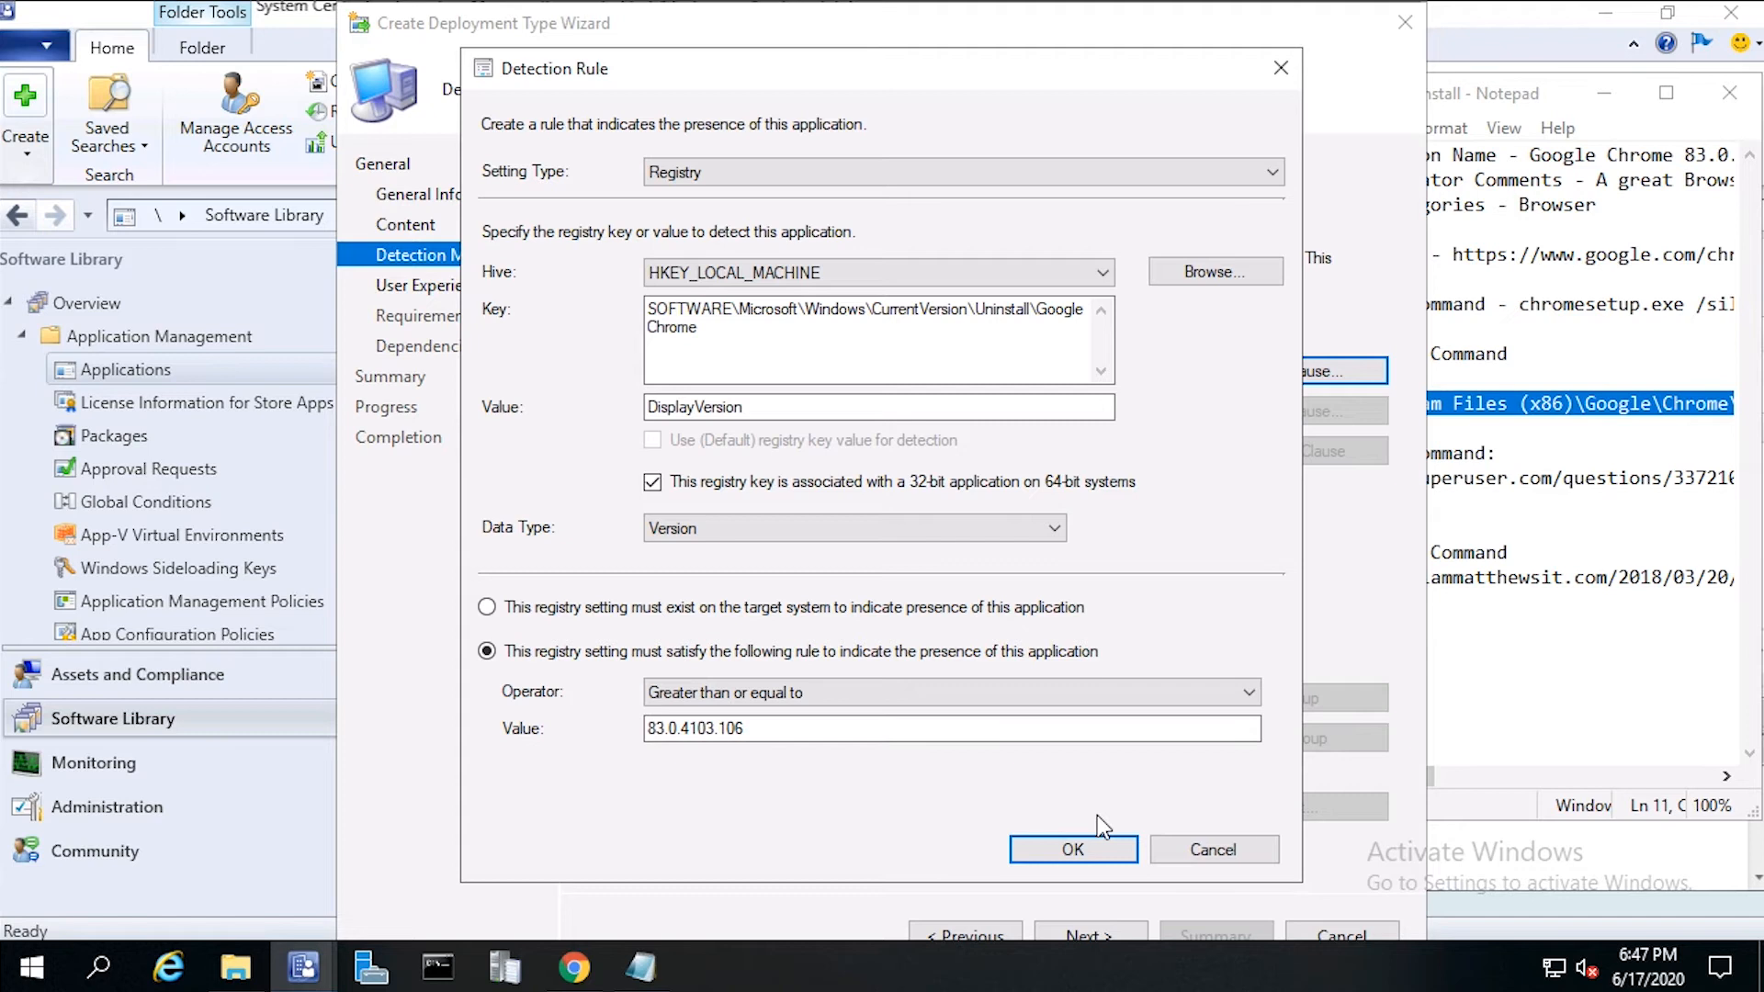
mouse_move(1034, 795)
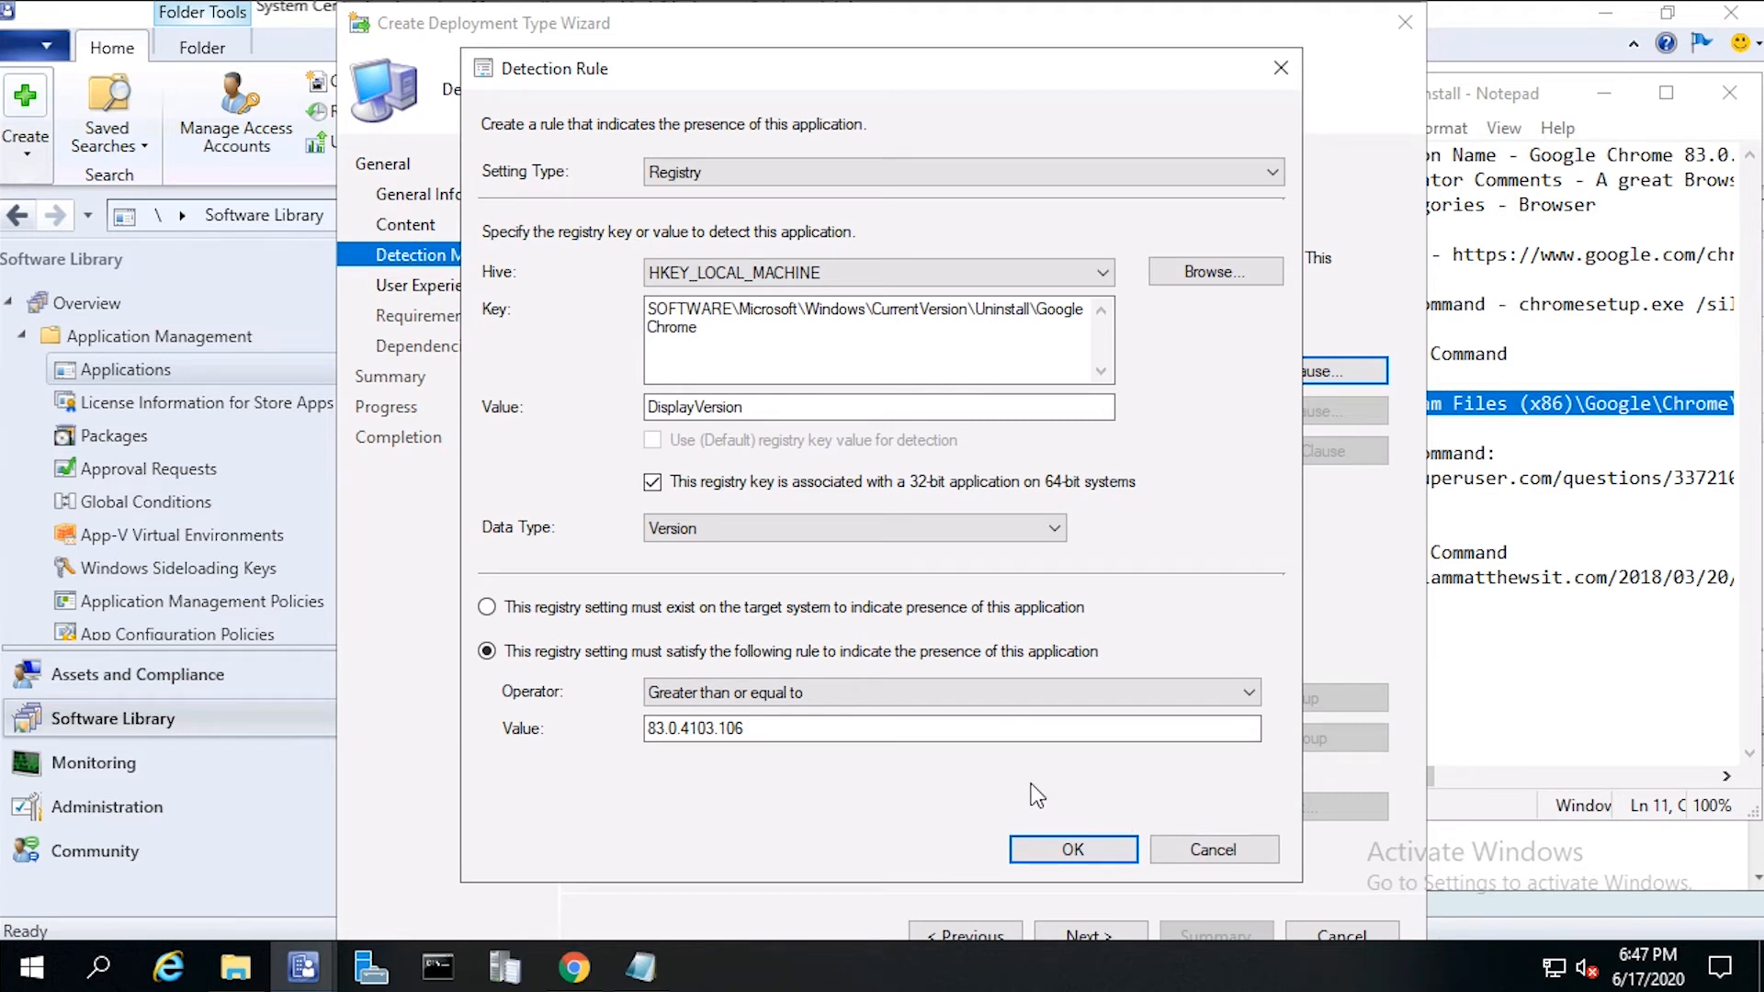
mouse_move(1103, 823)
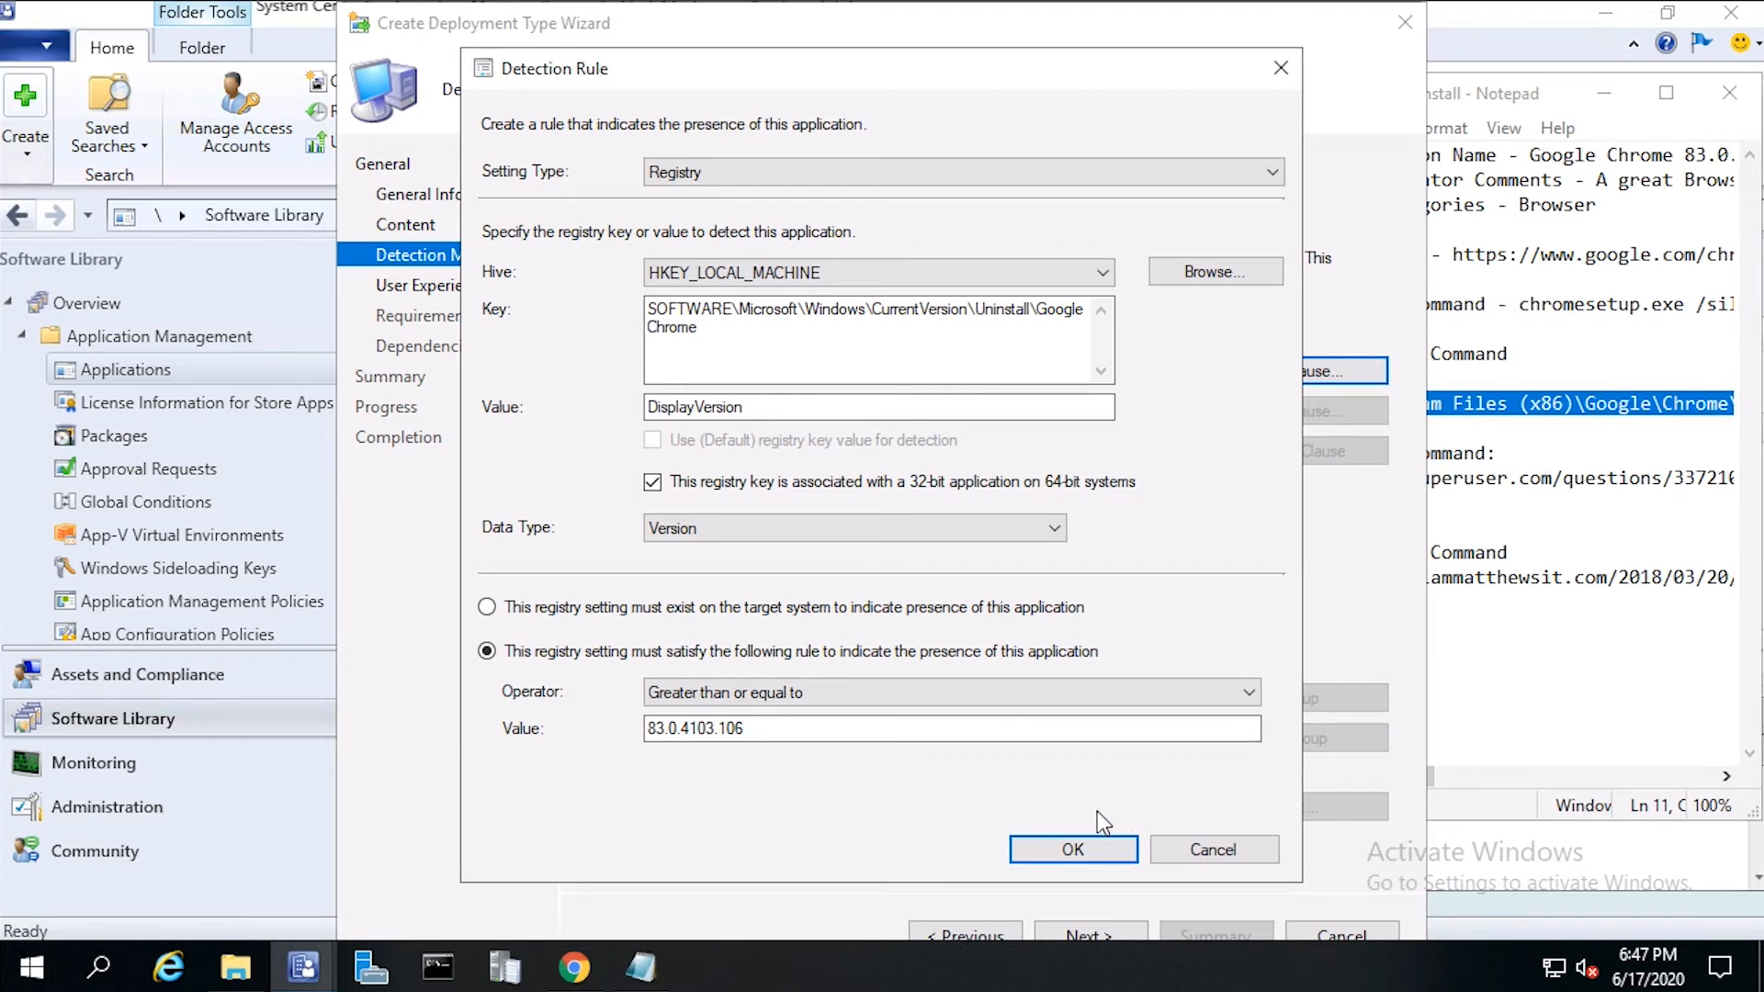
left_click(1071, 848)
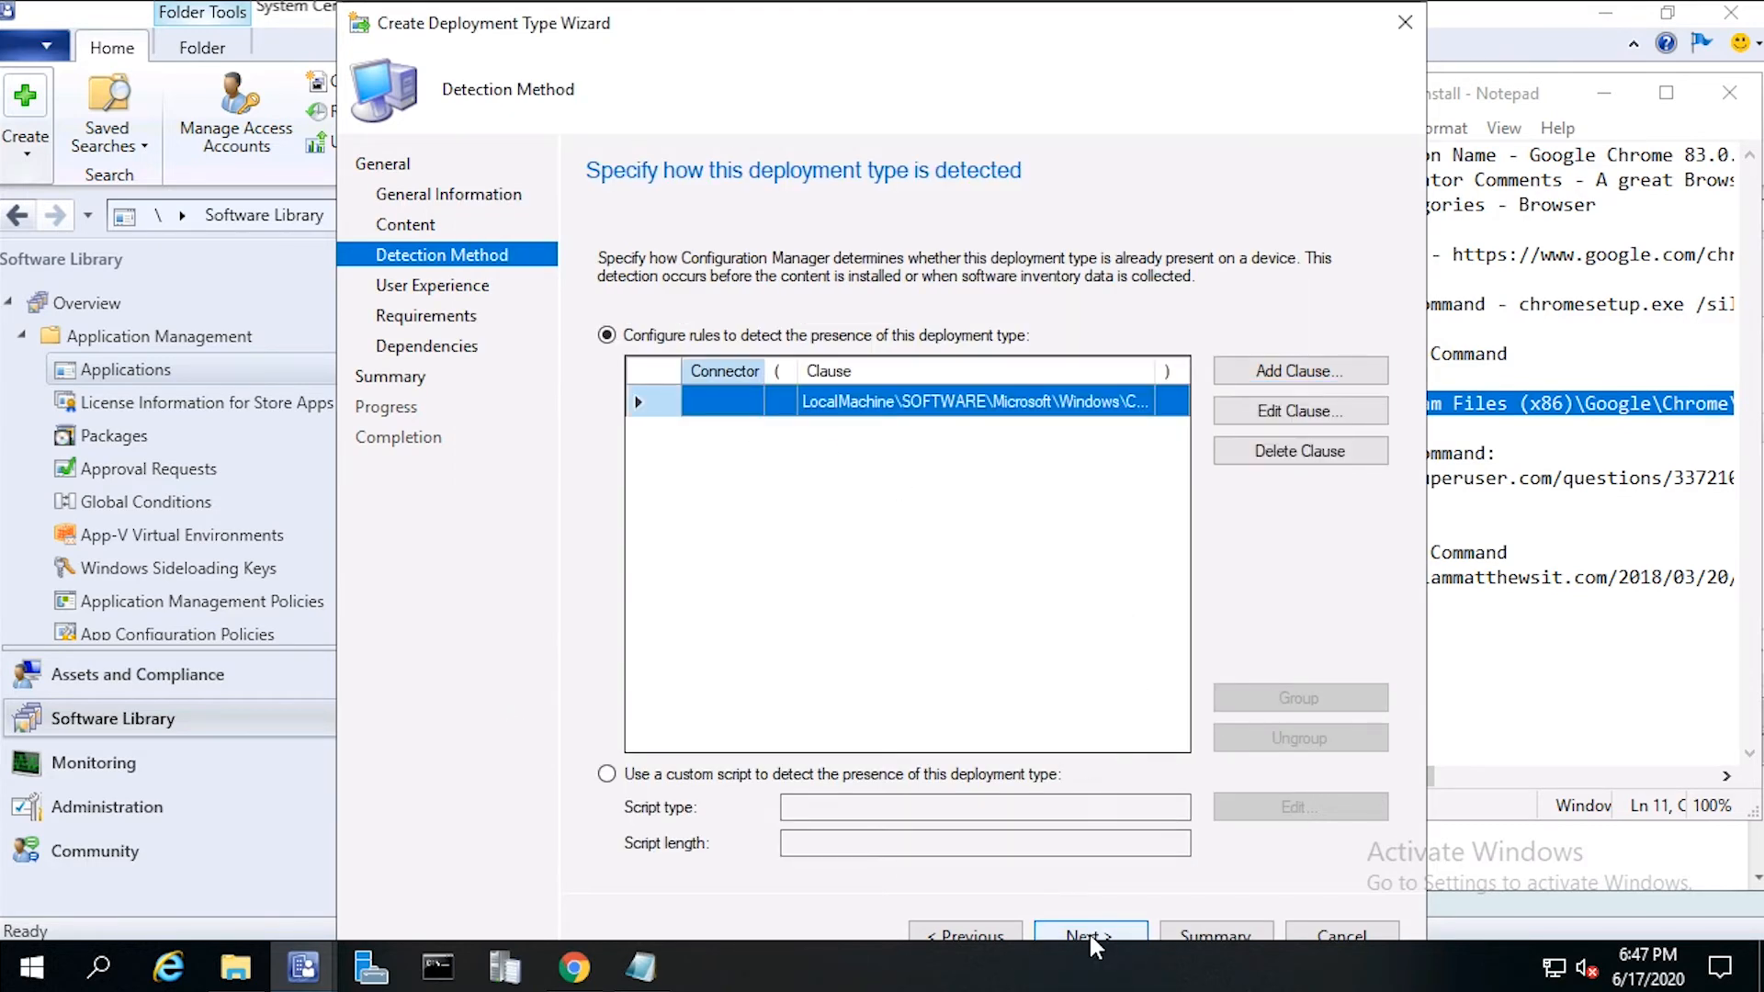
left_click(1085, 935)
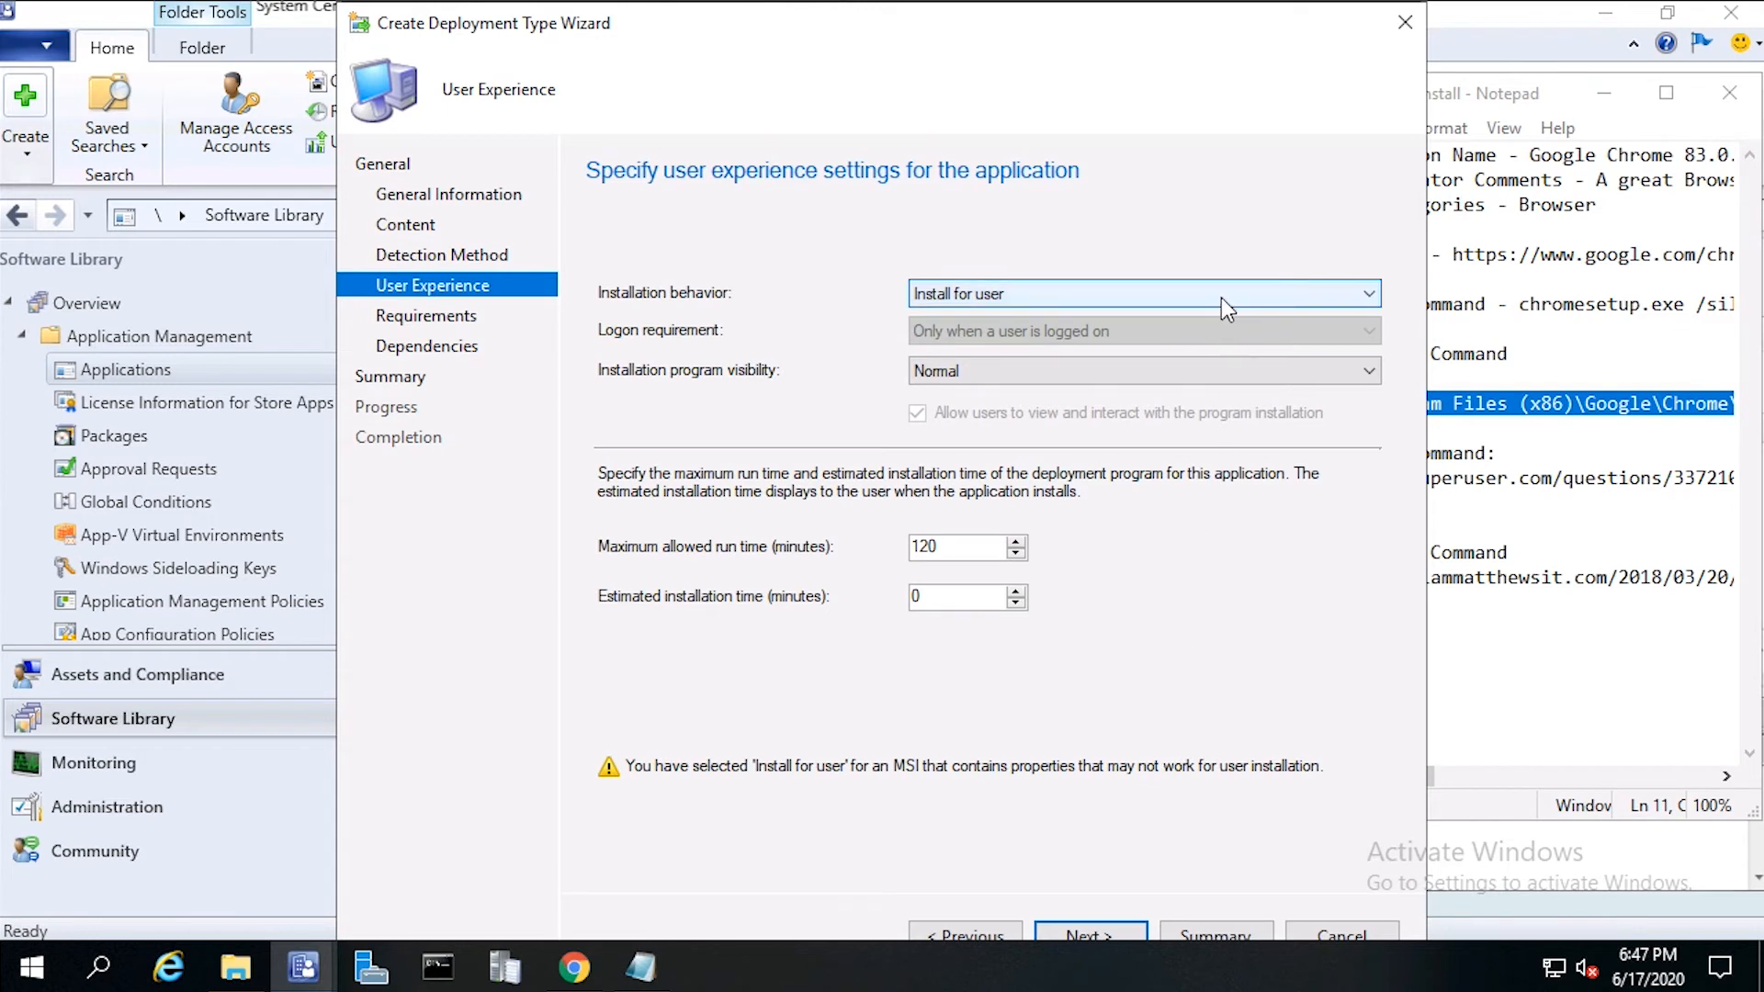
Step: Set installation behavior to Install for system with an estimated install time of 2 minutes
left_click(1365, 294)
type("15")
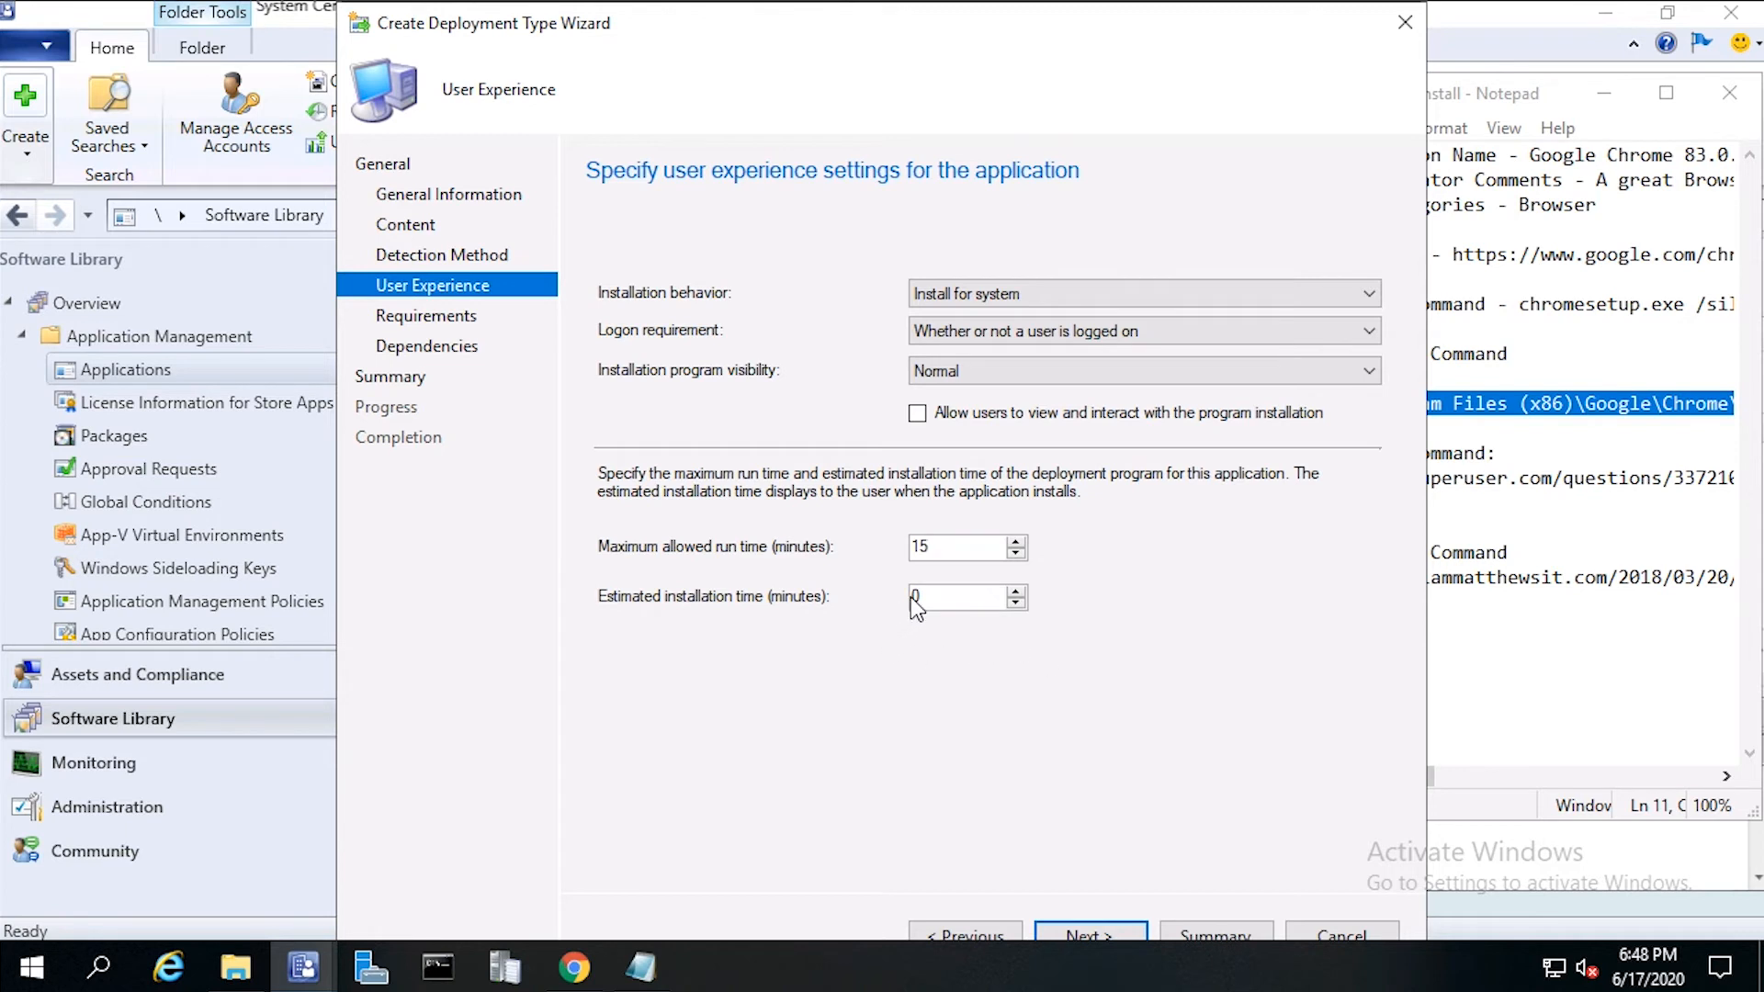
mouse_move(988, 698)
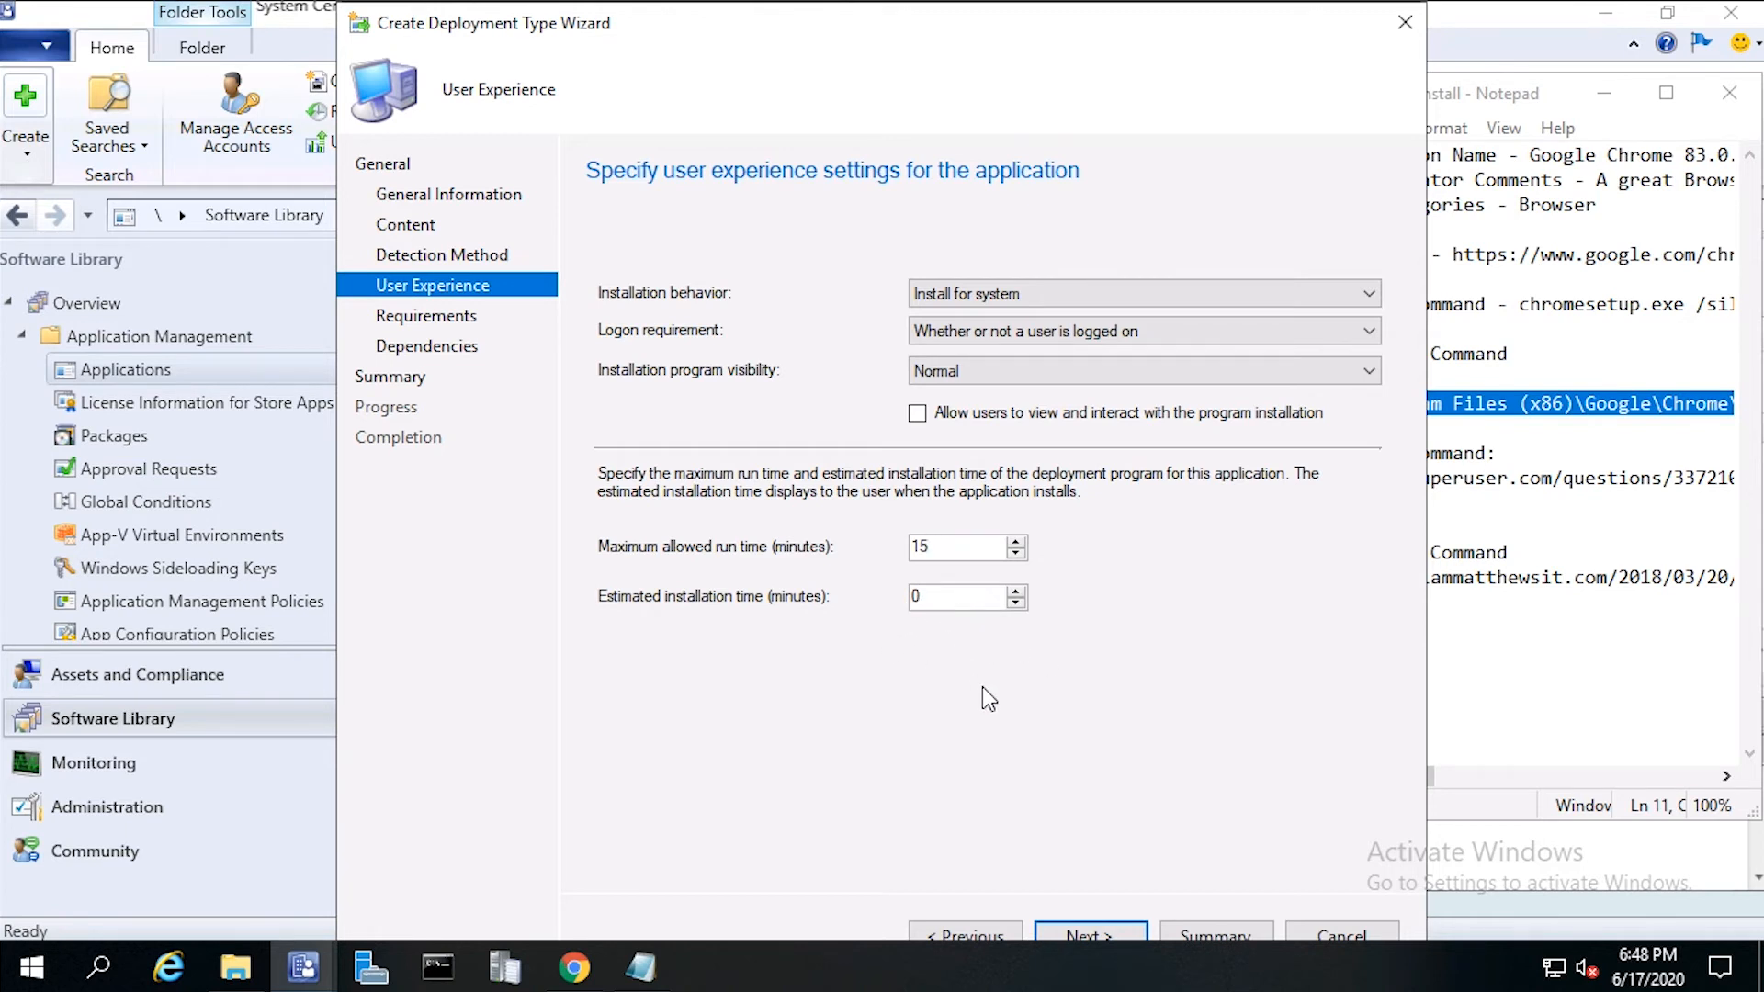
type("2")
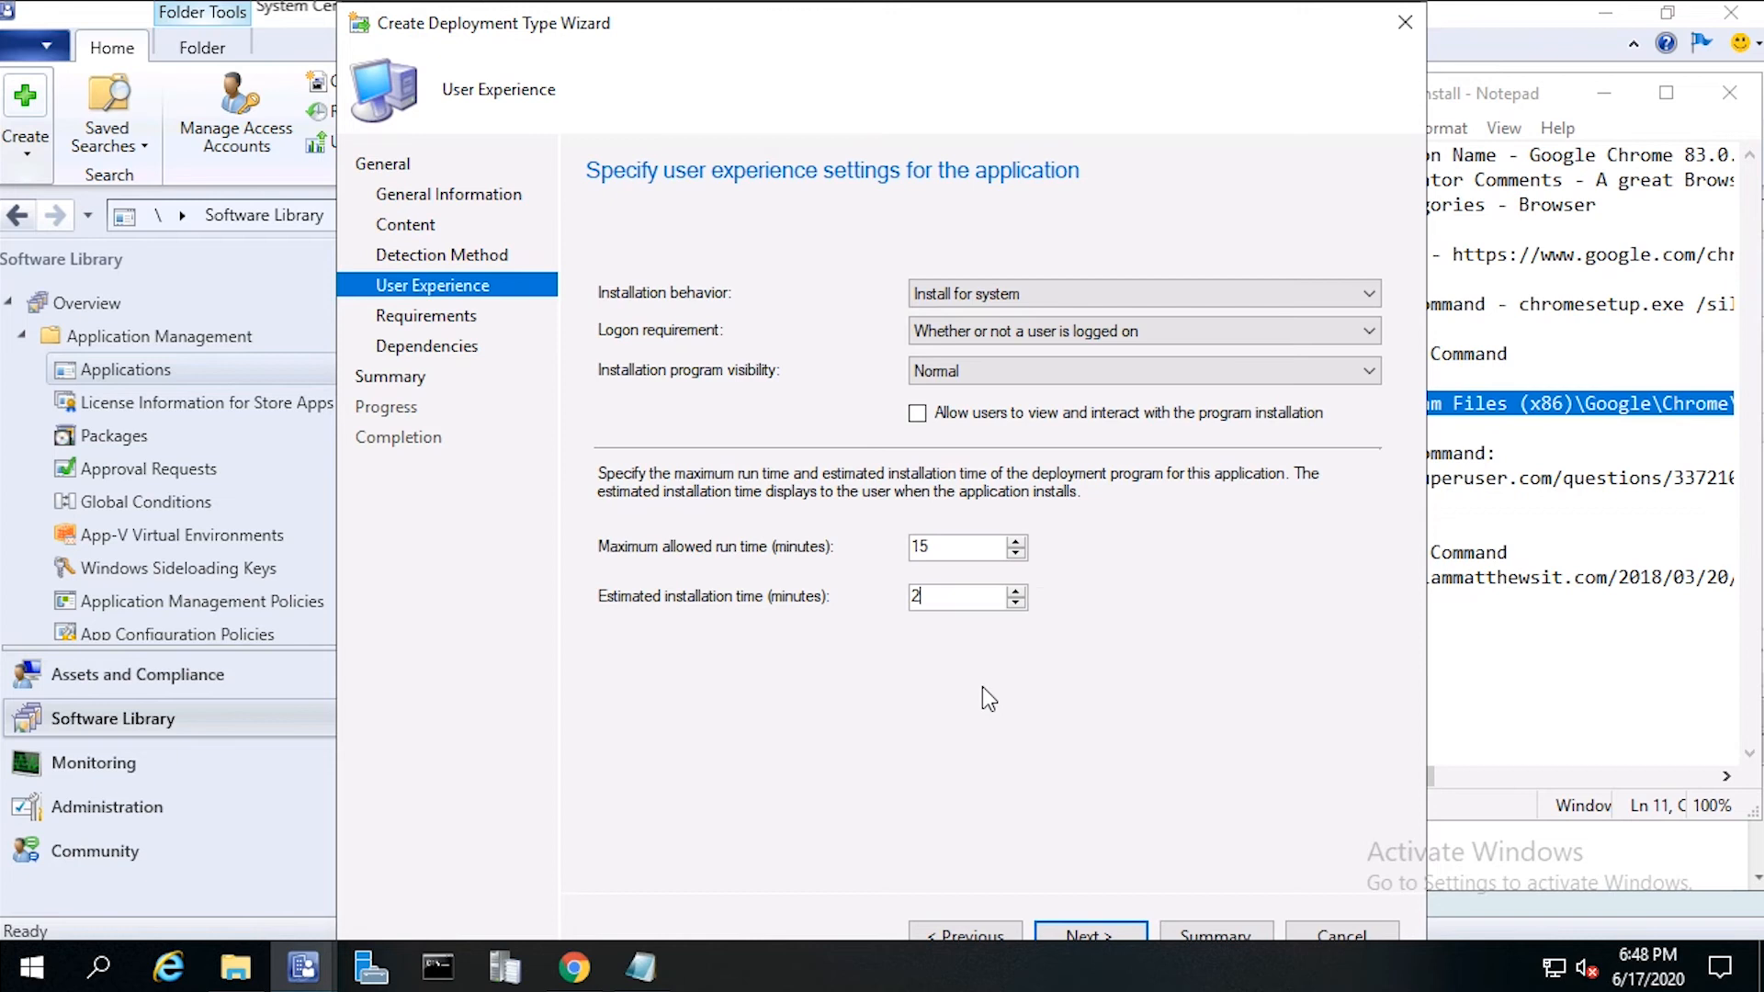
mouse_move(1180, 740)
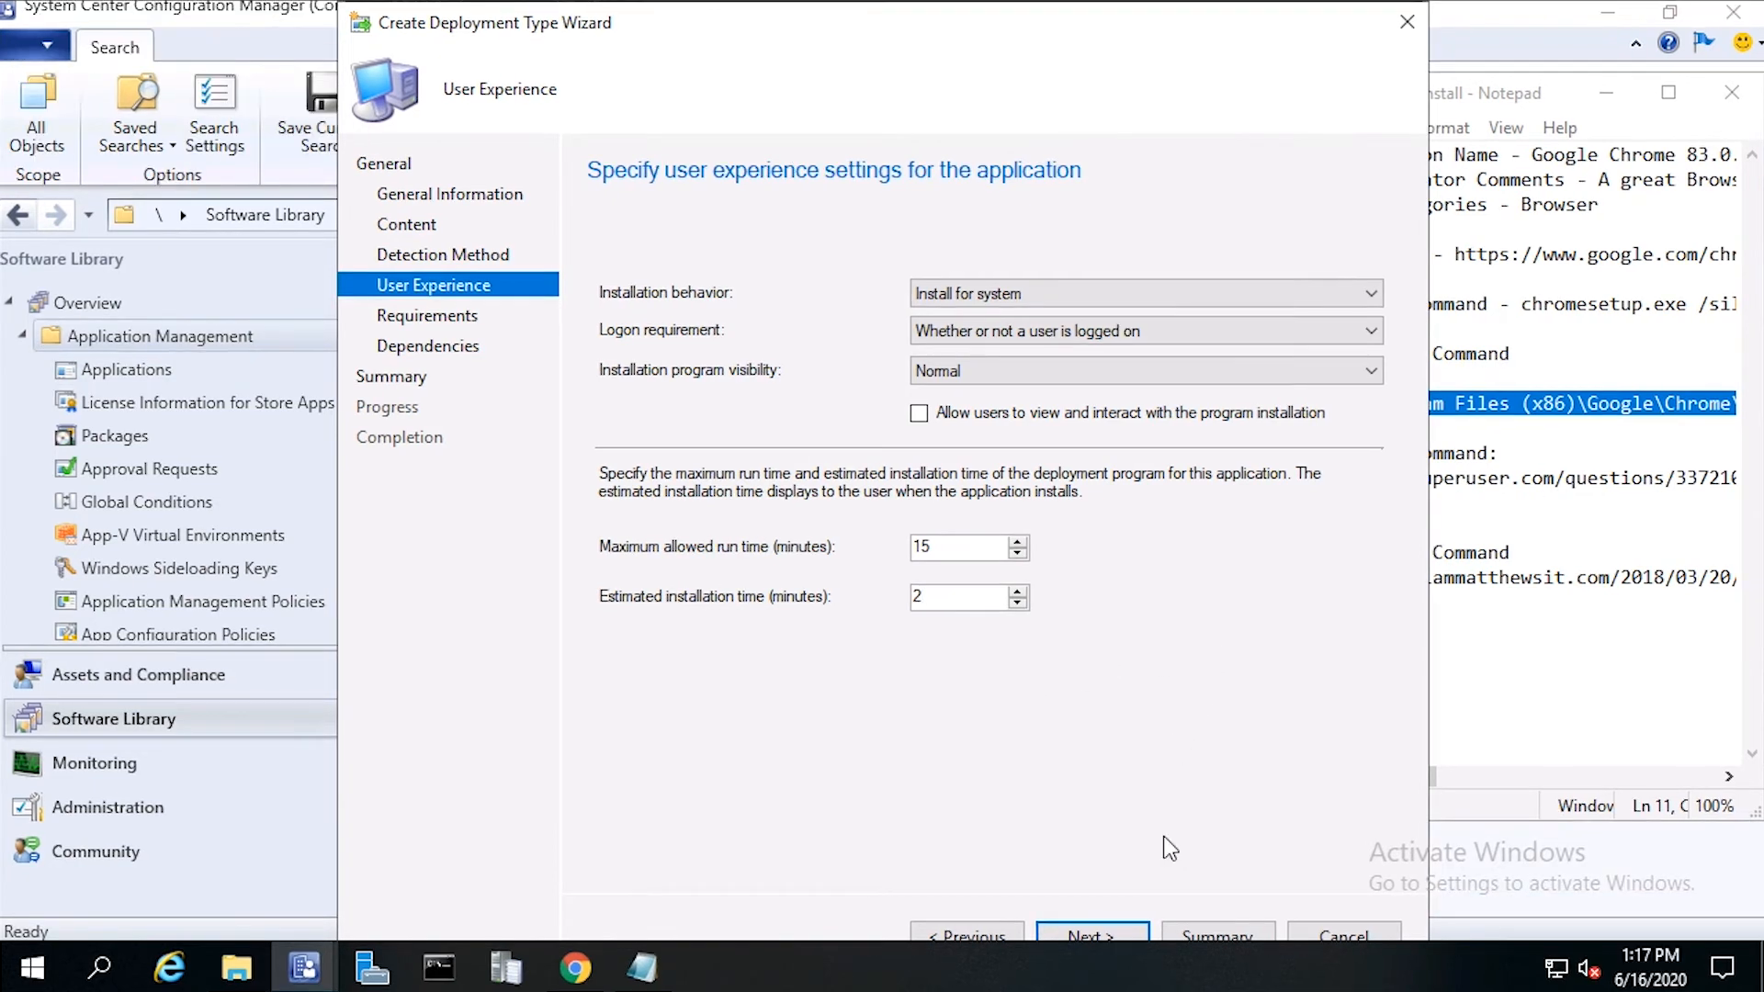
Step: Continue through Requirements, Dependencies and Summary to complete the deployment type wizard
left_click(1090, 935)
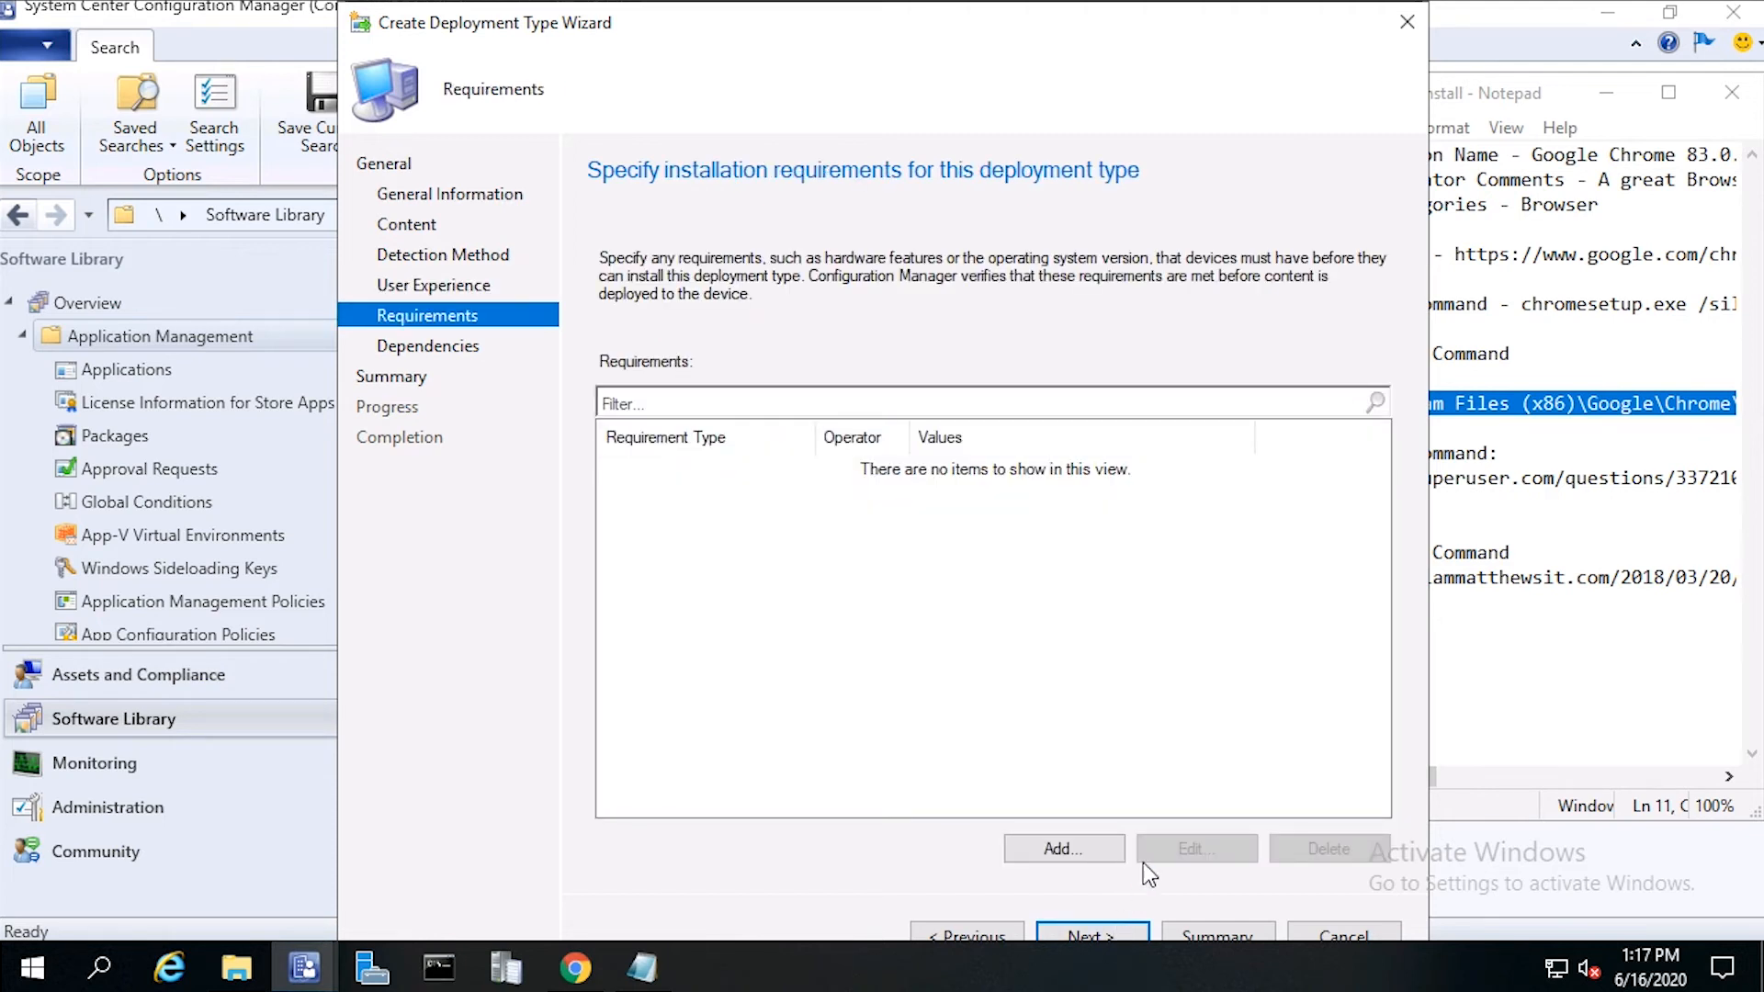
mouse_move(548, 371)
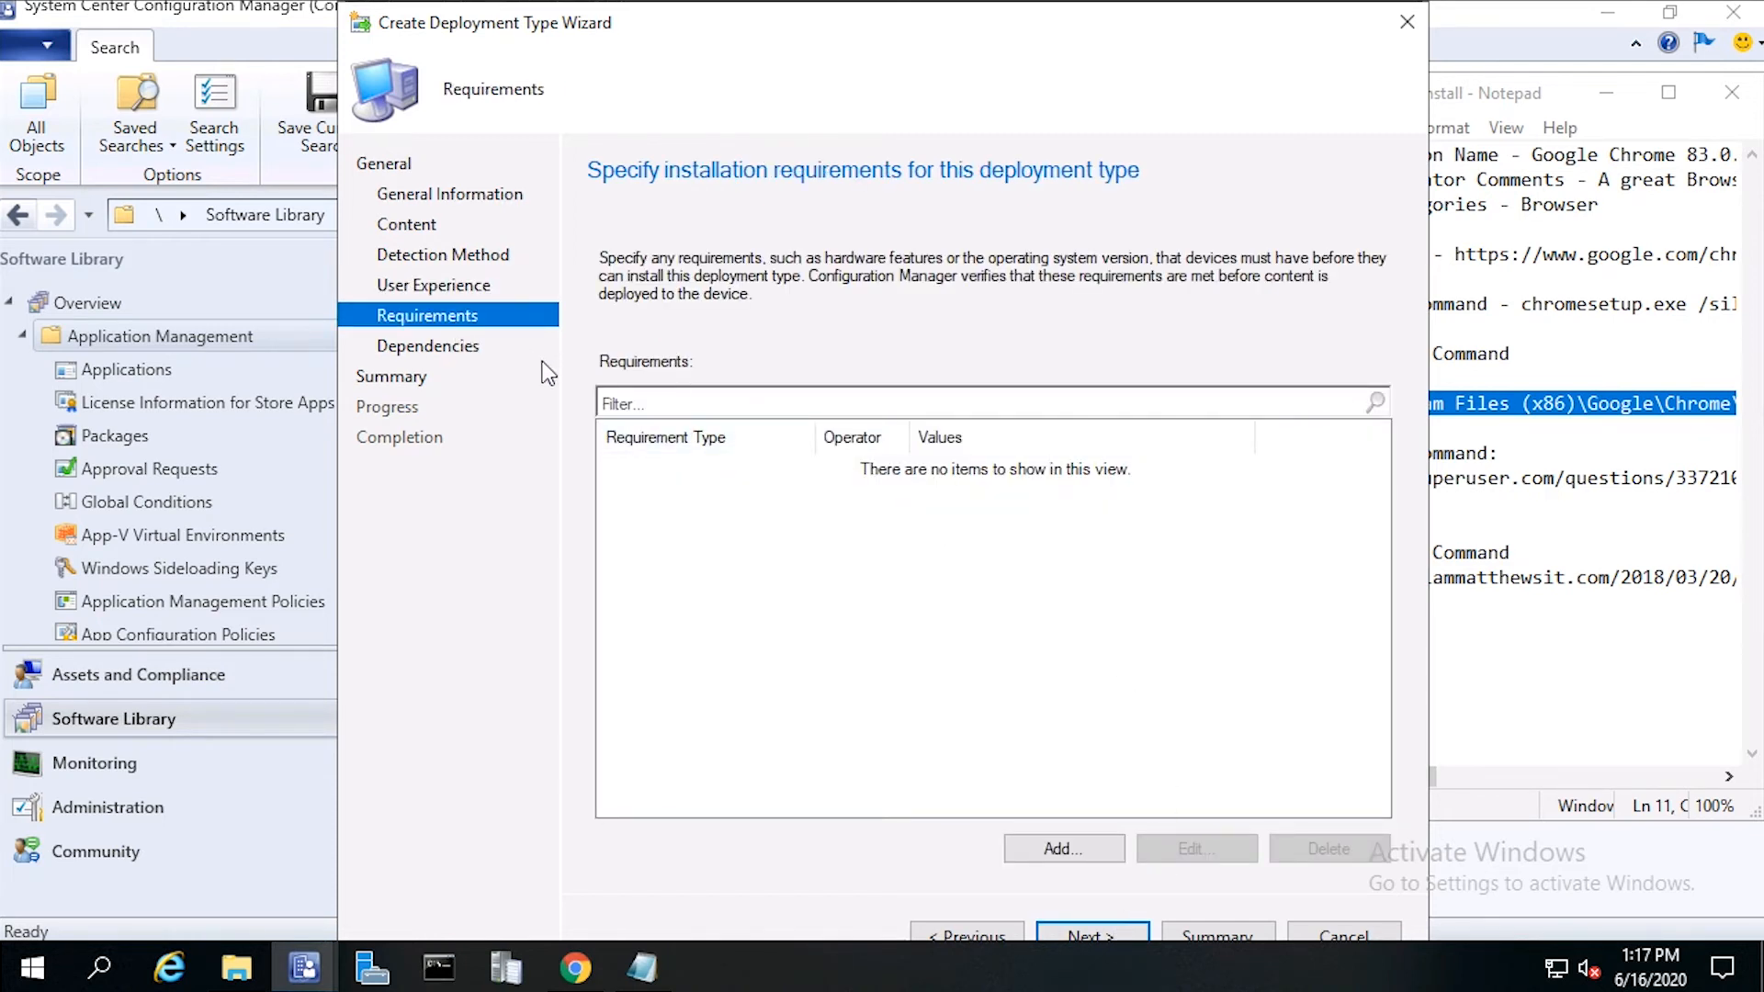
mouse_move(924, 507)
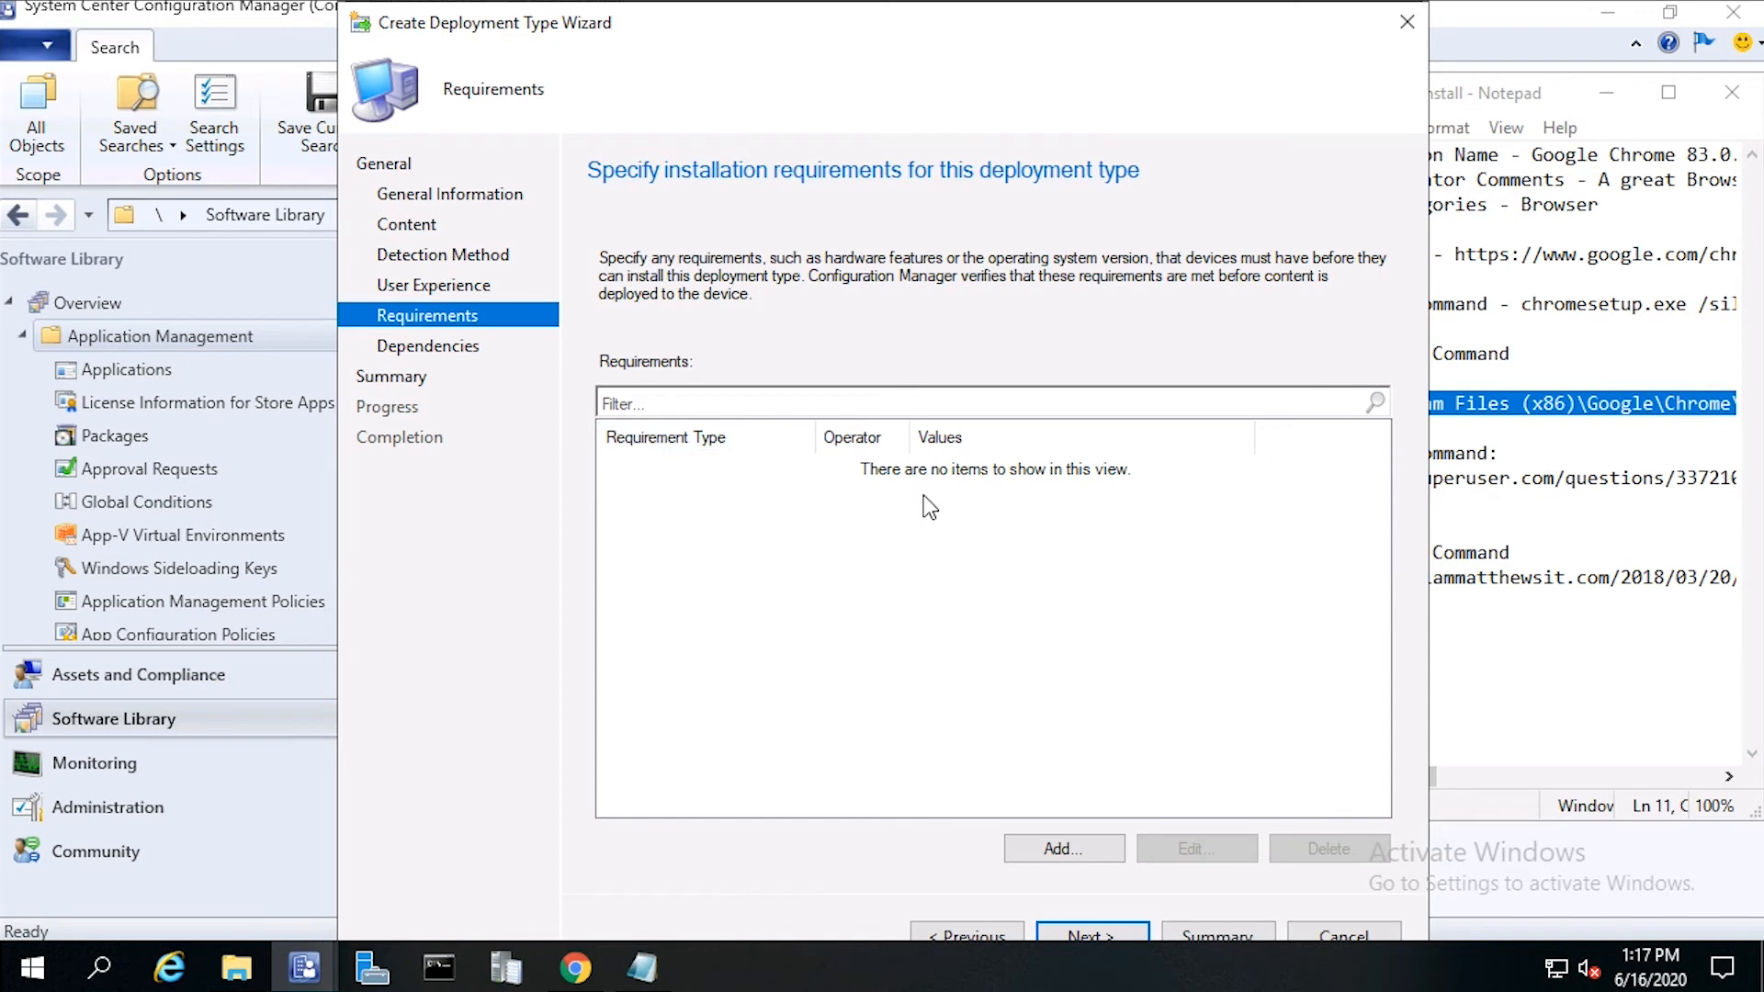
mouse_move(1069, 494)
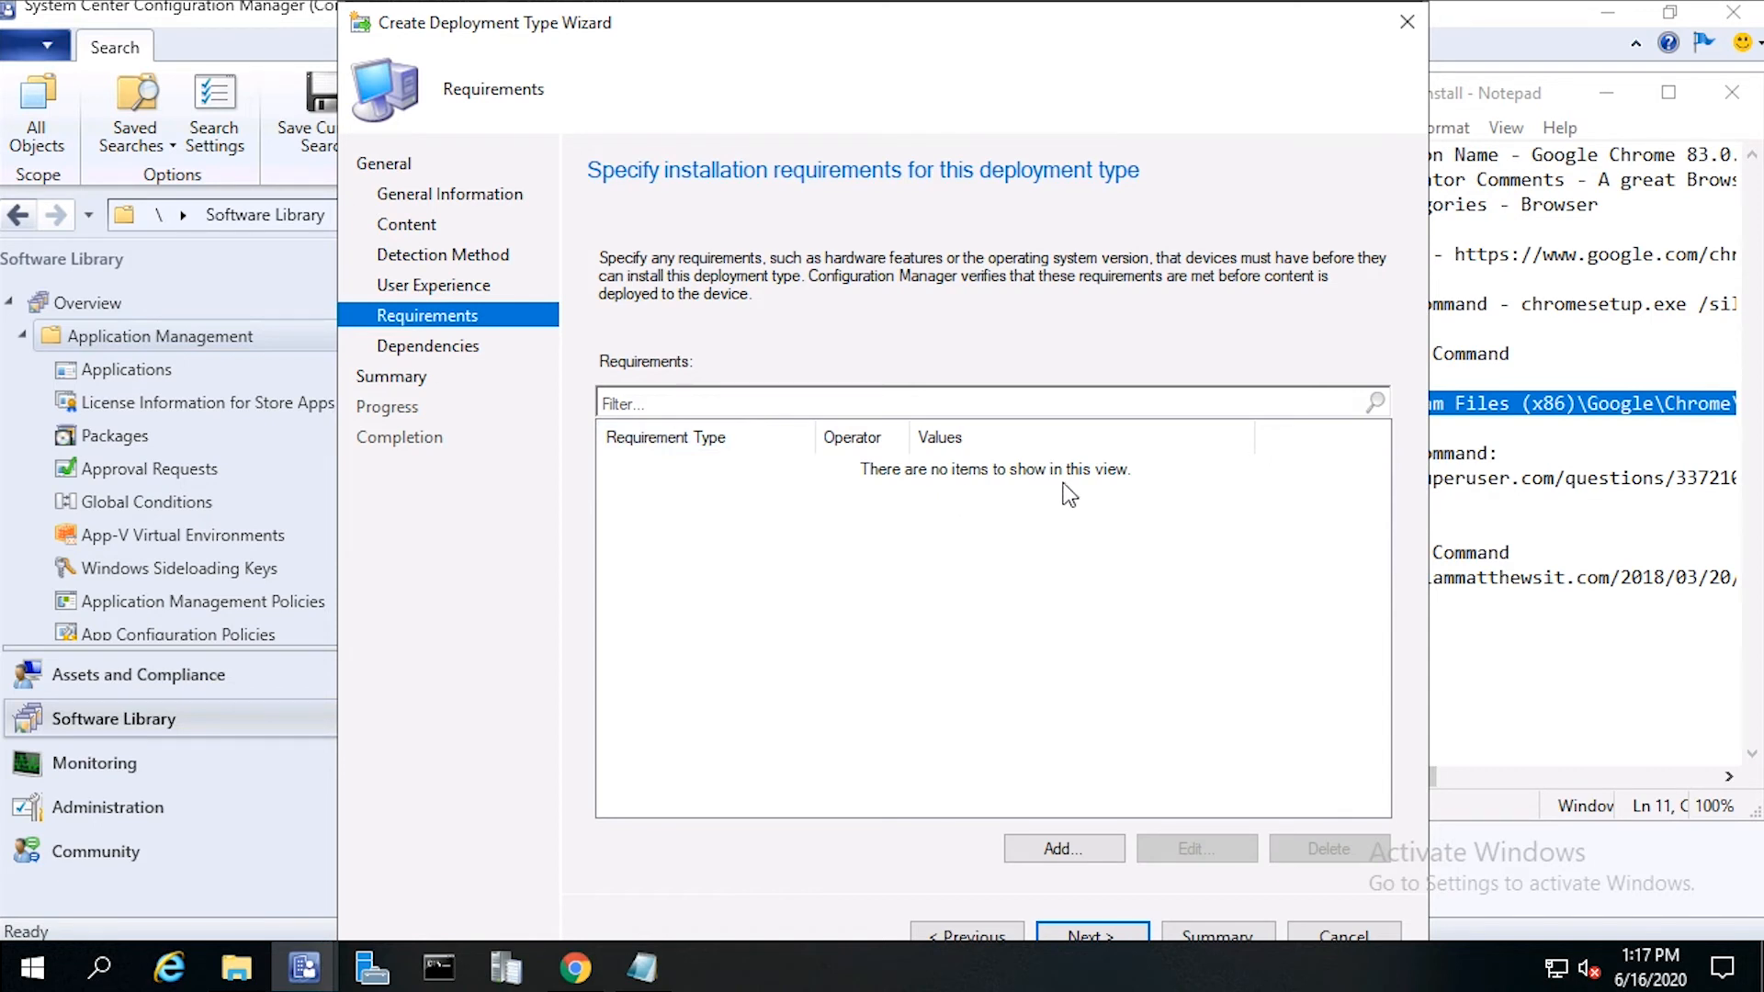
mouse_move(1084, 768)
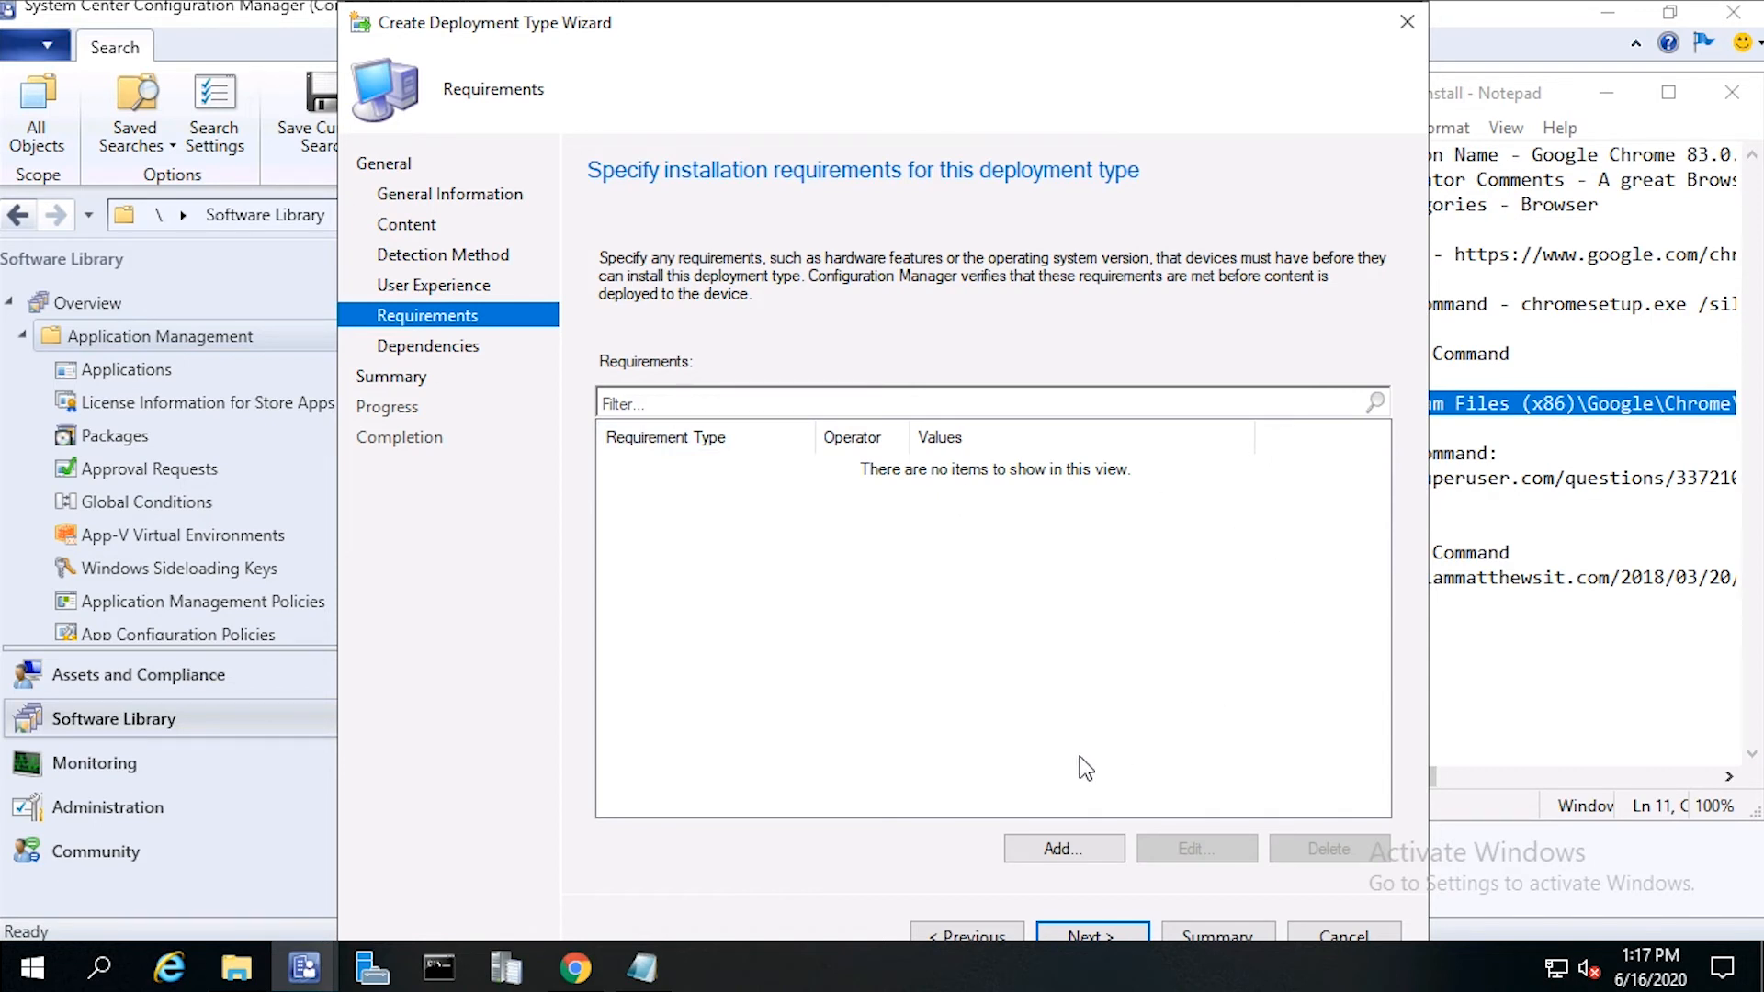
mouse_move(1097, 884)
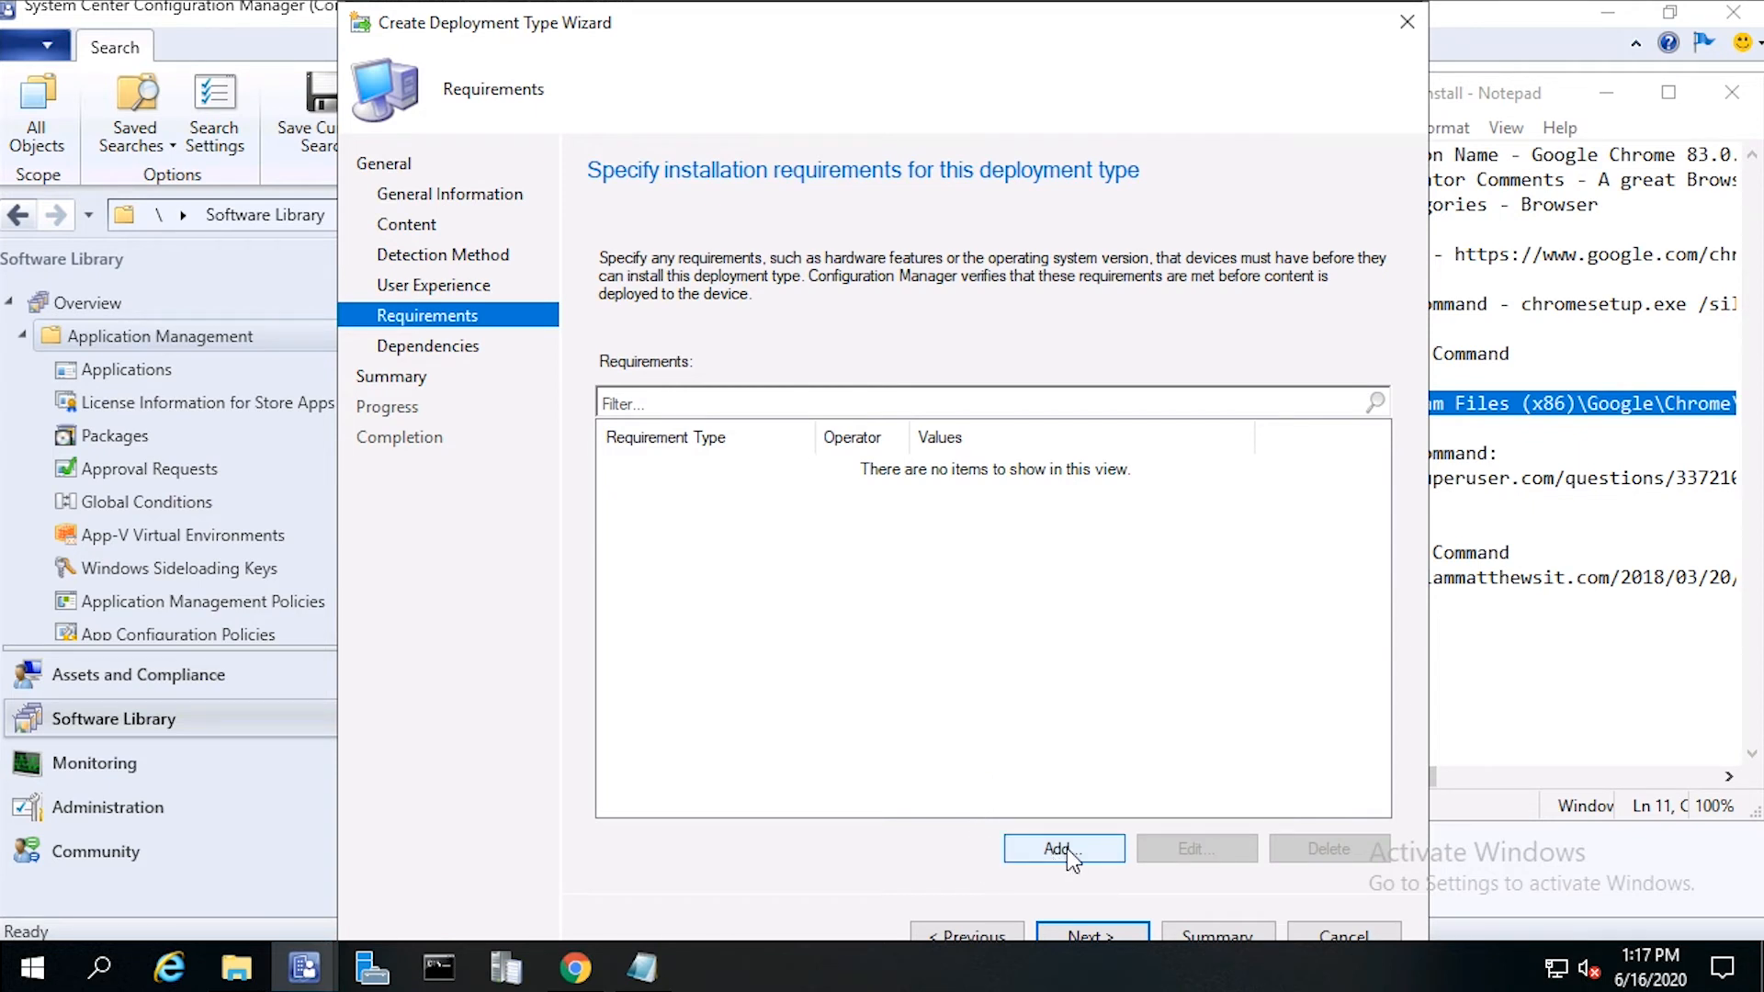
mouse_move(1040, 862)
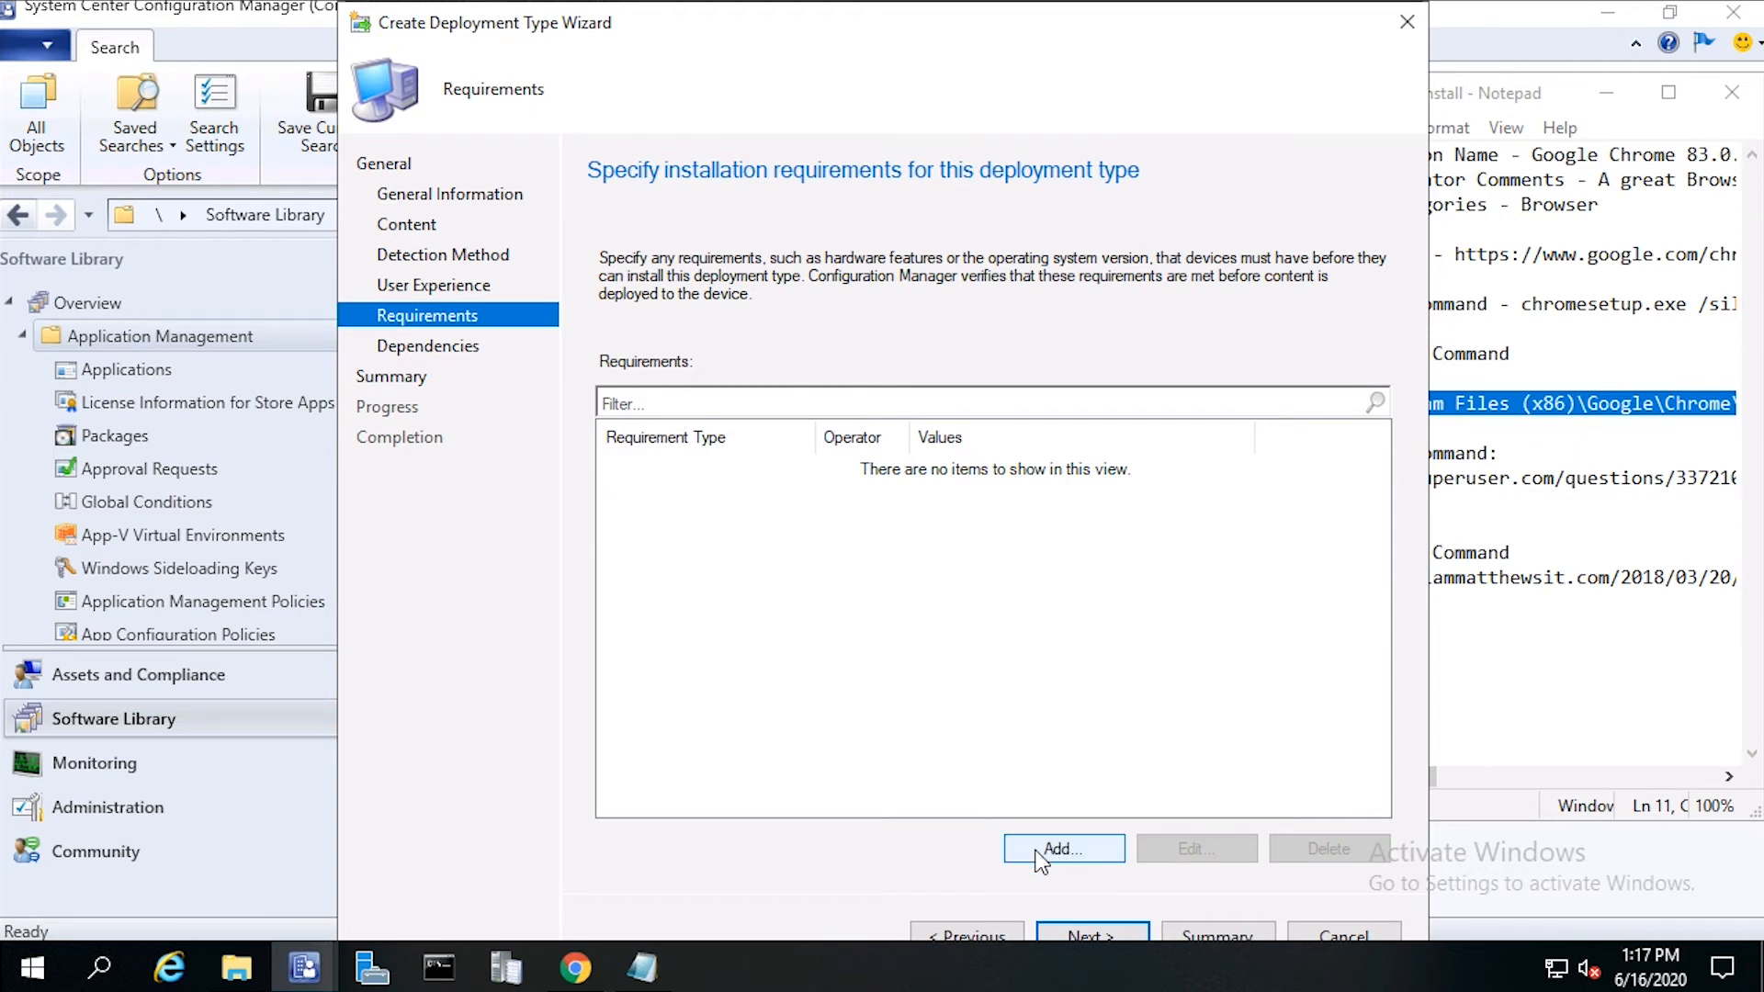
mouse_move(1090, 935)
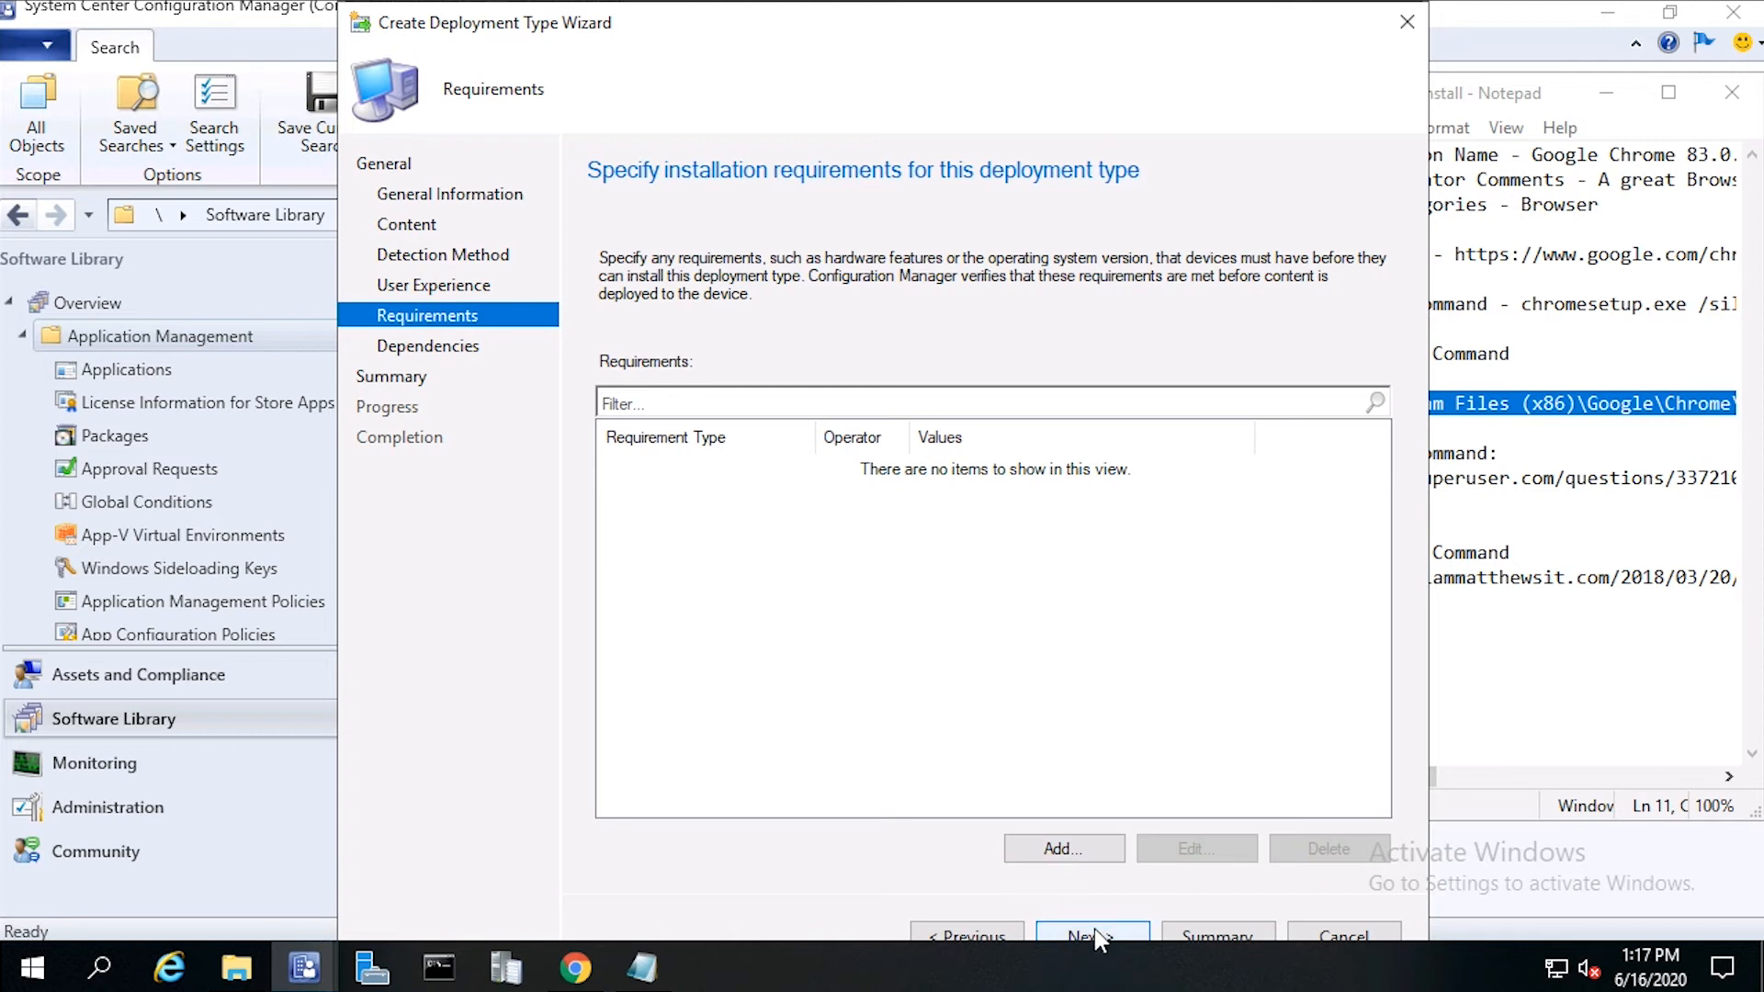
left_click(1089, 935)
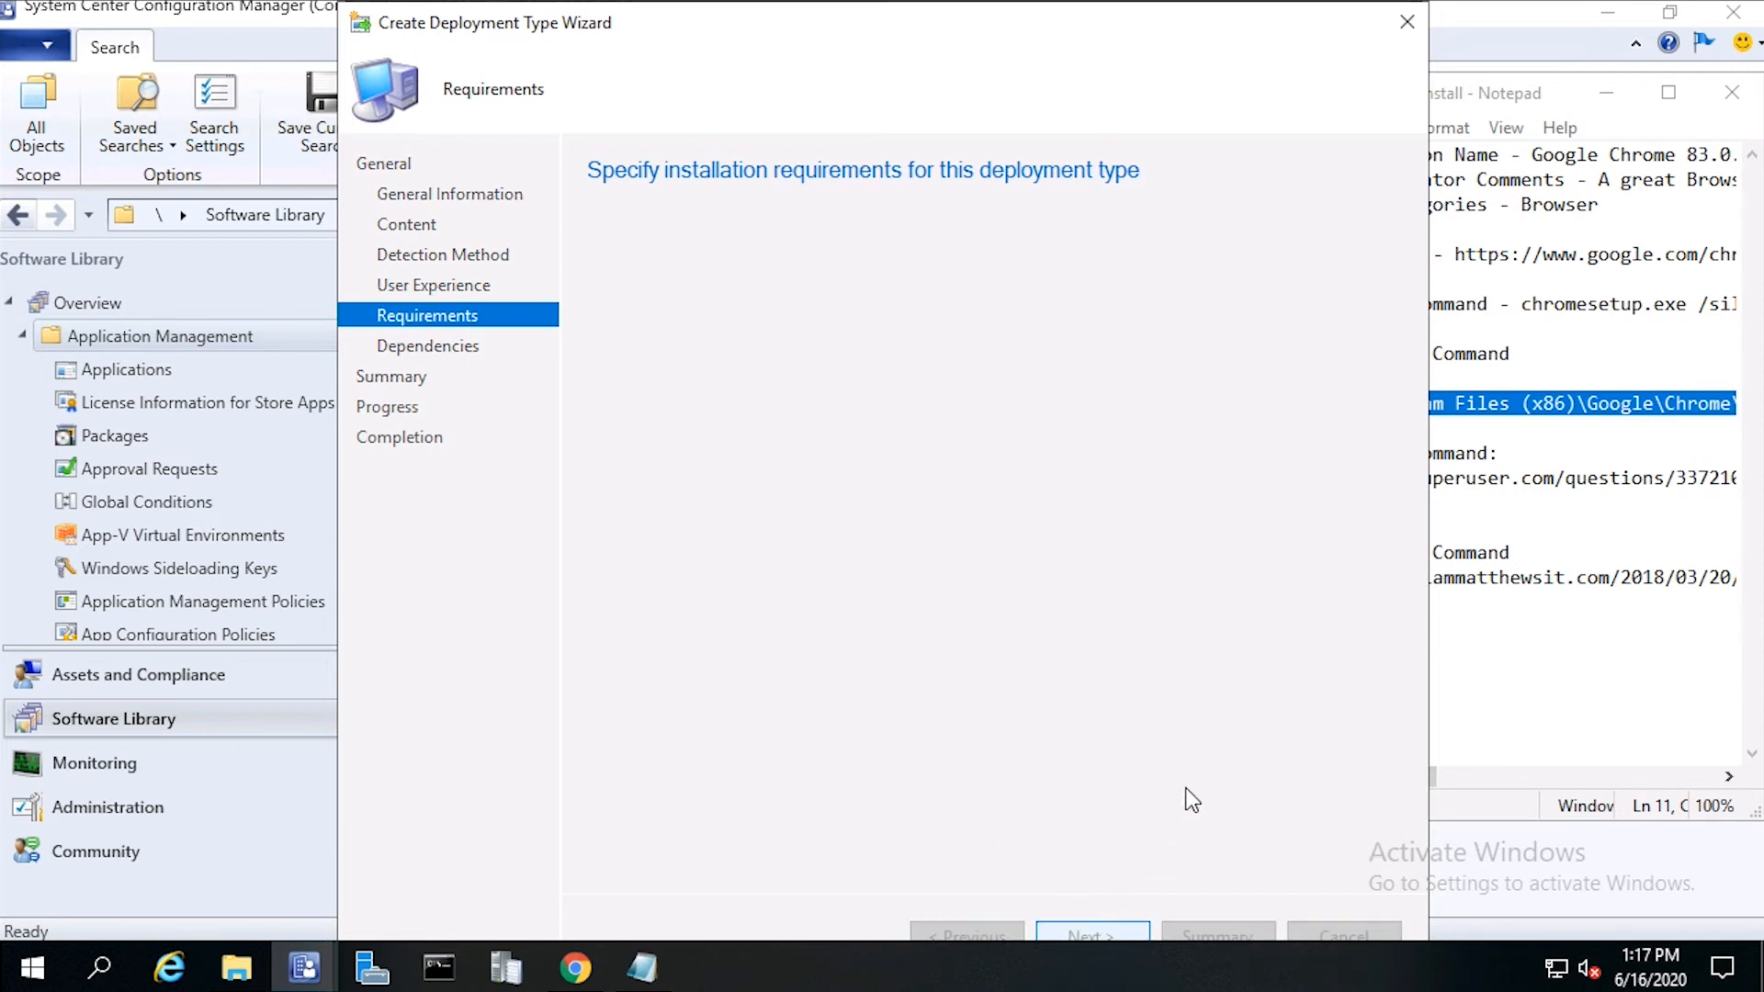
mouse_move(608, 527)
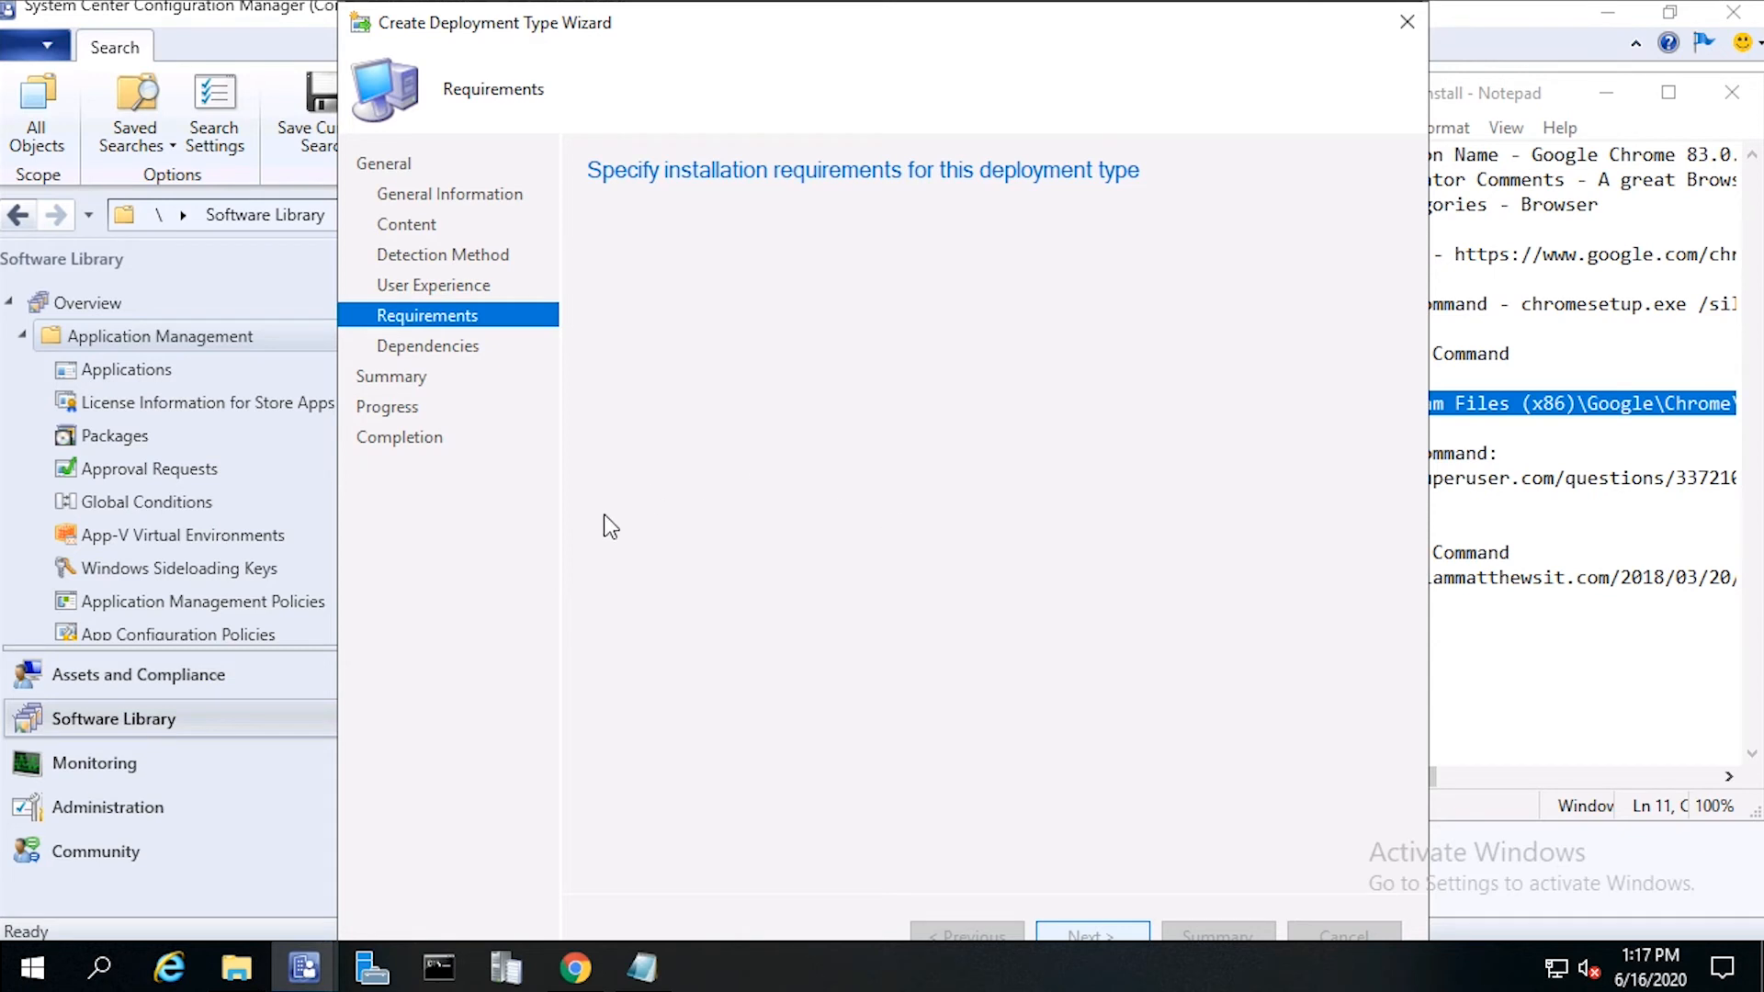
left_click(1086, 935)
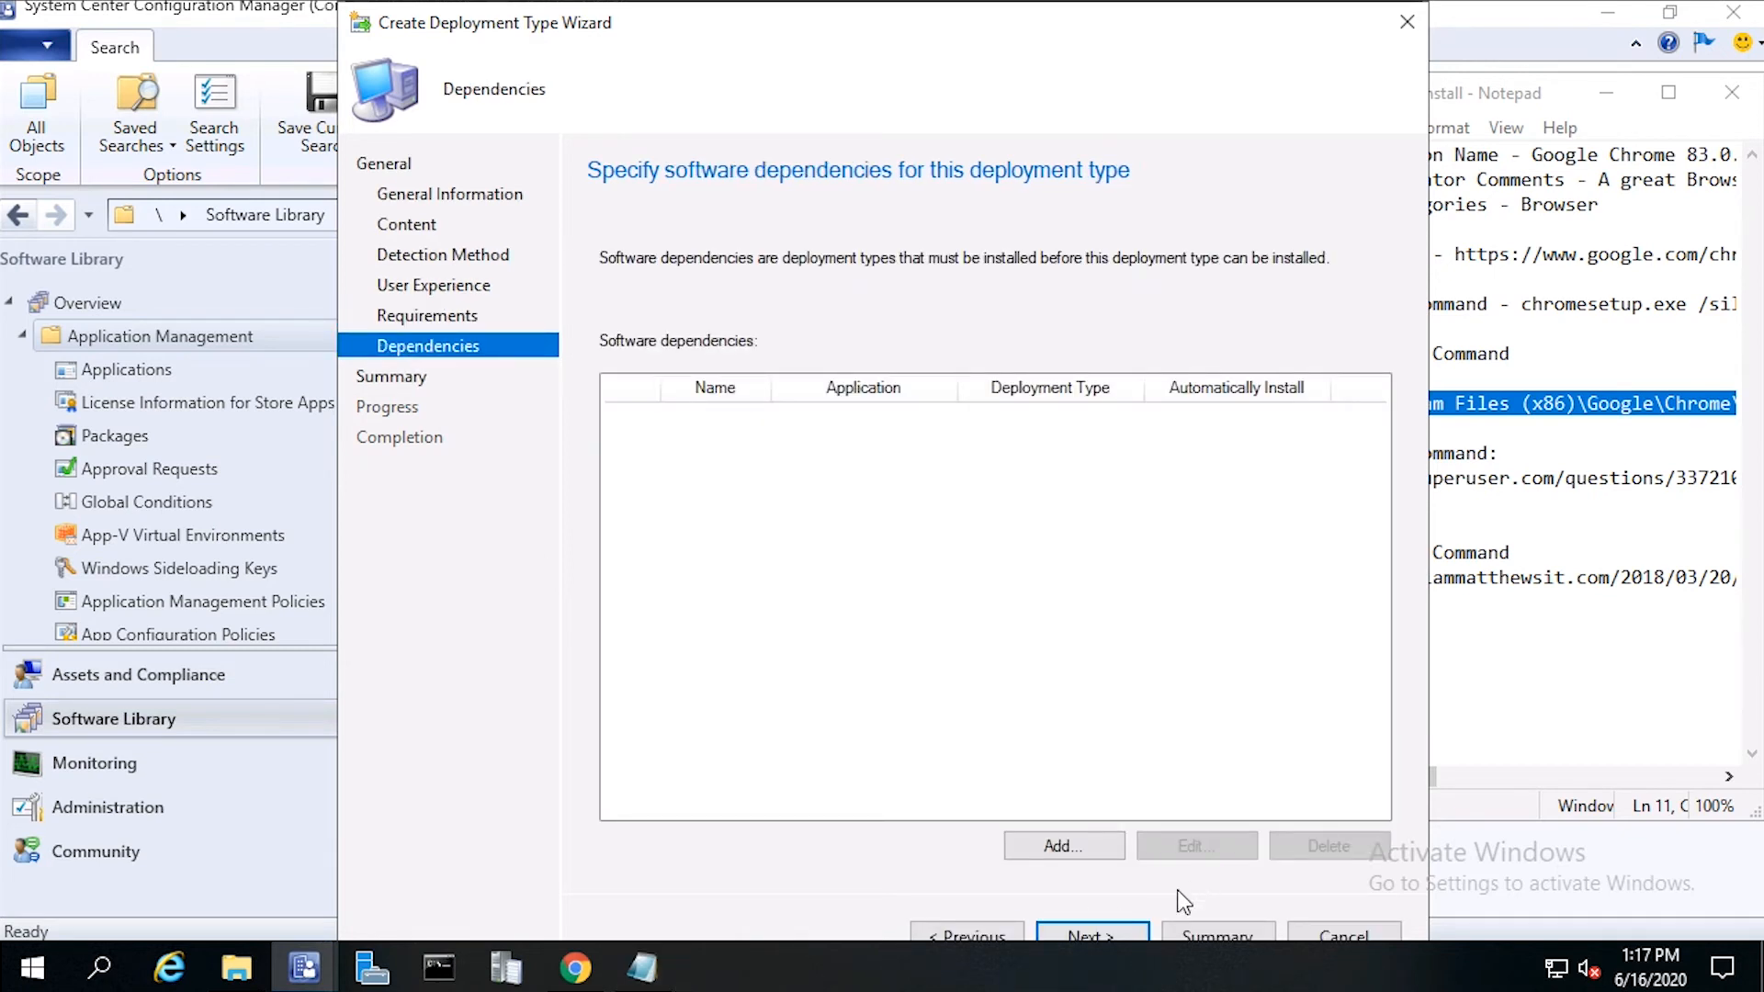
left_click(1090, 935)
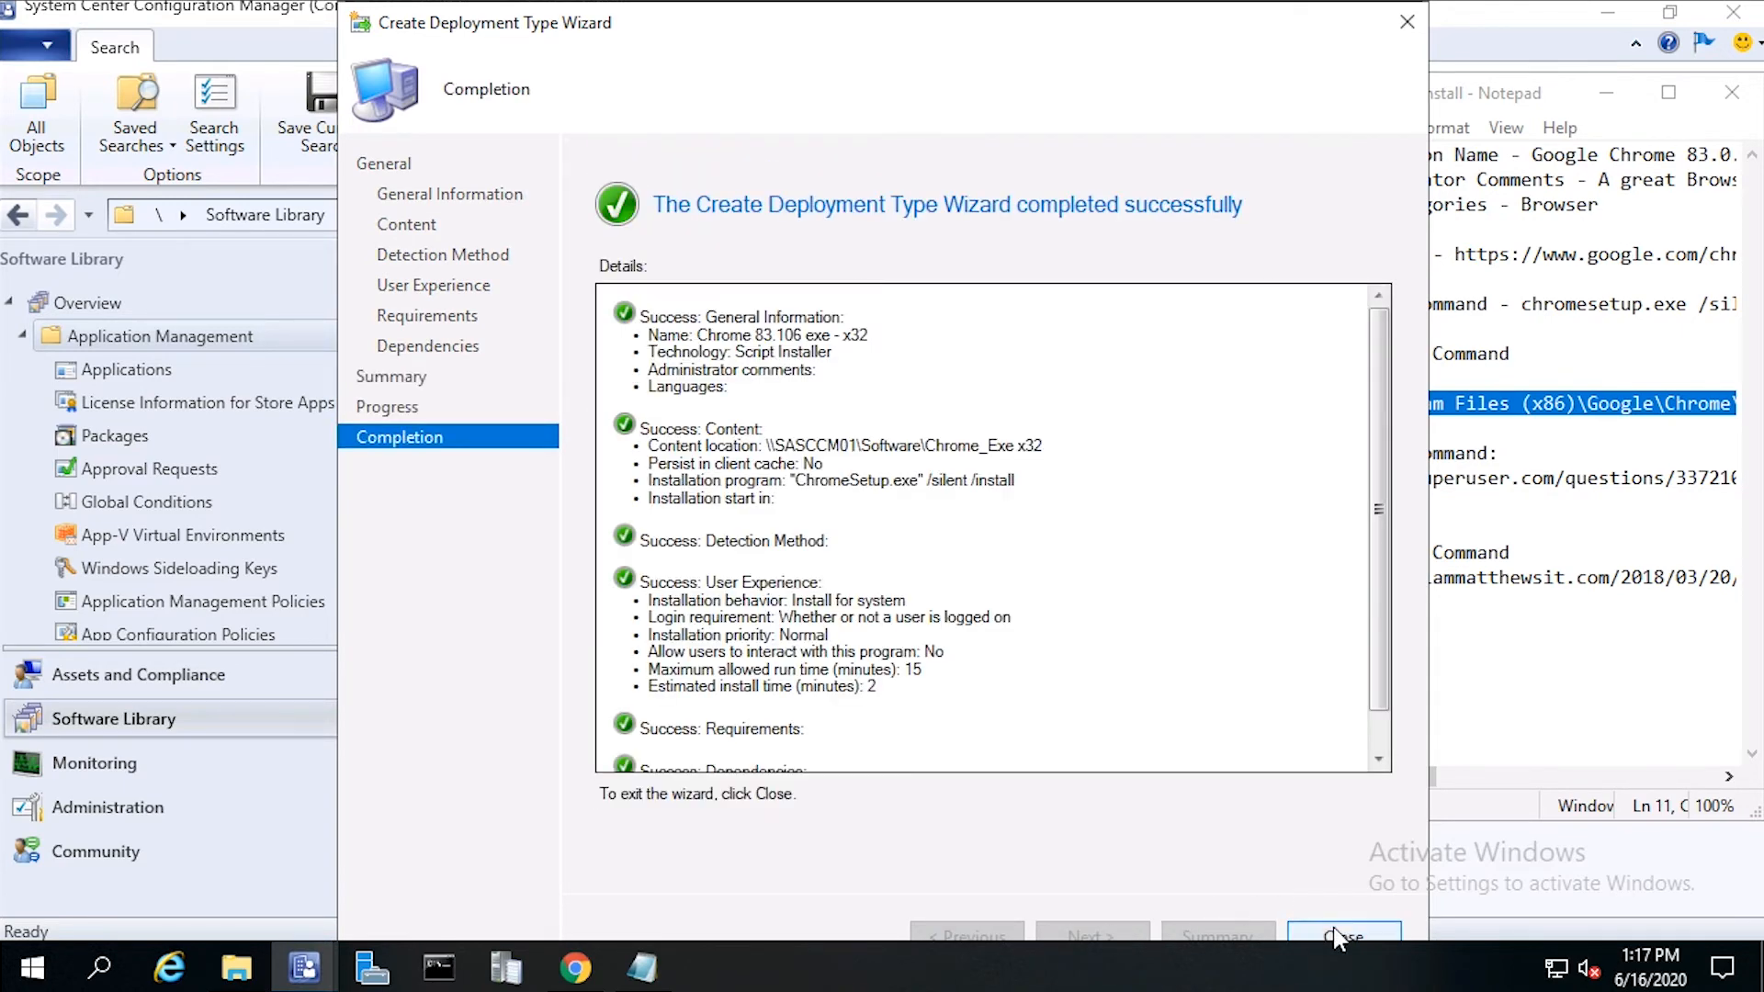
Step: Close the deployment type wizard and finish the Create Application Wizard for Google Chrome
left_click(1341, 935)
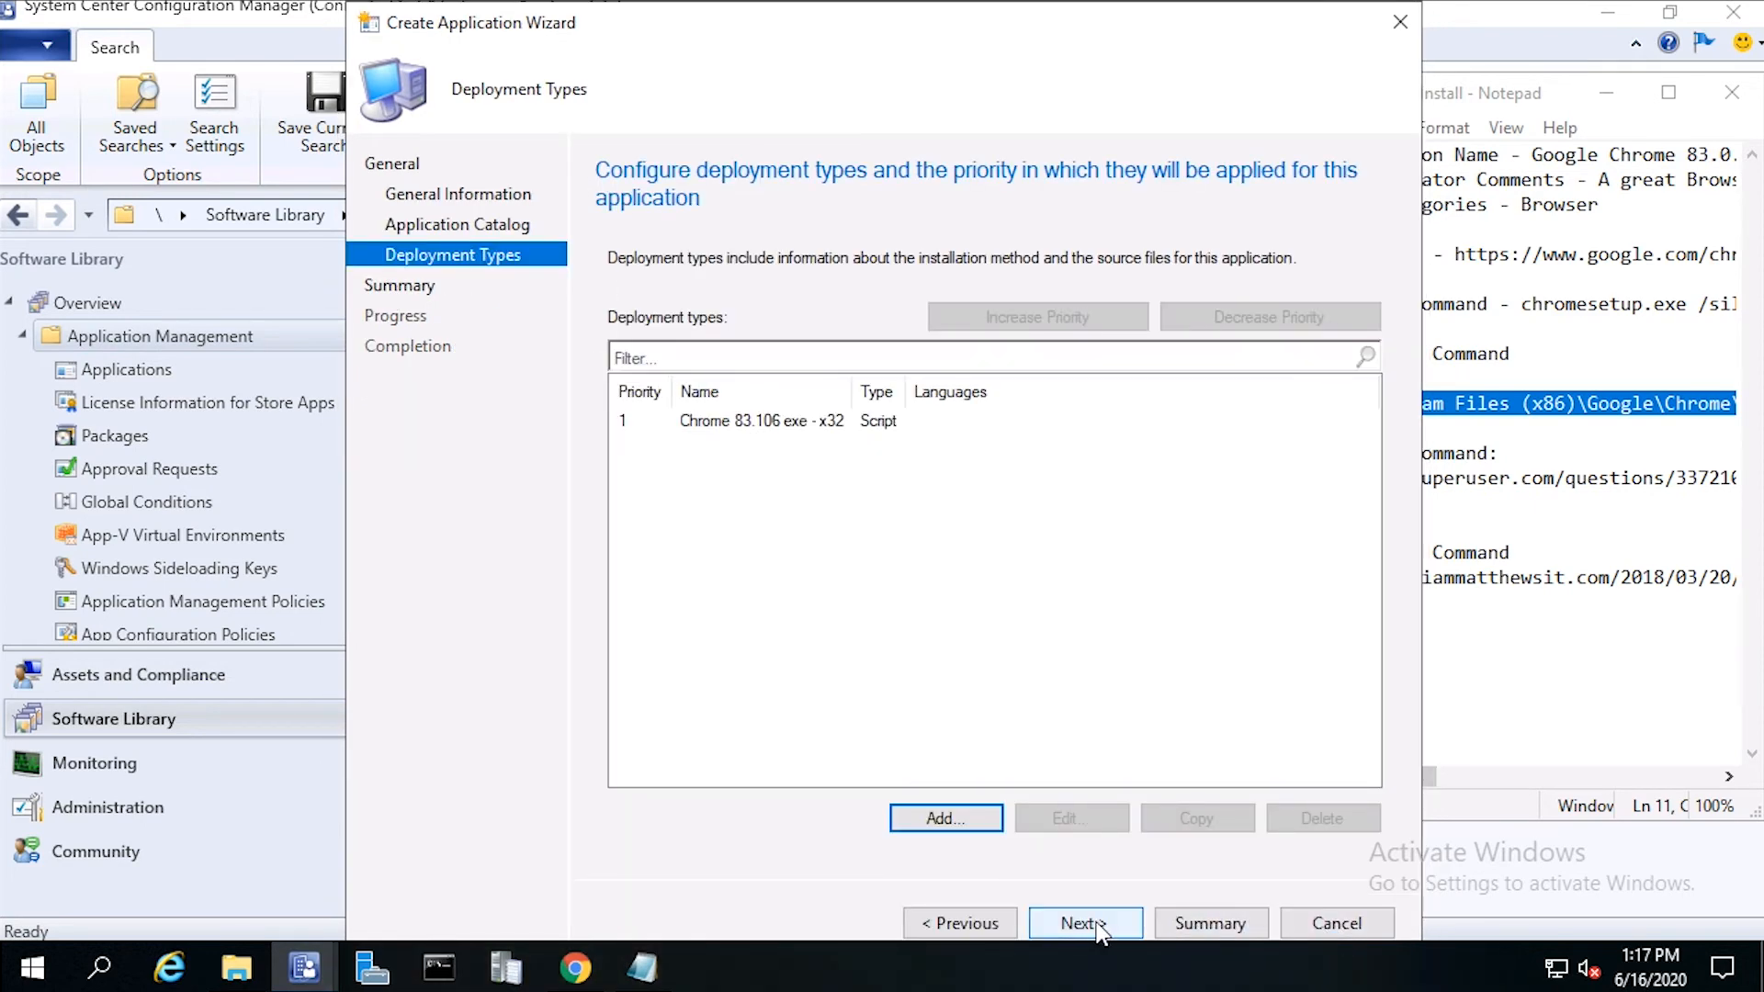
left_click(1083, 922)
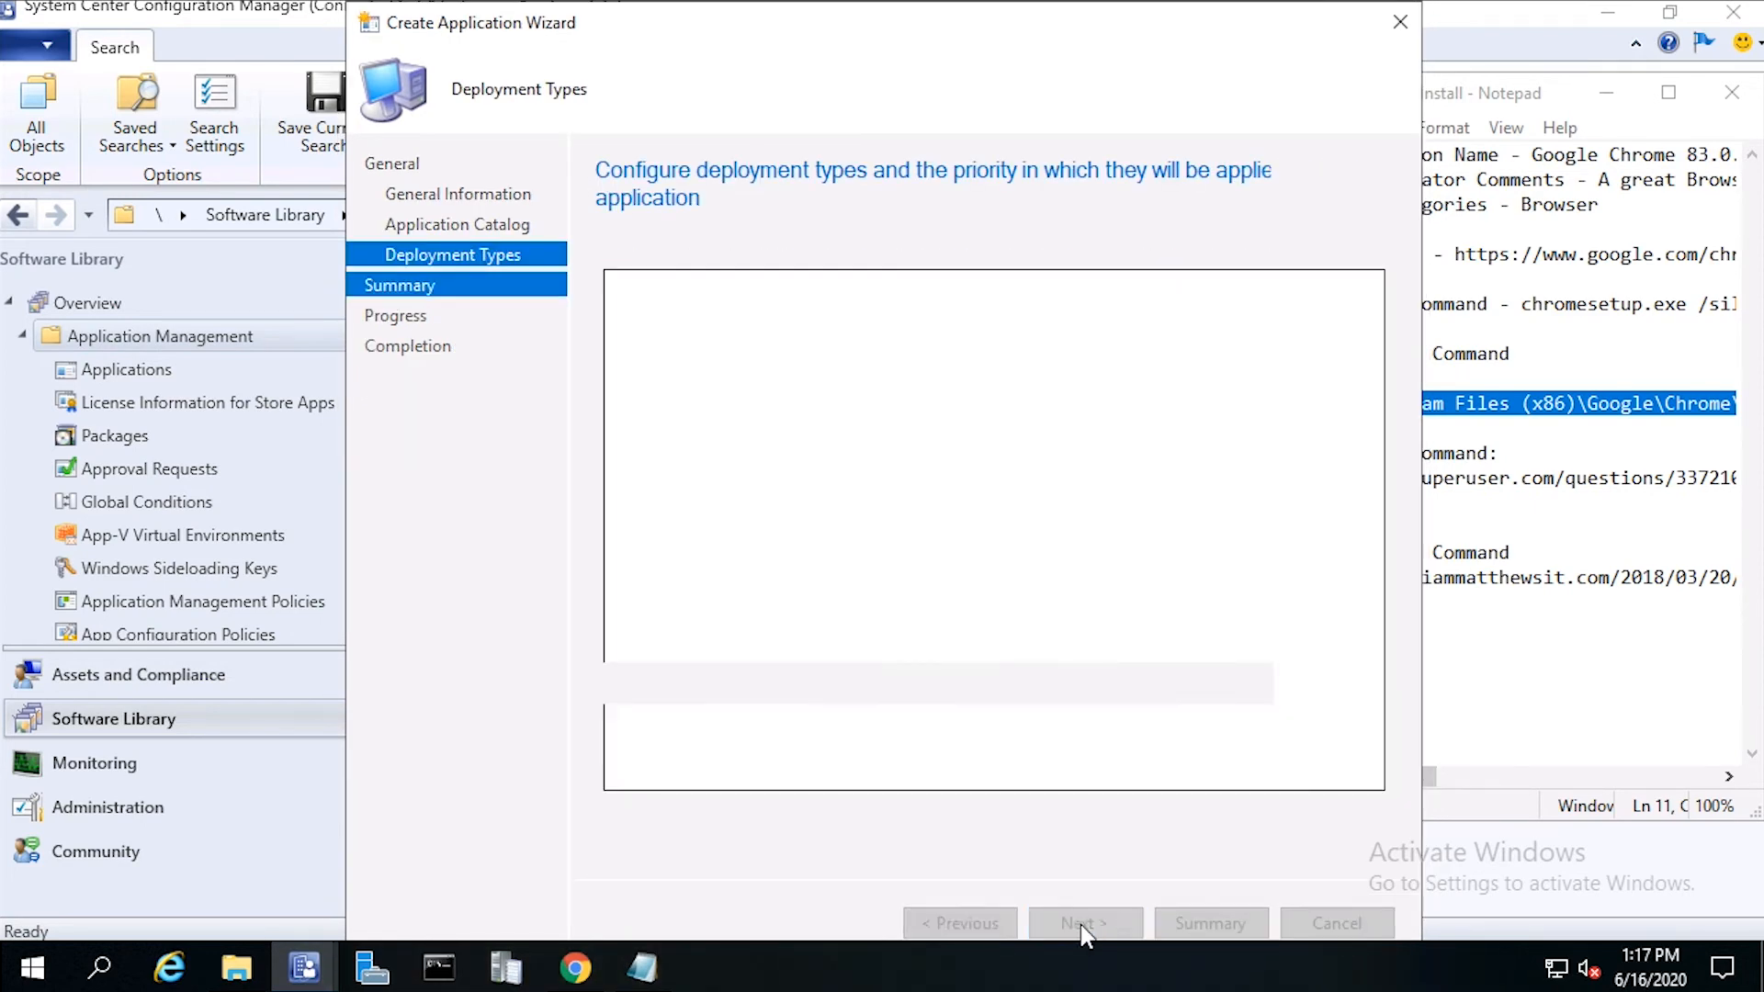
left_click(1084, 922)
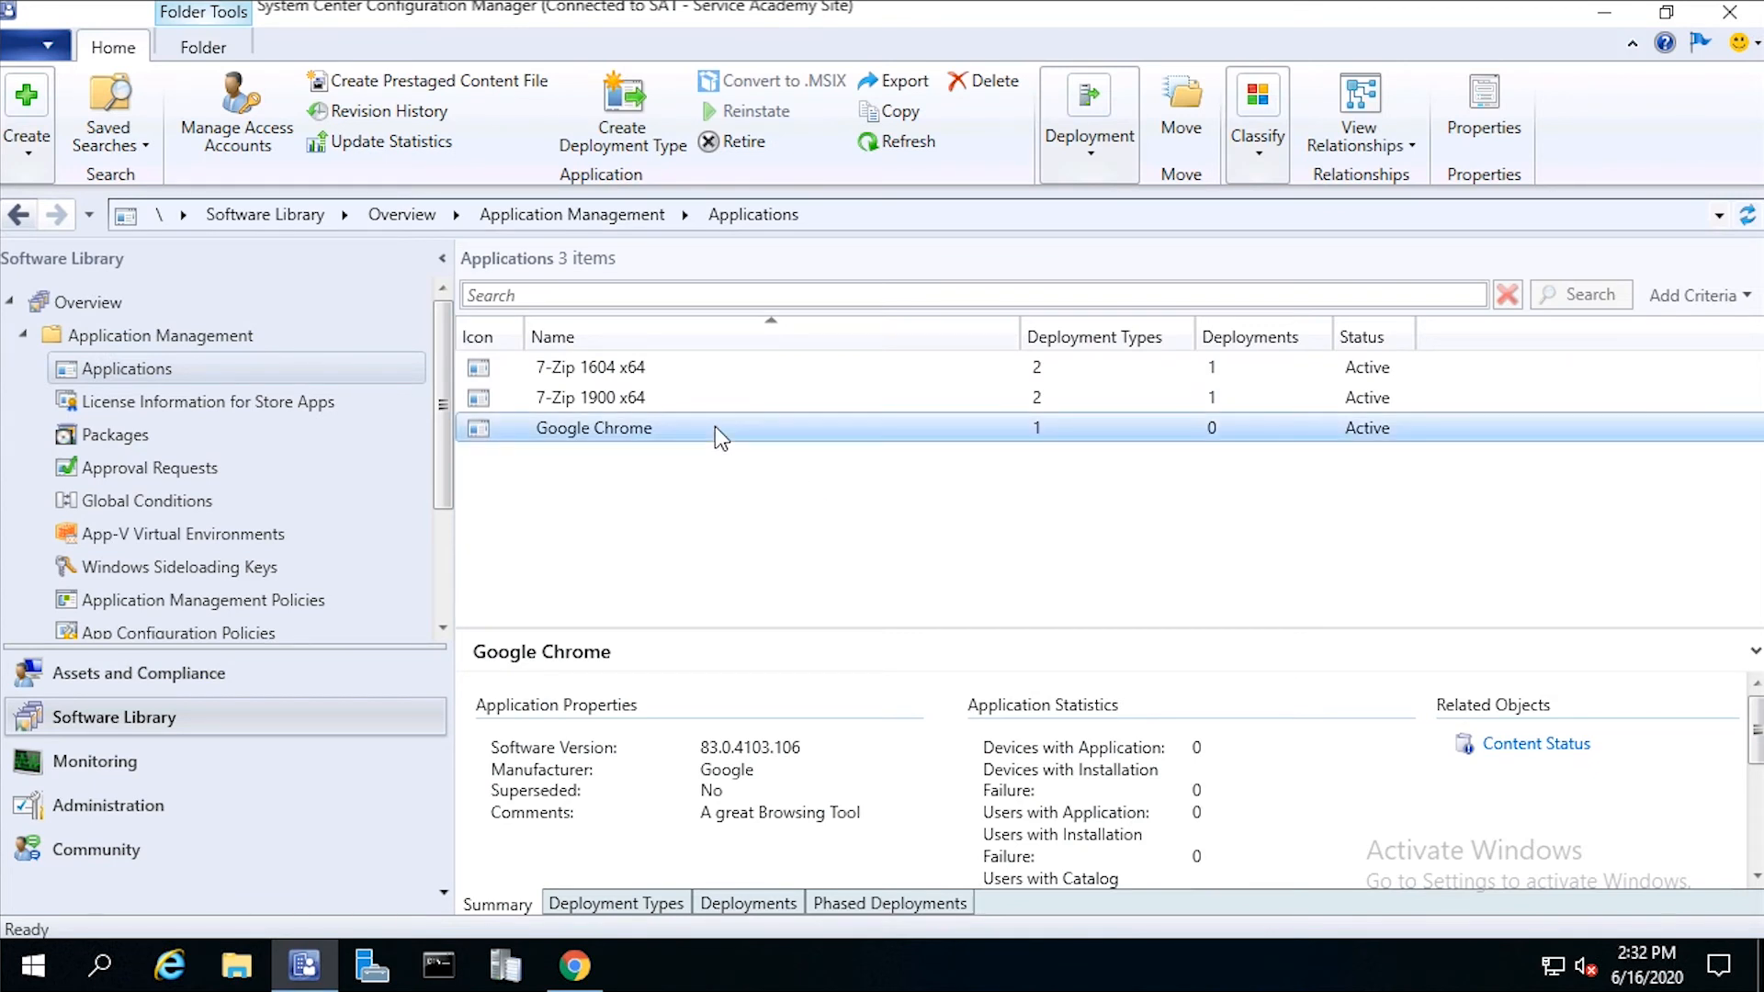
Step: In Google Chrome's properties allow install from task sequence without deployment, review tabs and save
right_click(593, 428)
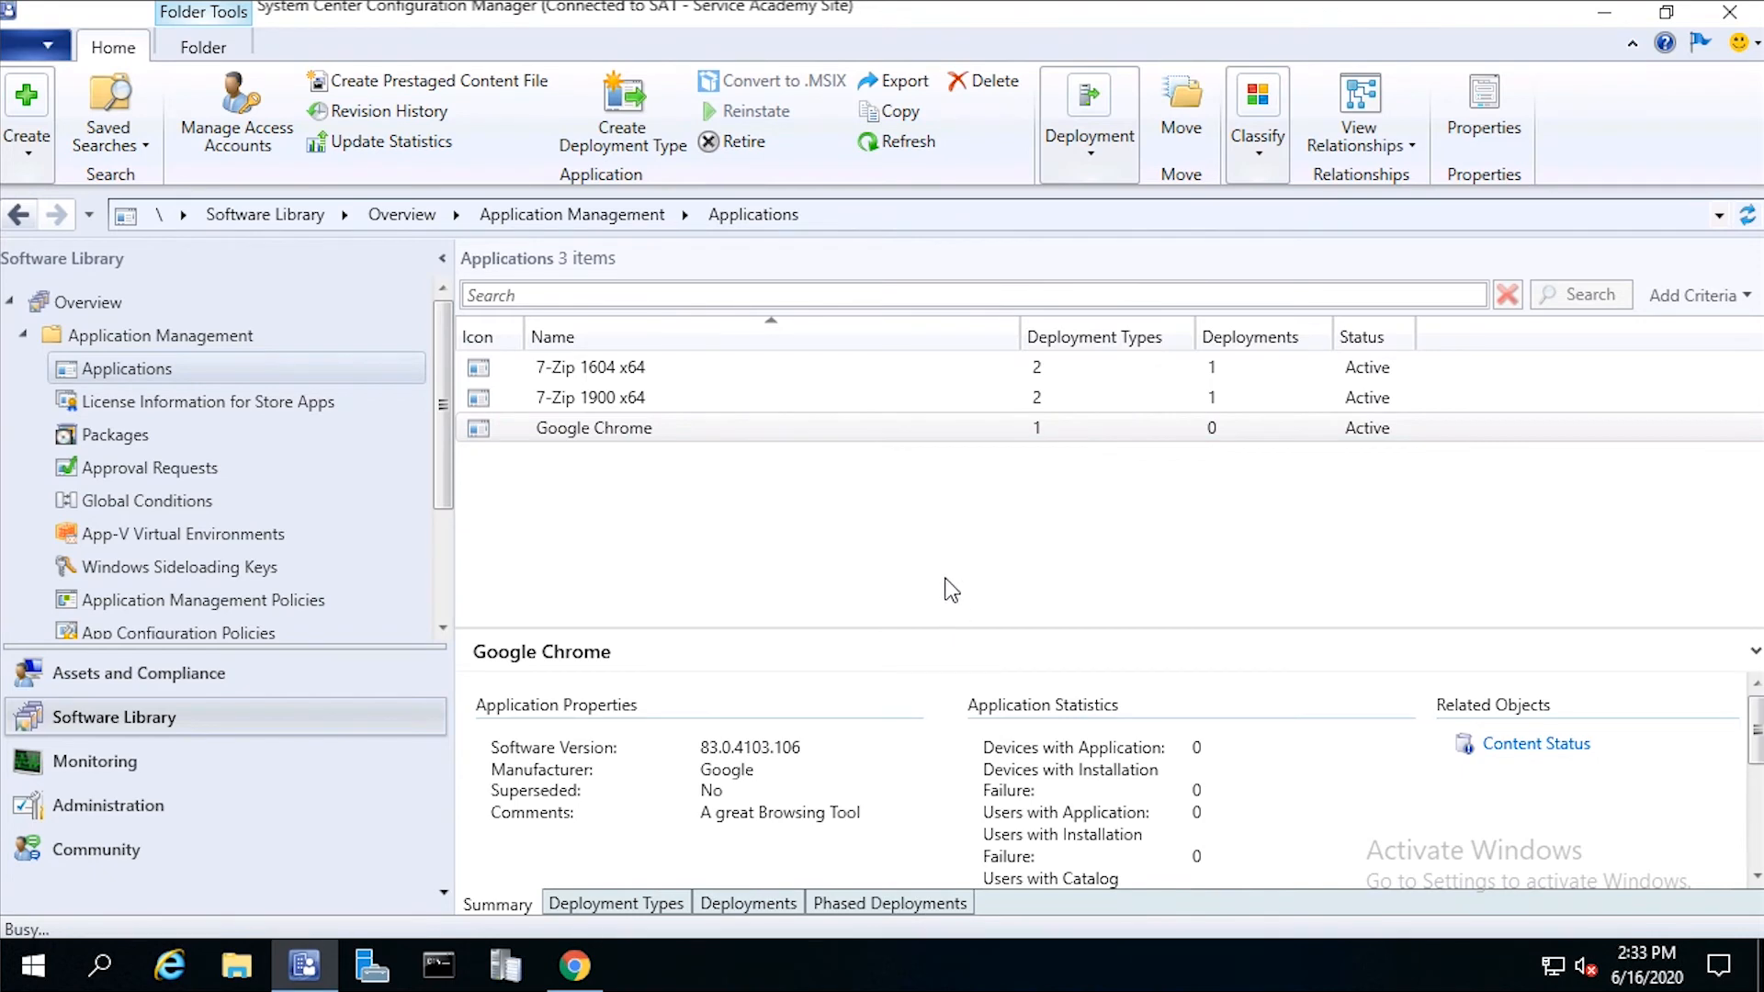
left_click(1483, 101)
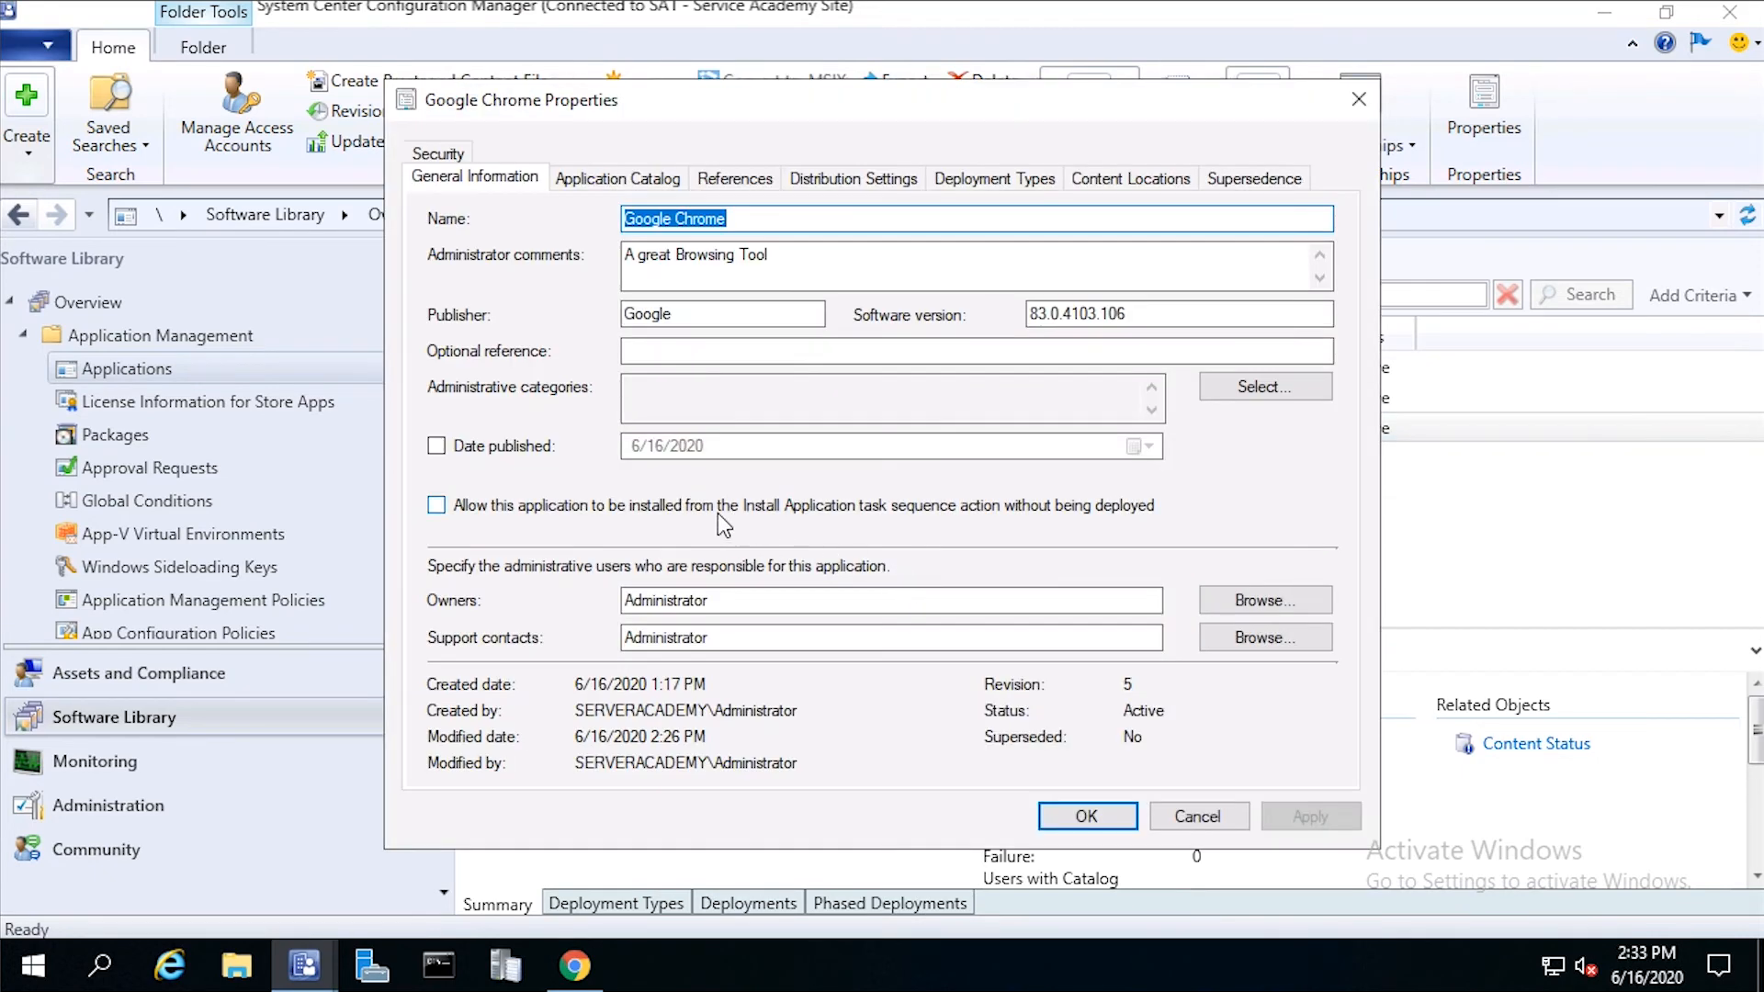
left_click(437, 503)
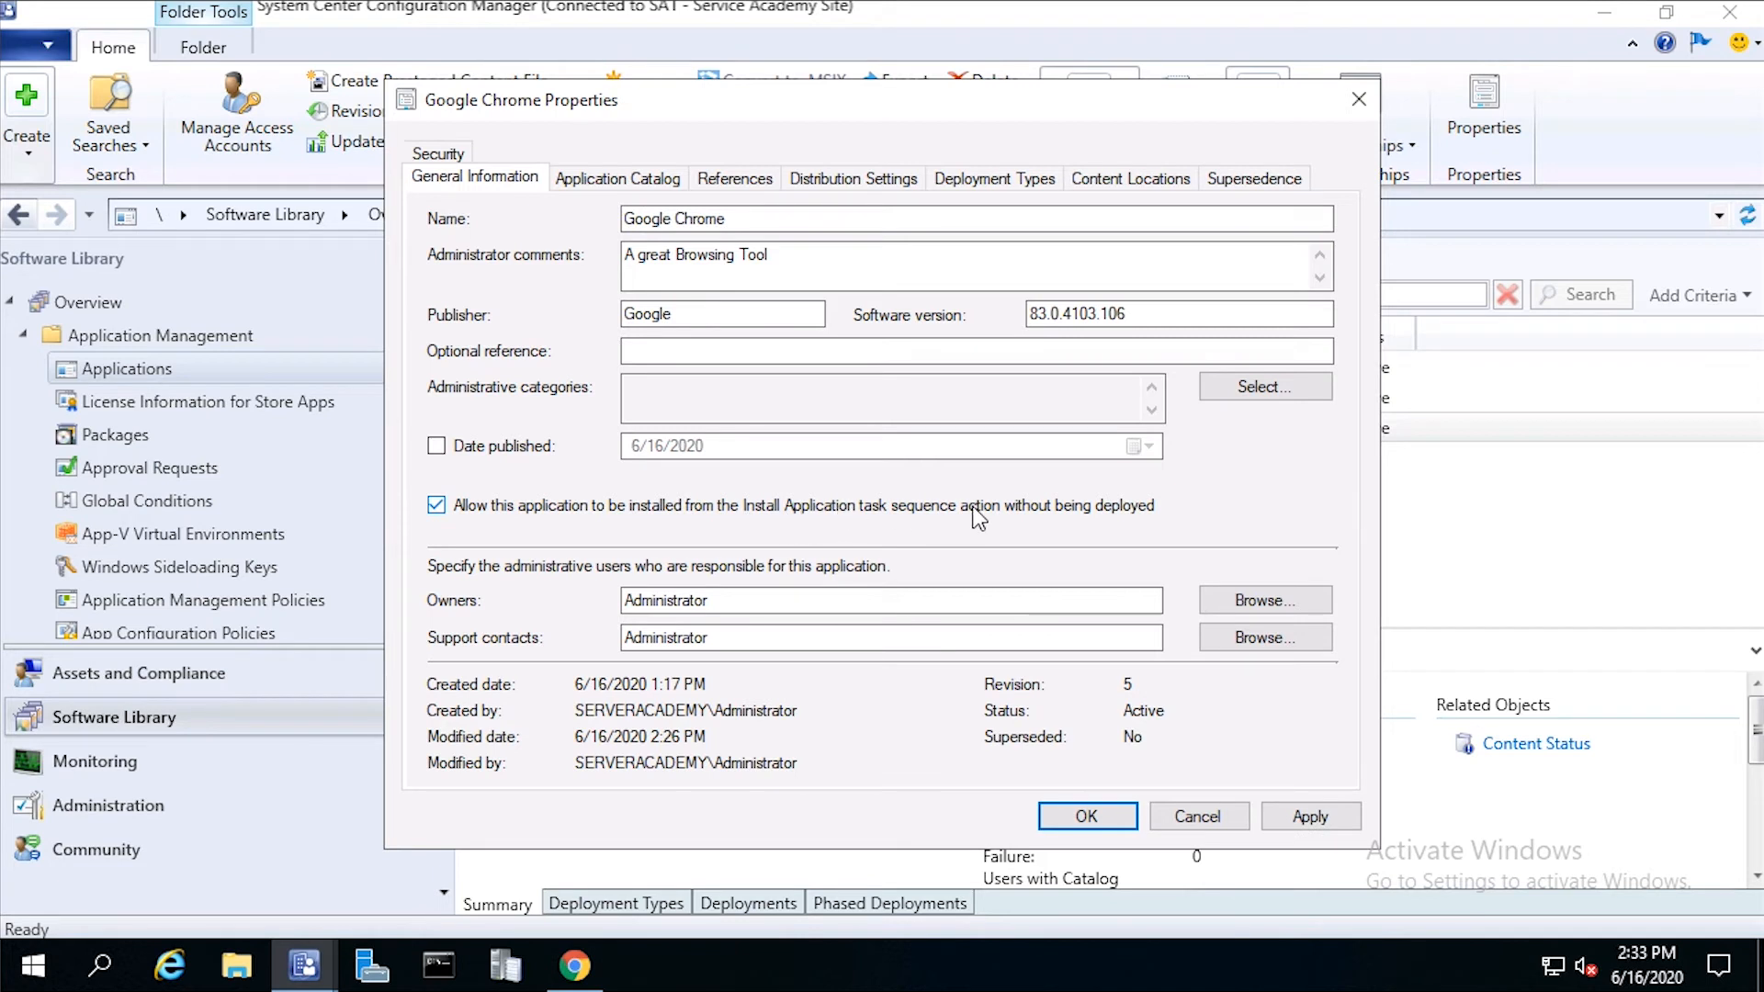
mouse_move(953, 528)
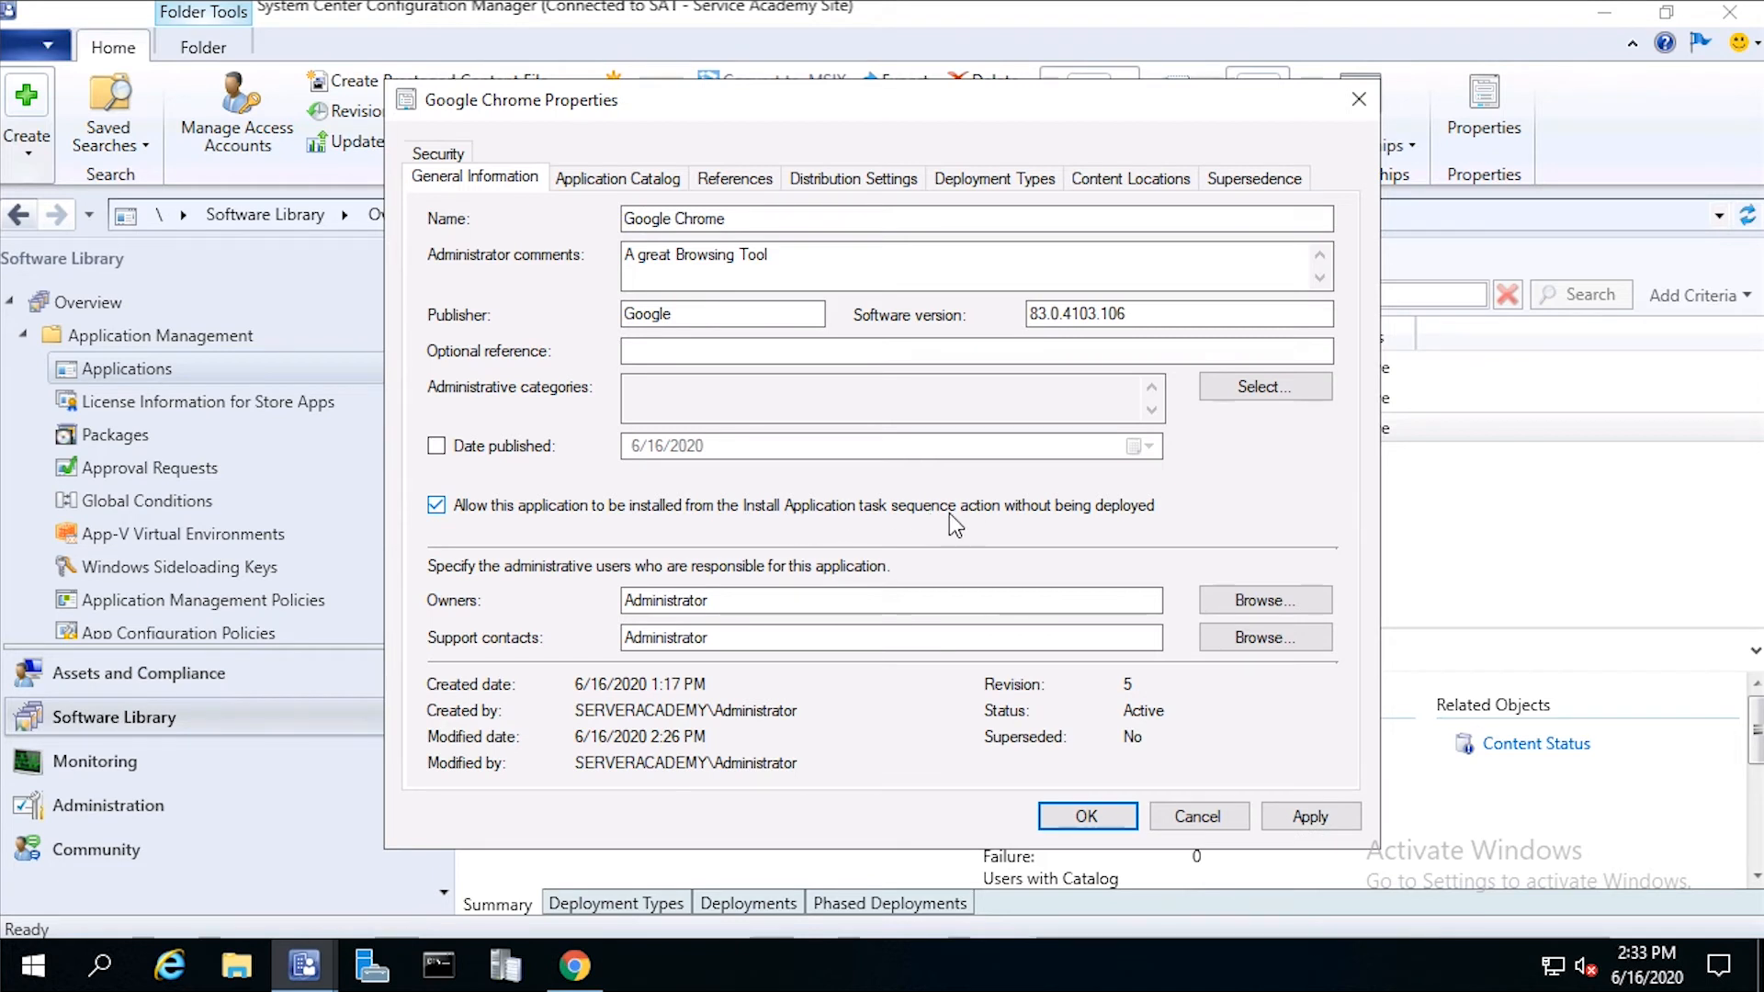
left_click(617, 179)
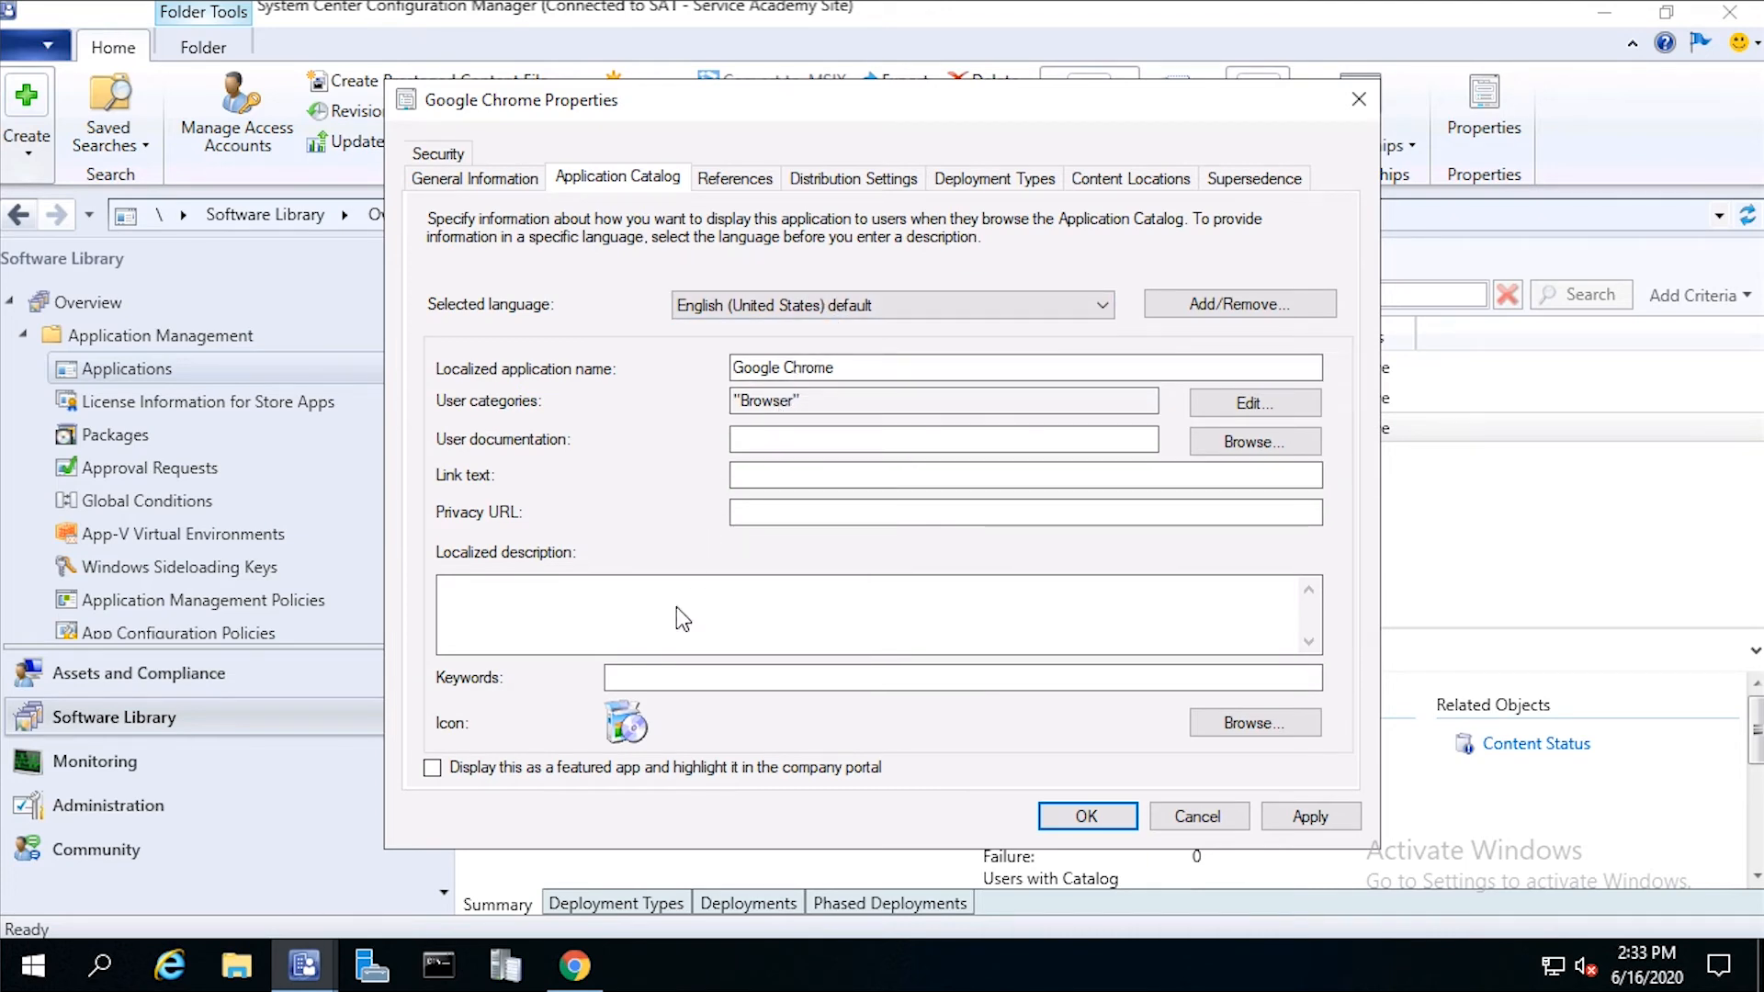
mouse_move(851, 178)
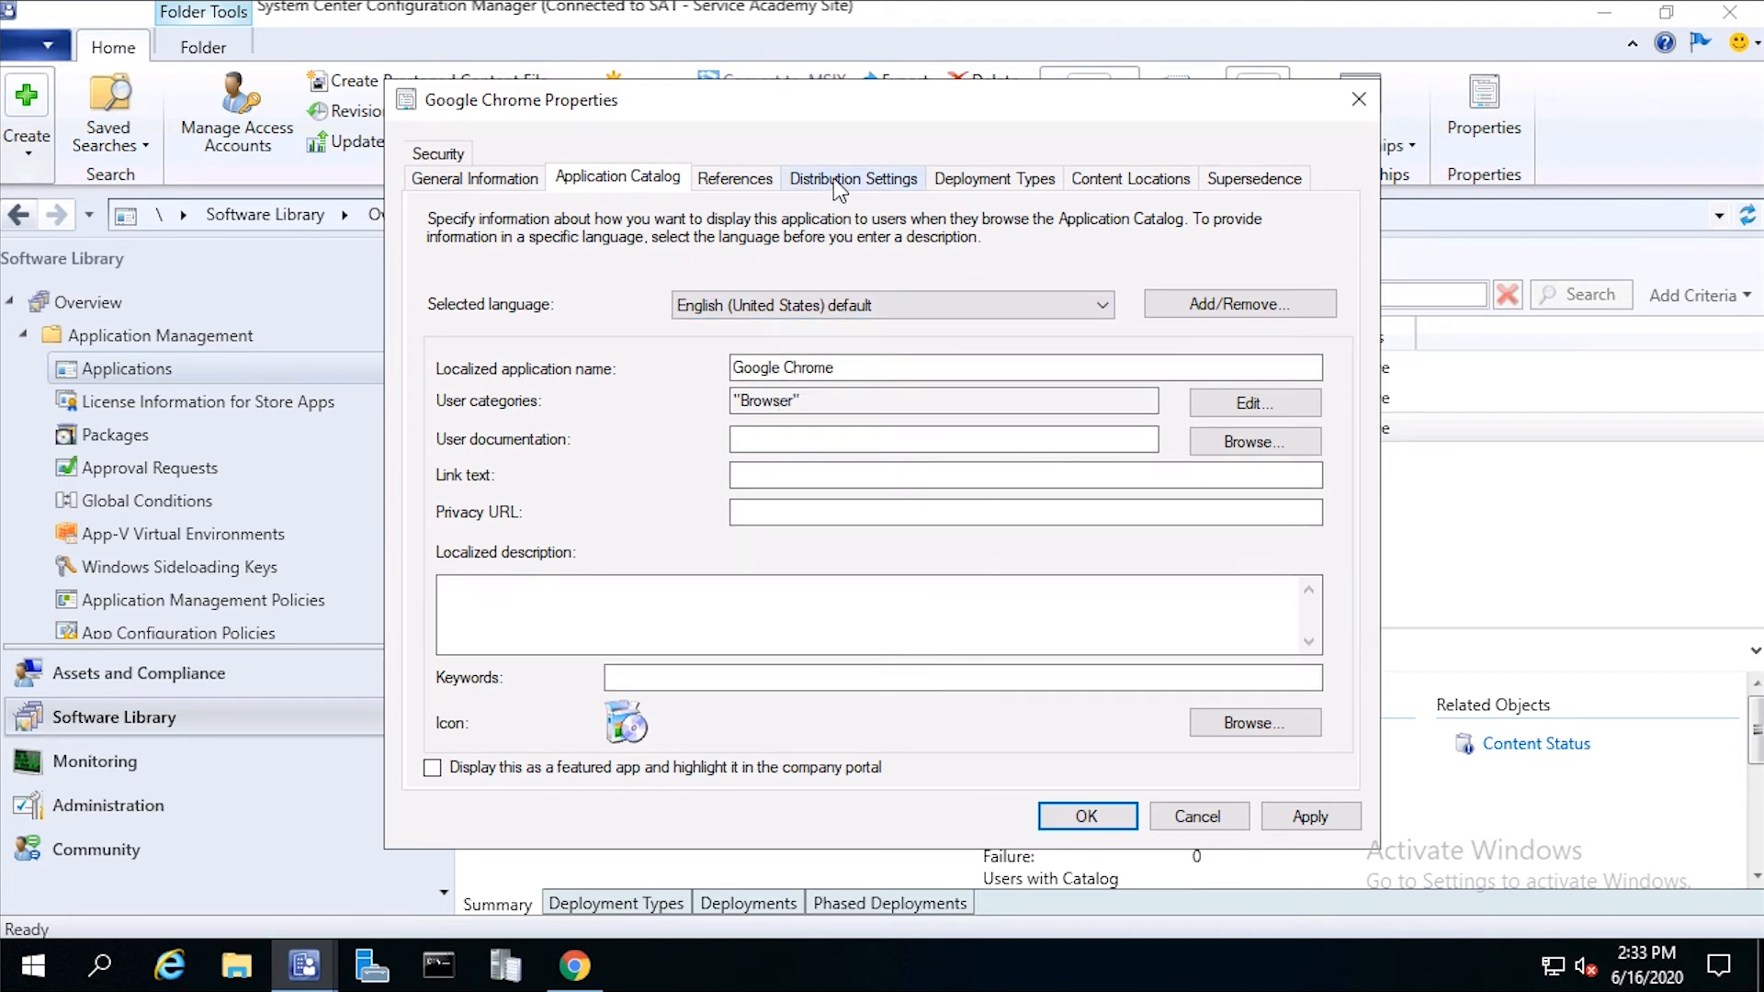
left_click(994, 178)
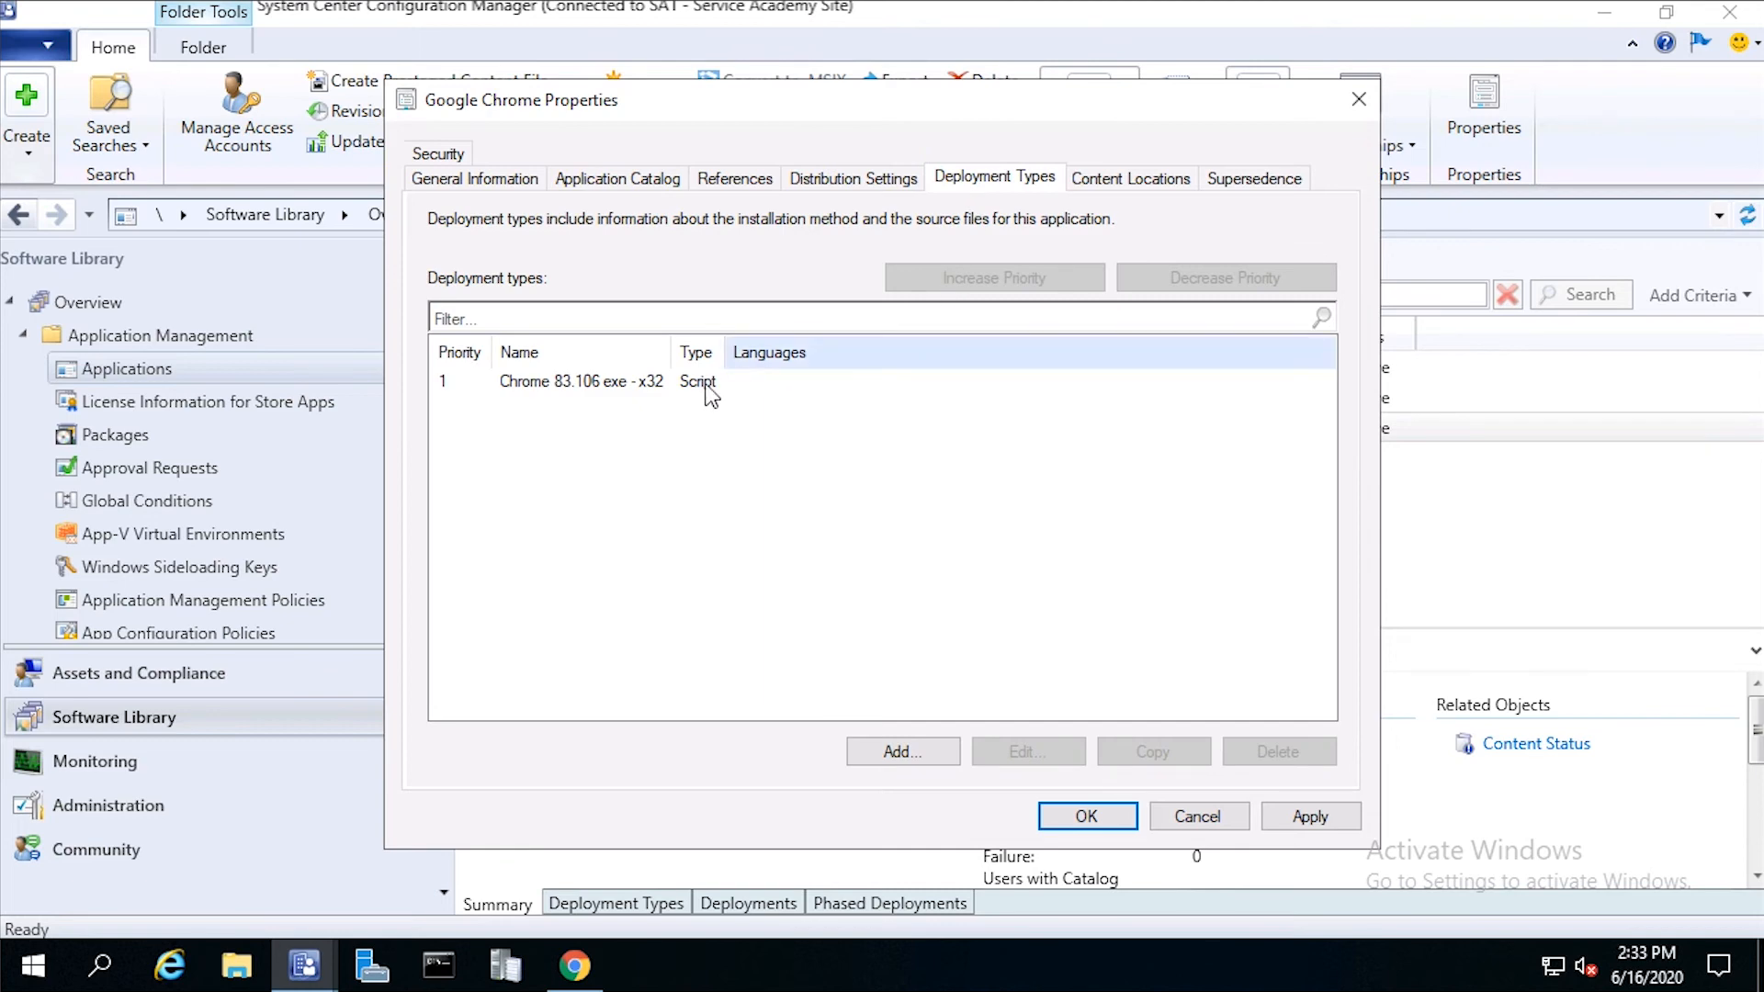
mouse_move(1051, 821)
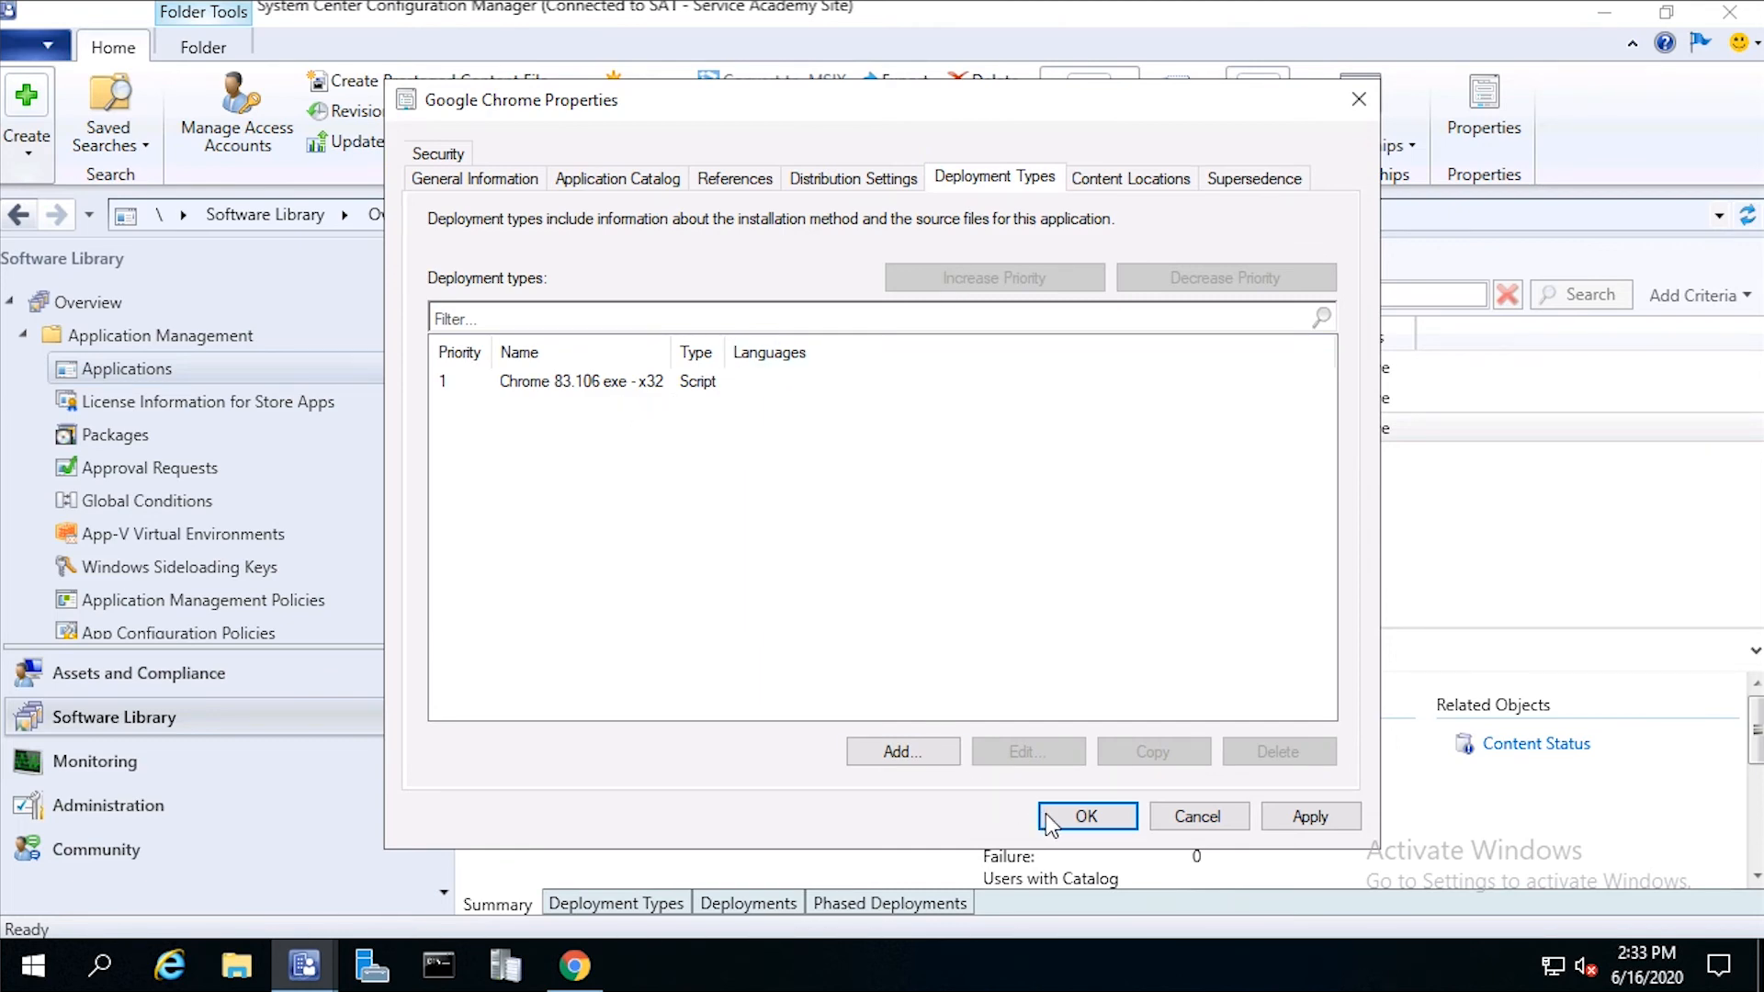
left_click(1086, 815)
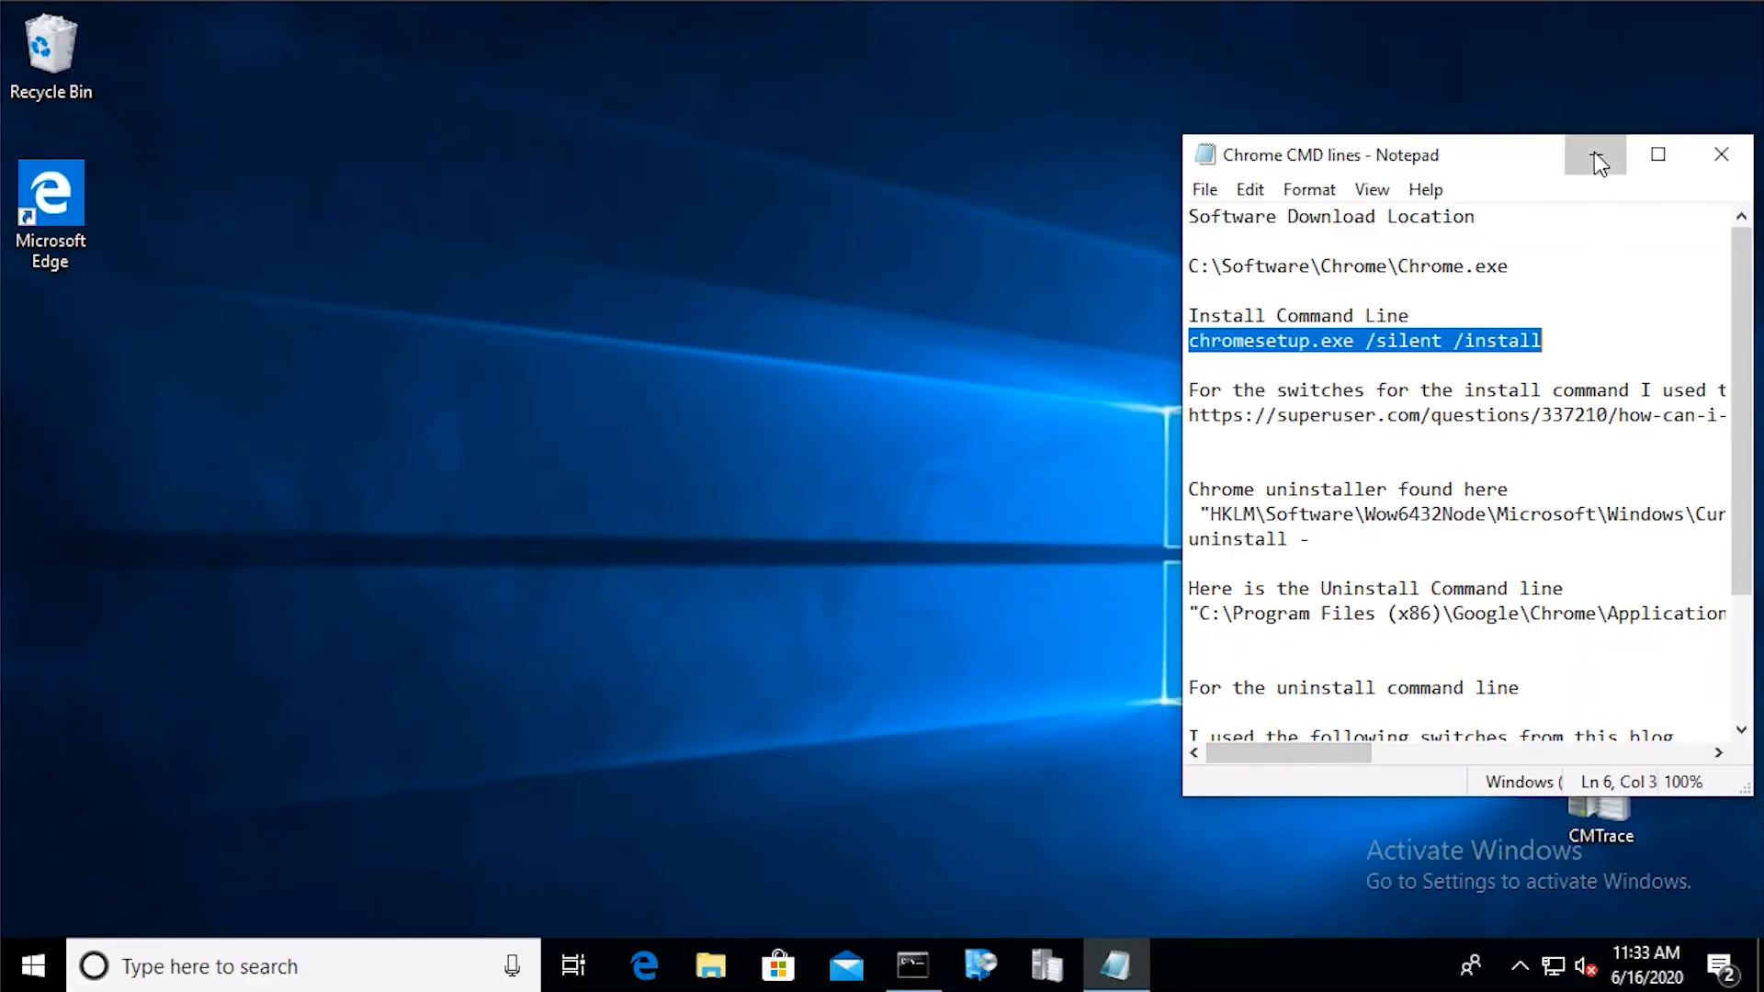
Step: Run chromesetup.exe /silent /install from the notes in the administrator Command Prompt
left_click(1594, 155)
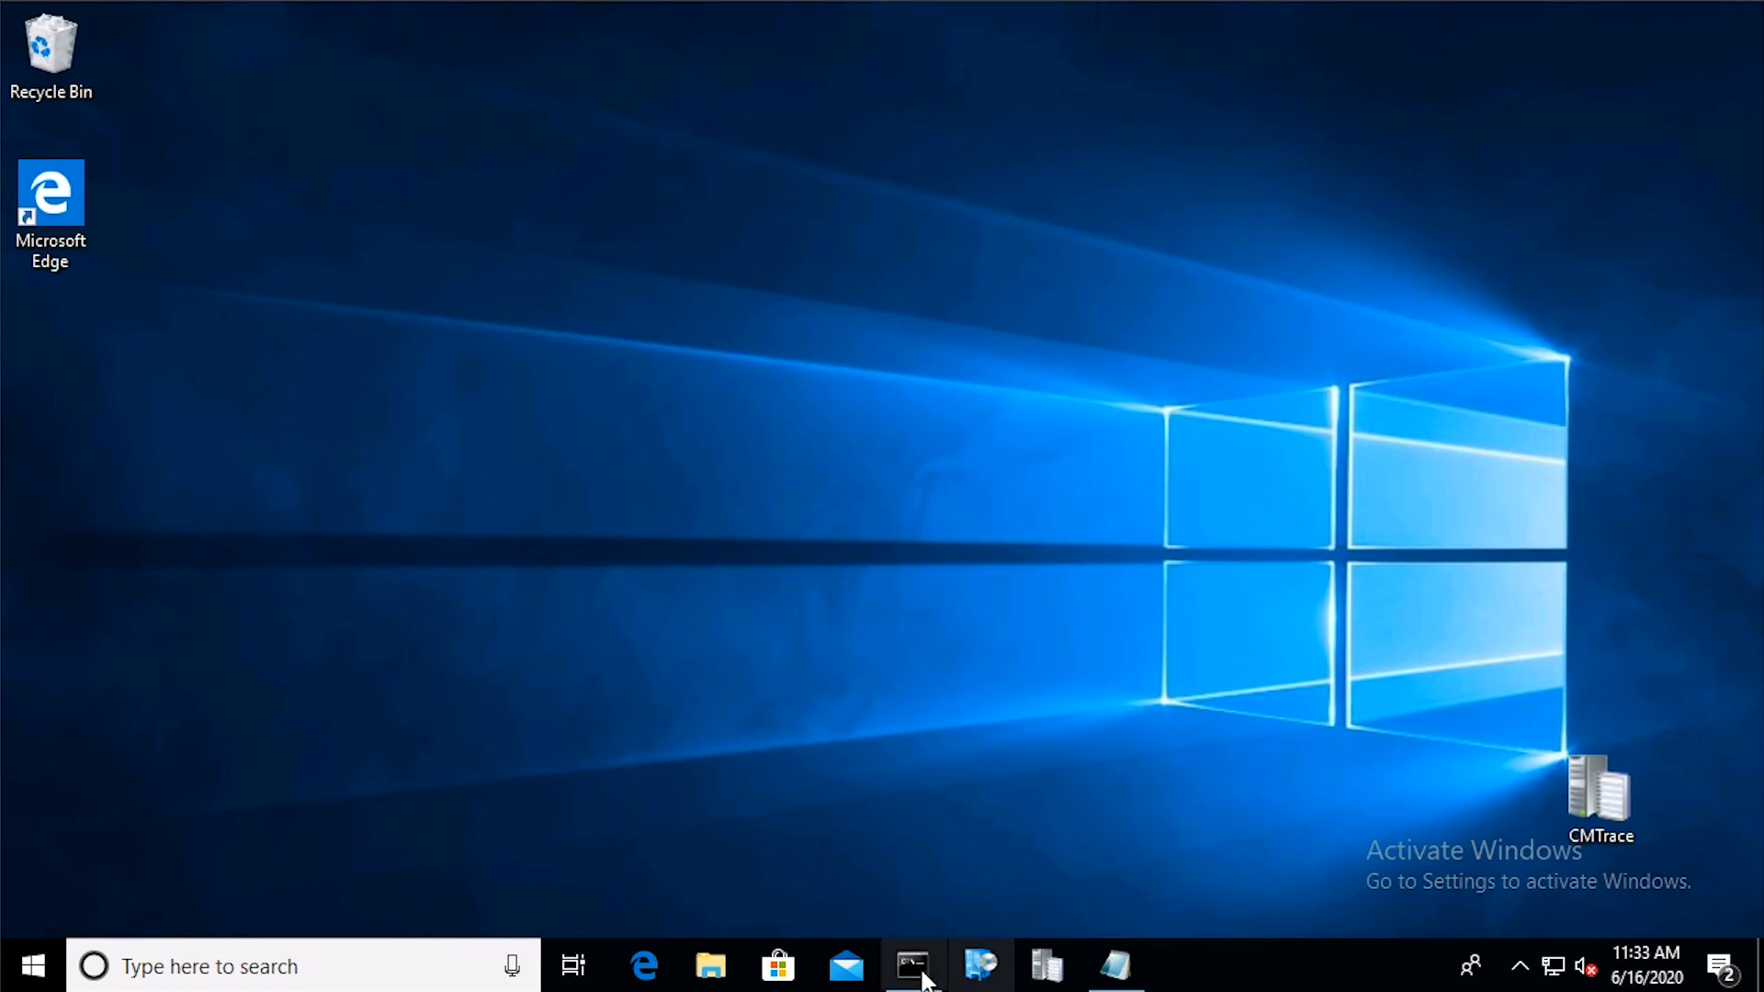
mouse_move(913, 964)
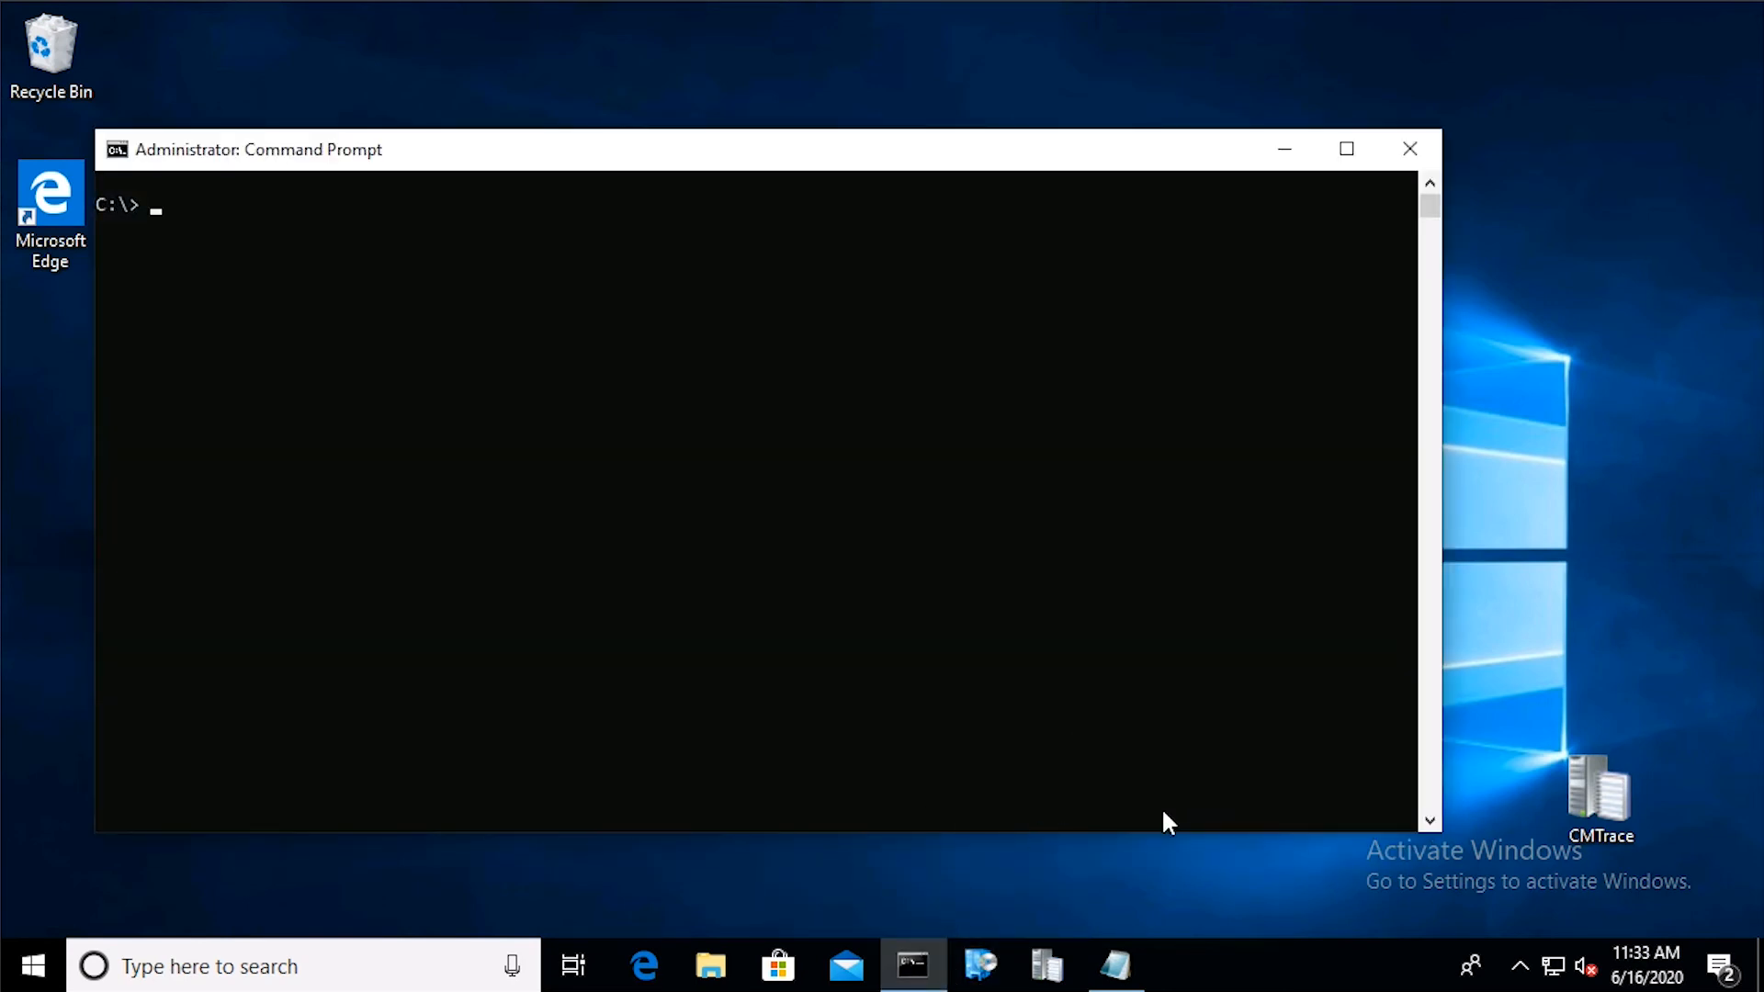
left_click(1115, 964)
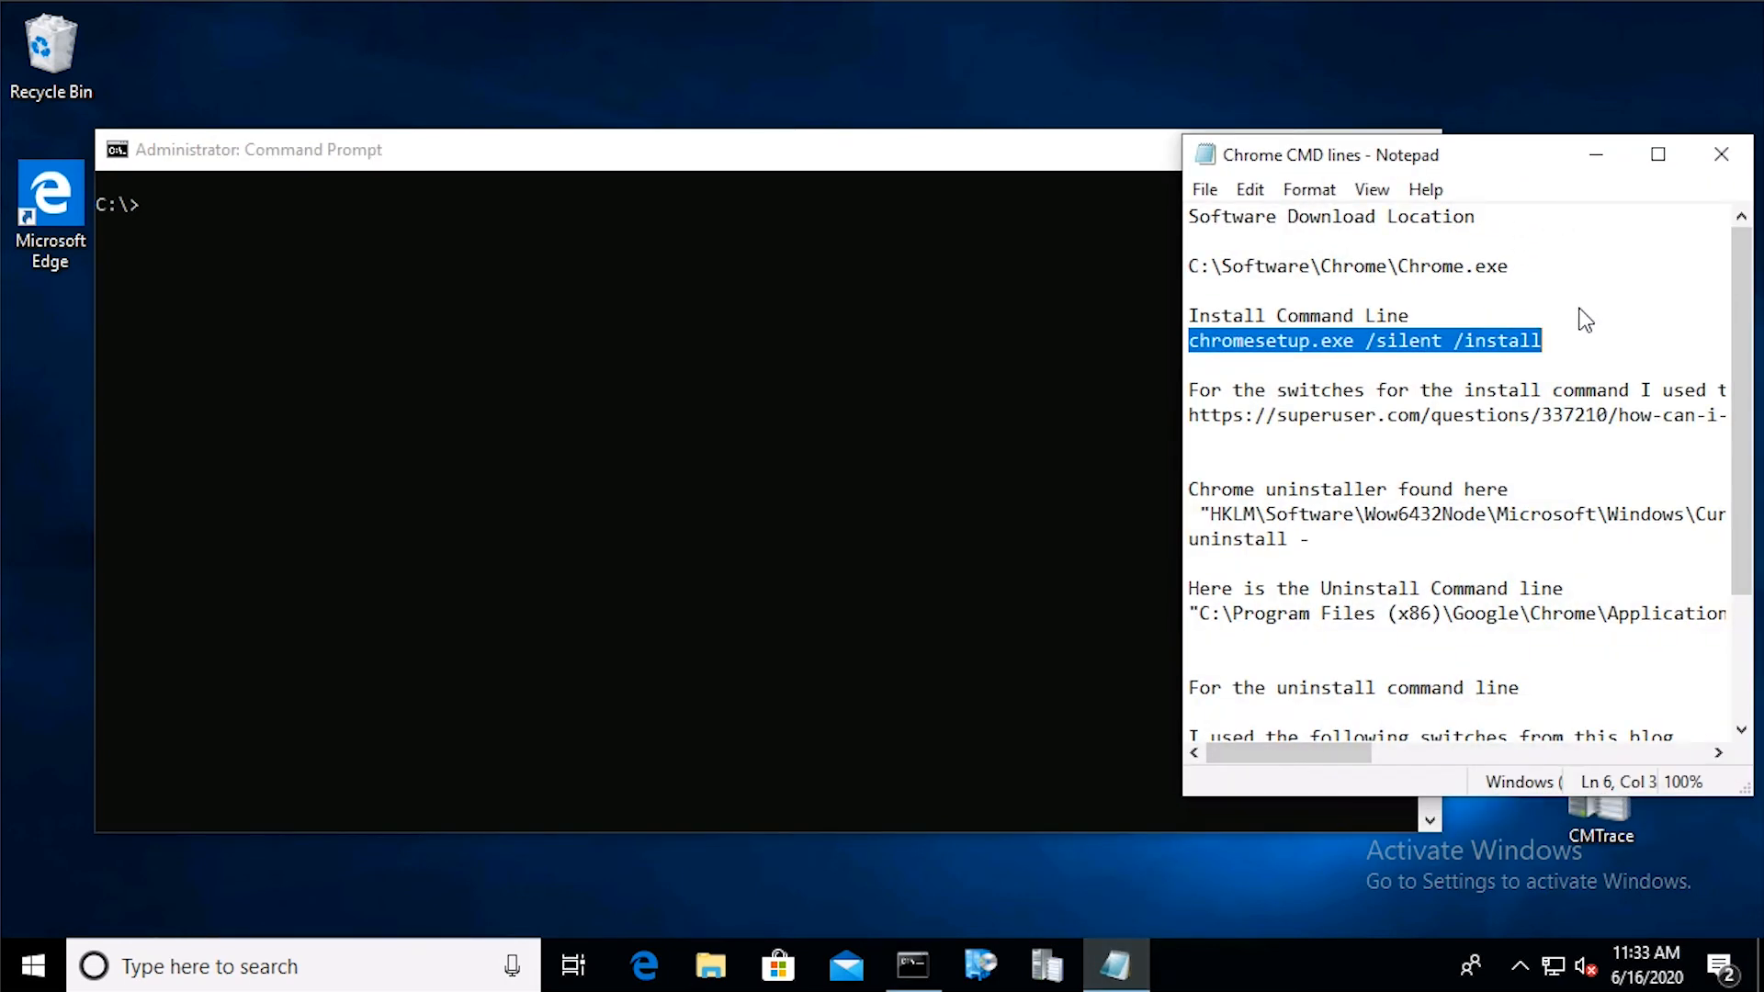
mouse_move(242, 237)
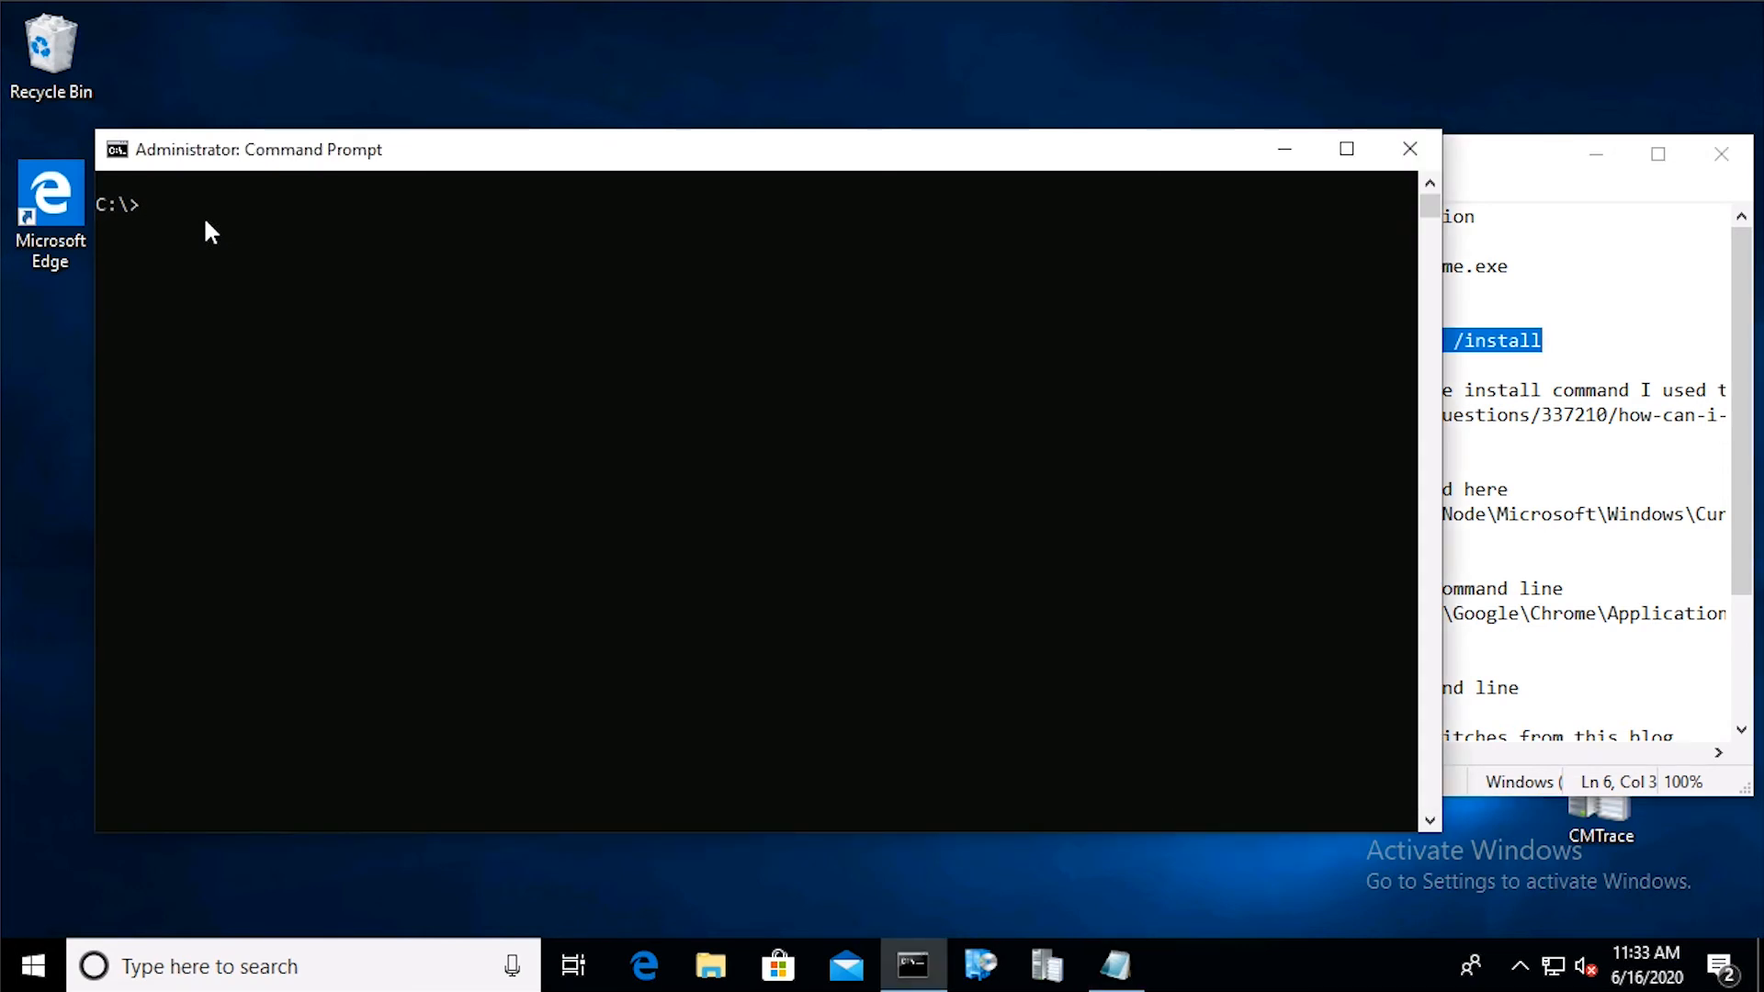
type("chromesetup.exe /silent /install")
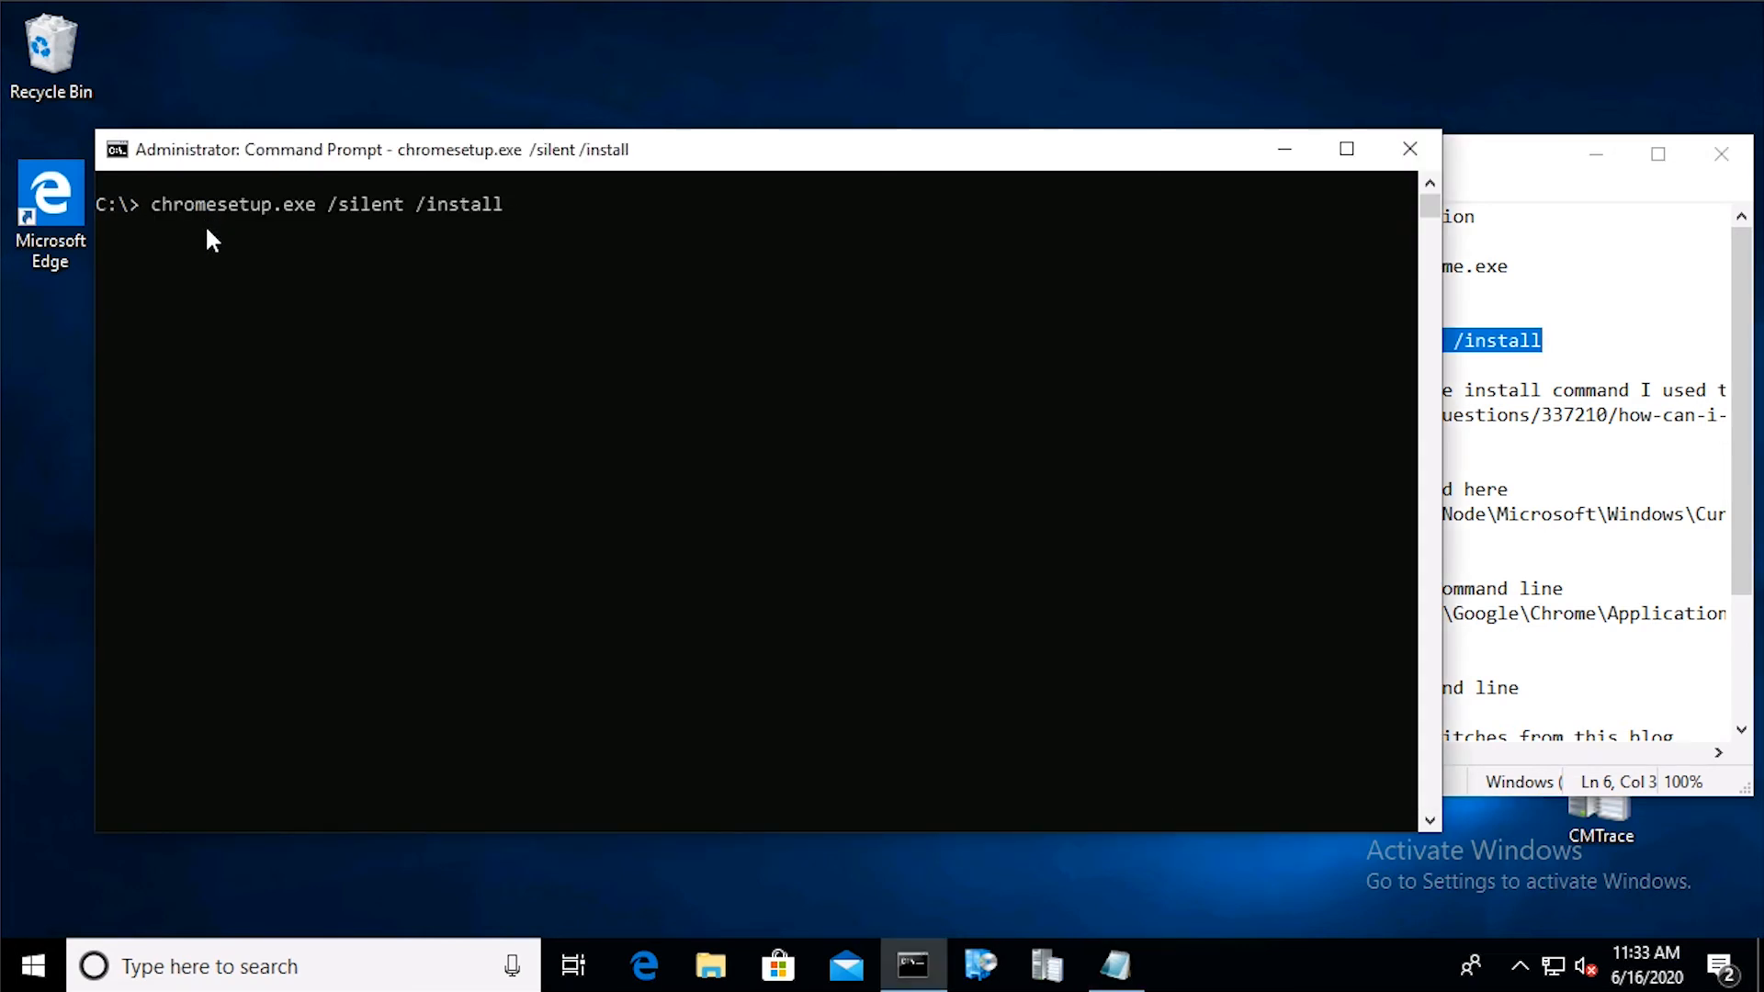
key("Return")
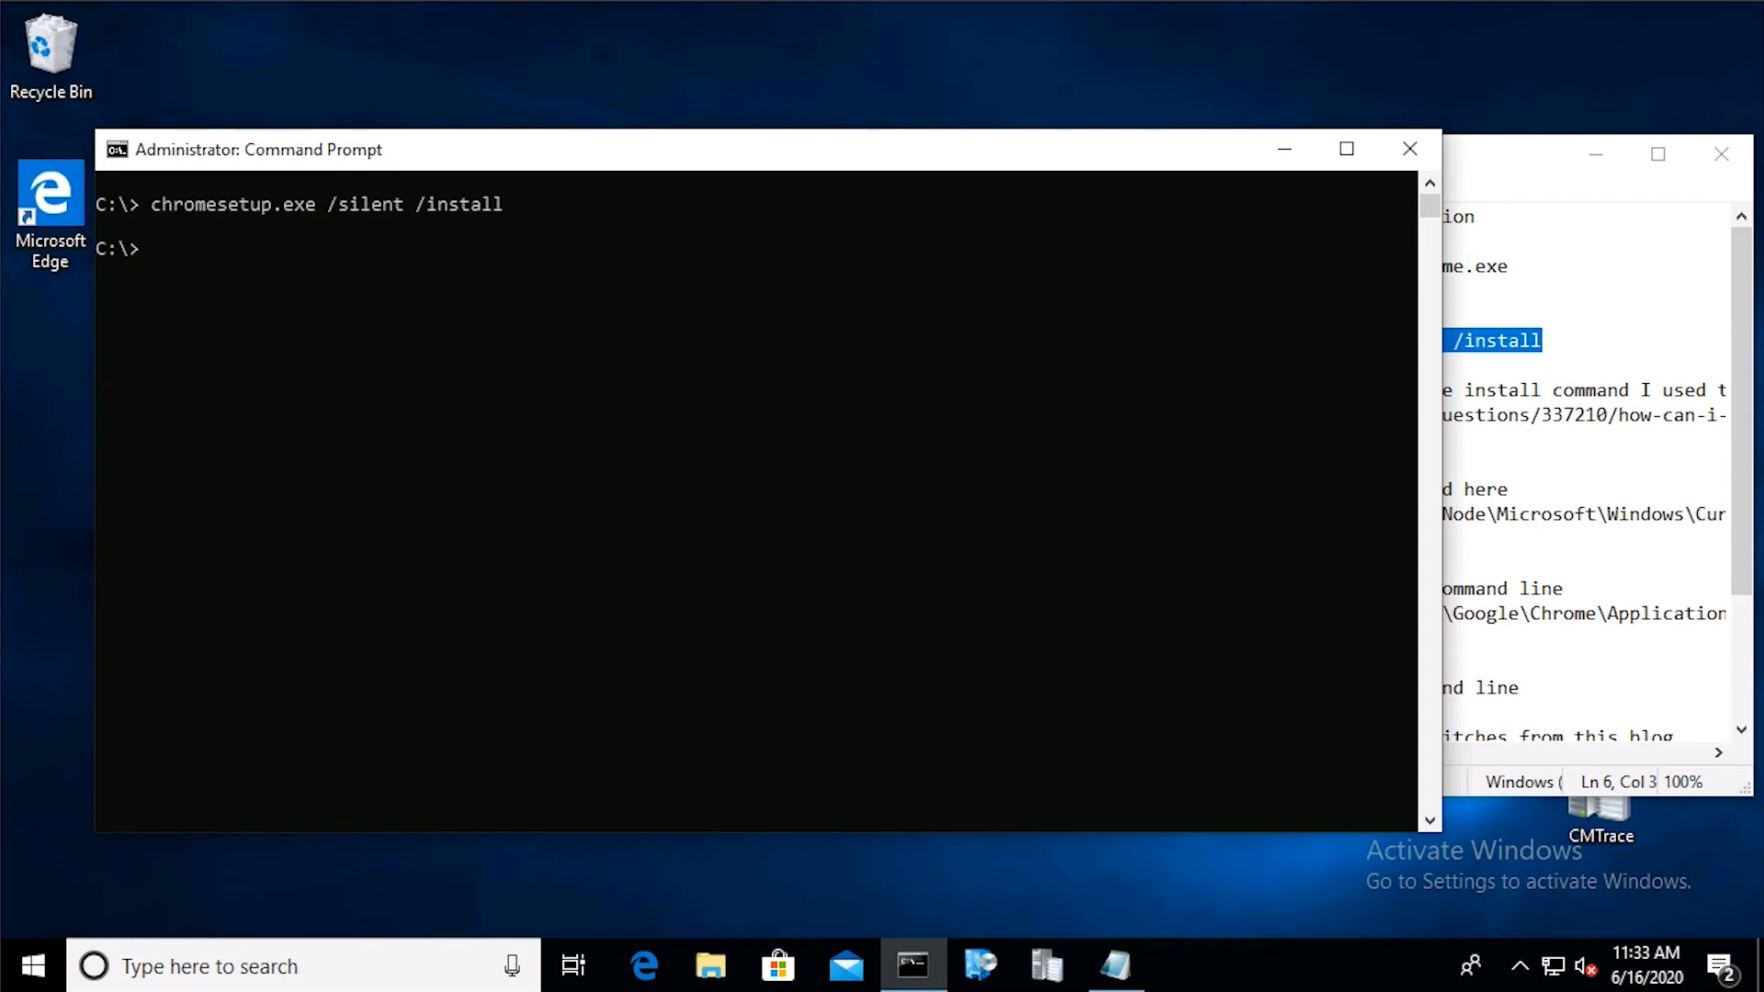
mouse_move(158, 731)
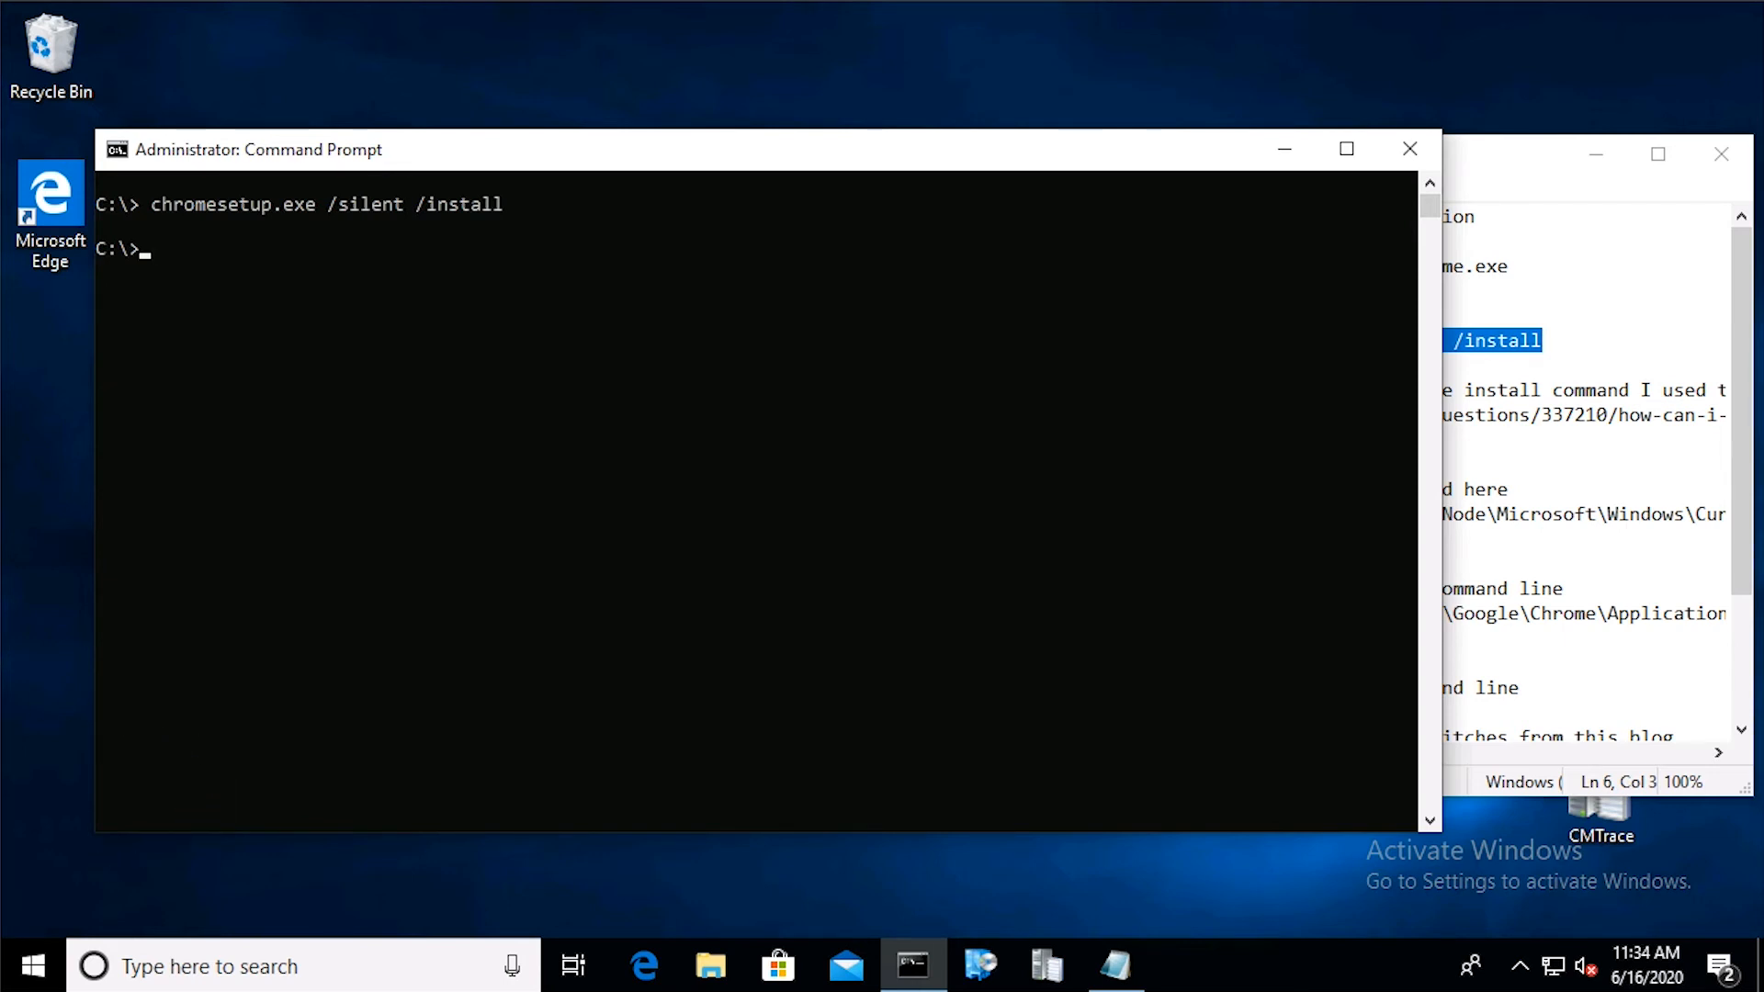
Step: View the detailed process list in Task Manager to see the Google Crash Handler processes, then close it
key("ctrl+alt+delete")
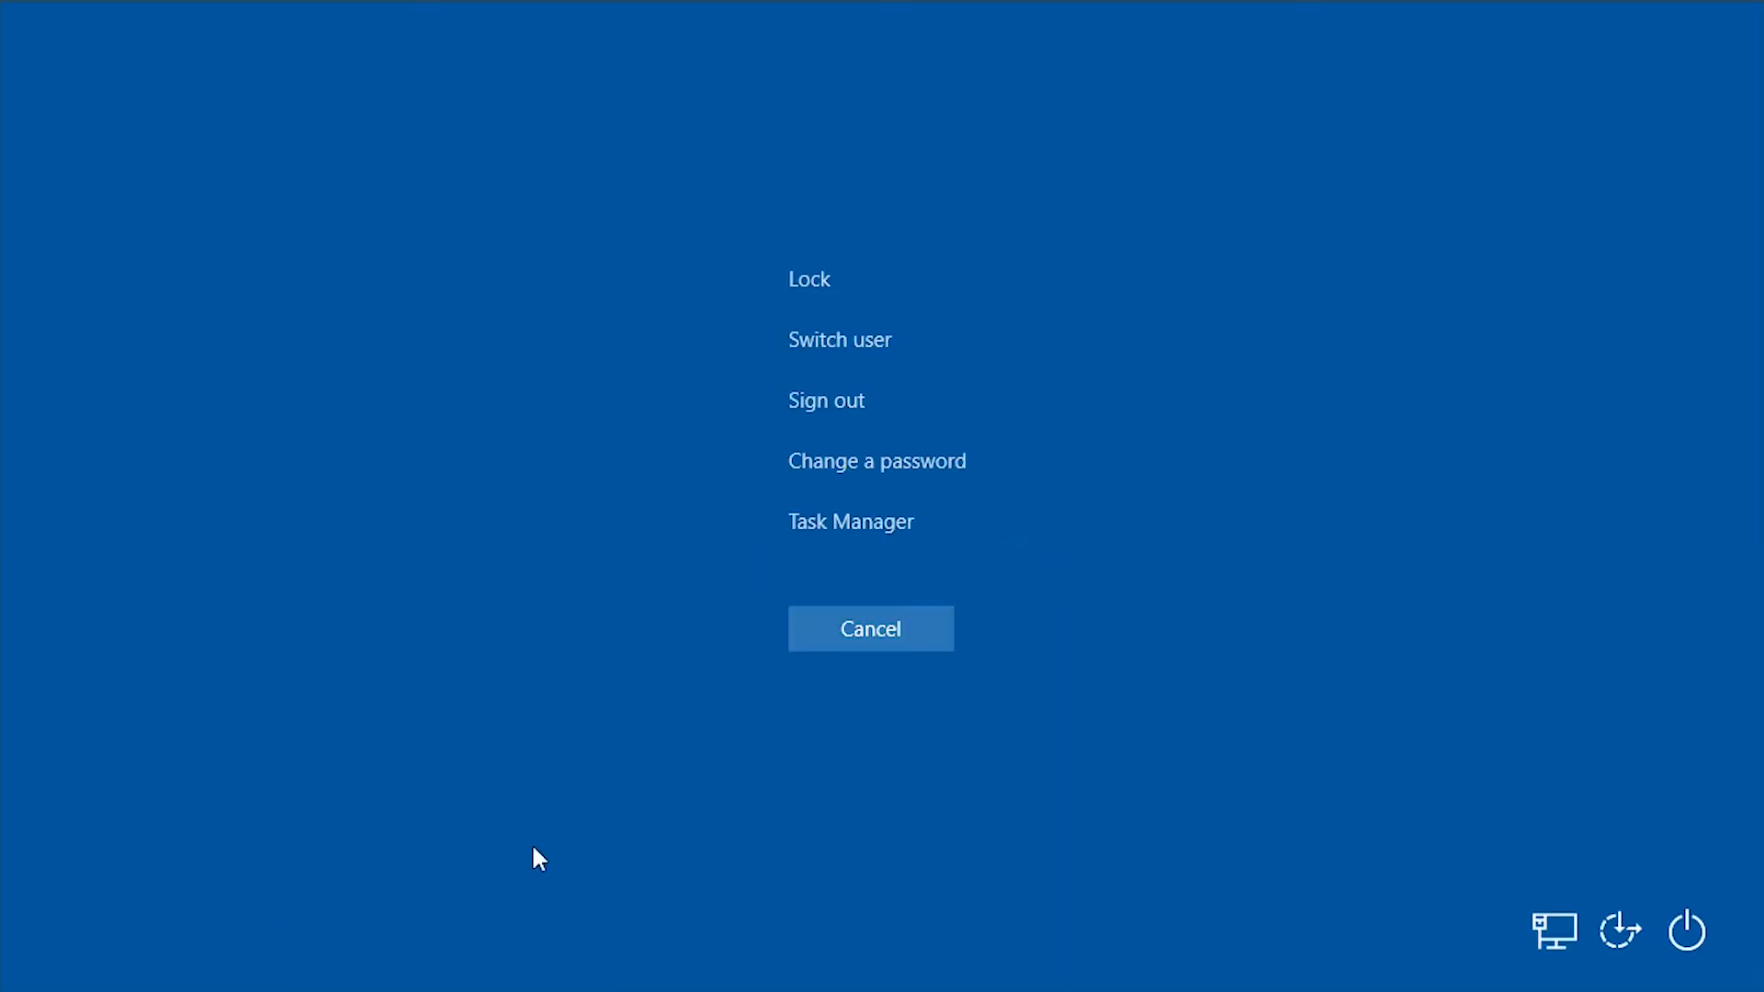
left_click(869, 628)
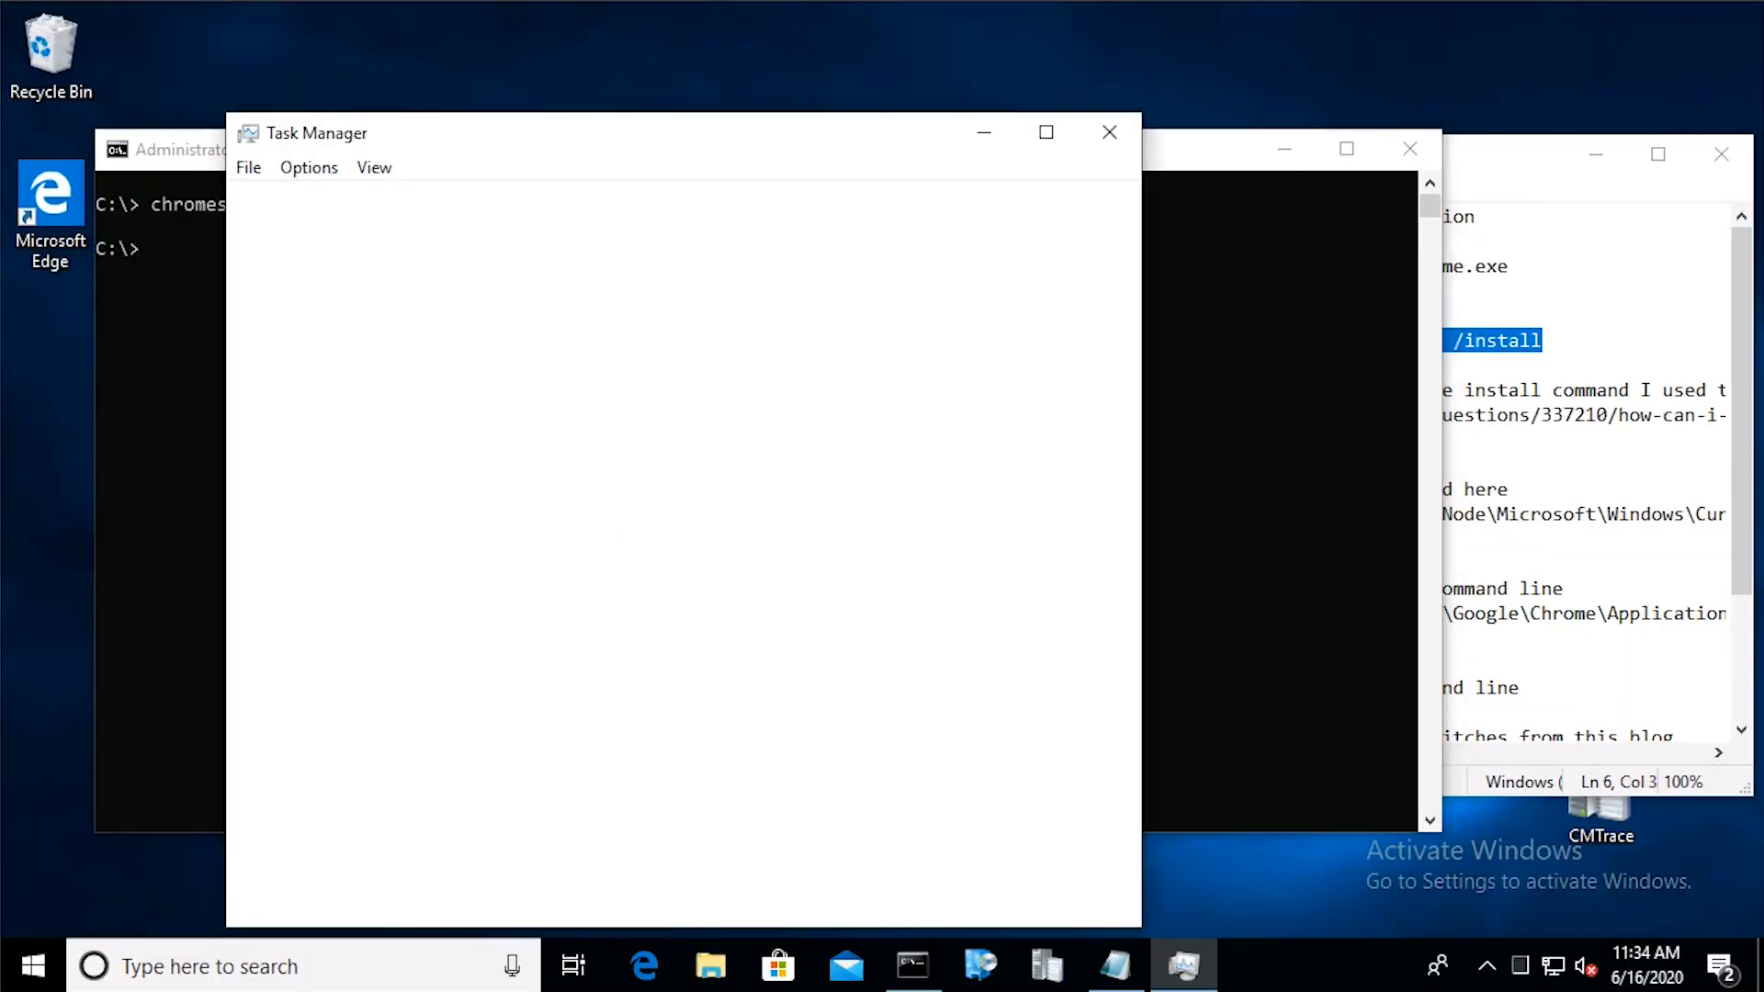
left_click(323, 893)
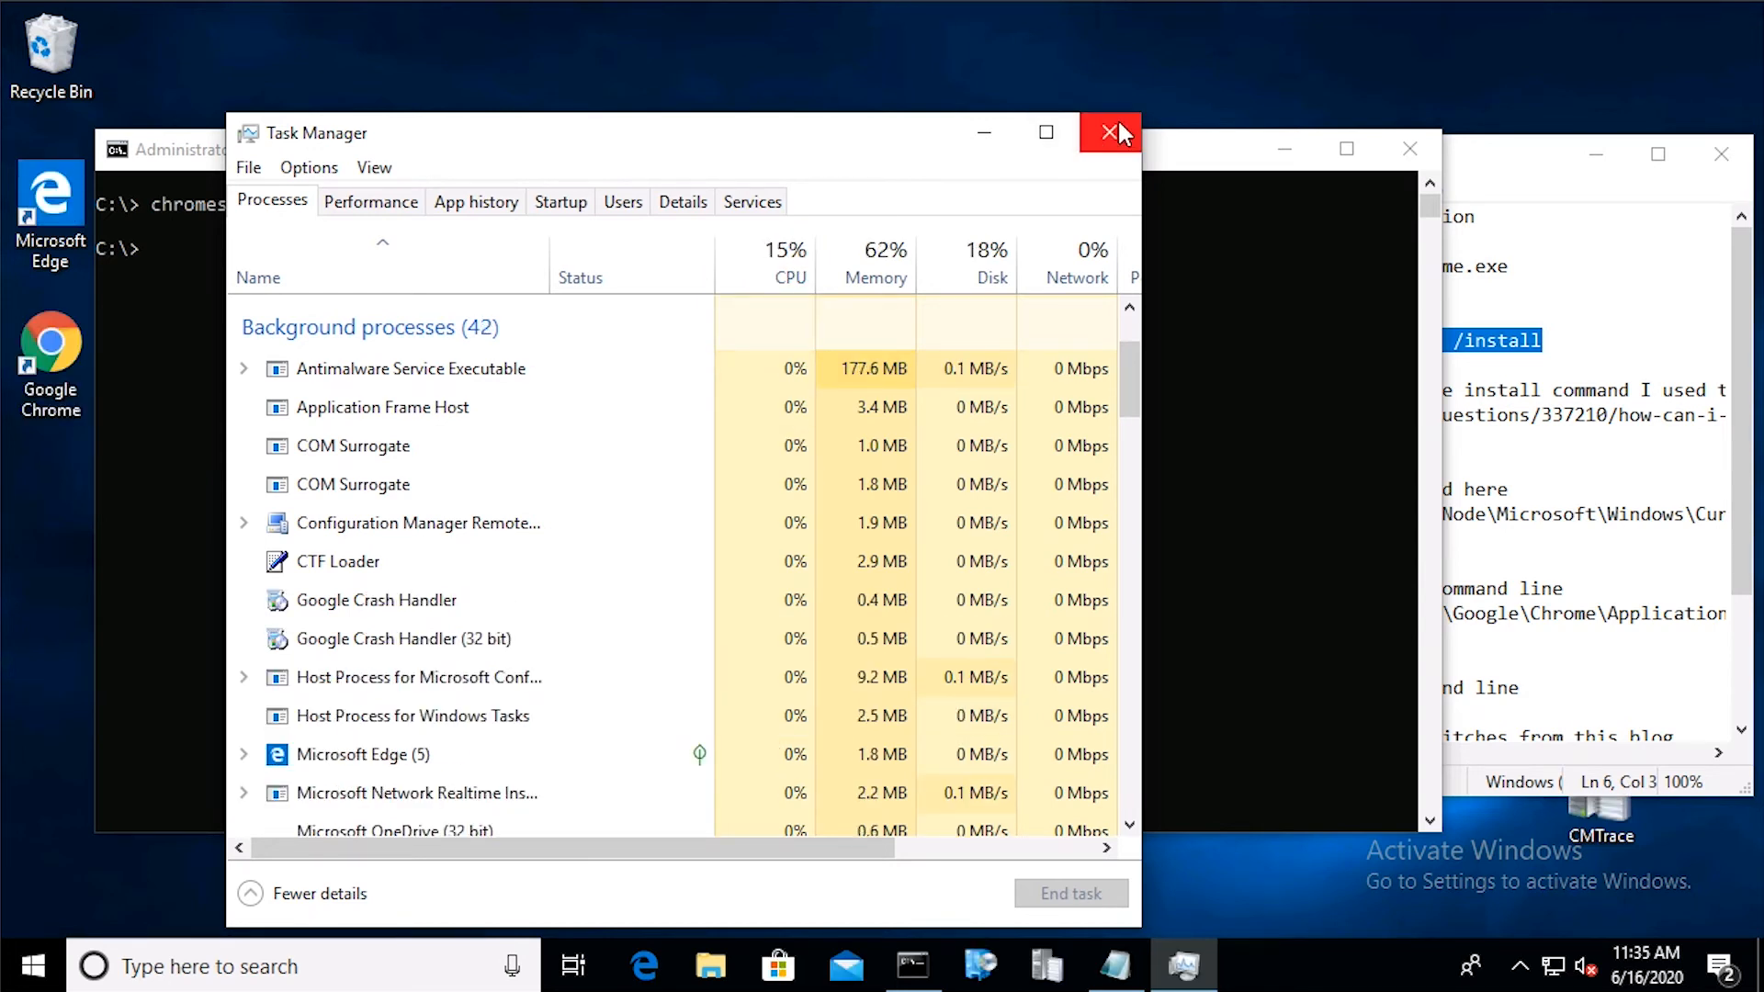
mouse_move(1109, 133)
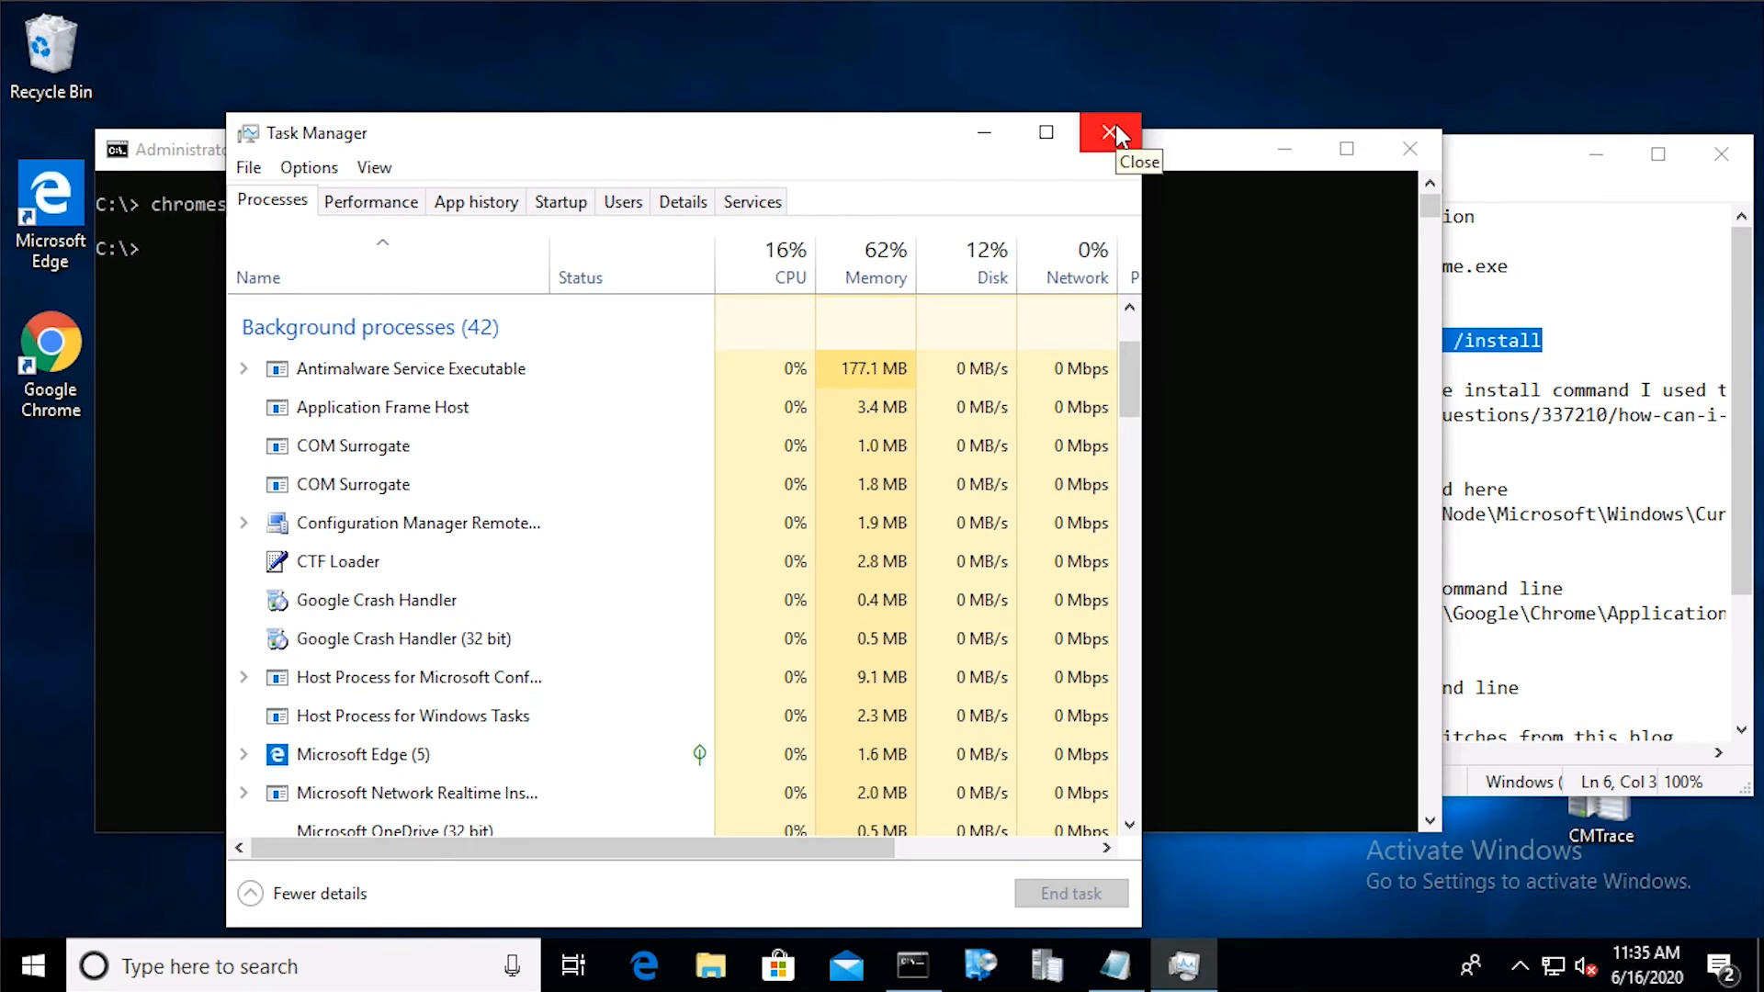
left_click(1109, 132)
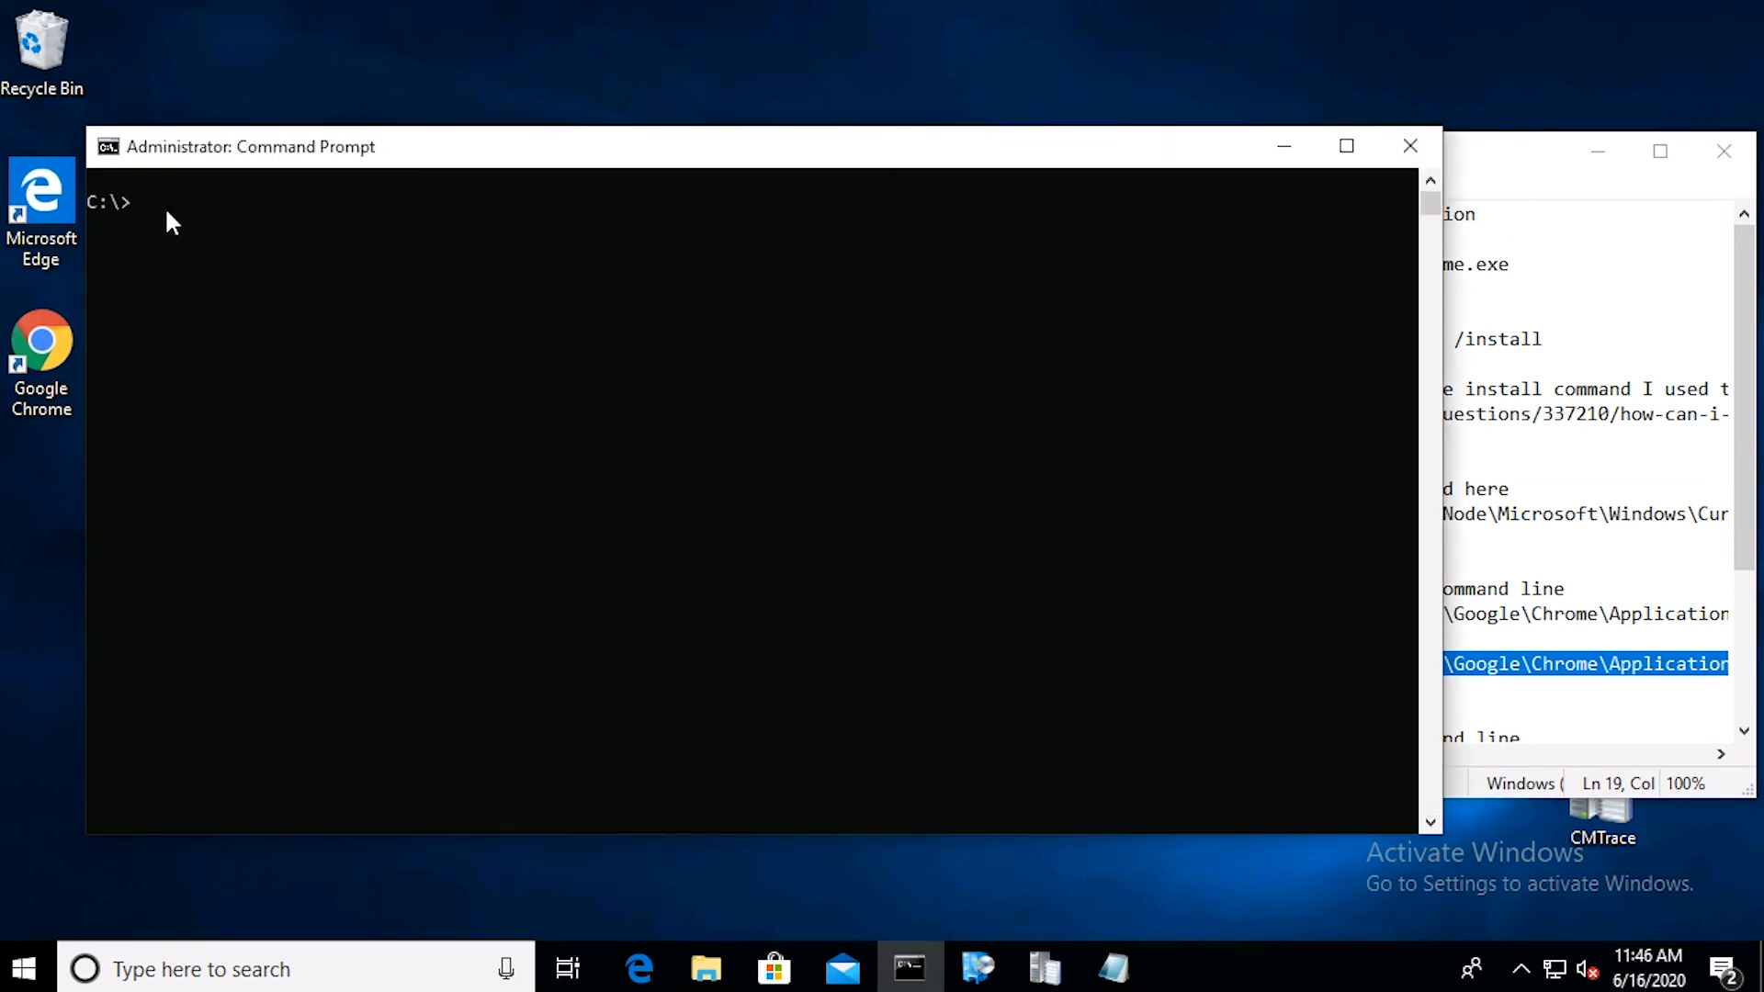
Step: Run Chrome's setup.exe --uninstall --system-level --verbose-logging --force-uninstall command to remove Google Chrome
type("\"C:\\Program Files (x86)\\Google\\Chrome\\Application\\83.0.4103.106\\Installer\\setup.exe\" --uninstall --system-level --verbose-logging --force-uninstall")
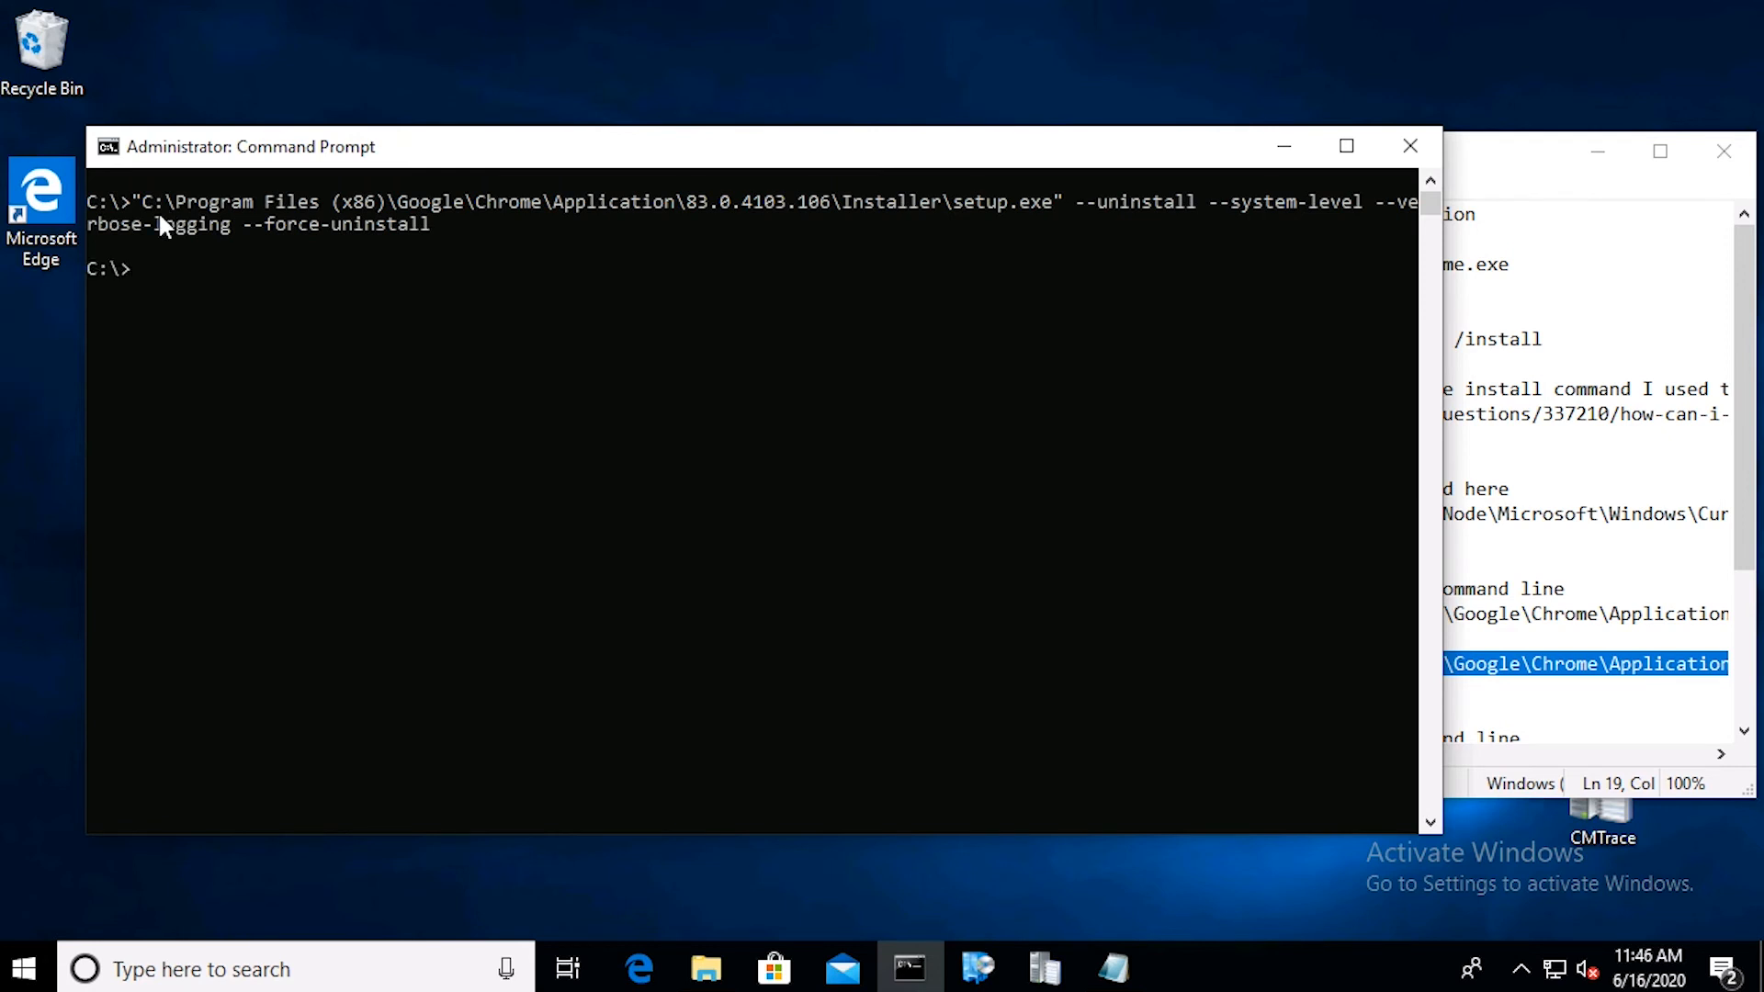
mouse_move(70, 347)
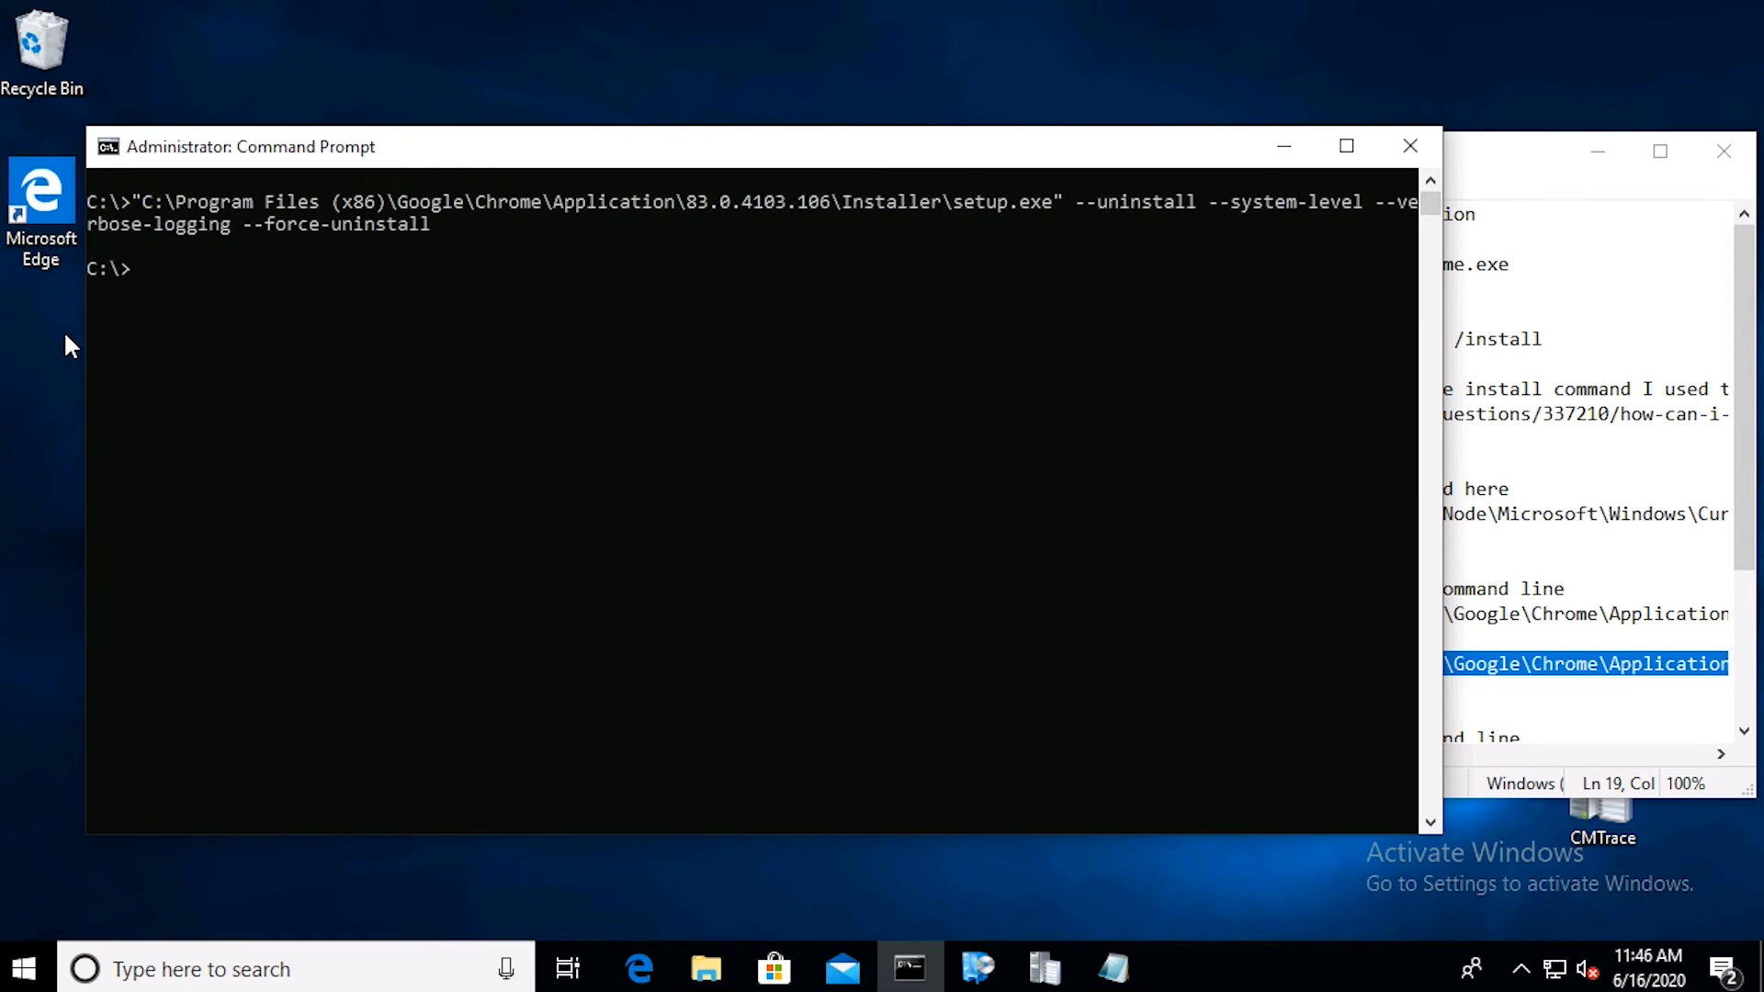
mouse_move(51, 369)
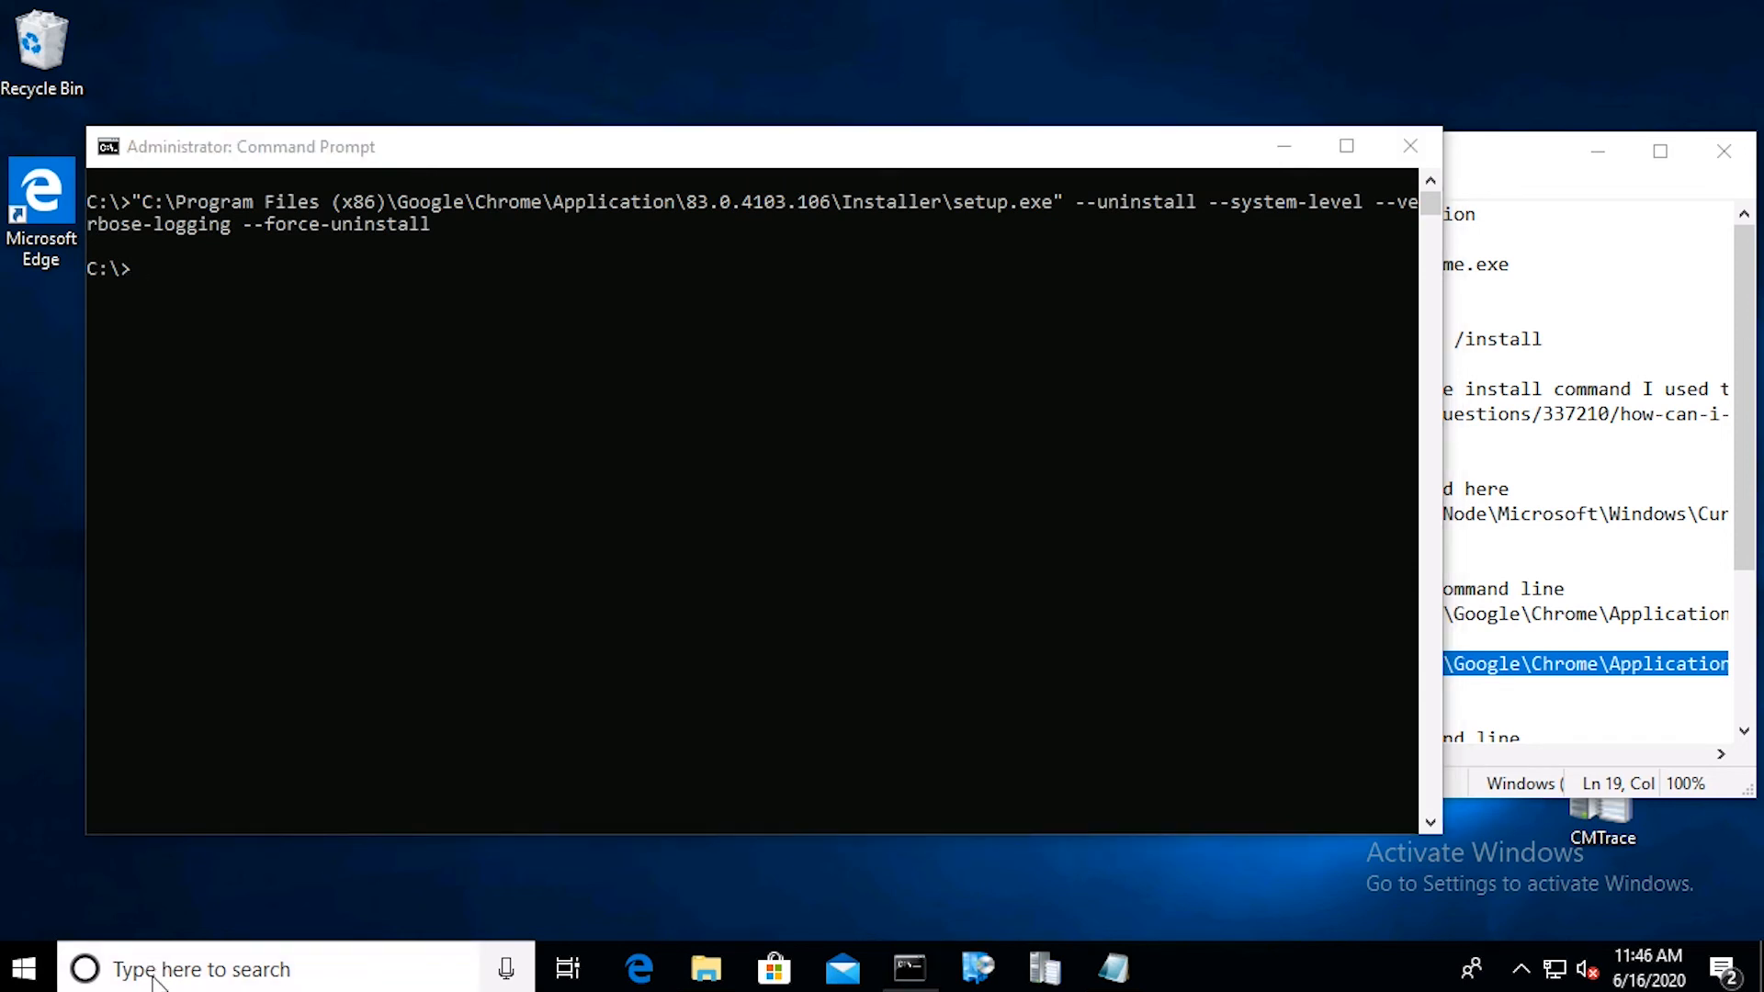
Step: Confirm via appwiz.cpl that Chrome is gone, then bring up actions on User Collections in Assets and Compliance
left_click(200, 969)
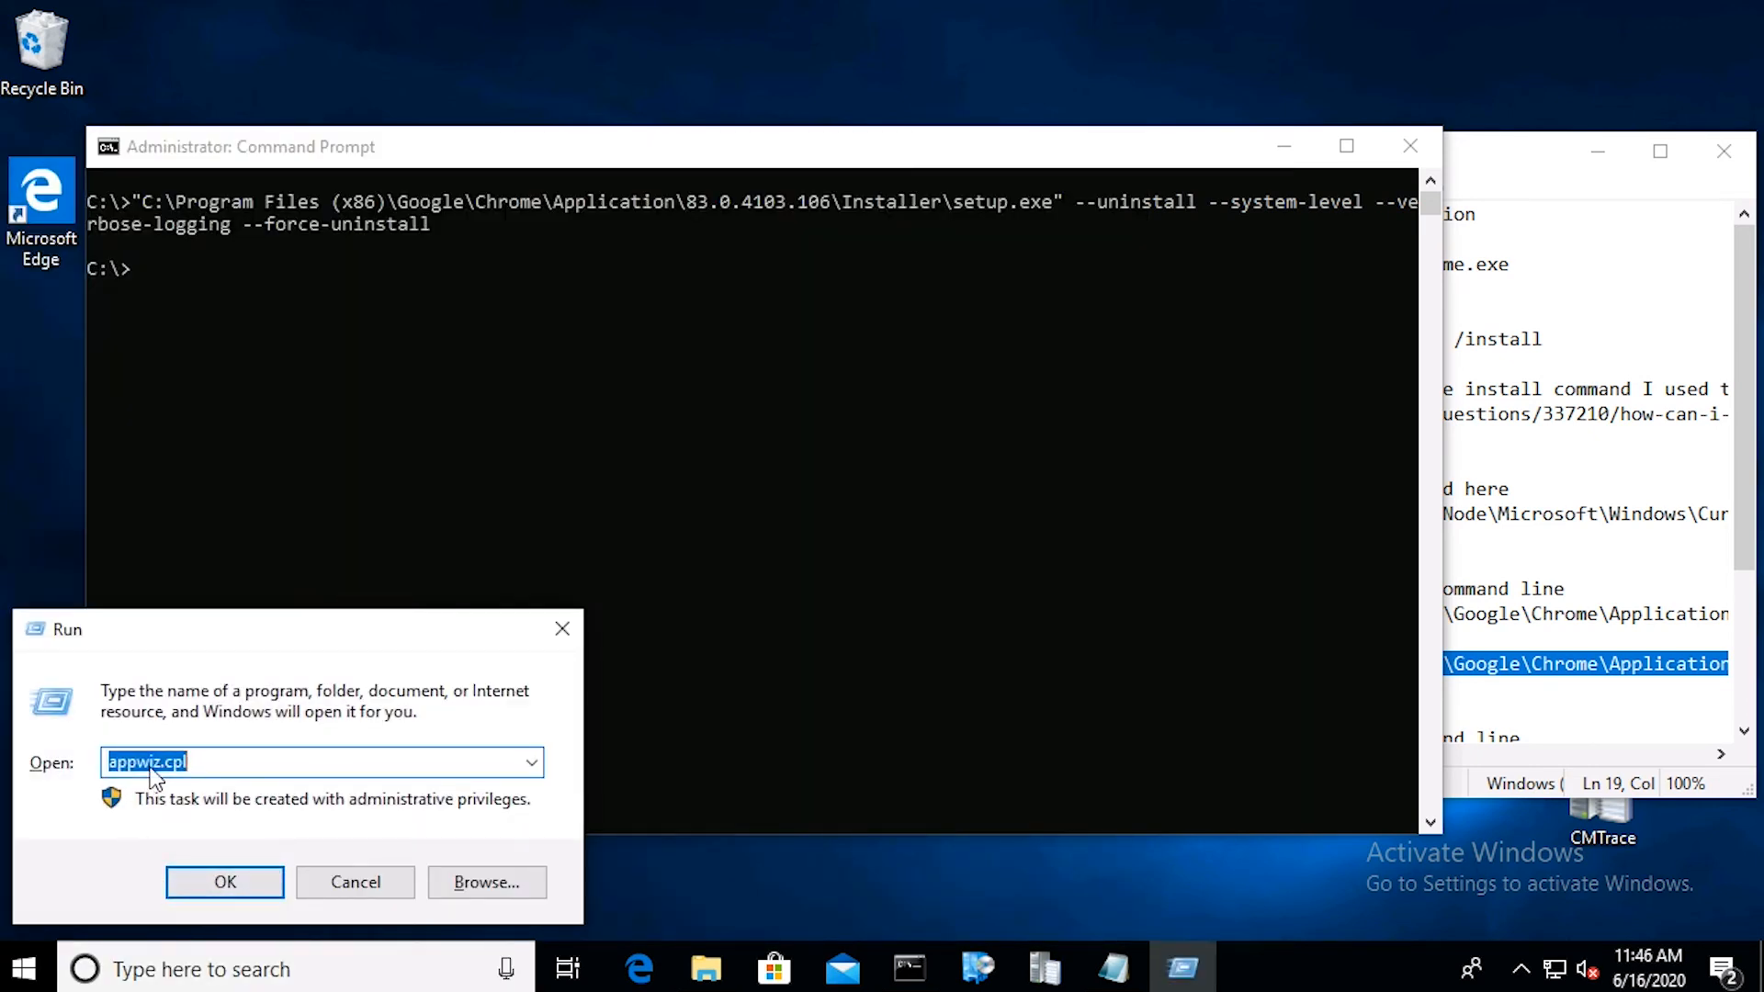
mouse_move(191, 804)
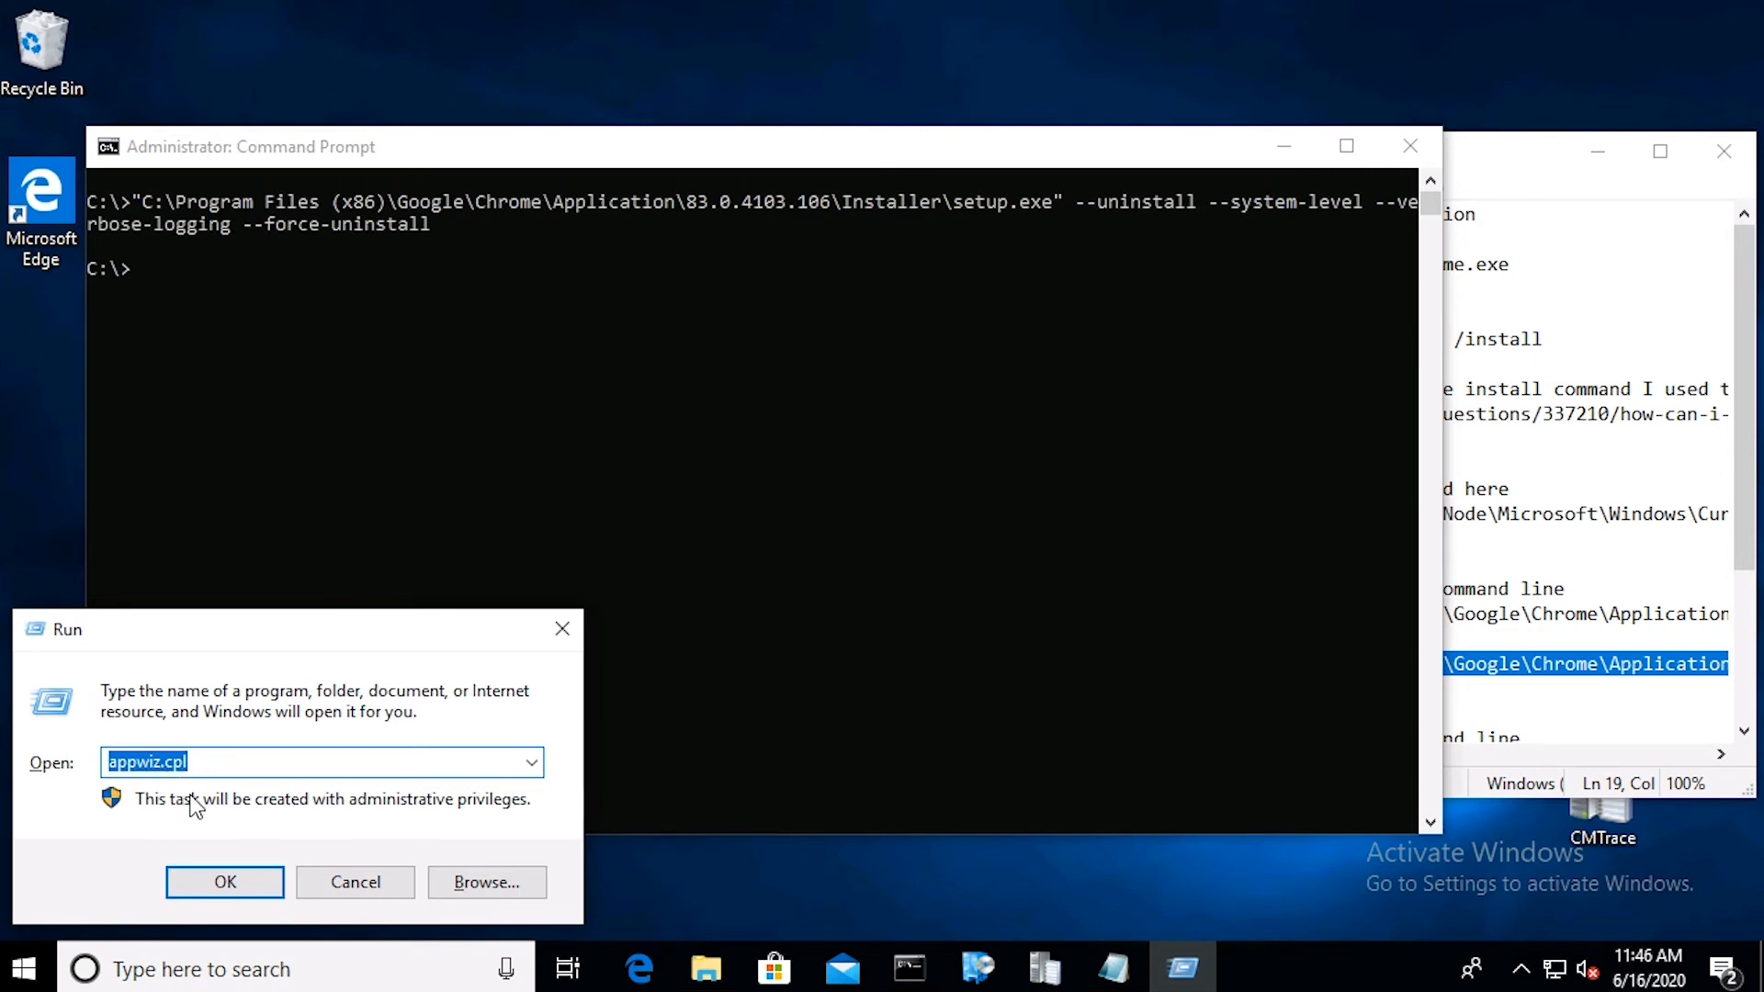
left_click(354, 882)
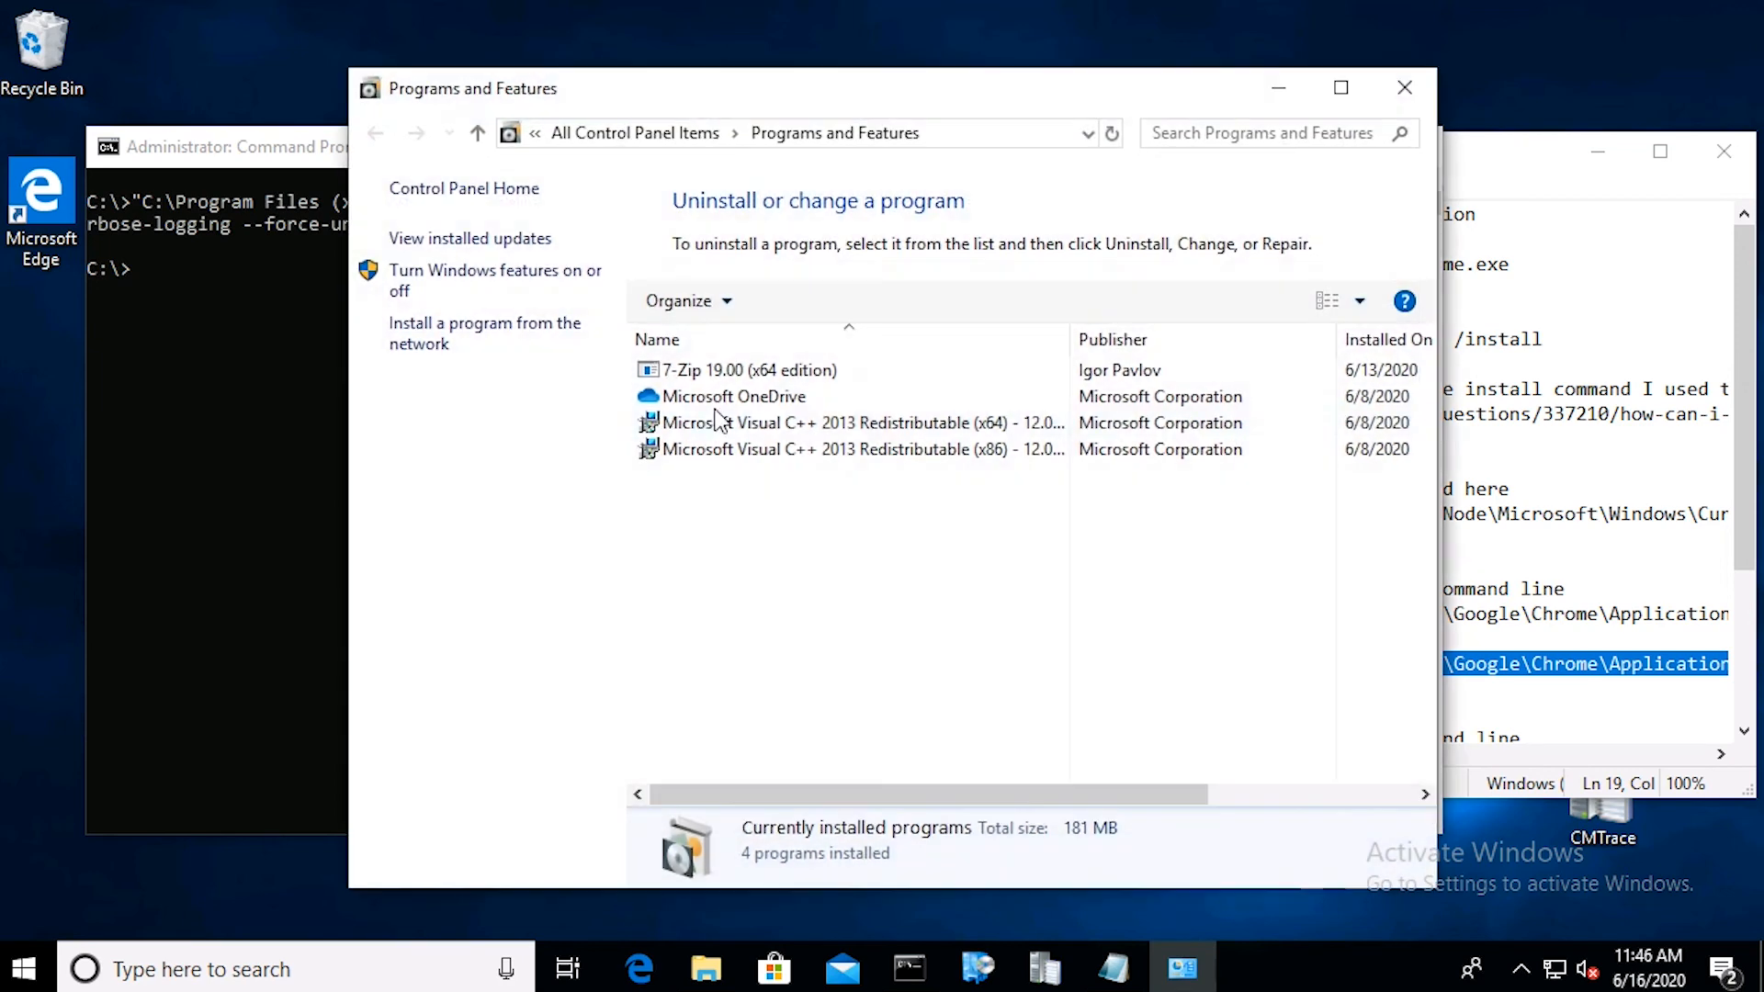
mouse_move(1362, 211)
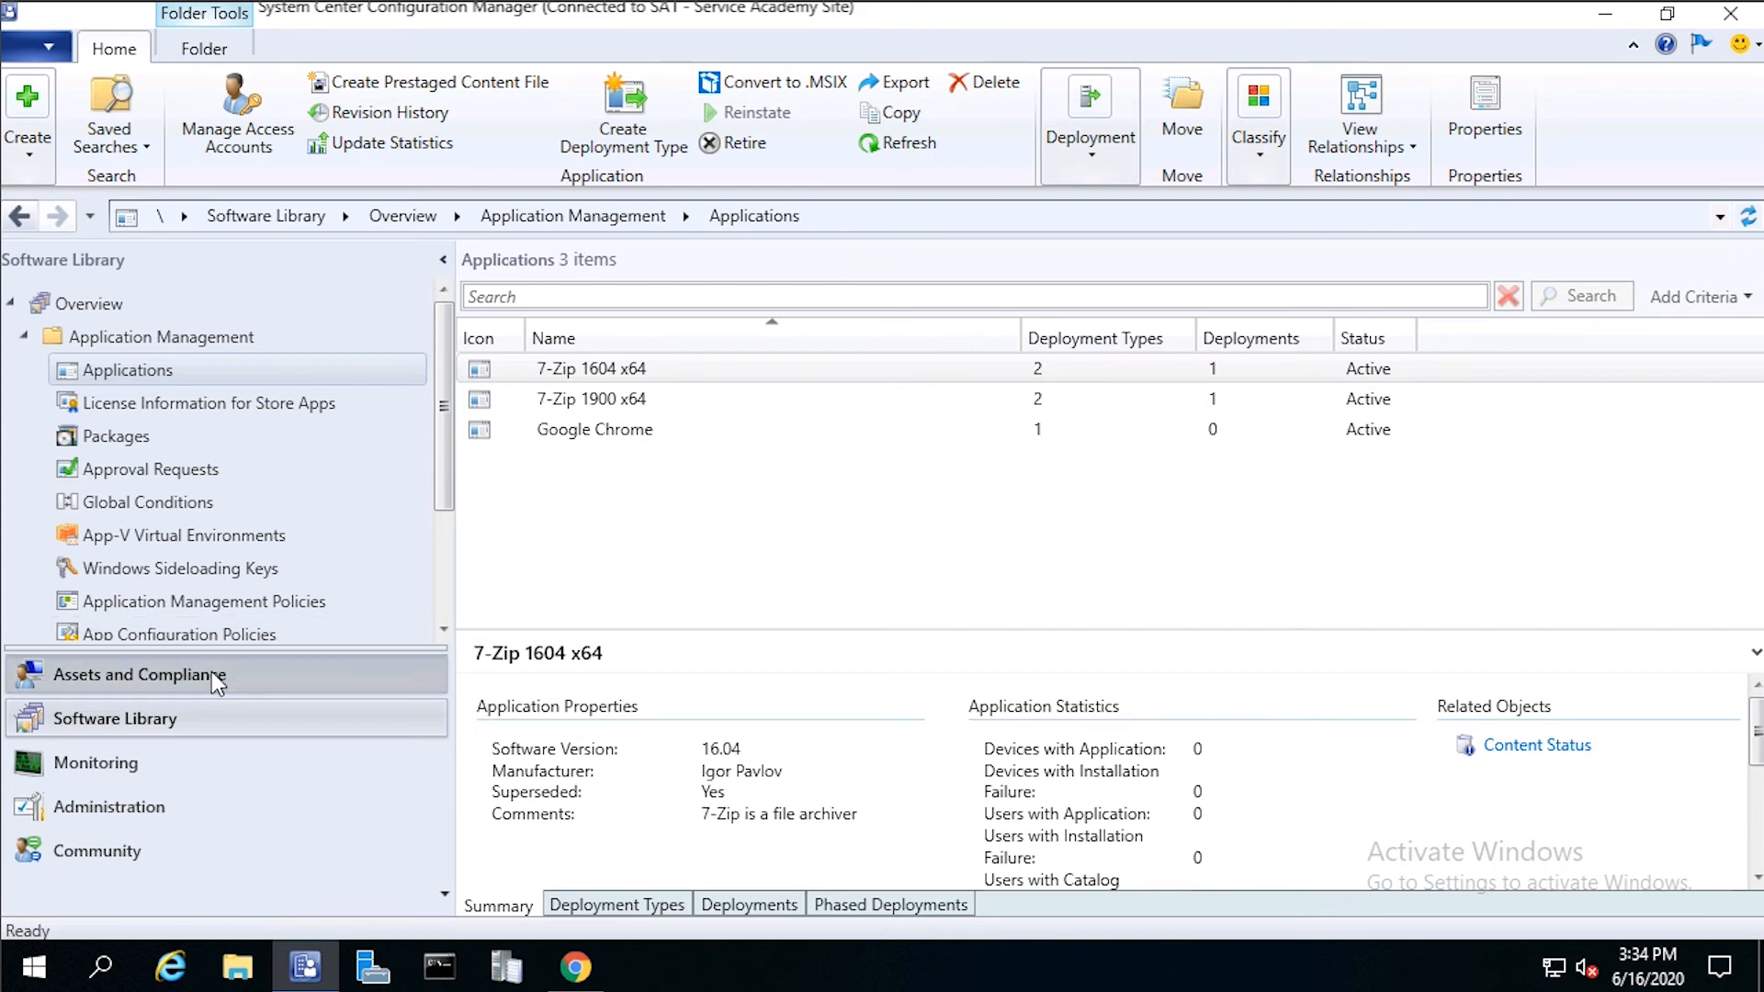
left_click(138, 674)
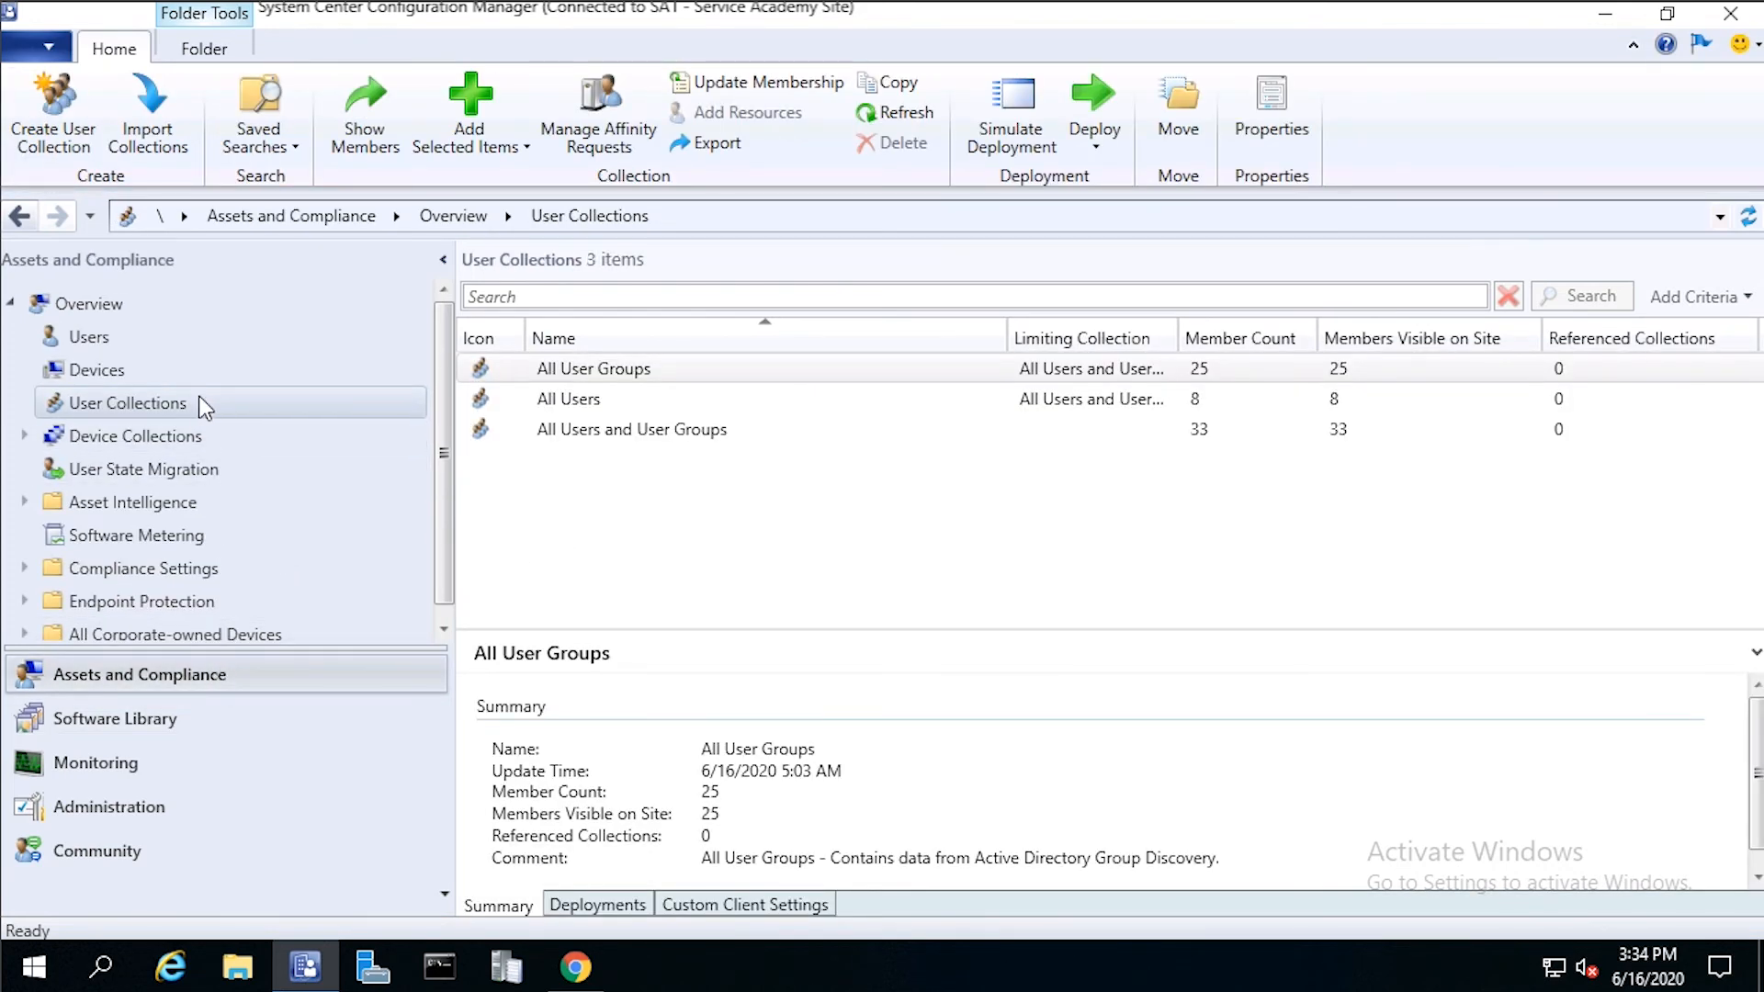
right_click(128, 402)
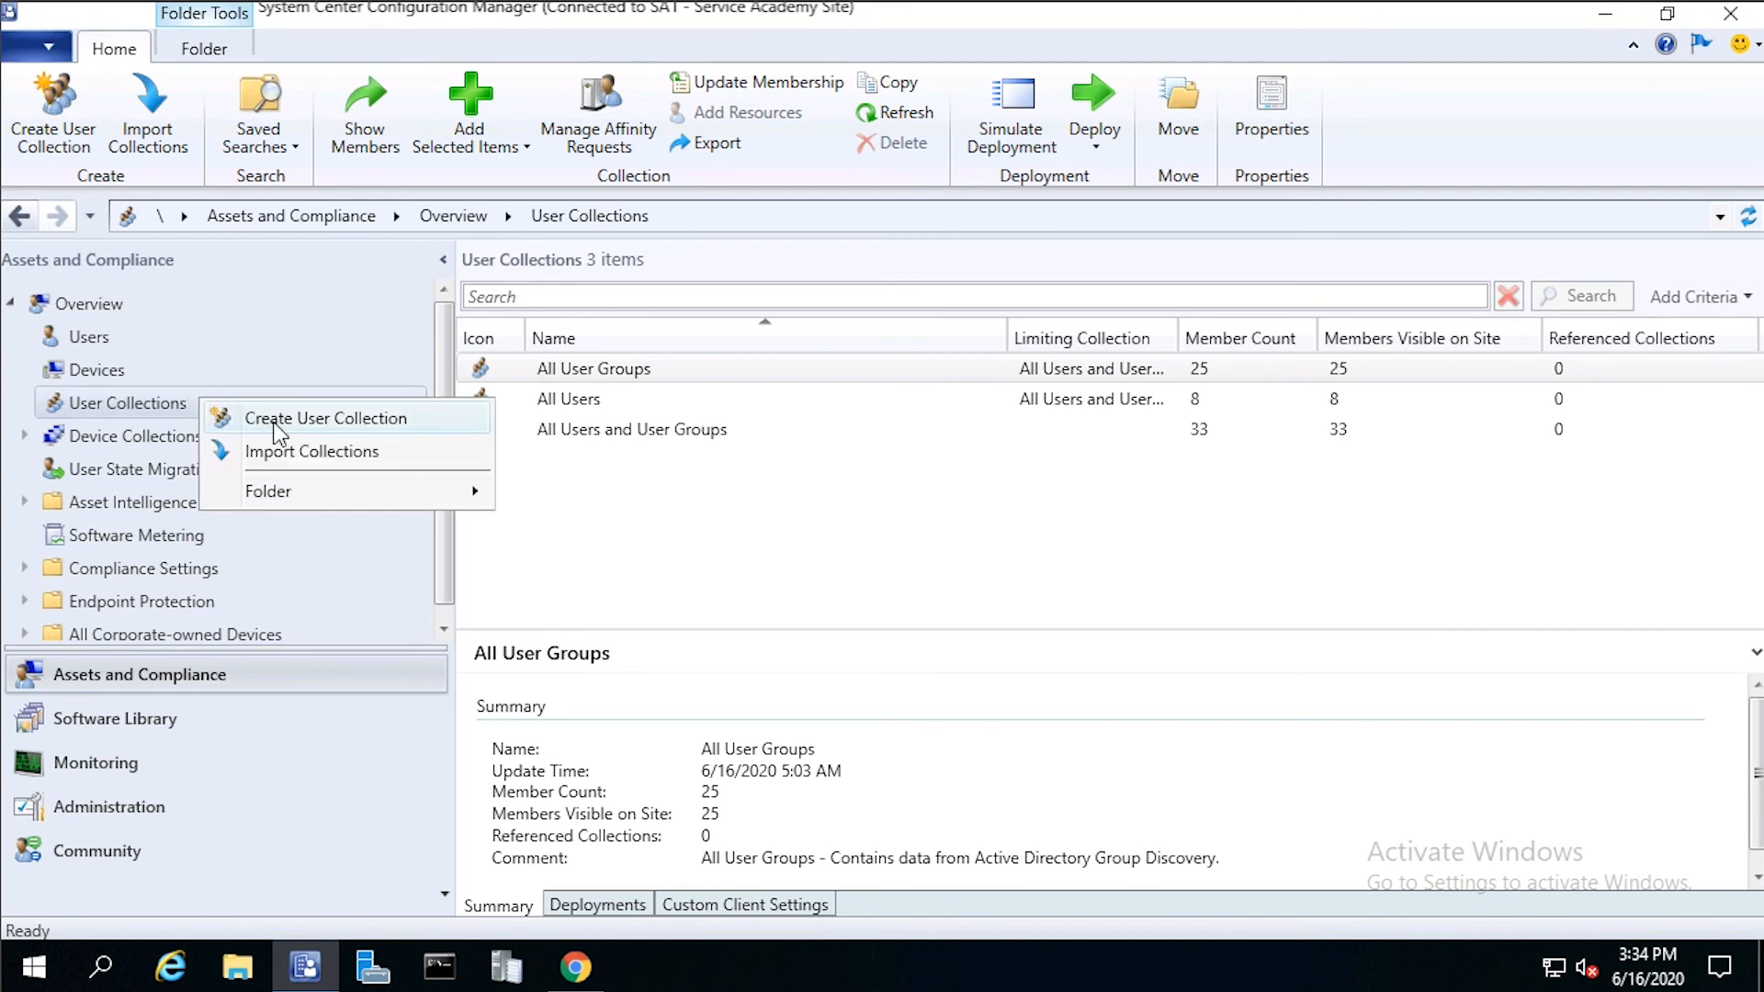
Step: Start a new user collection named 'Windows 10 Users'
left_click(325, 417)
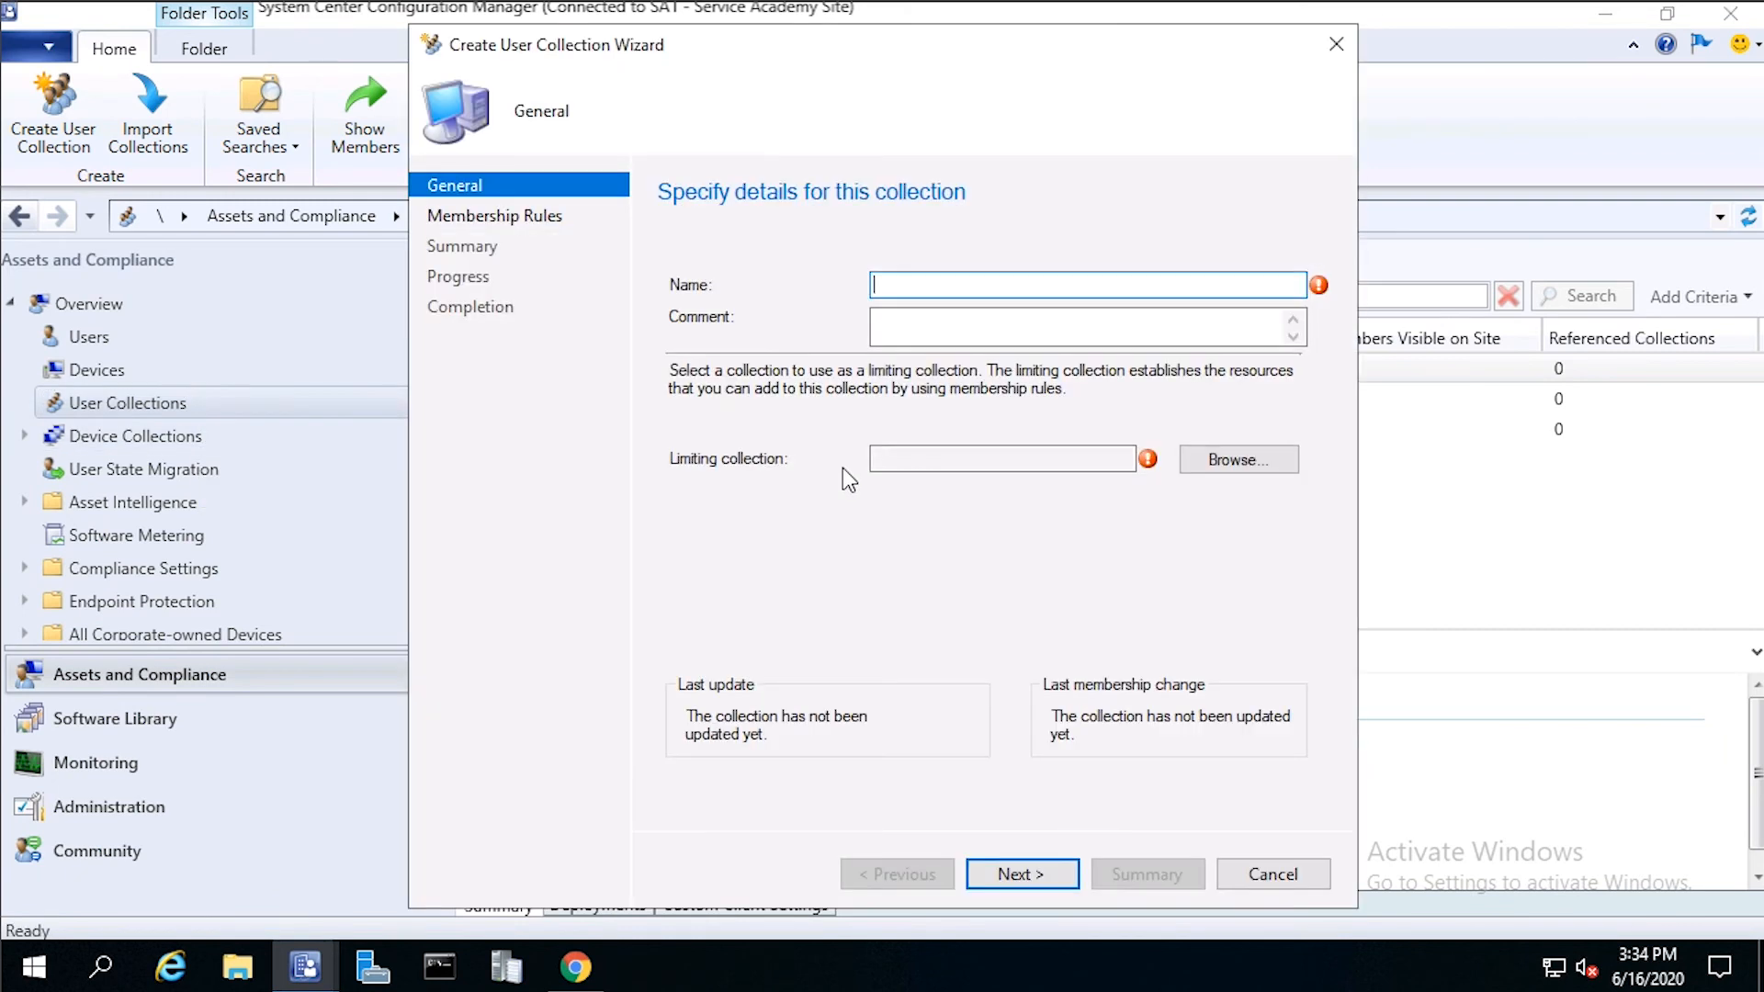
mouse_move(862, 520)
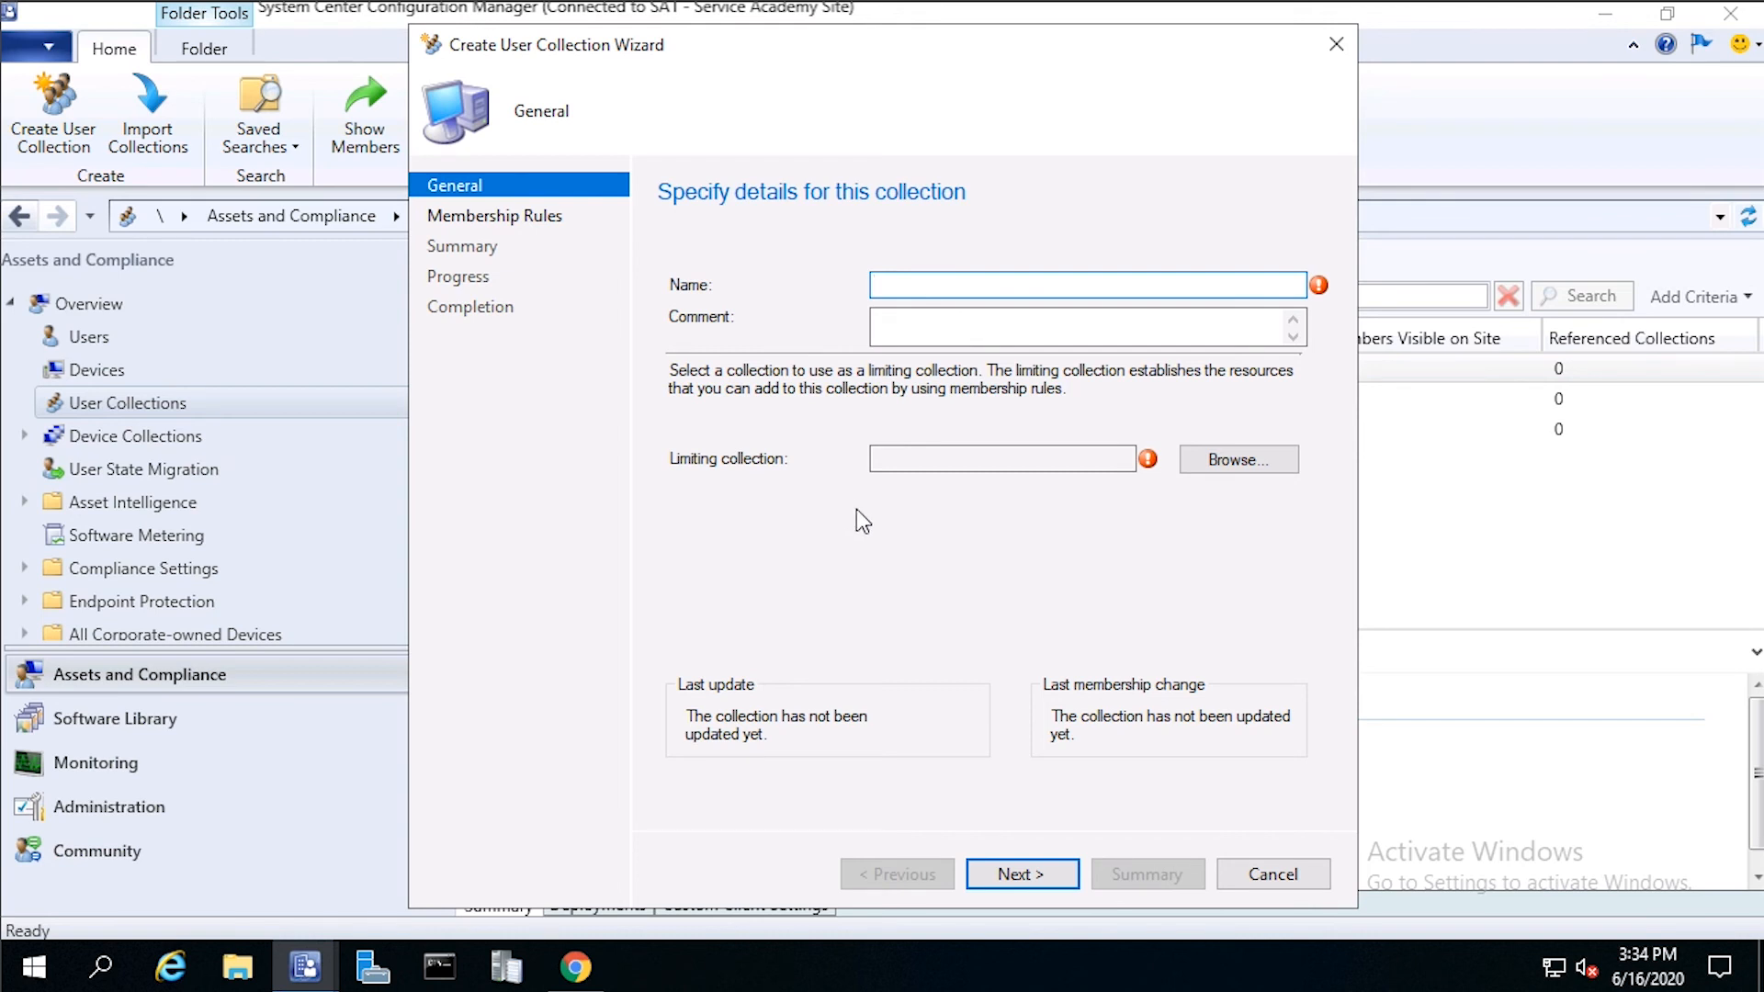
type("Window")
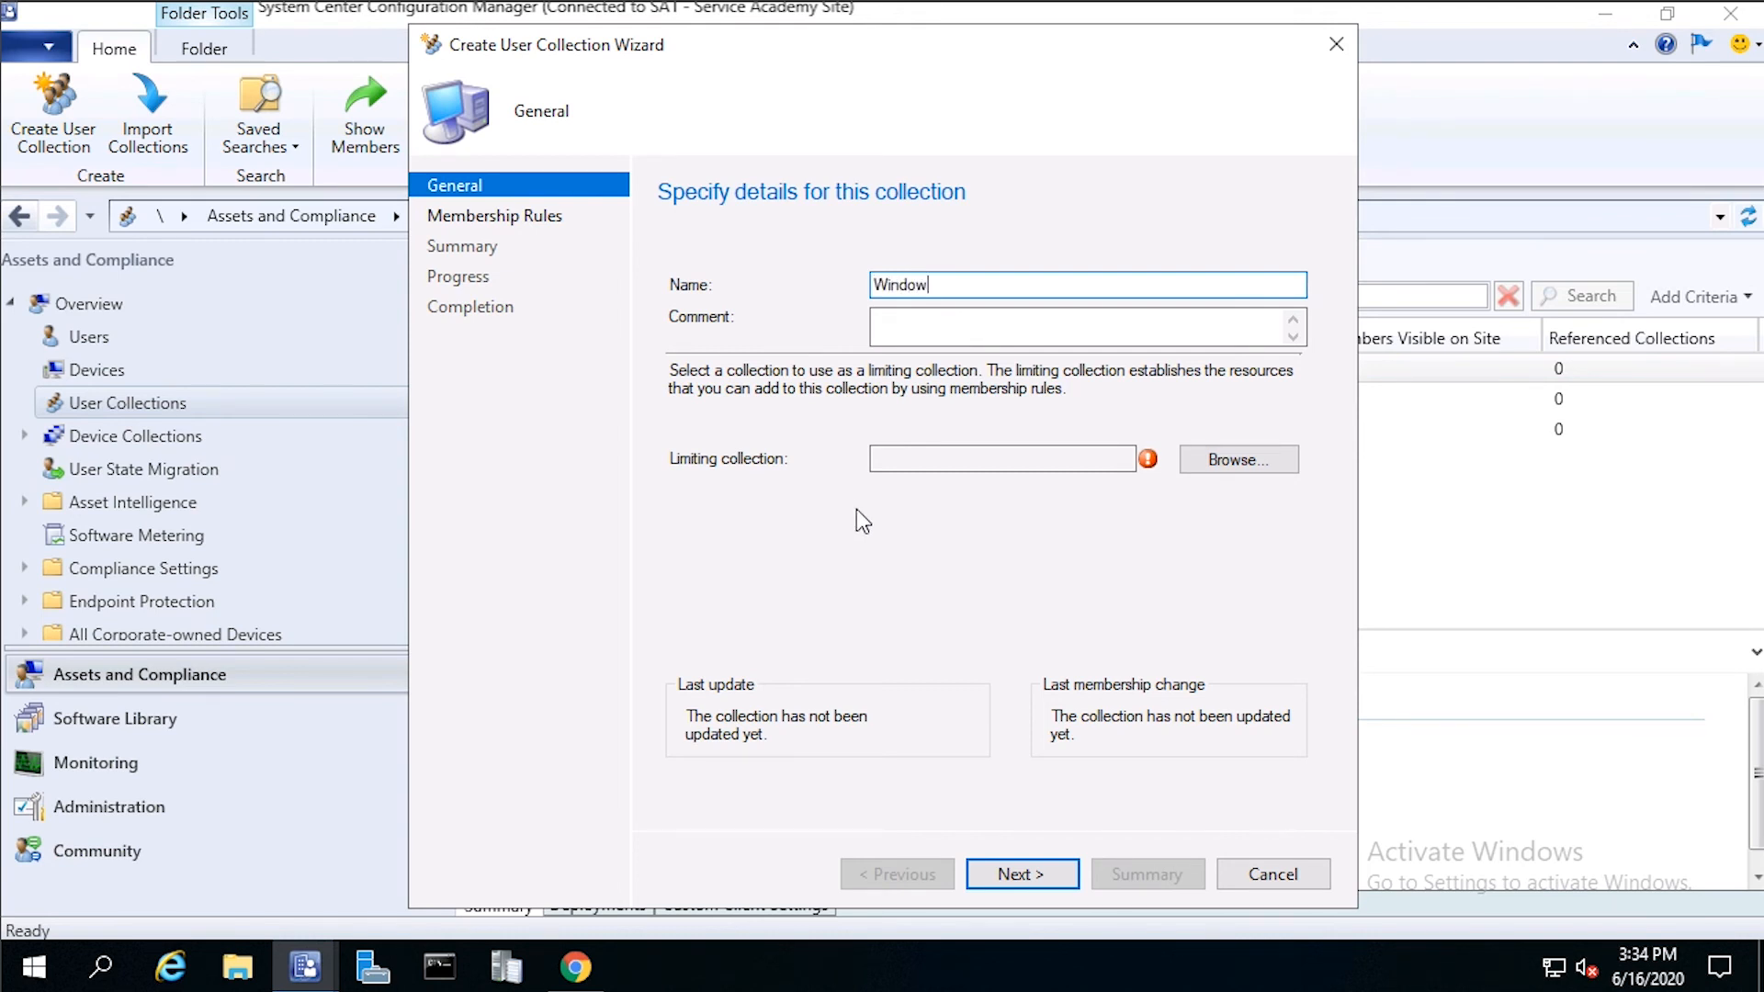
type("s 10 U")
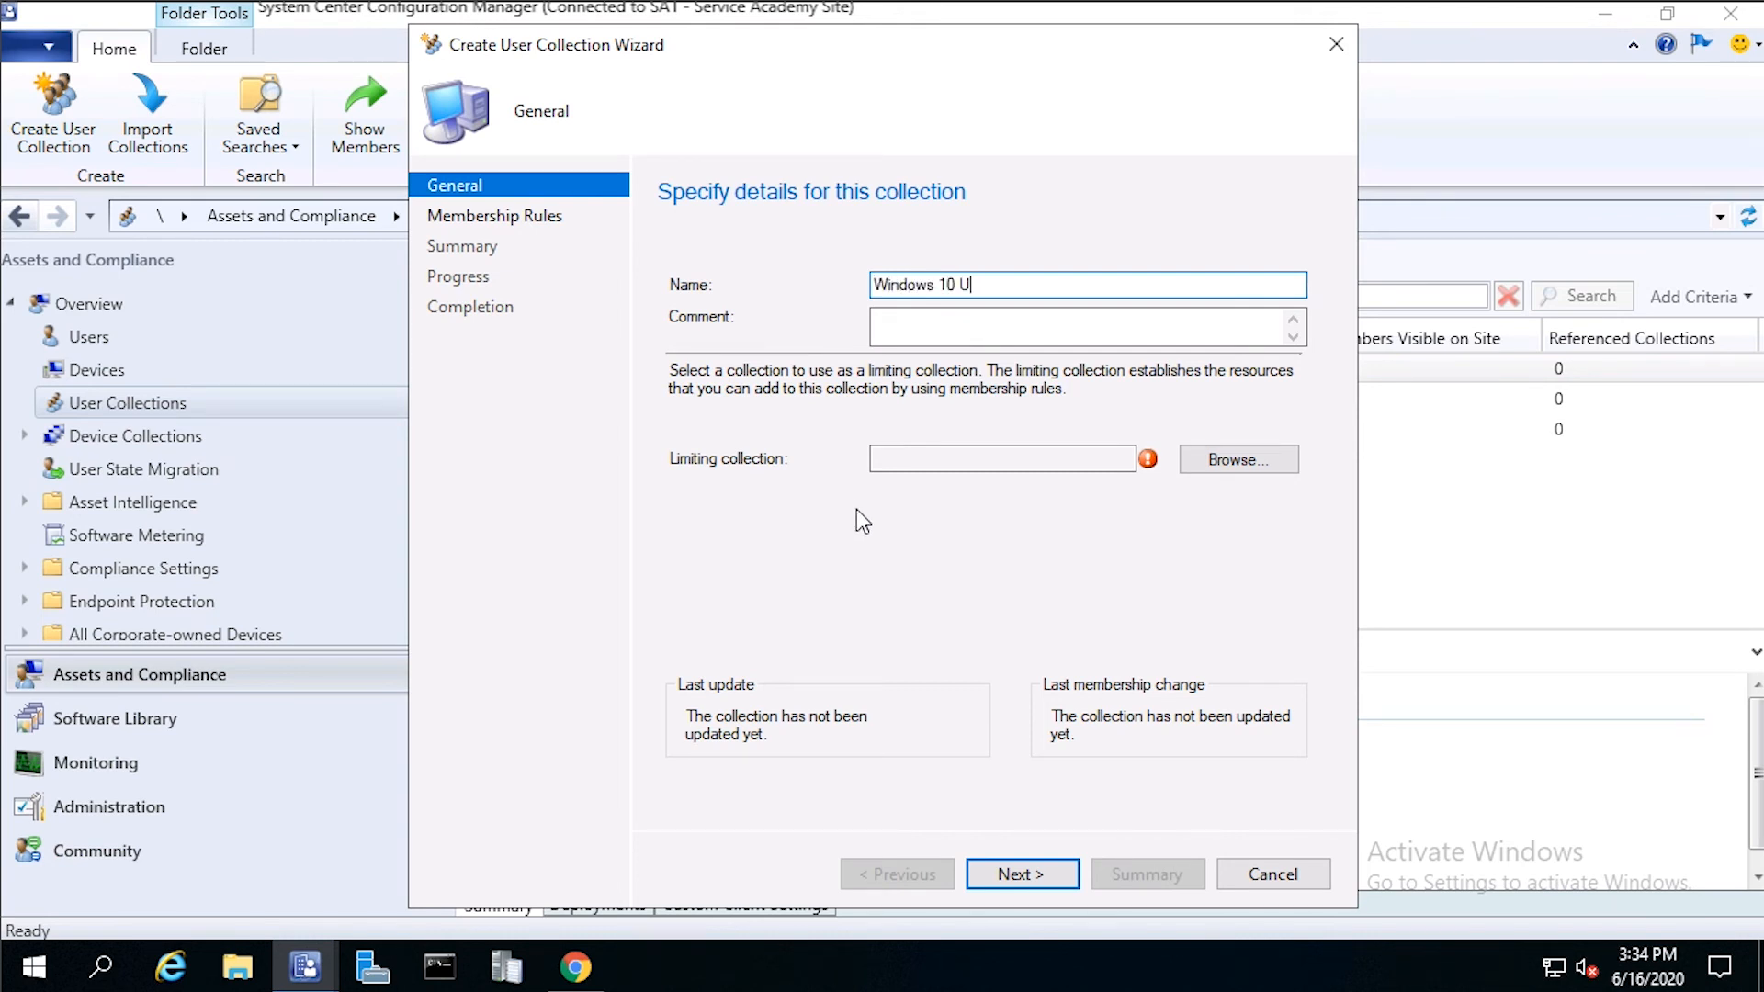
type("sers")
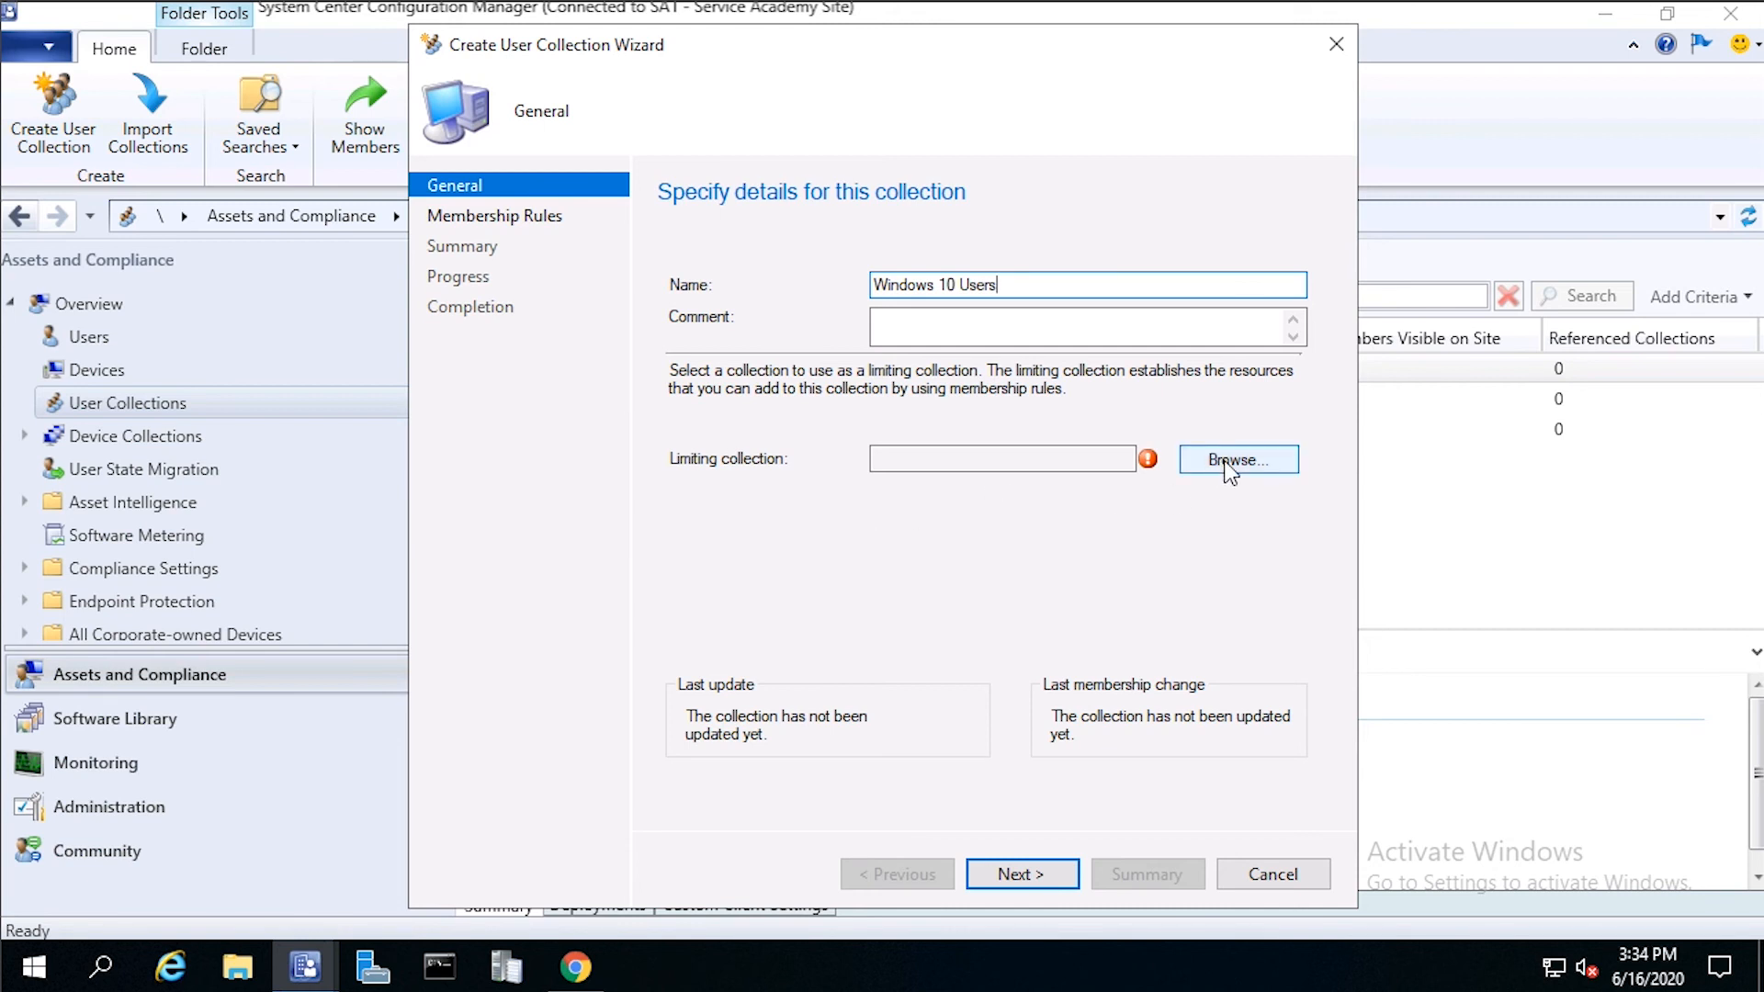
Step: Choose All Users as the limiting collection
left_click(1237, 459)
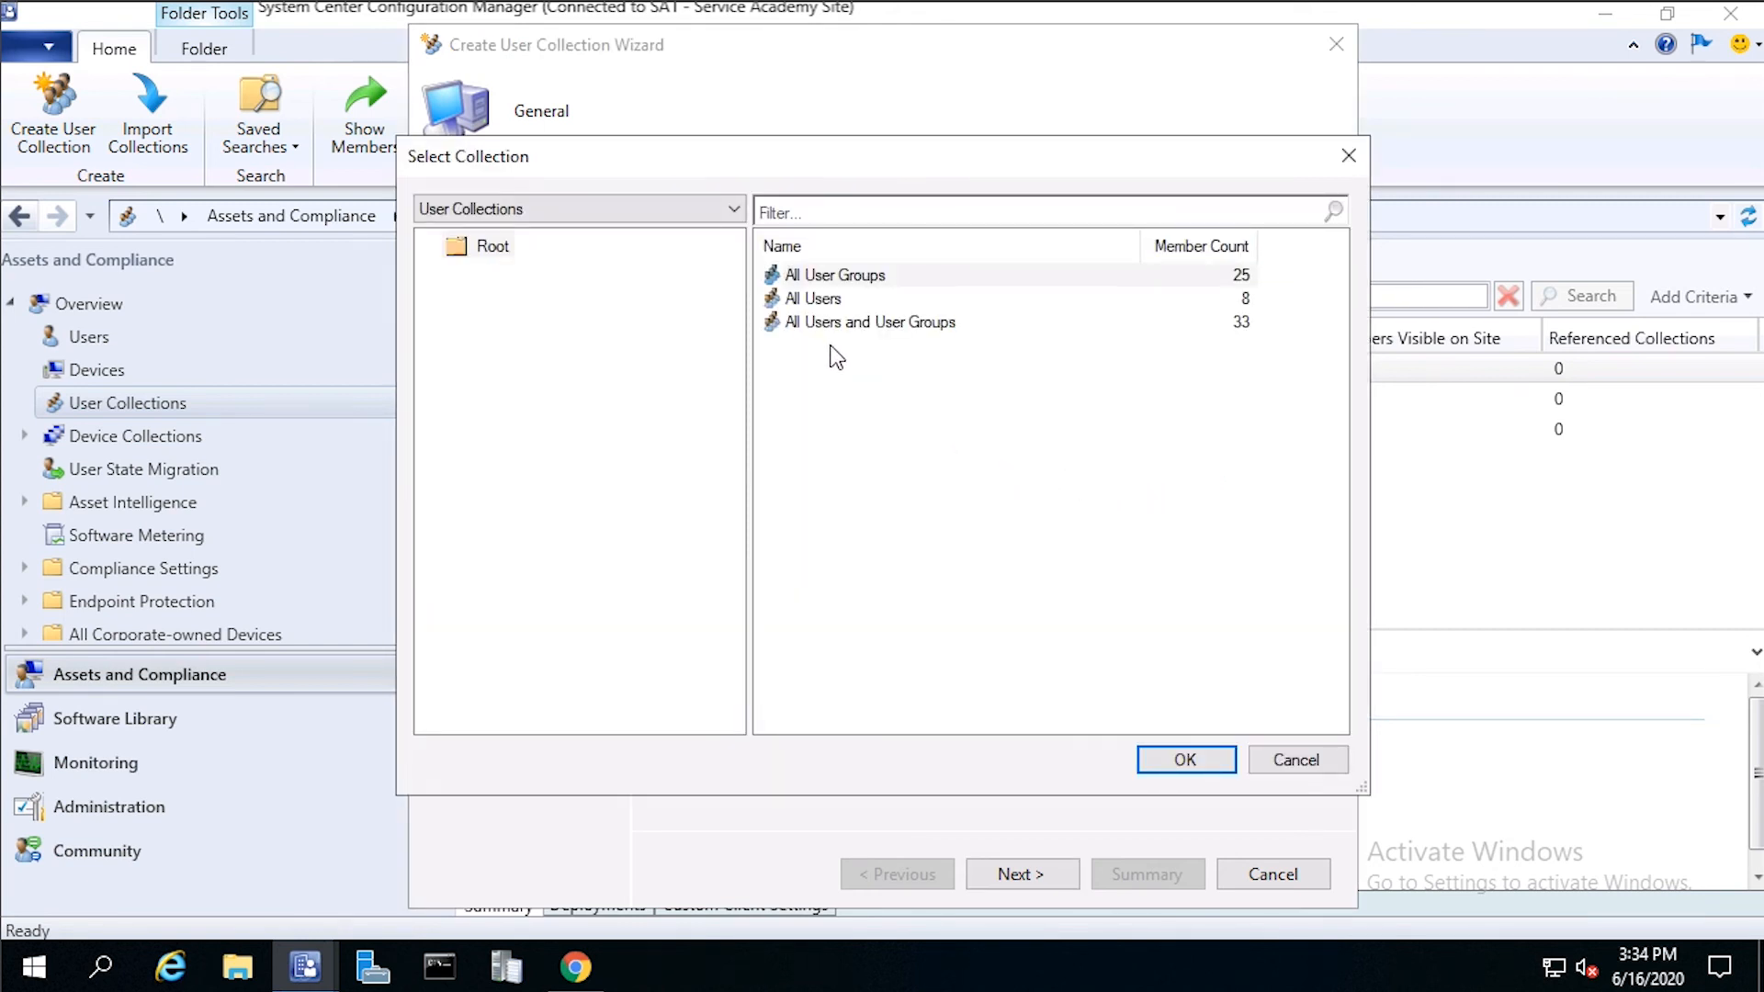
mouse_move(822, 310)
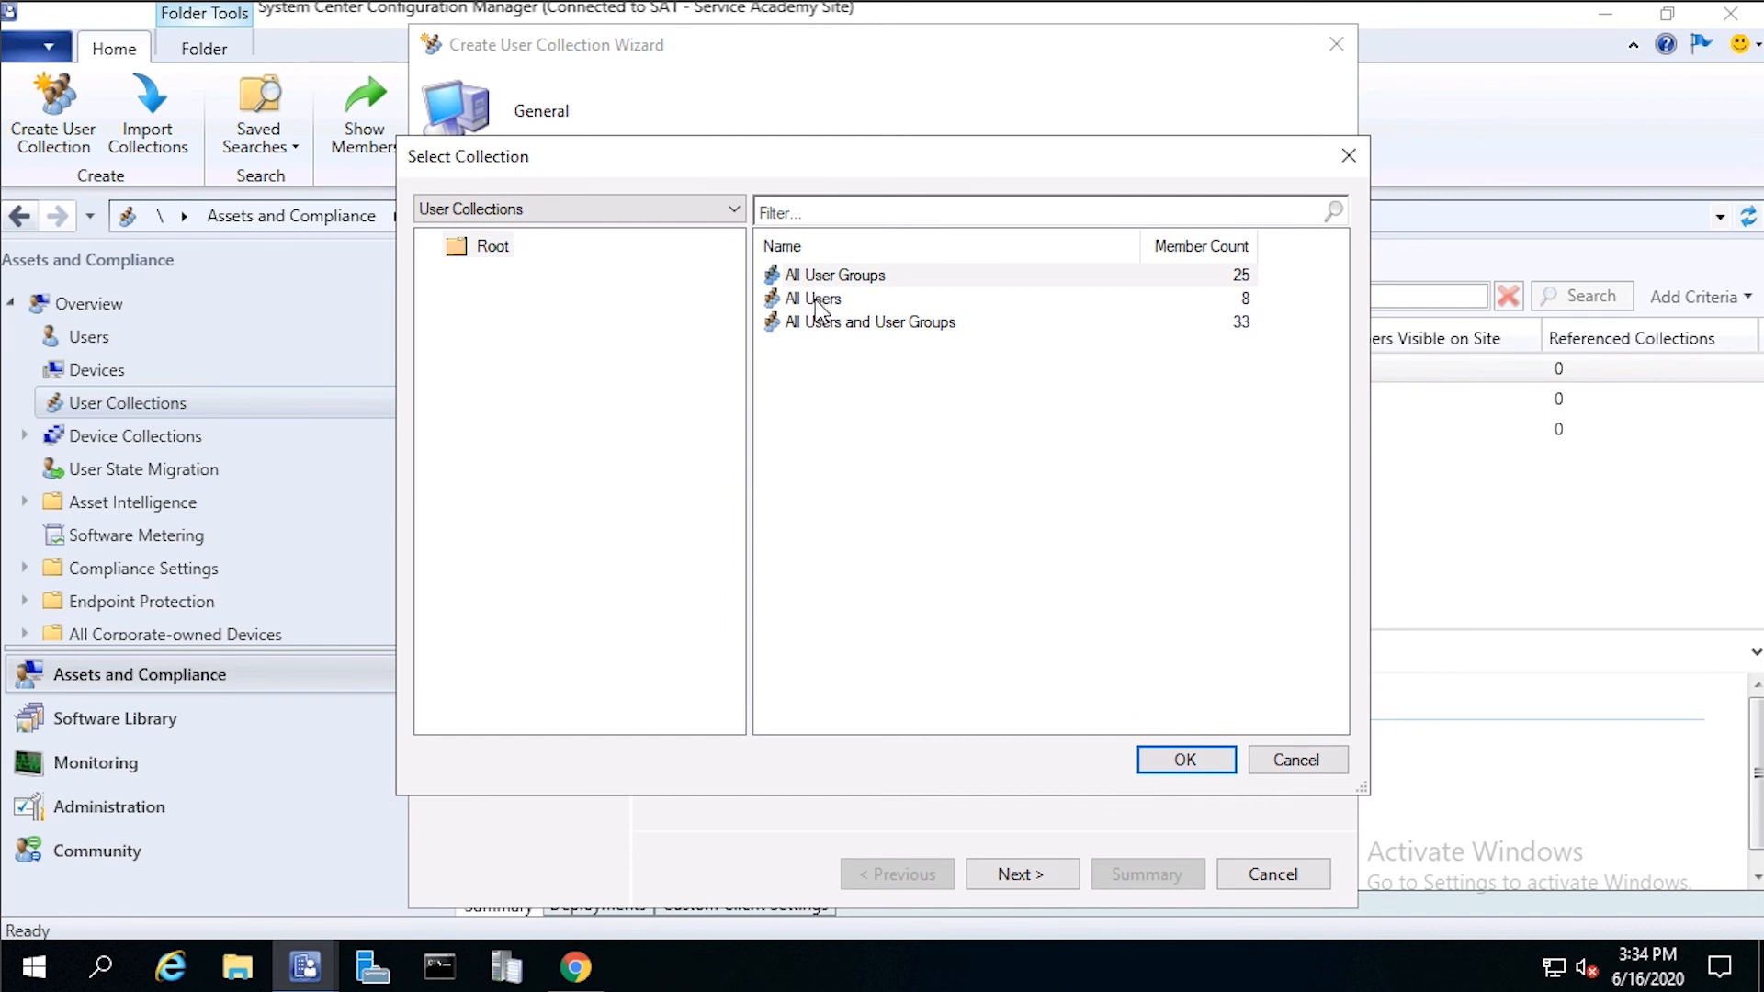
left_click(812, 298)
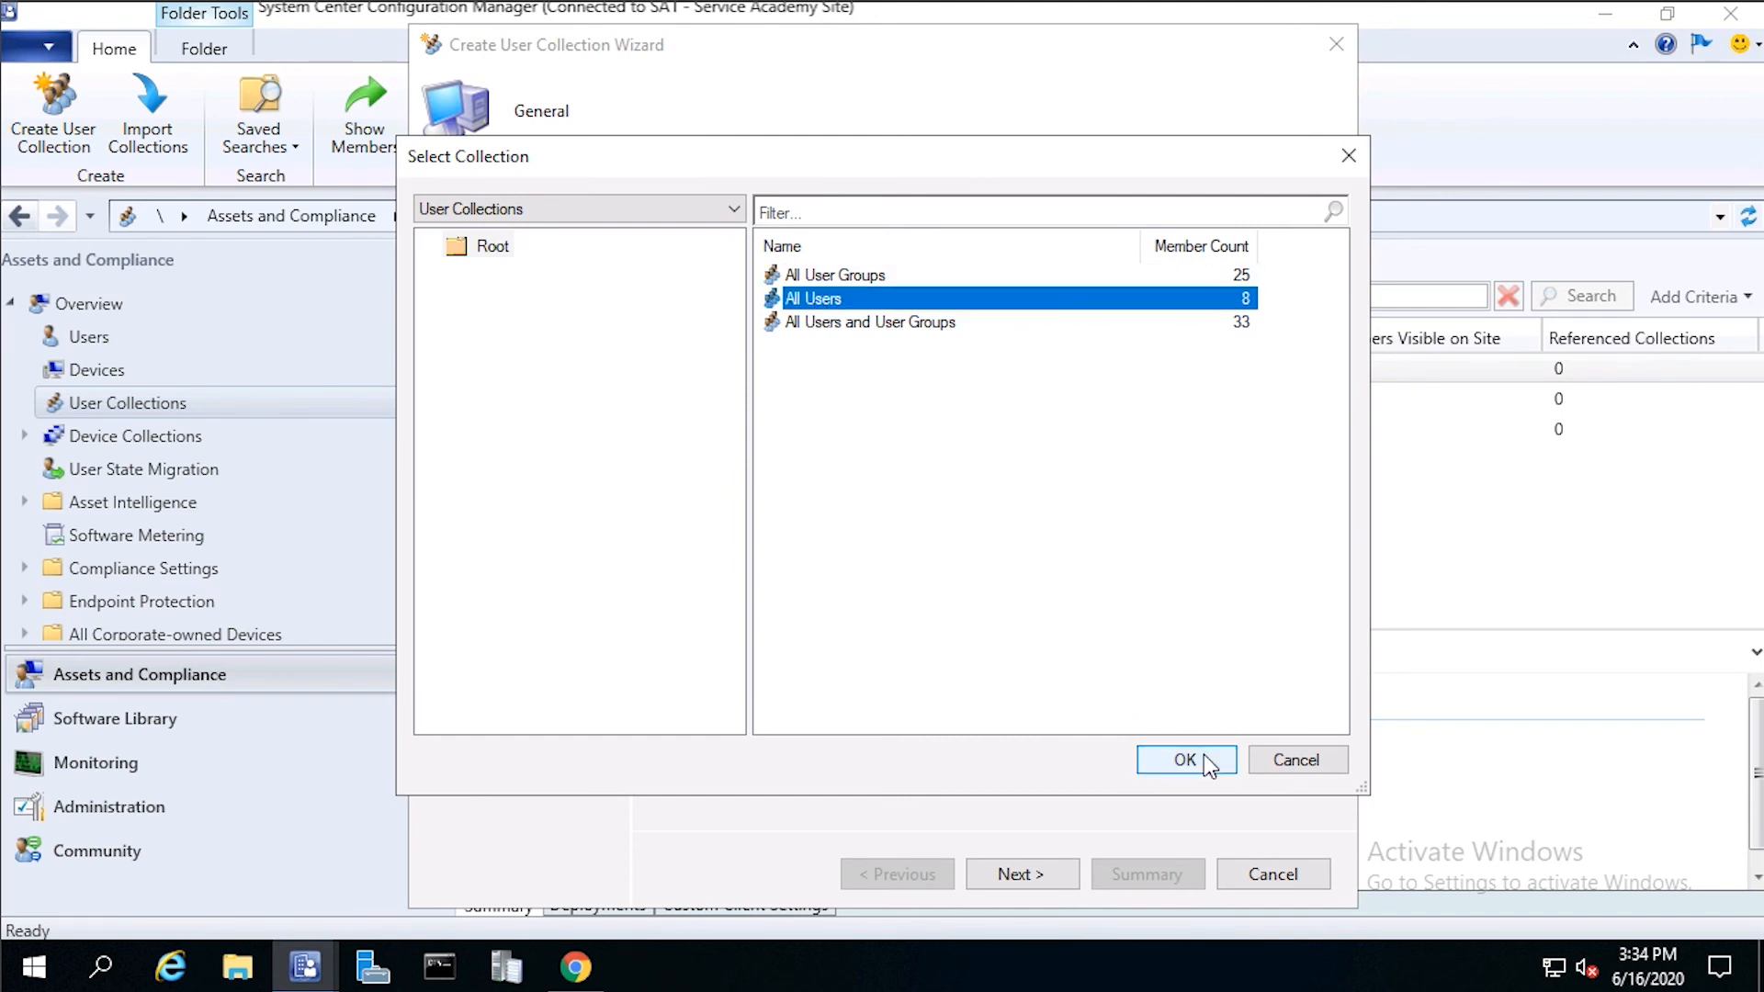
left_click(1185, 759)
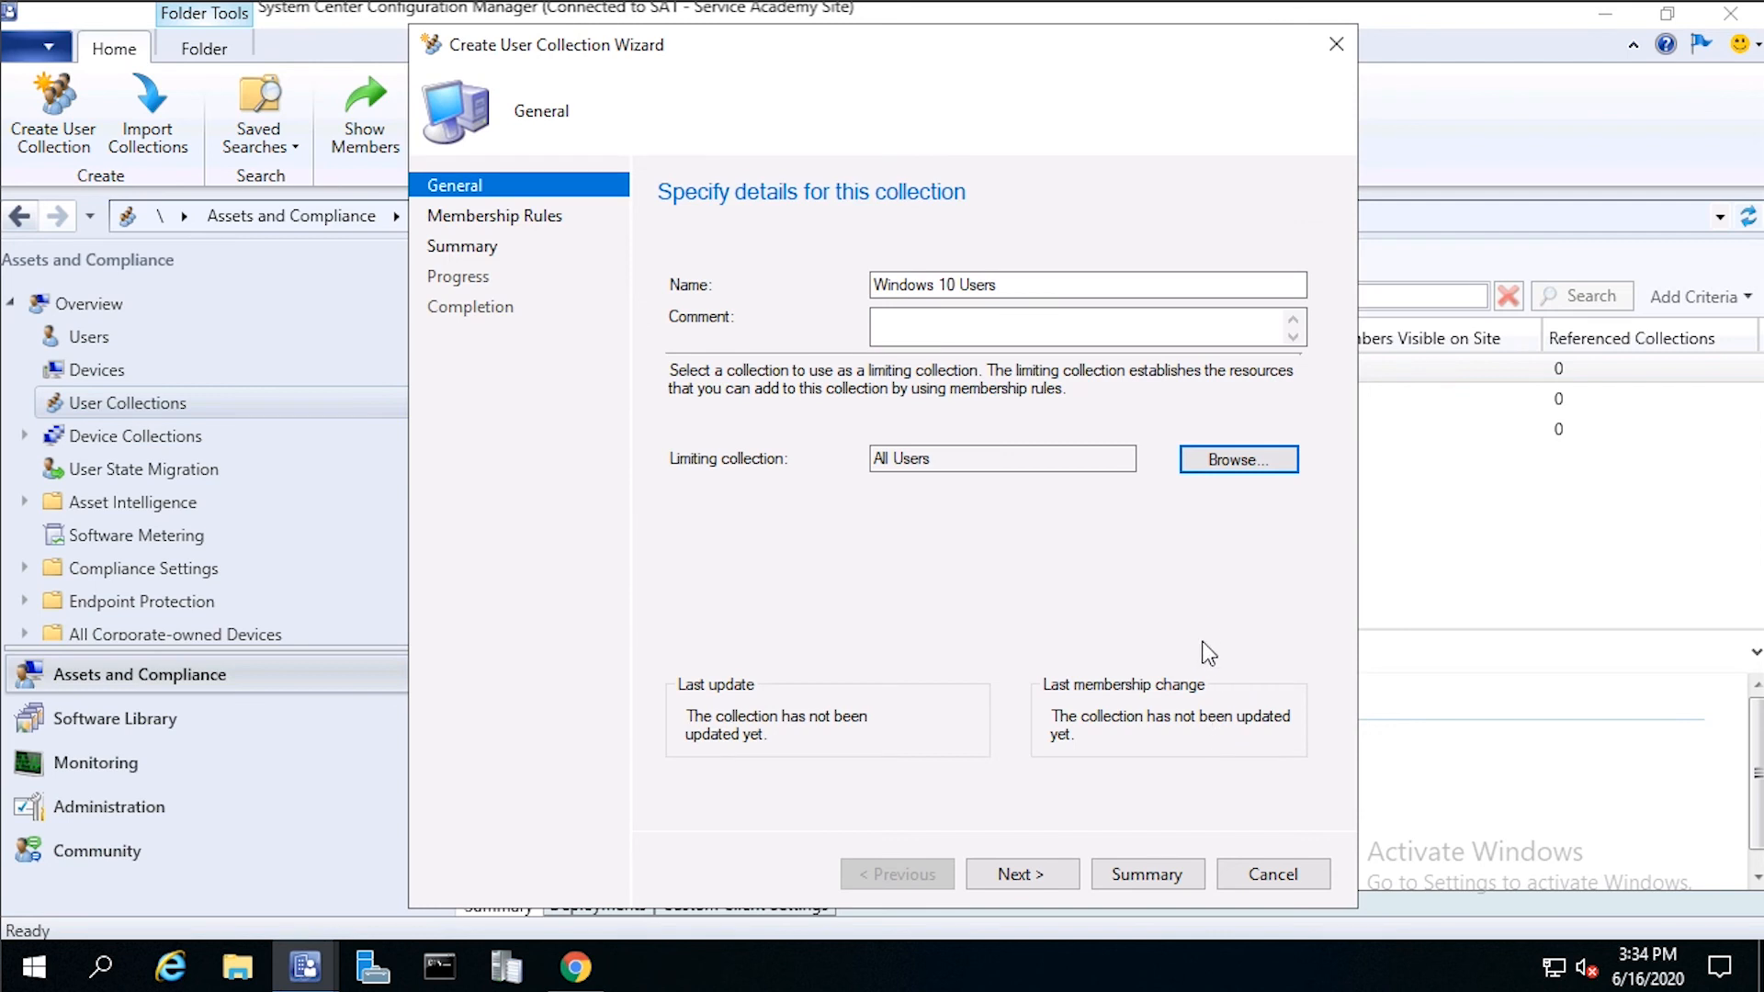
mouse_move(1024, 874)
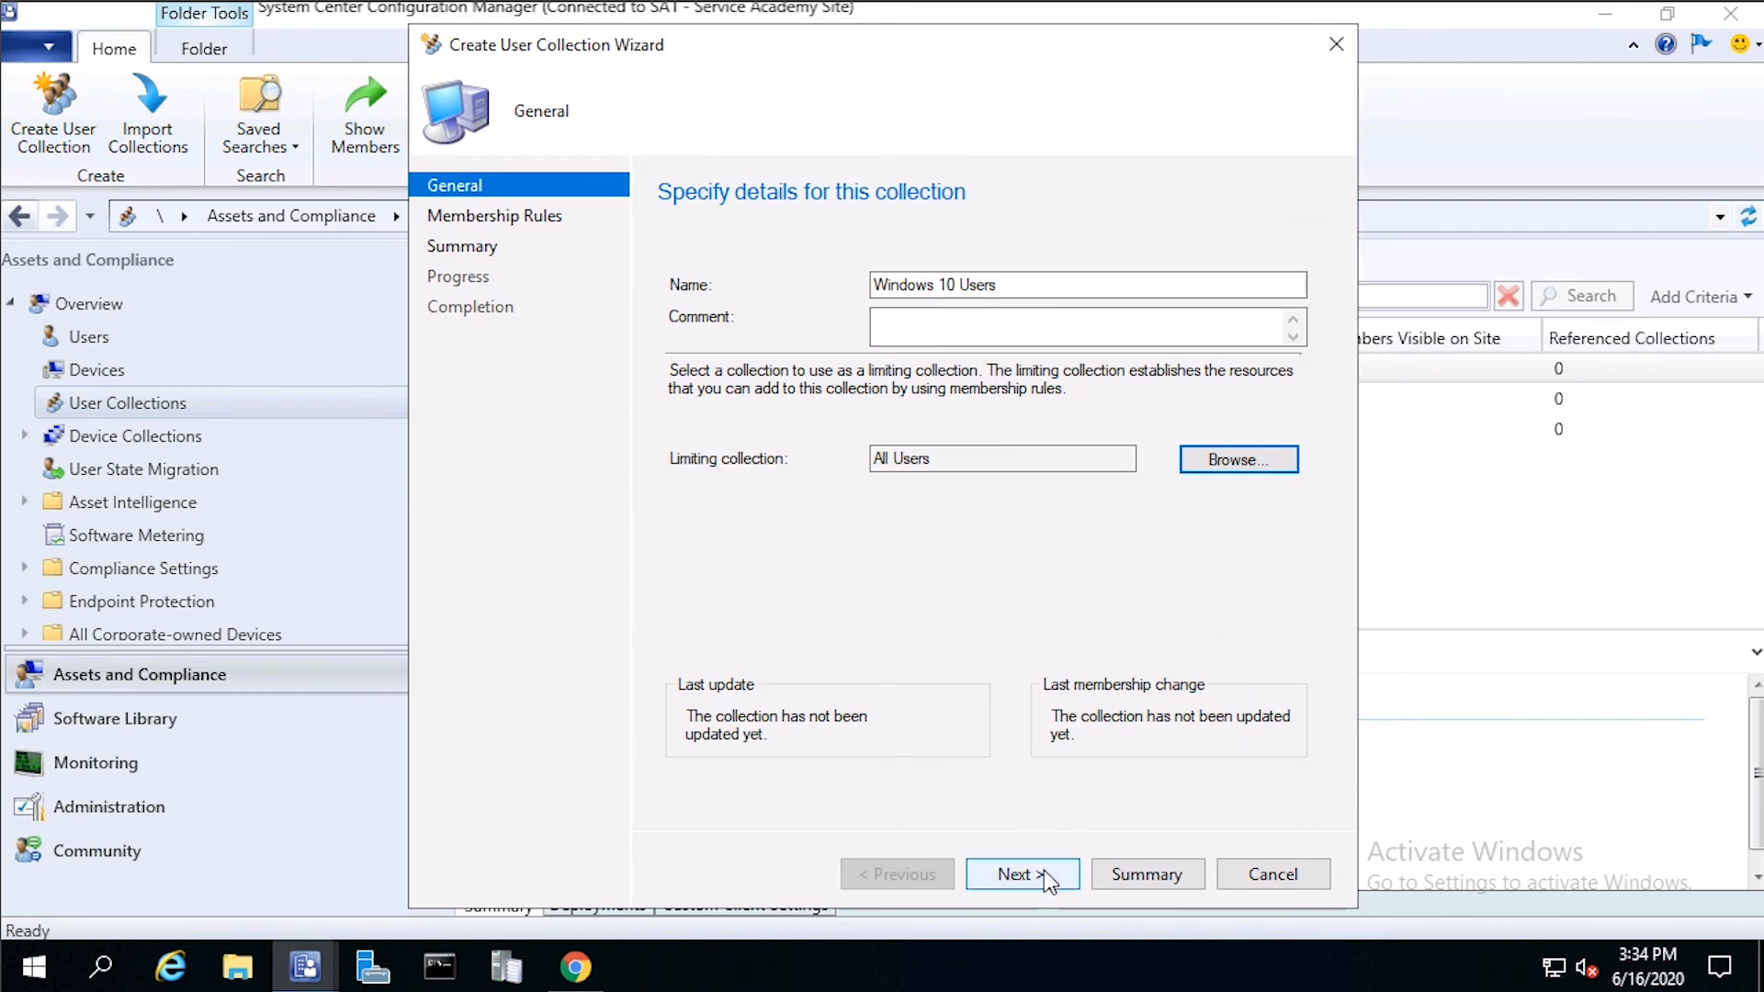
Step: Add a direct membership rule searching Name '%' and select the Administrator account
left_click(1021, 875)
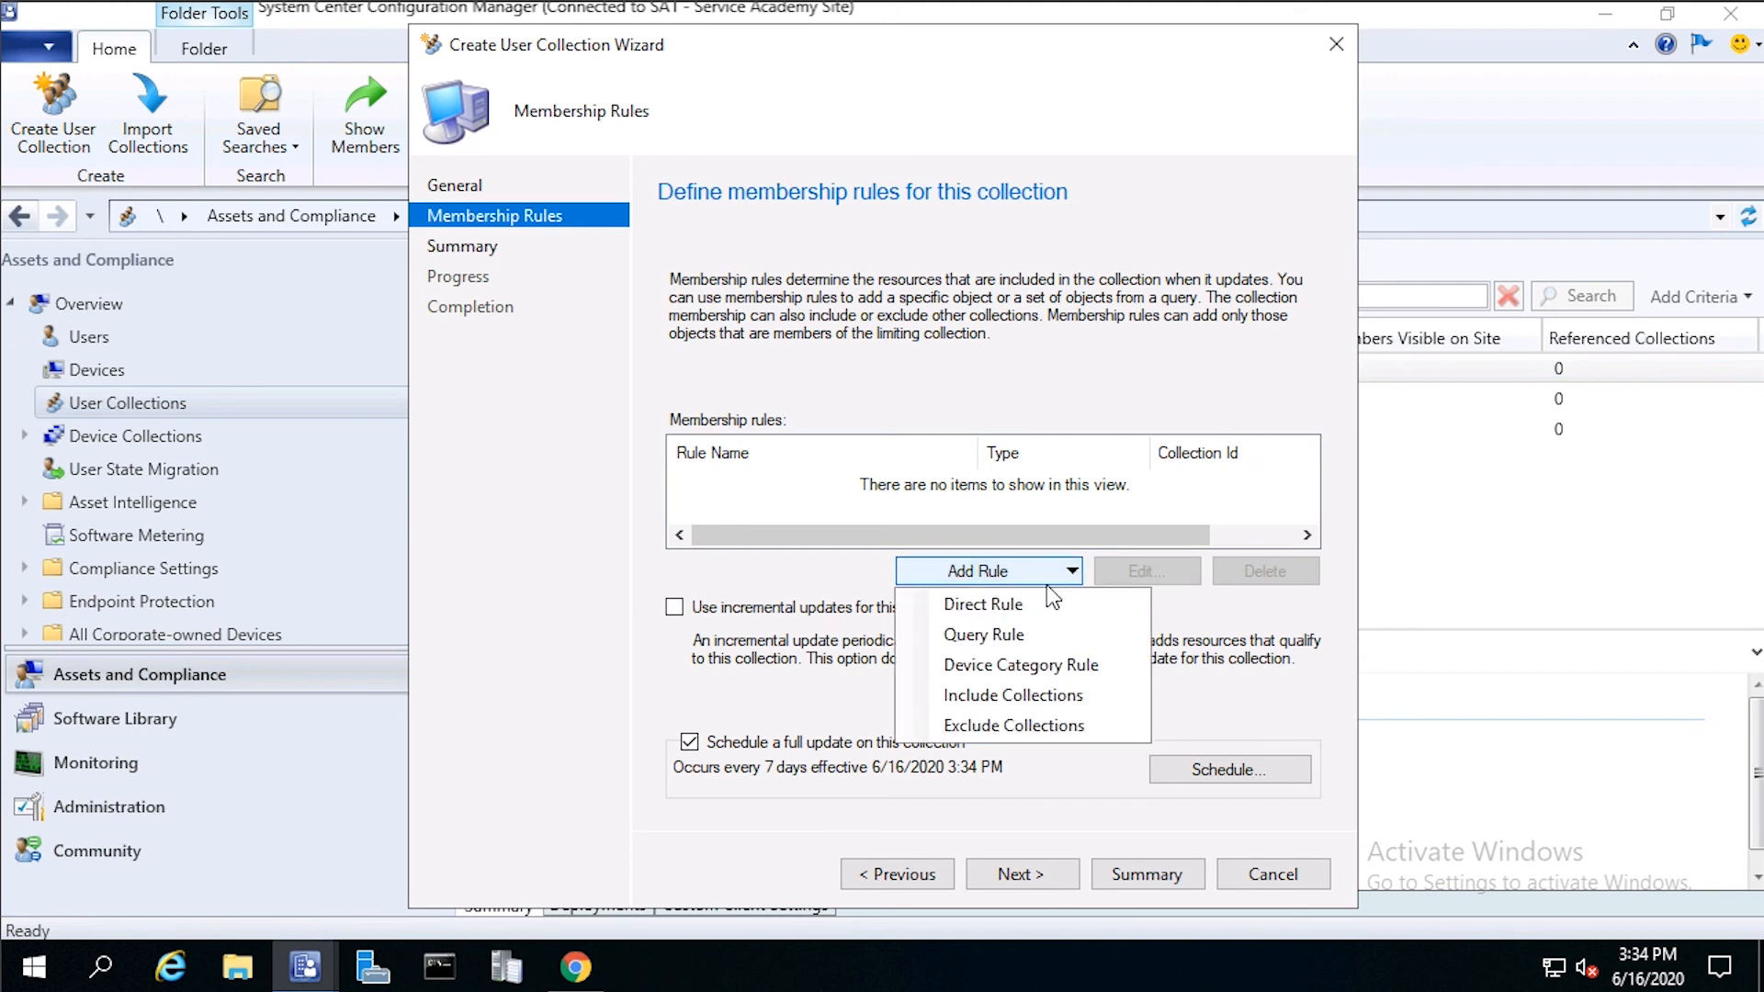
mouse_move(985, 605)
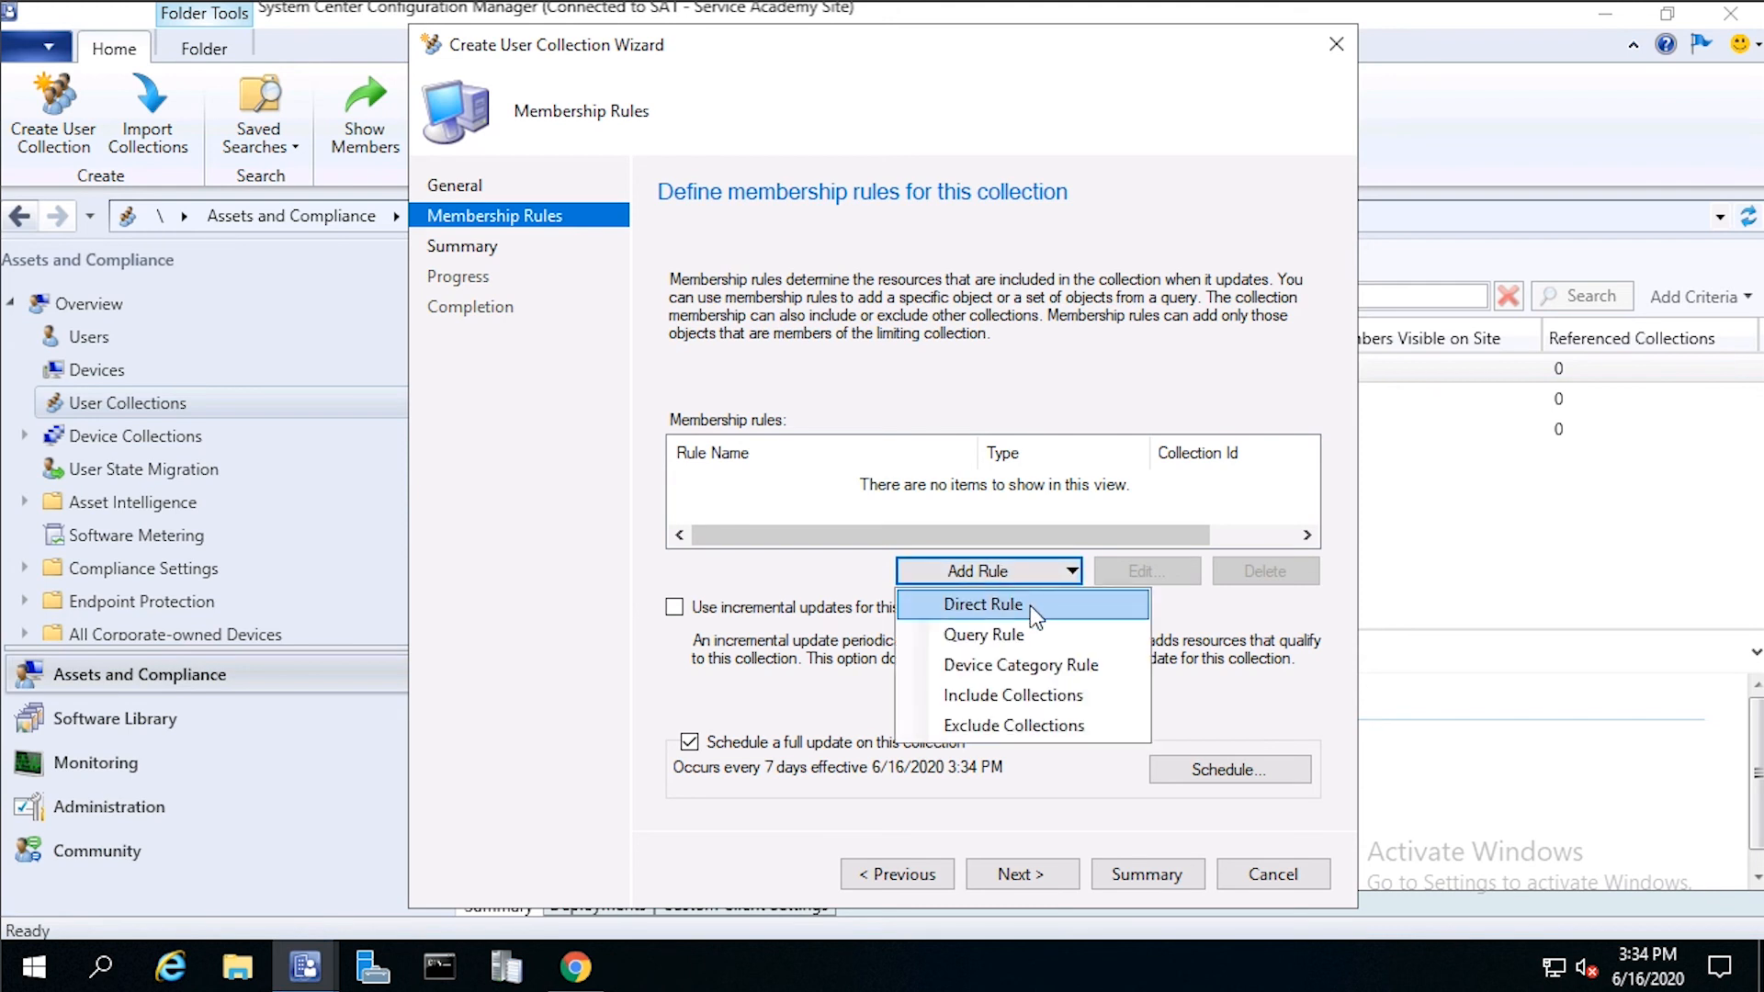
left_click(982, 604)
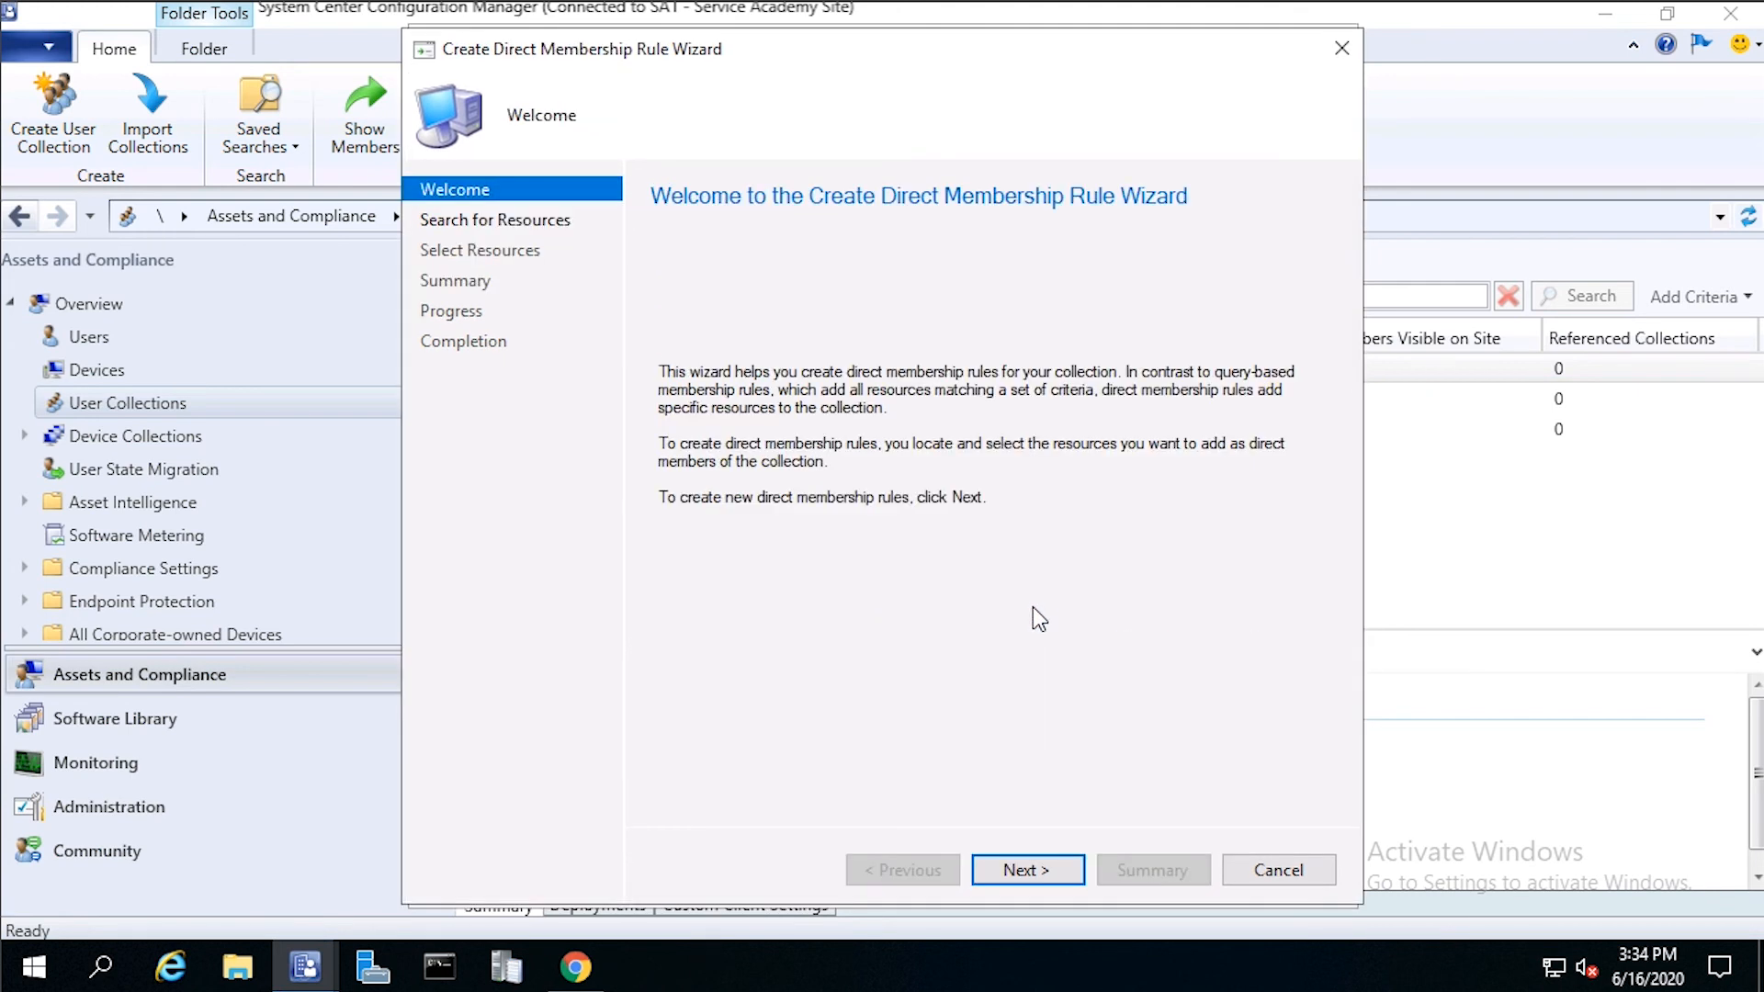
left_click(1025, 869)
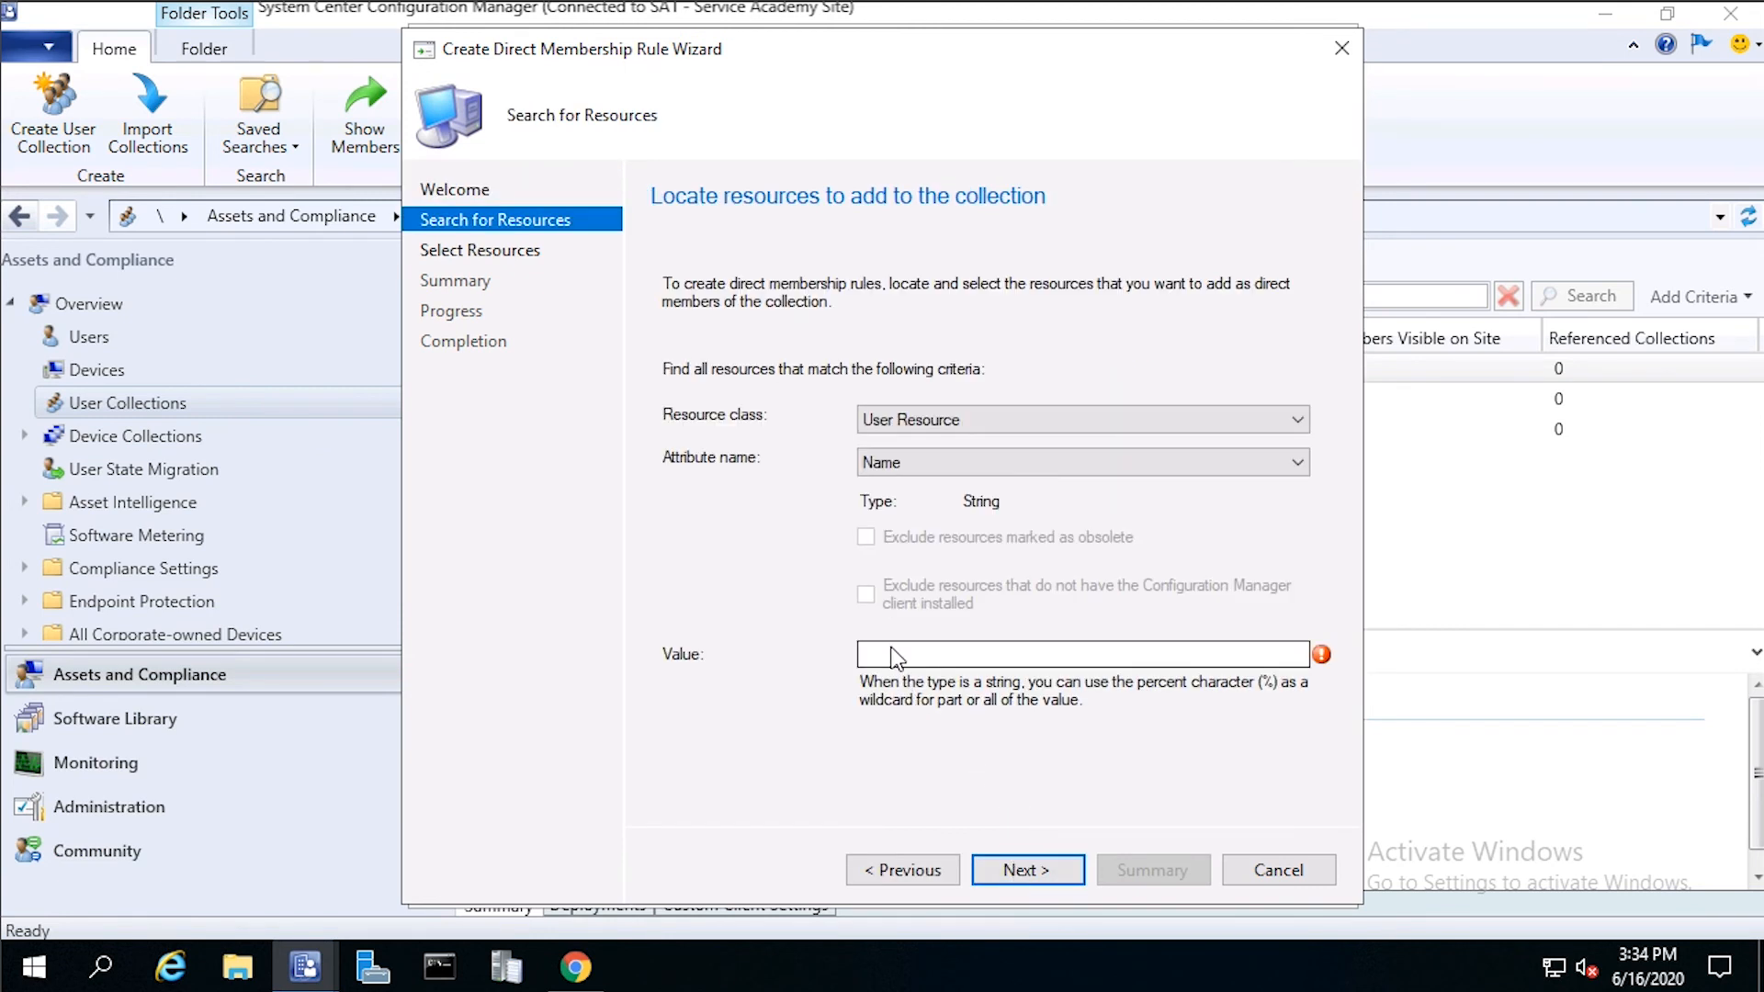
left_click(1081, 654)
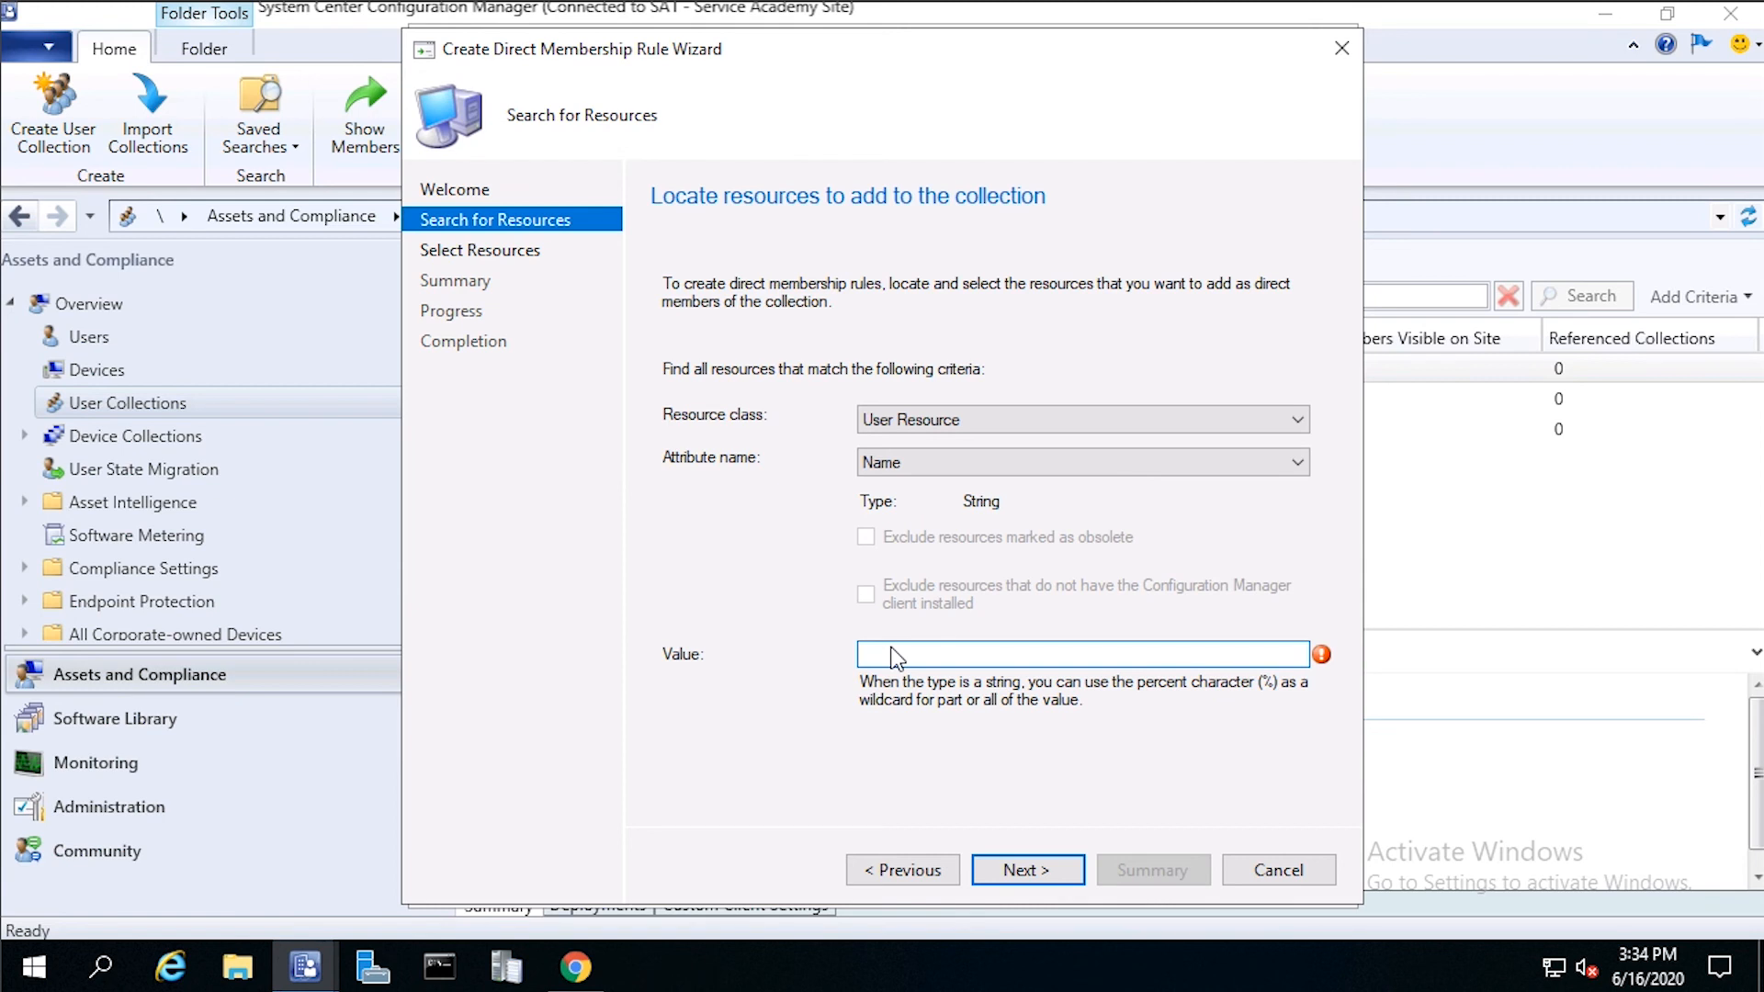
type("%")
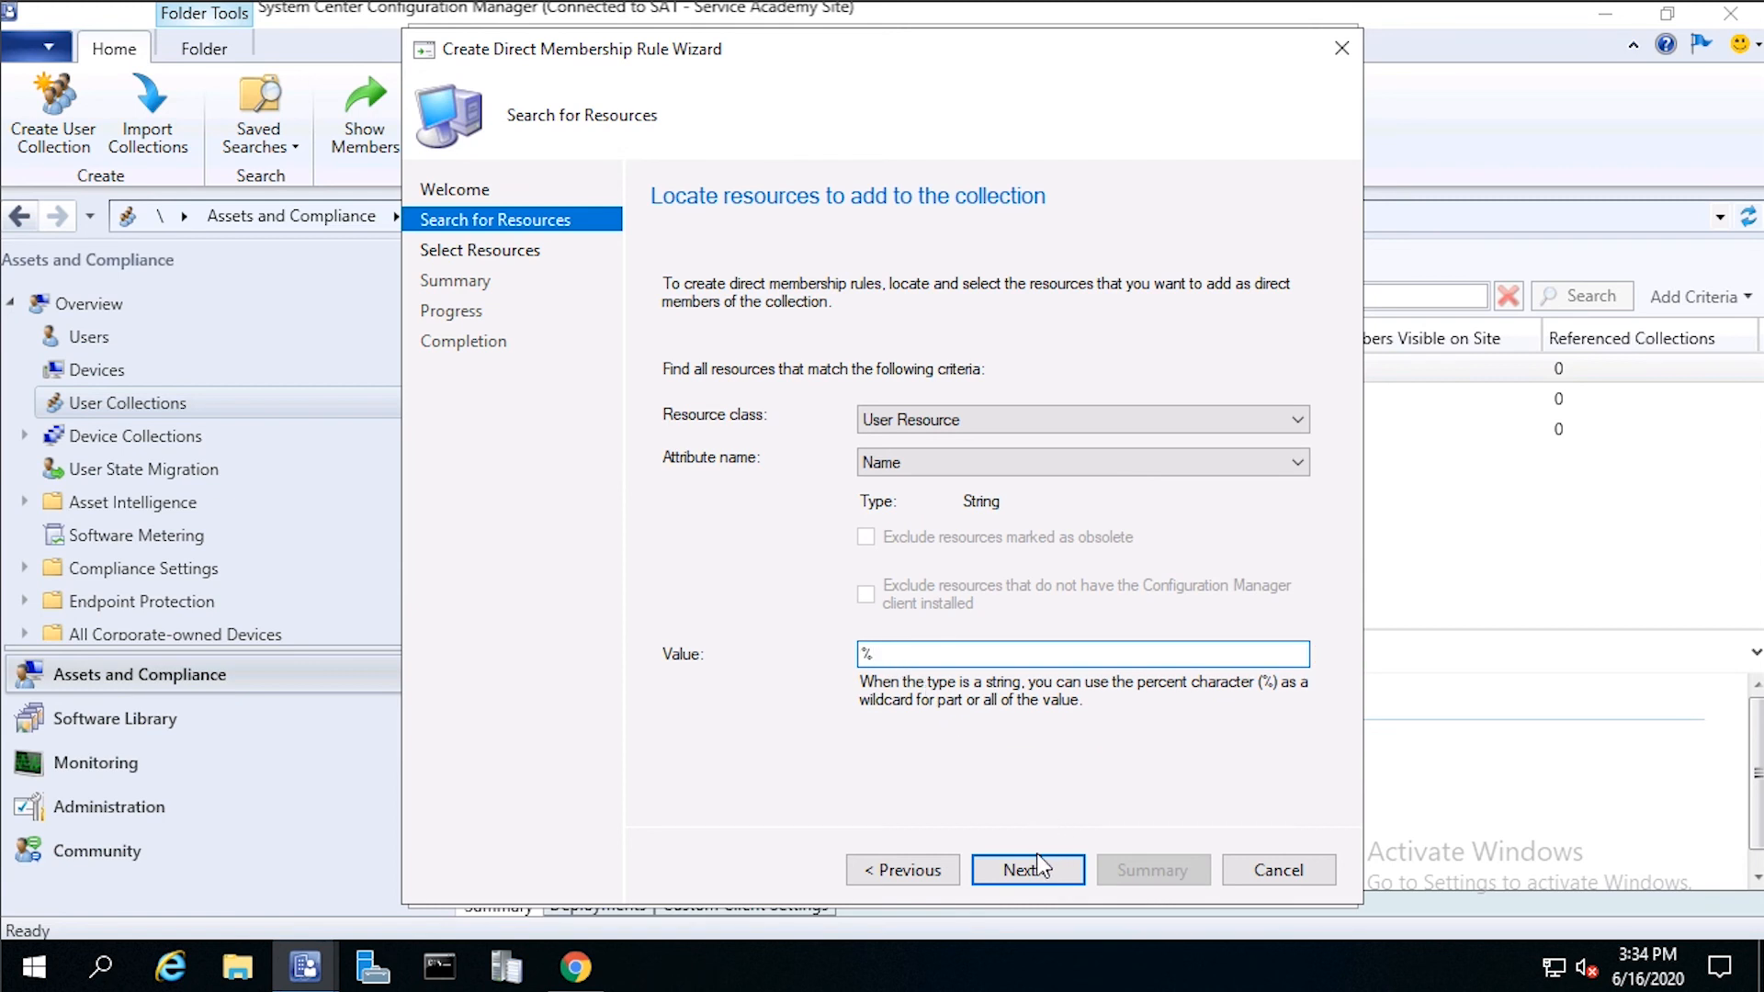
left_click(1025, 869)
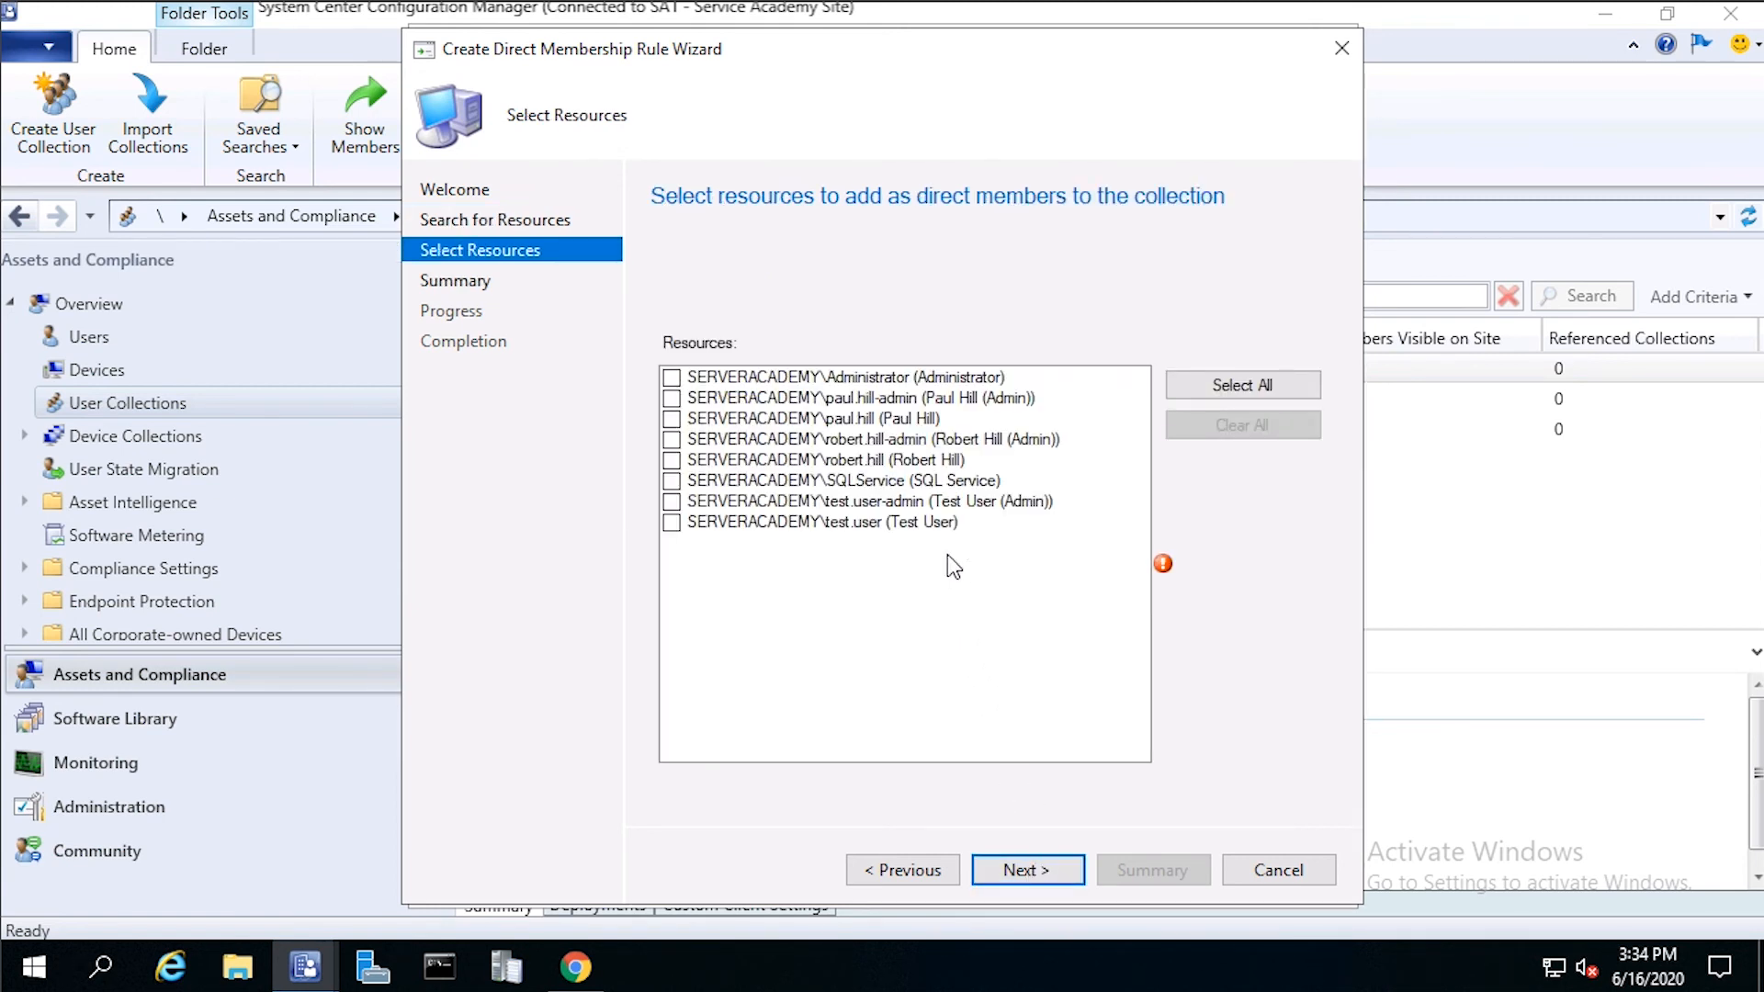
mouse_move(662, 388)
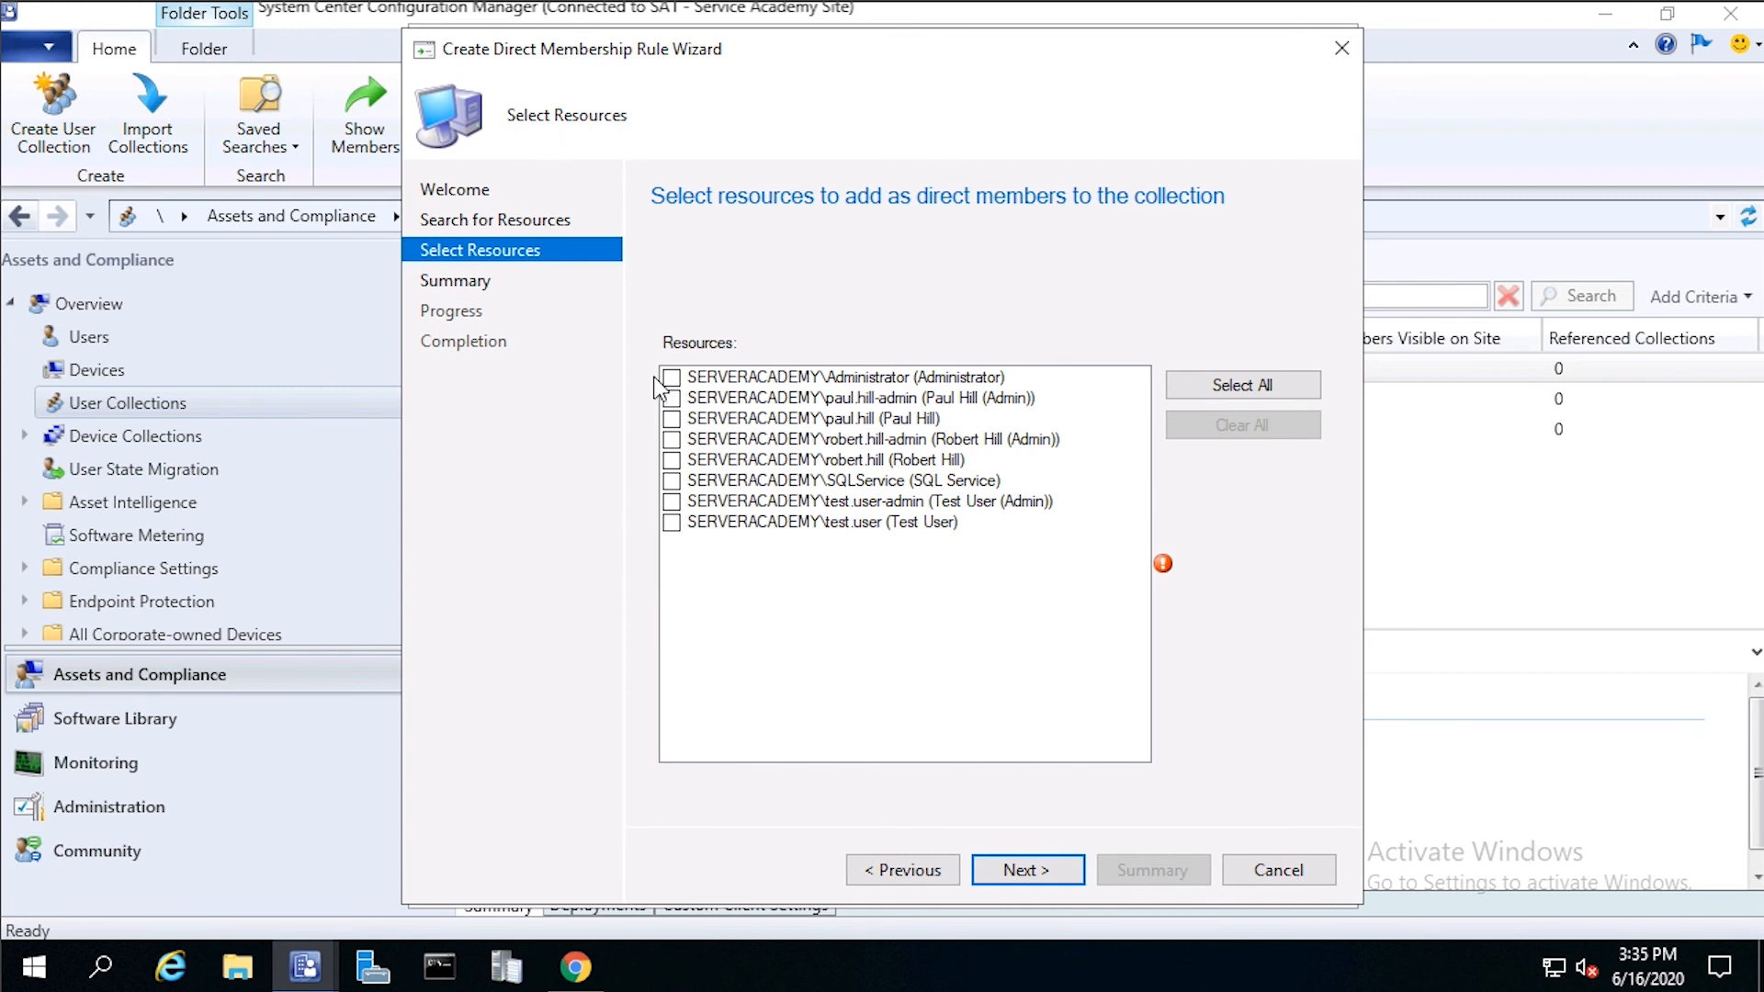
left_click(672, 377)
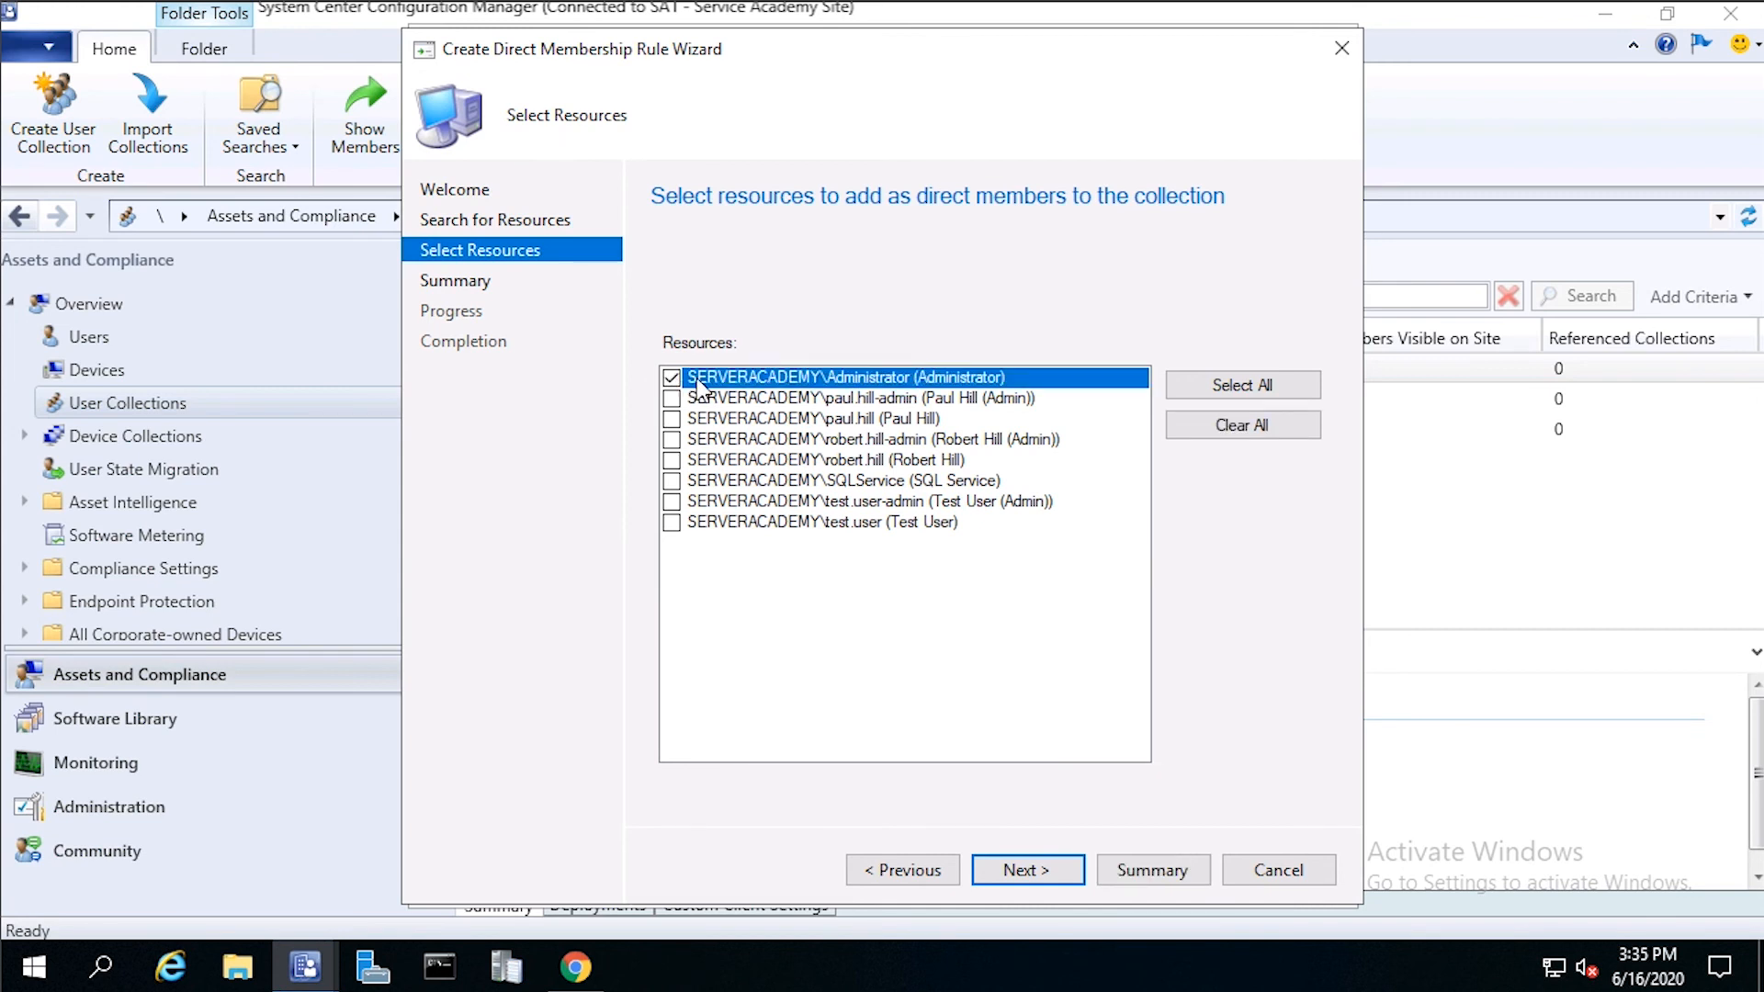
mouse_move(1141, 420)
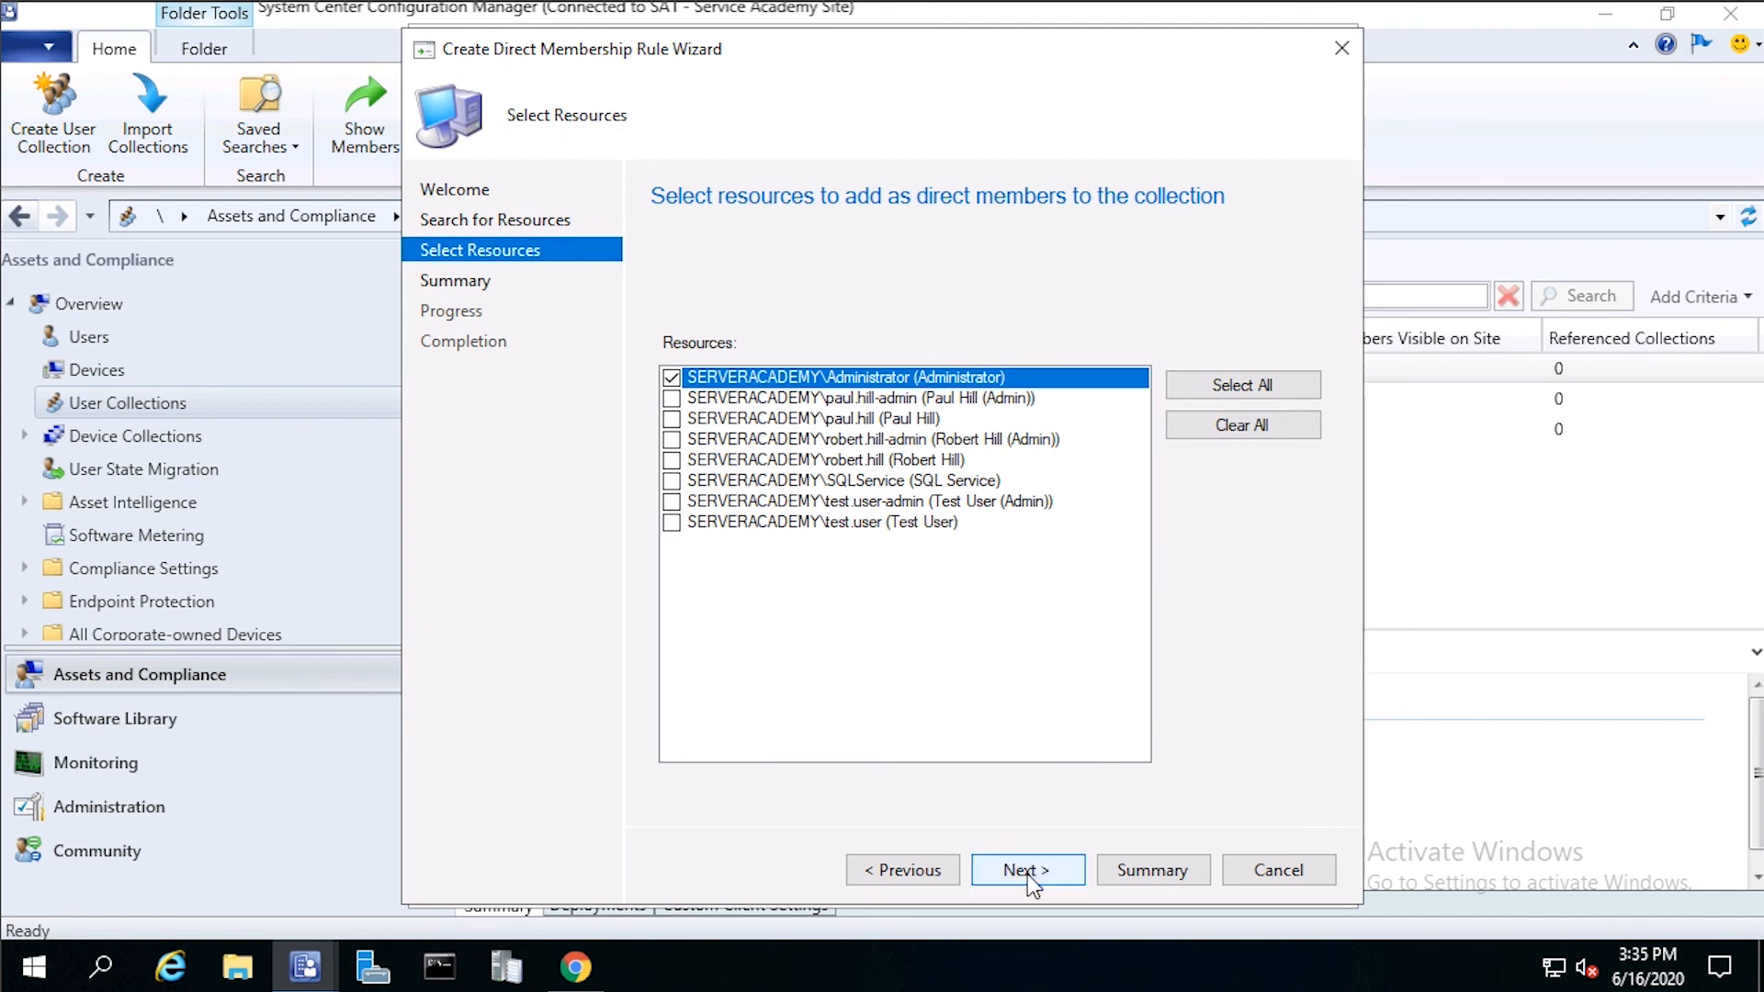
Step: Finish the rule wizard and create the Windows 10 Users collection
left_click(1025, 869)
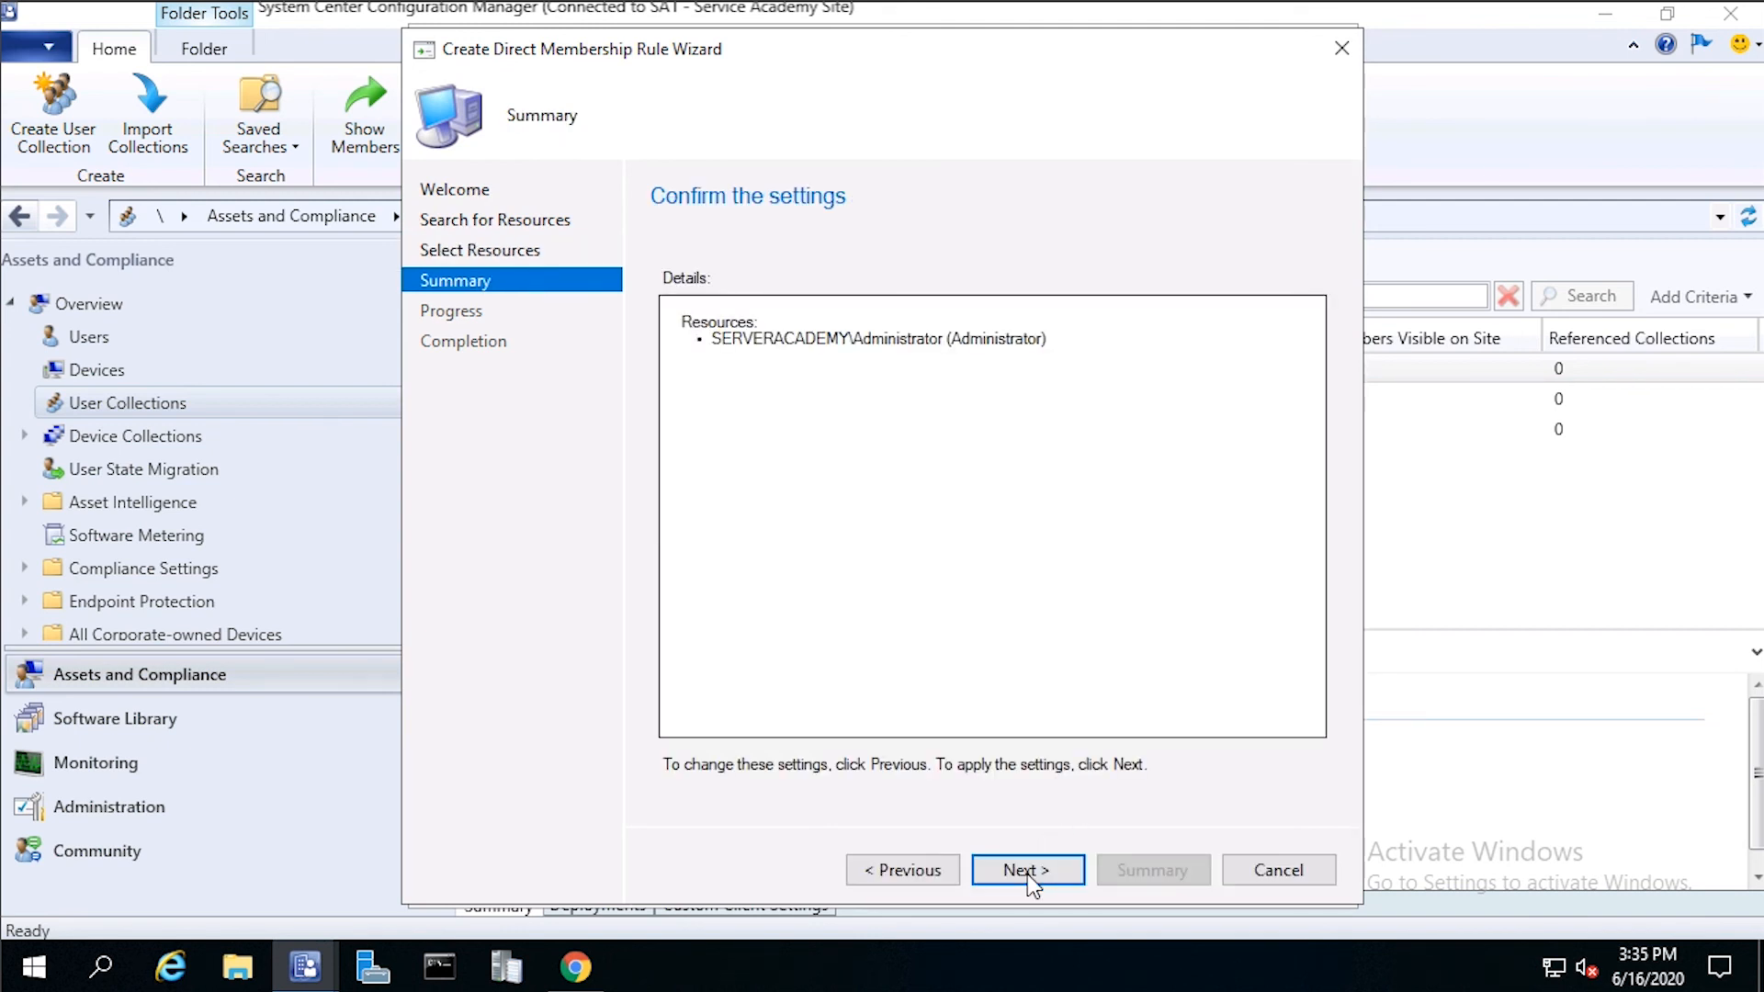
left_click(1025, 869)
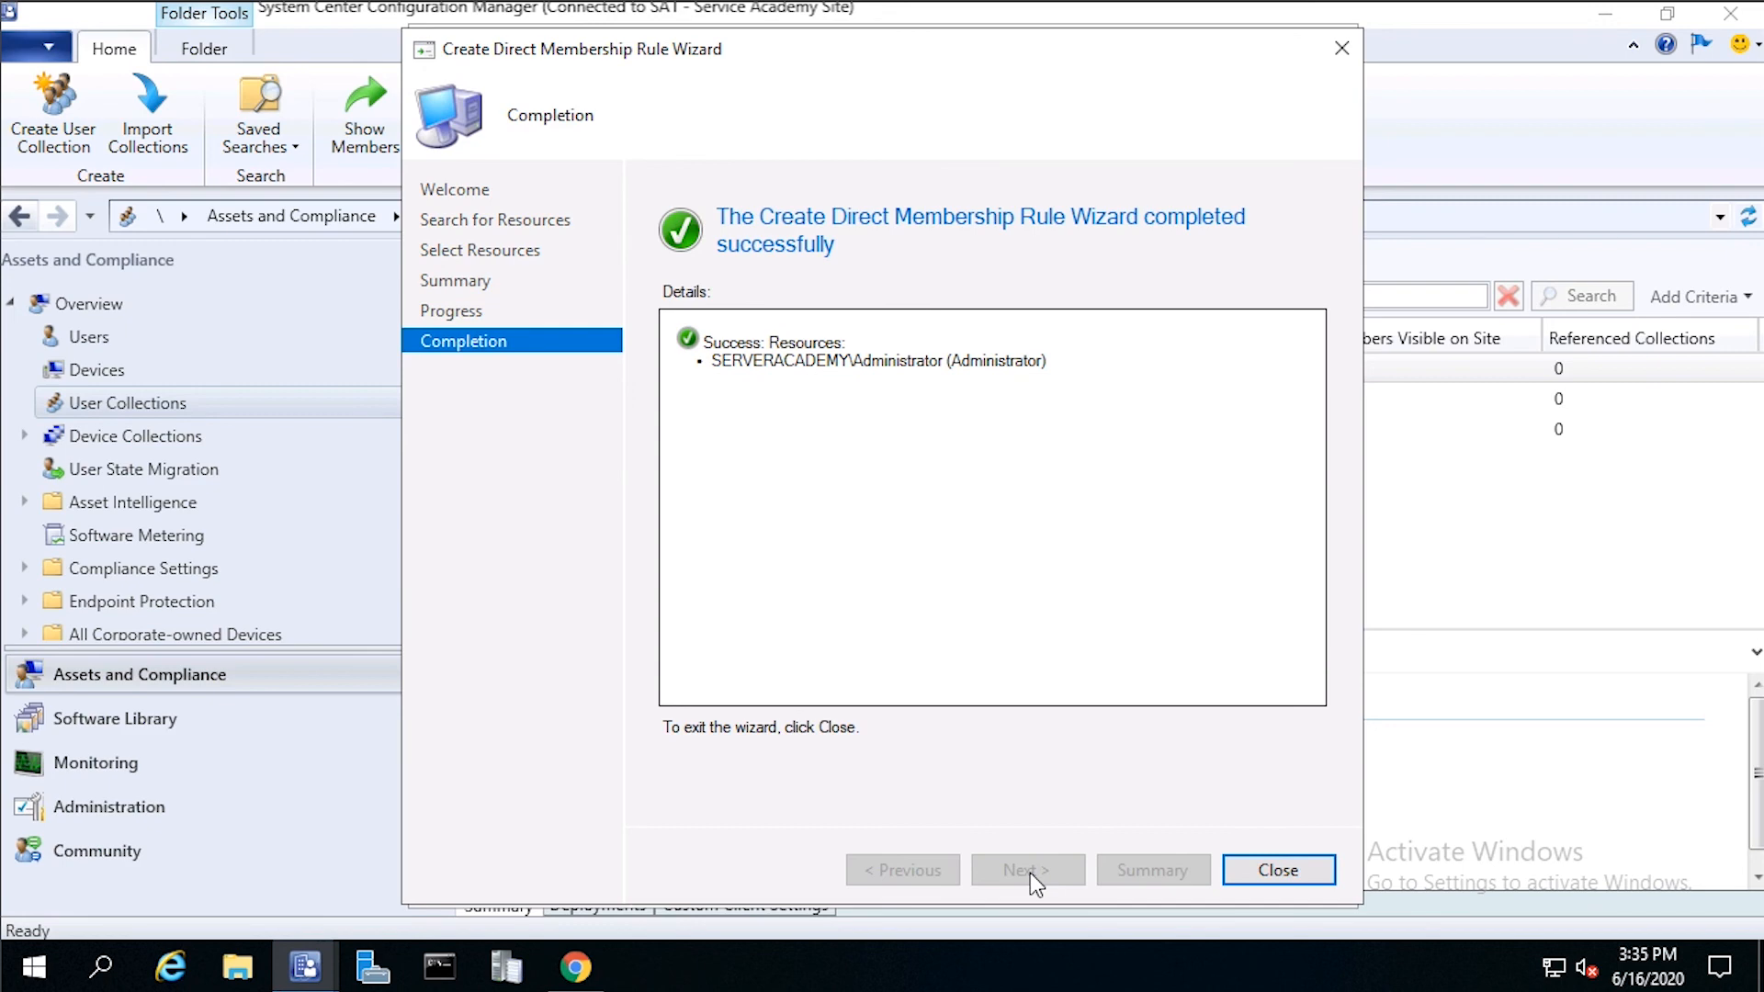
left_click(1278, 869)
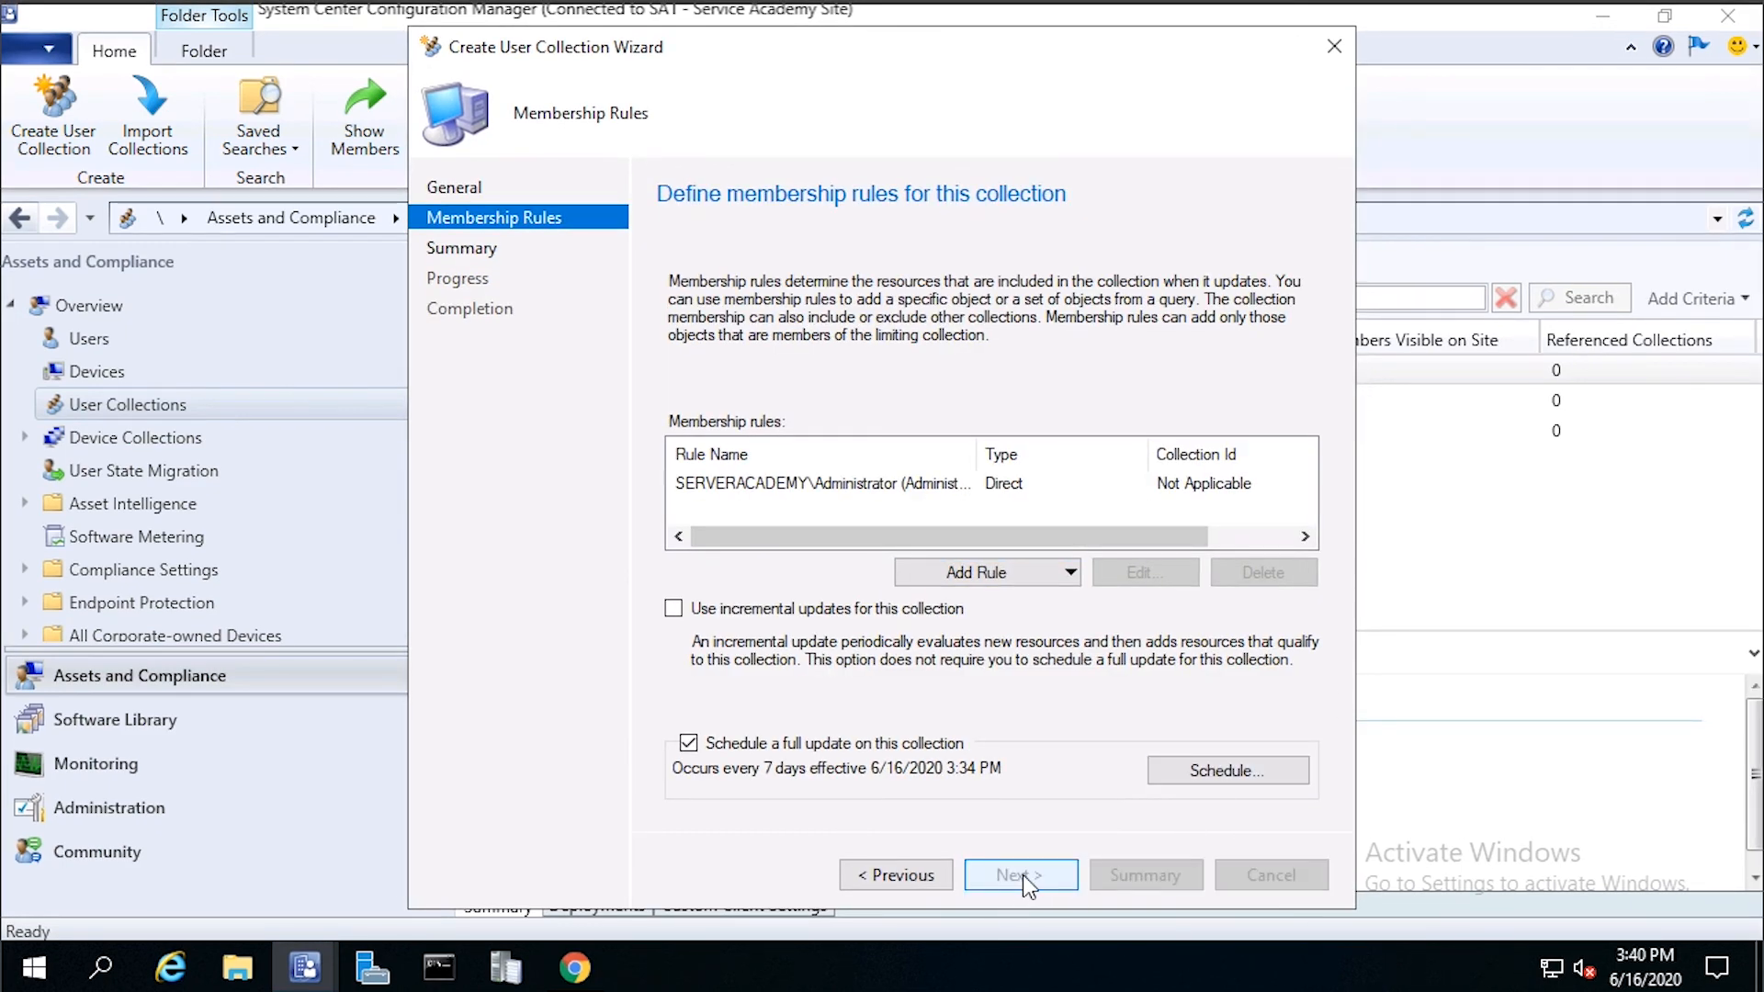
left_click(1019, 874)
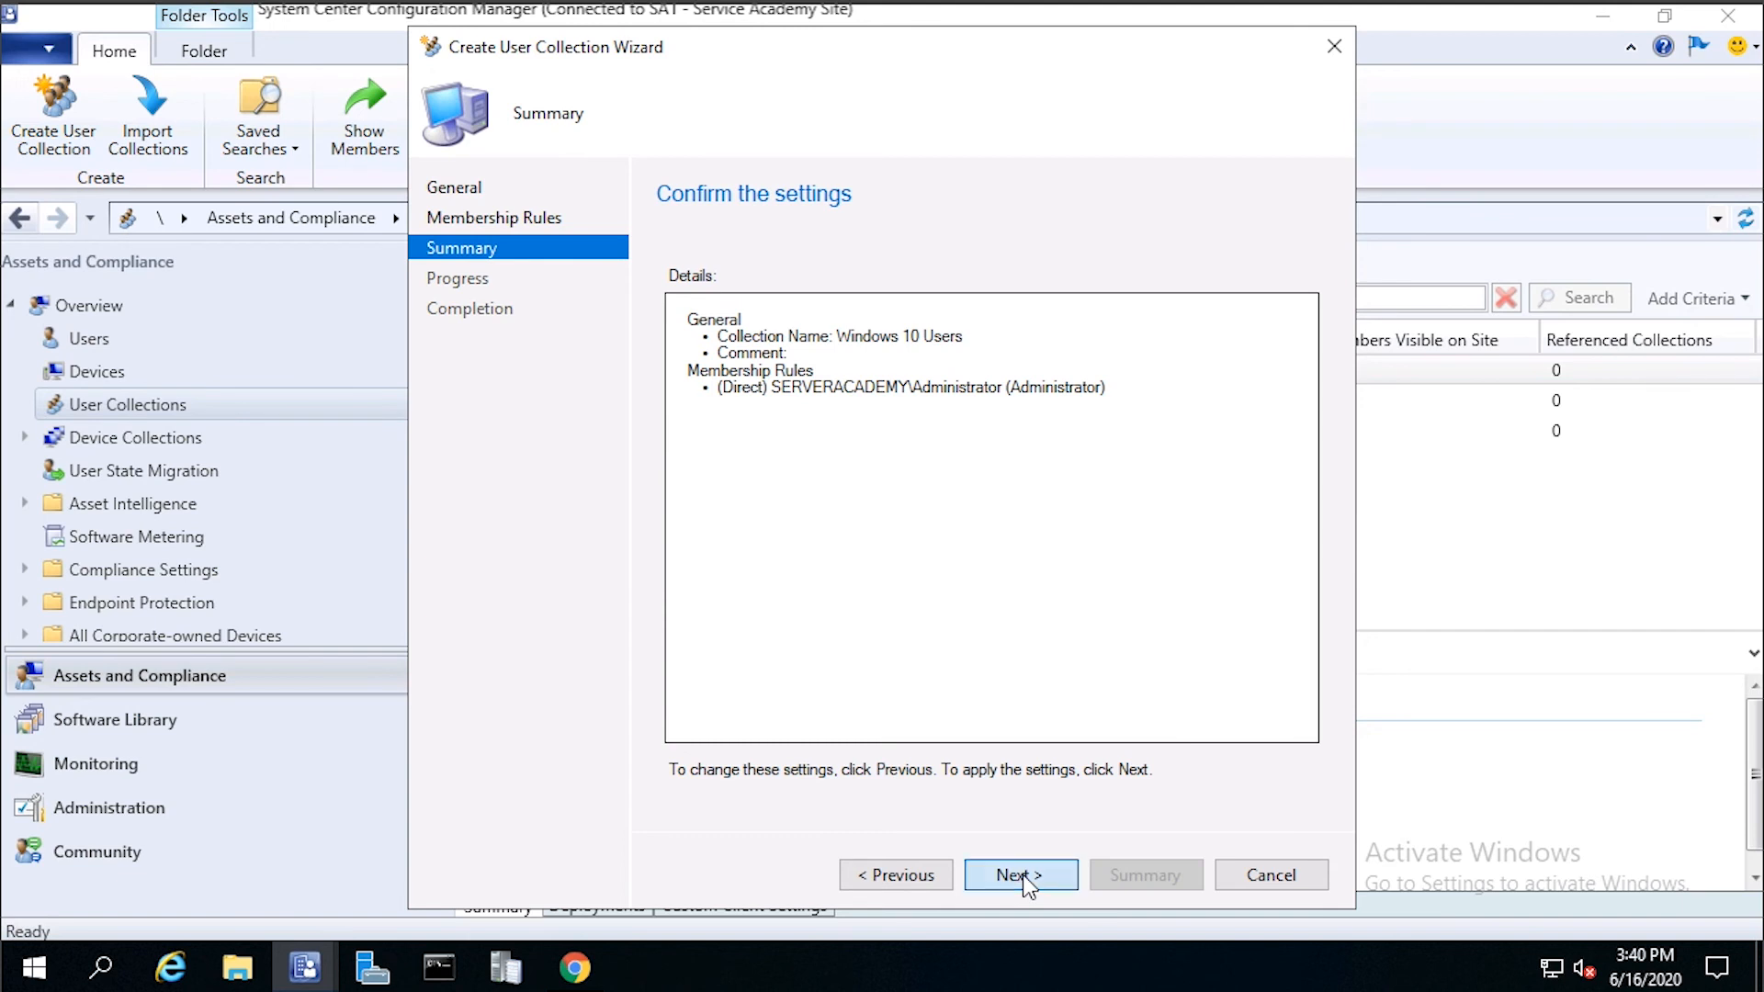
left_click(1018, 874)
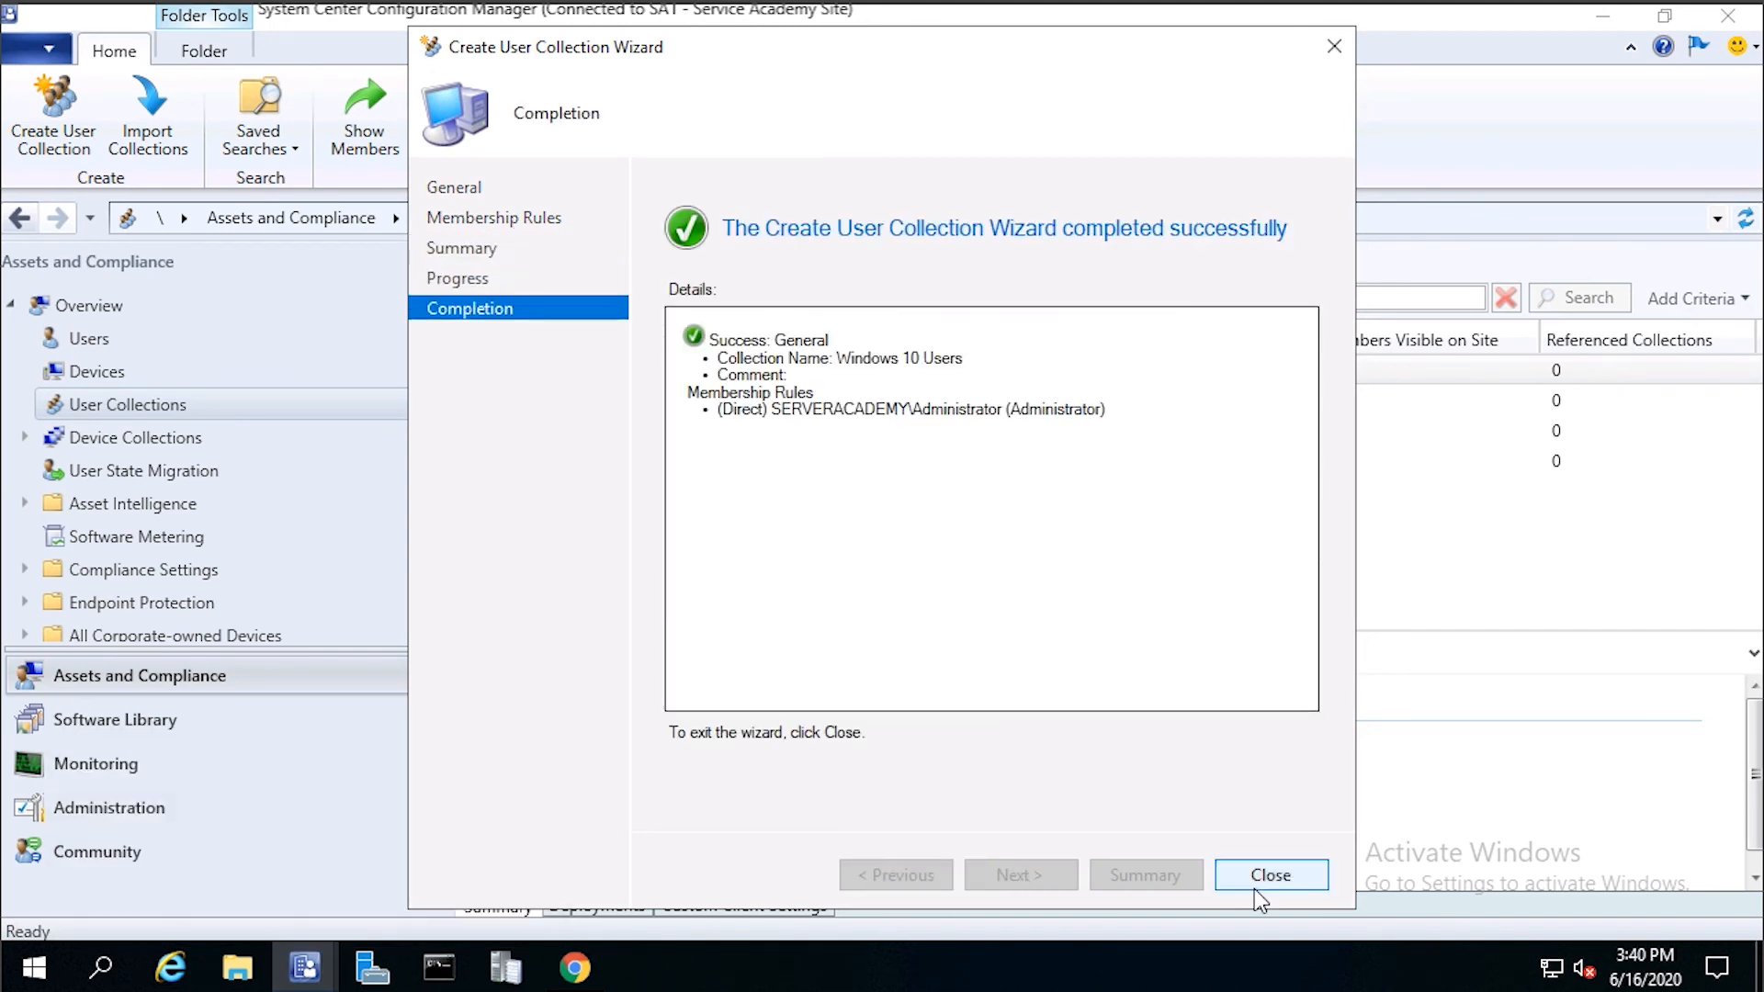
left_click(1271, 875)
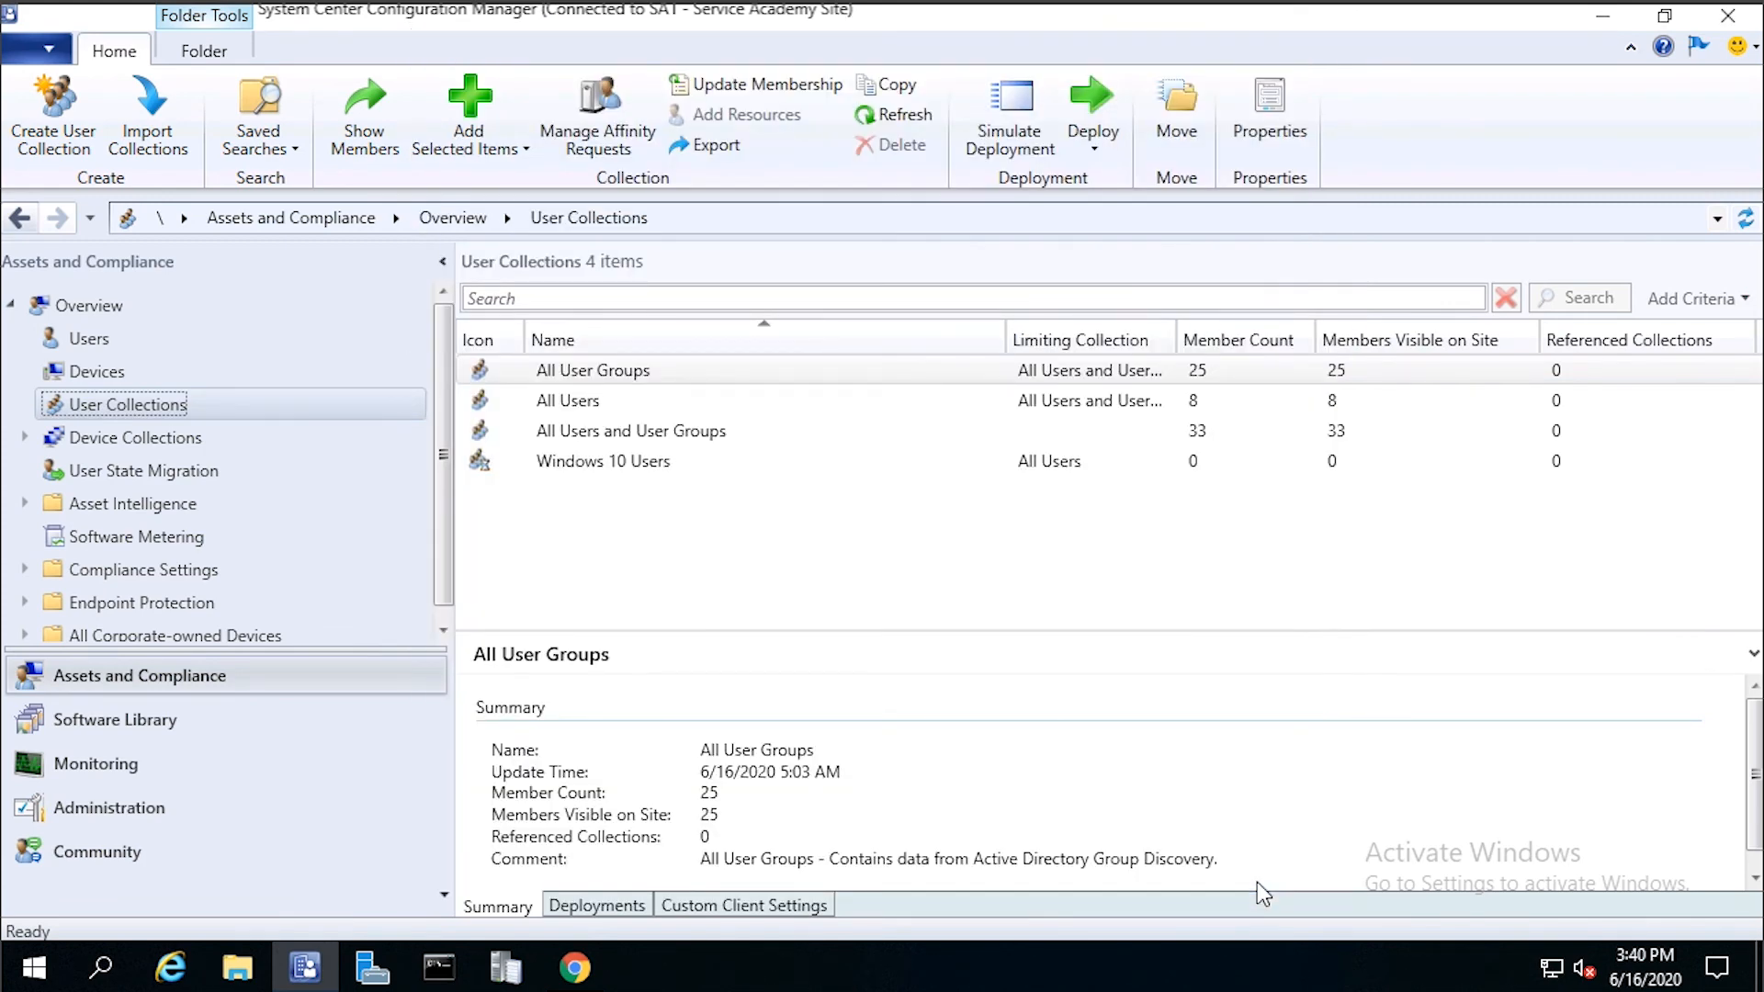
Step: Start the Deploy Software Wizard for the Google Chrome application
left_click(112, 720)
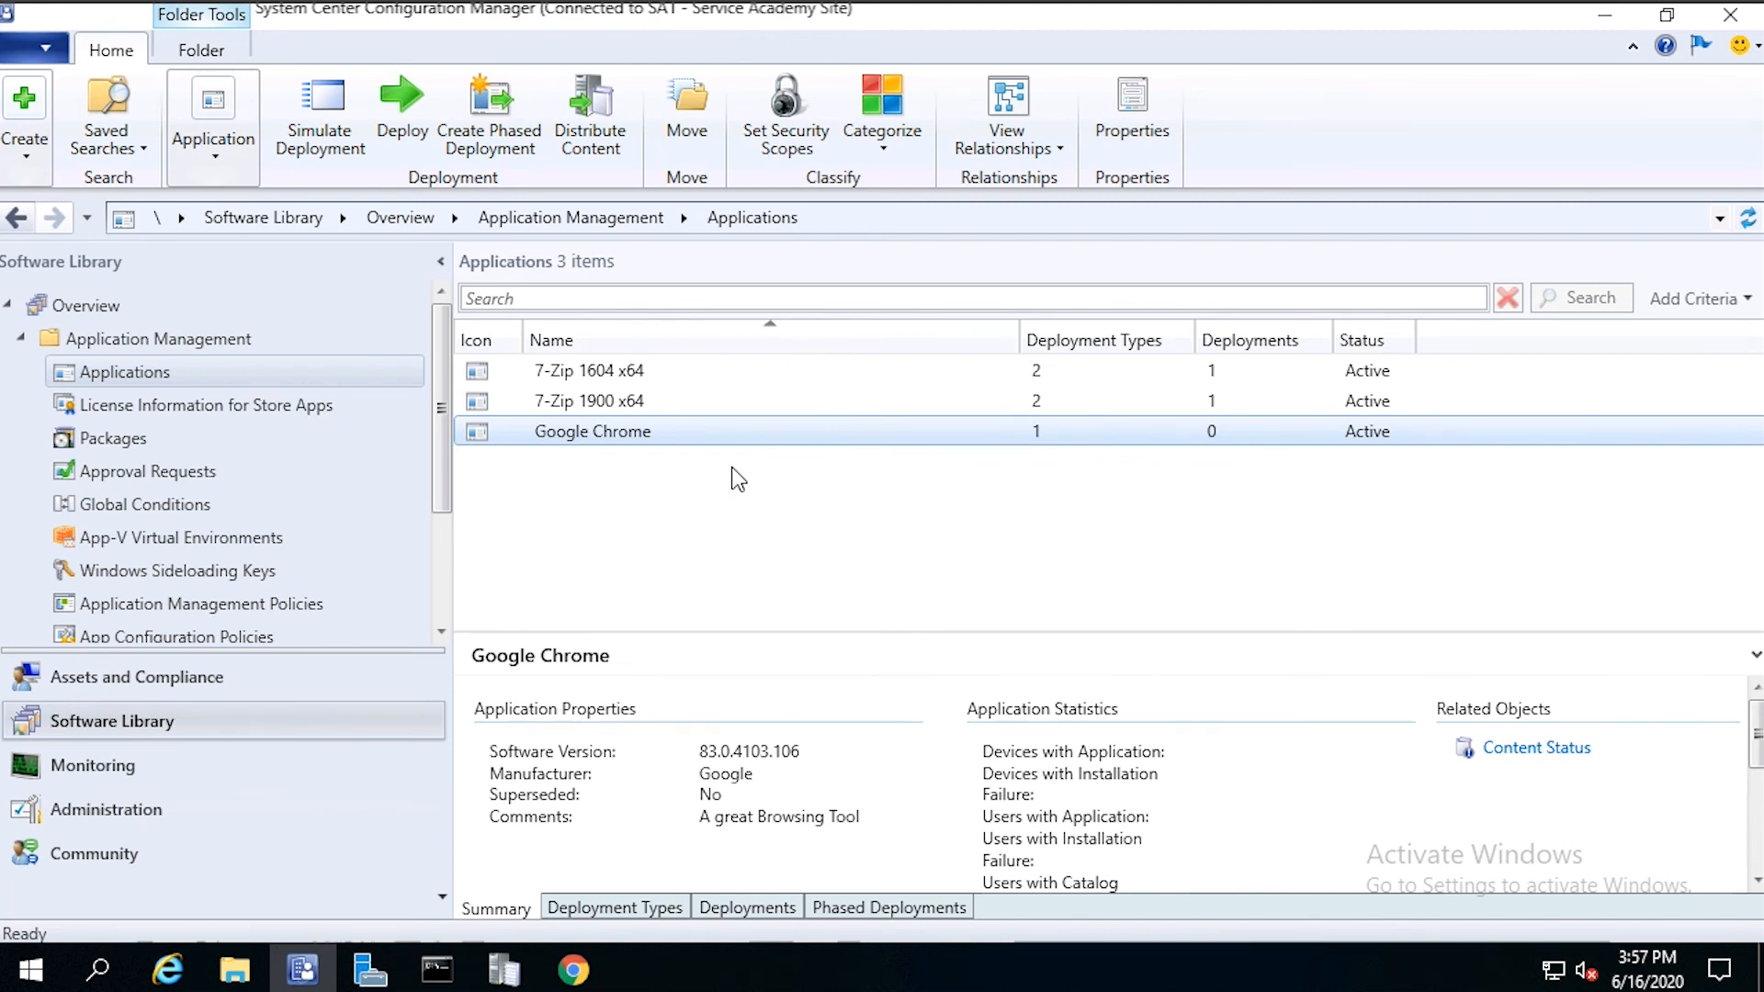
right_click(592, 430)
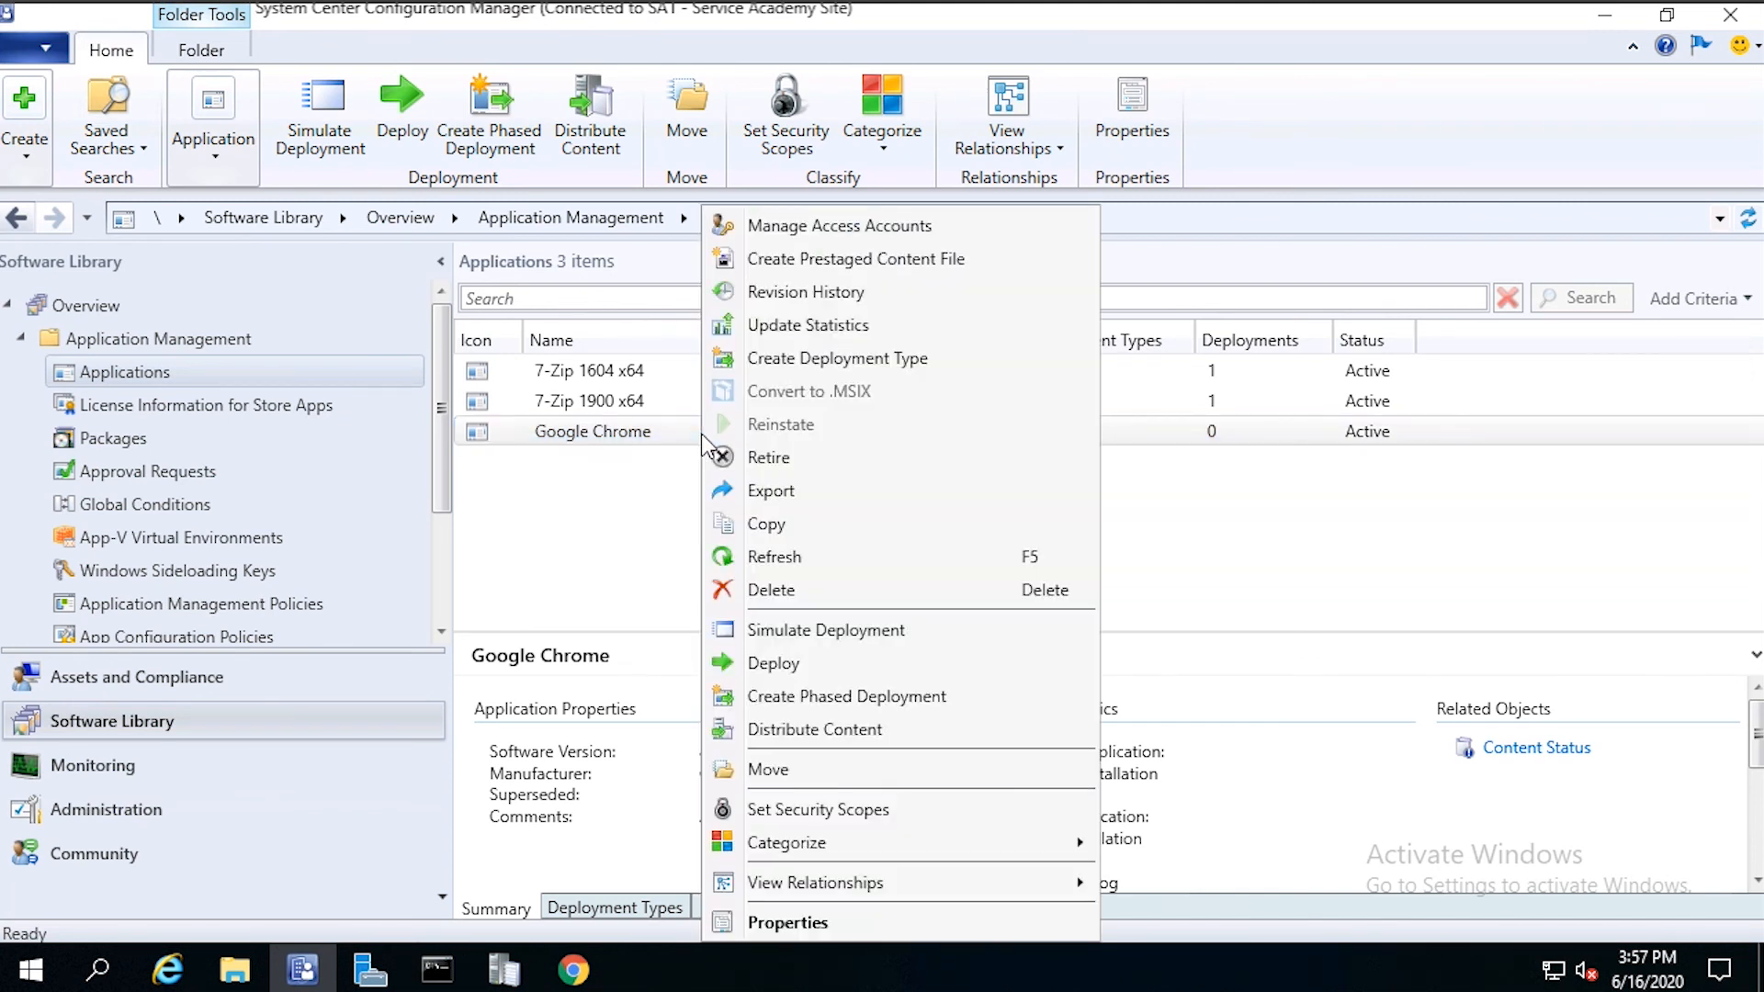
mouse_move(773, 663)
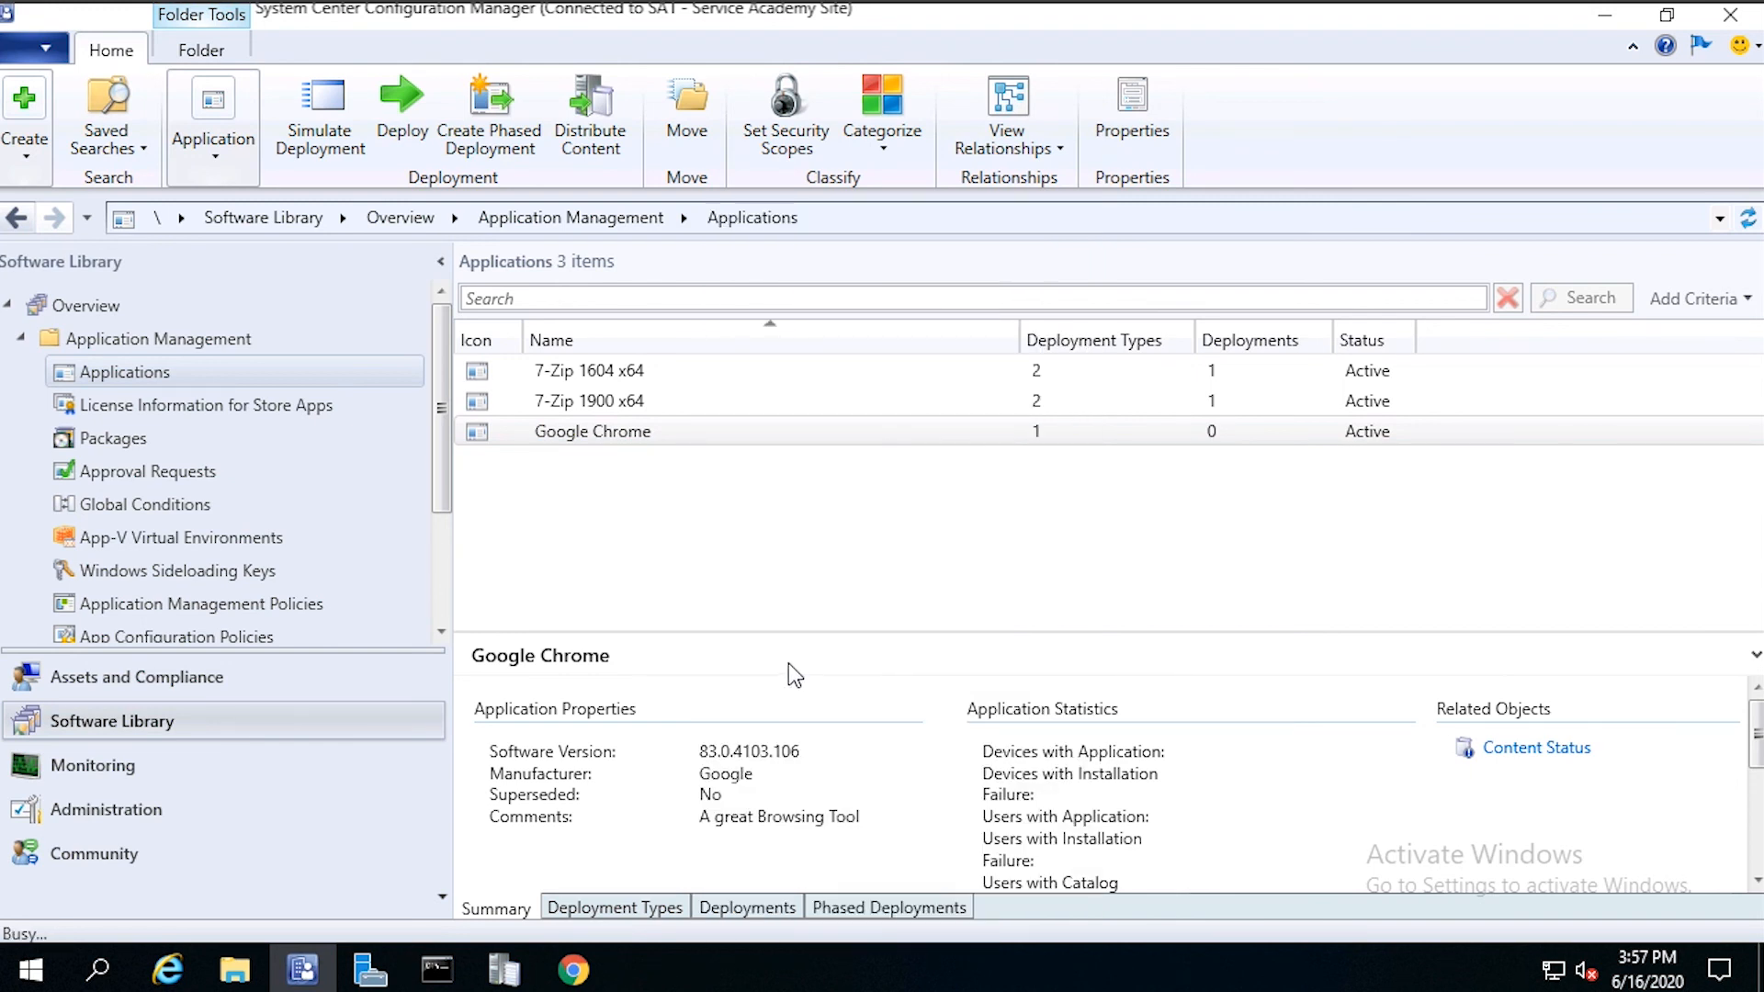
left_click(401, 115)
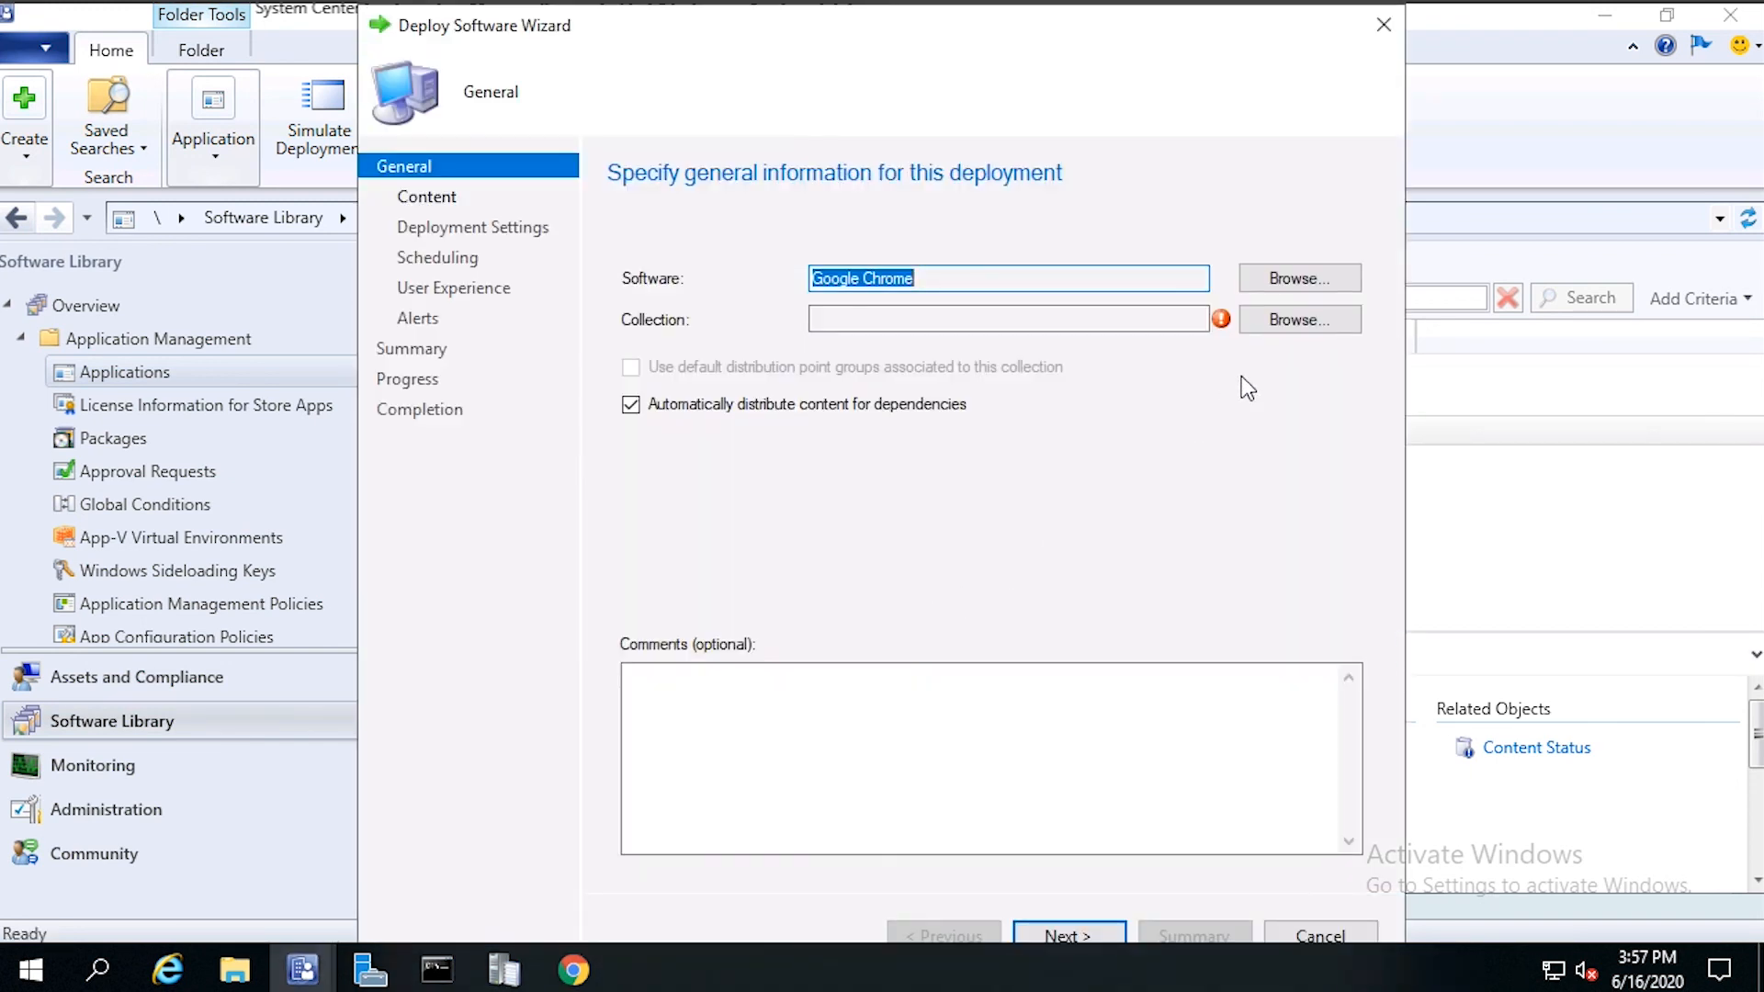
Step: Select Windows 10 Users as the deployment's target collection
left_click(1296, 318)
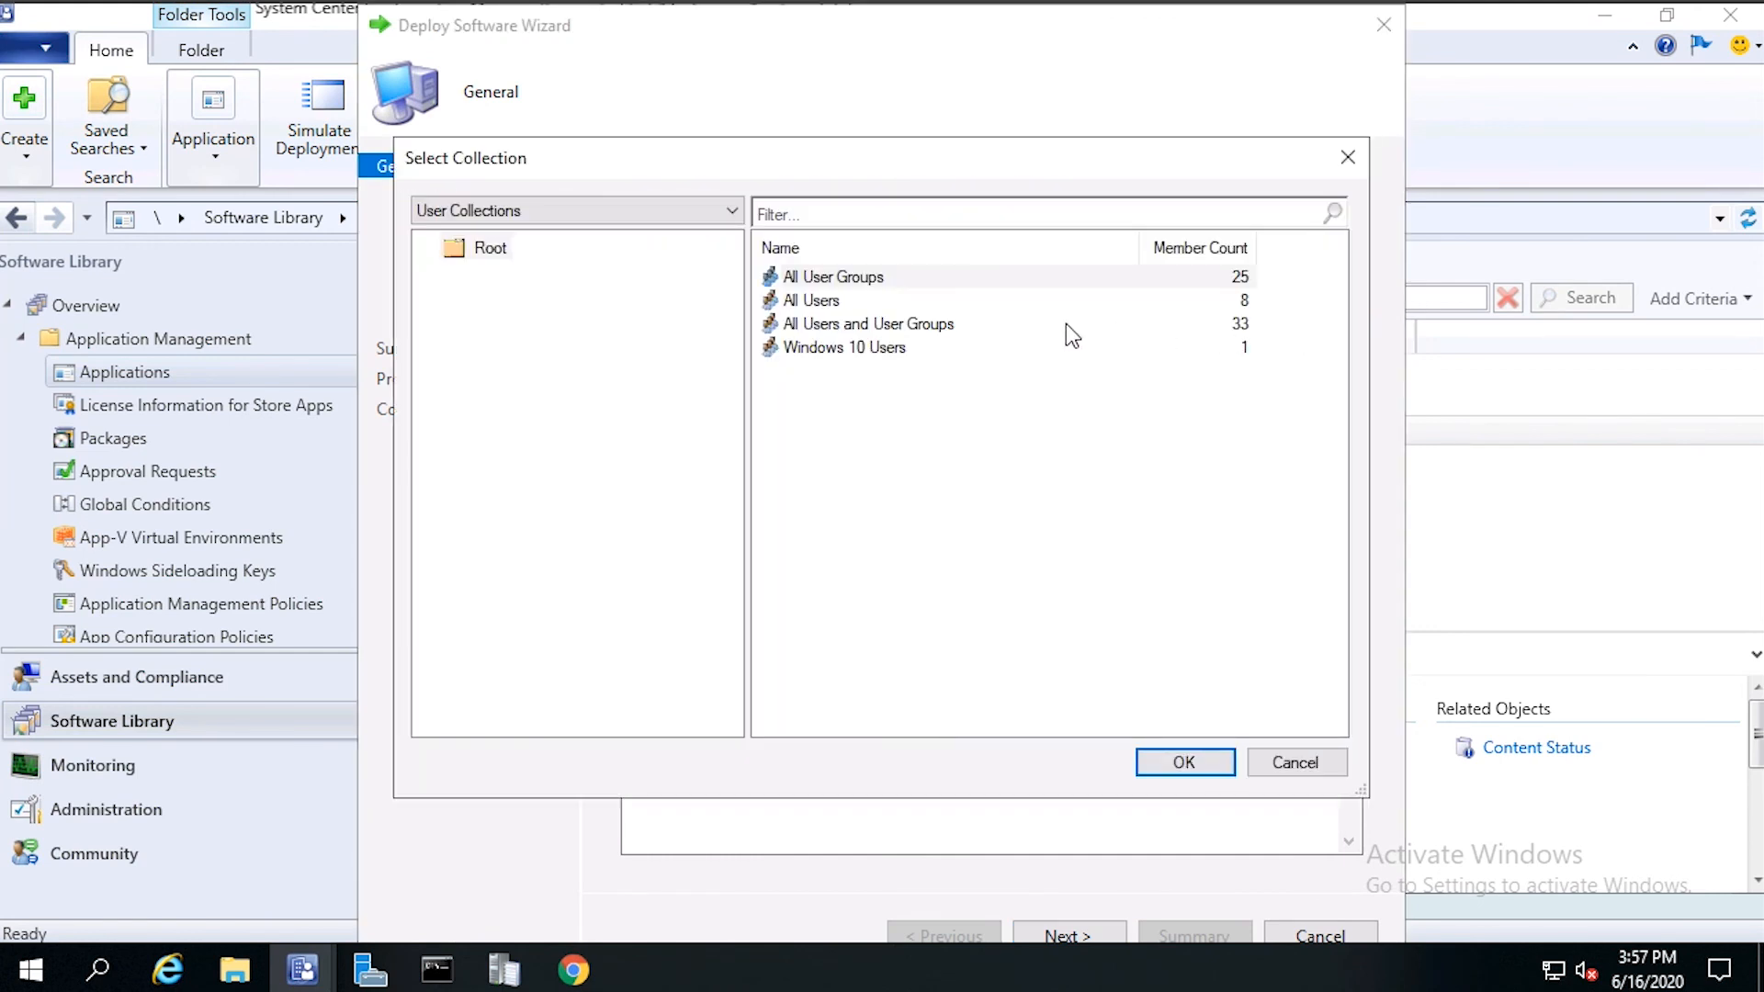
left_click(843, 347)
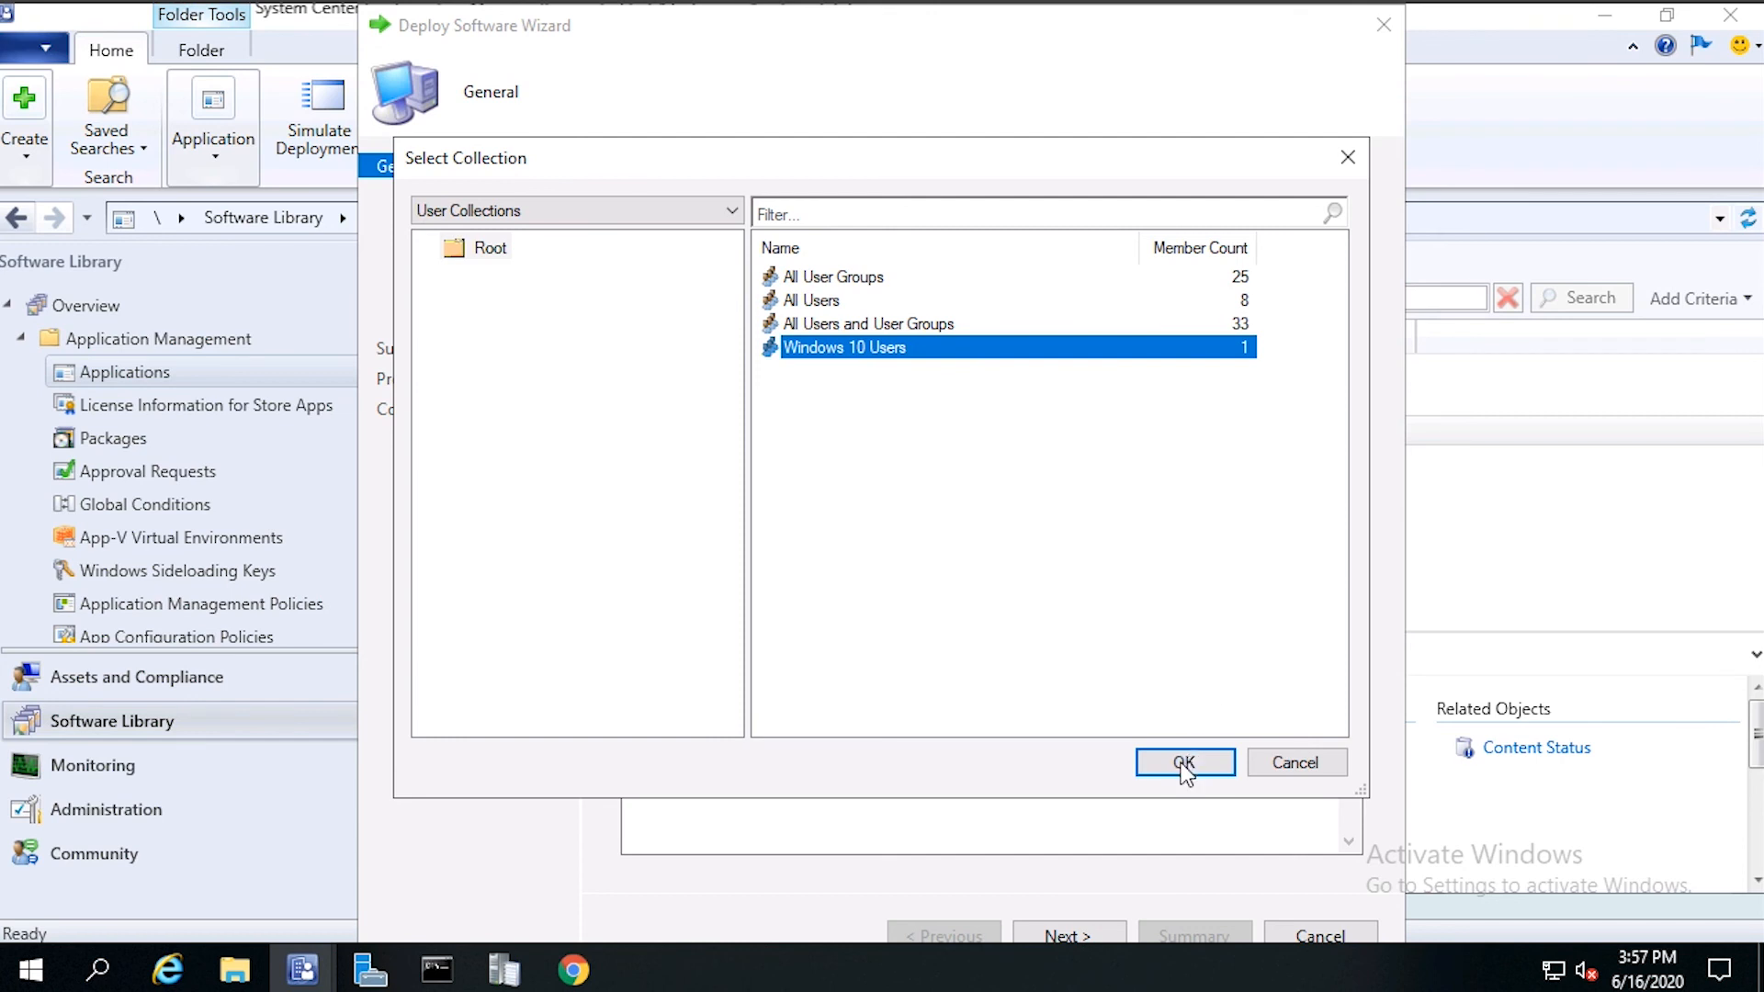
left_click(1185, 762)
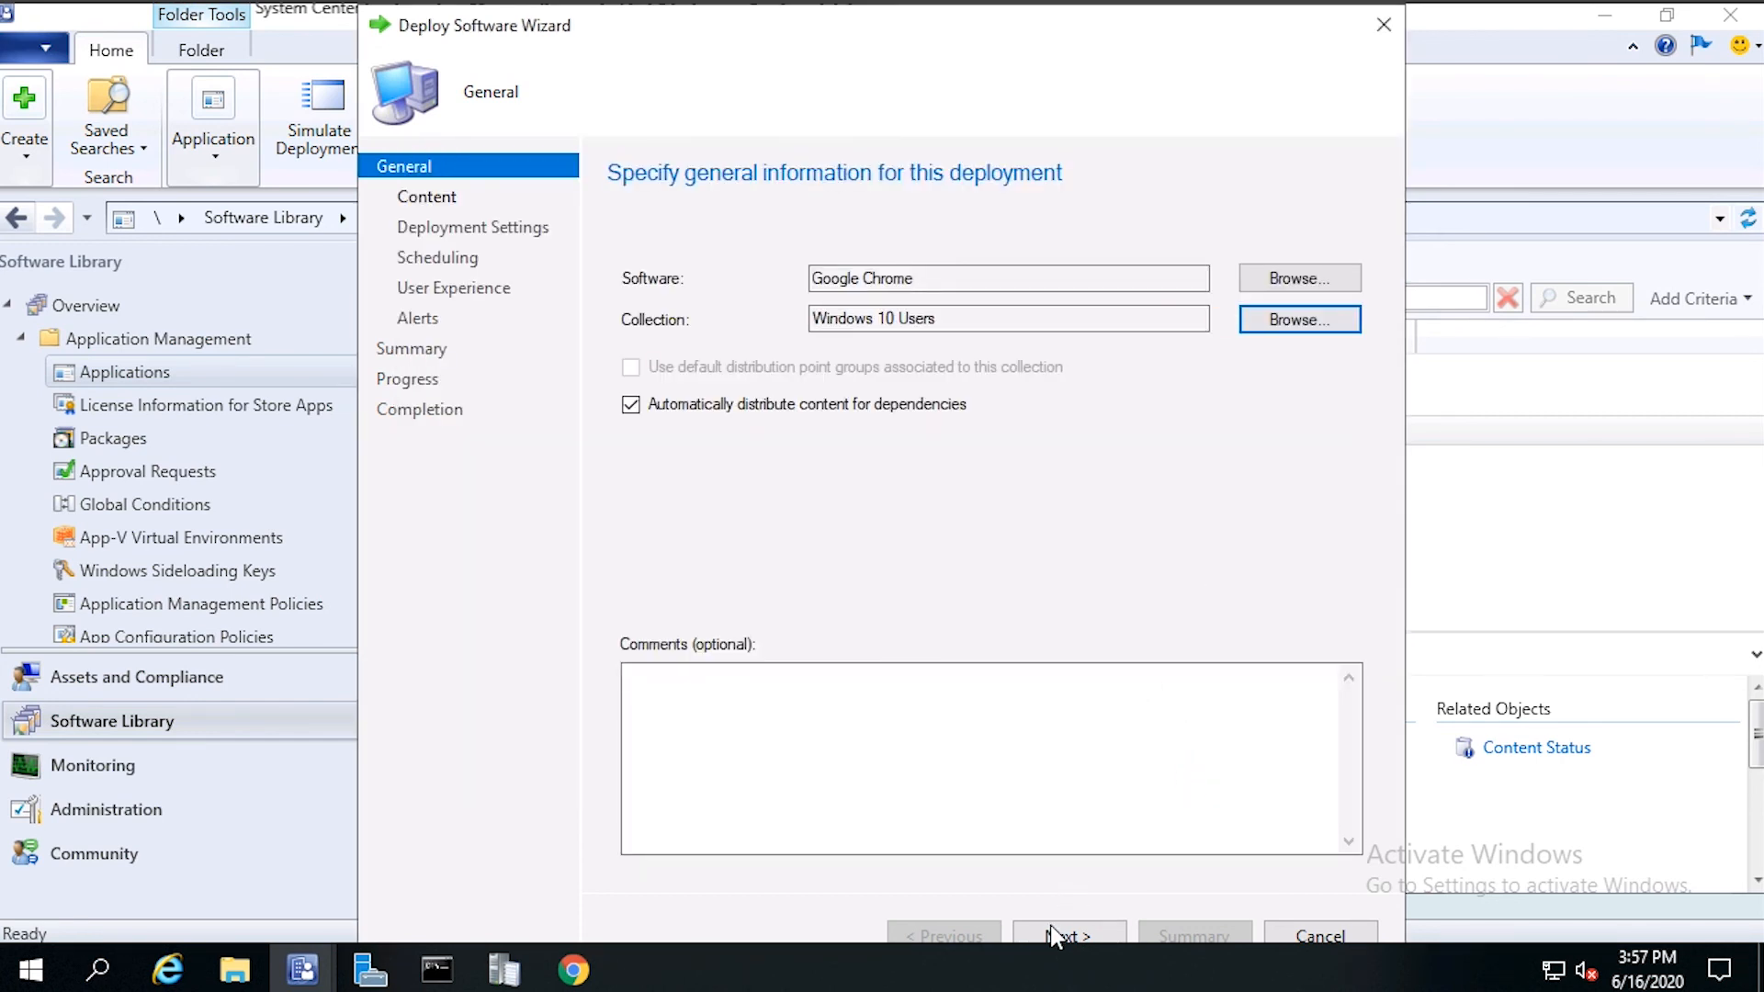
Step: Add distribution point SASCCM01.SERVERACADEMY.COM as the deployment's content destination
left_click(1064, 935)
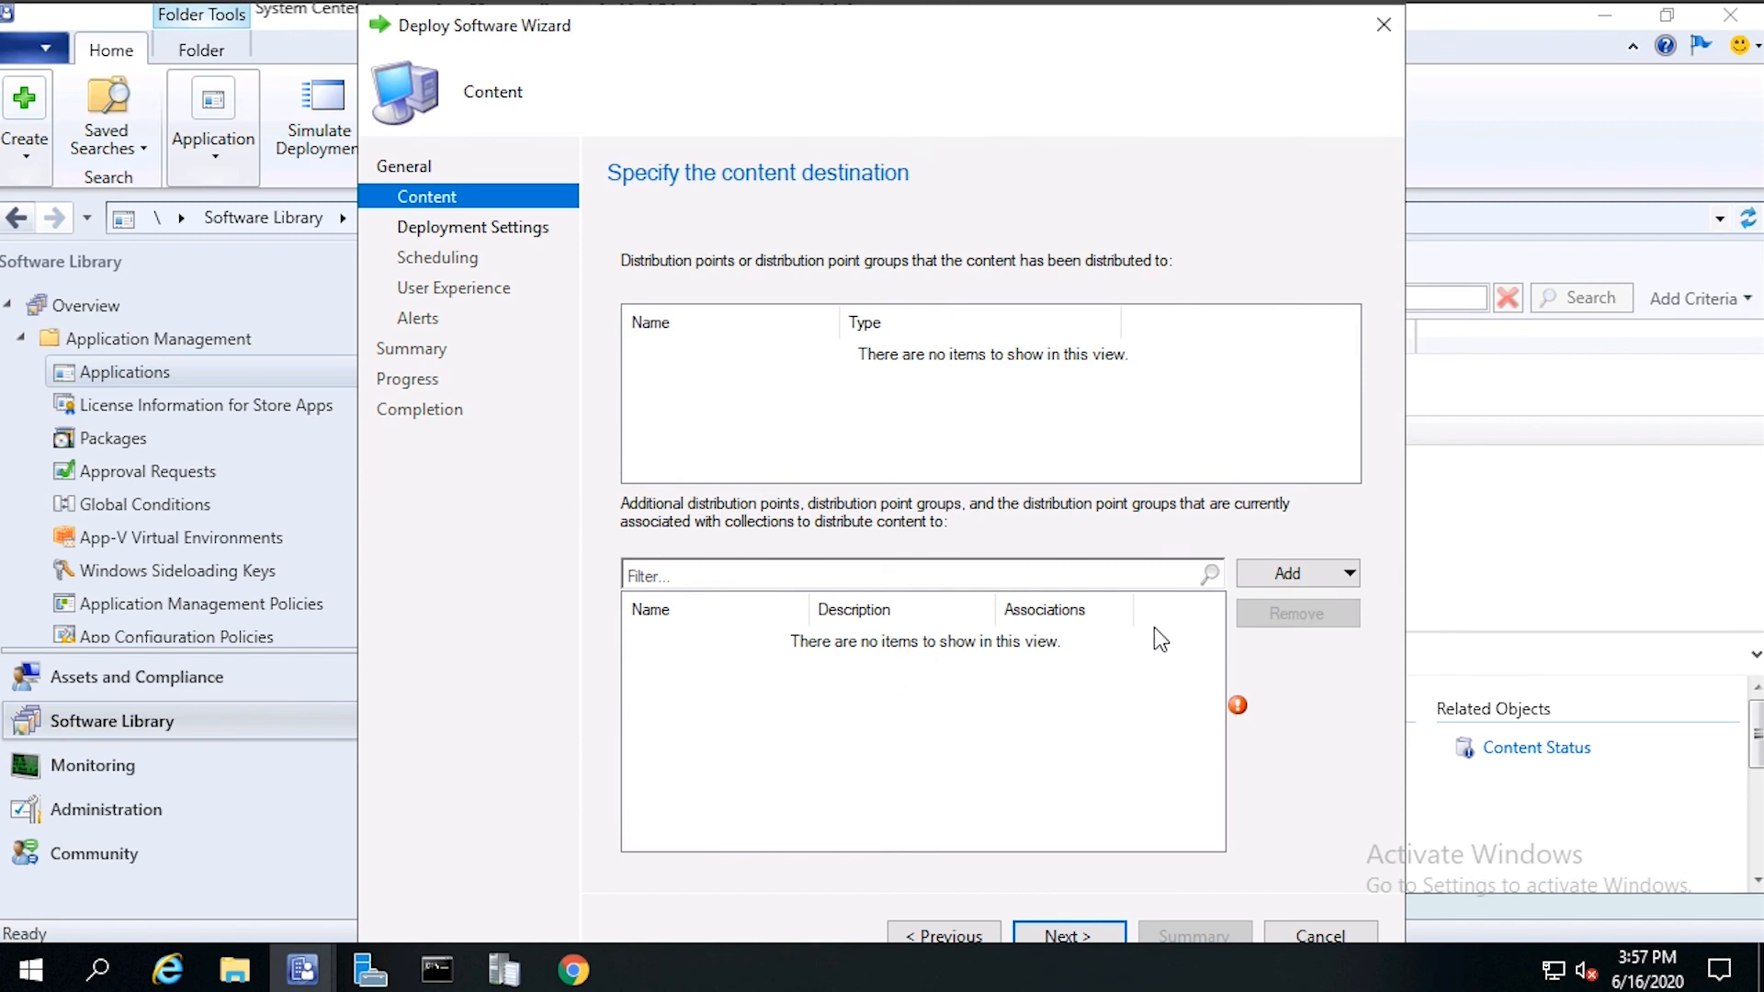
mouse_move(1288, 573)
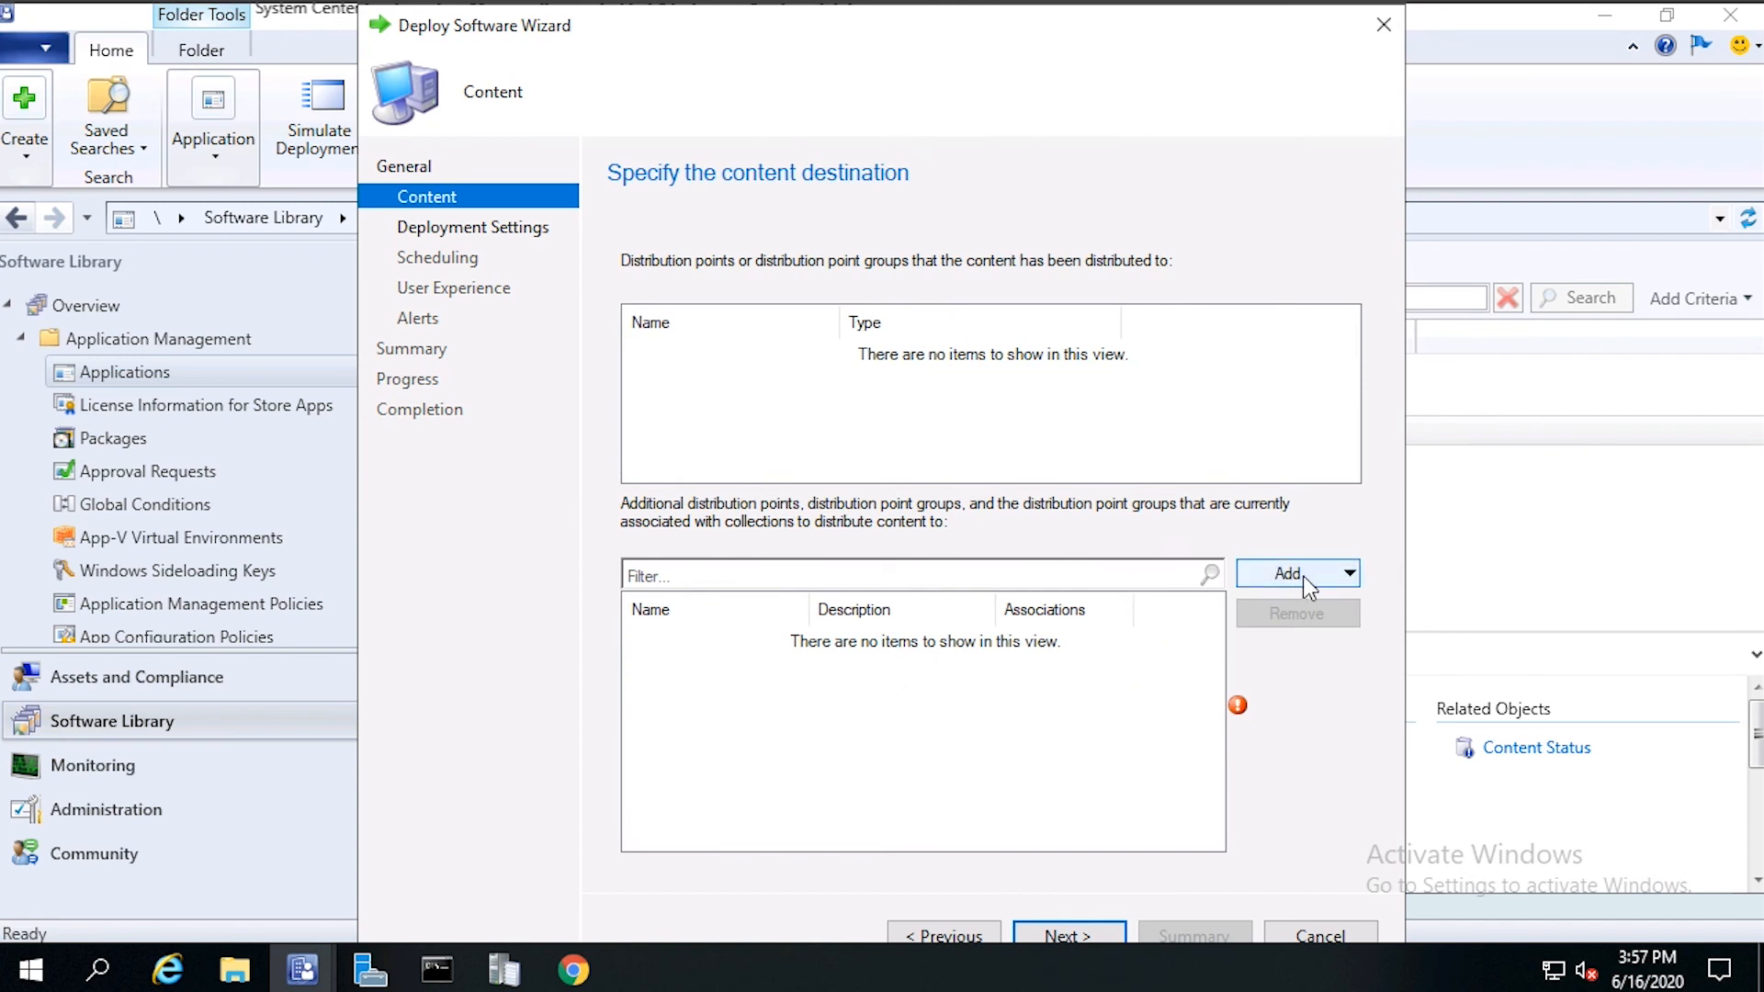
left_click(1347, 574)
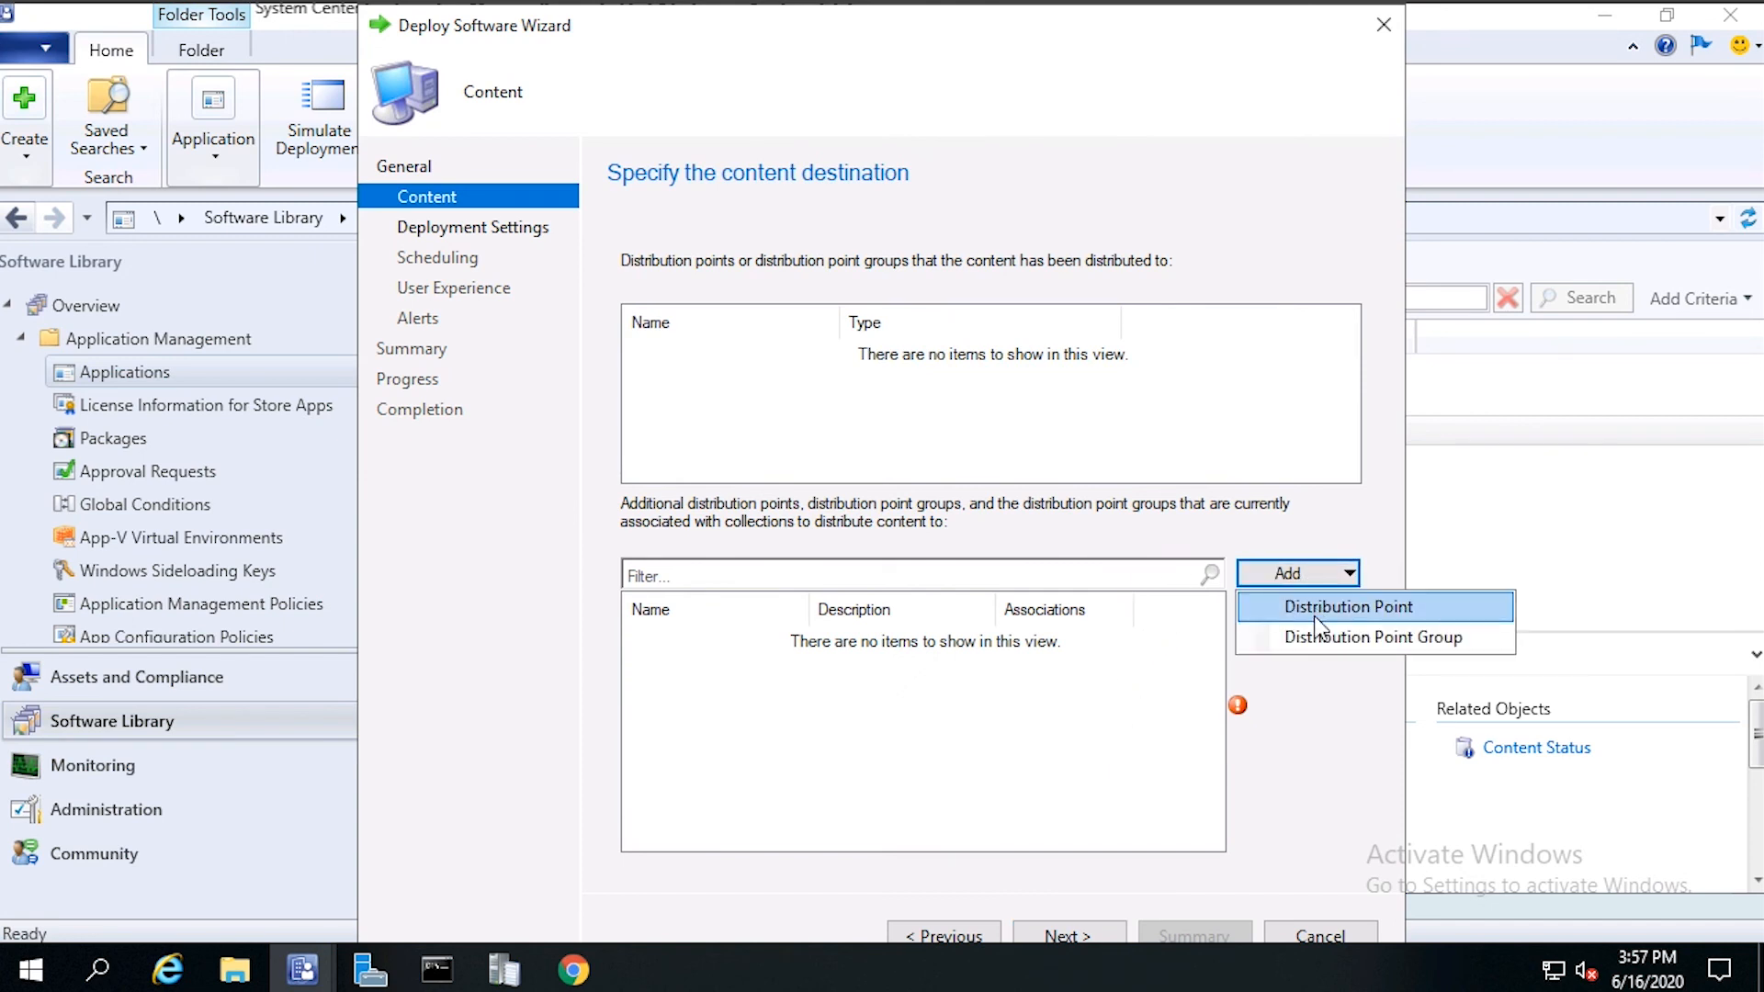
left_click(1347, 607)
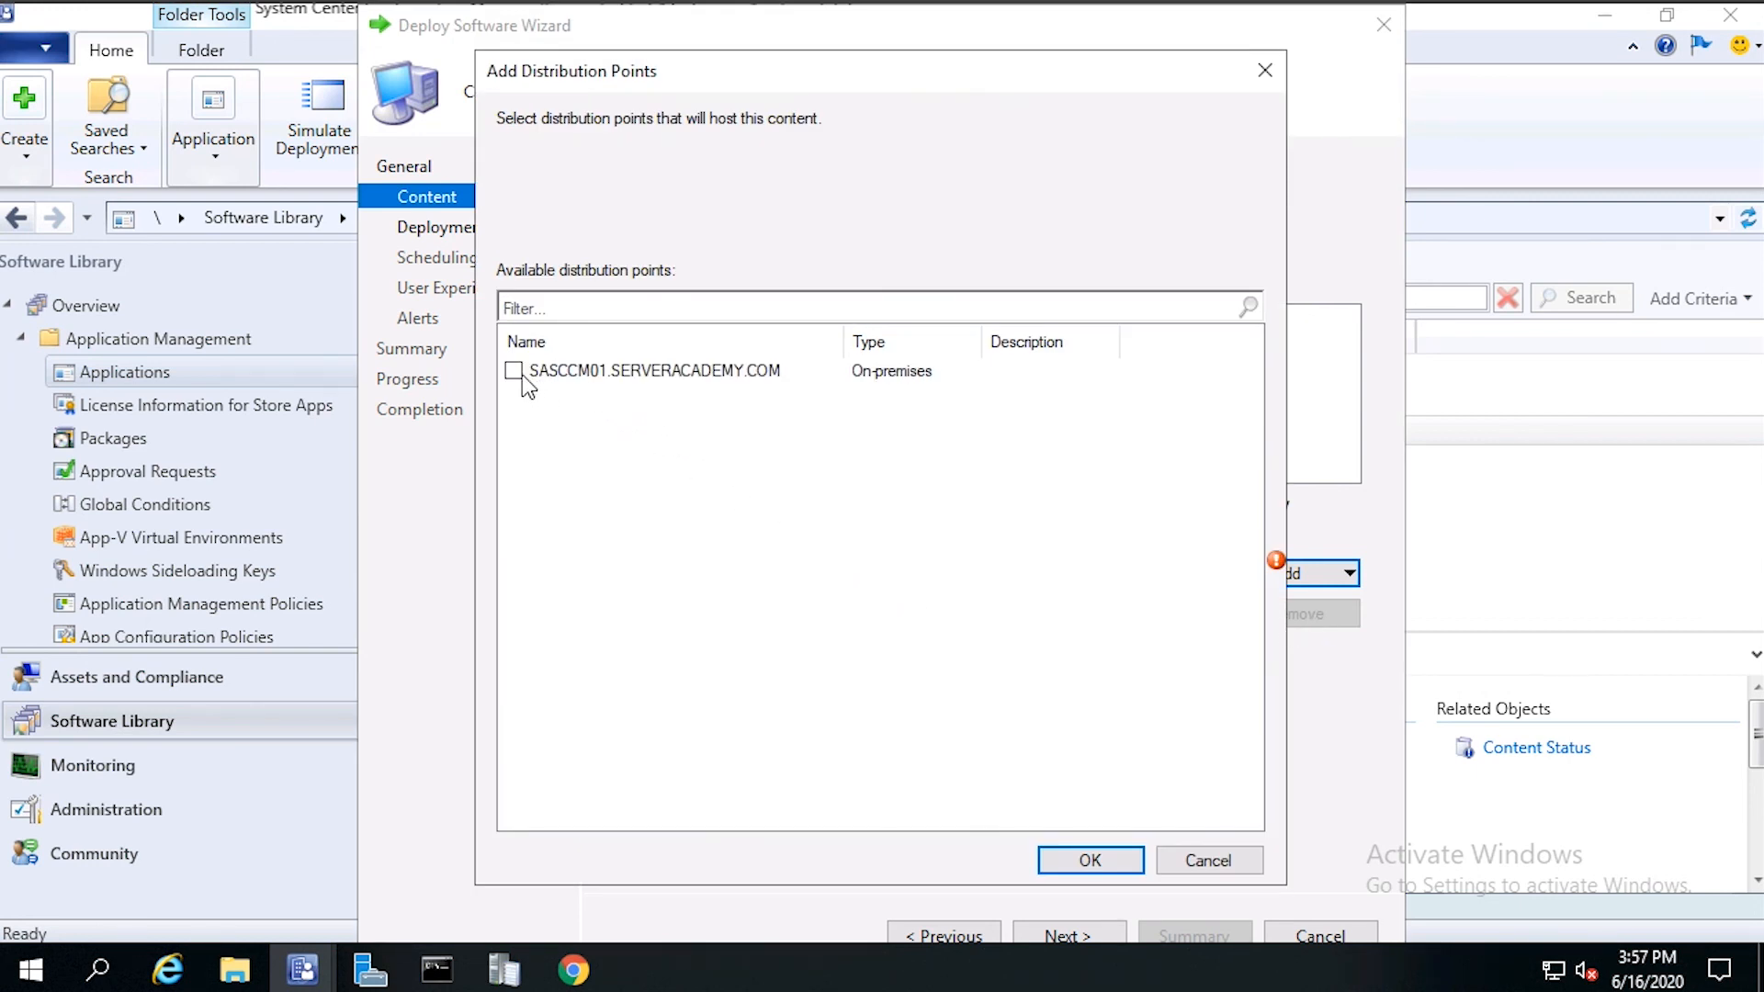
left_click(514, 369)
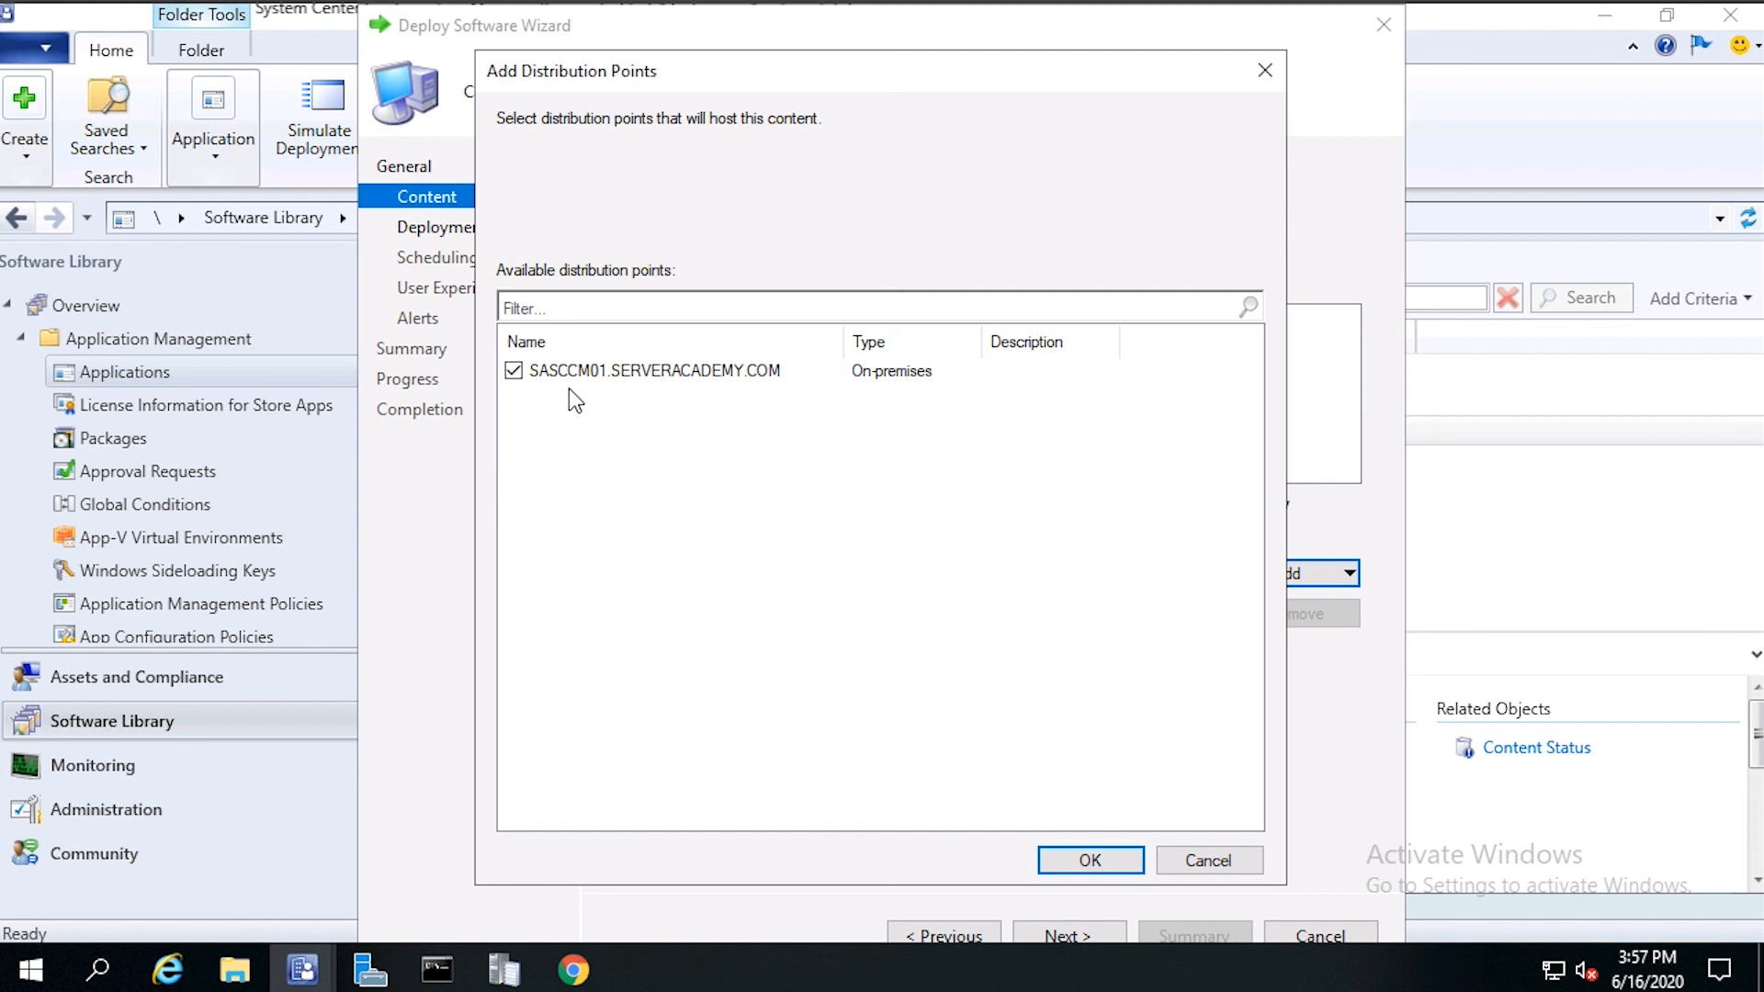
mouse_move(604, 391)
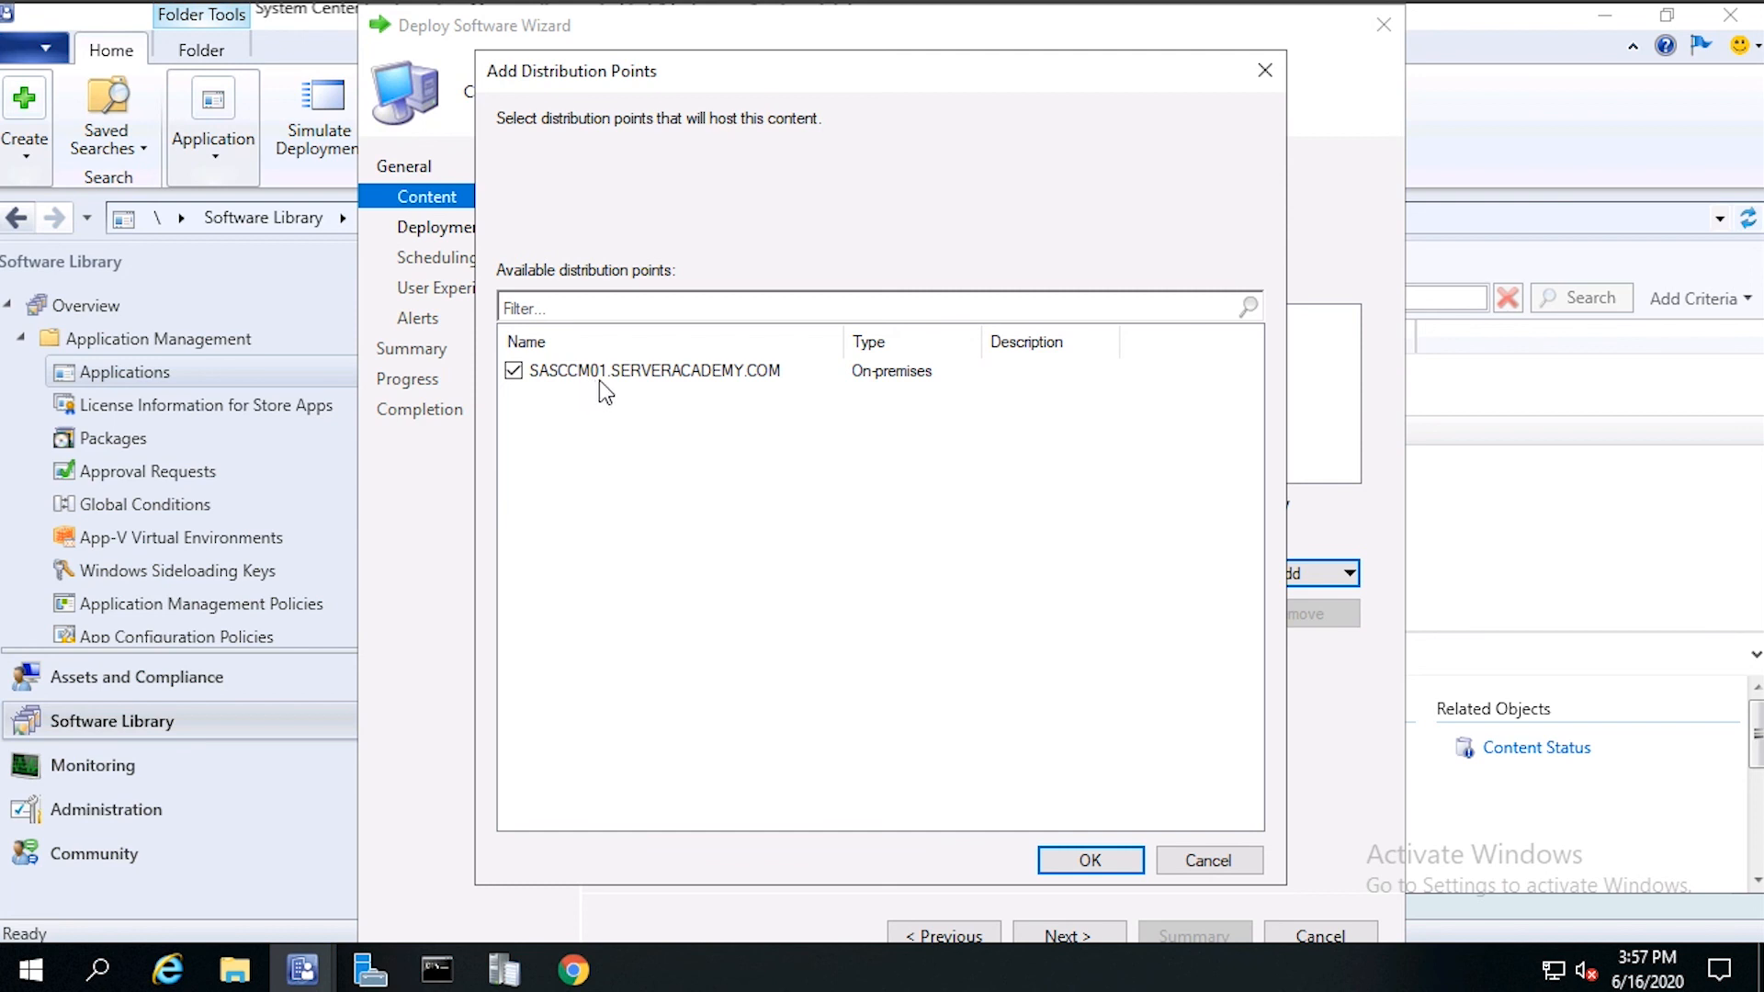
mouse_move(766, 388)
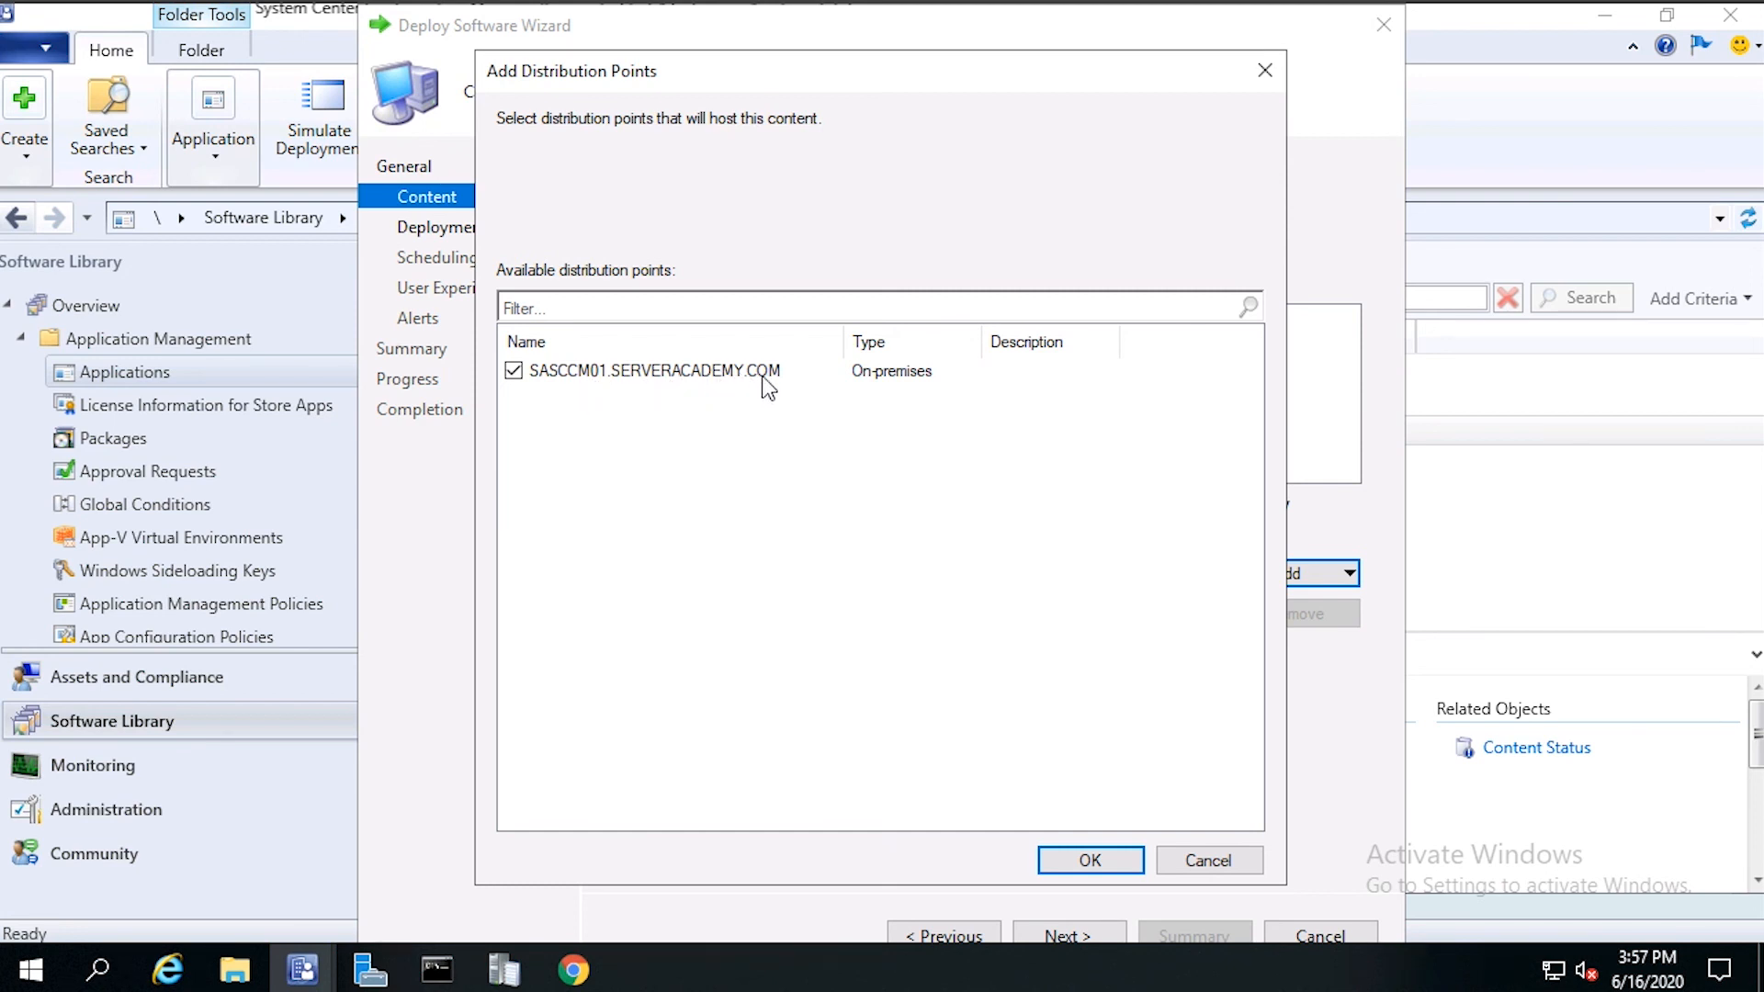
mouse_move(1089, 859)
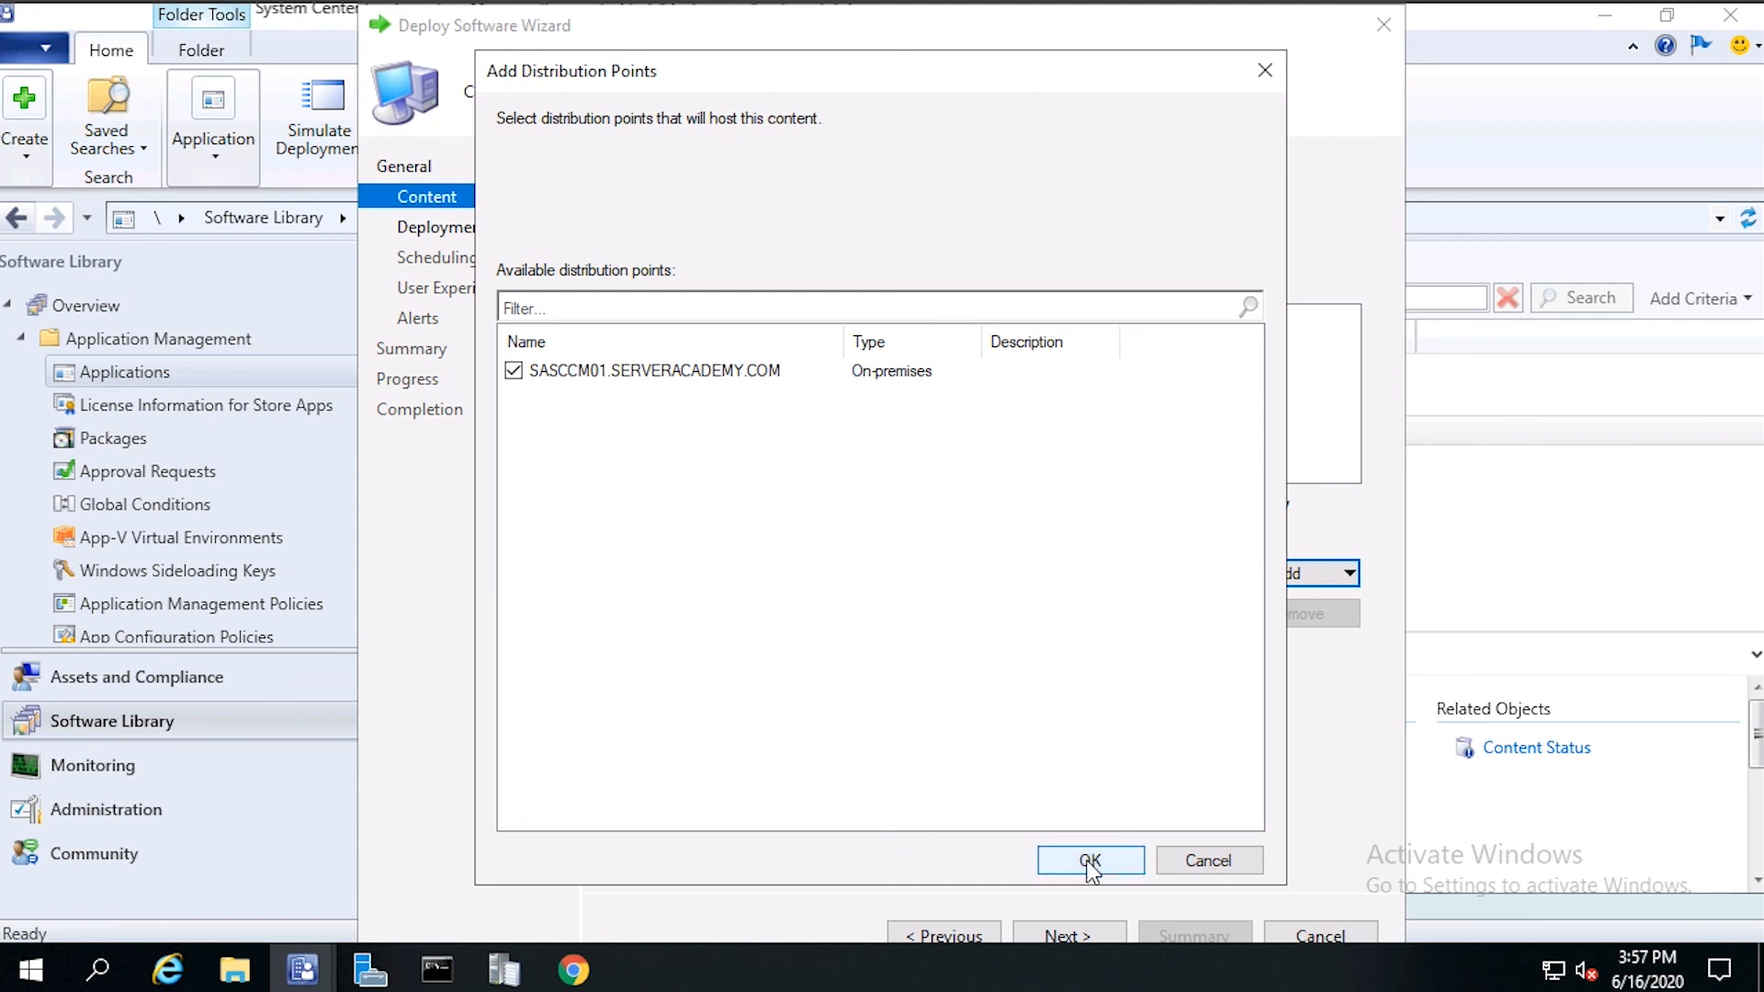
left_click(1088, 860)
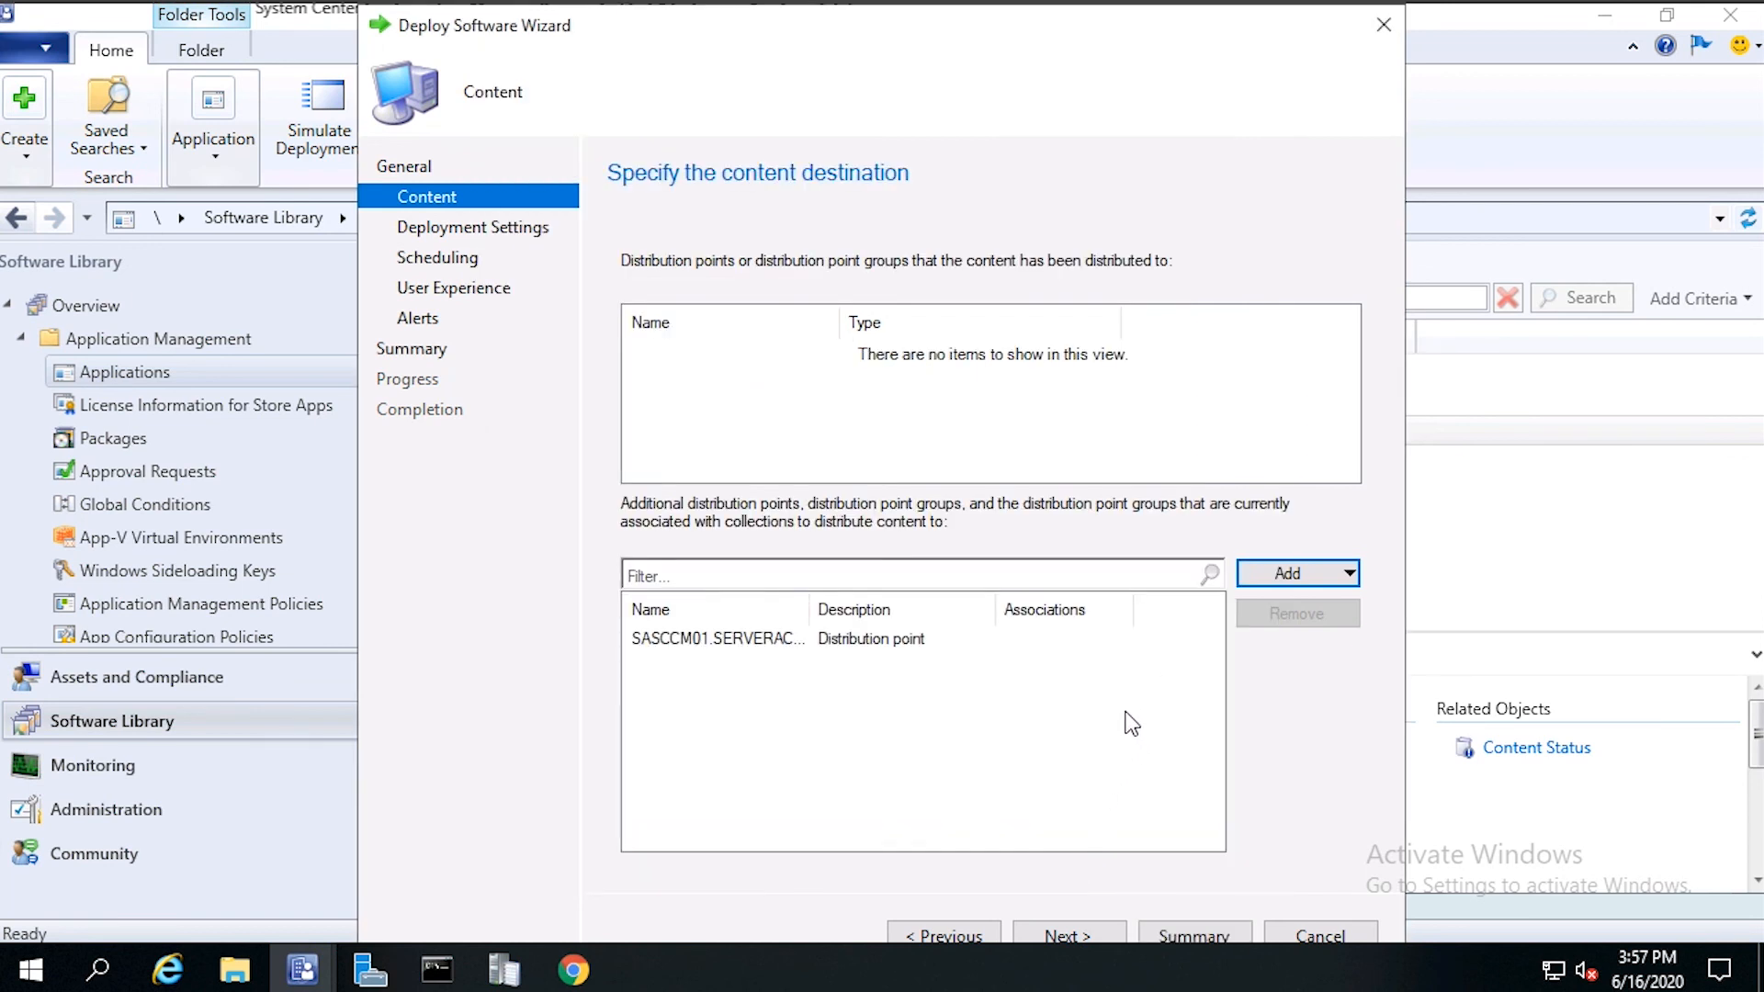
Step: Keep Action Install and Purpose Available and advance to the Scheduling page
left_click(1068, 937)
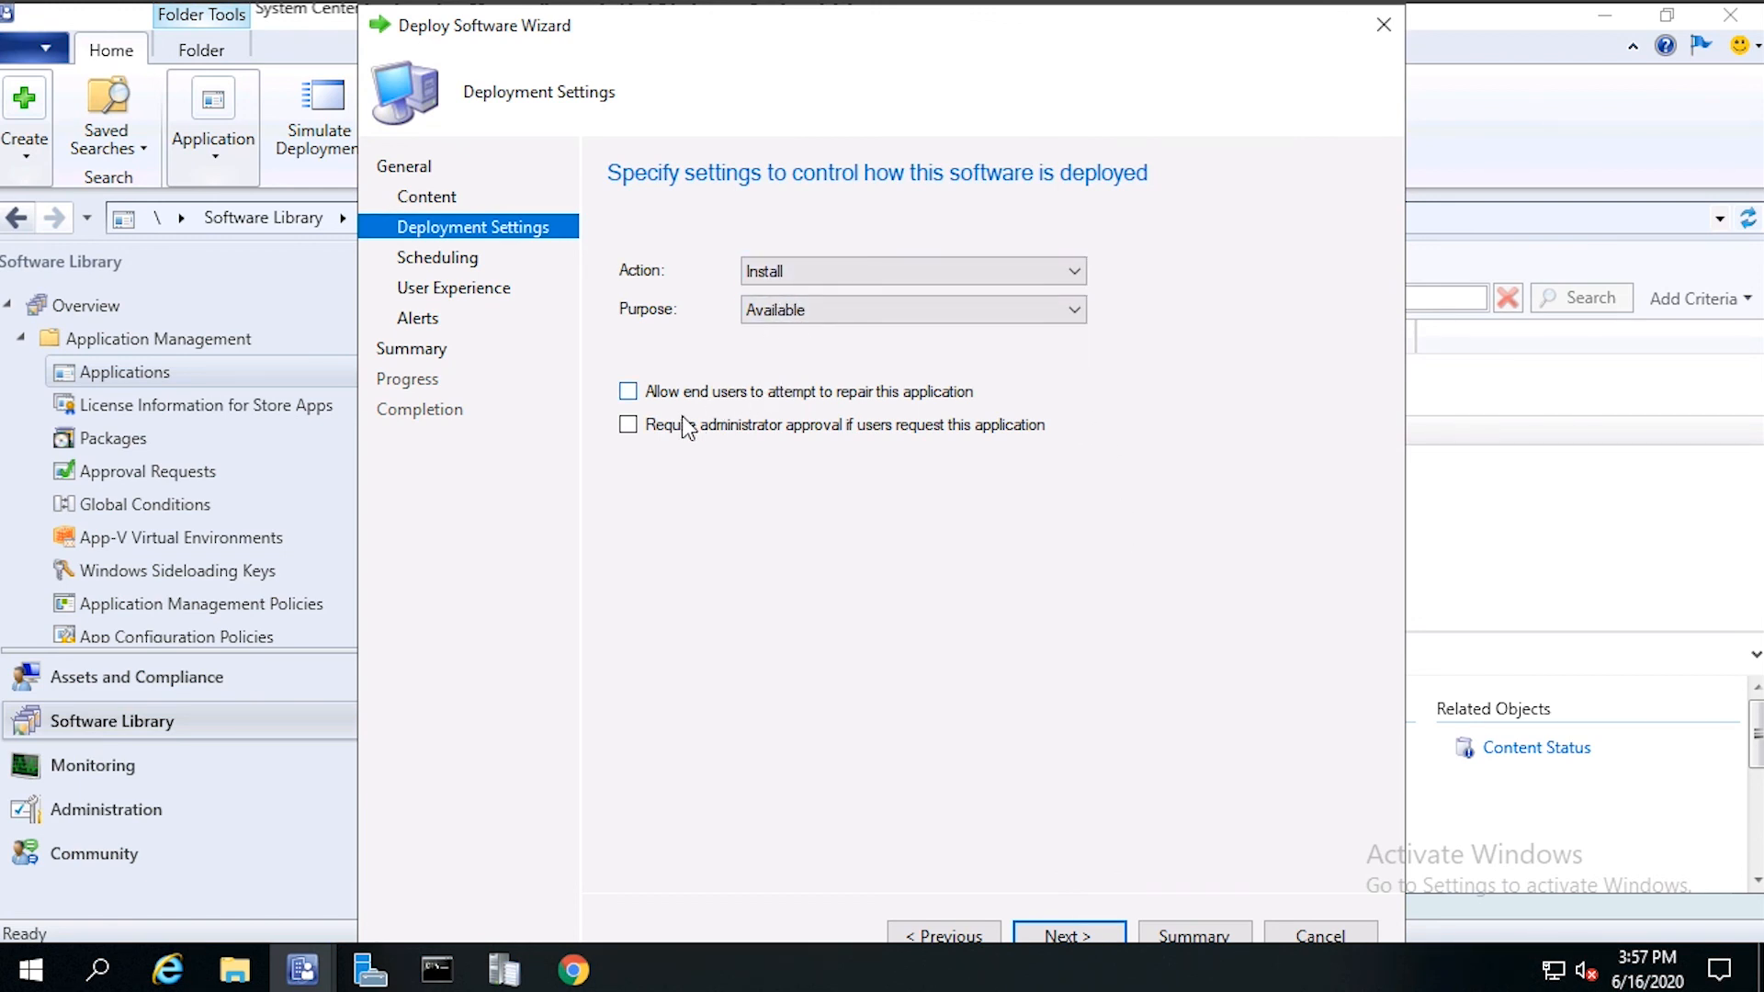
mouse_move(860, 444)
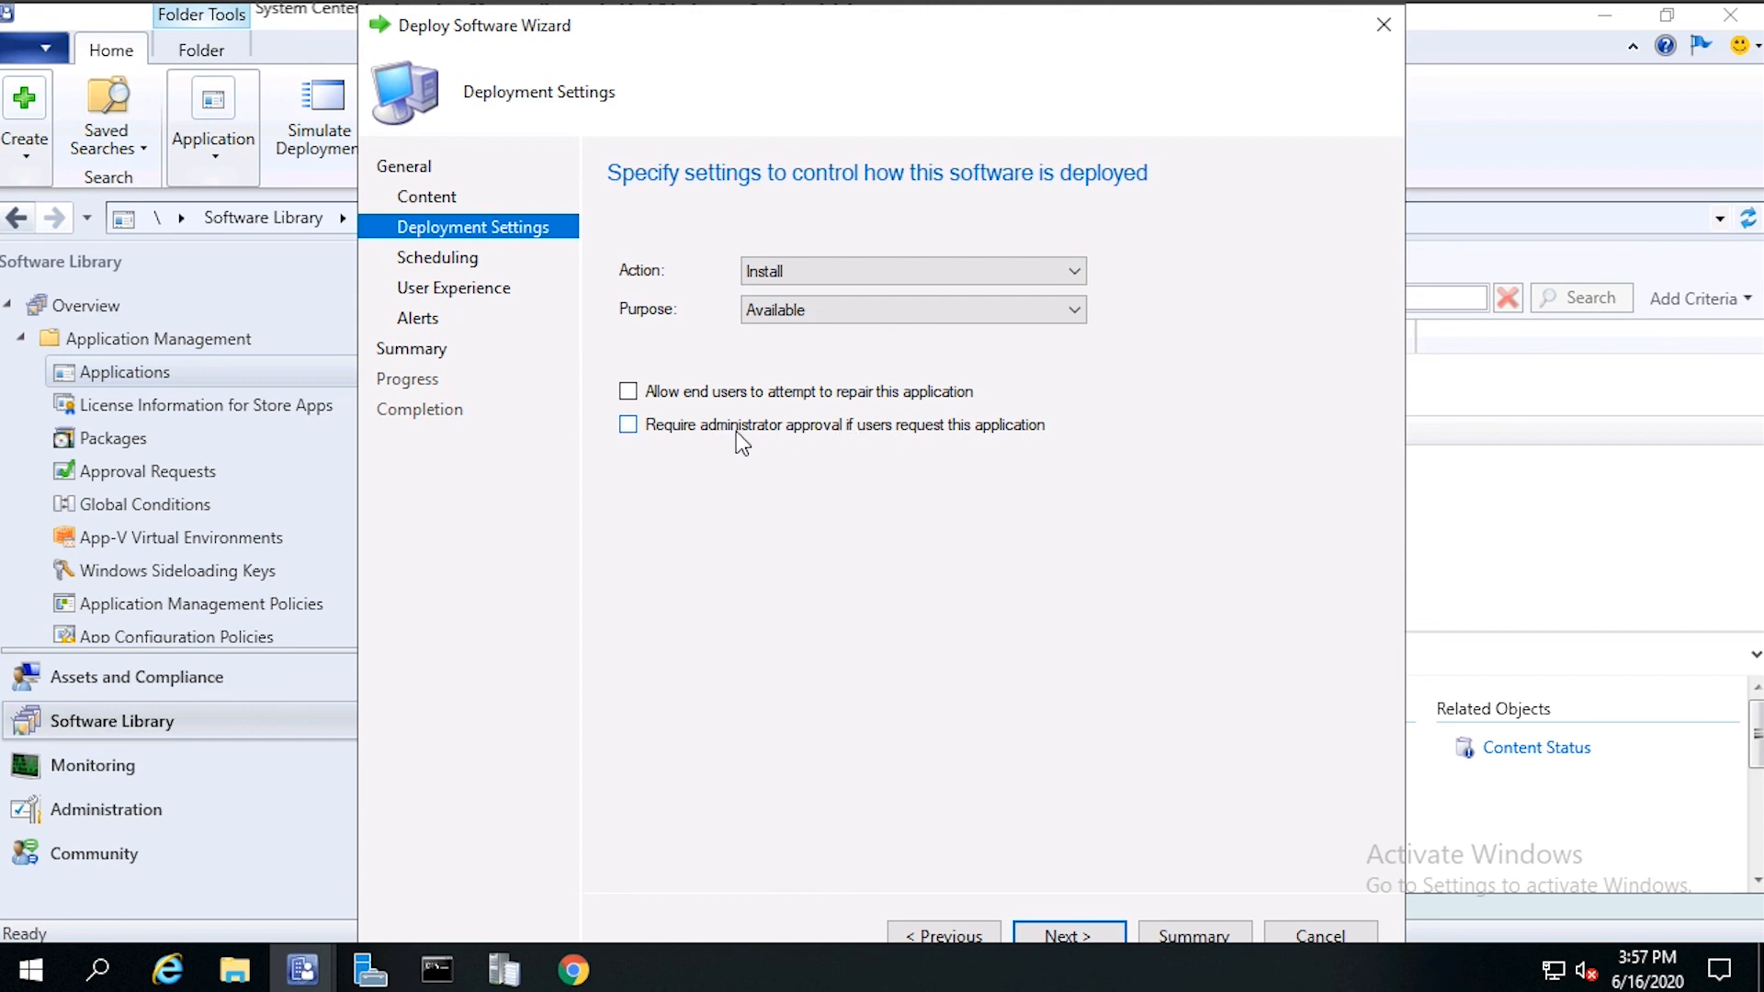
mouse_move(755, 442)
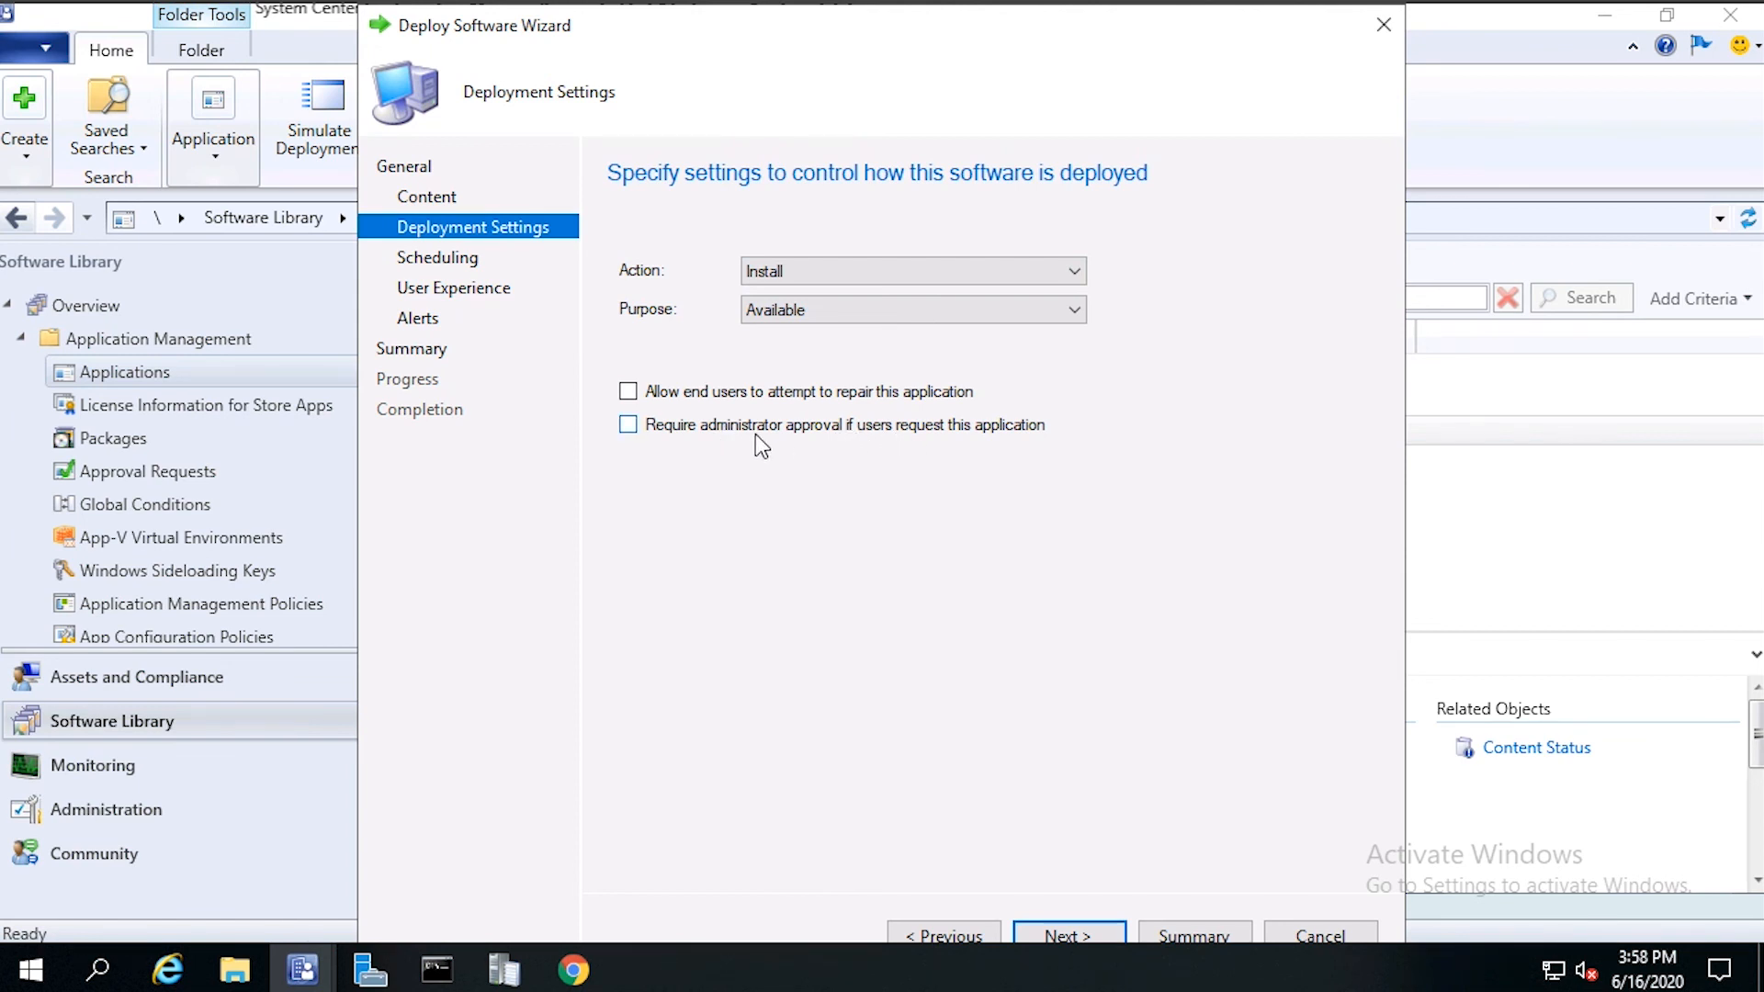
mouse_move(797, 452)
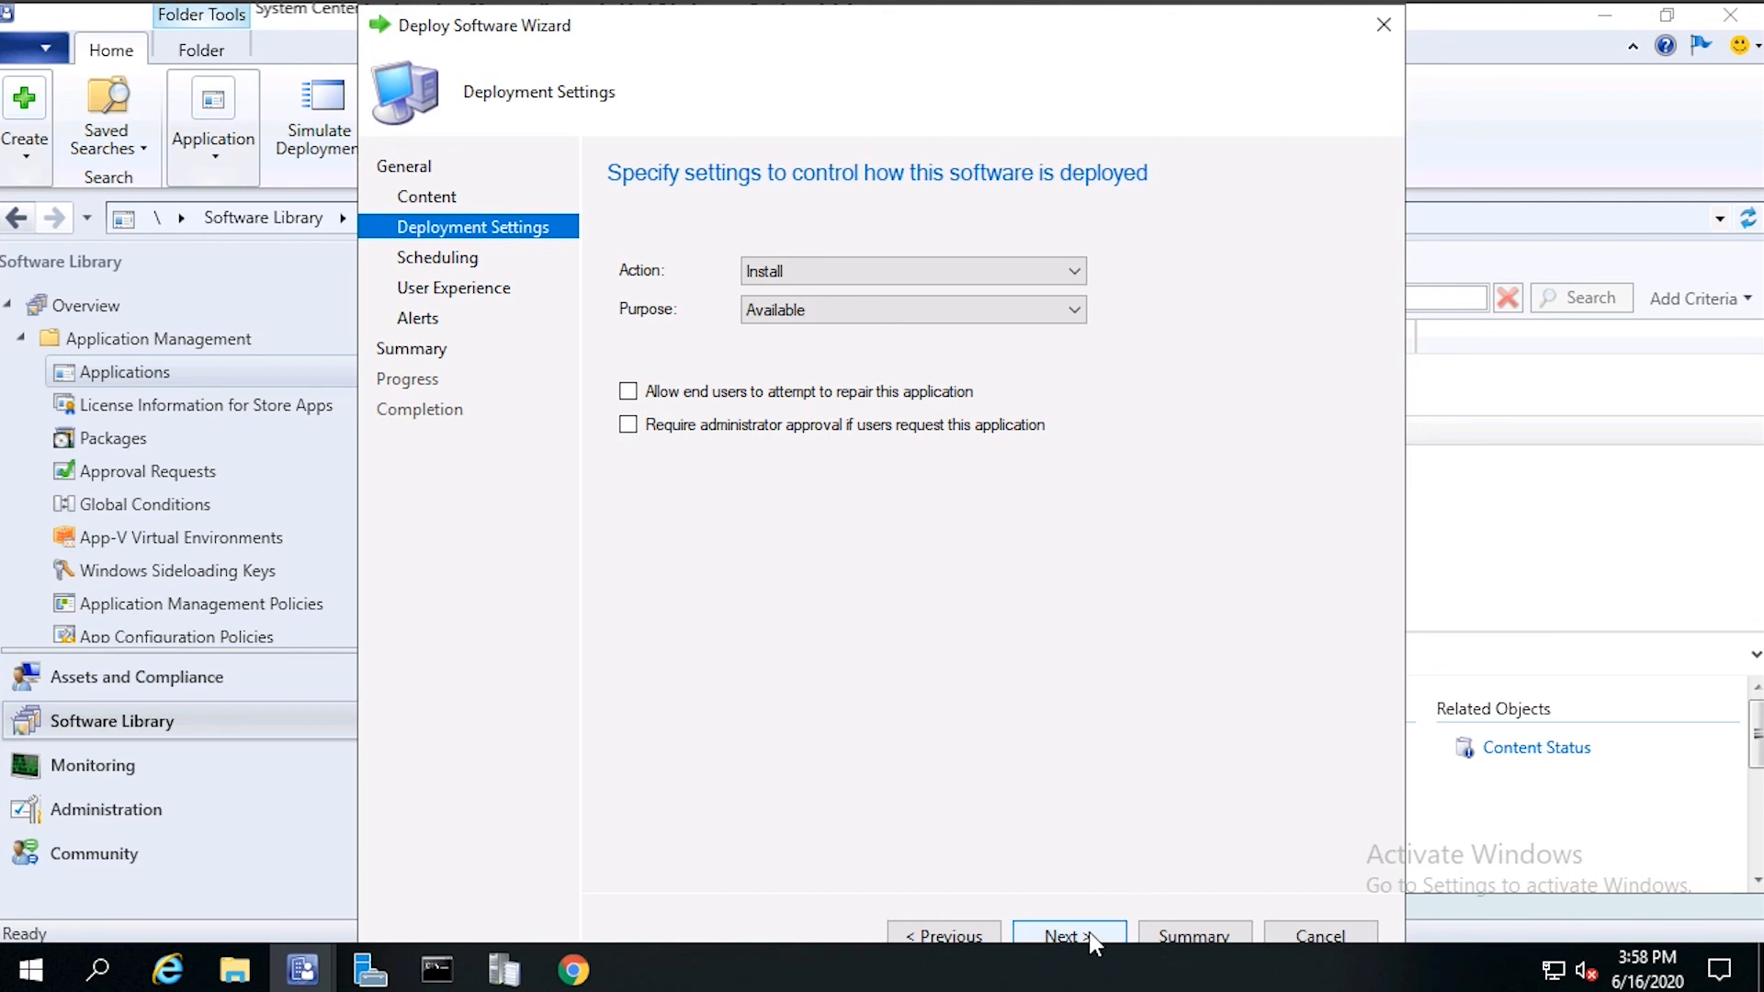
left_click(1068, 935)
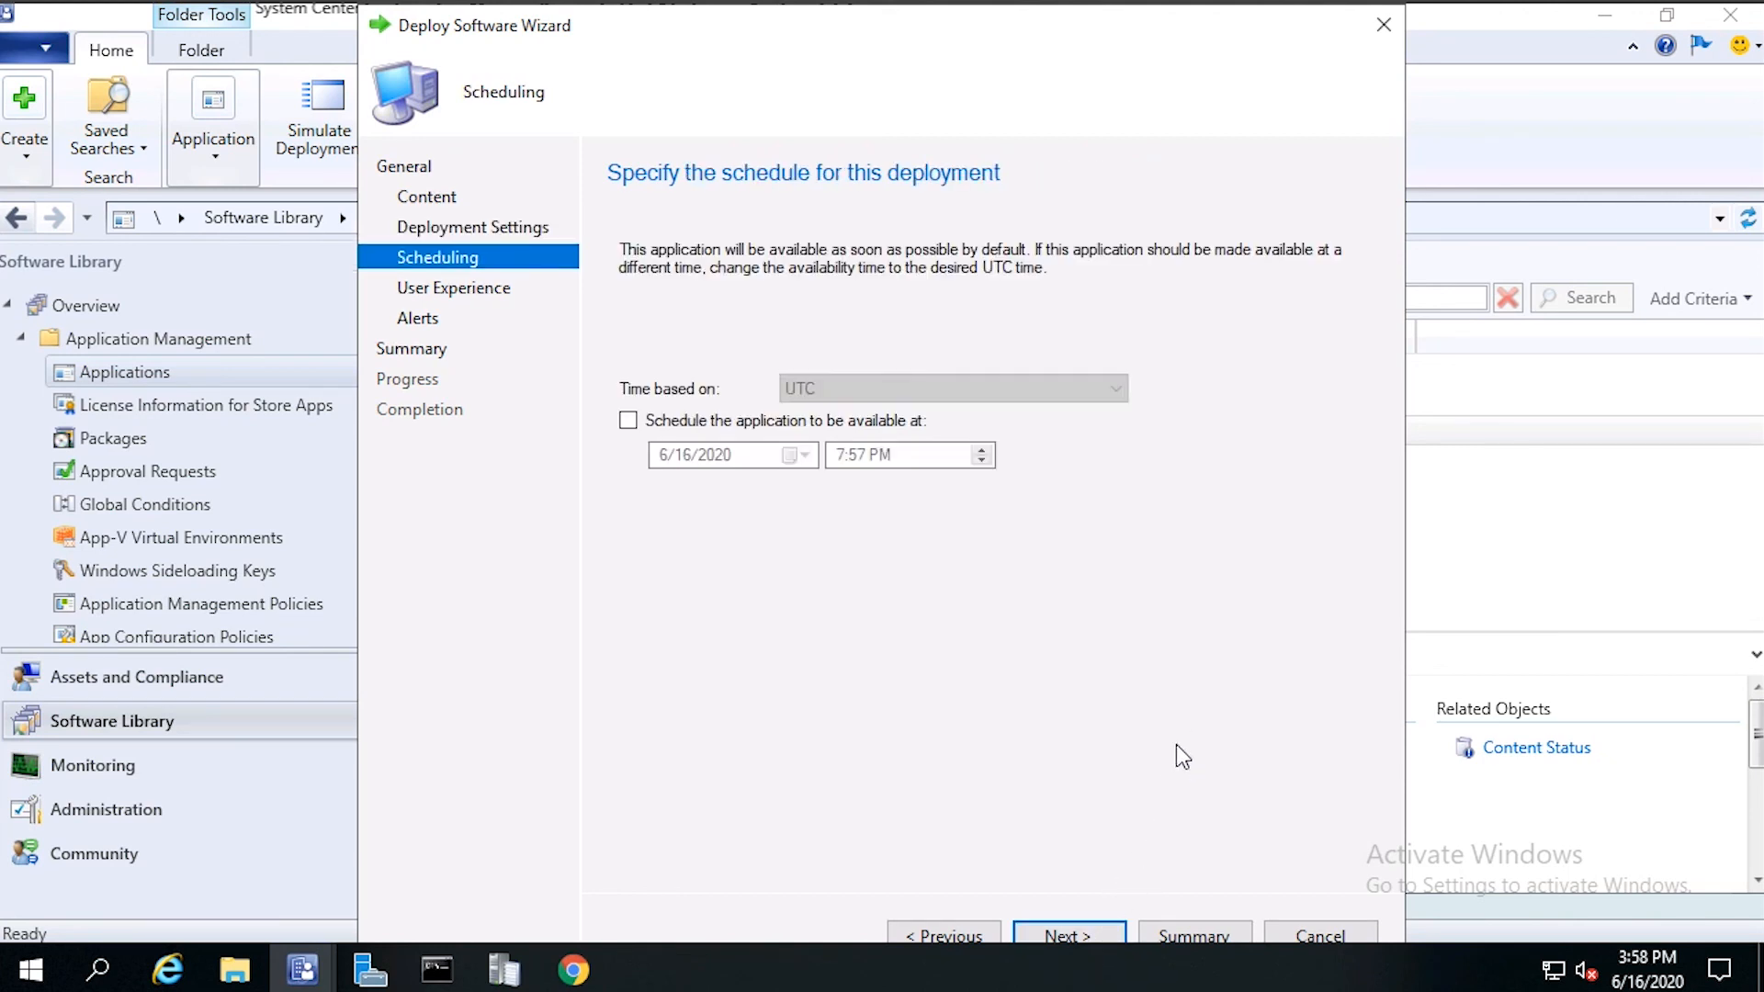
mouse_move(1067, 937)
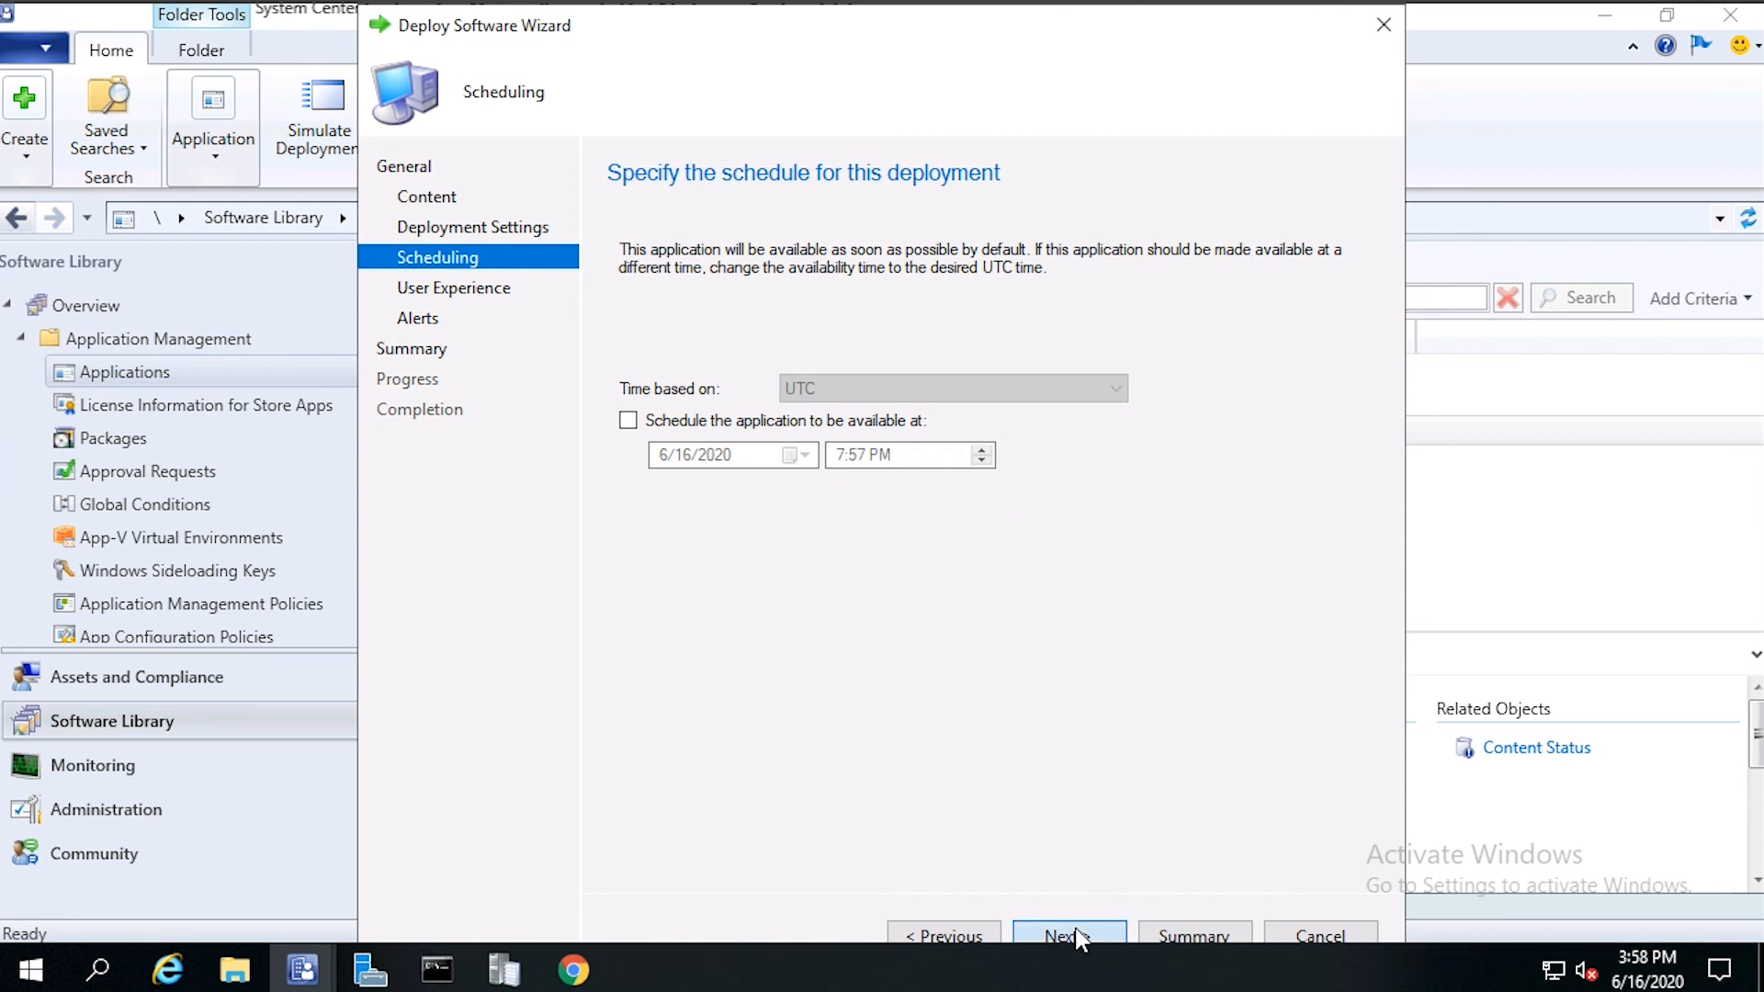
Step: Set User notifications to show only notifications for computer restarts
left_click(1067, 935)
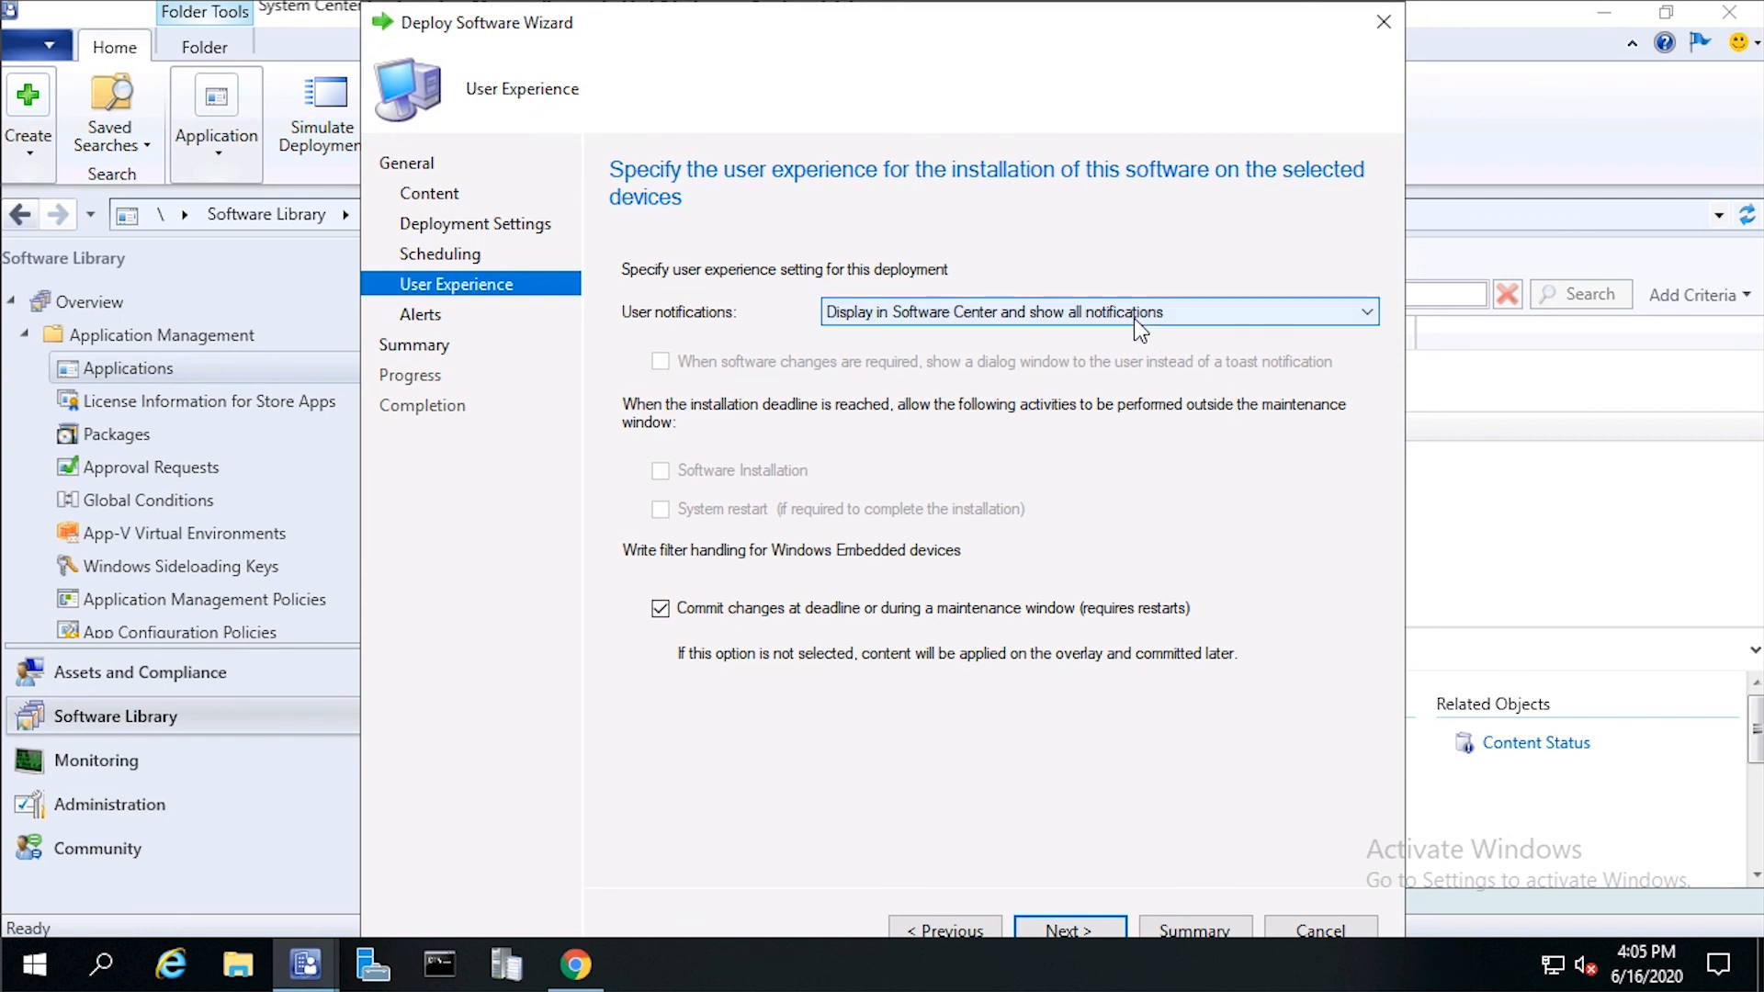
mouse_move(1198, 312)
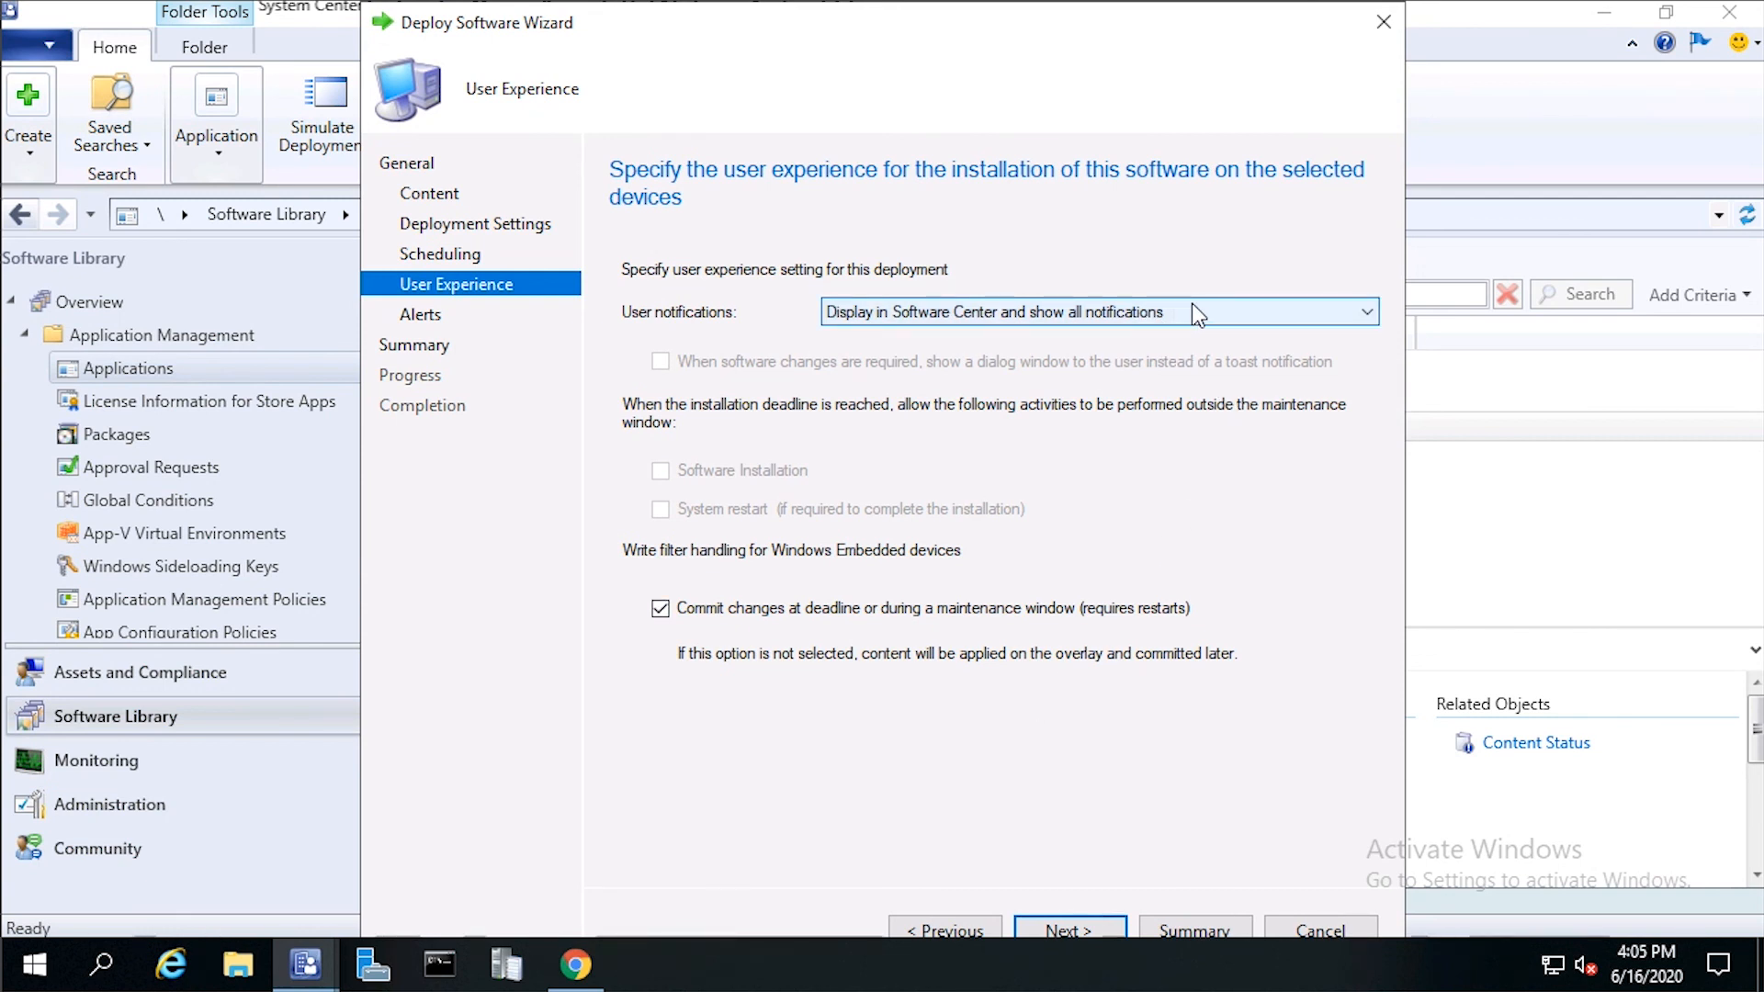
left_click(1365, 312)
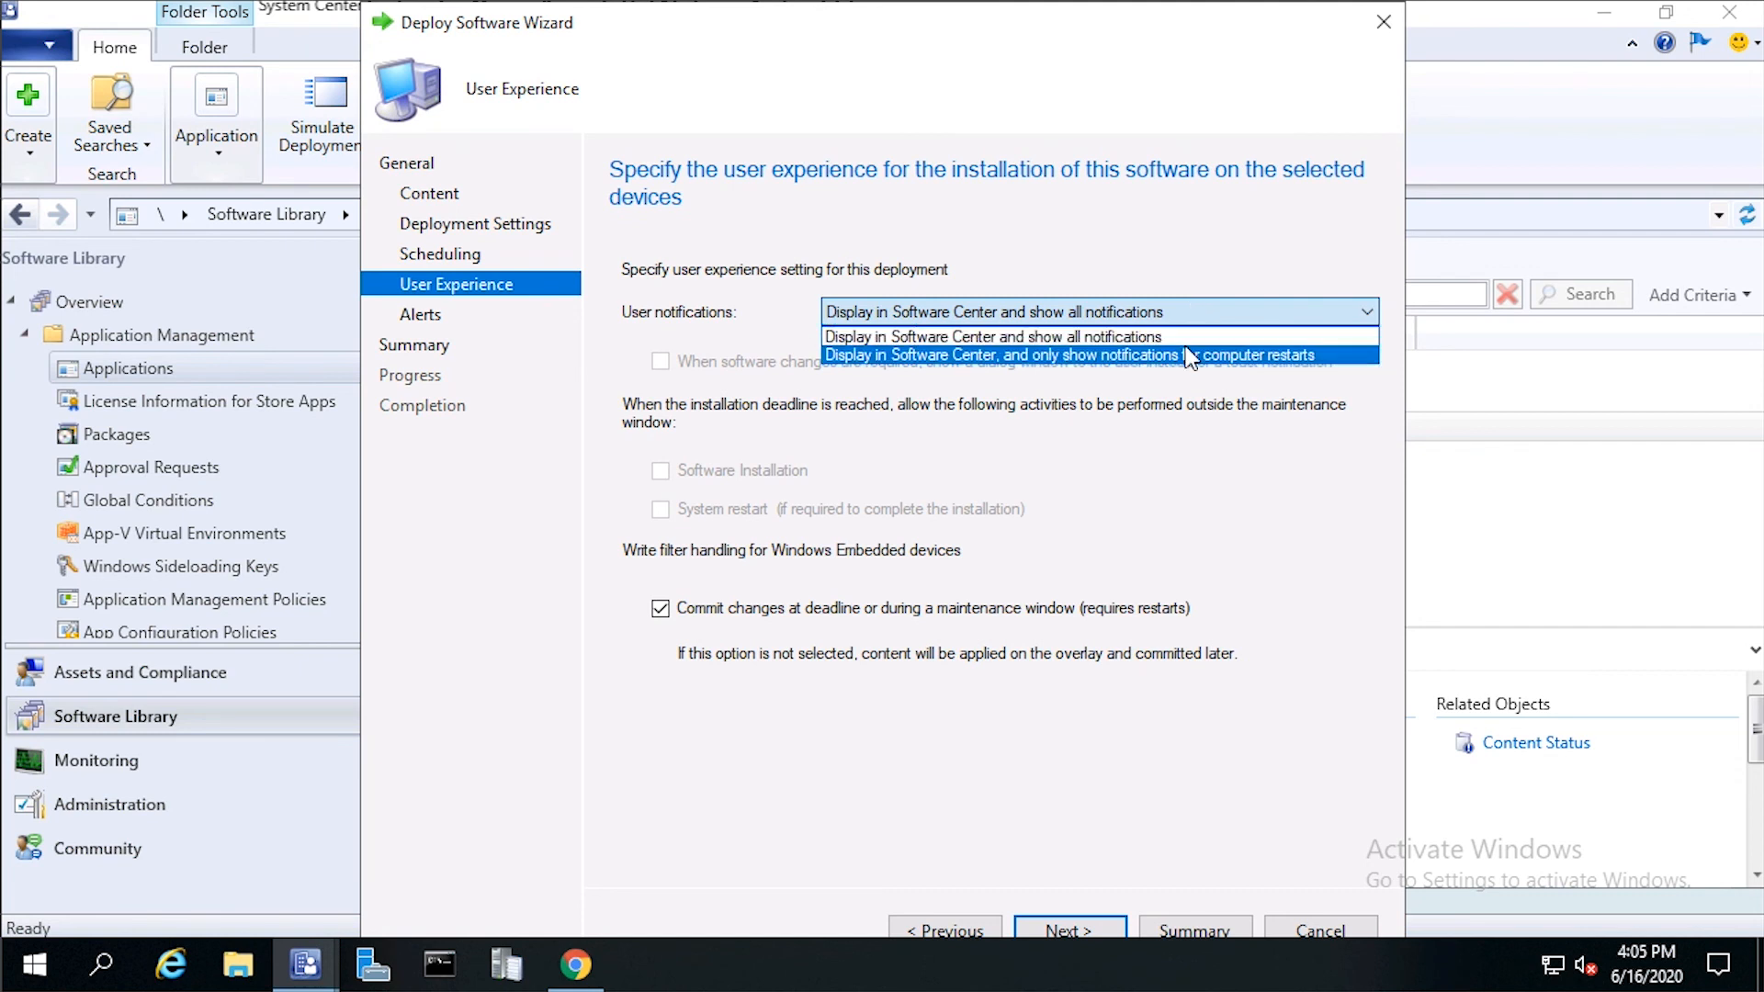
left_click(1069, 354)
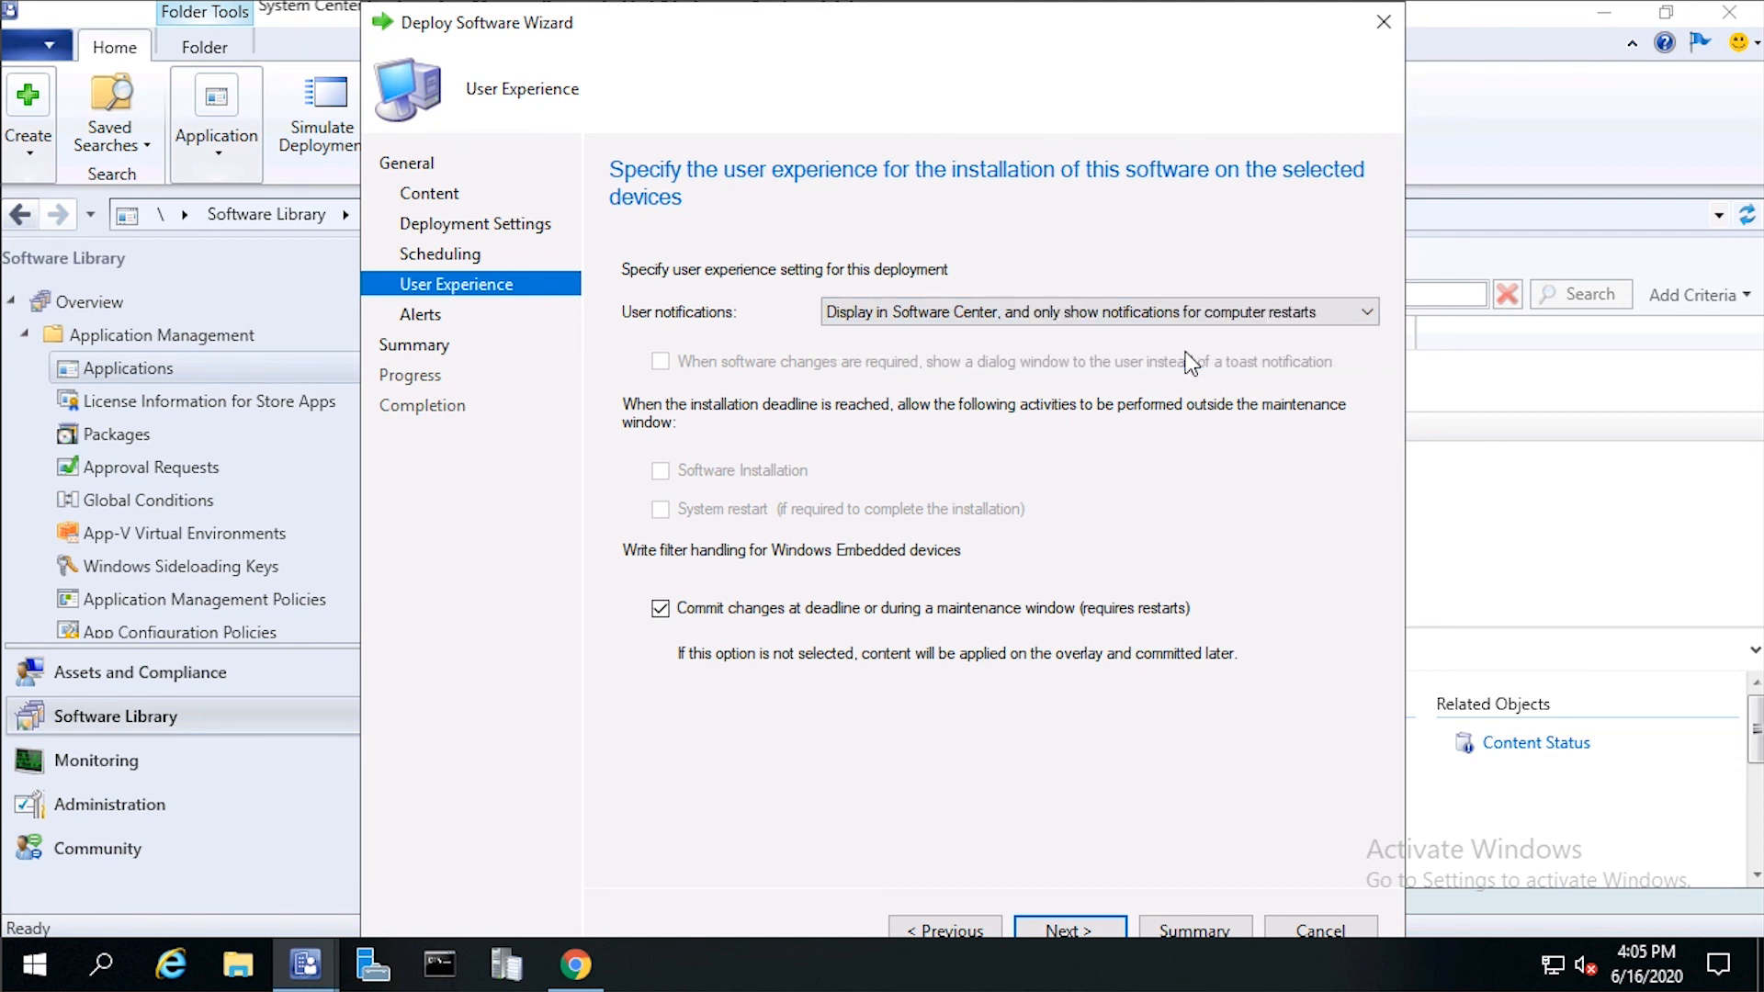
mouse_move(1108, 924)
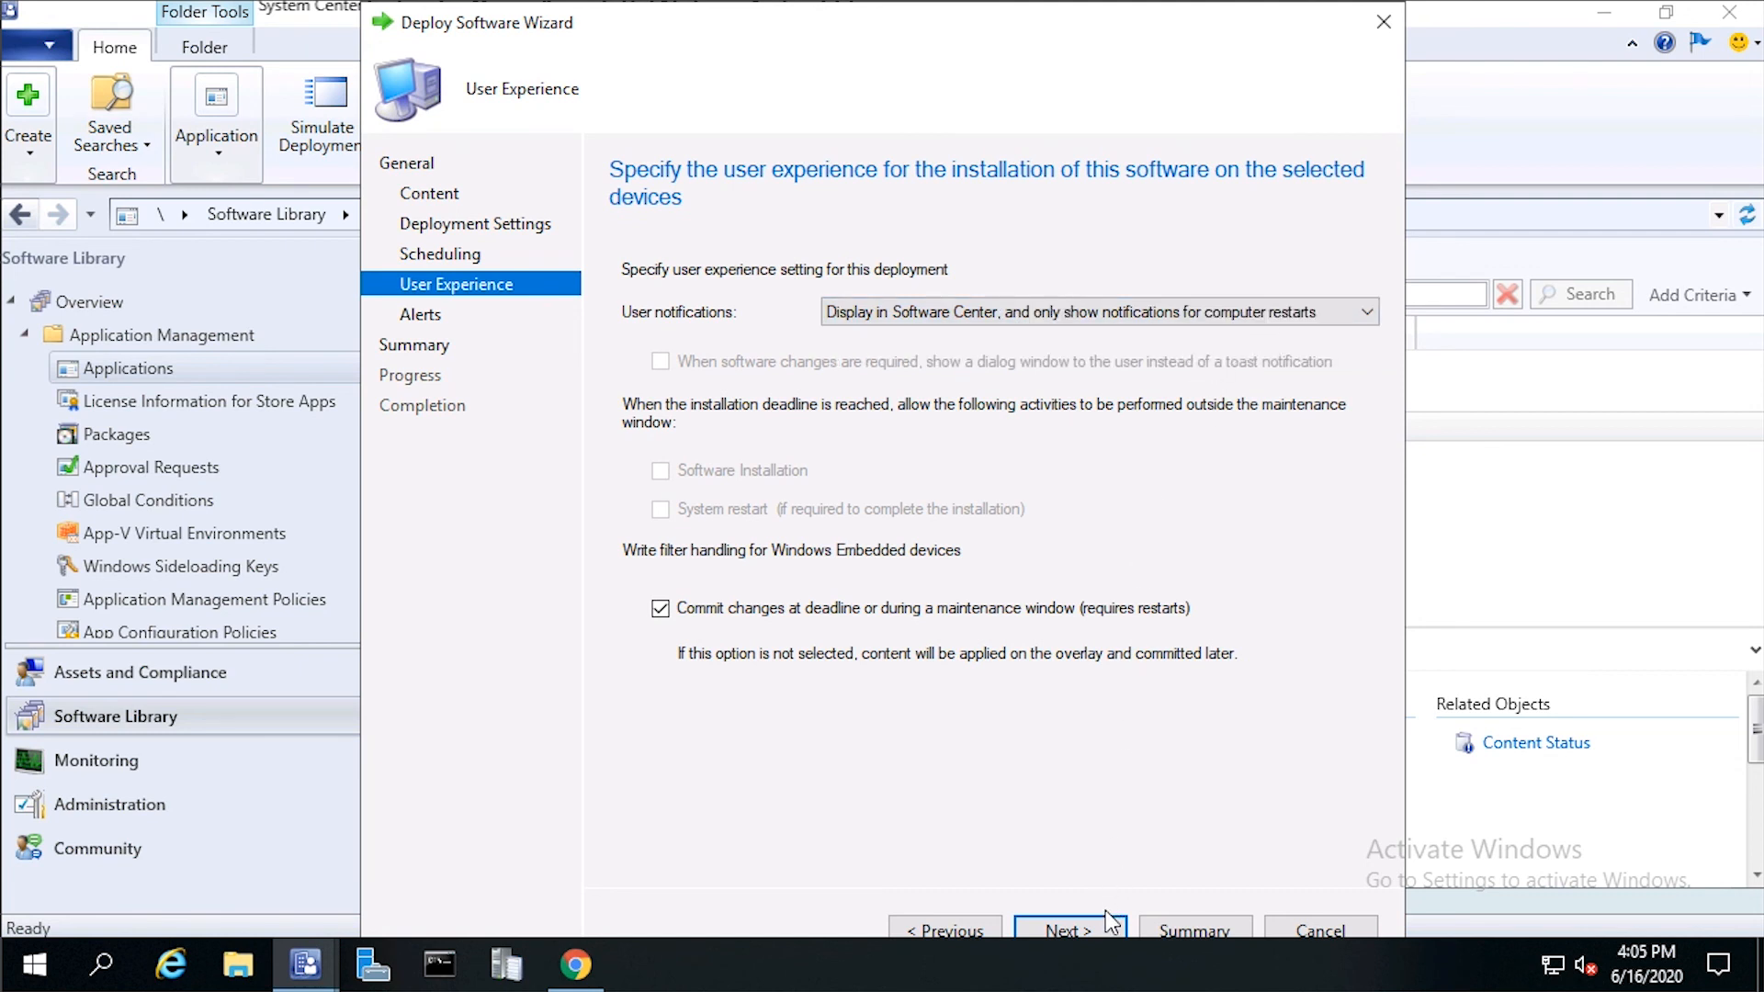
Step: Advance through Alerts and Summary to create the deployment, then close the wizard
left_click(1069, 930)
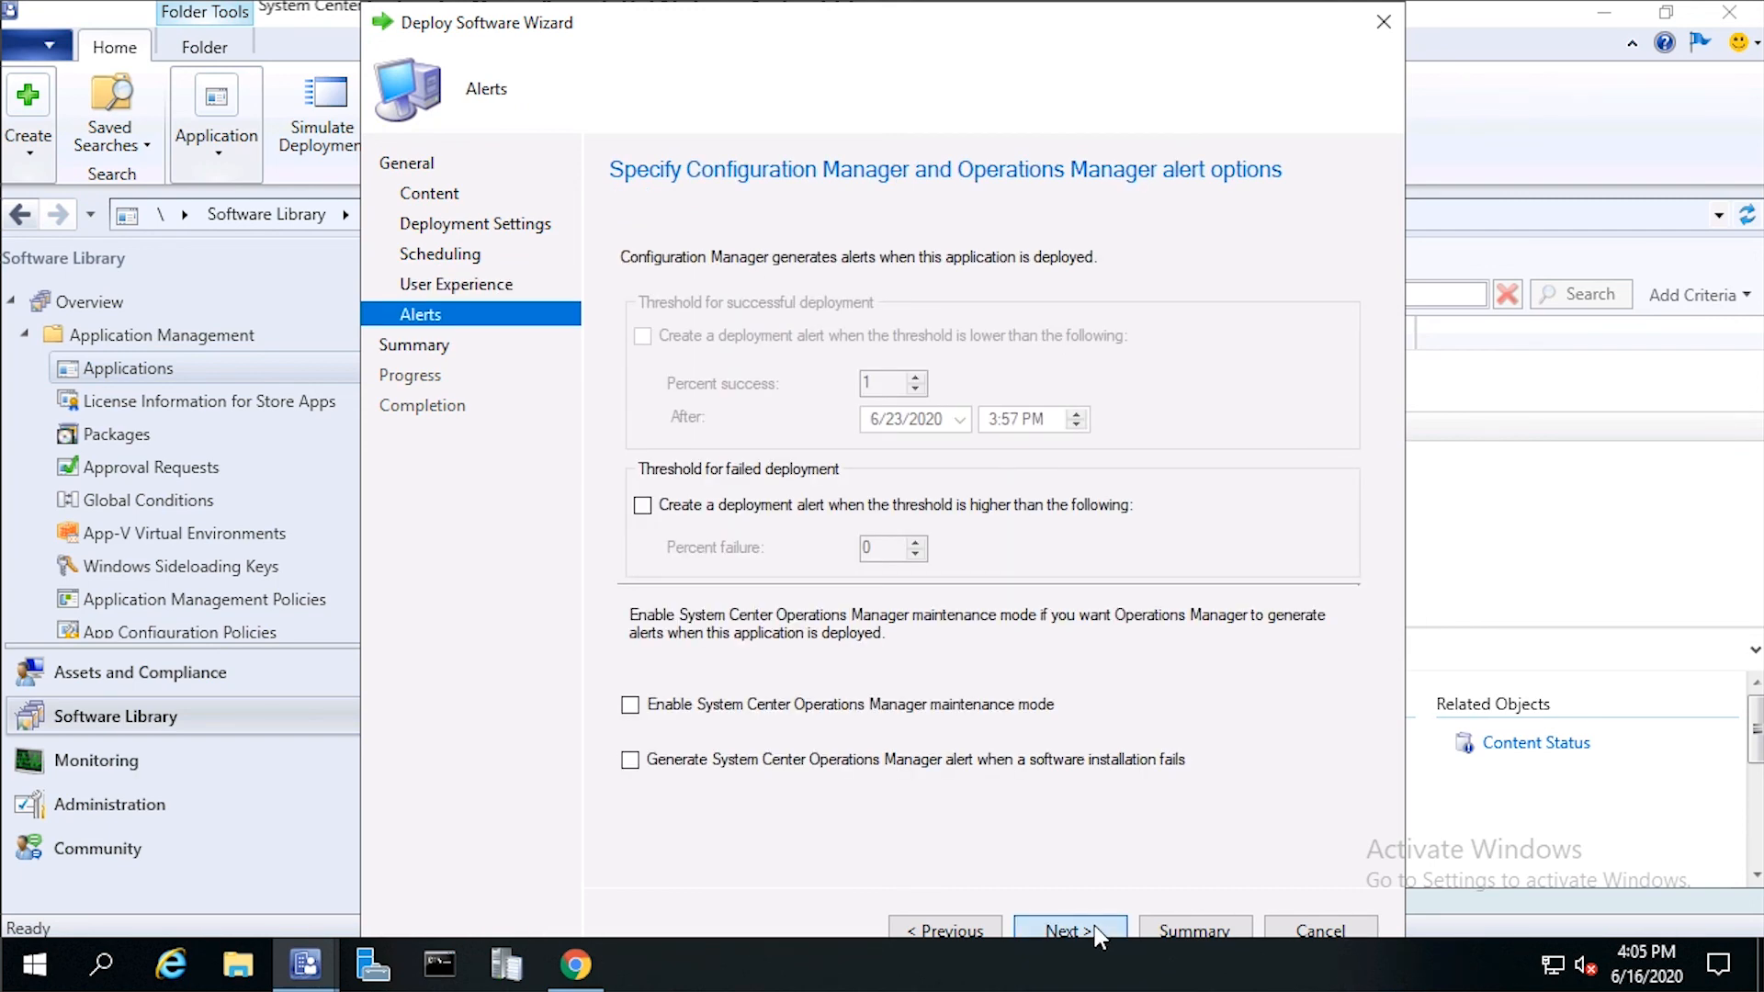
left_click(1067, 929)
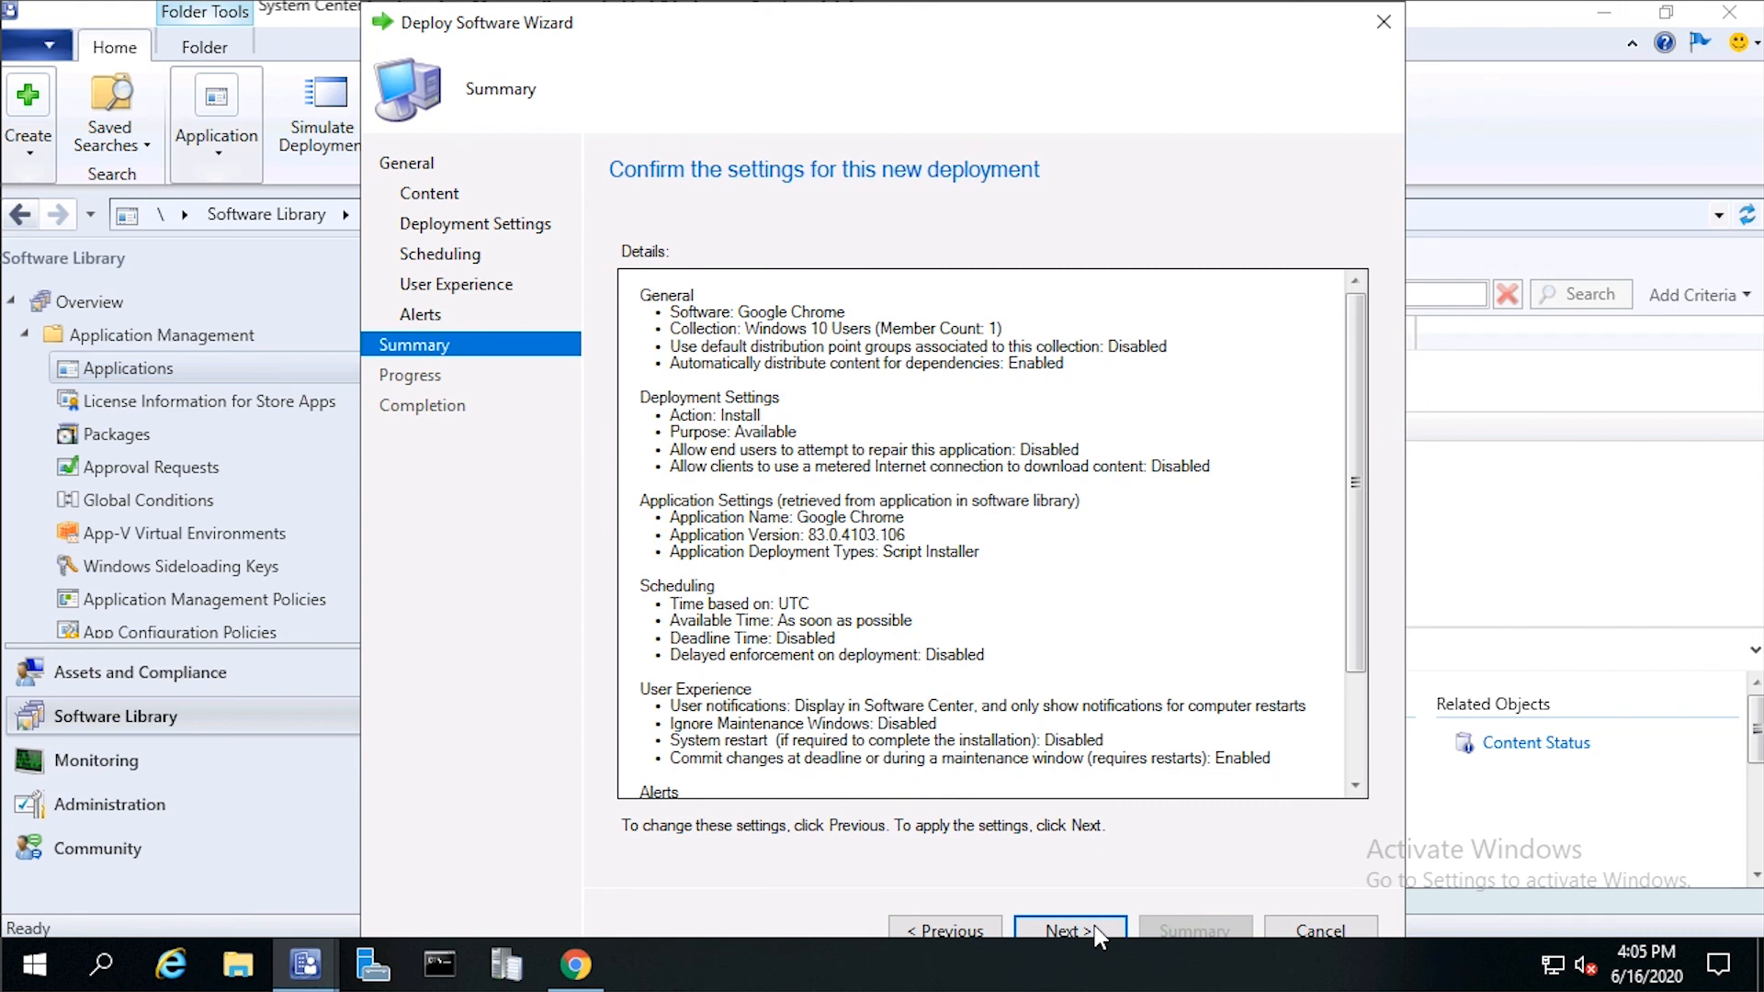
left_click(1069, 930)
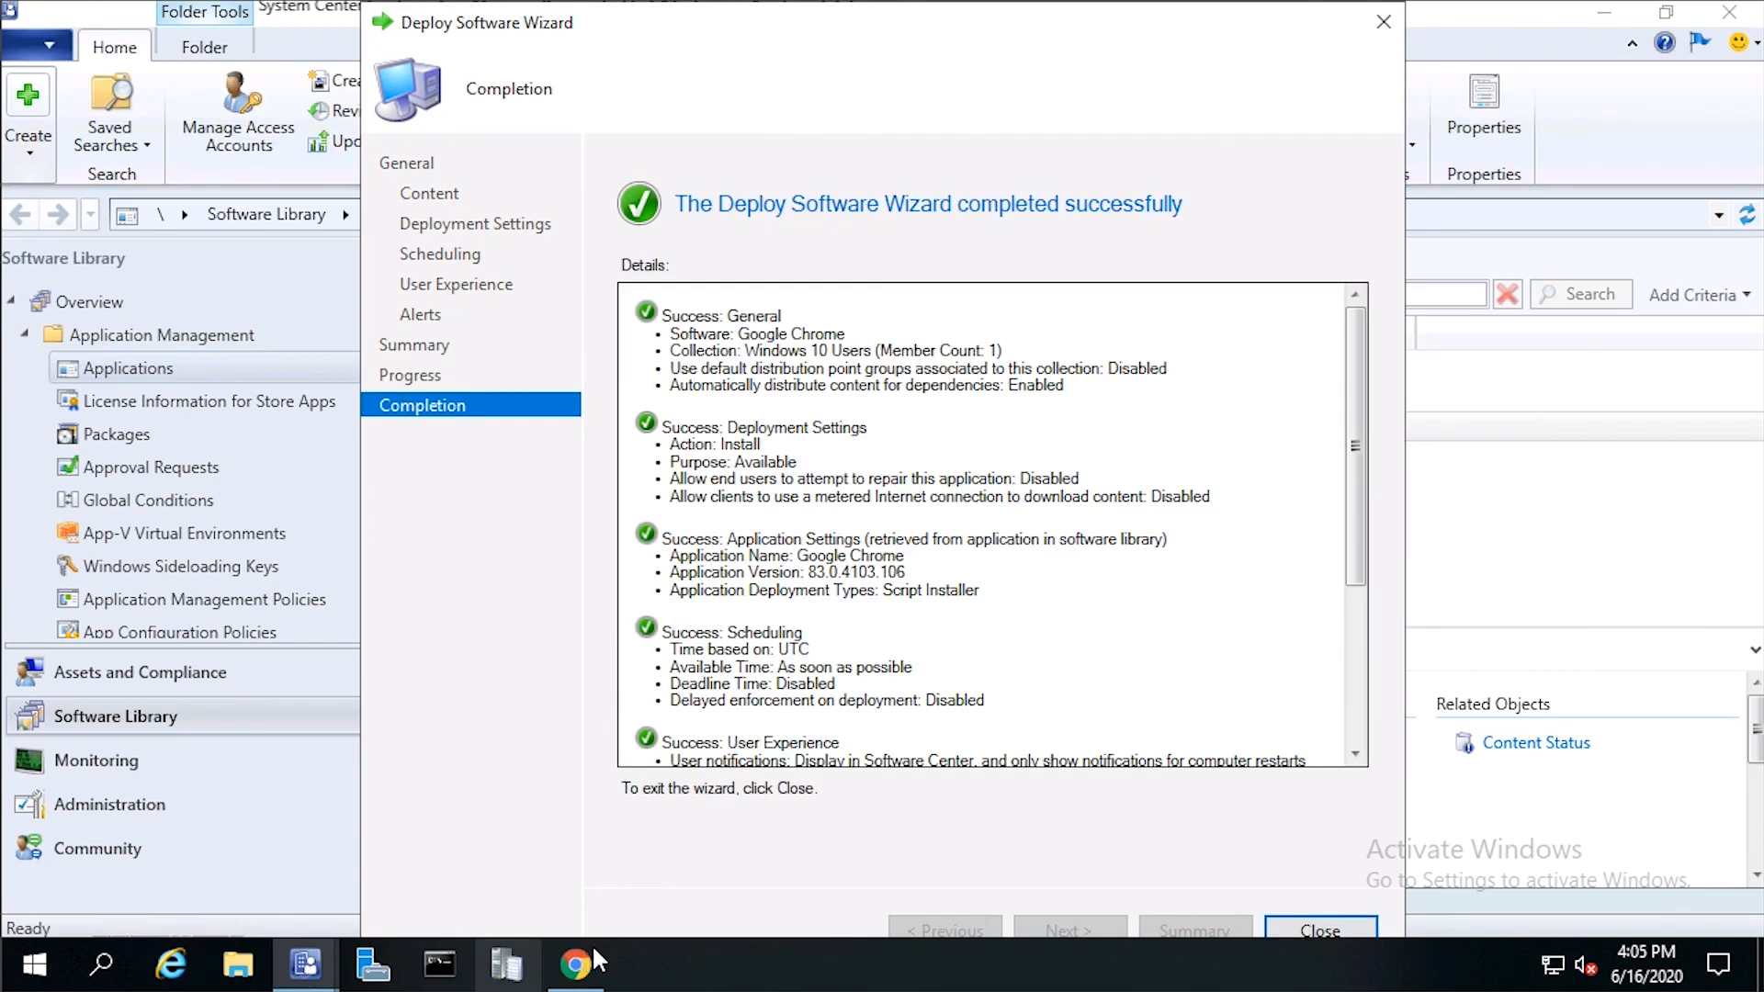
left_click(1319, 929)
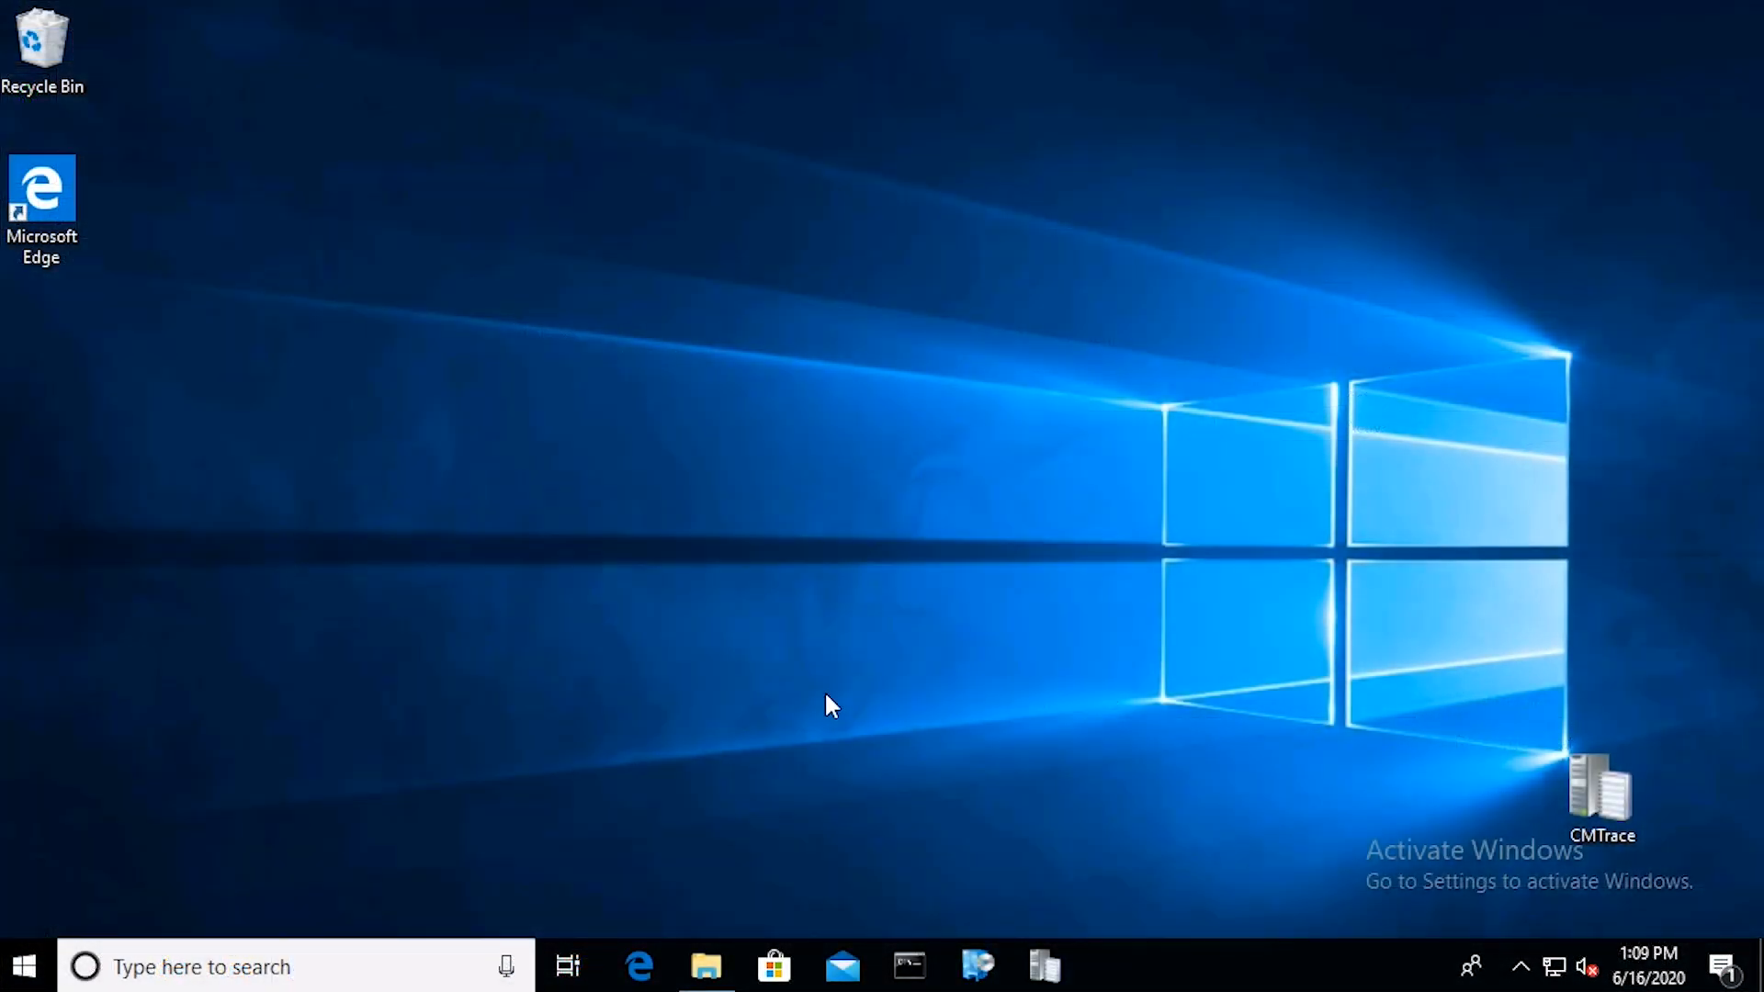
mouse_move(22, 966)
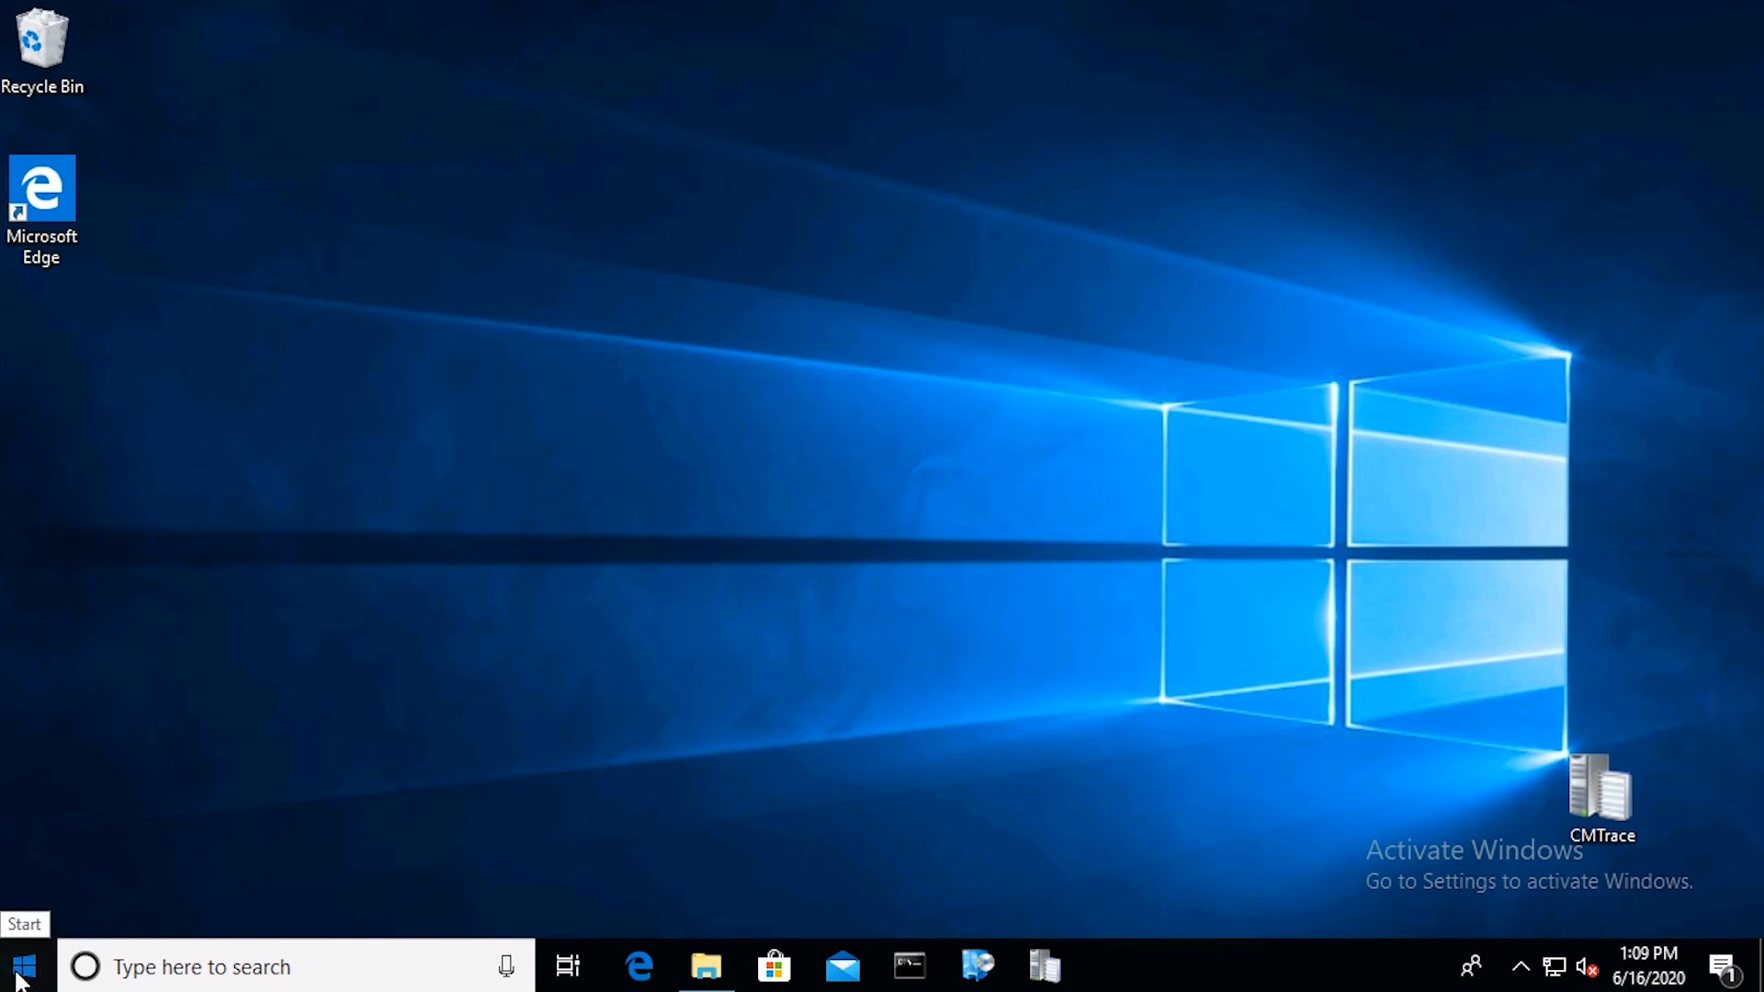
Step: Launch Software Center from the Start menu's Recently added list on the client PC
left_click(22, 967)
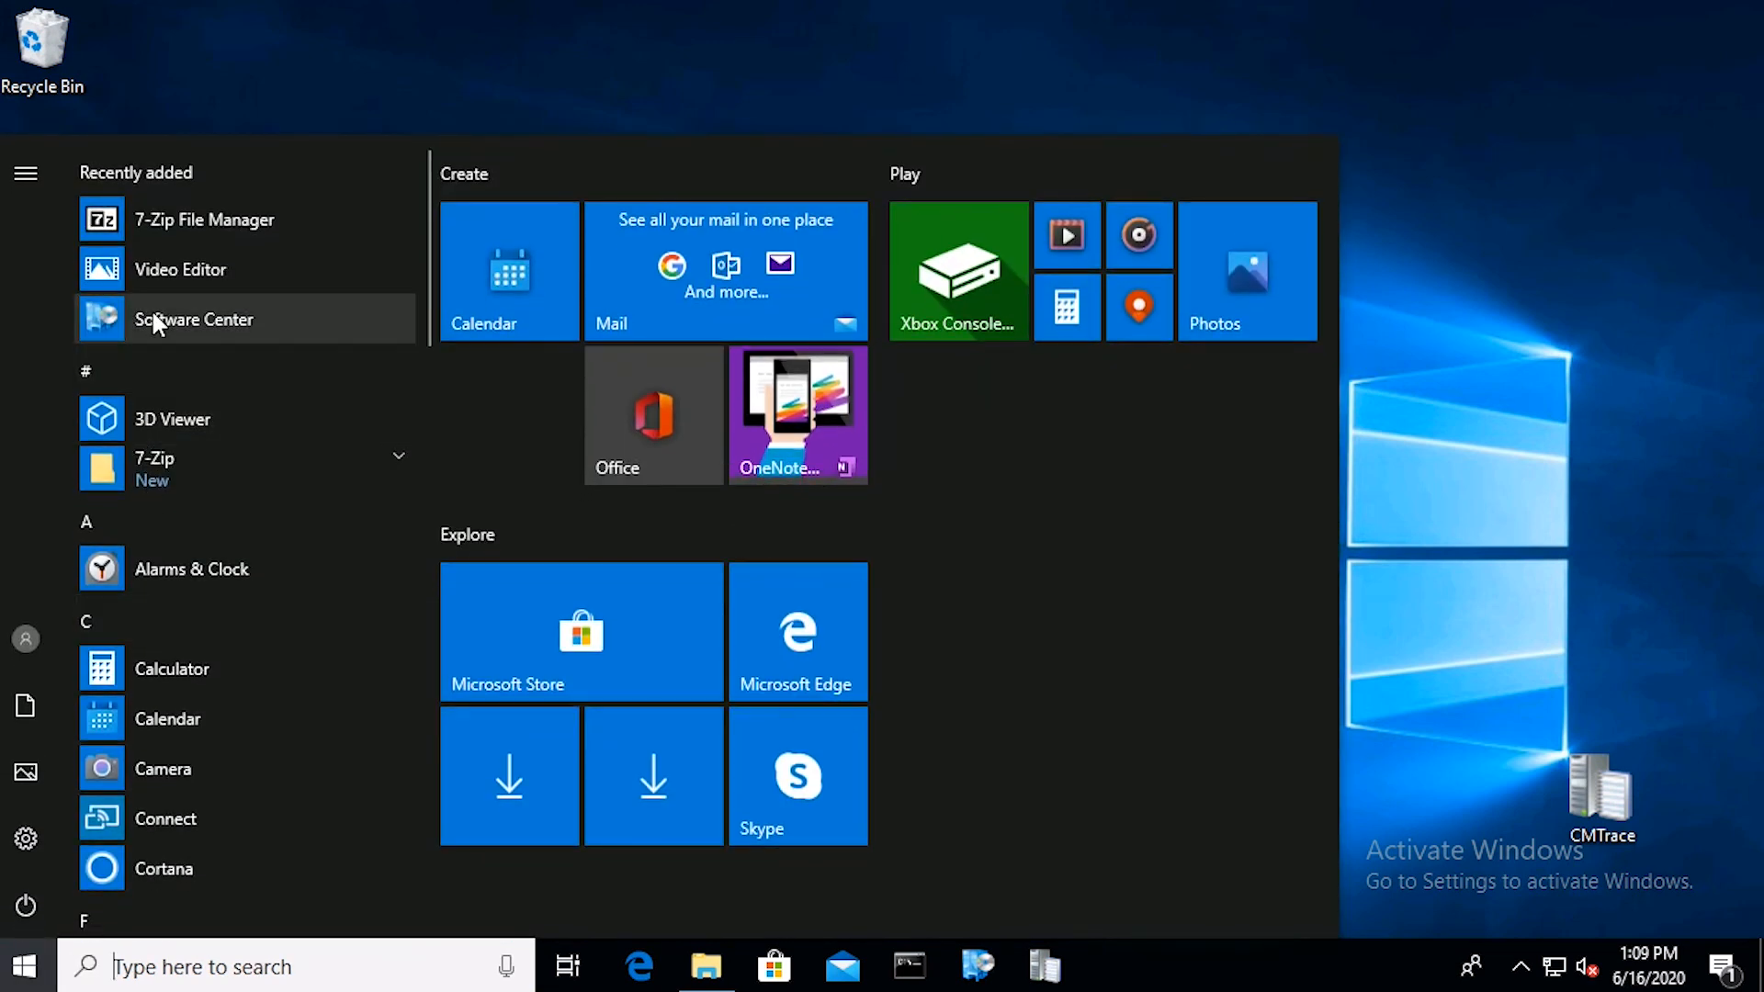
left_click(193, 320)
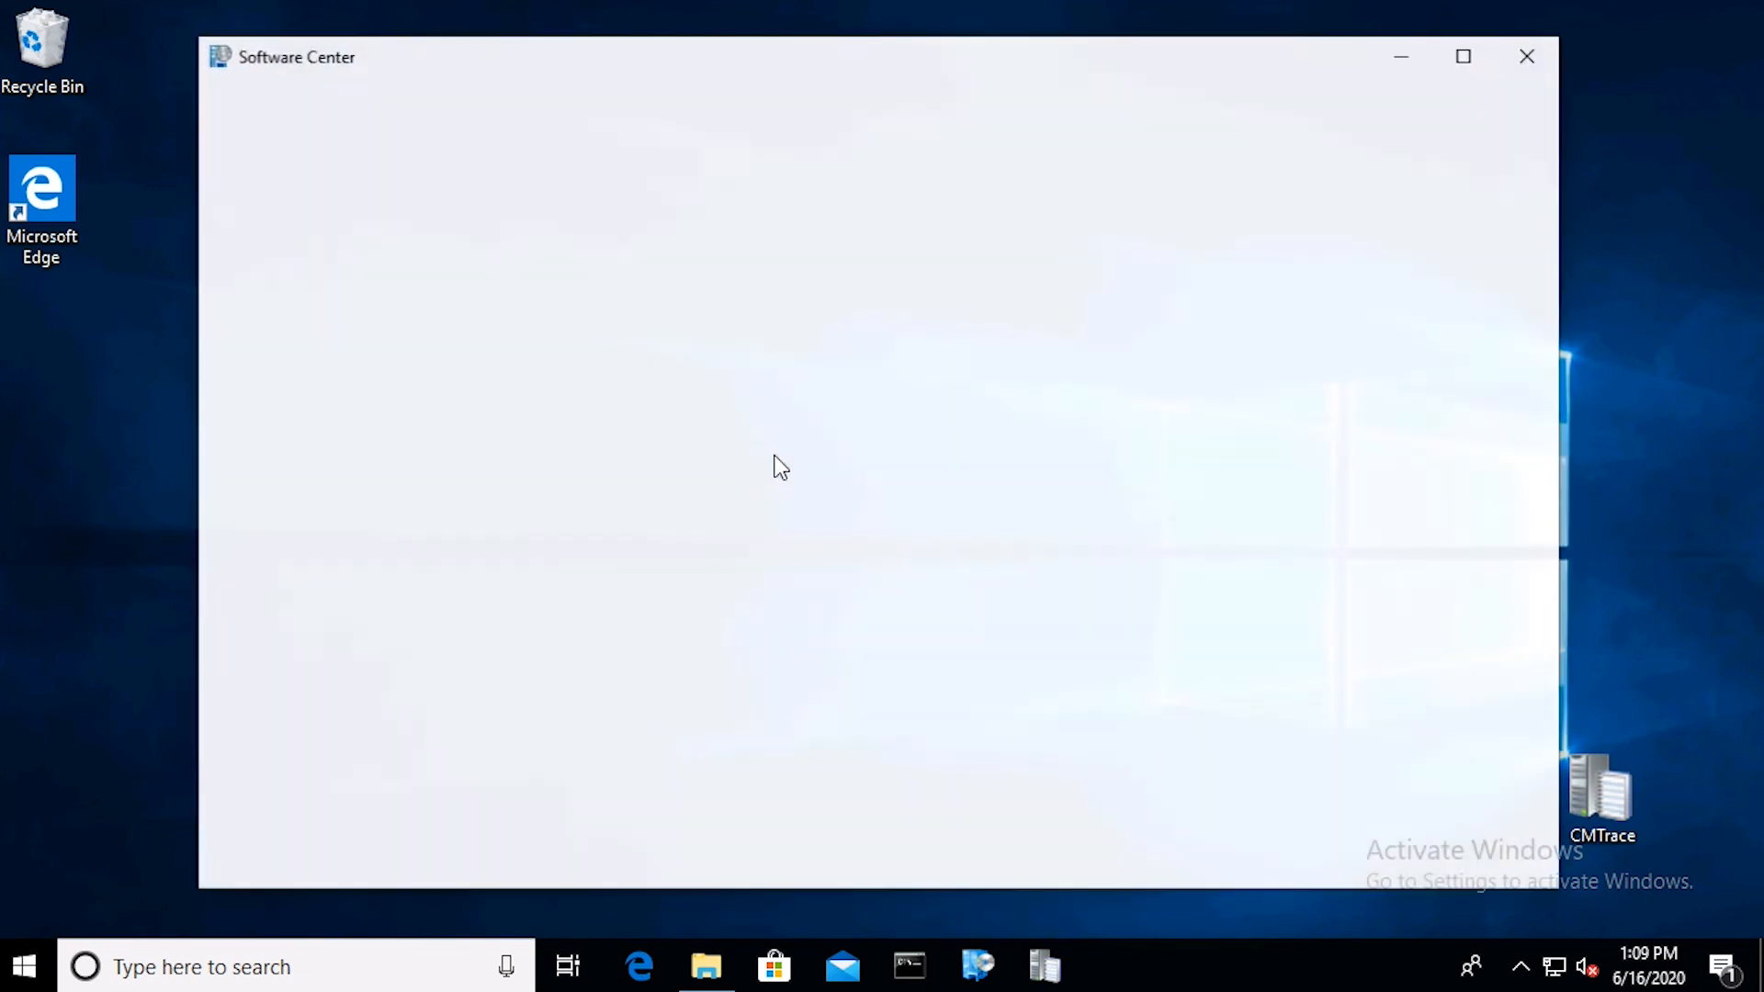